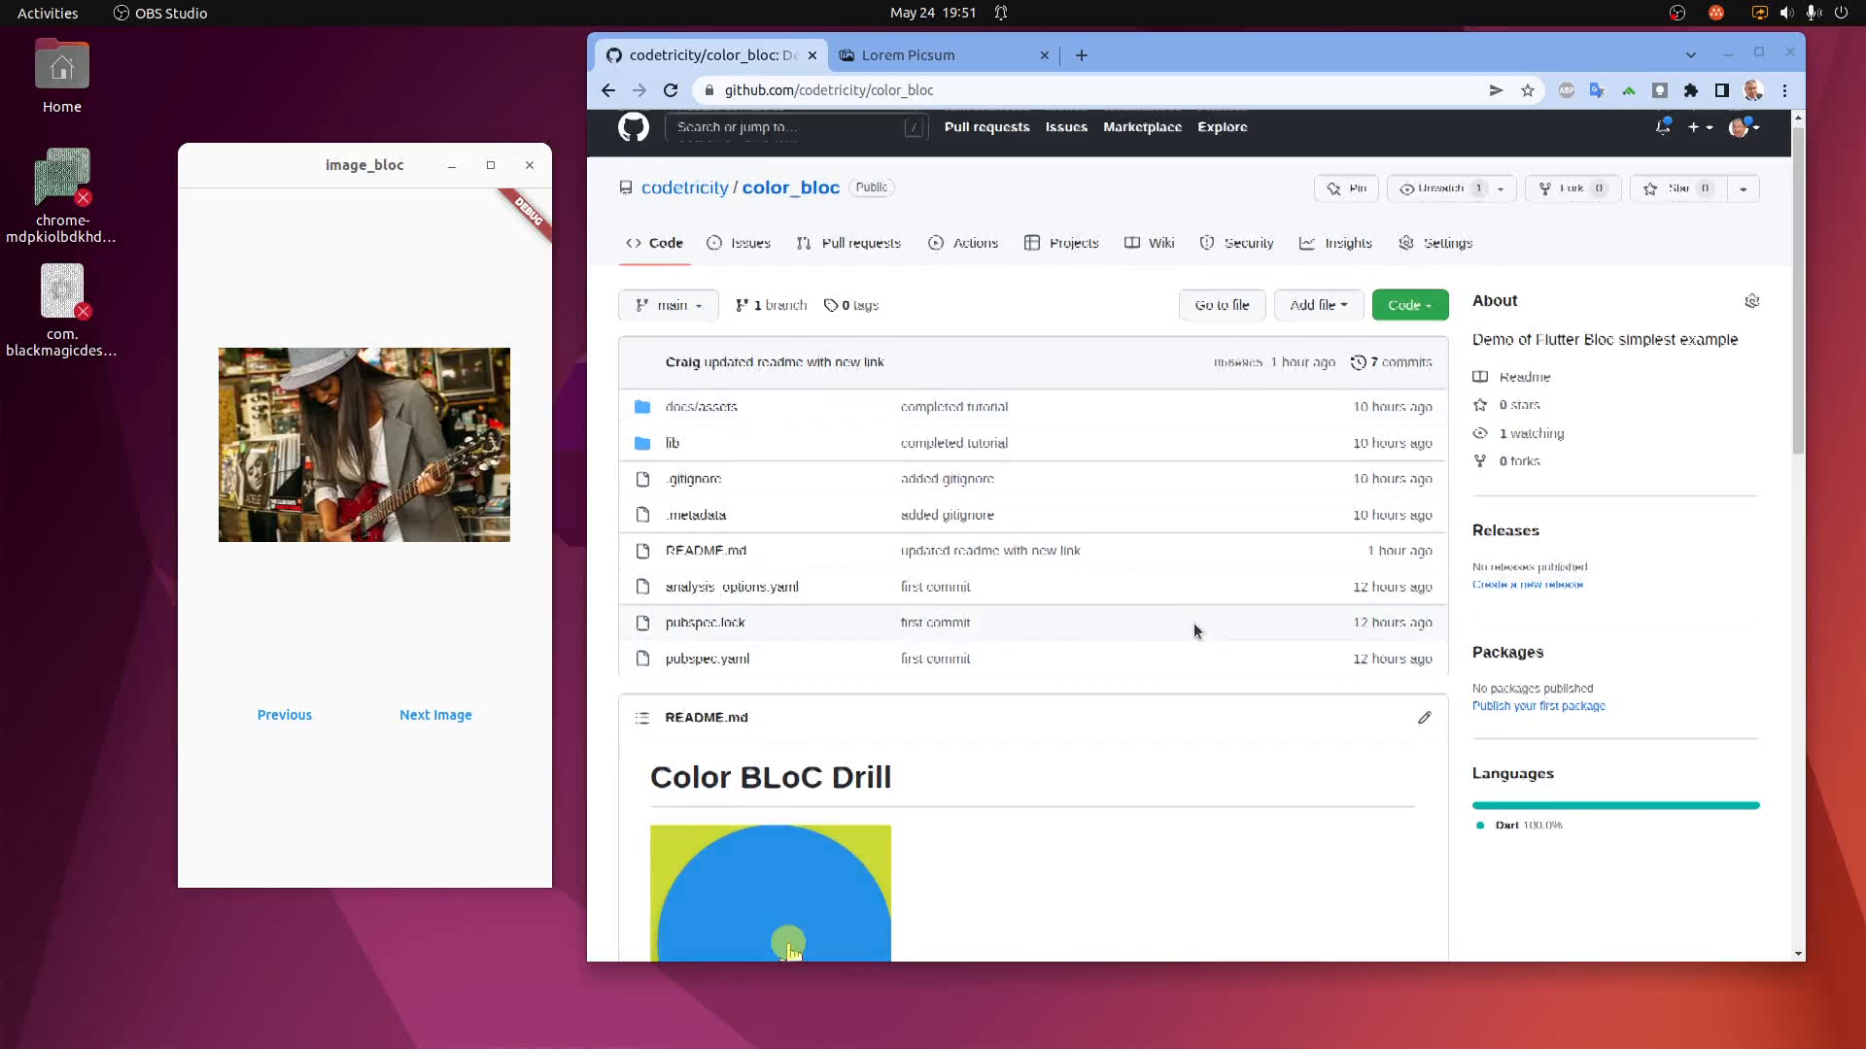
Scroll through the color_bloc README from project creation down to changing state from a button.
scroll("down", 3)
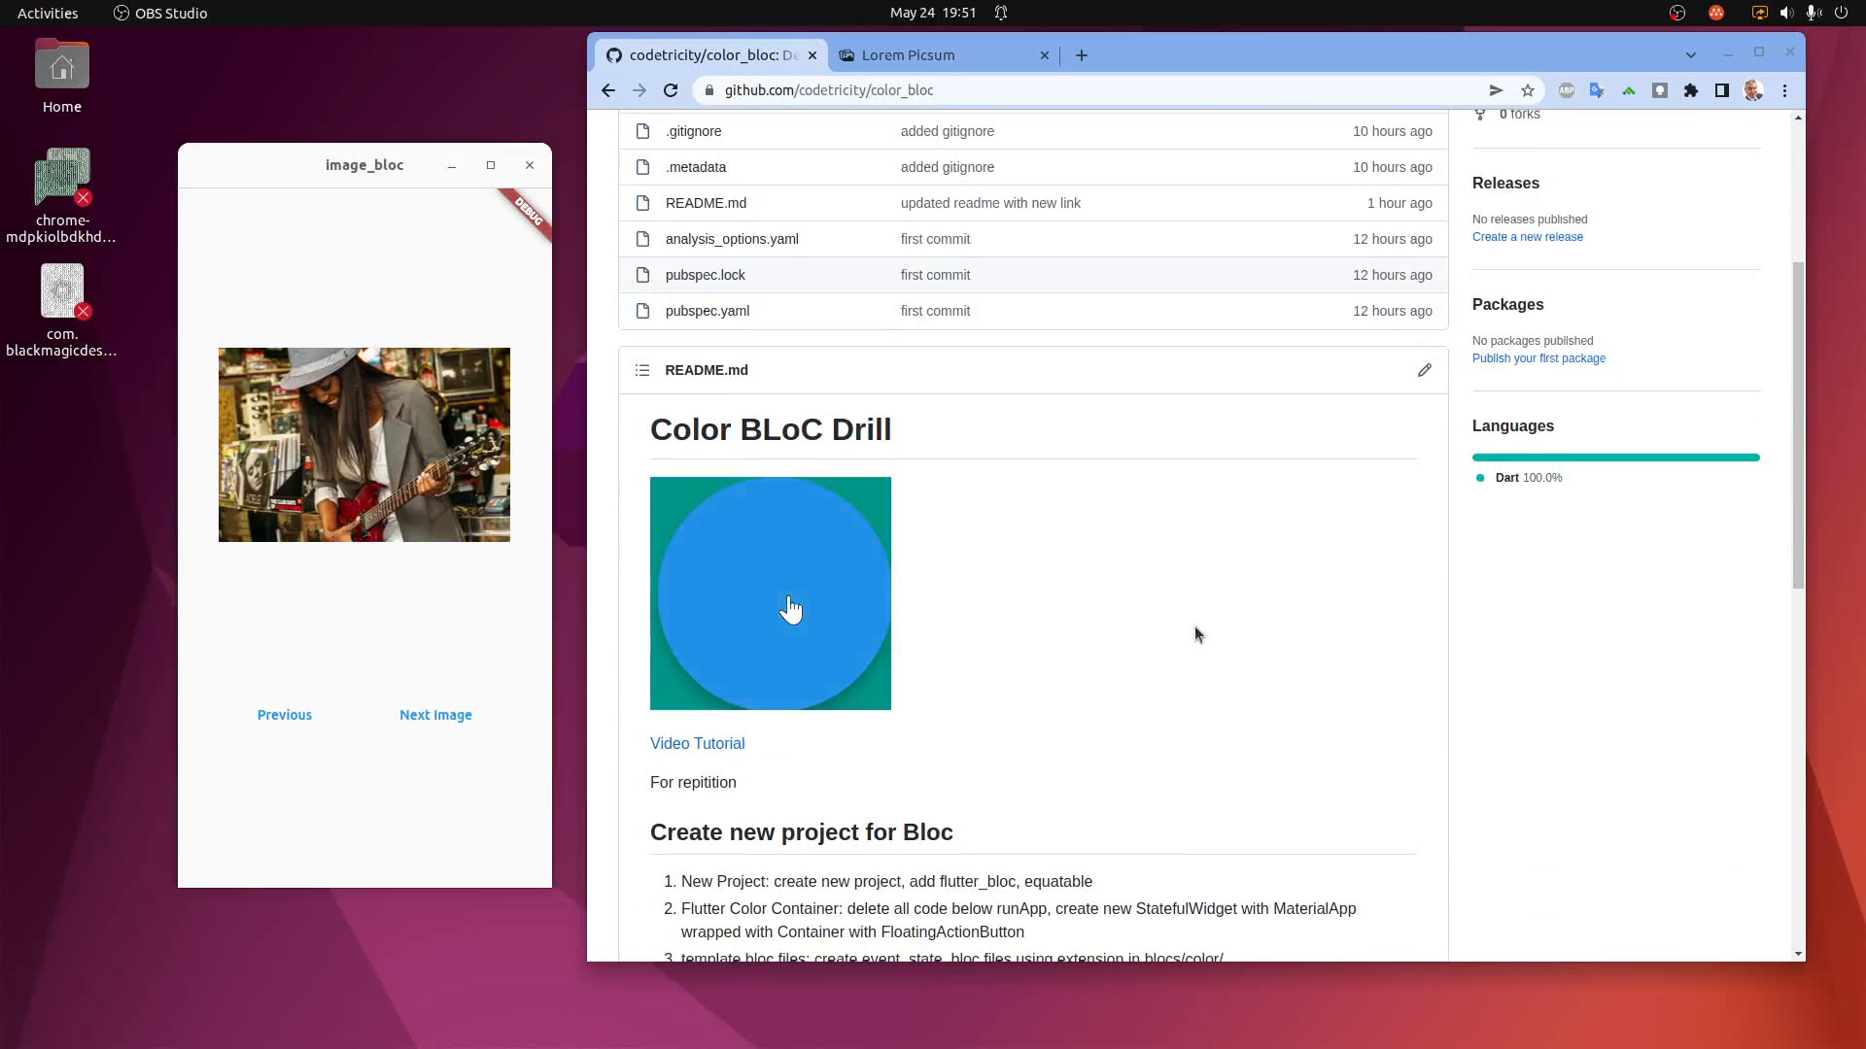
left_click(793, 608)
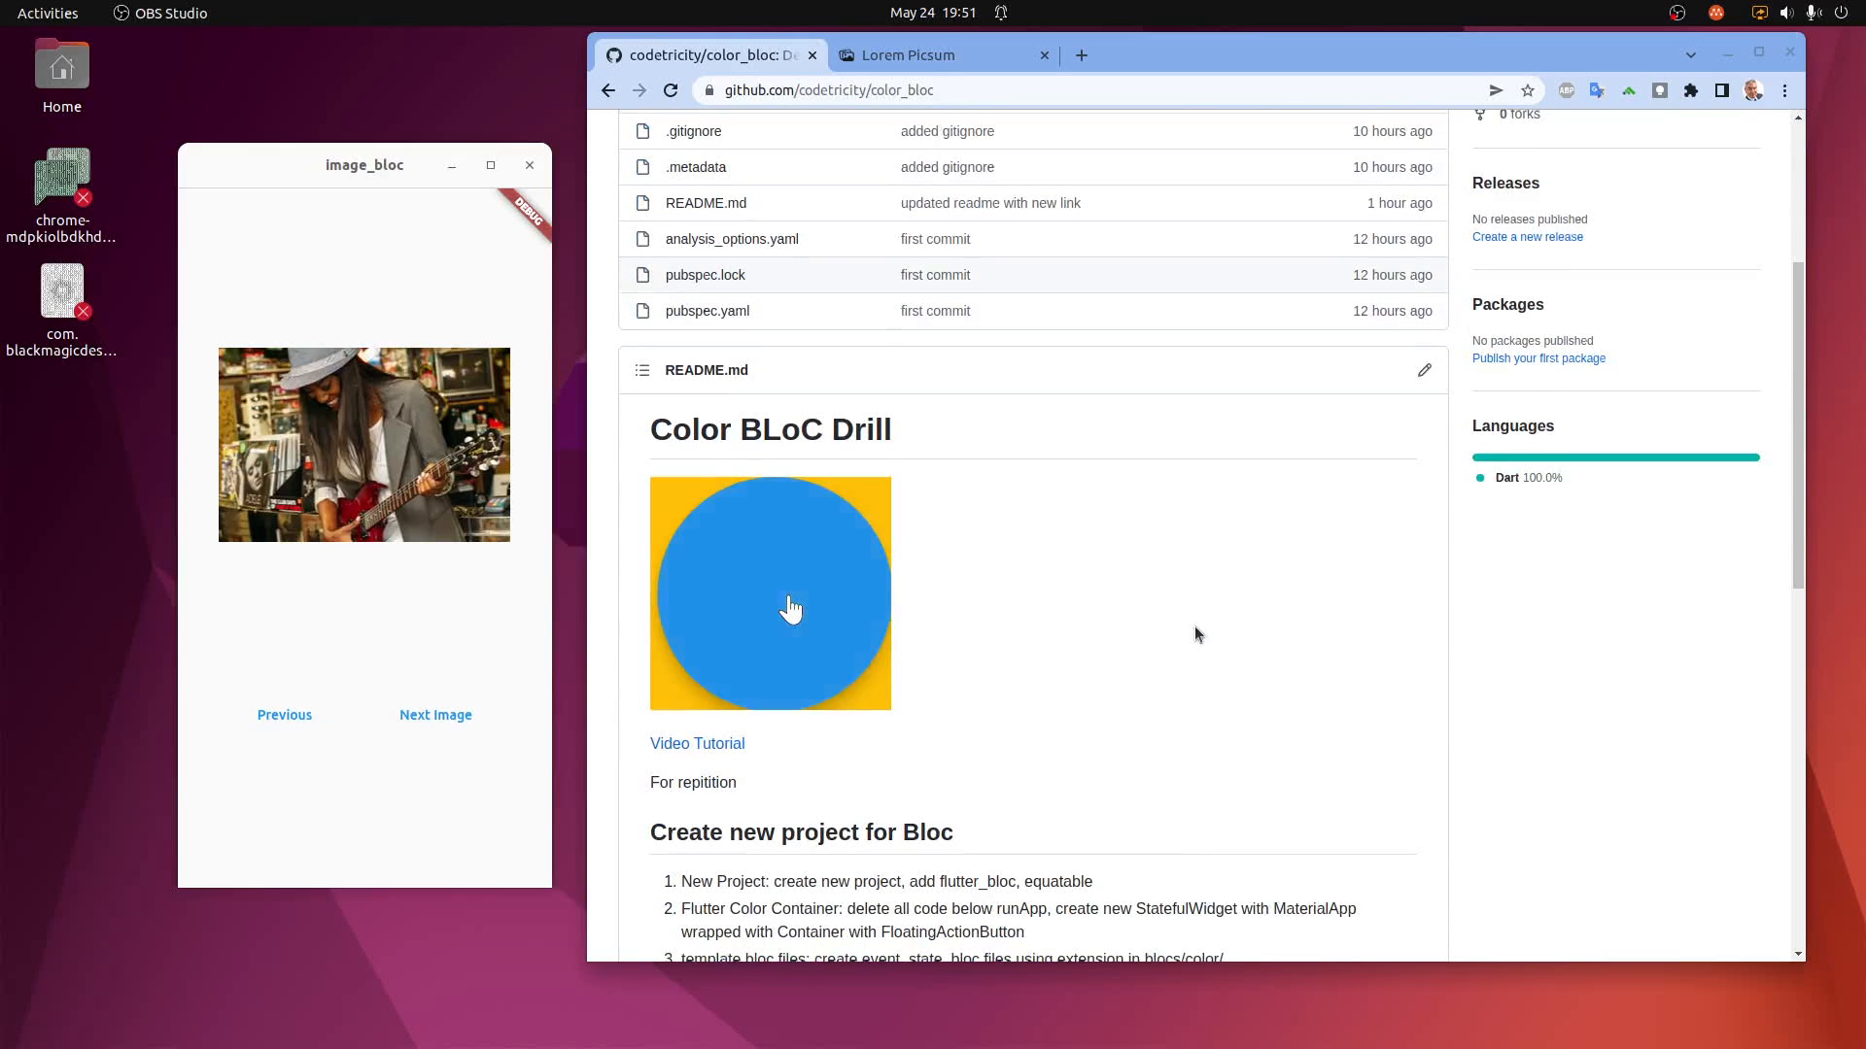
scroll("down", 3)
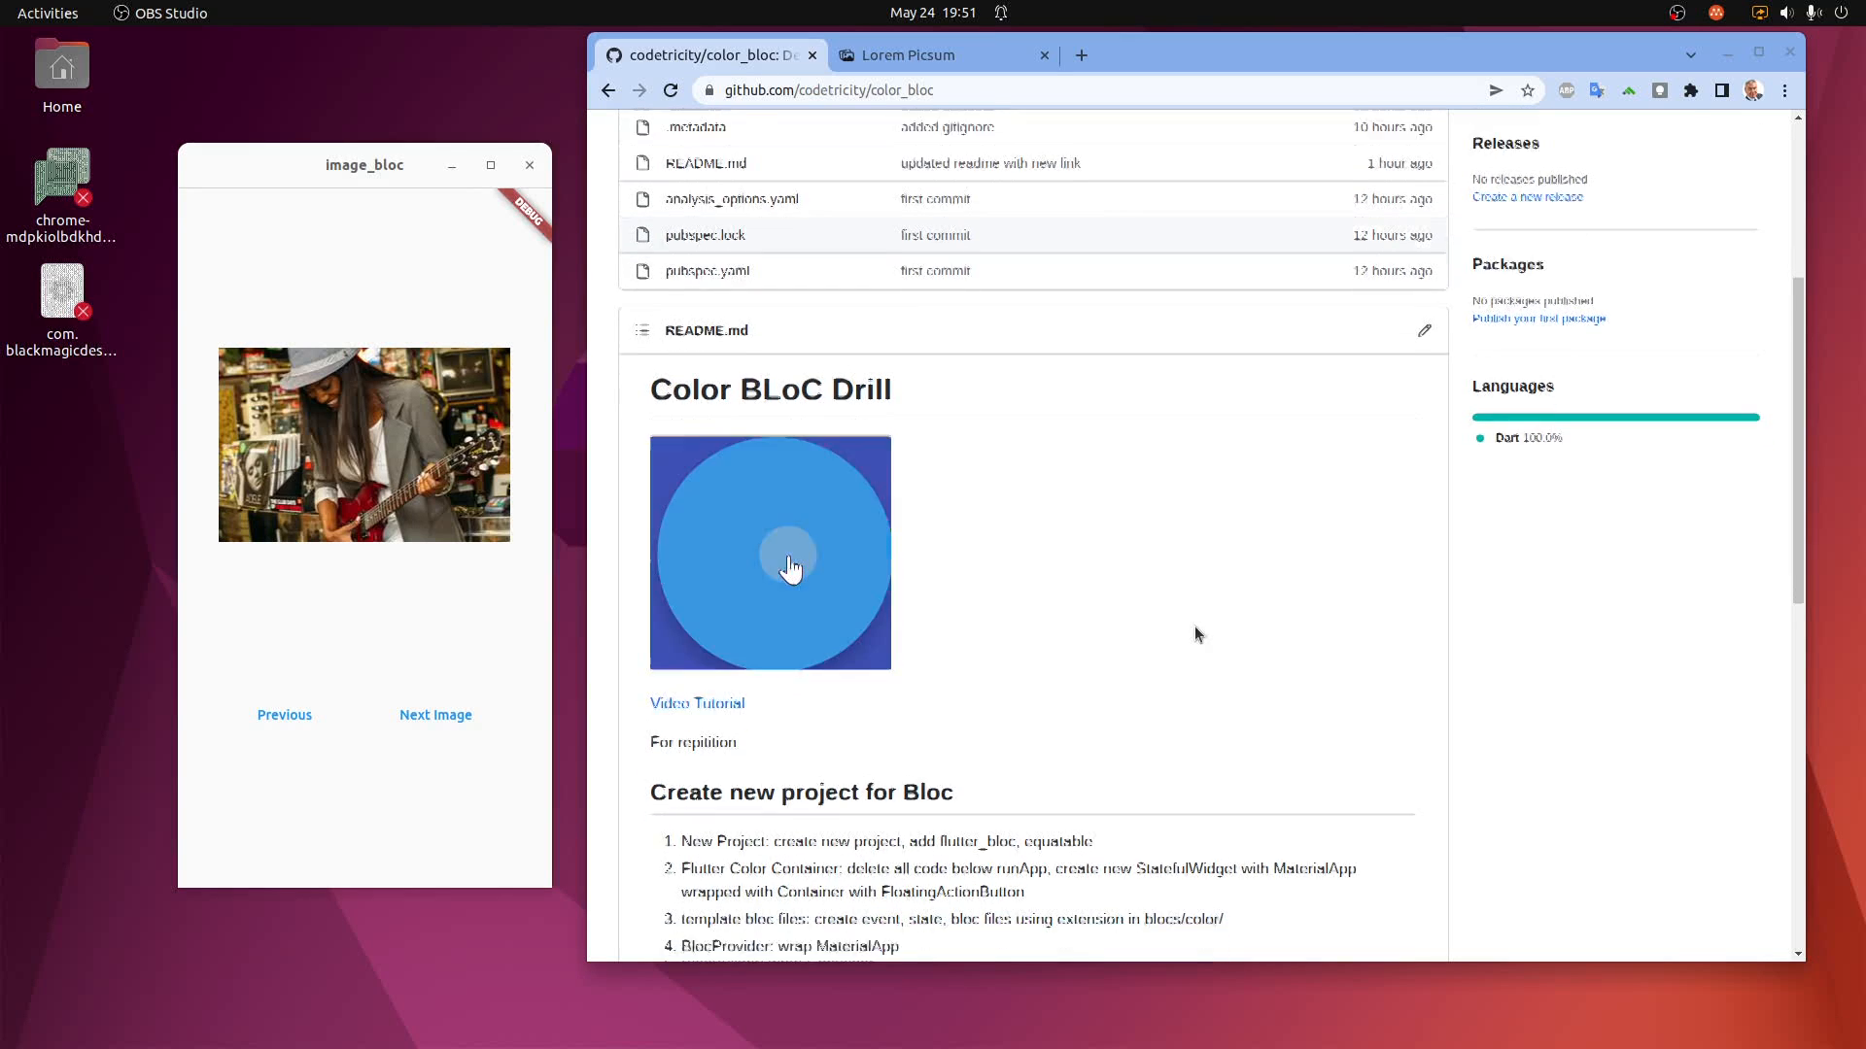
scroll("down", 3)
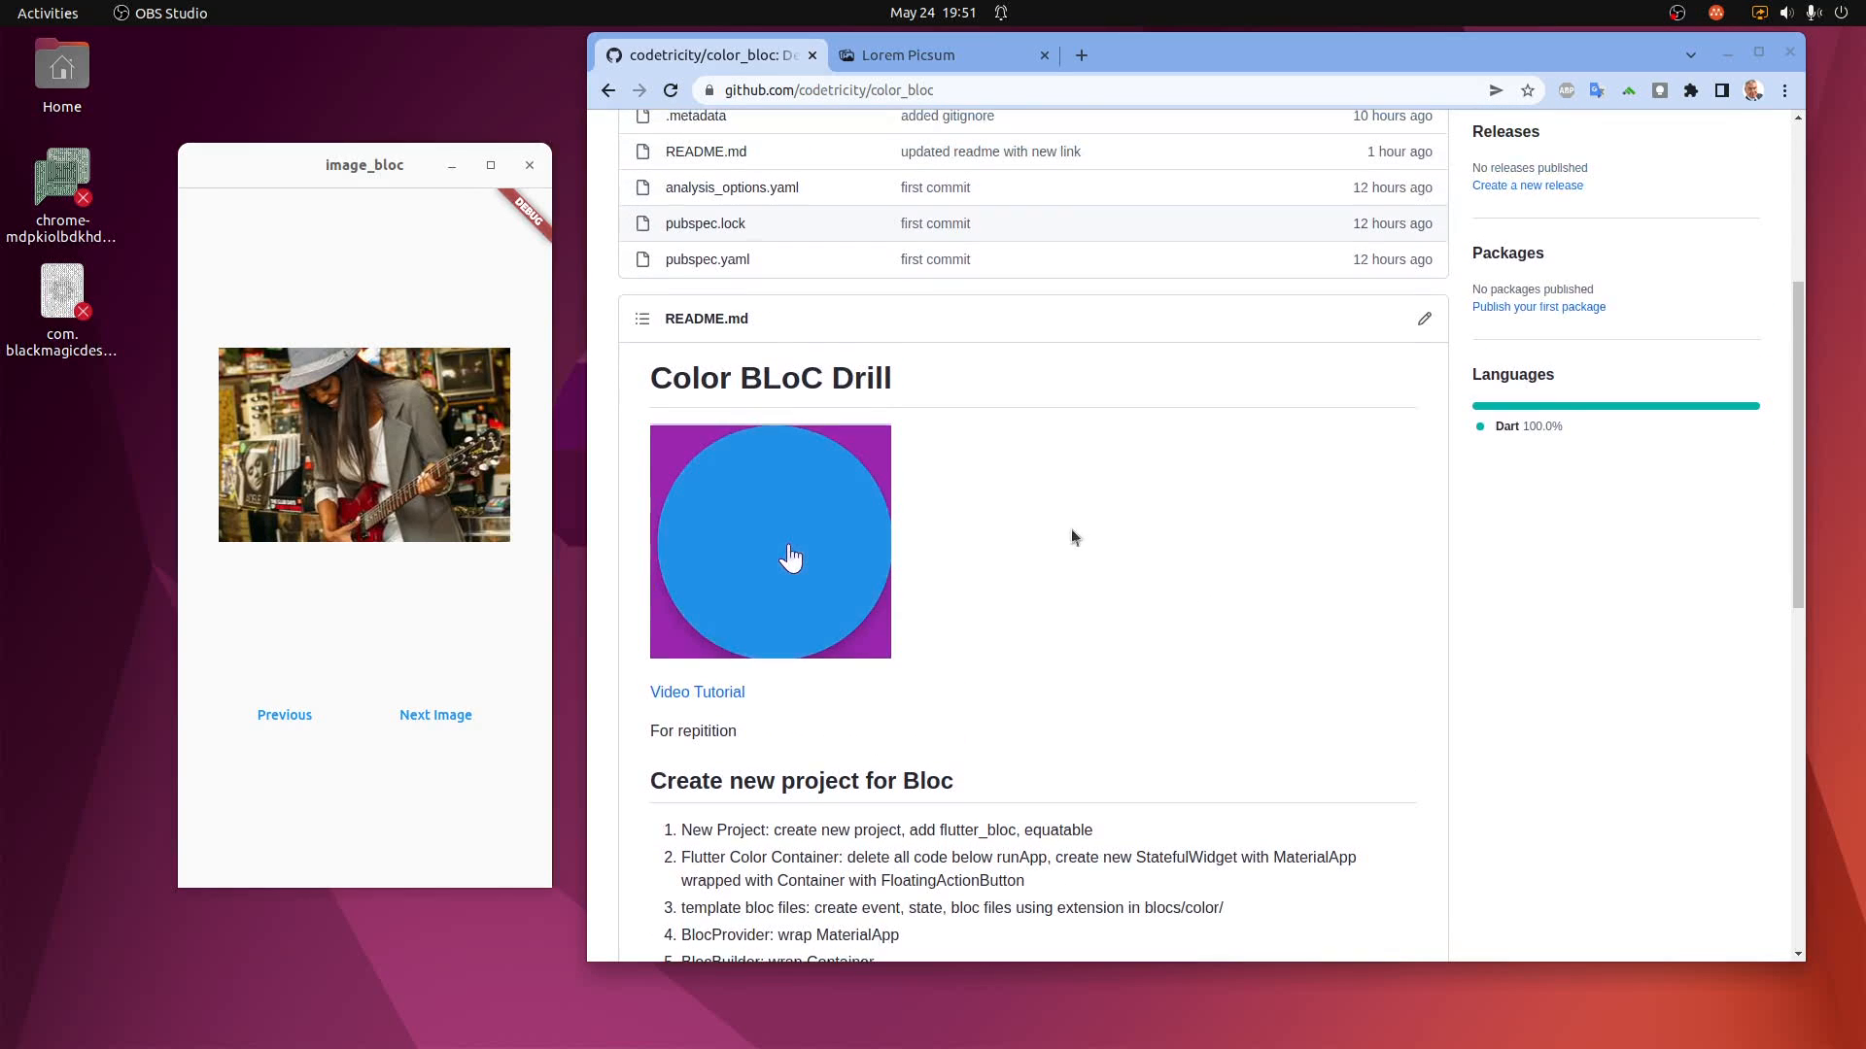
scroll("down", 3)
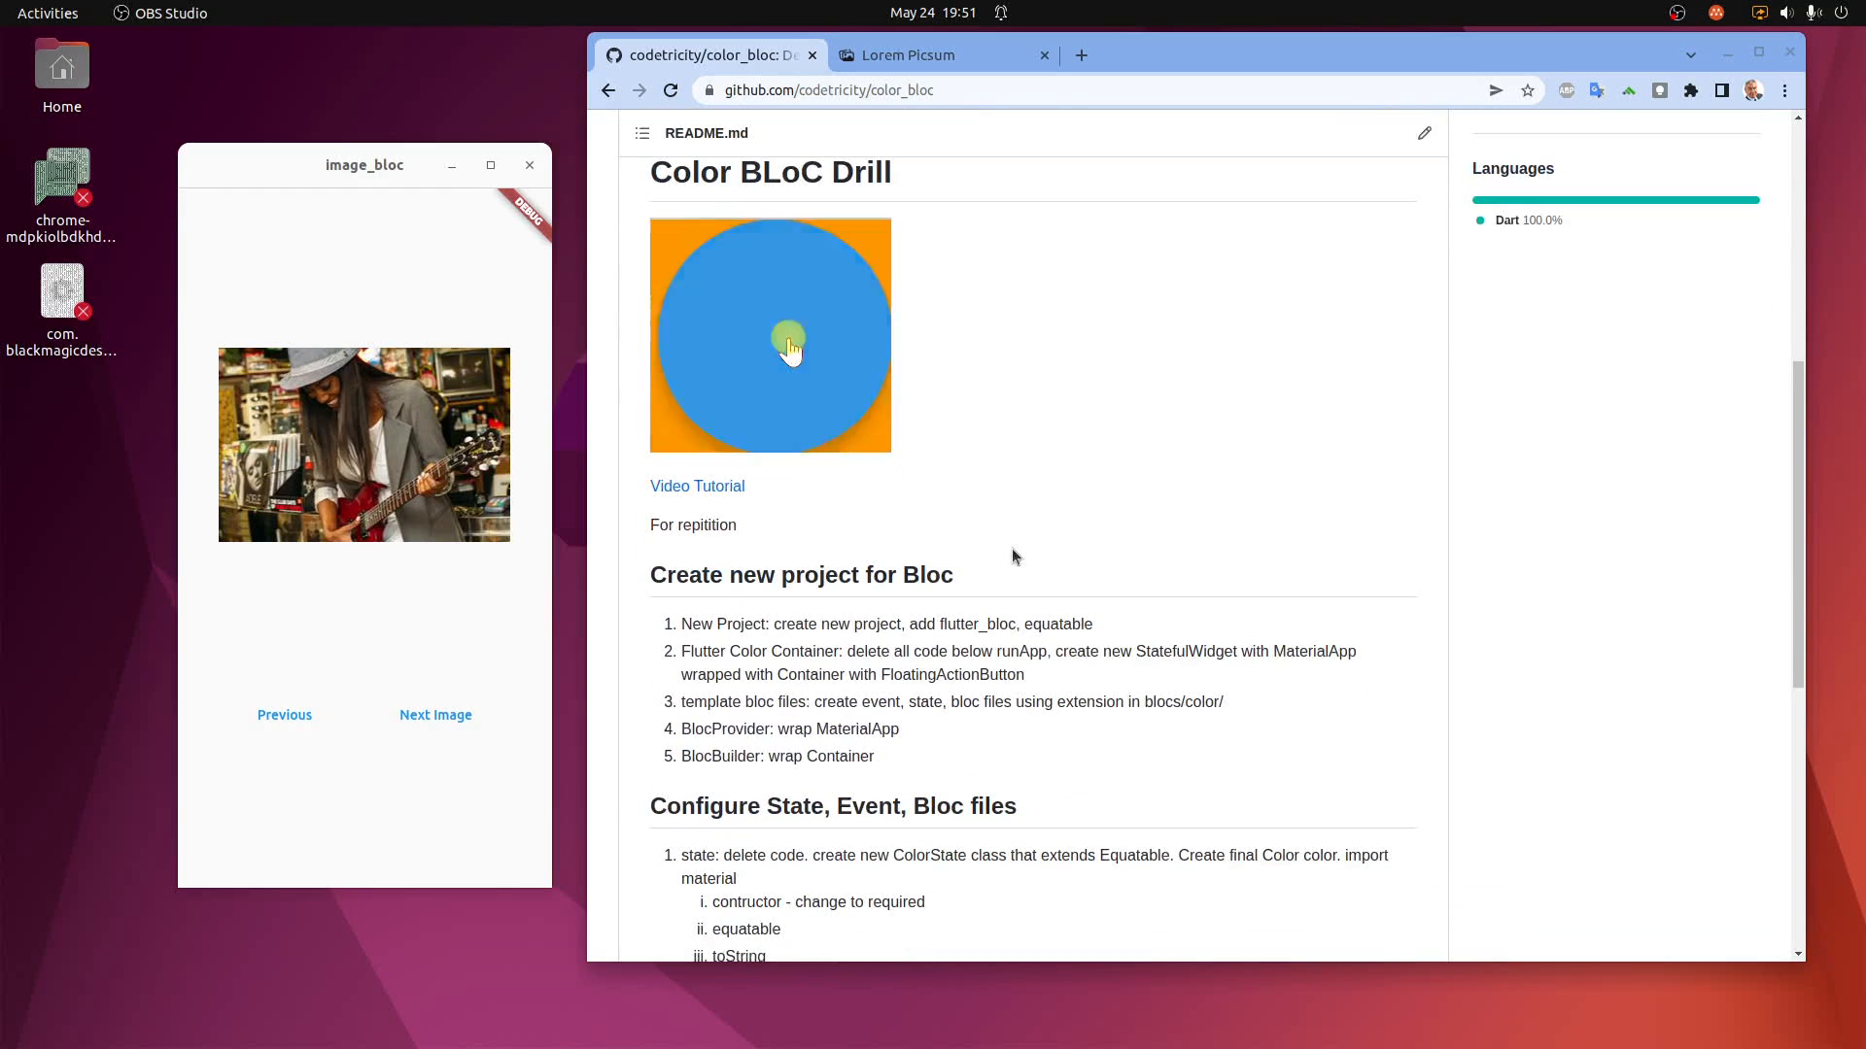
left_click(791, 346)
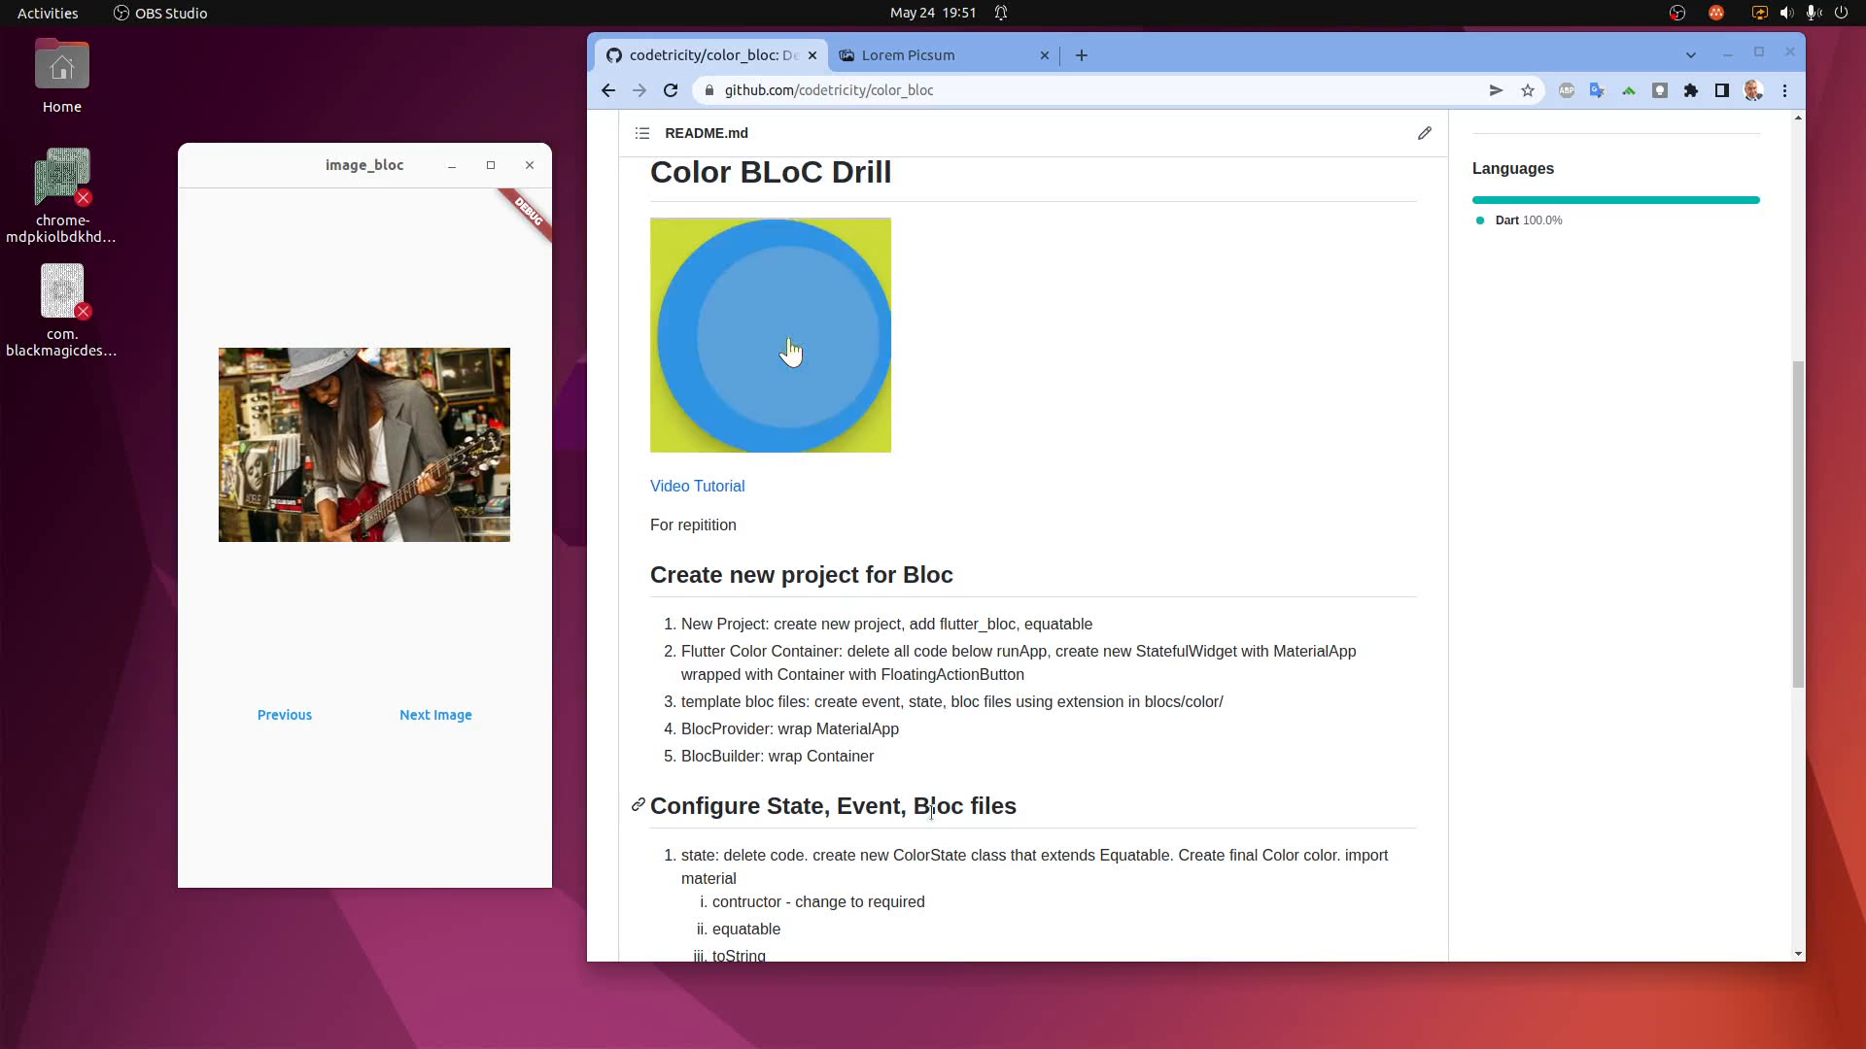
scroll("down", 3)
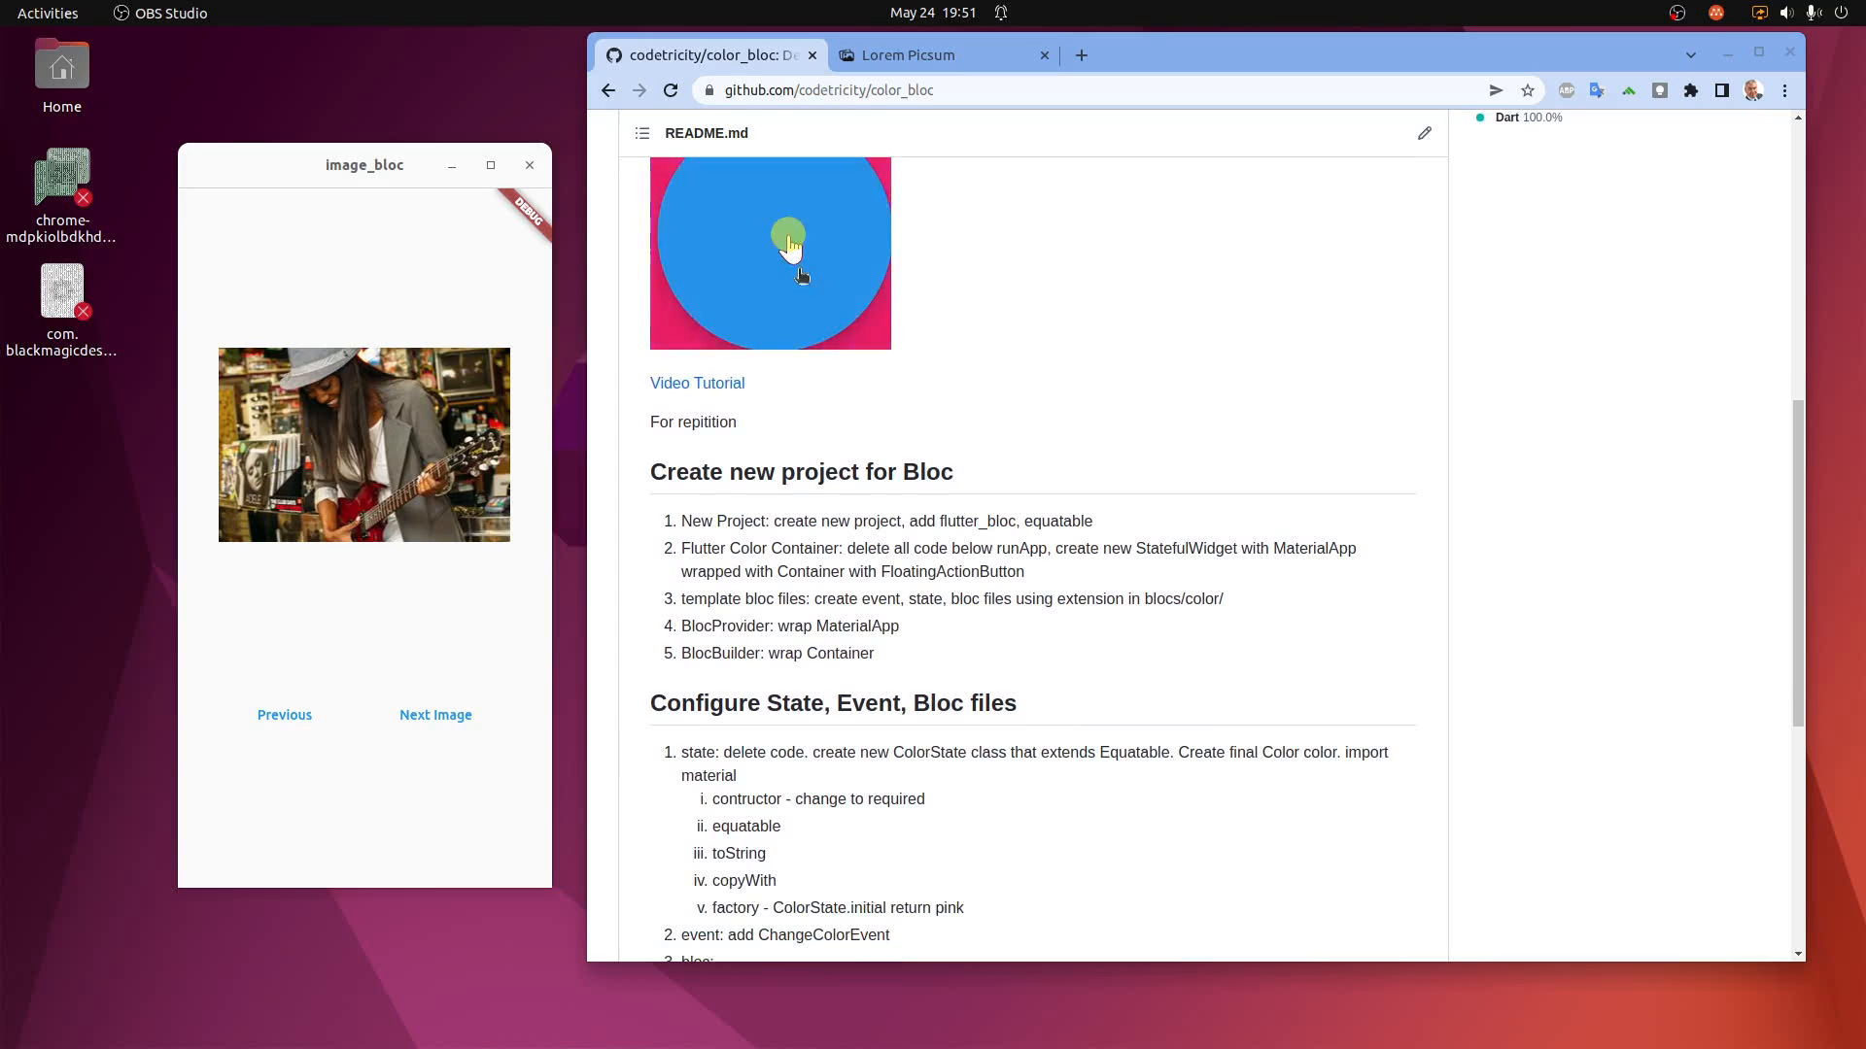
mouse_move(890, 315)
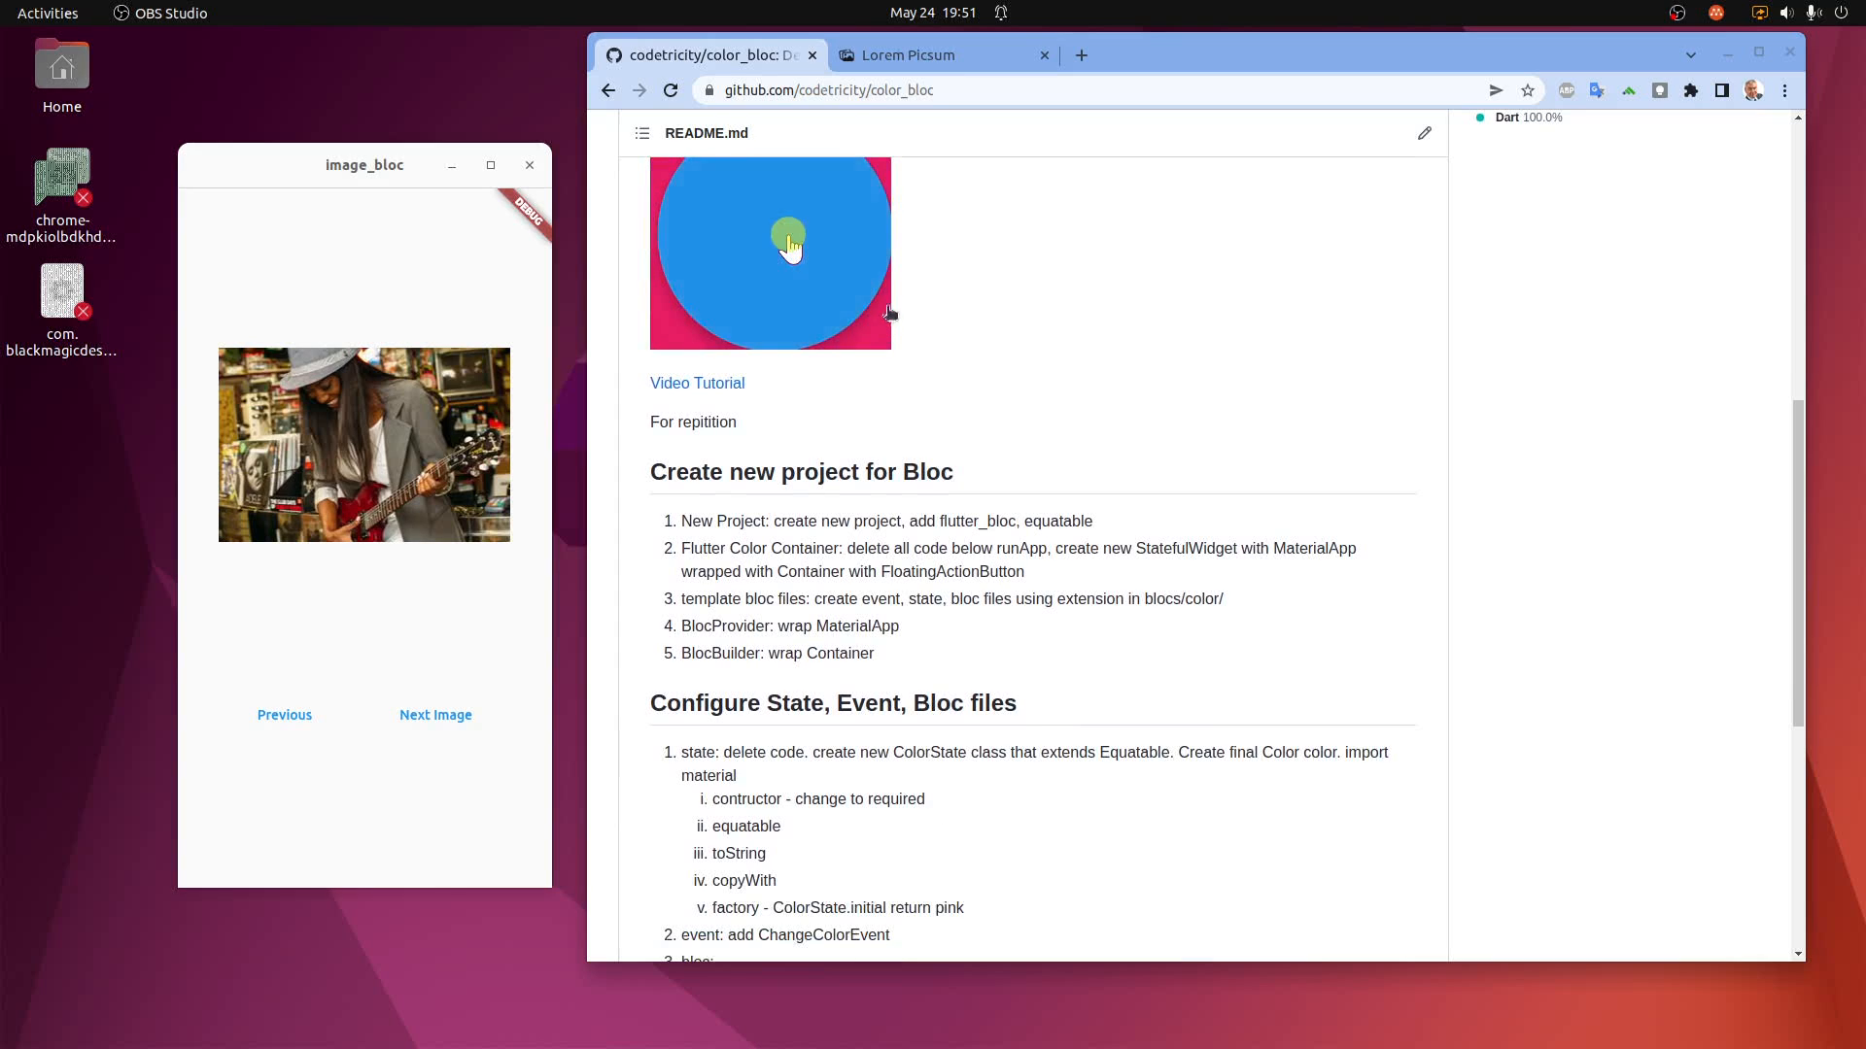
scroll("down", 3)
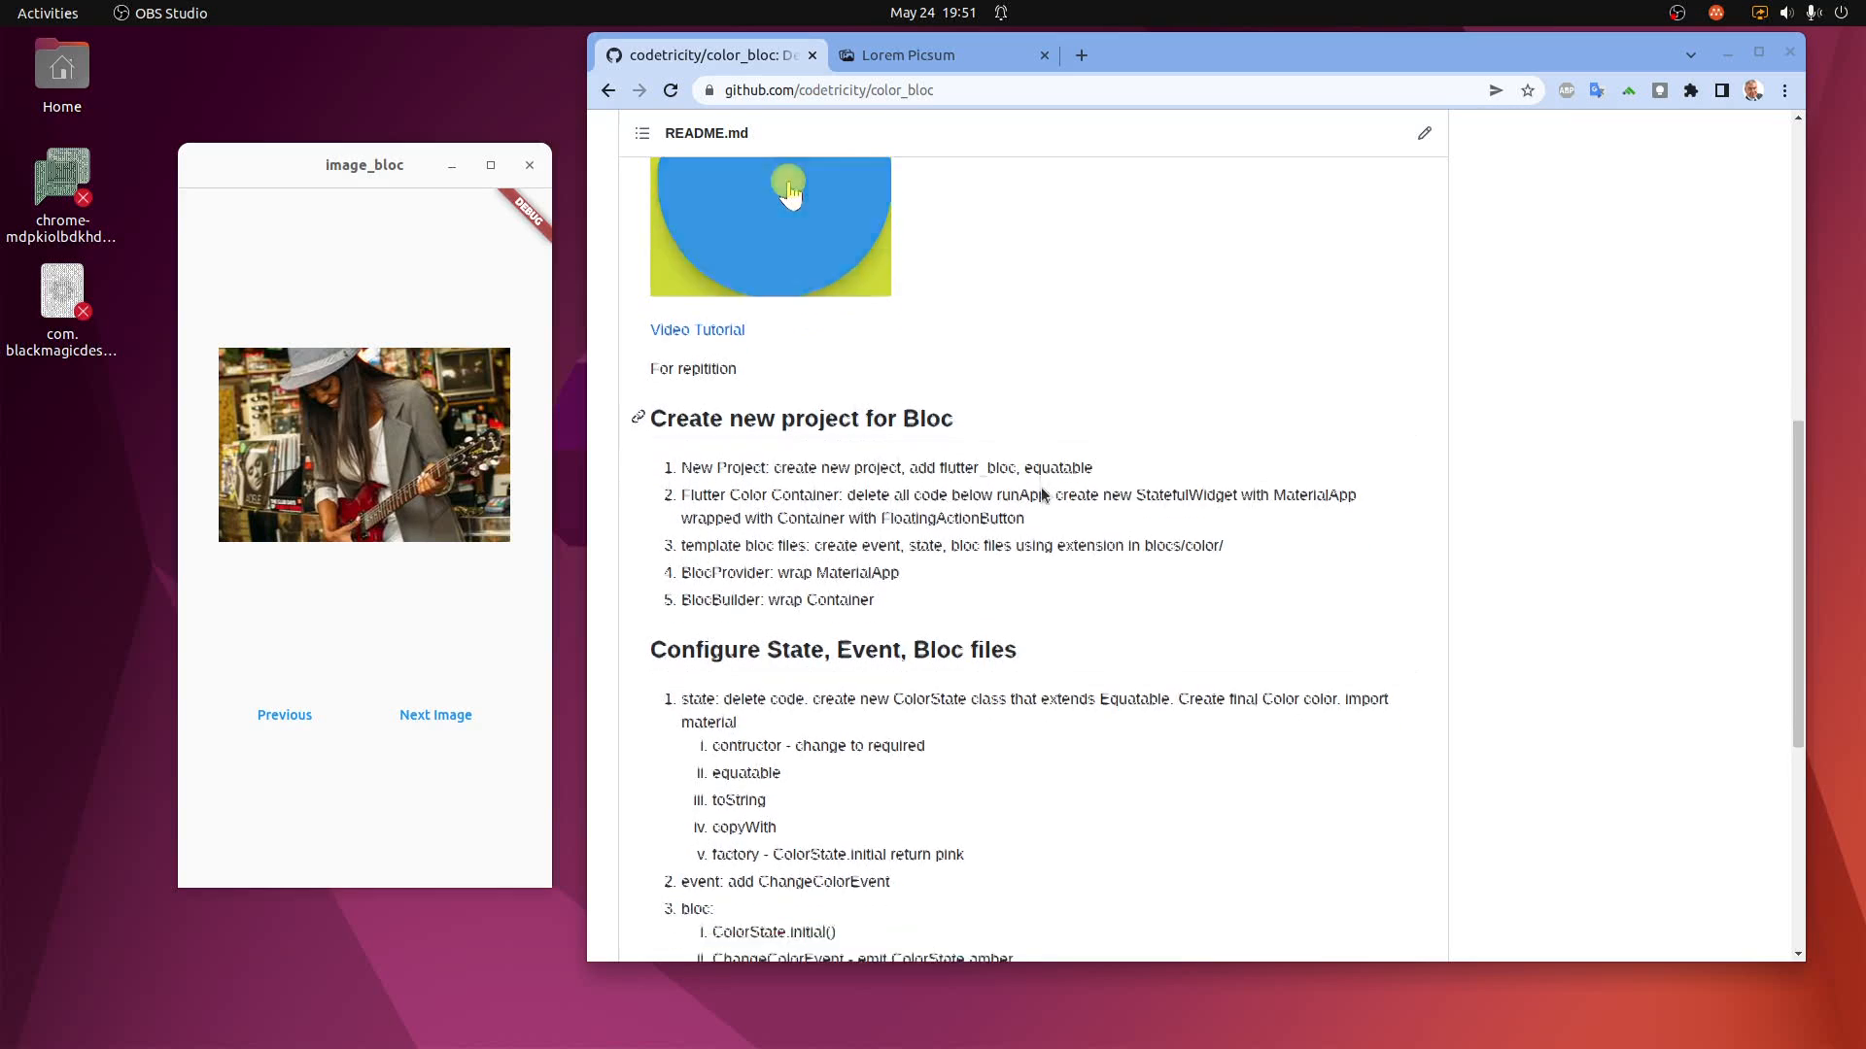
scroll("down", 3)
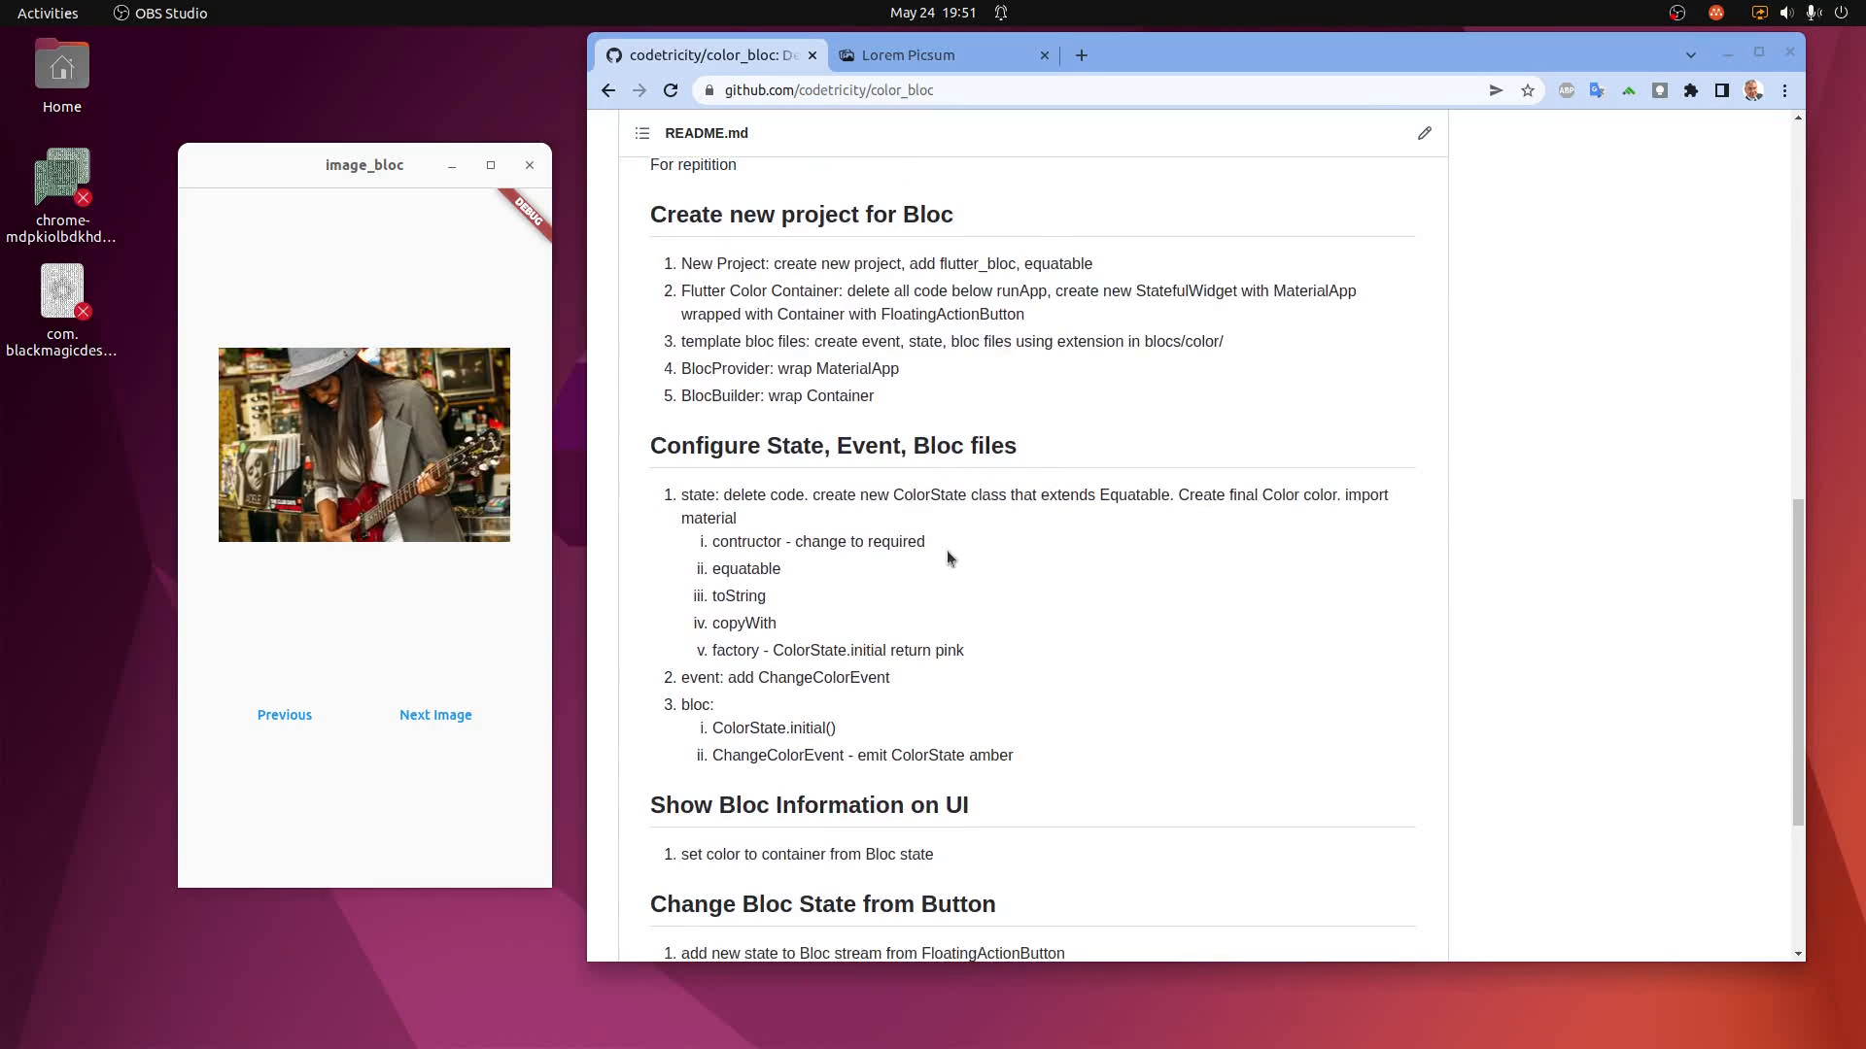
Switch to the Lorem Picsum tab and cycle the running app with Previous and Next Image buttons.
left_click(941, 54)
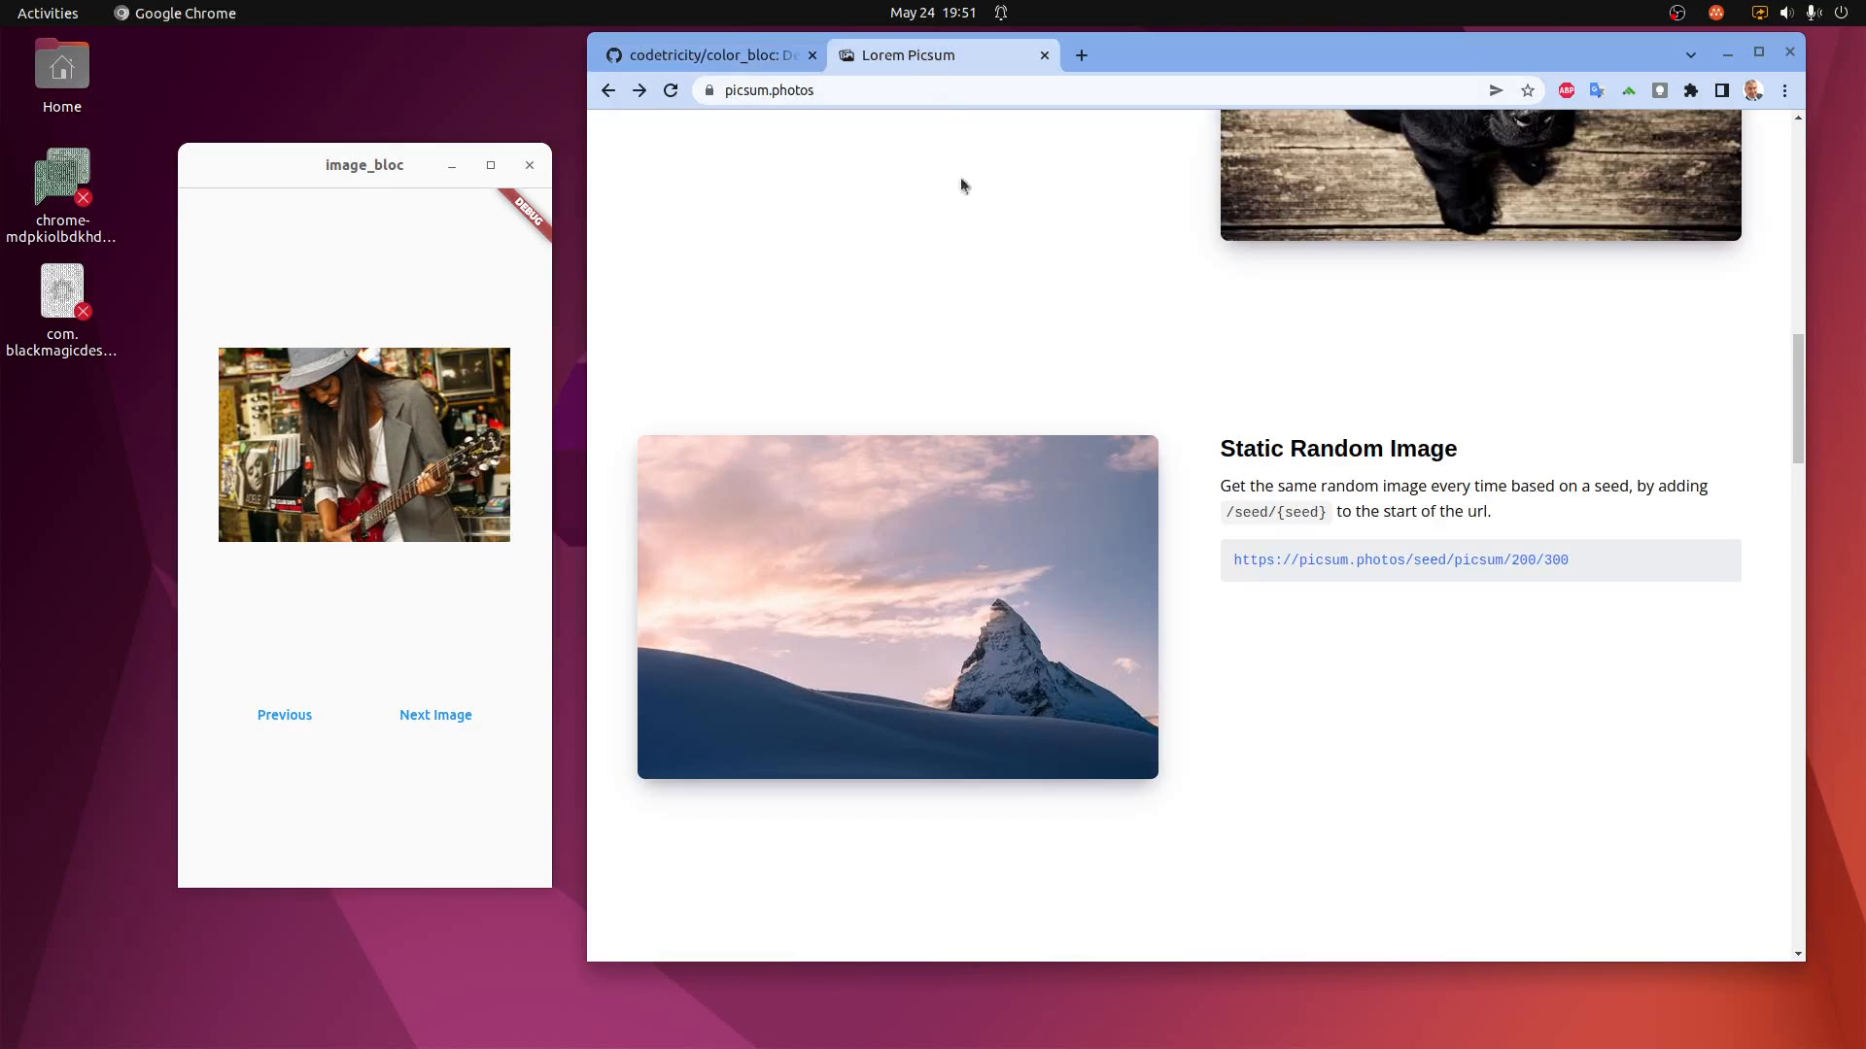
mouse_move(1003, 353)
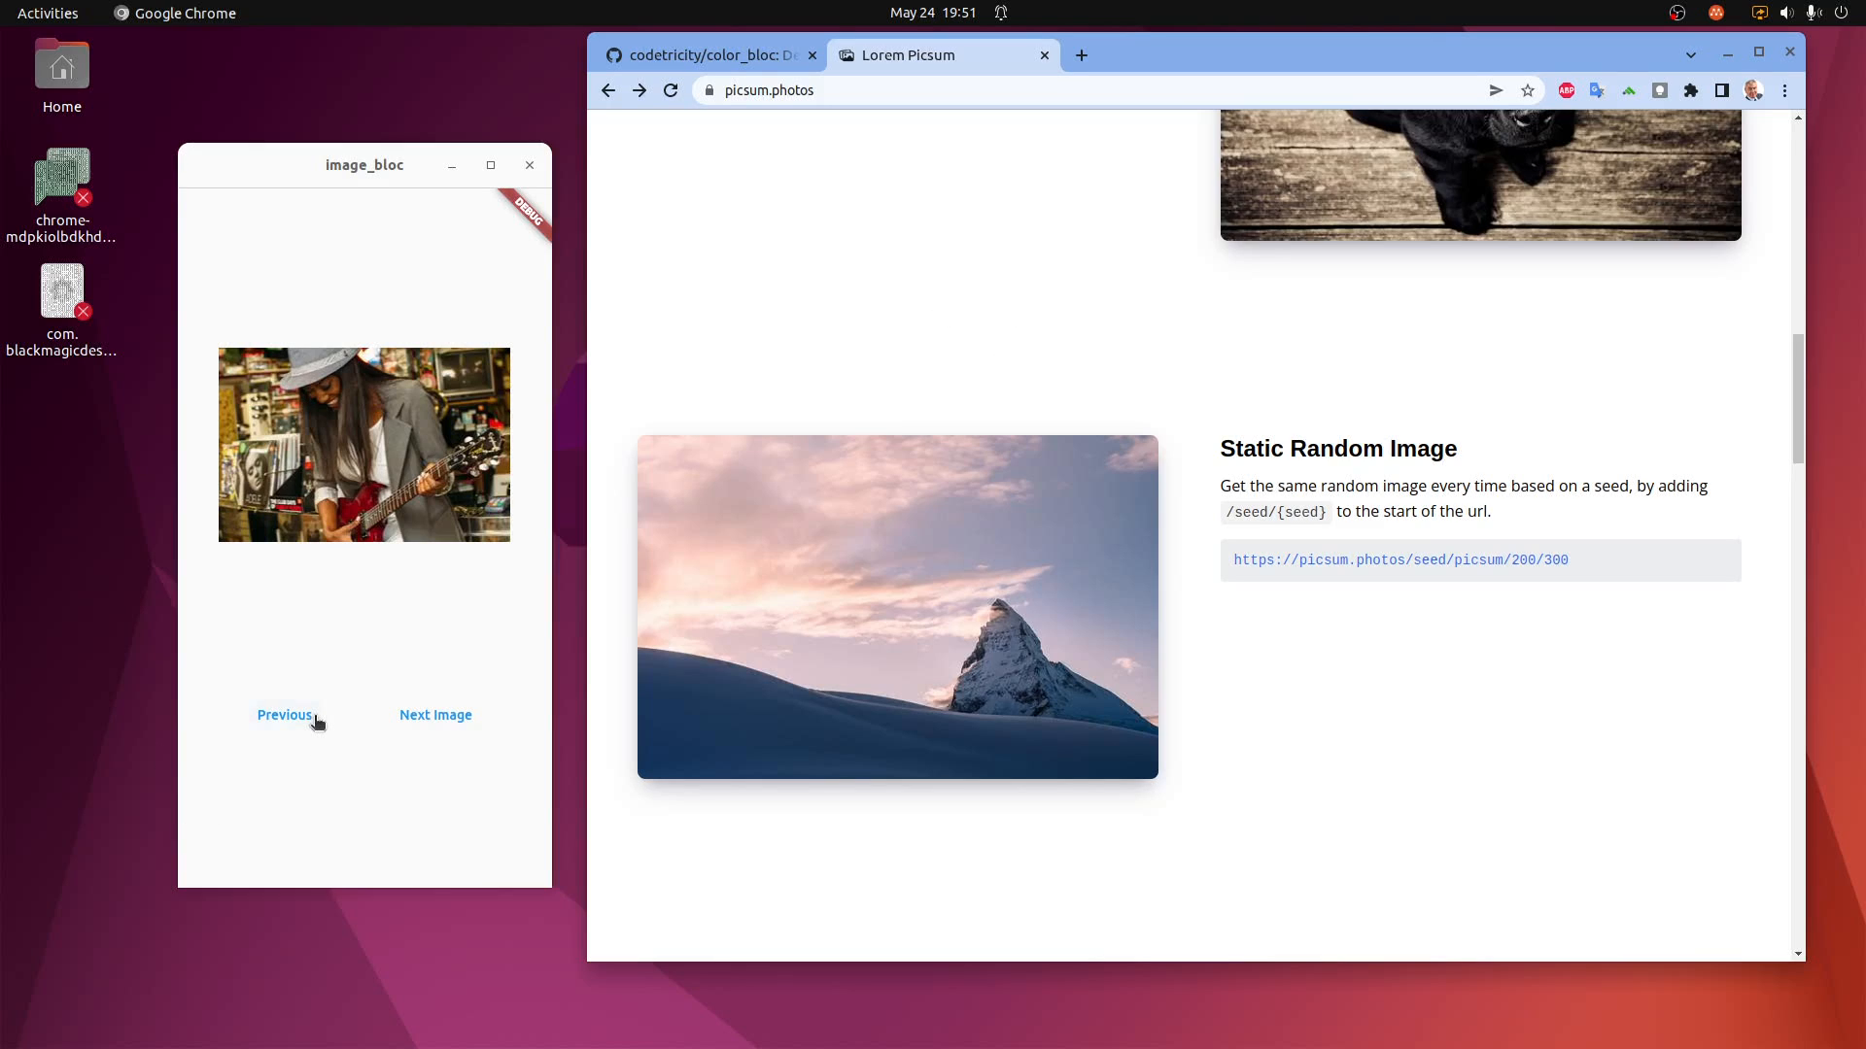
left_click(284, 715)
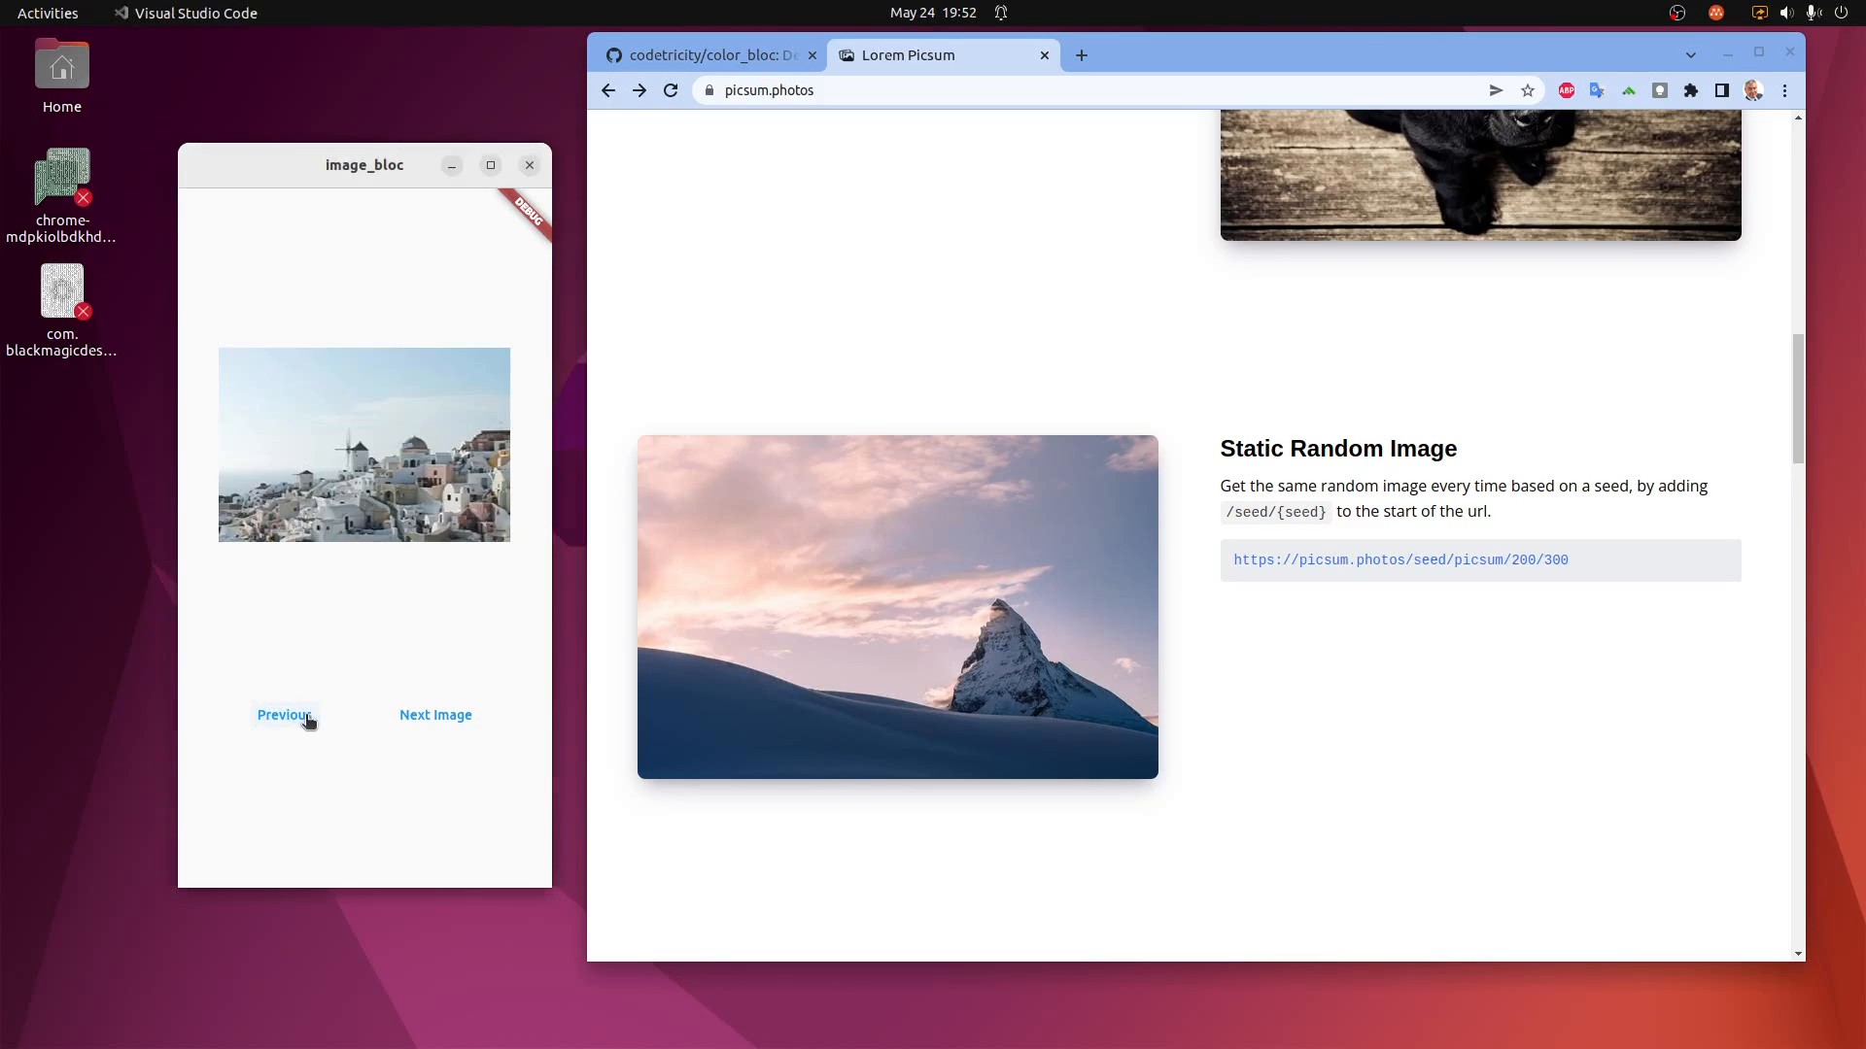
left_click(433, 715)
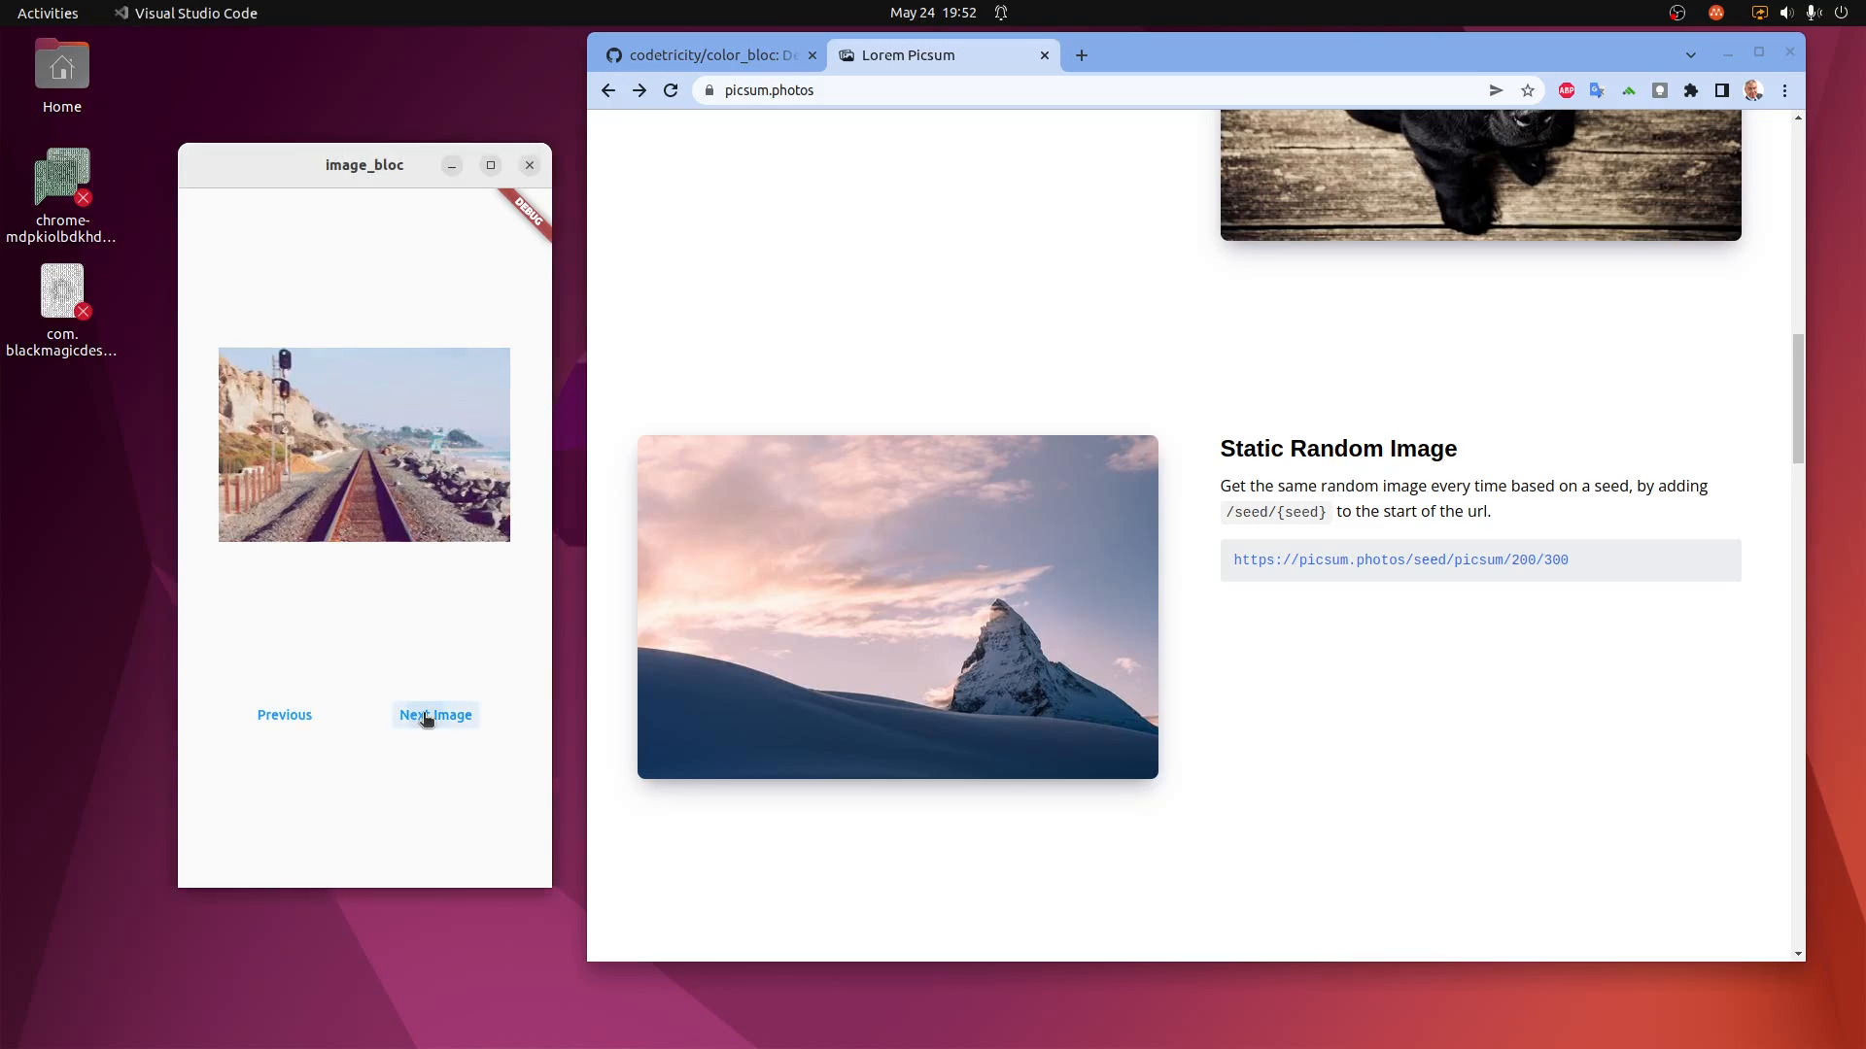
left_click(433, 715)
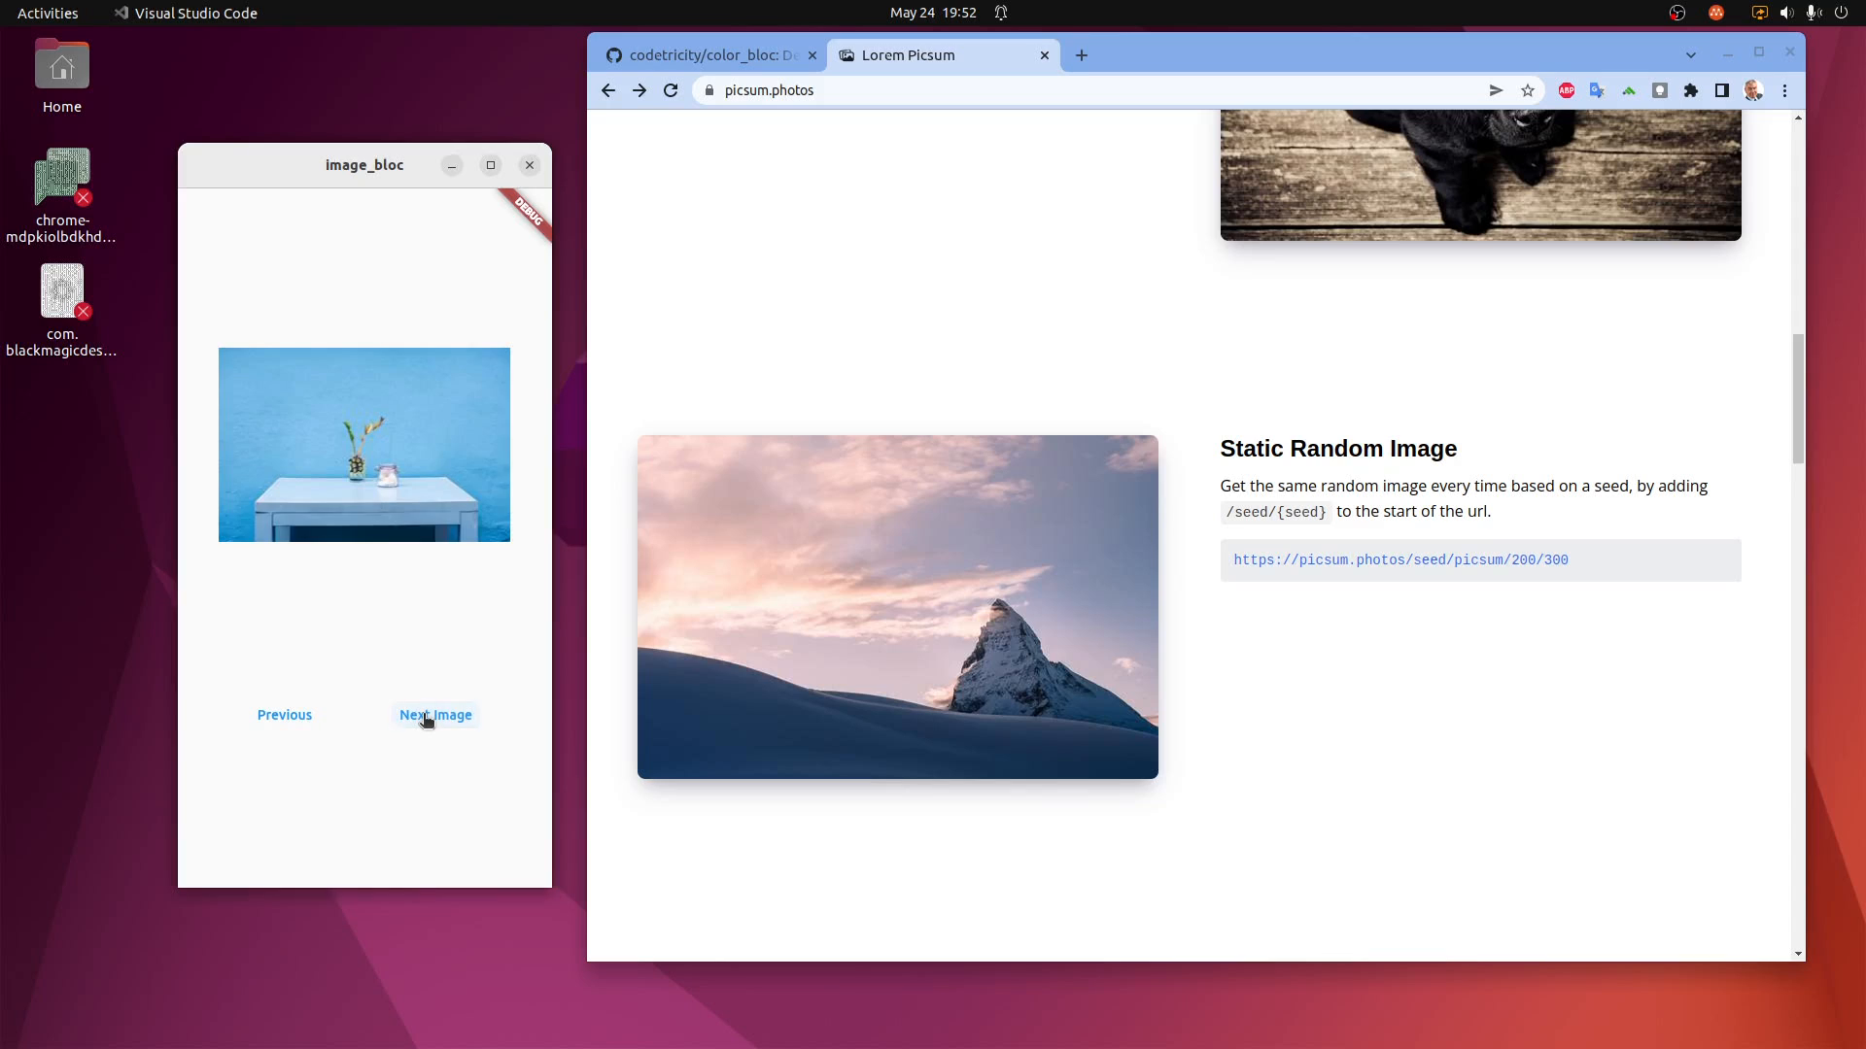
left_click(433, 716)
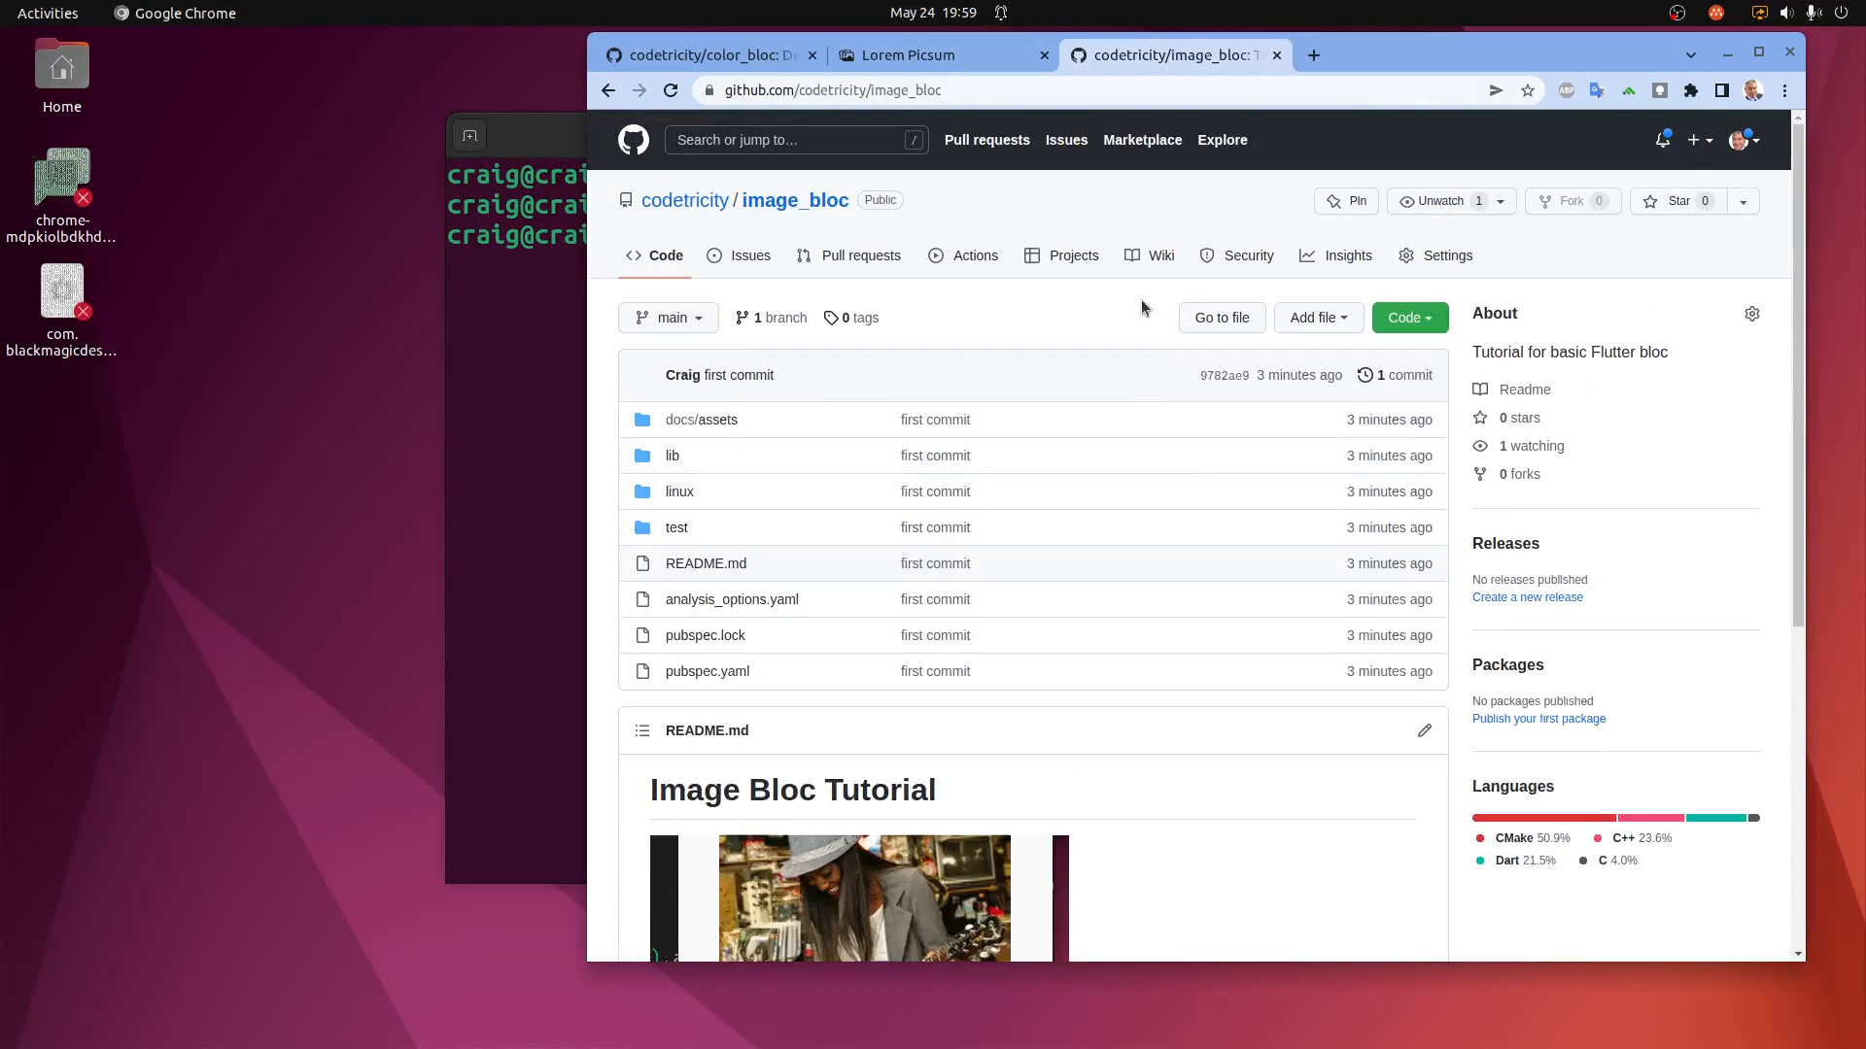
Scroll the image_bloc README to Previous Tutorials and bring the terminal to the front.
scroll("down", 3)
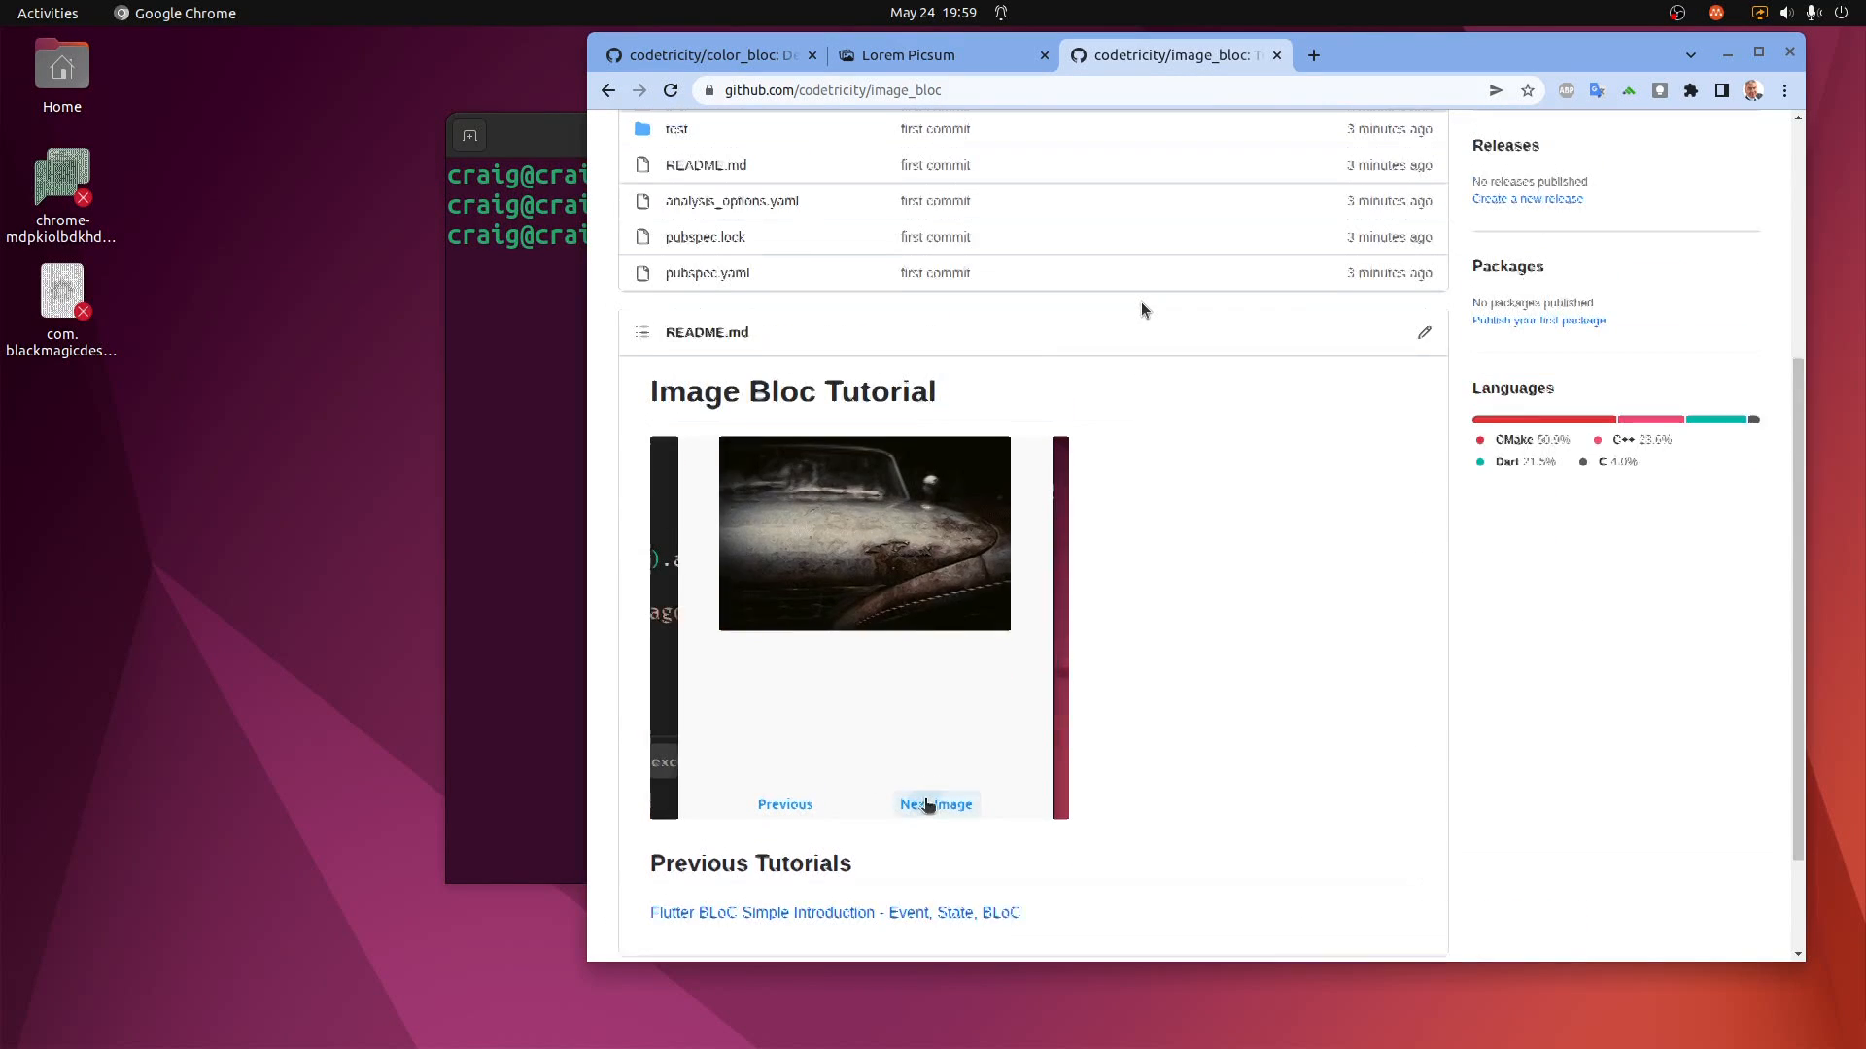
left_click(935, 804)
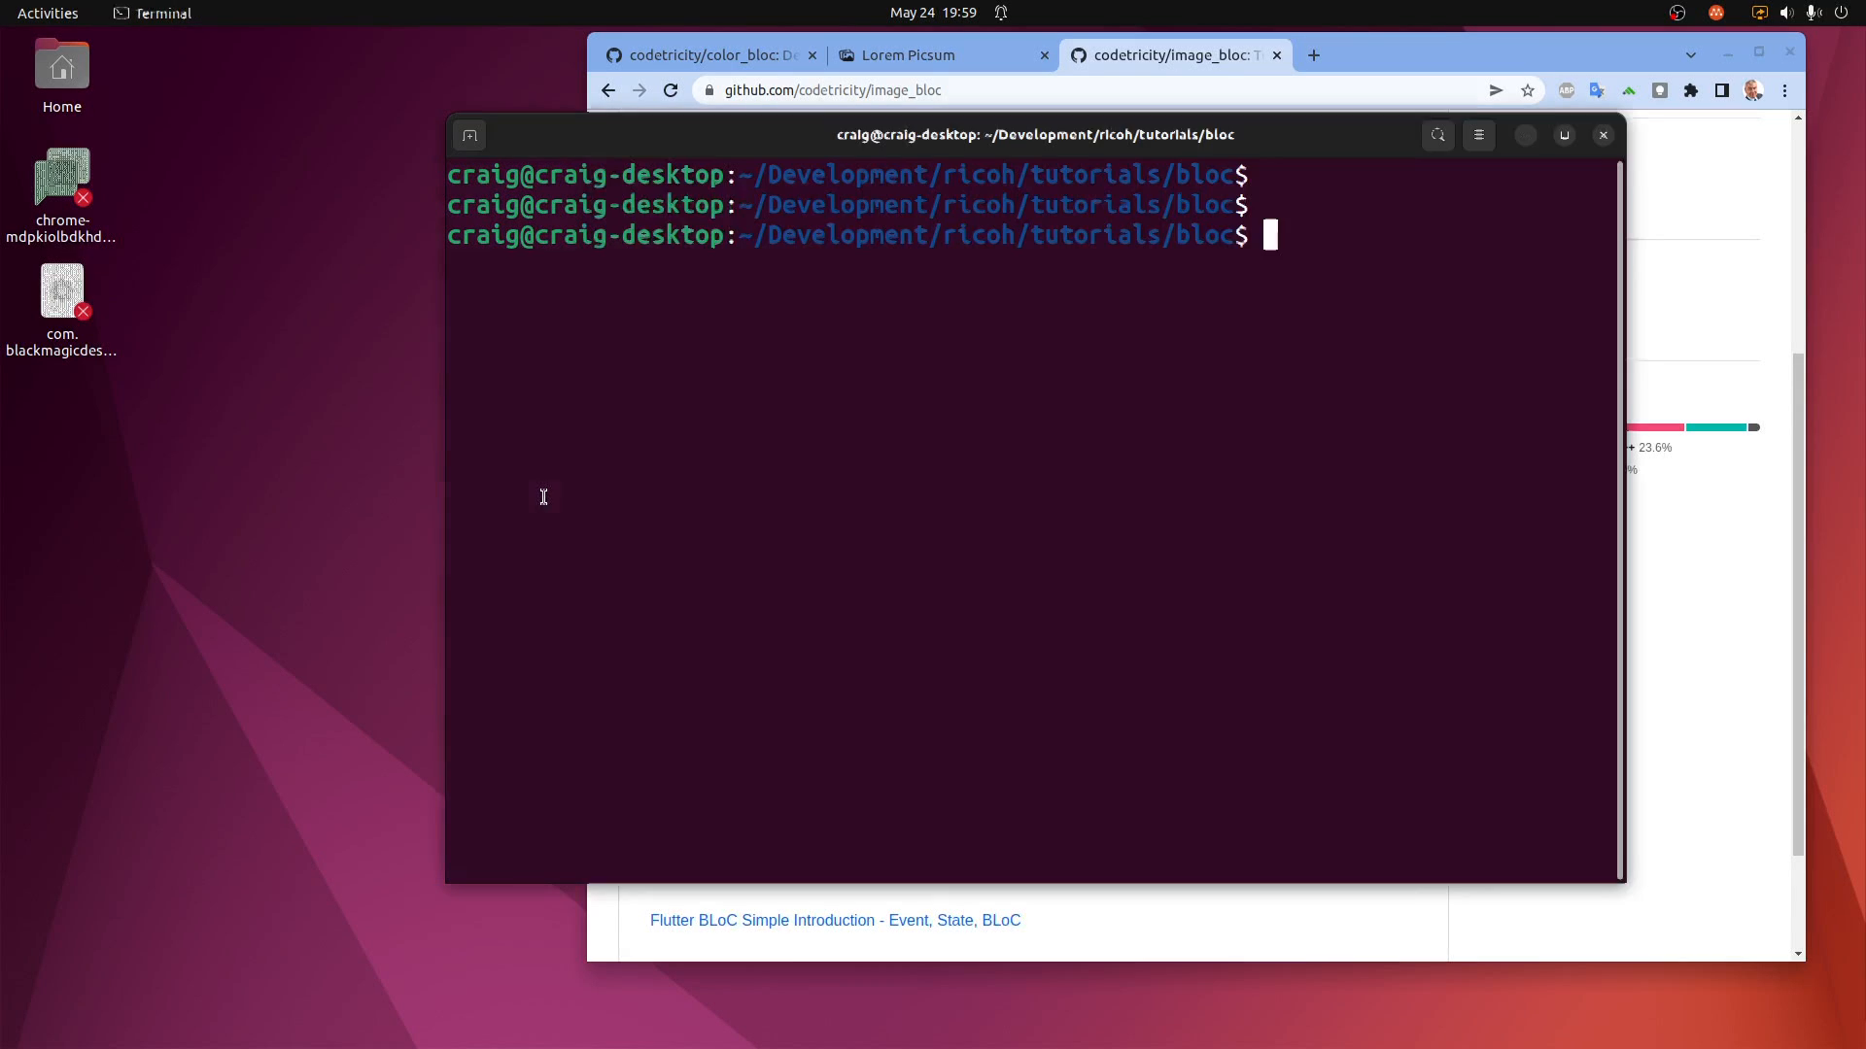
Run 'flutter create --platforms=linux image_bloc_tutorial' and change into the new project folder.
type("fl")
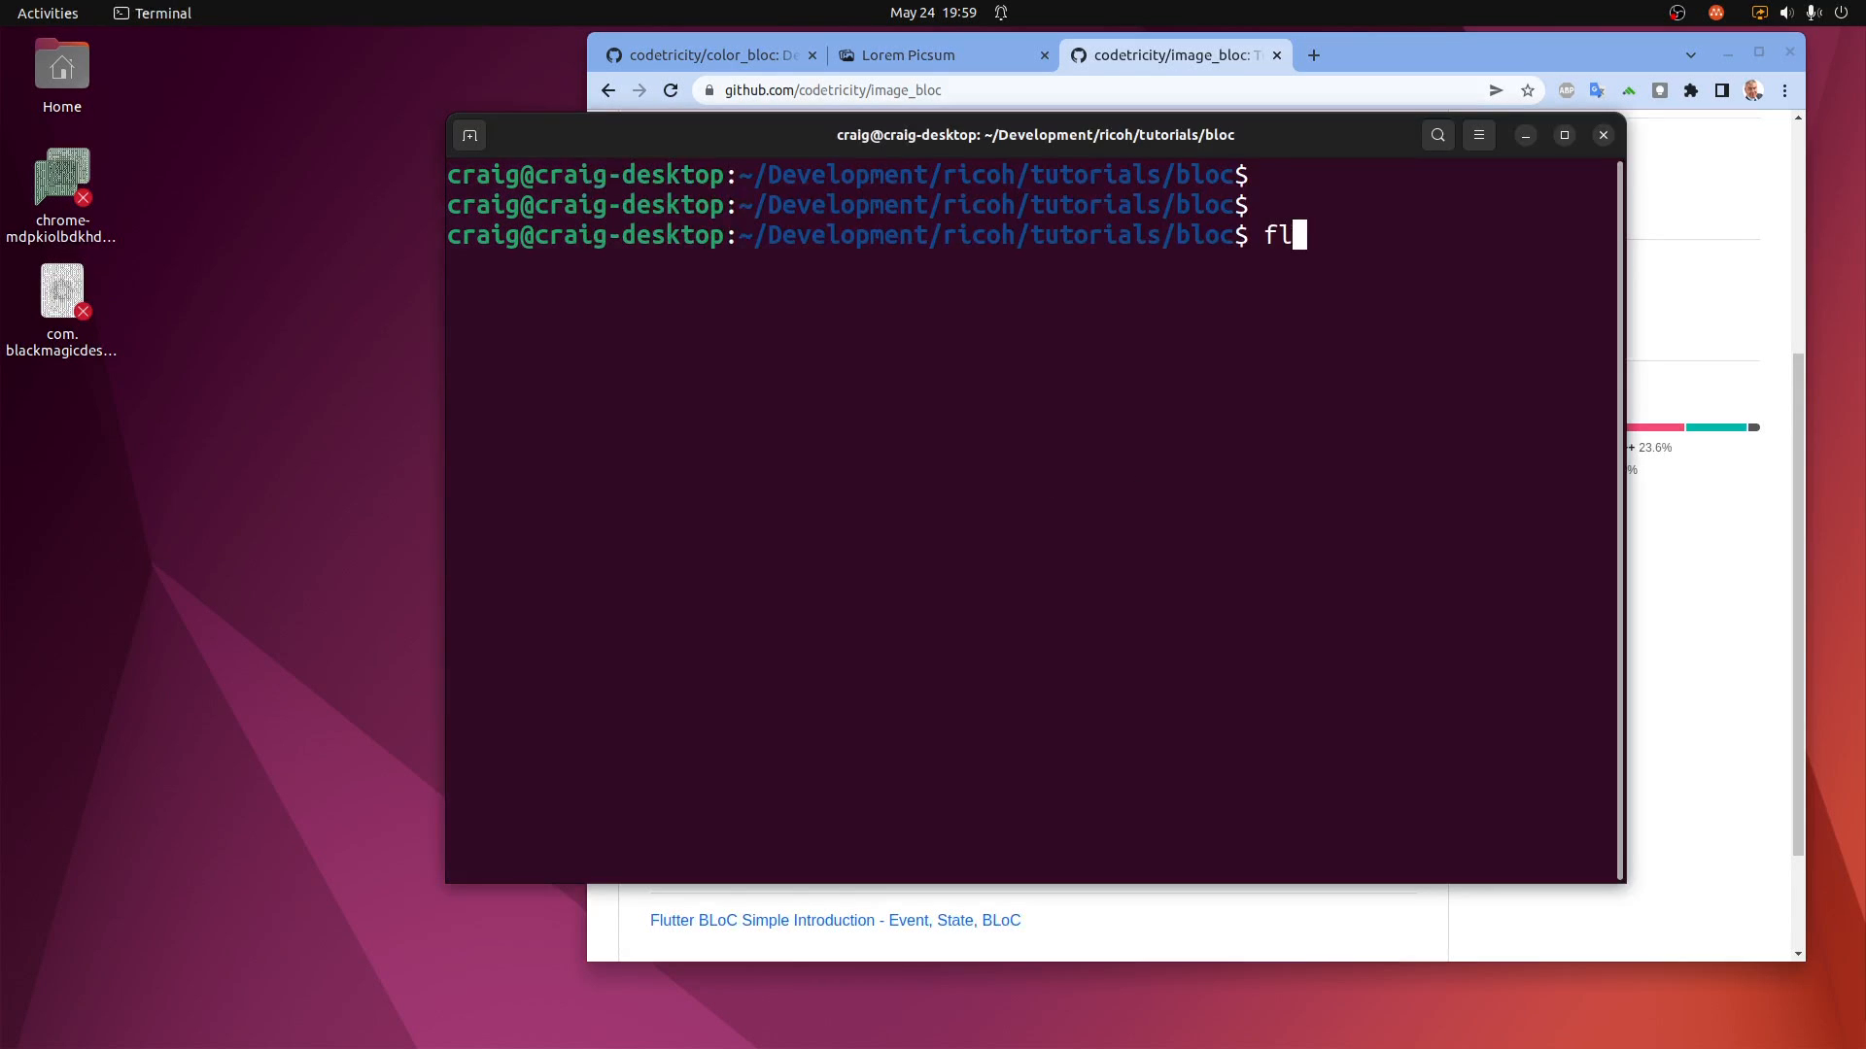
type("utter create -")
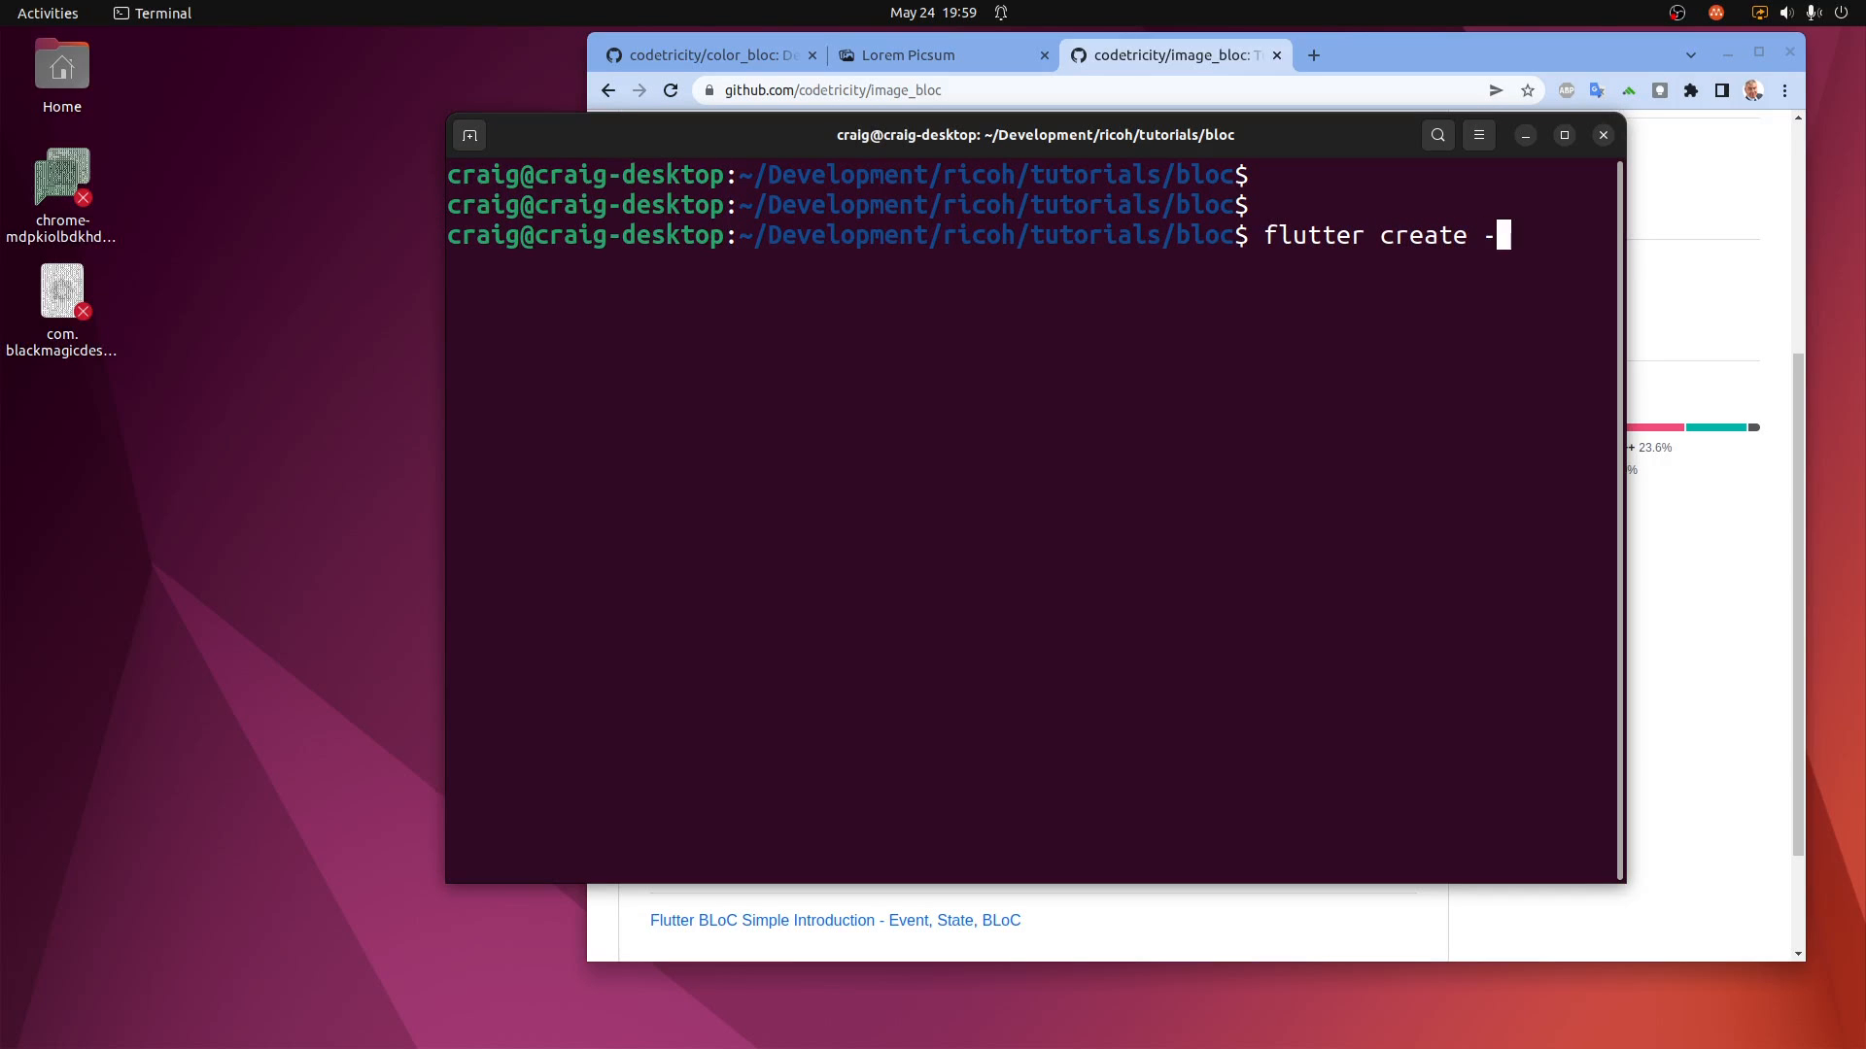
type("-plat")
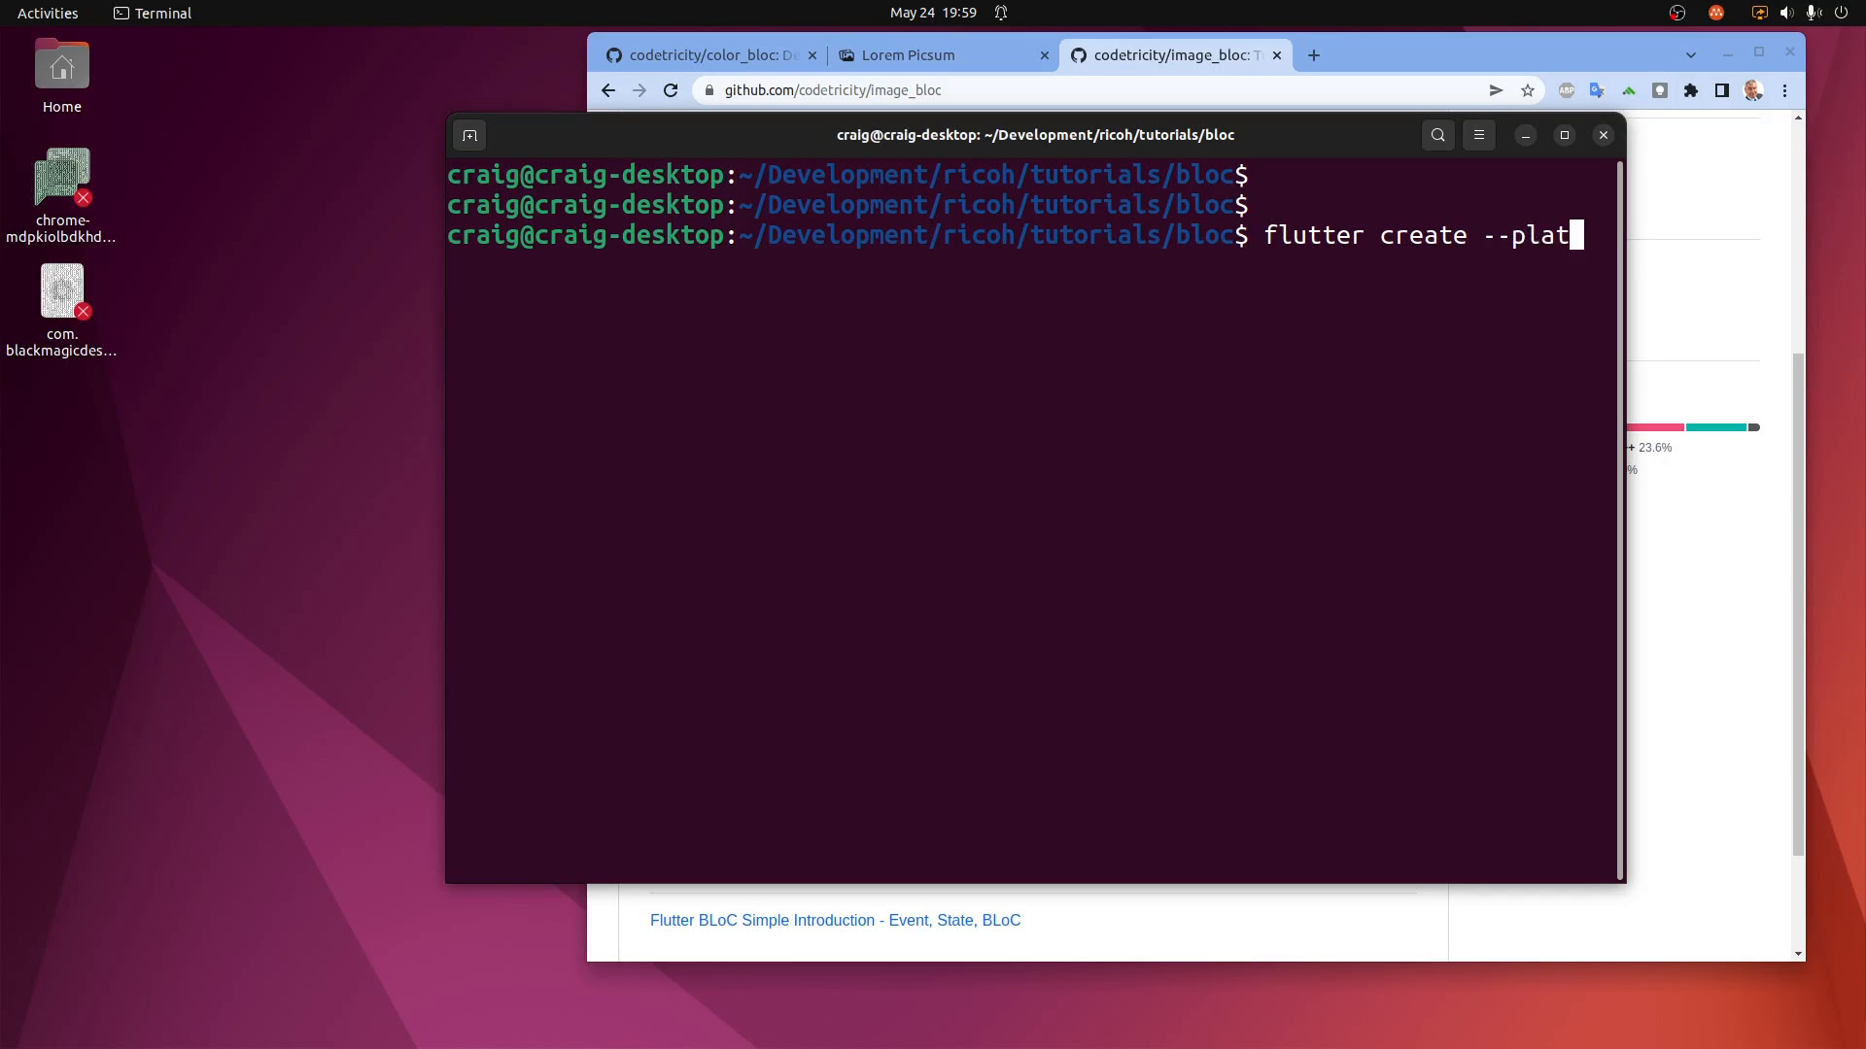
type("forms")
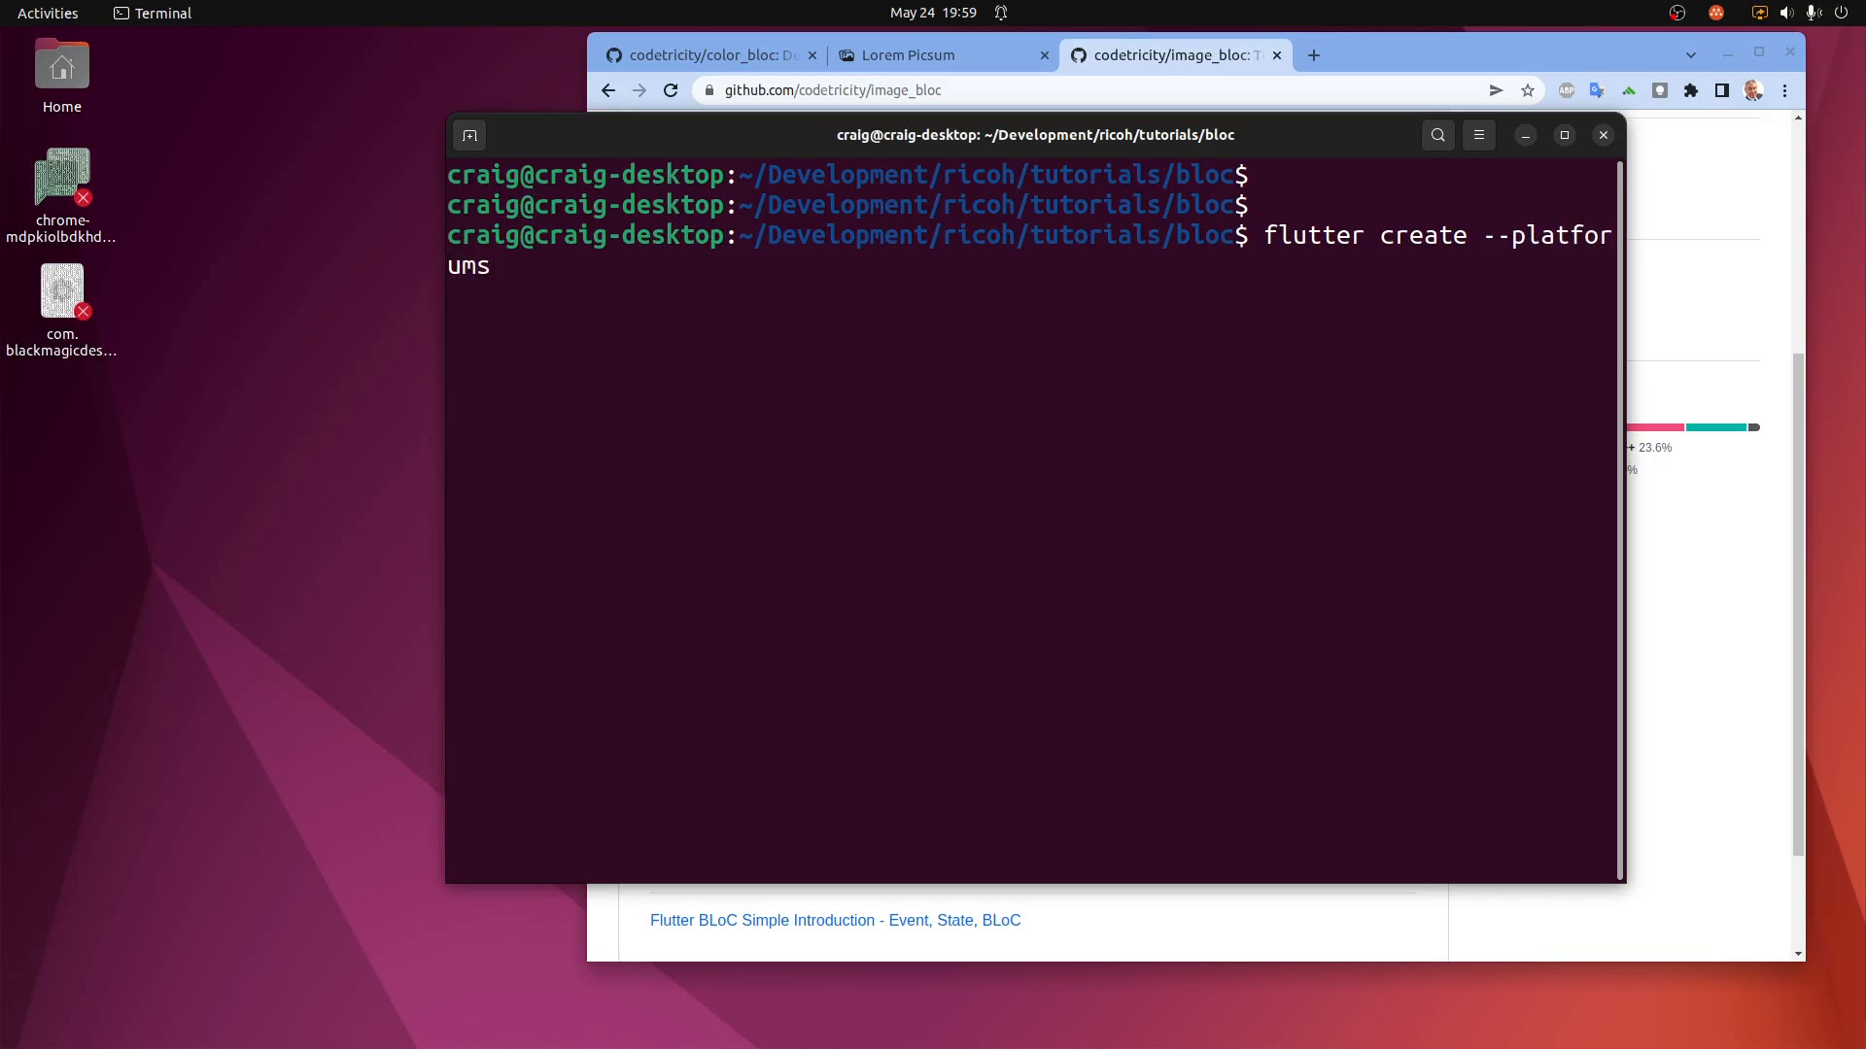
type("=")
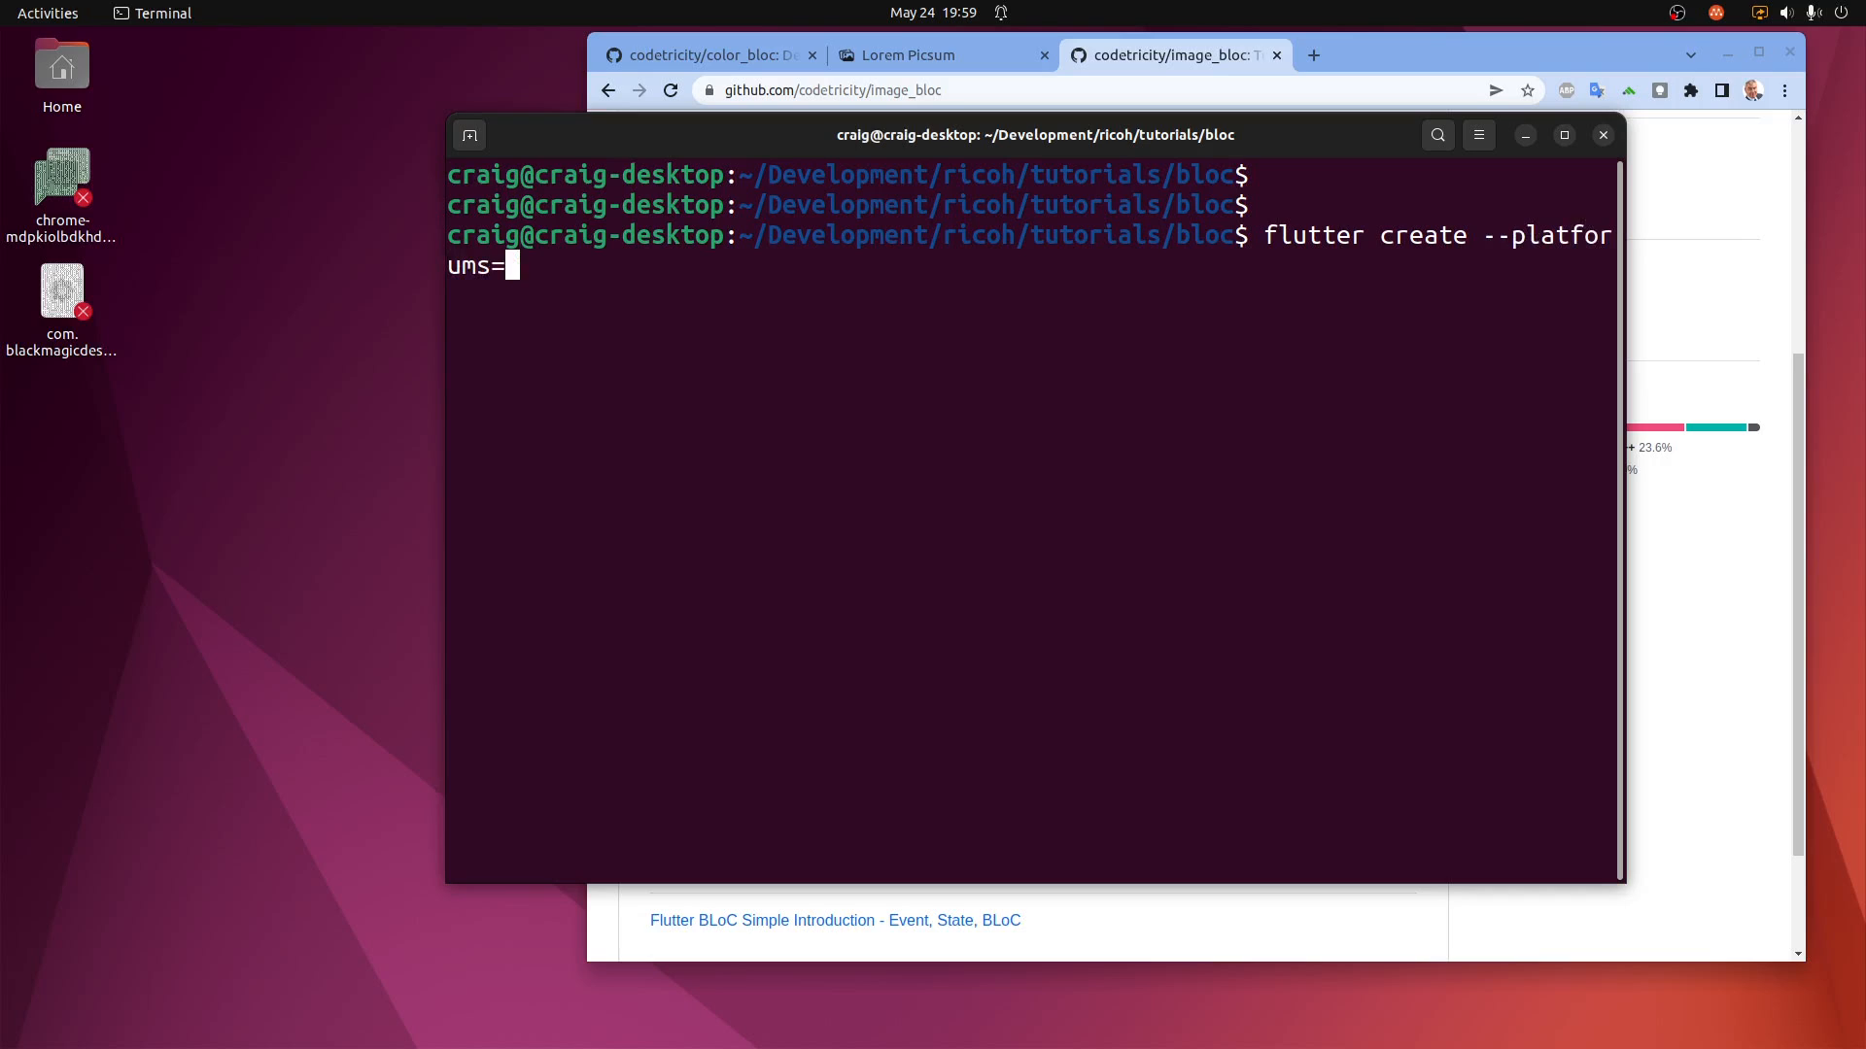
type("linu")
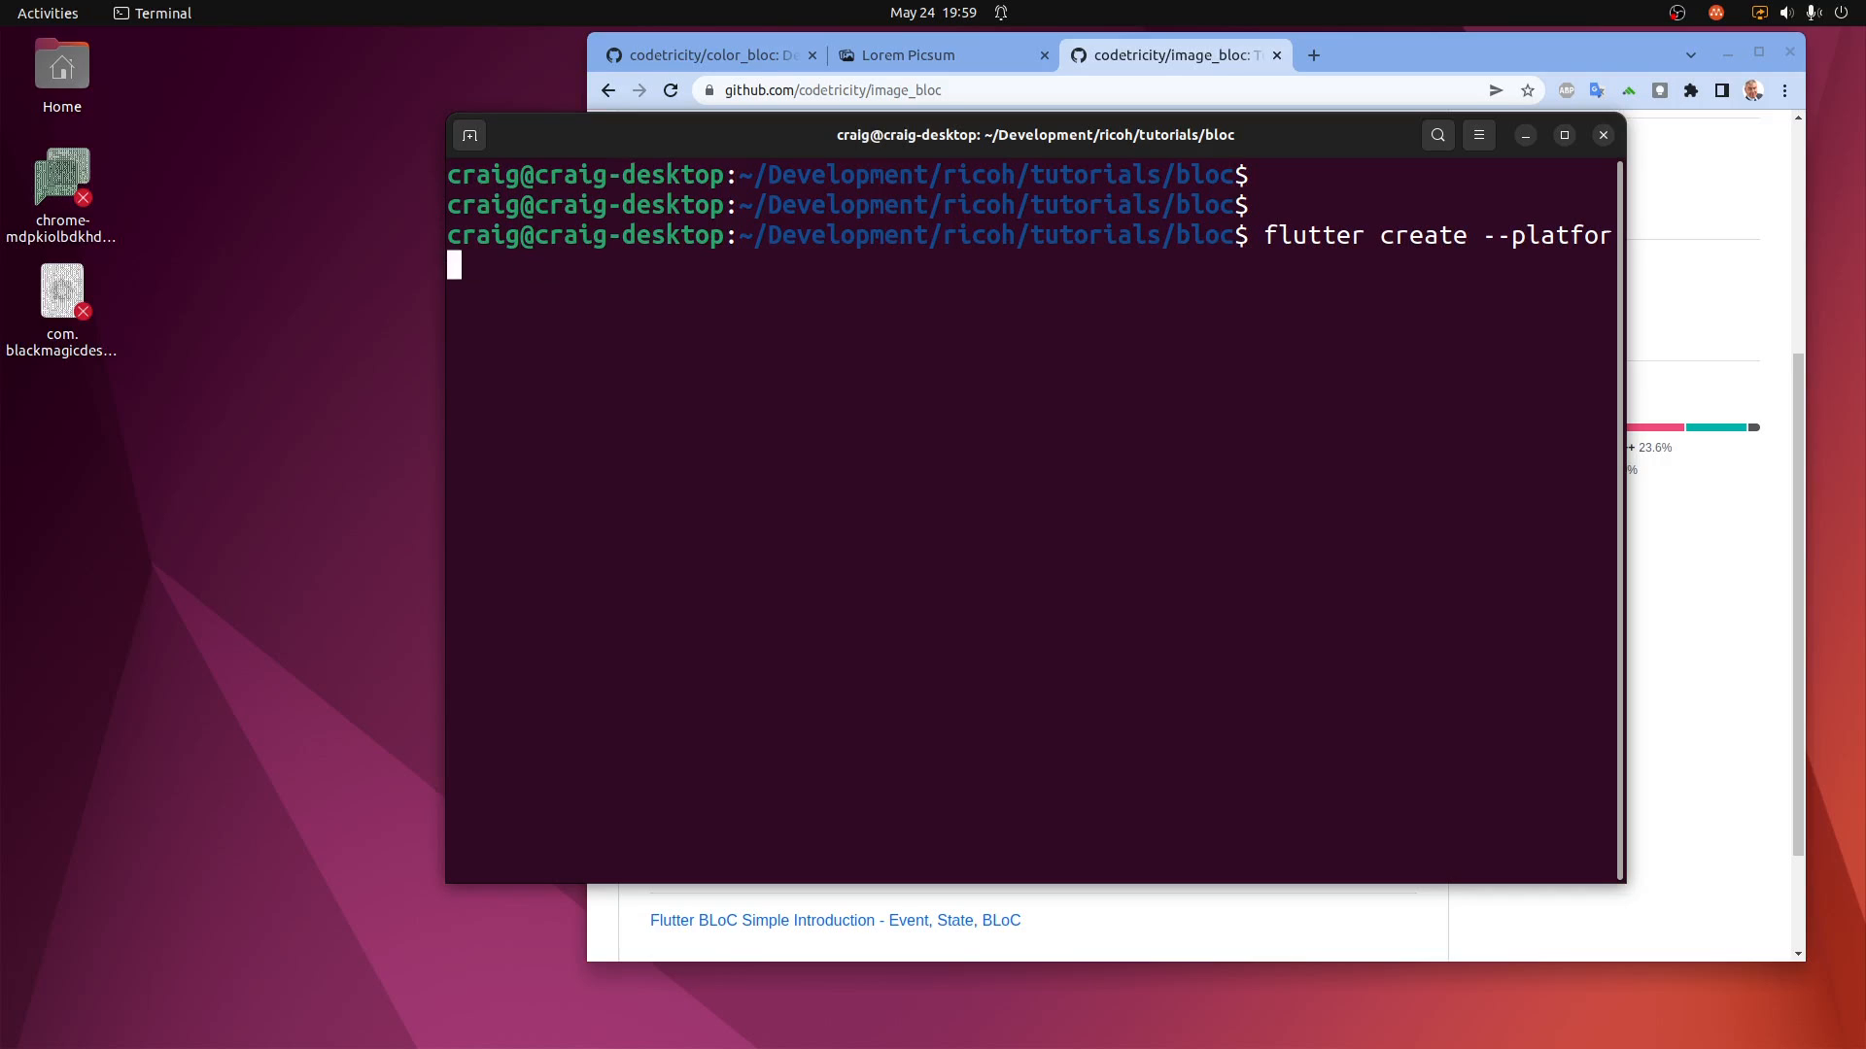
type("ms=")
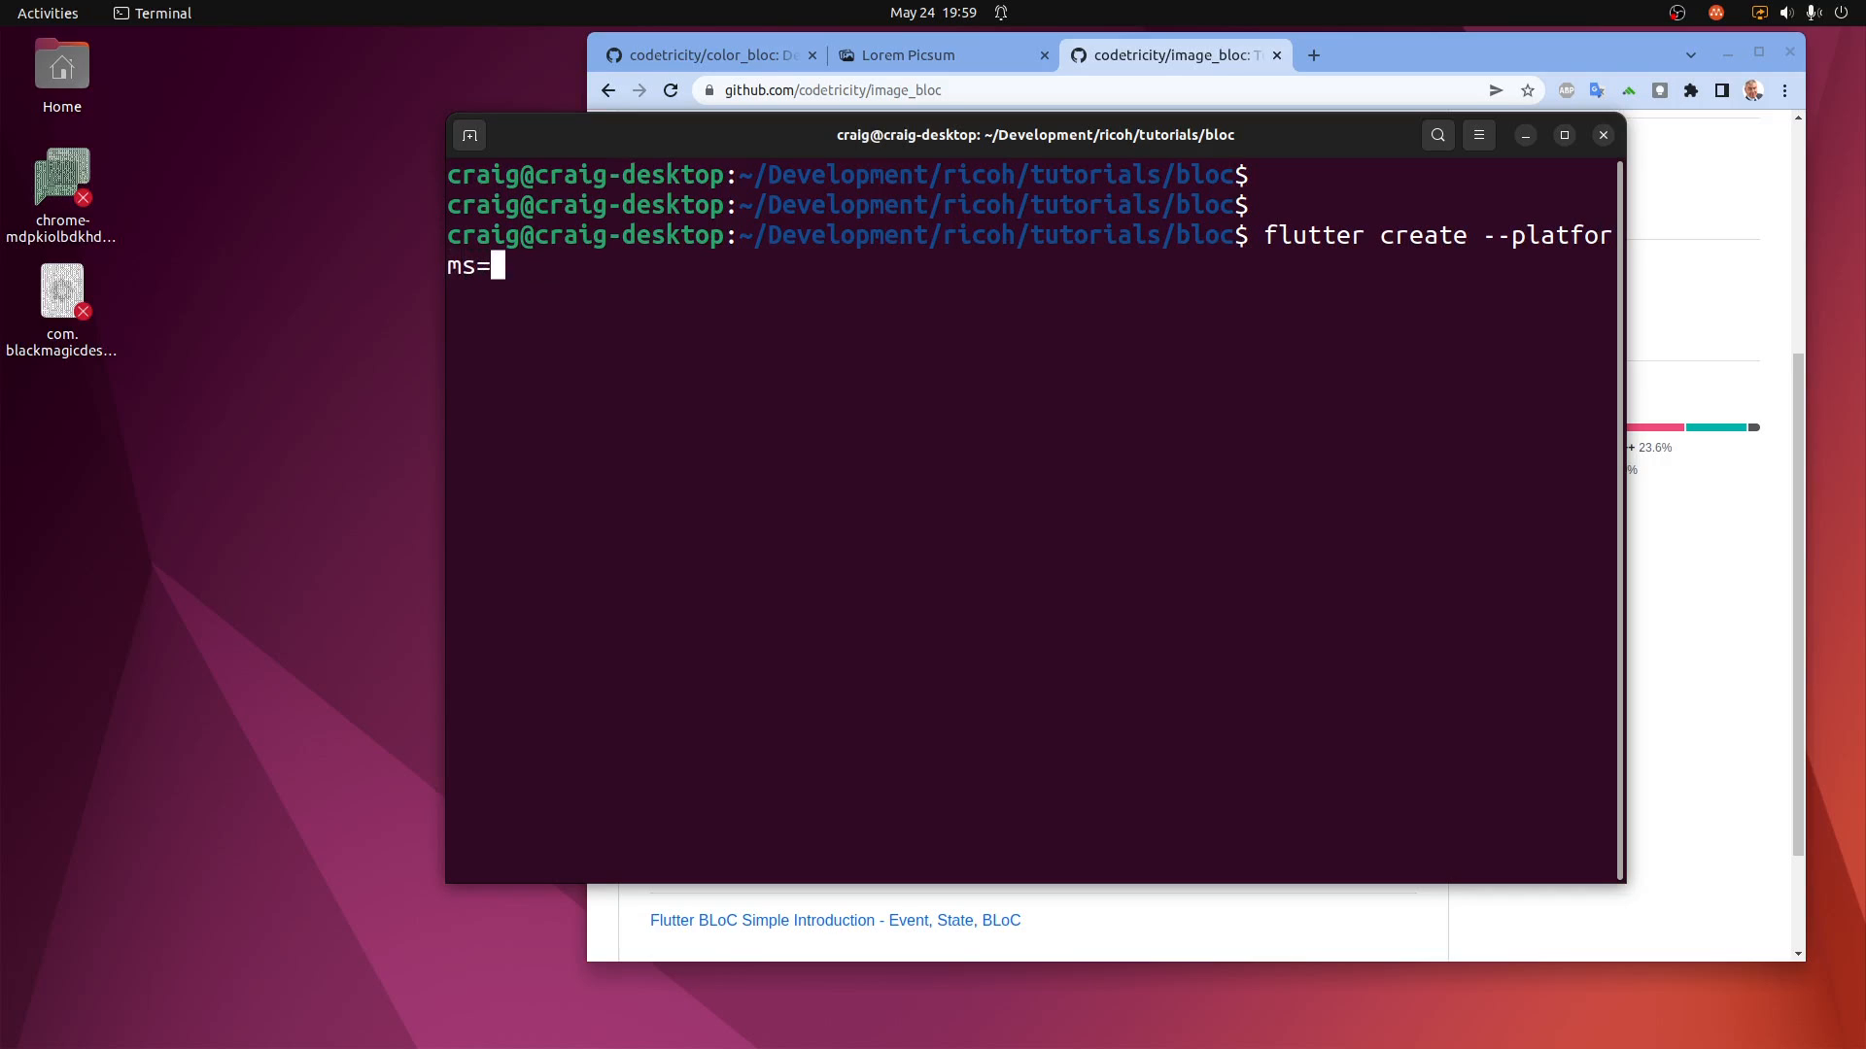
type("linux flu")
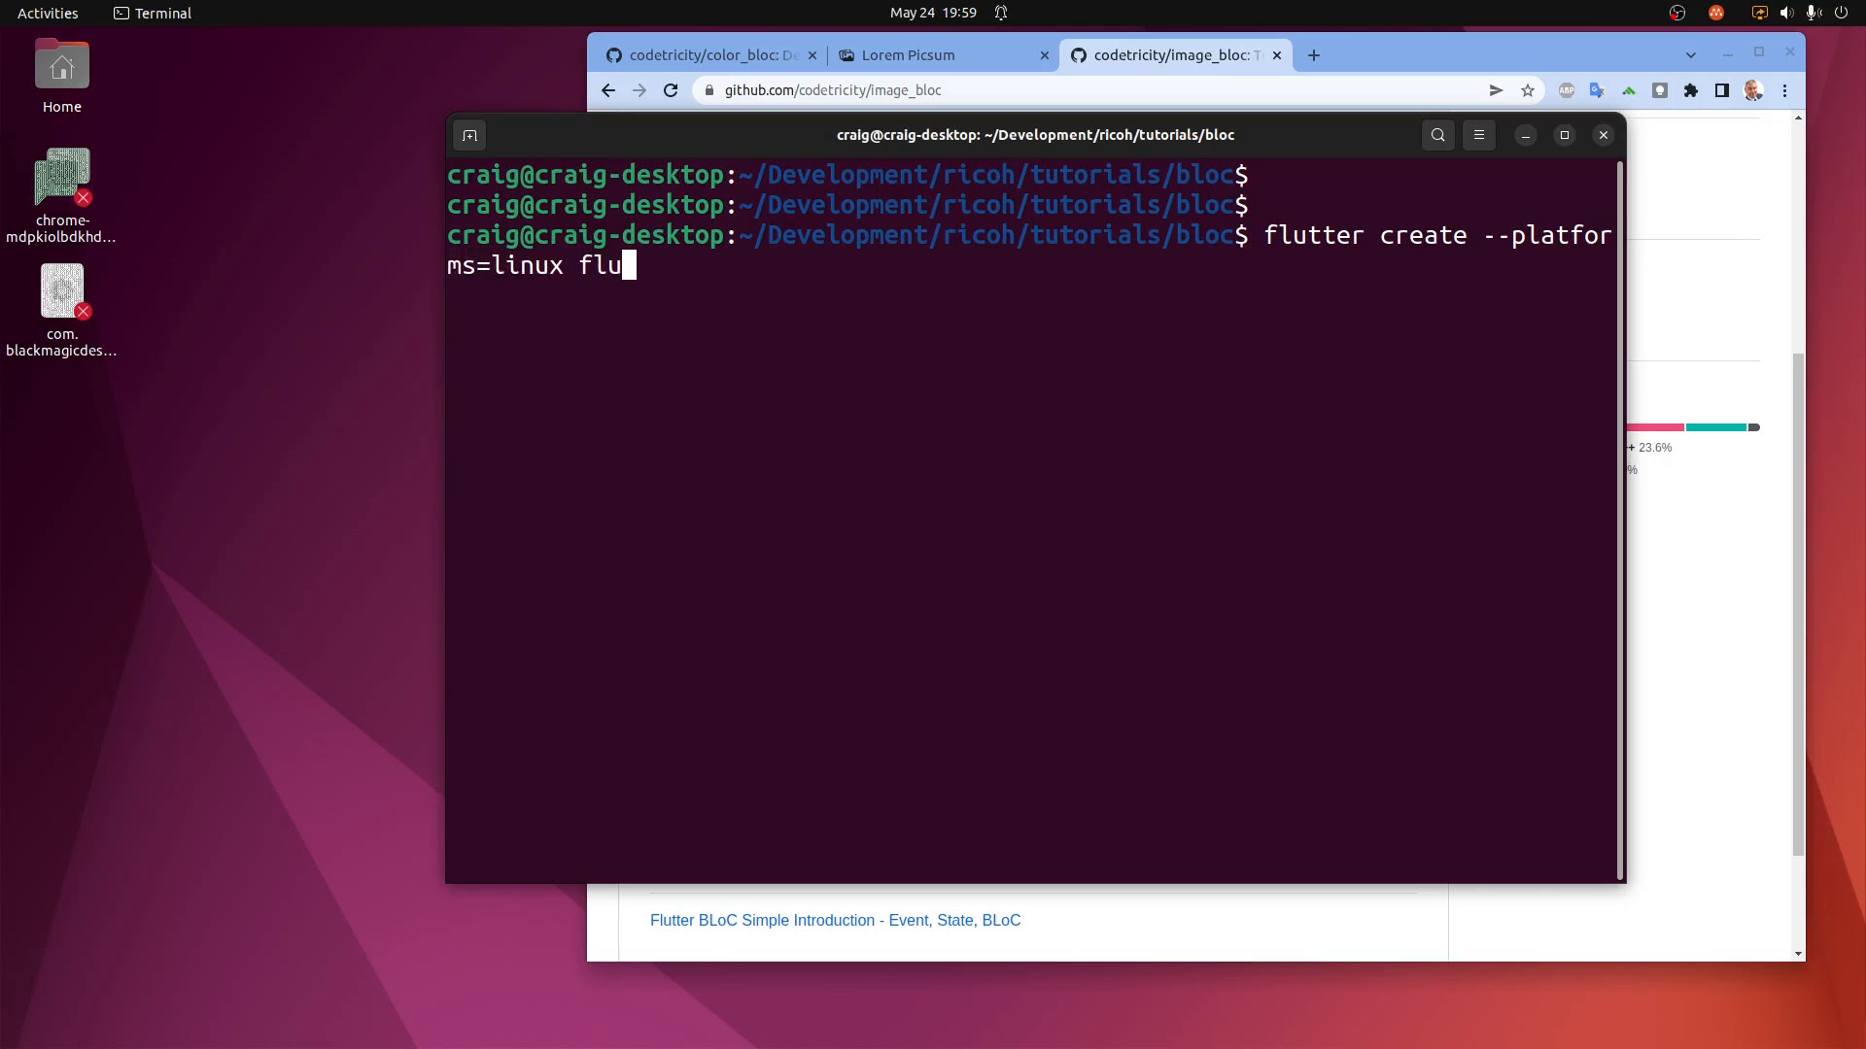
type("image_bloc_tutorial")
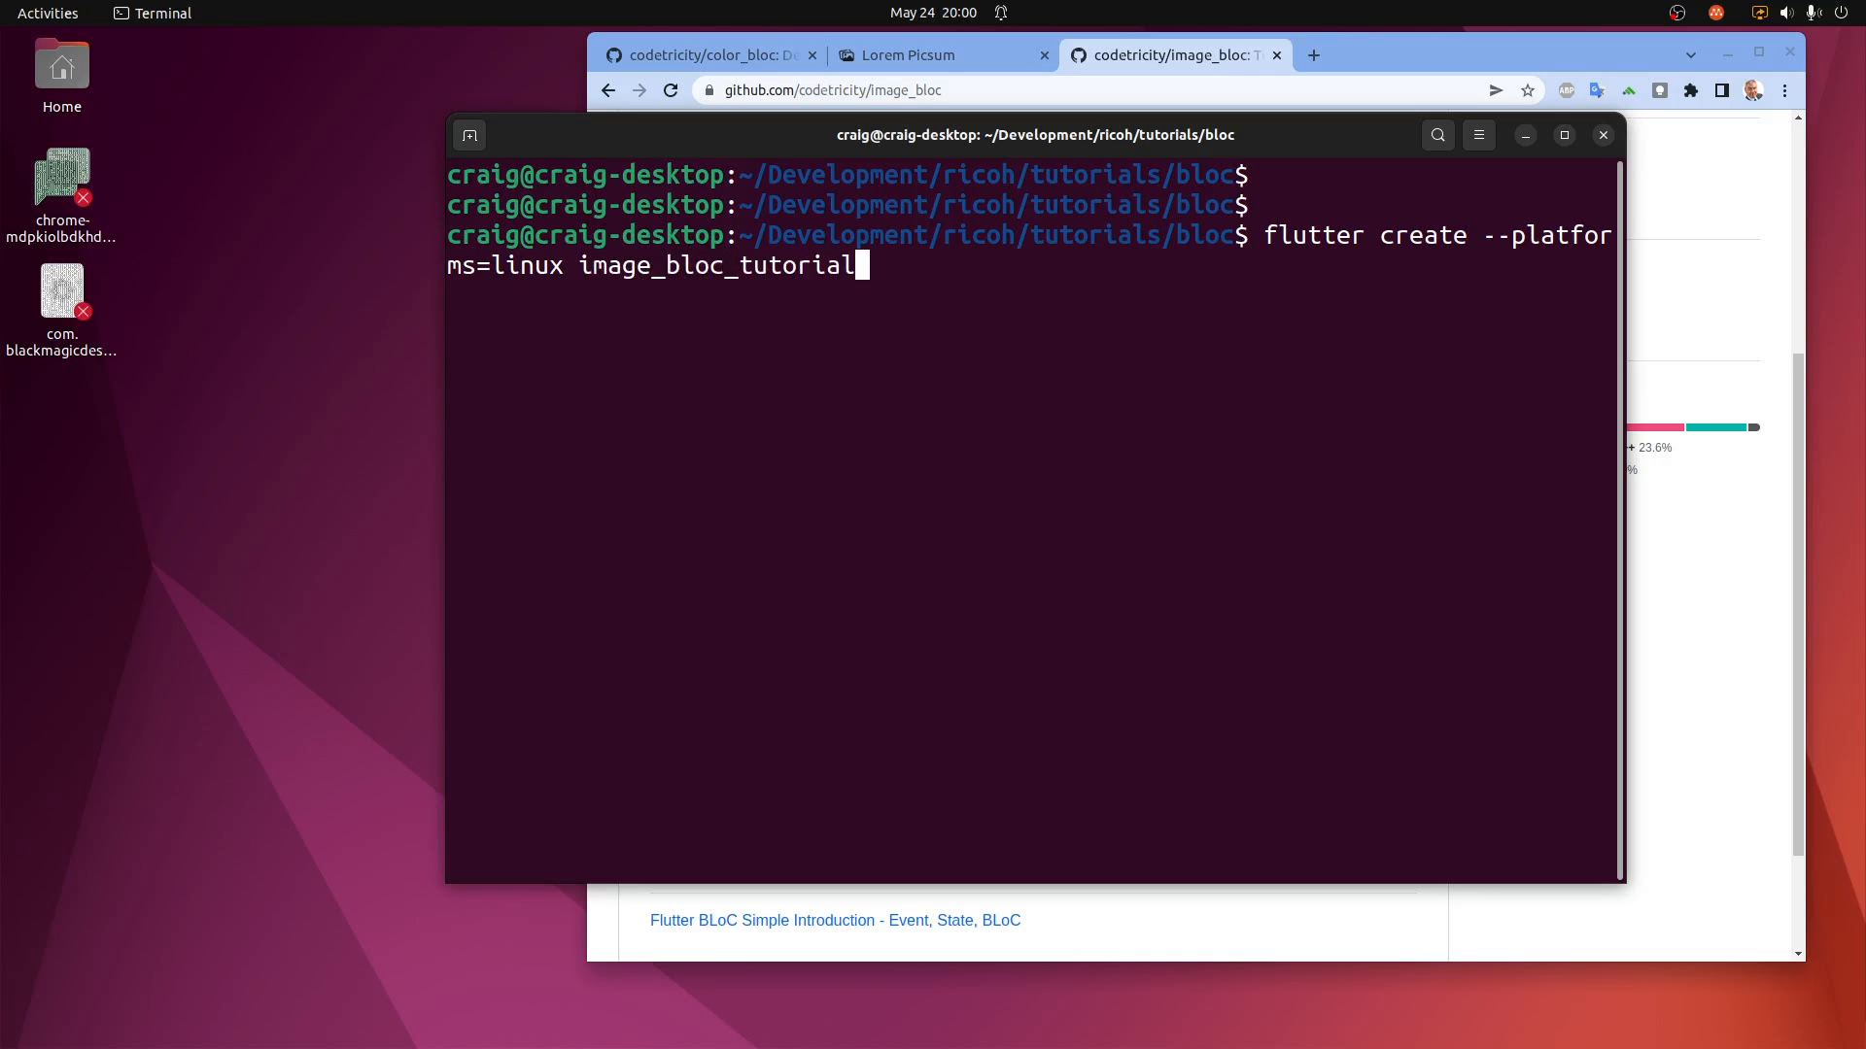
key("Return")
type("cd")
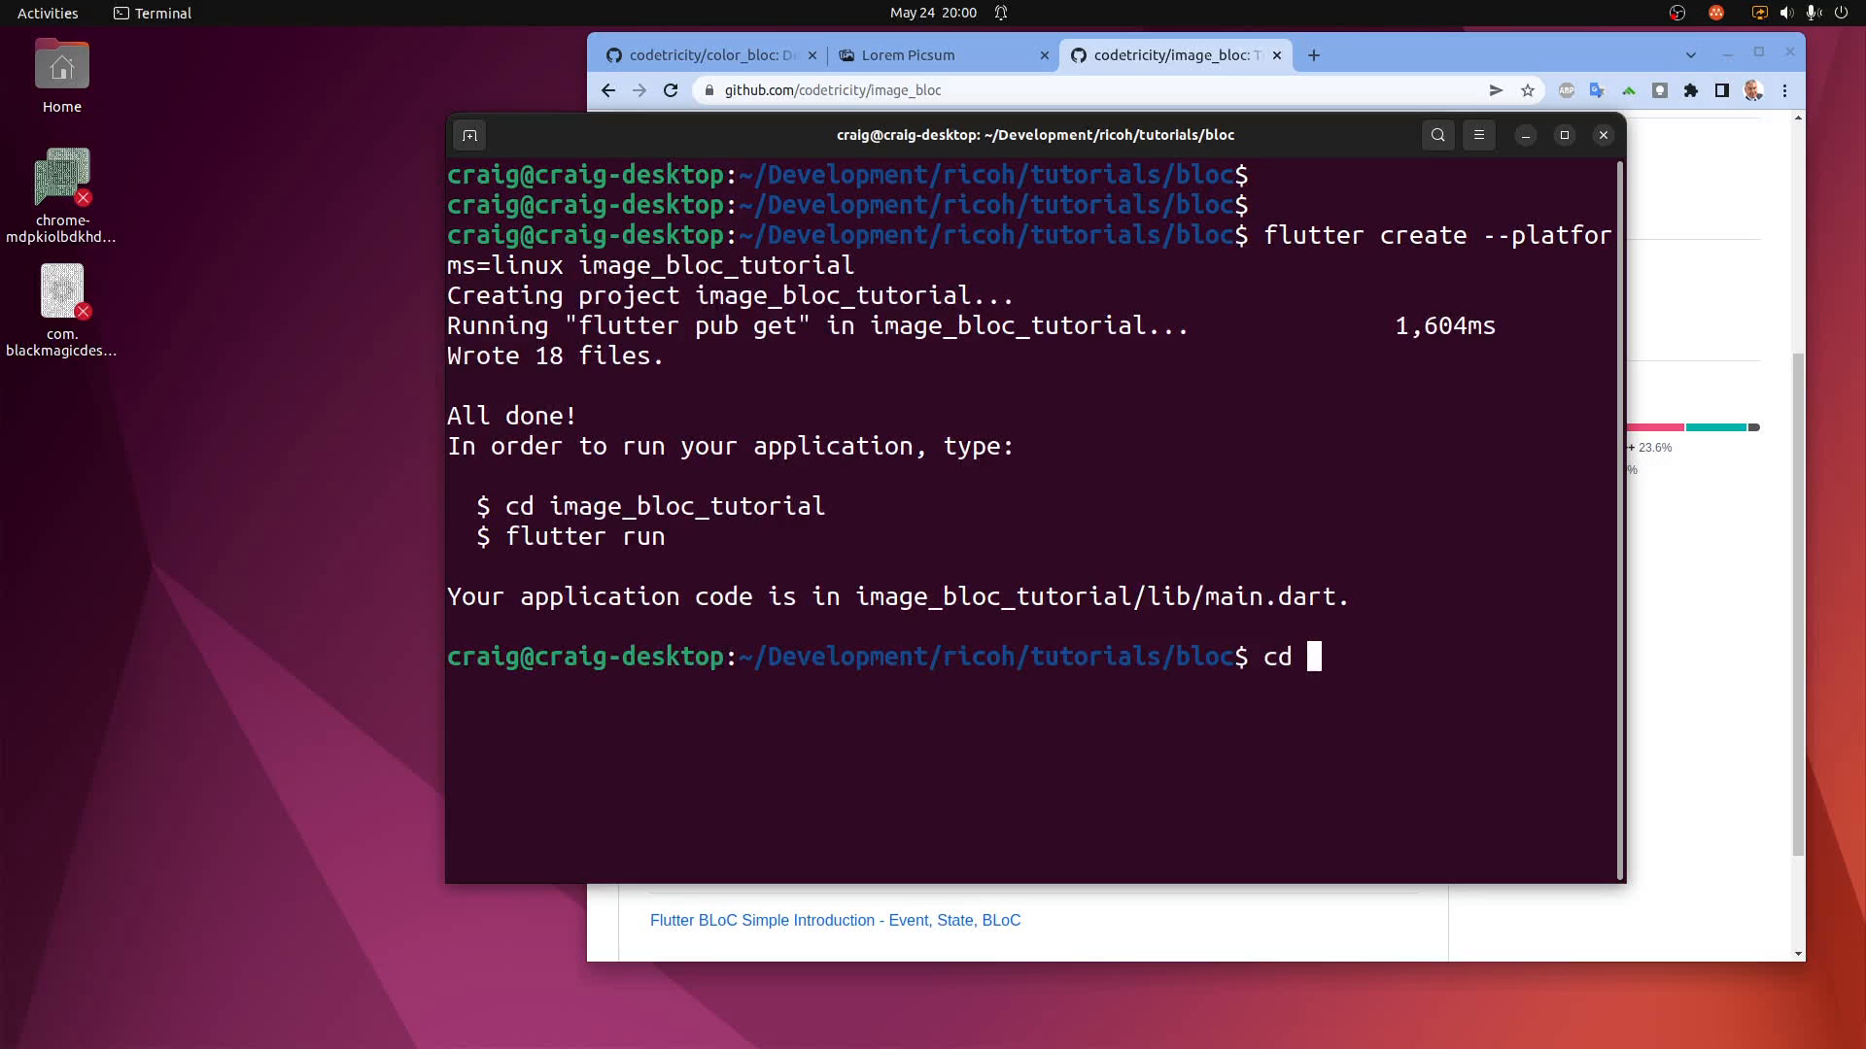
type("image_bloc_tutorial/")
type("ls")
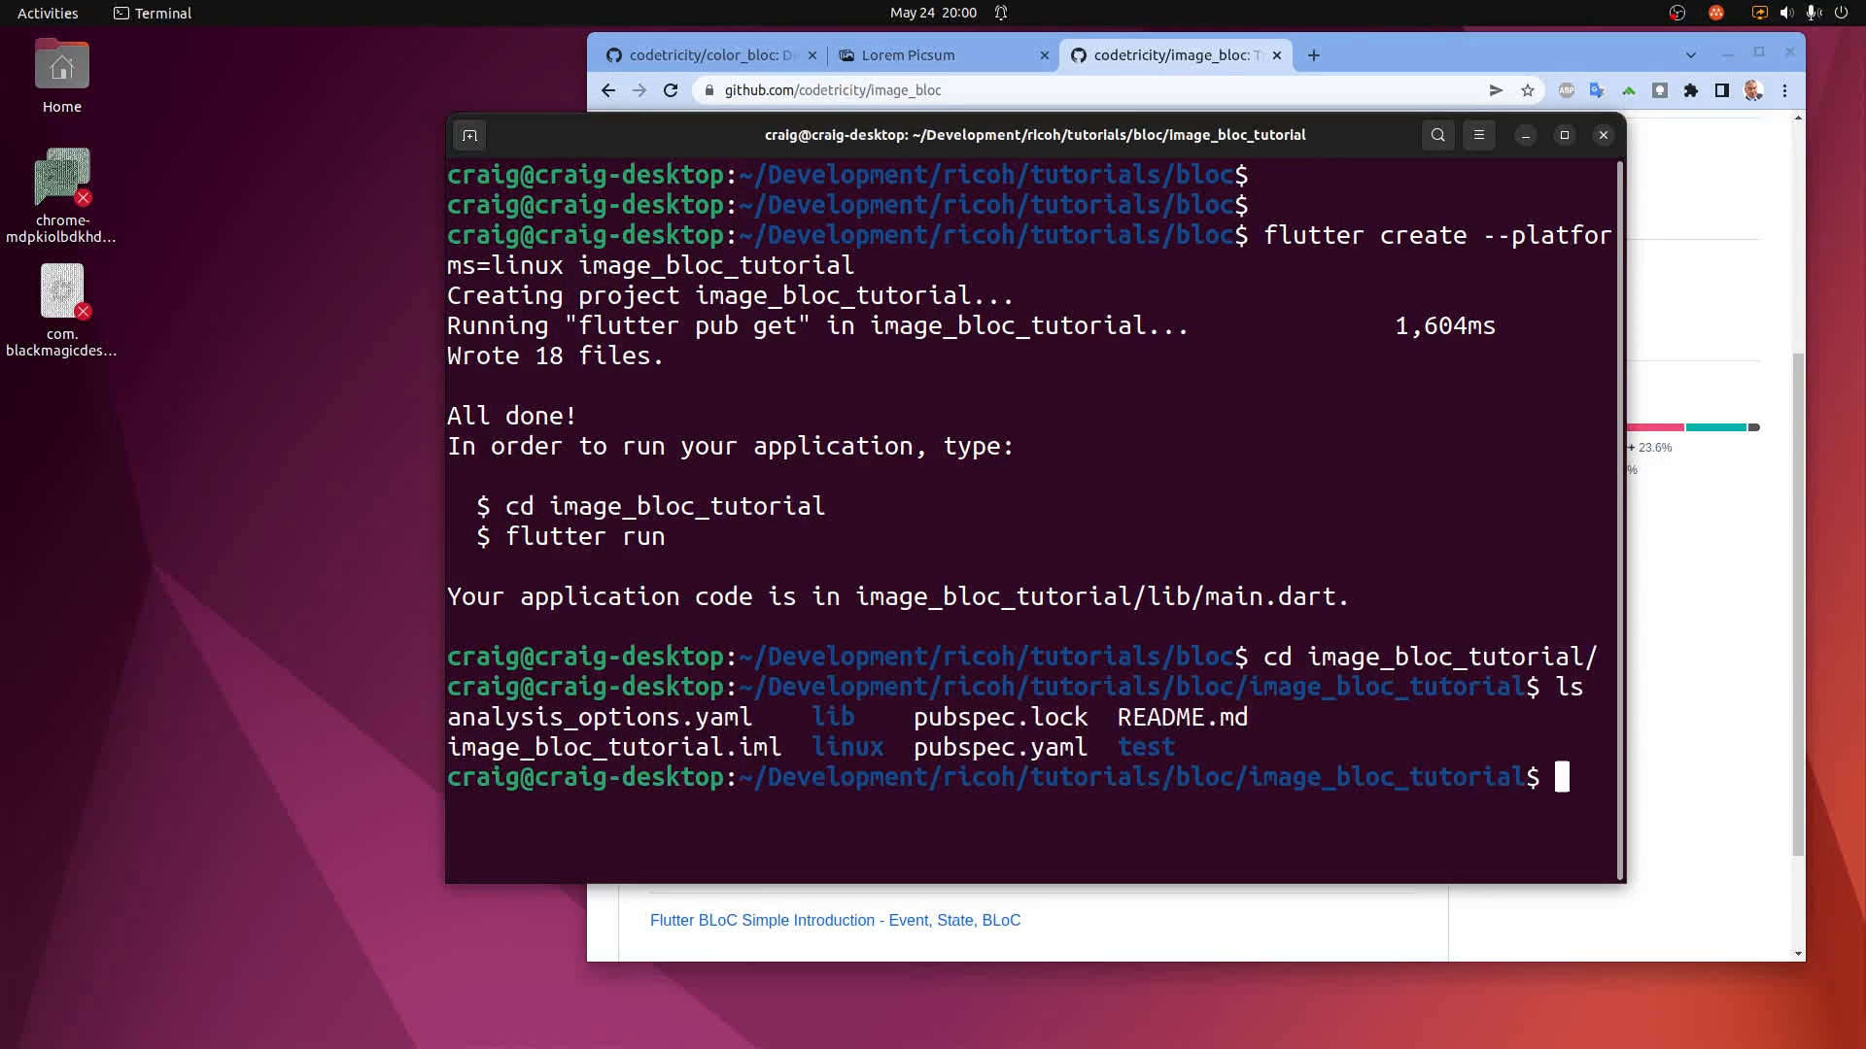
Run 'flutter pub add equatable flutter_bloc' to add both packages to the project.
type("flutter")
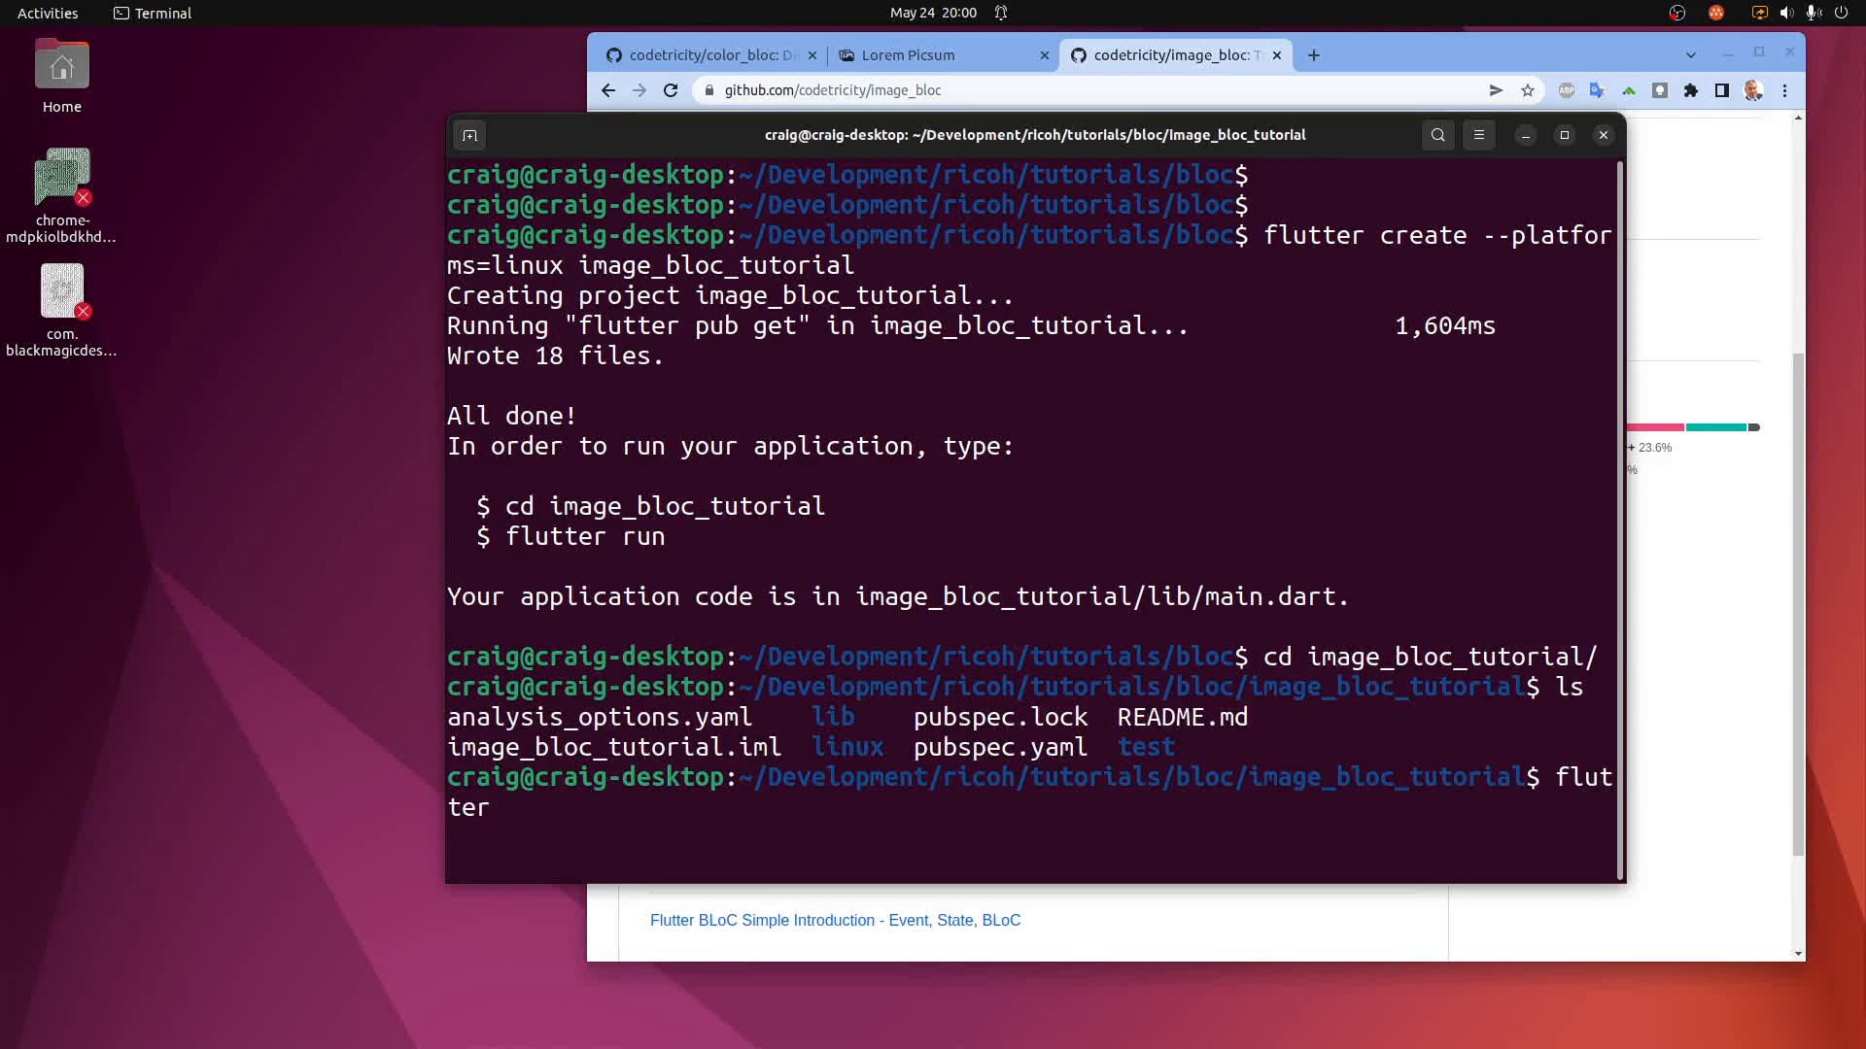
type("pub e")
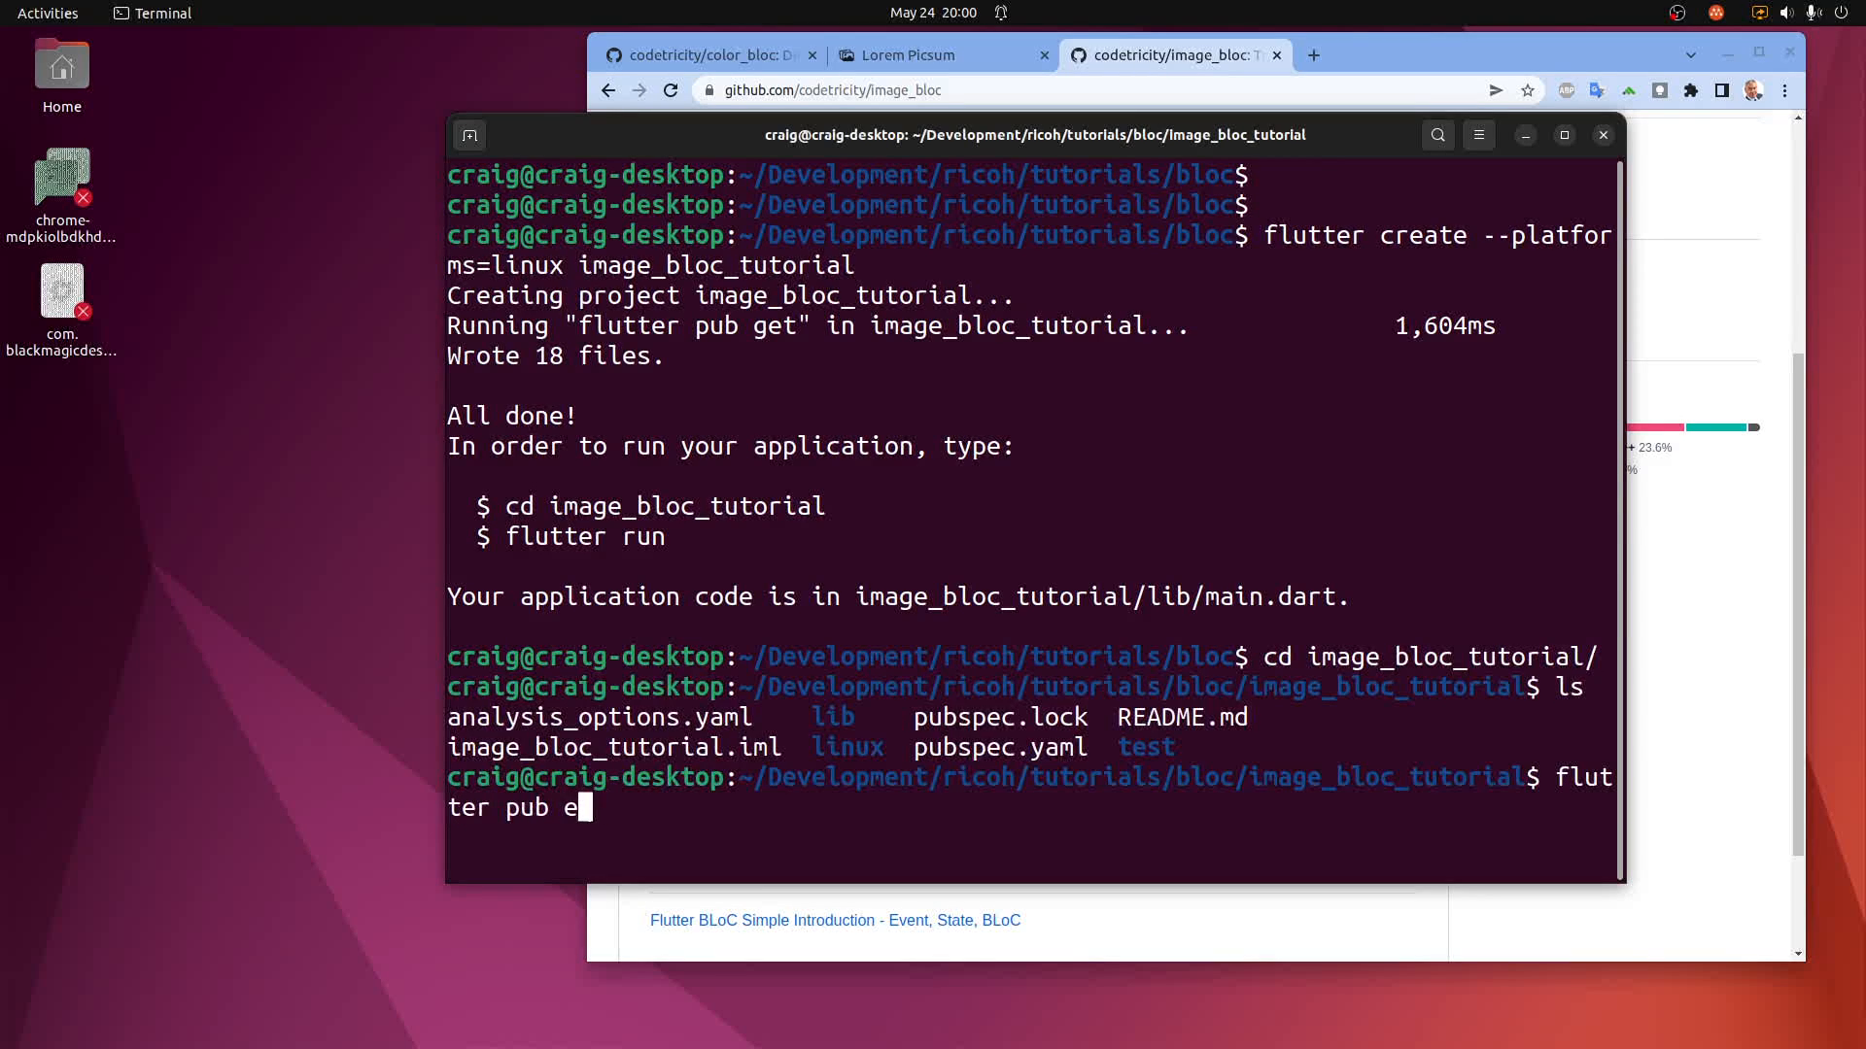
type("quatable and")
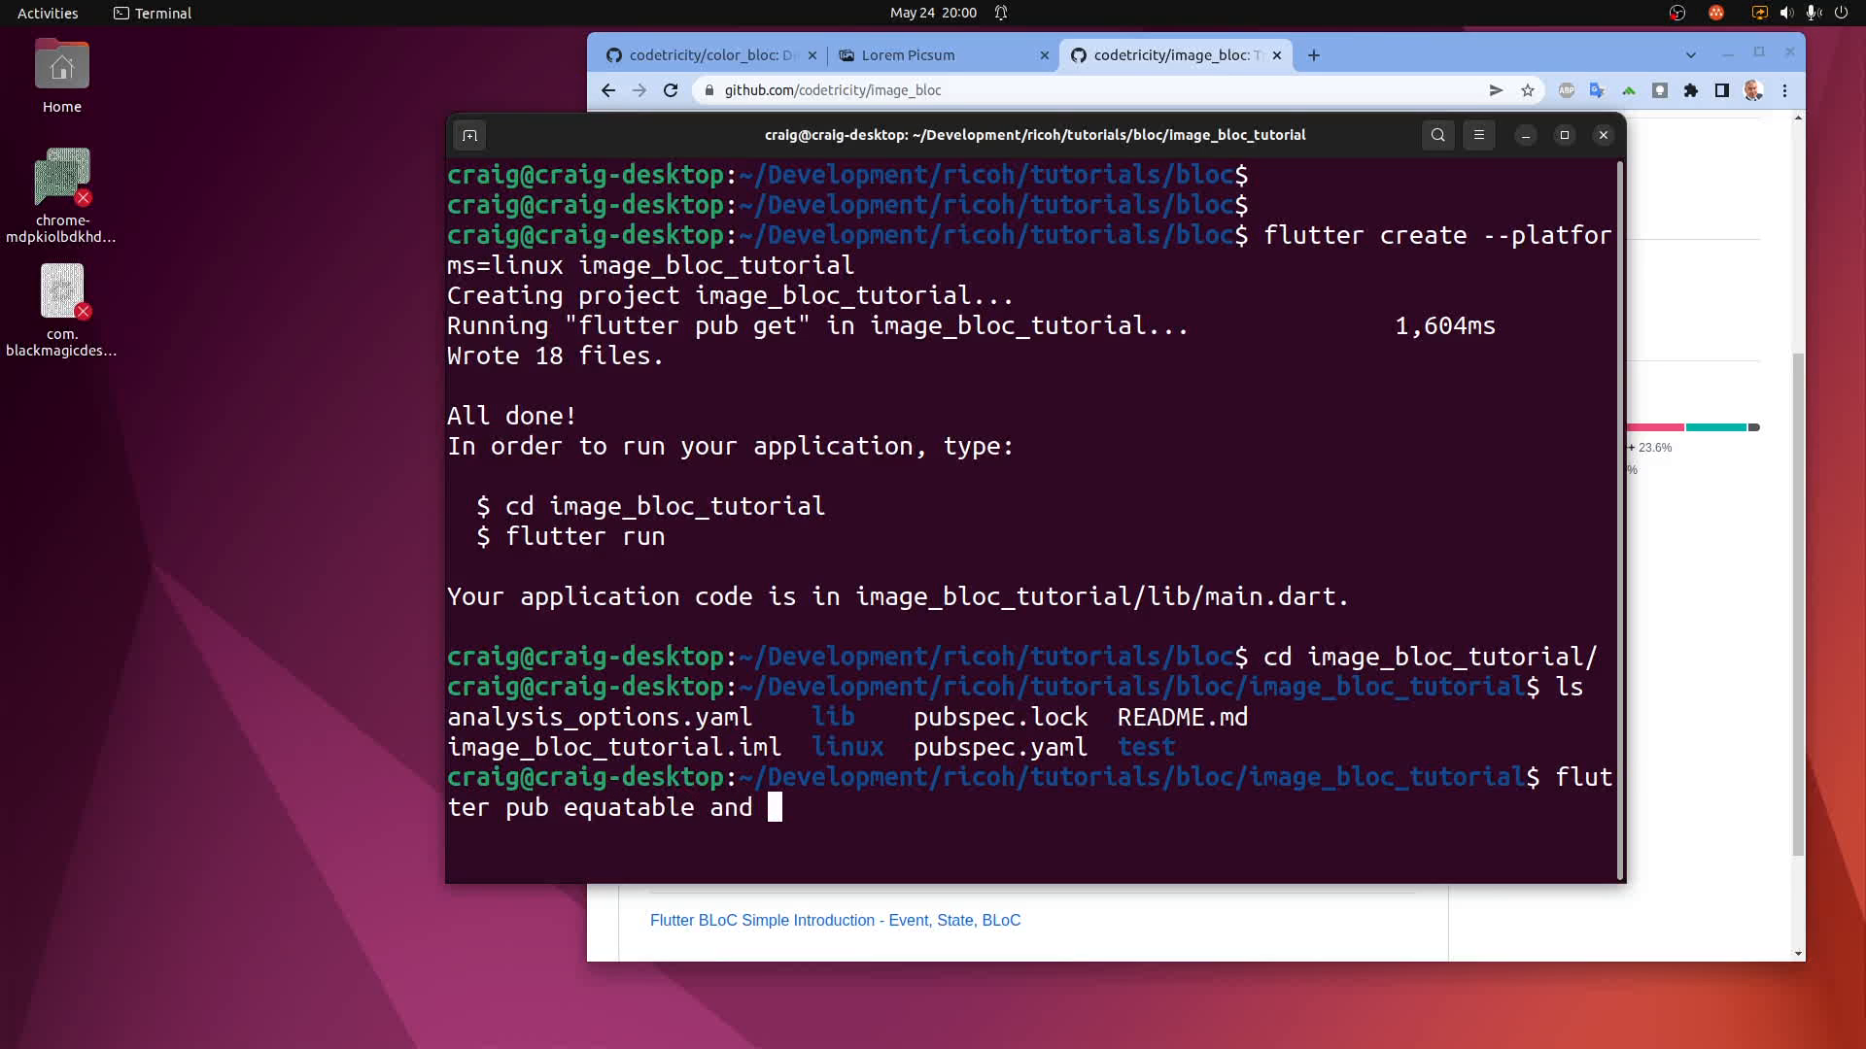
key("BackSpace")
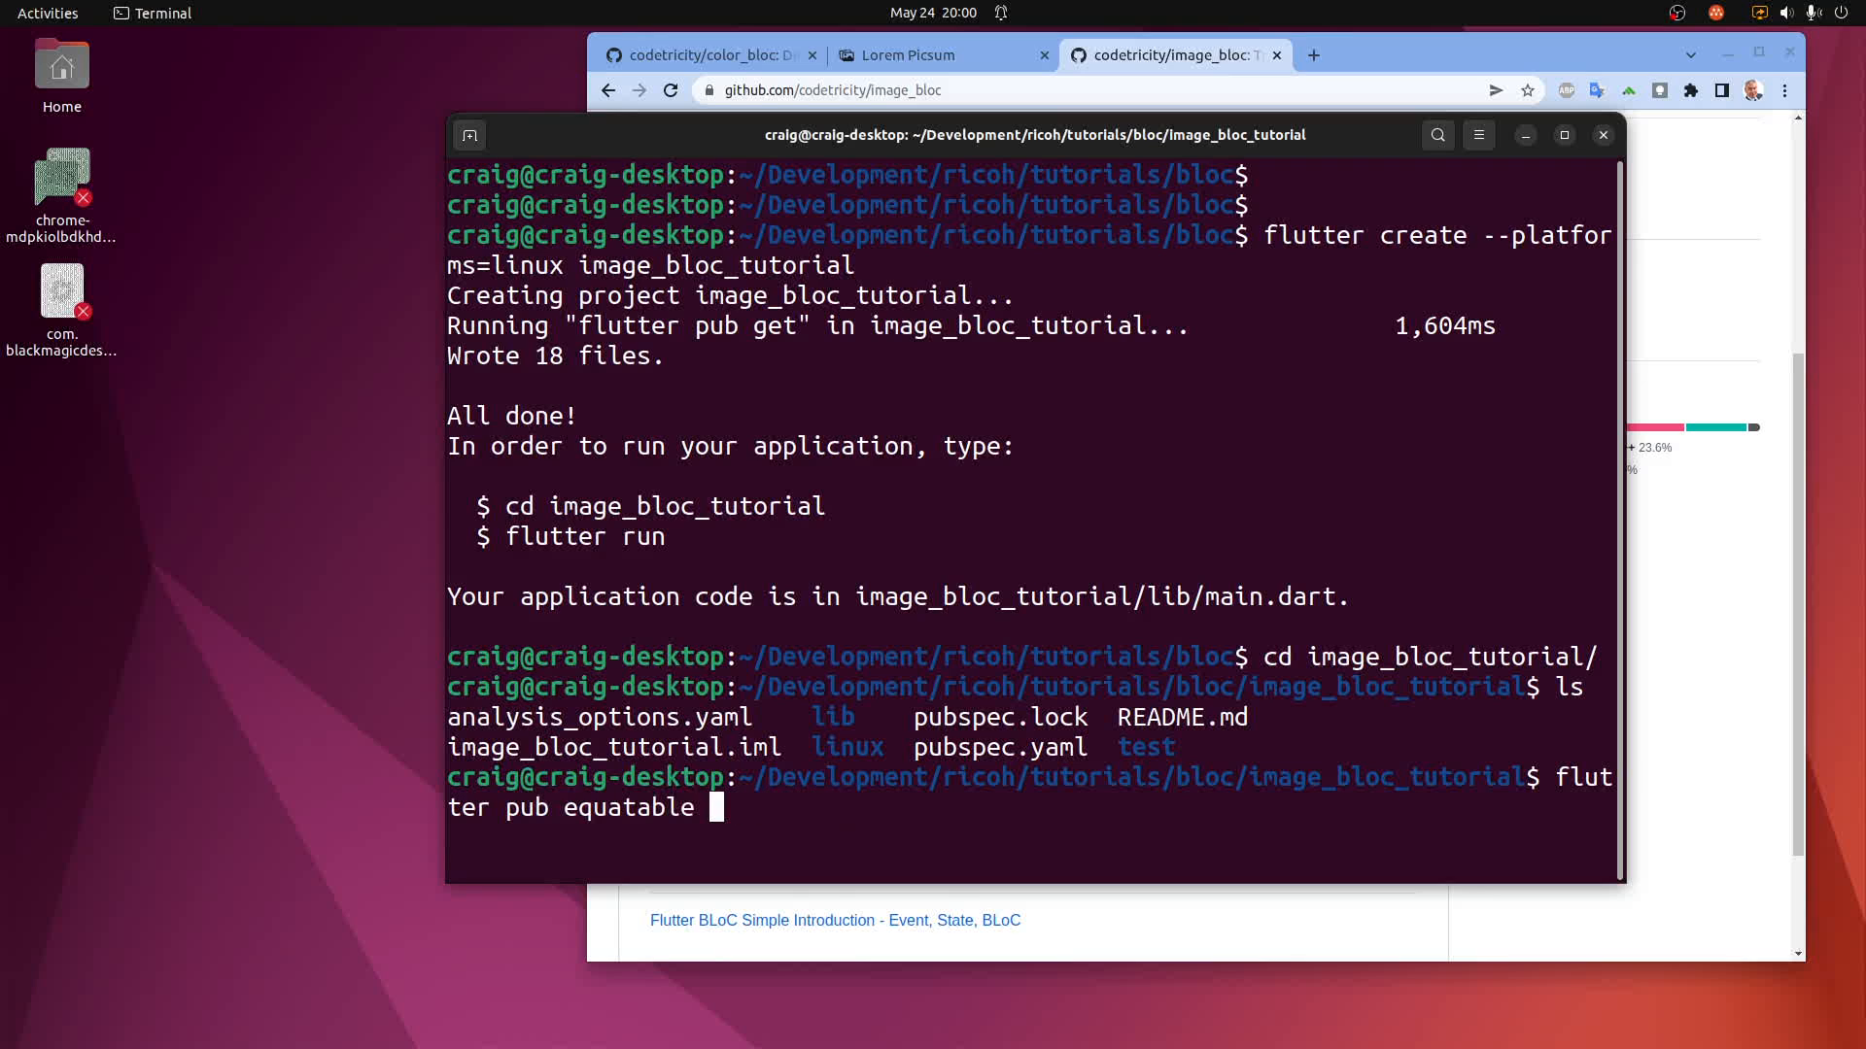
type("flutter_bloc")
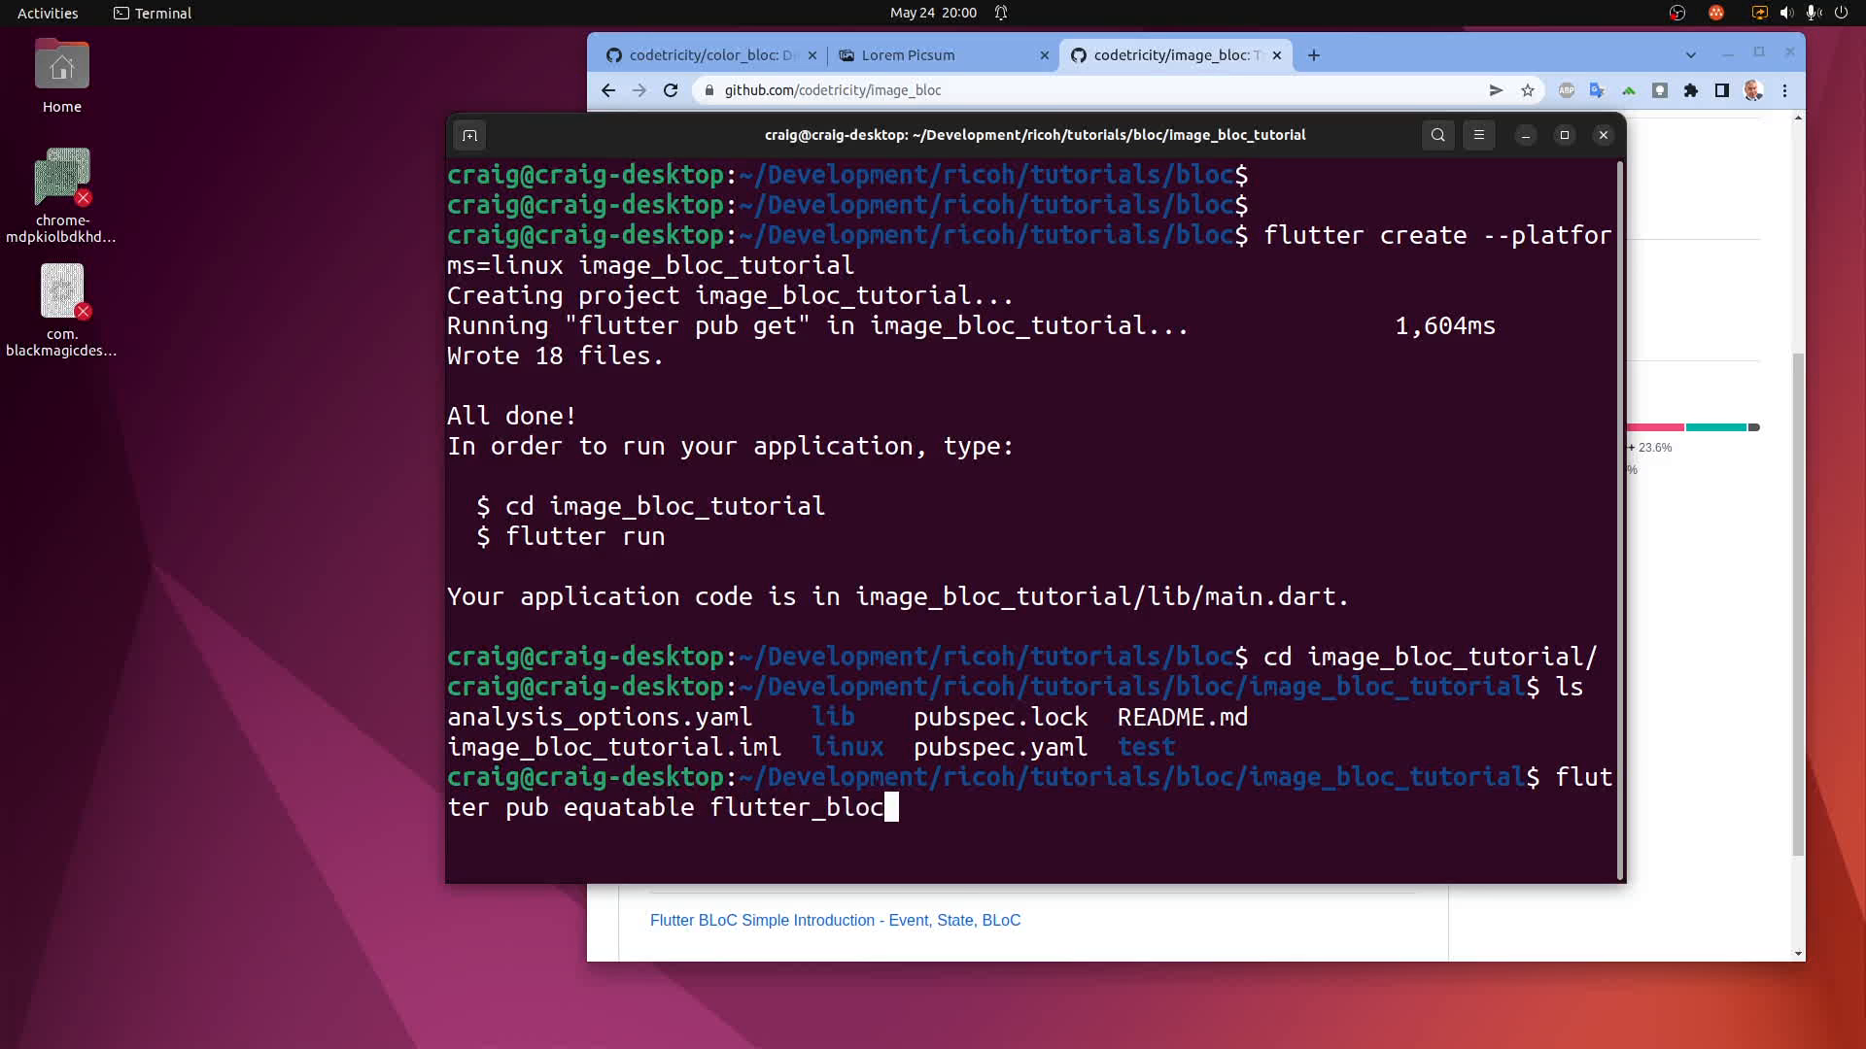
key("Return")
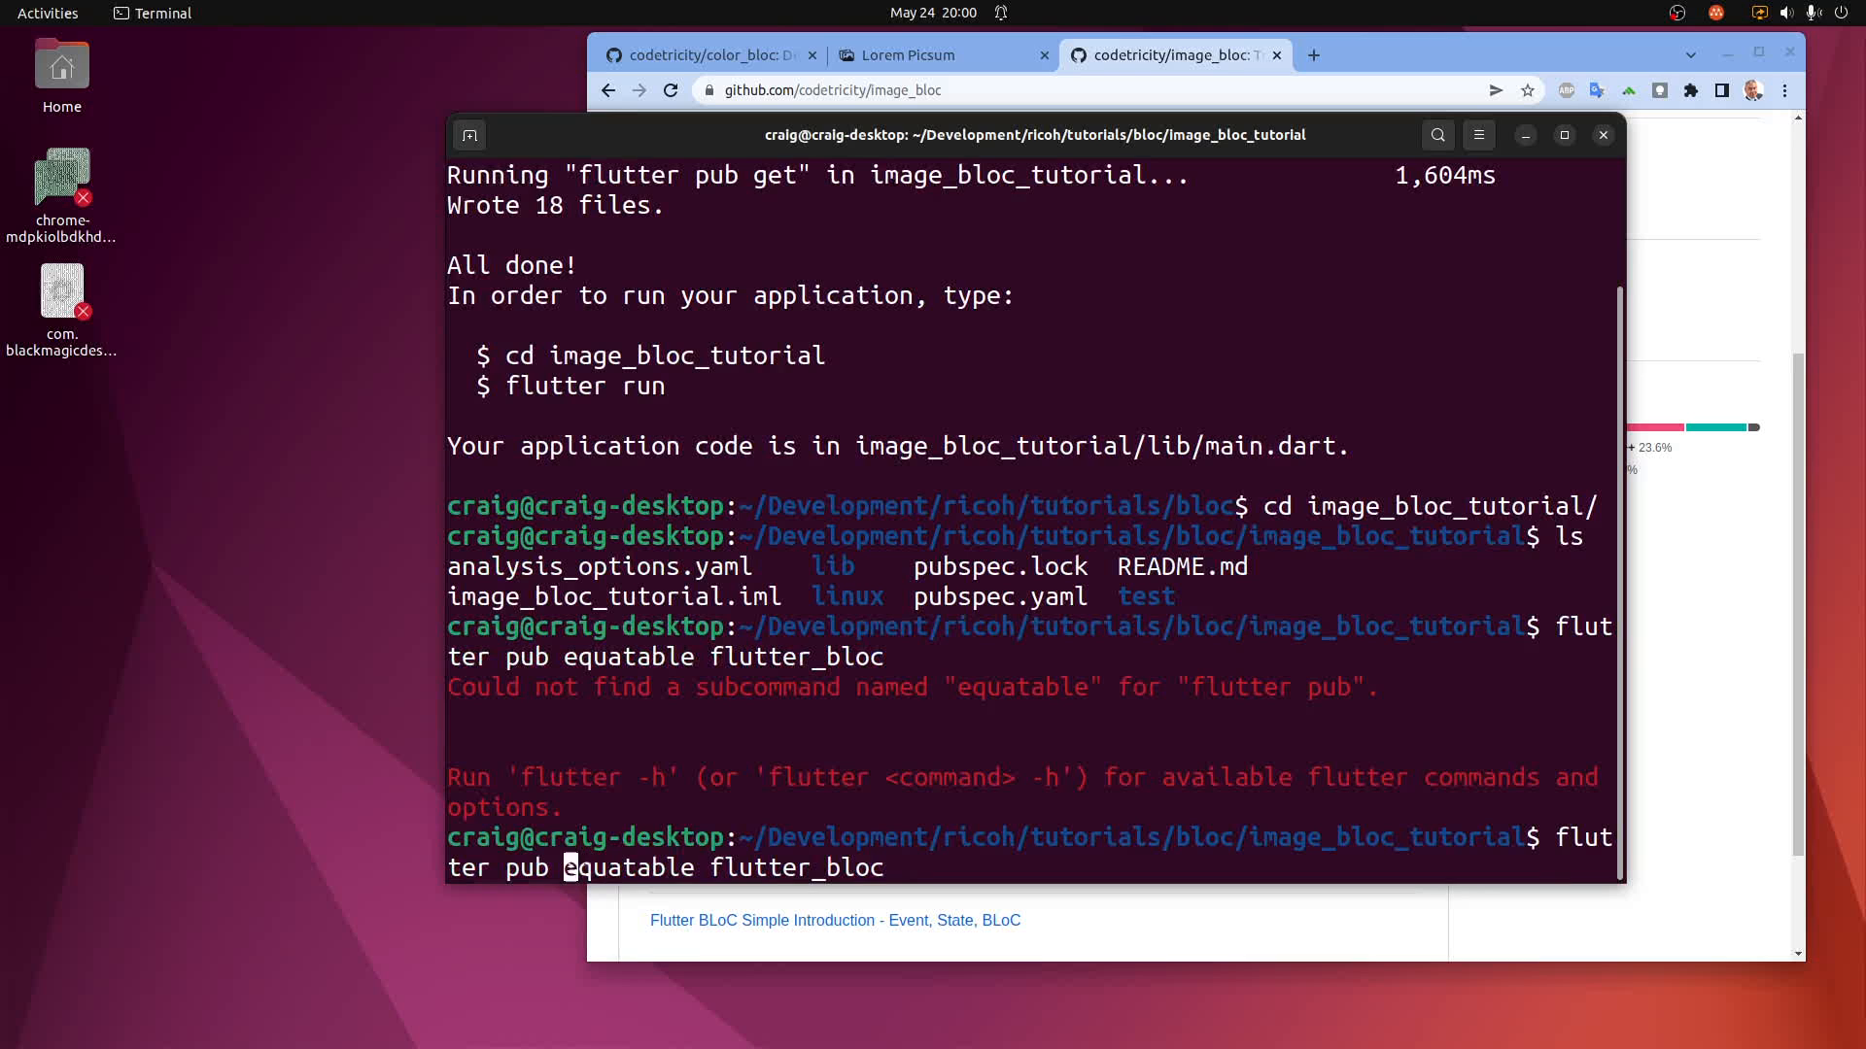
type("add")
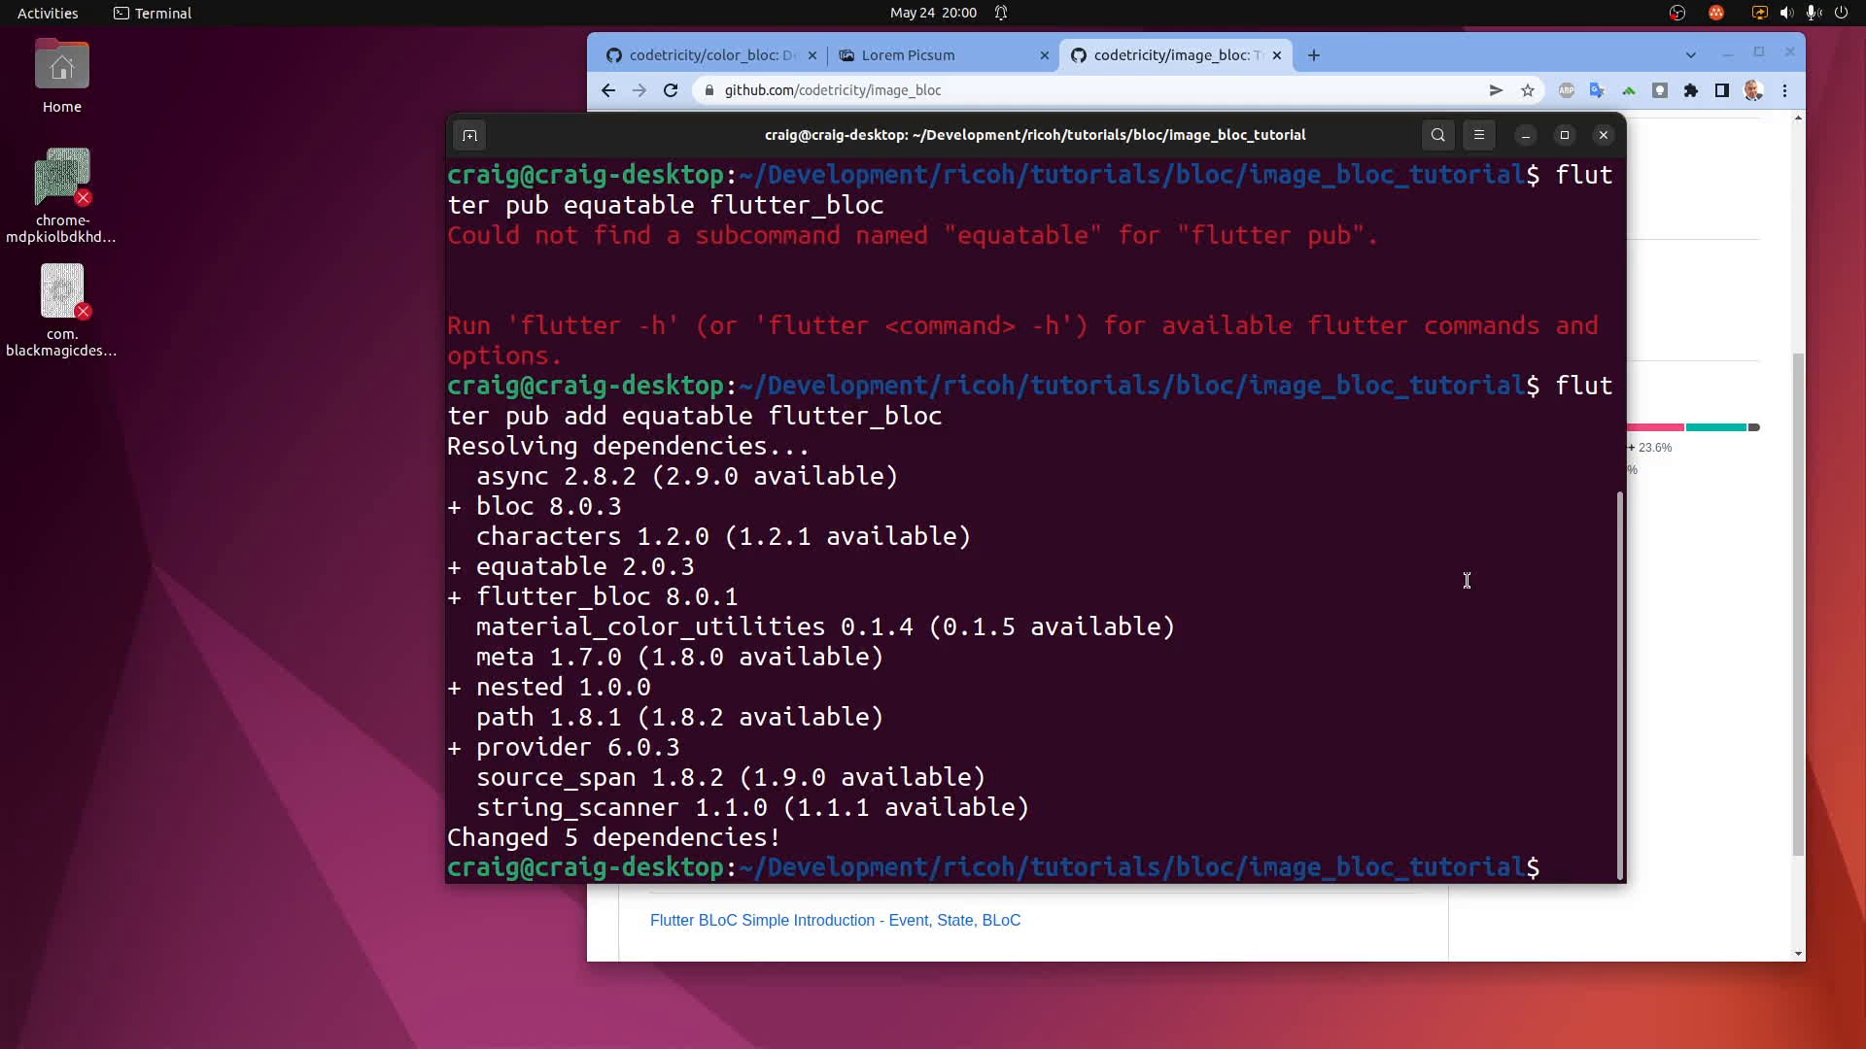
List the project files and open the folder in Visual Studio Code with 'code .'.
type("ls")
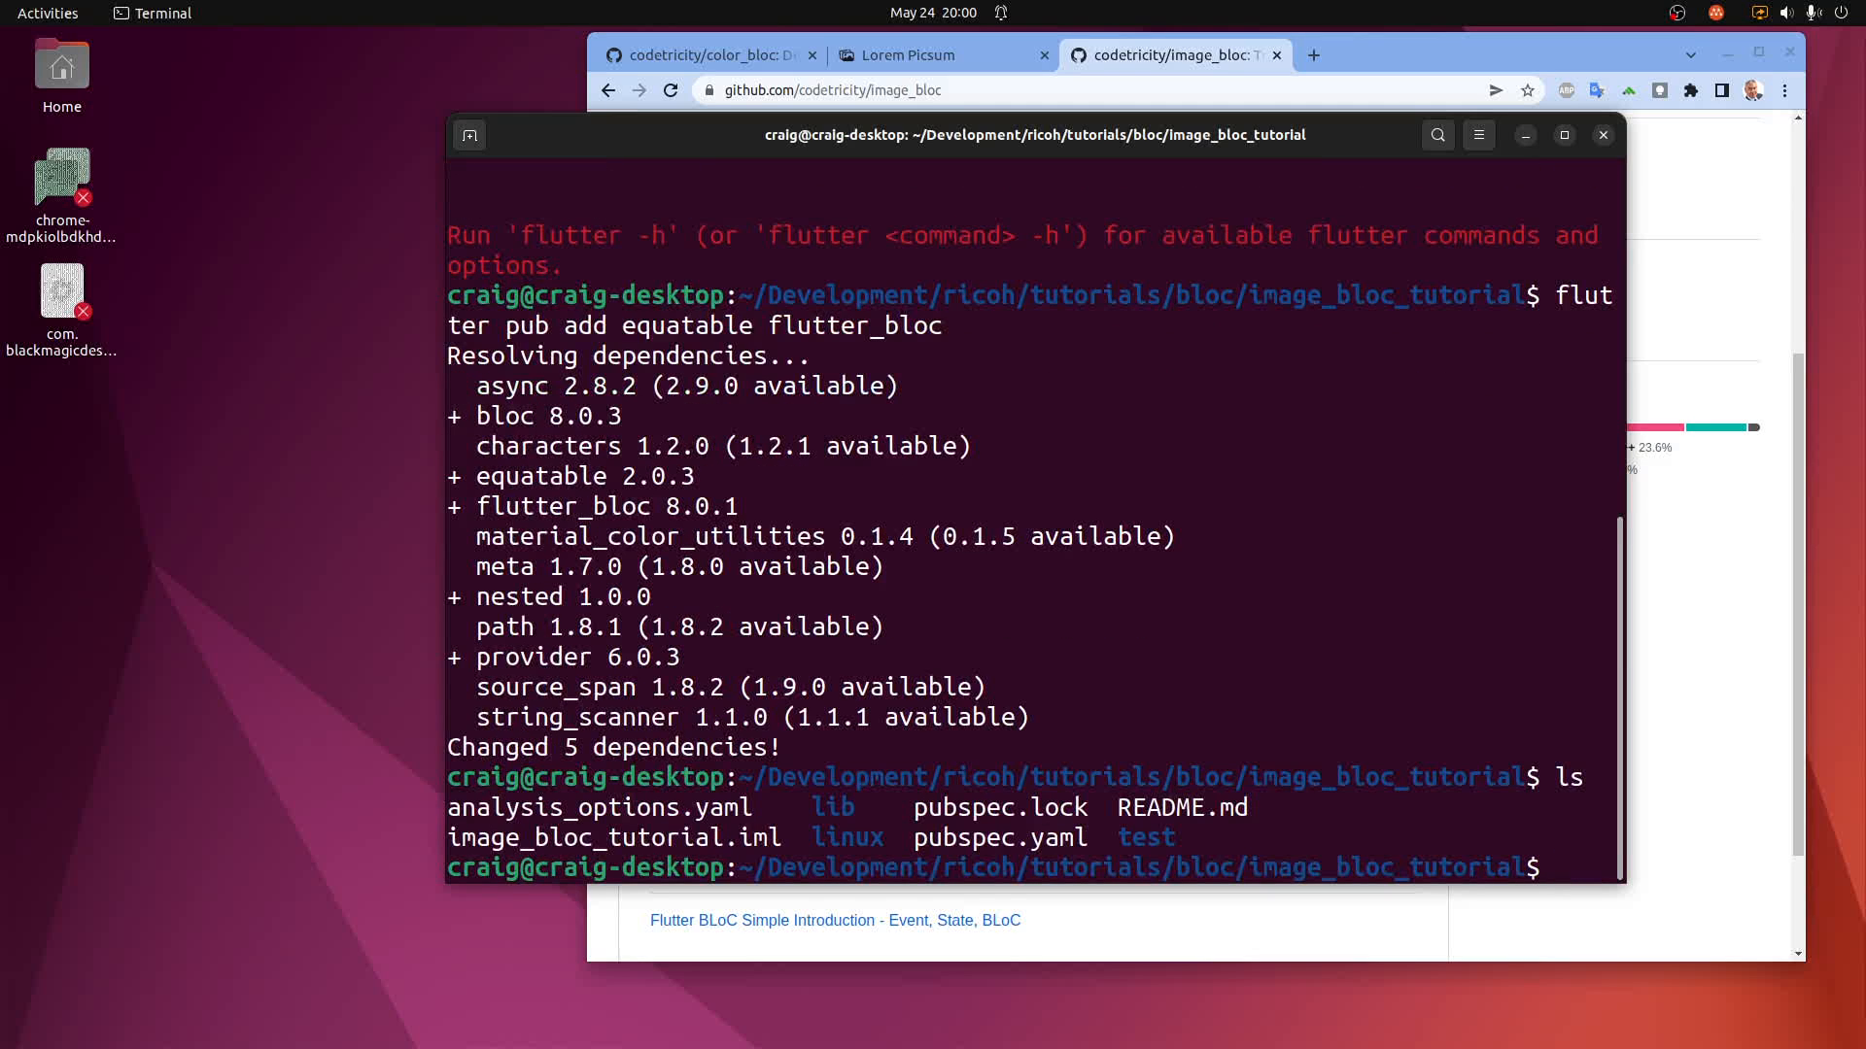
type("cd")
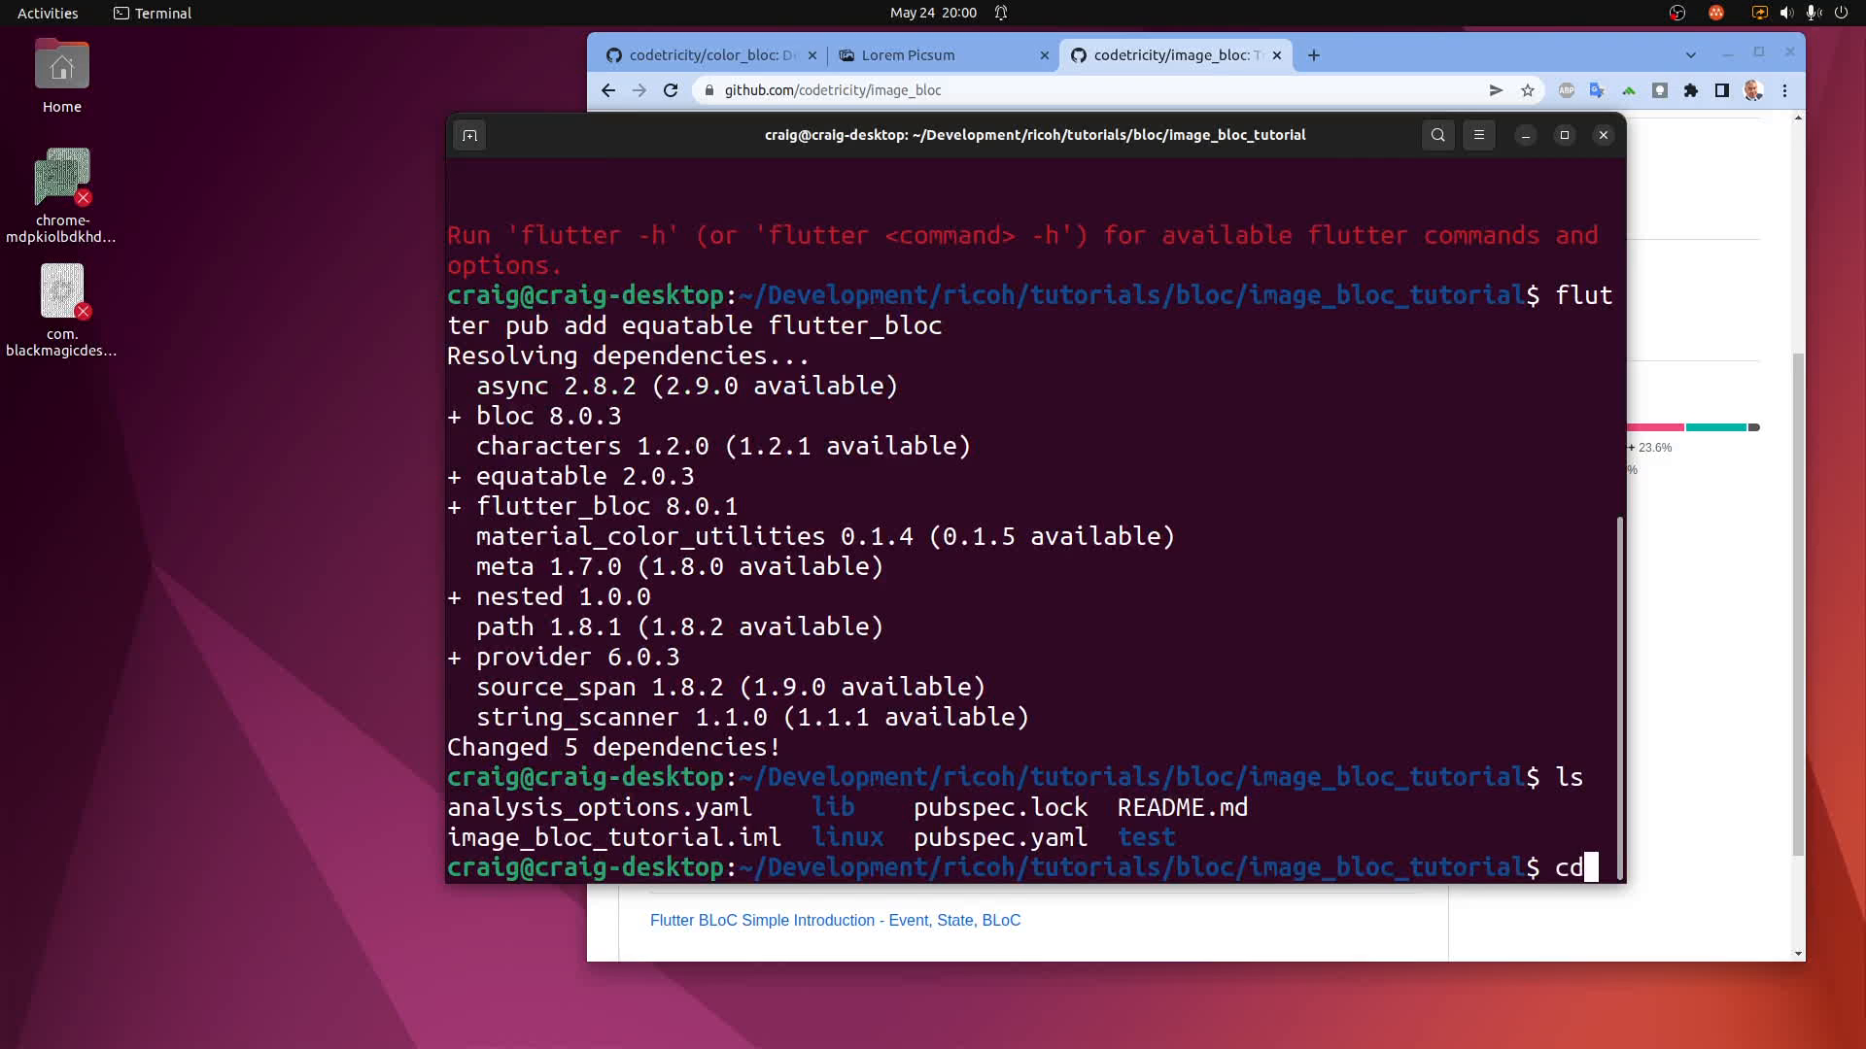
type("code")
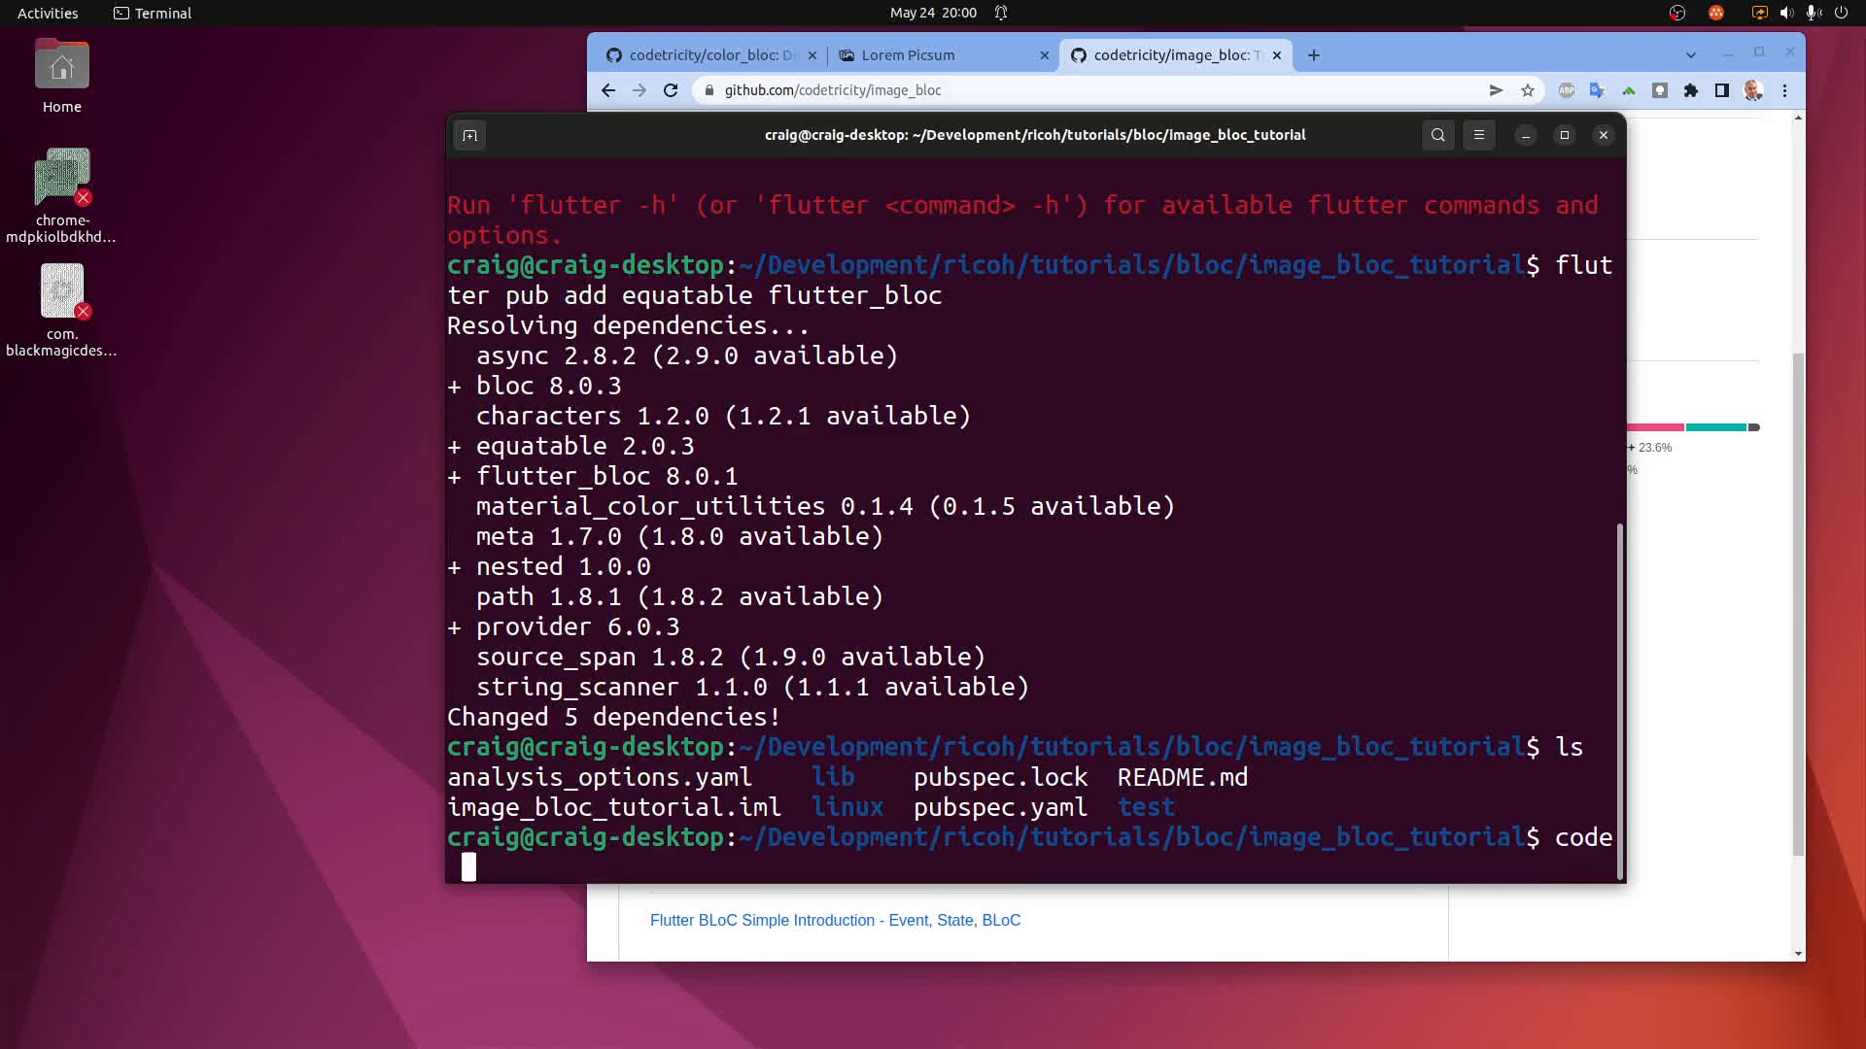
key("Return")
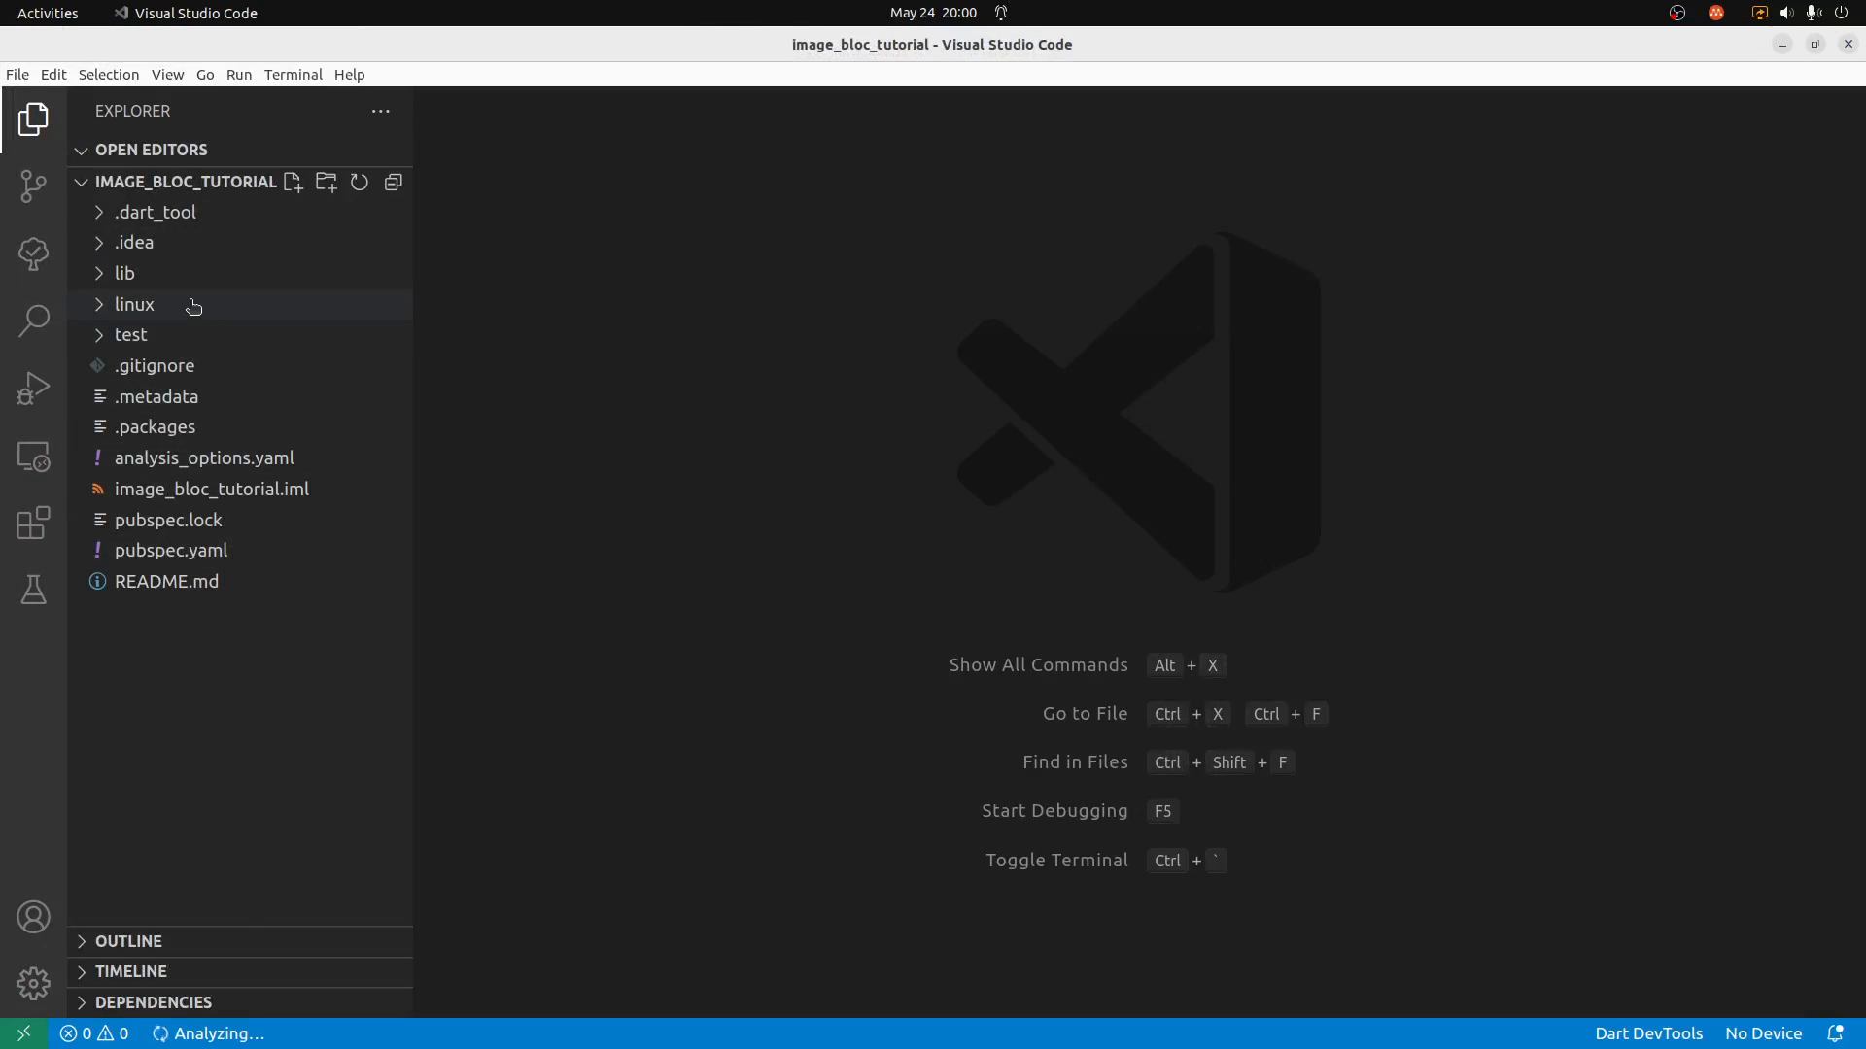
Expand the linux and lib folders in Explorer and open main.dart.
left_click(134, 303)
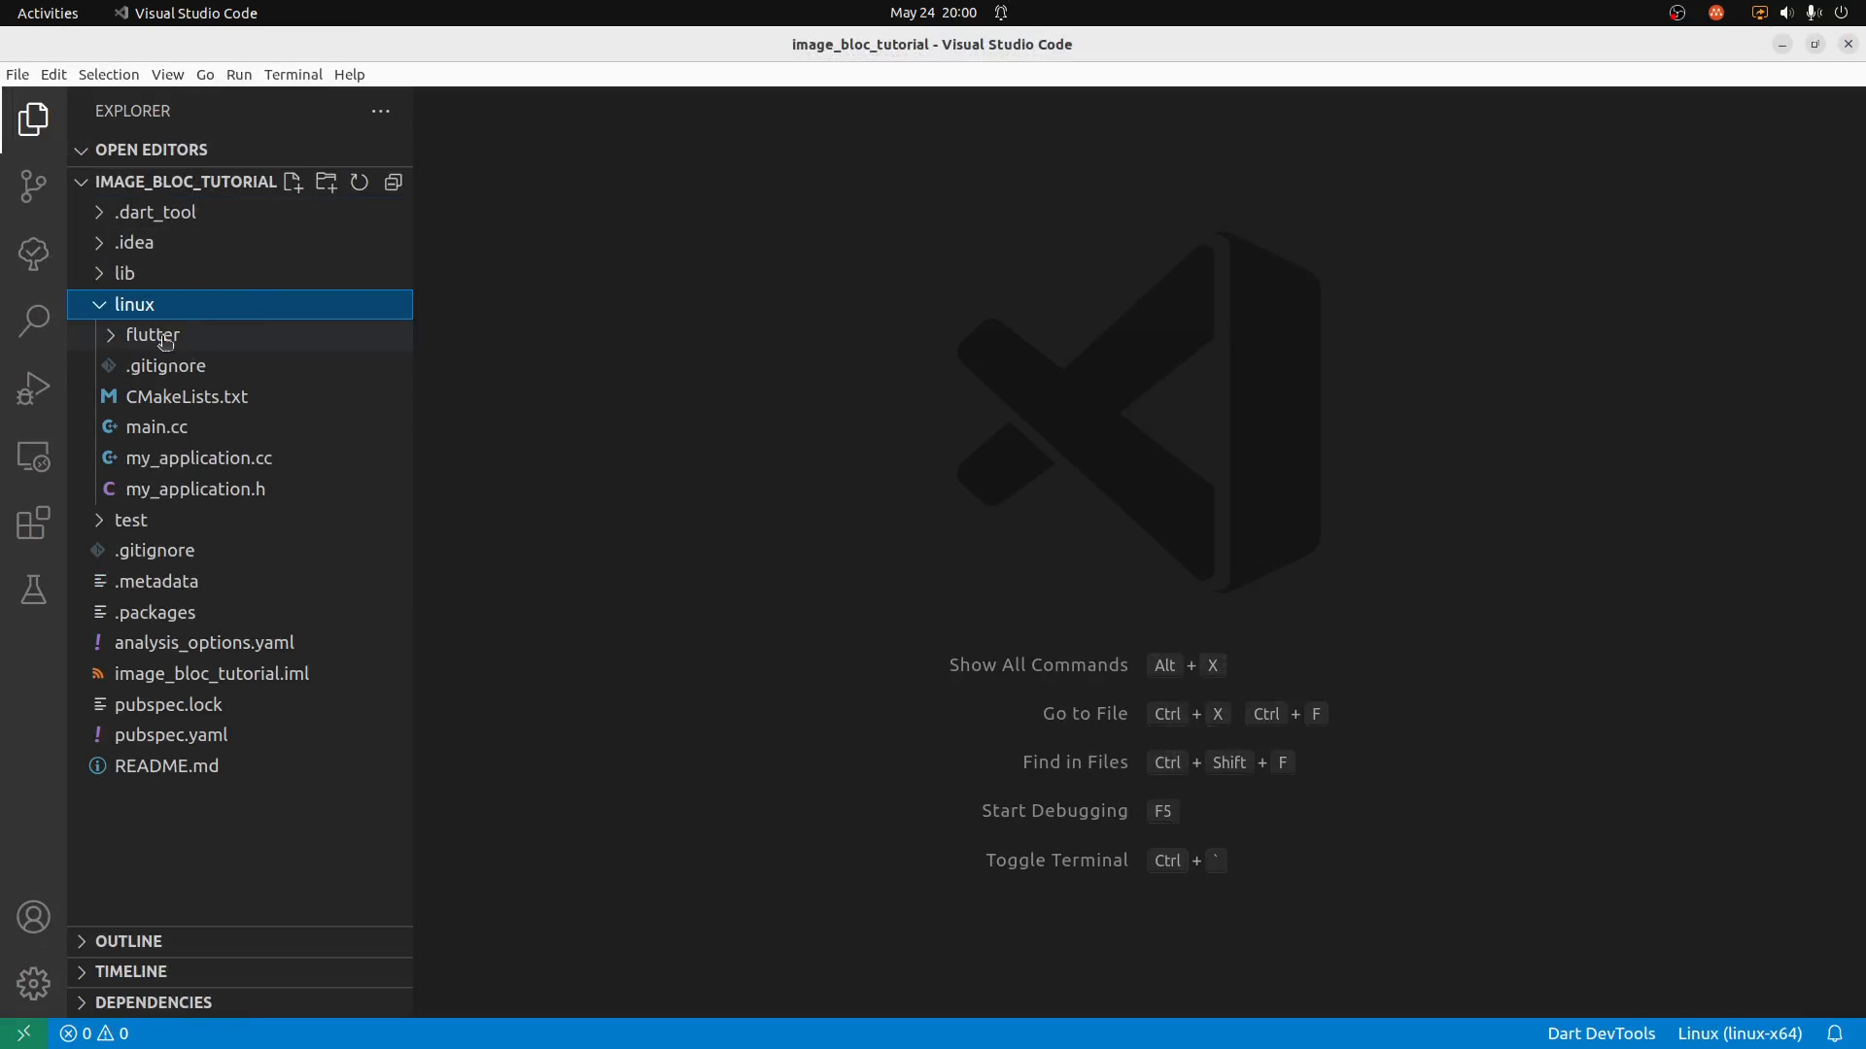
left_click(124, 272)
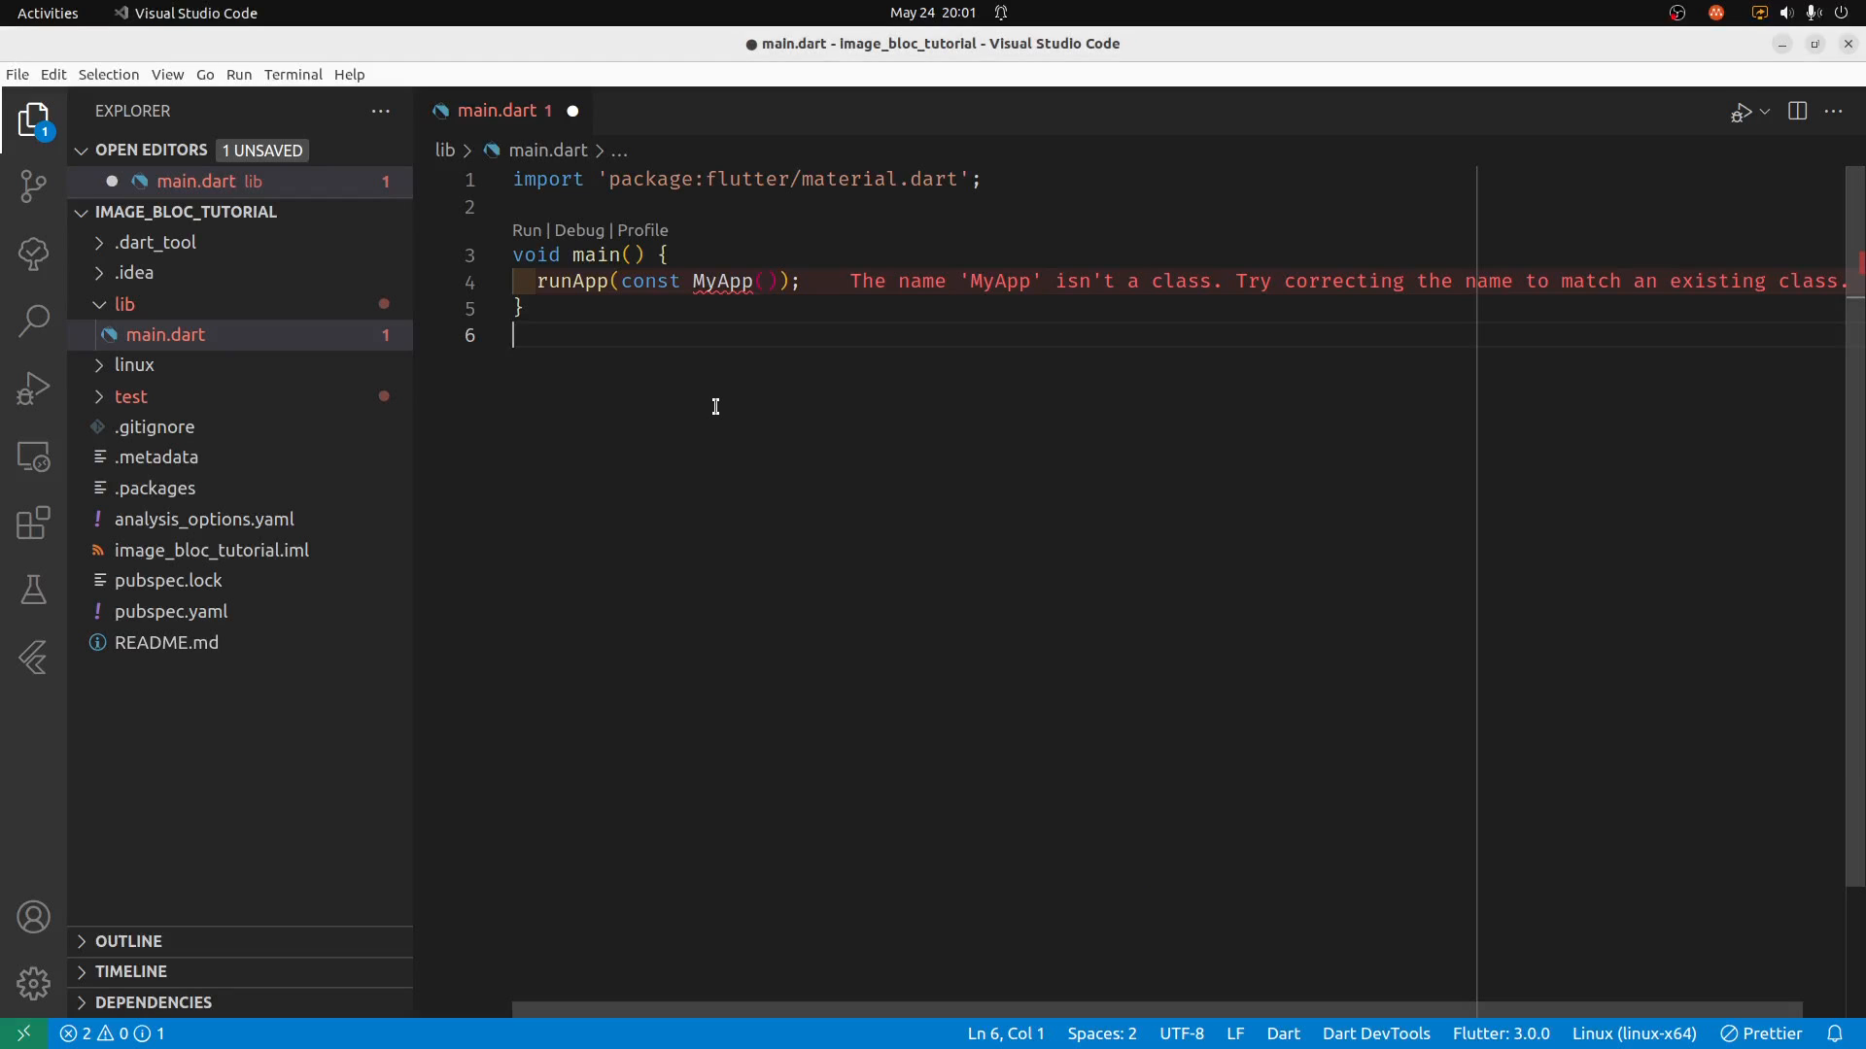
Insert a stateless widget from the 'stl' snippet and name it MyApp.
type("st")
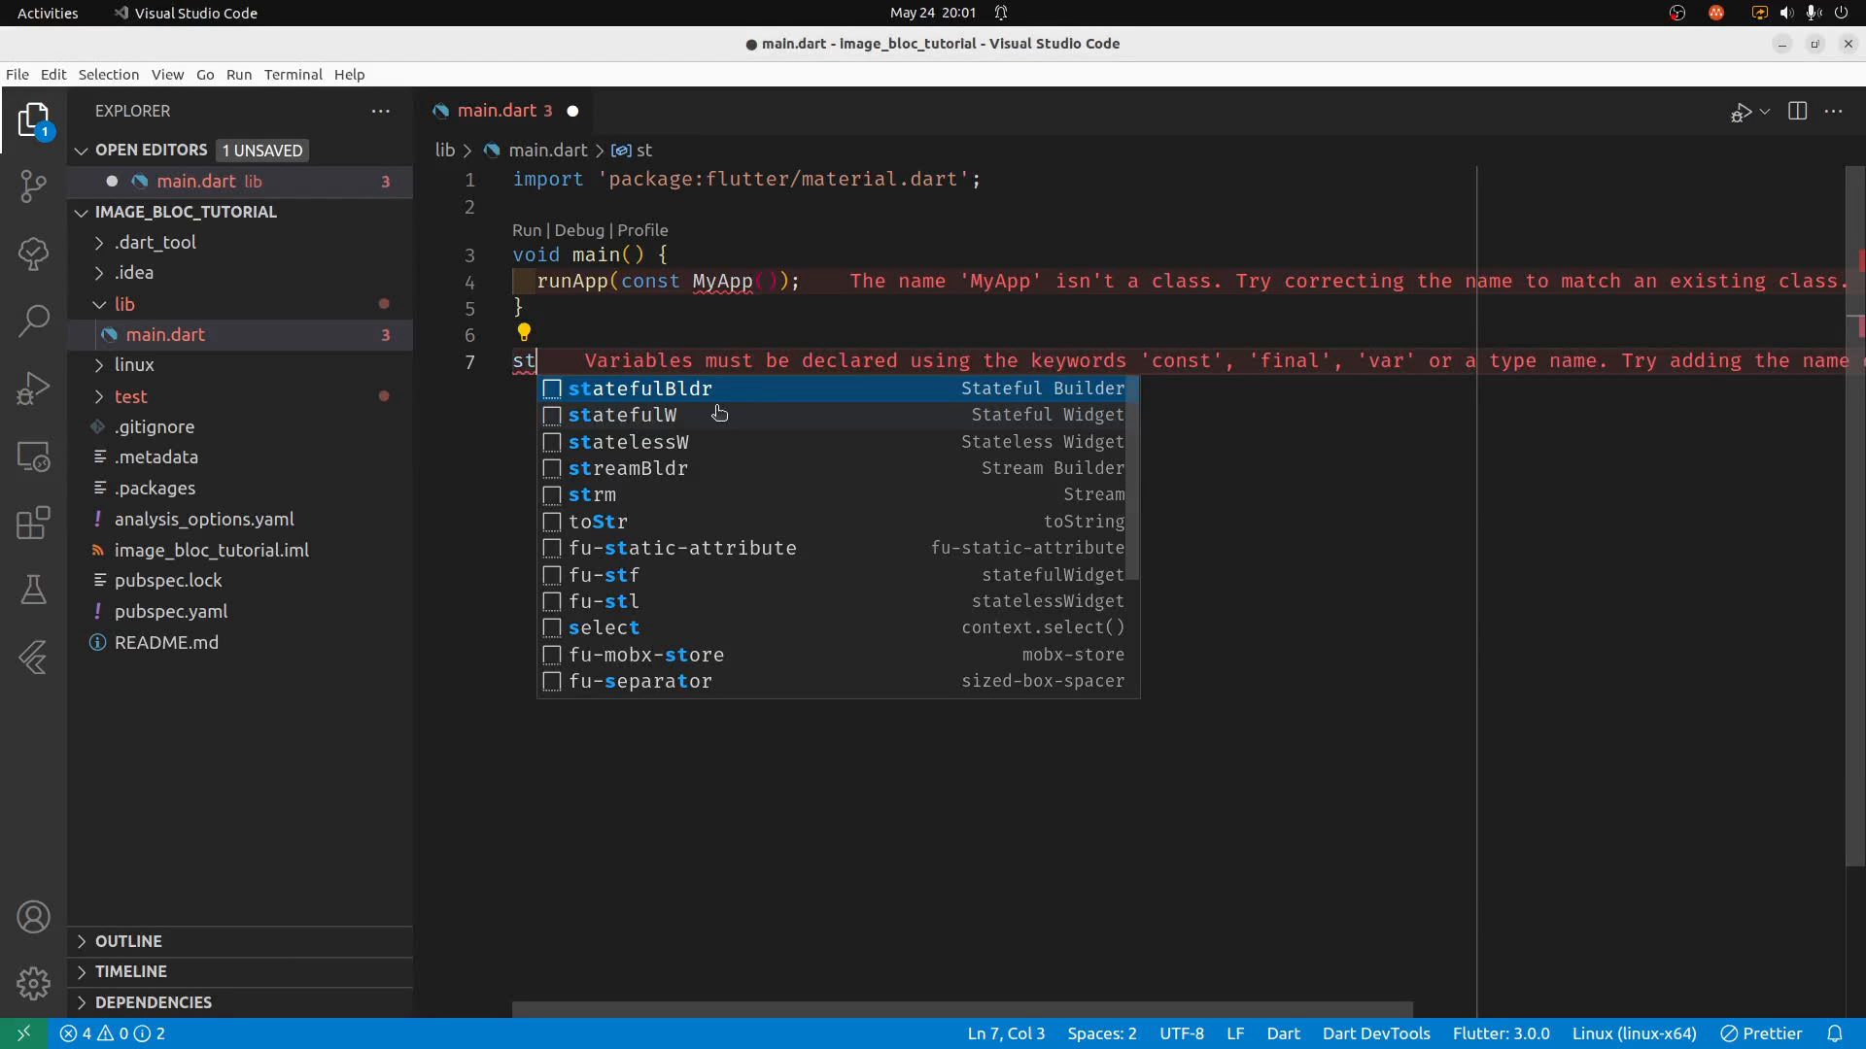
type("l")
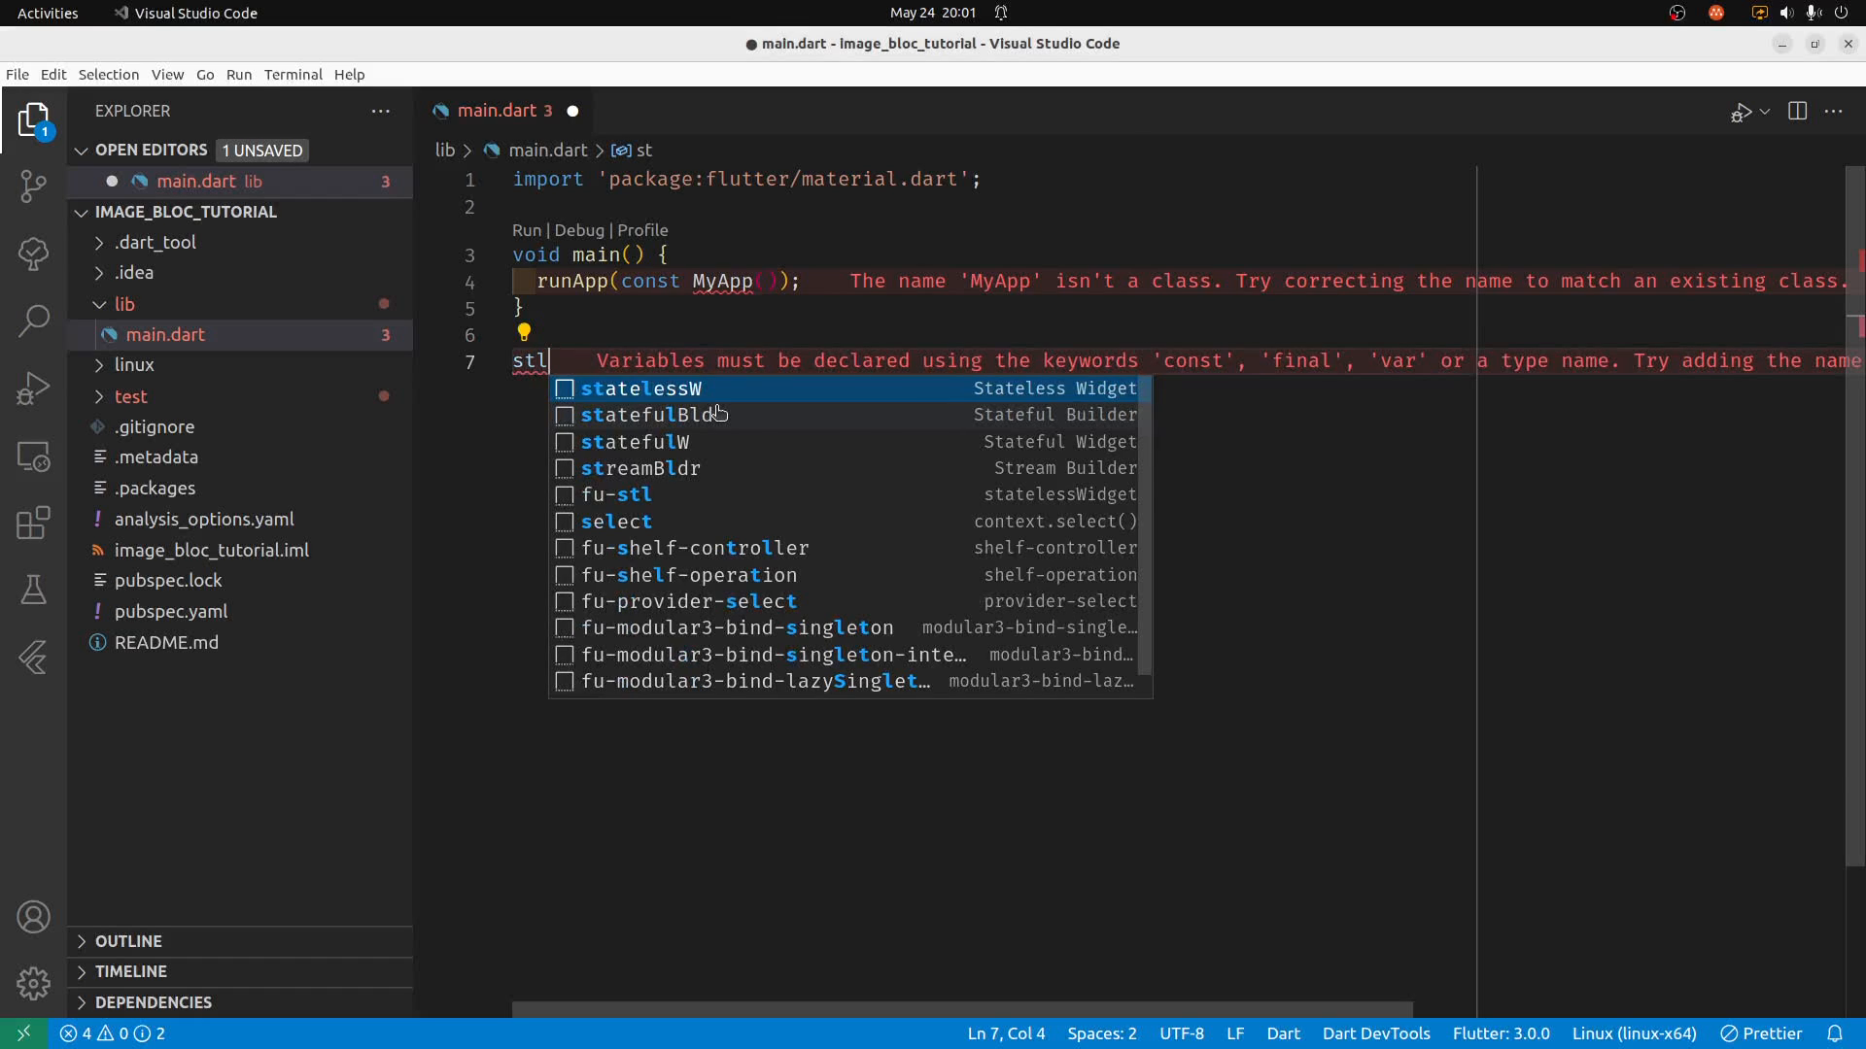
mouse_move(702, 388)
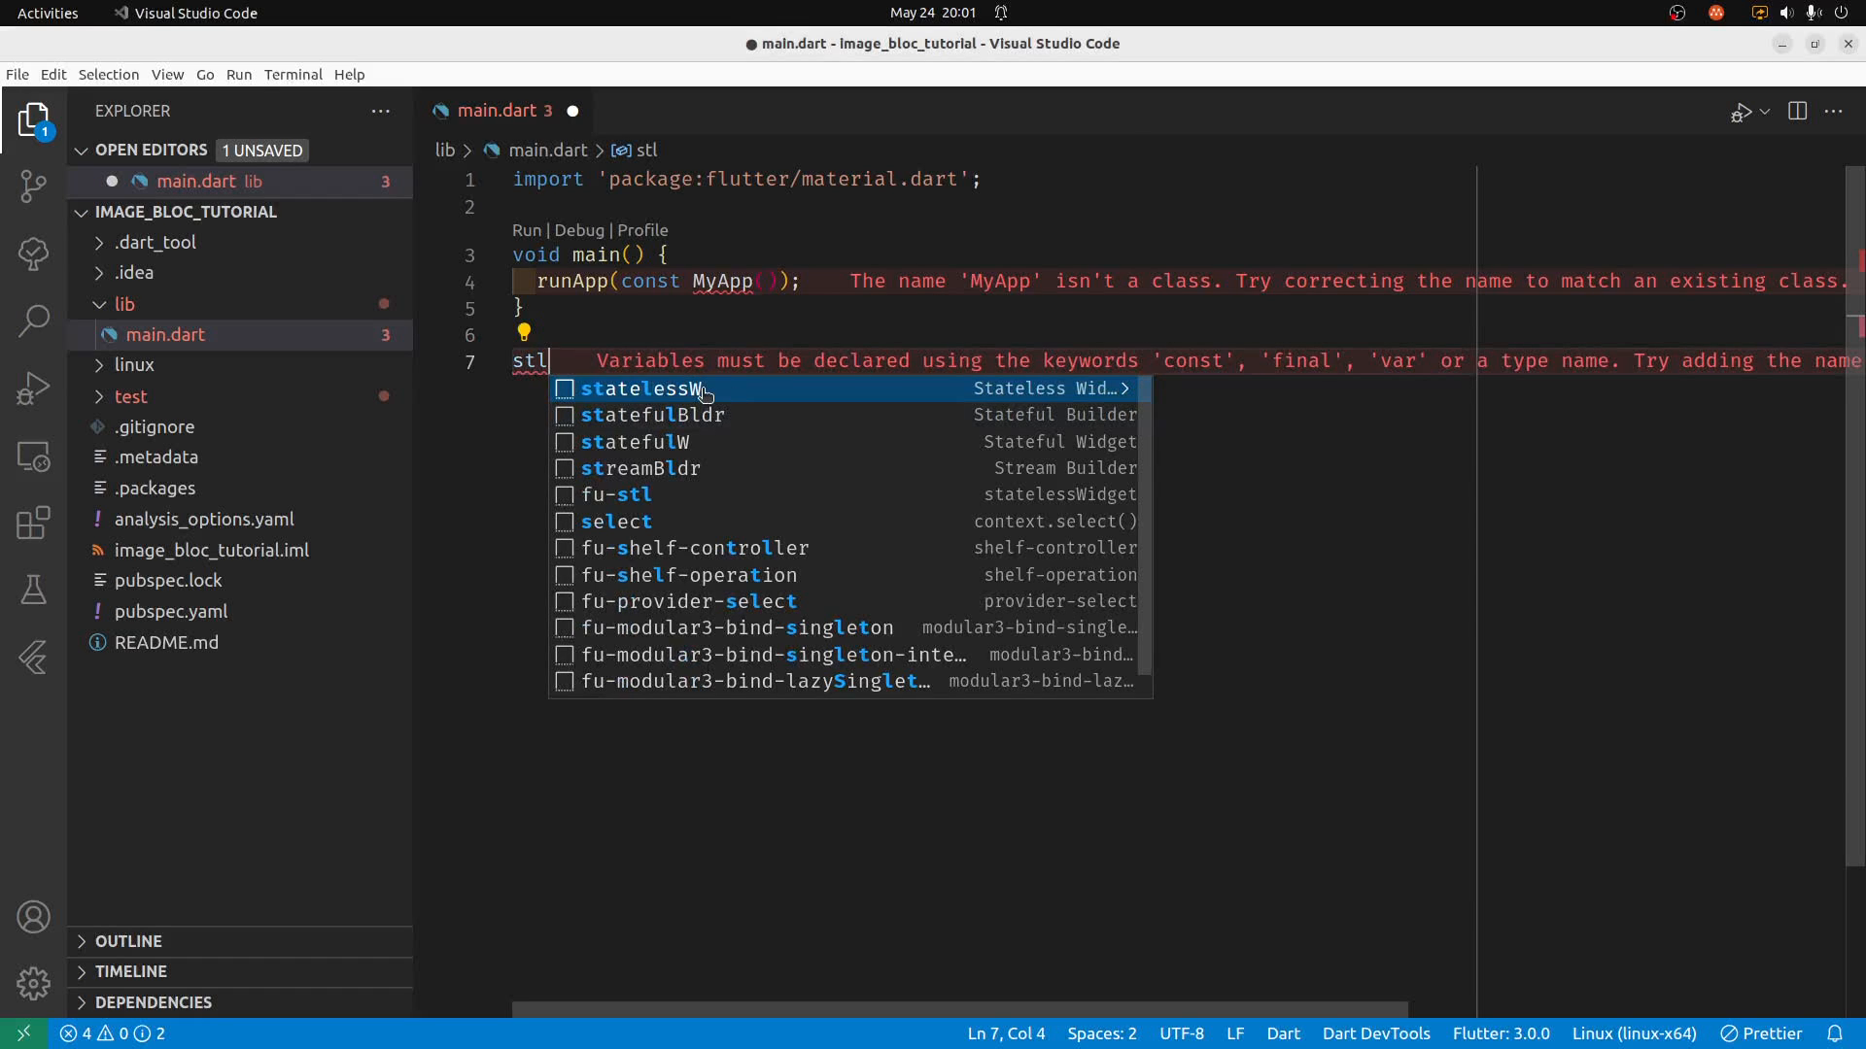
mouse_move(696, 392)
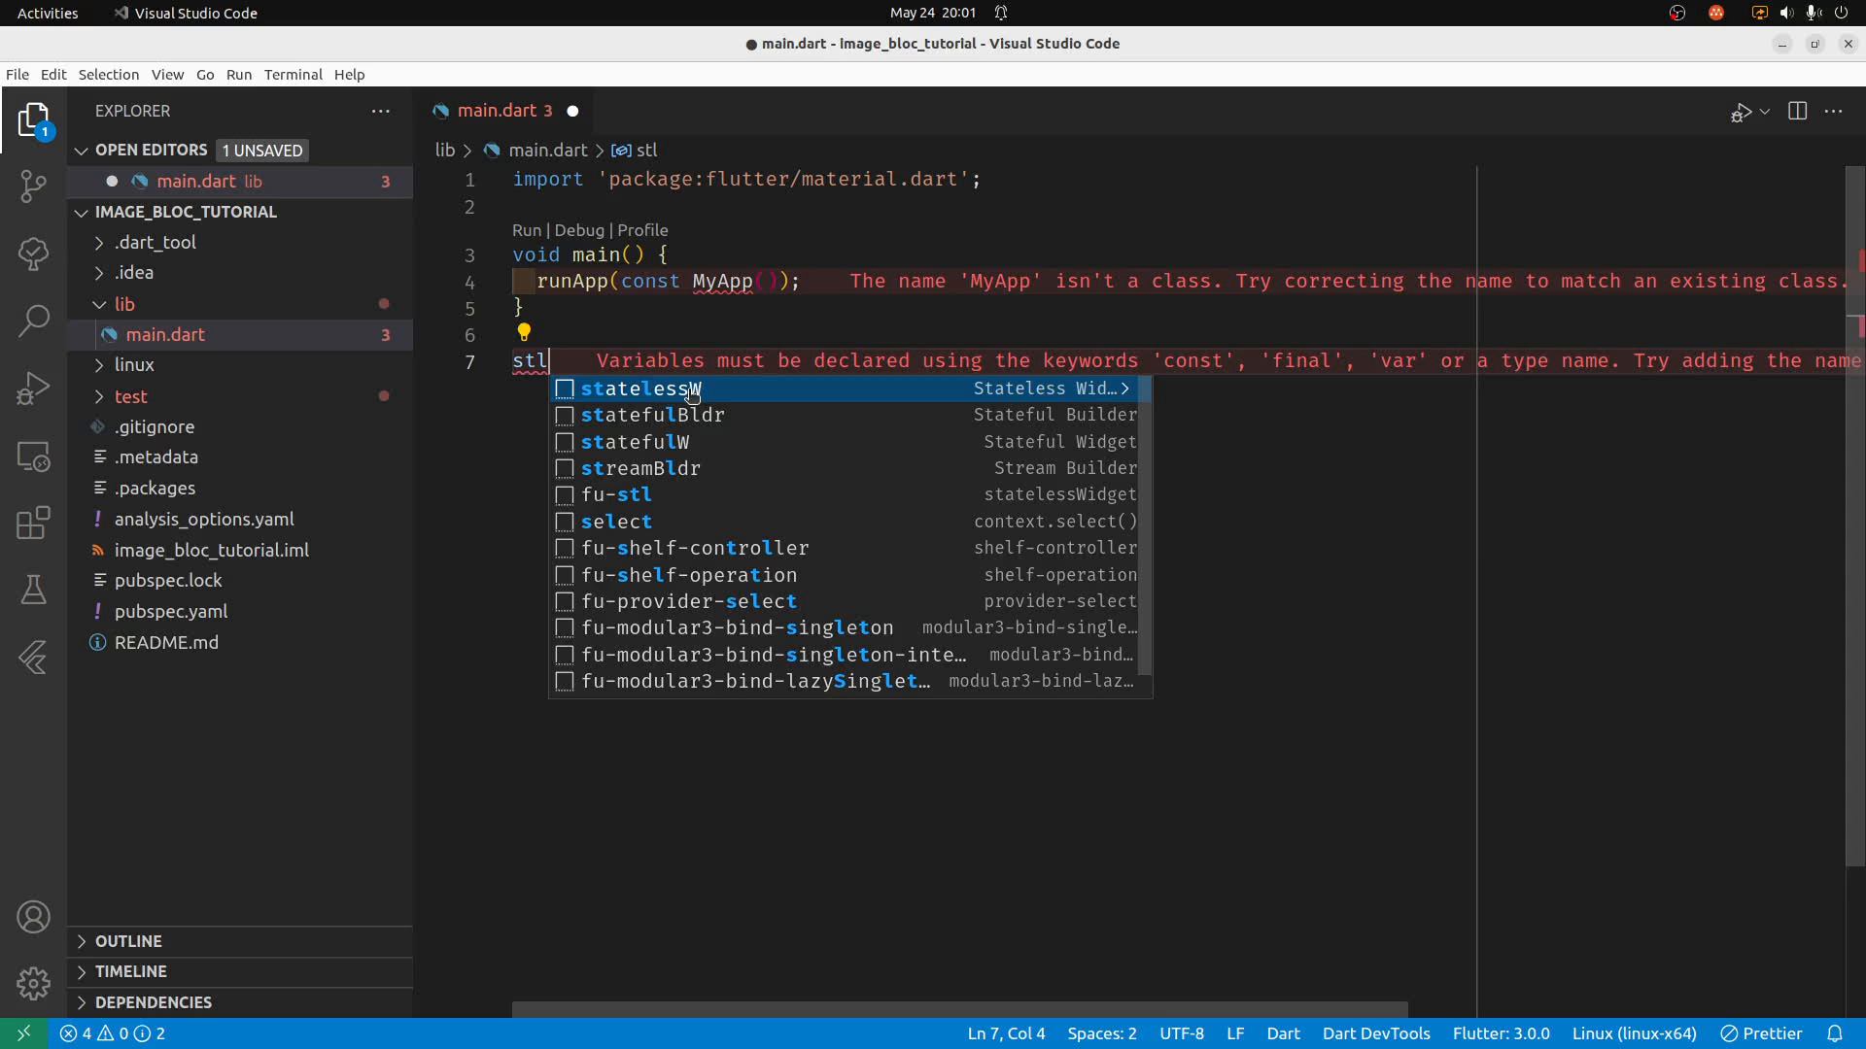
left_click(645, 388)
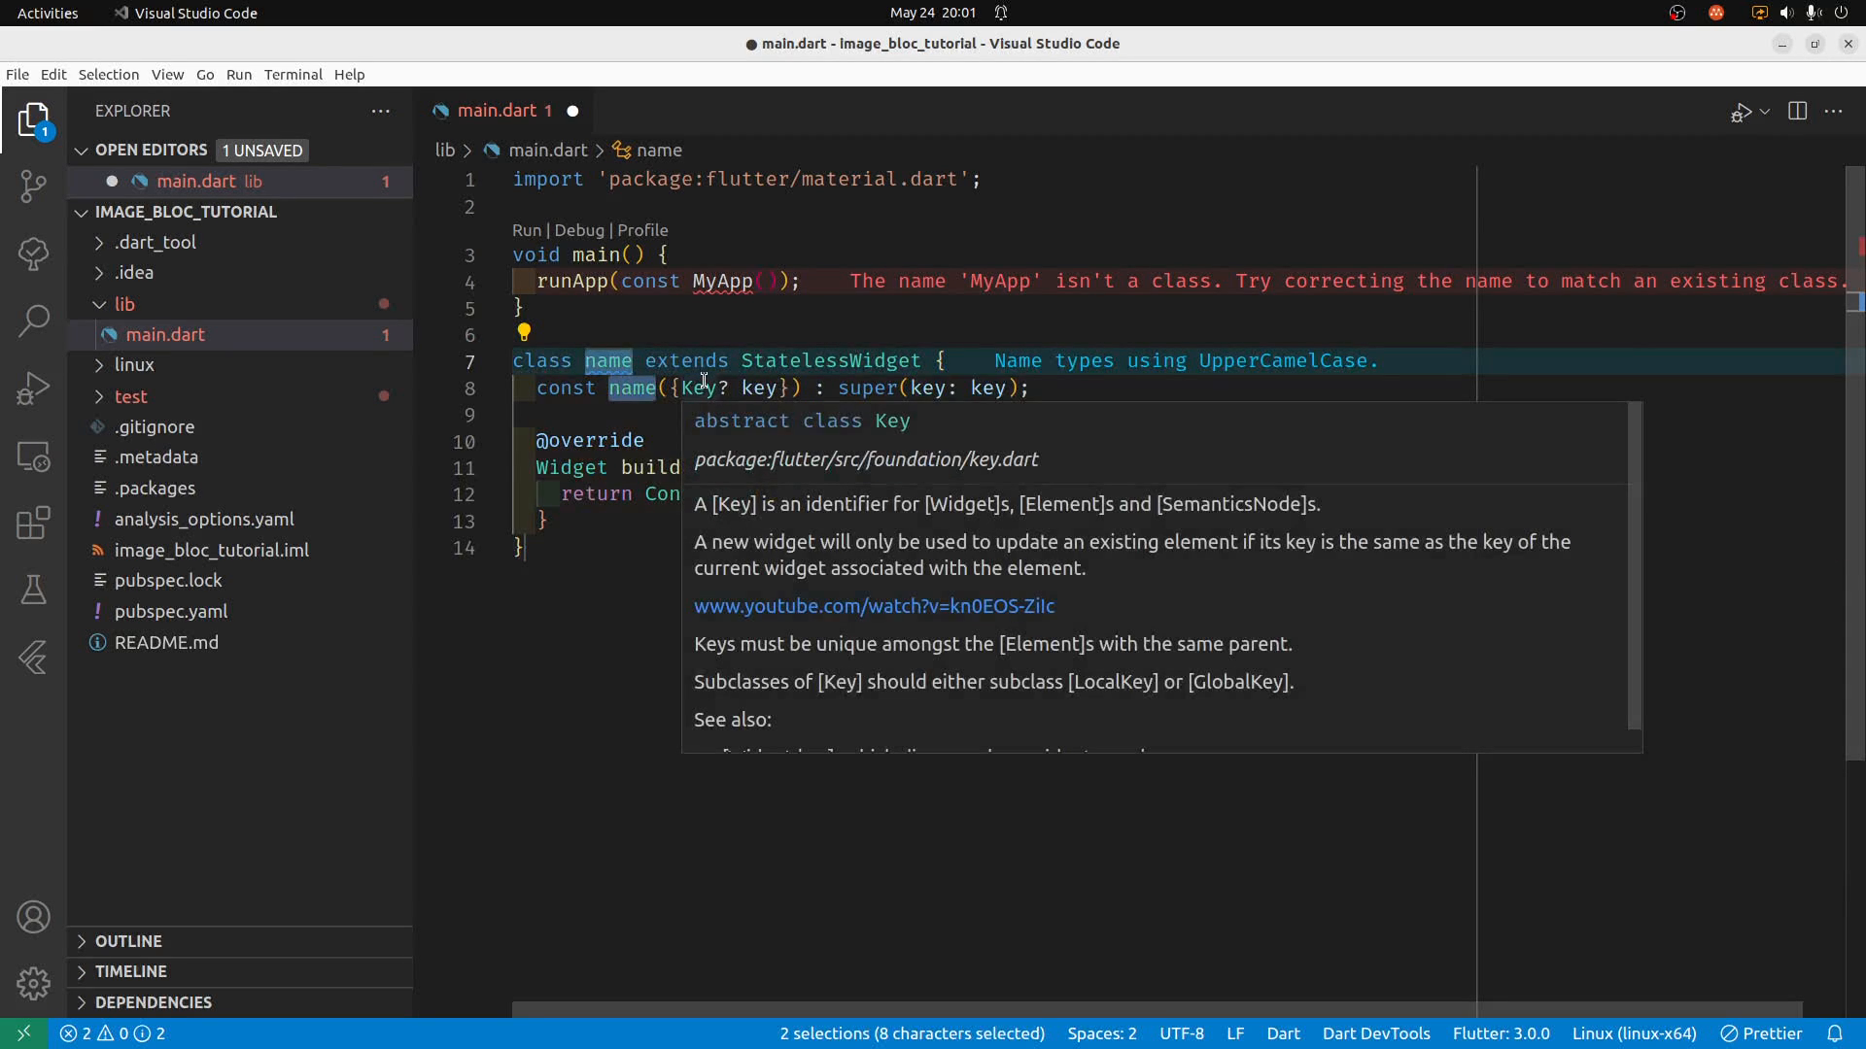
type("MyApp")
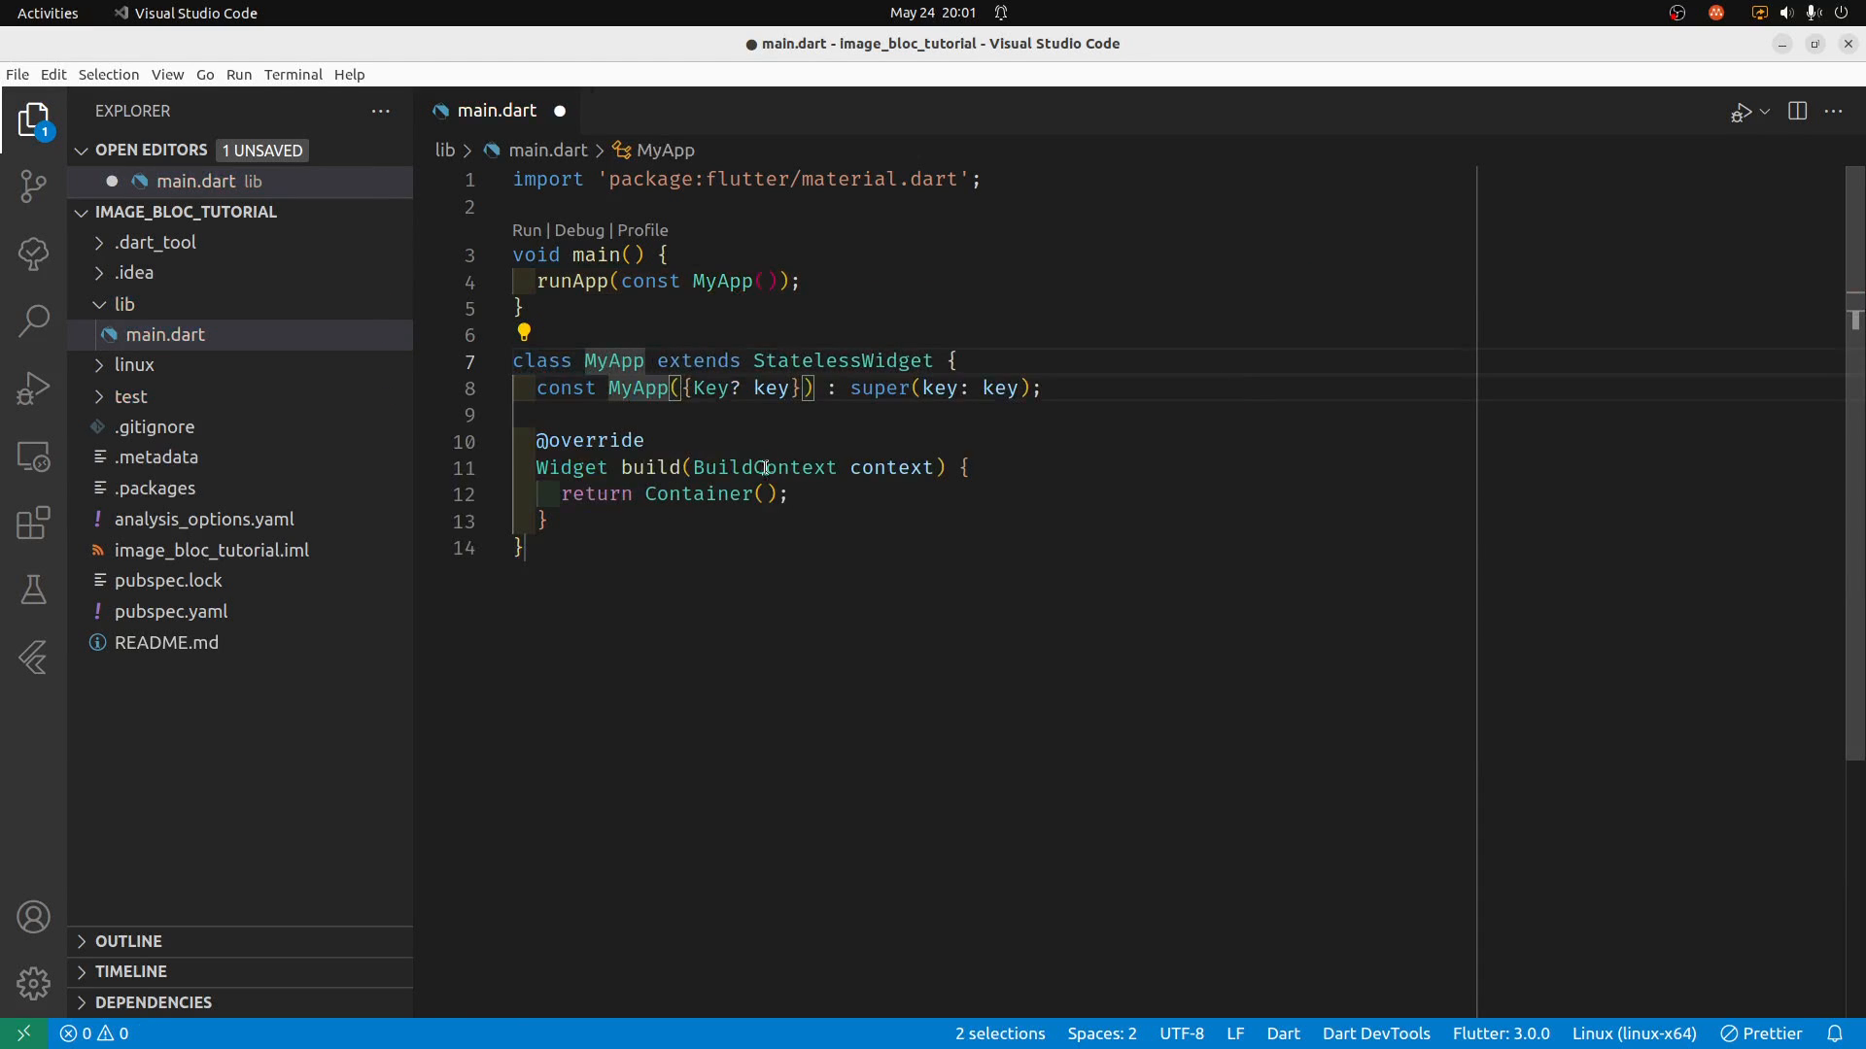
Replace the returned Container with a MaterialApp whose home is a Column.
left_click(719, 493)
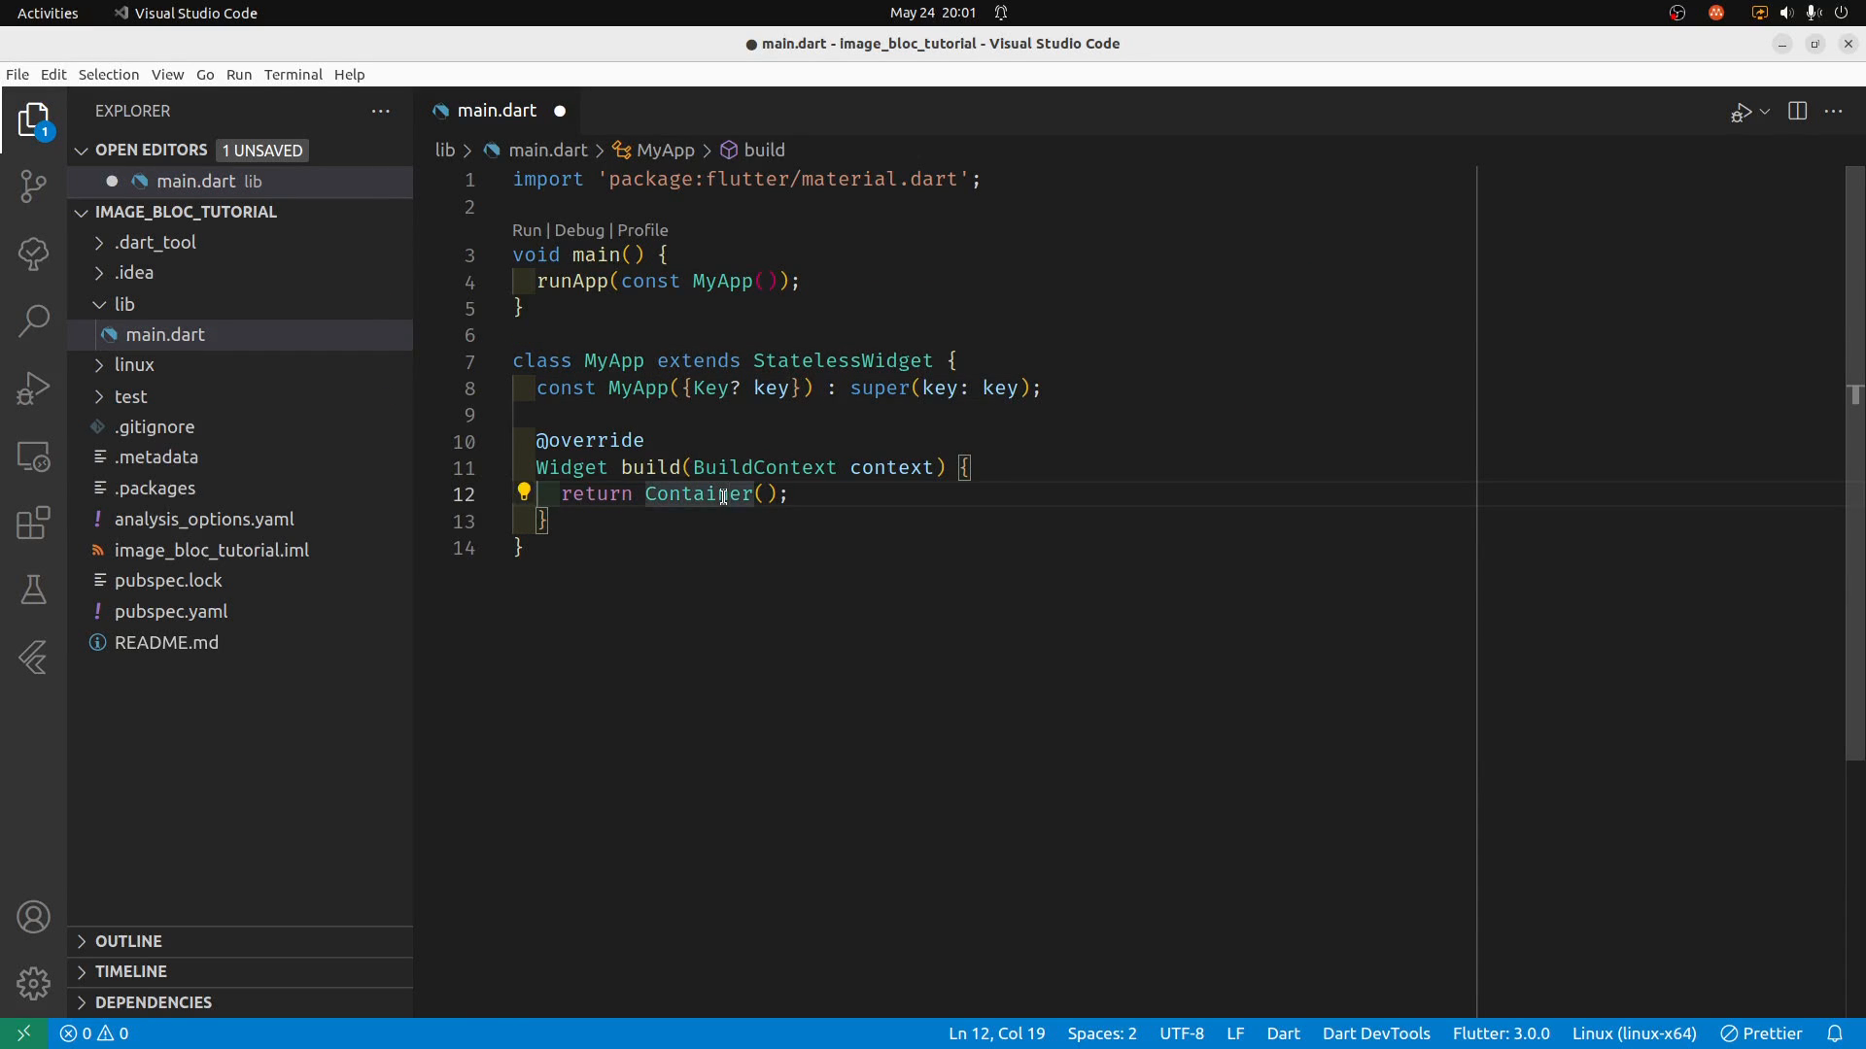
mouse_move(699, 494)
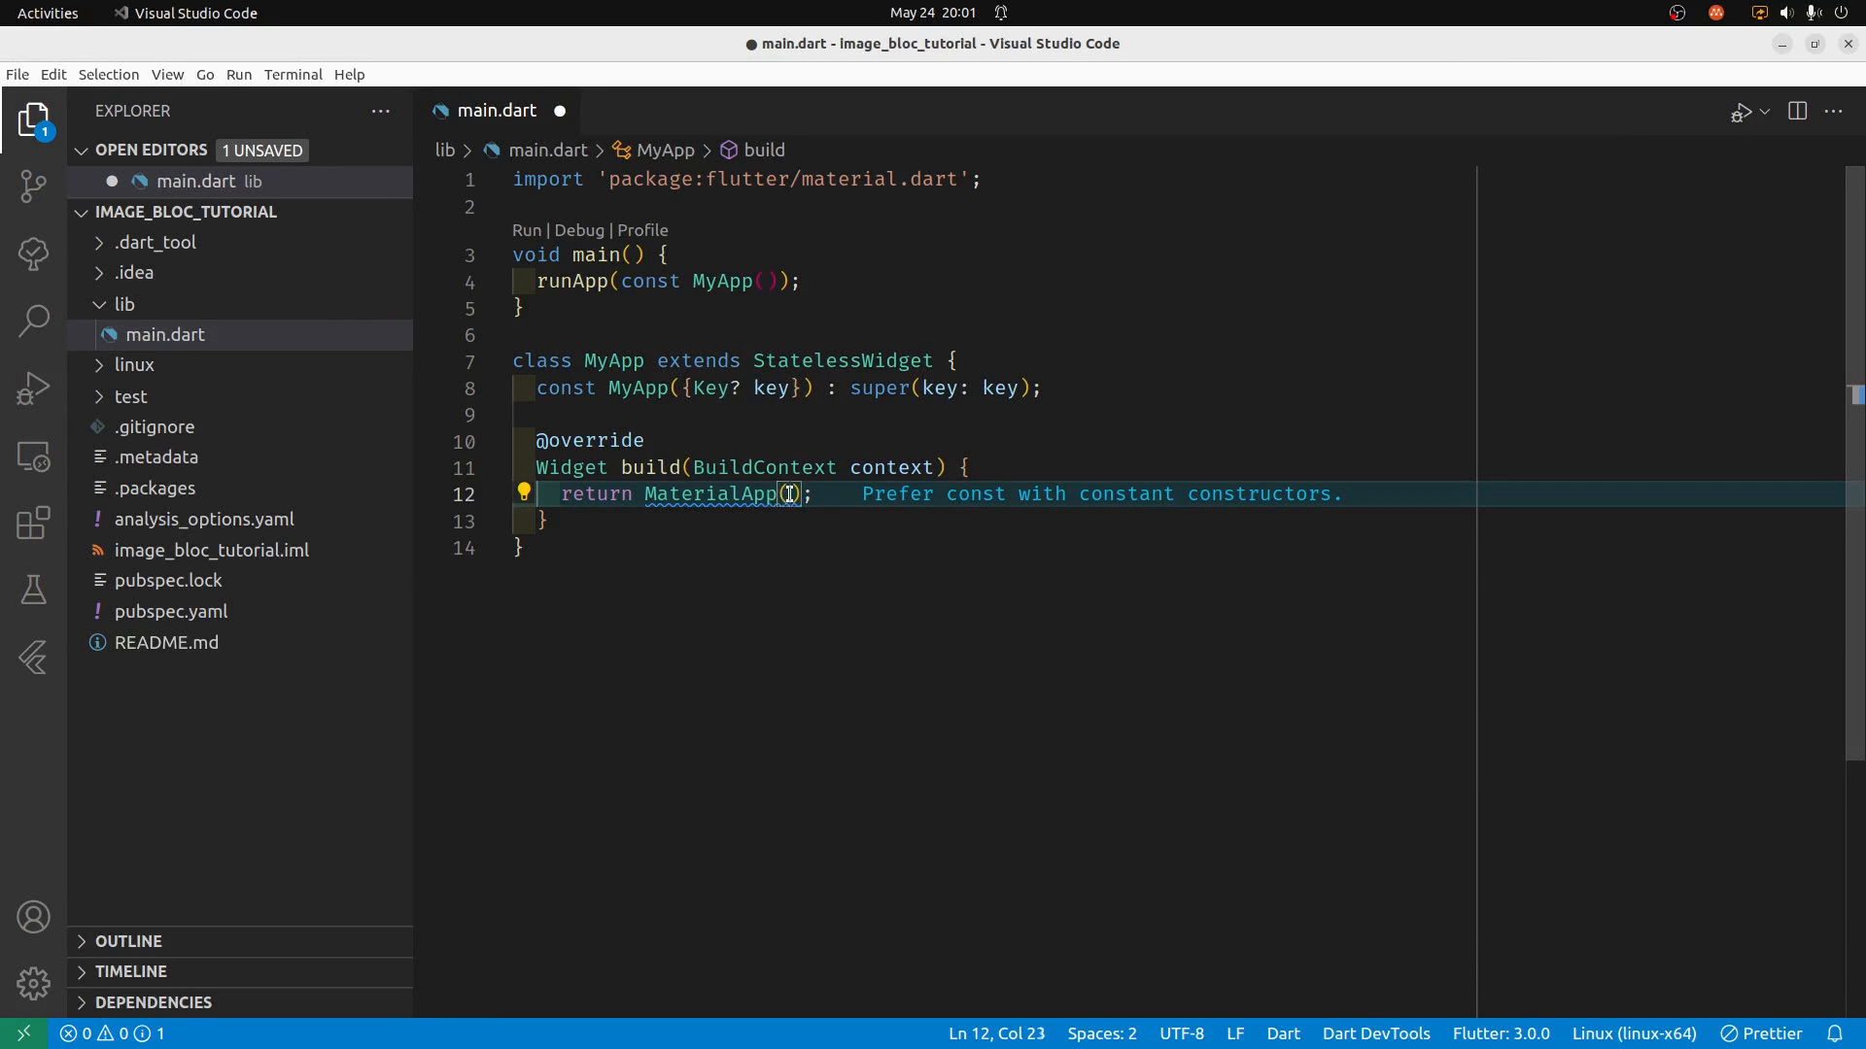
type("home:")
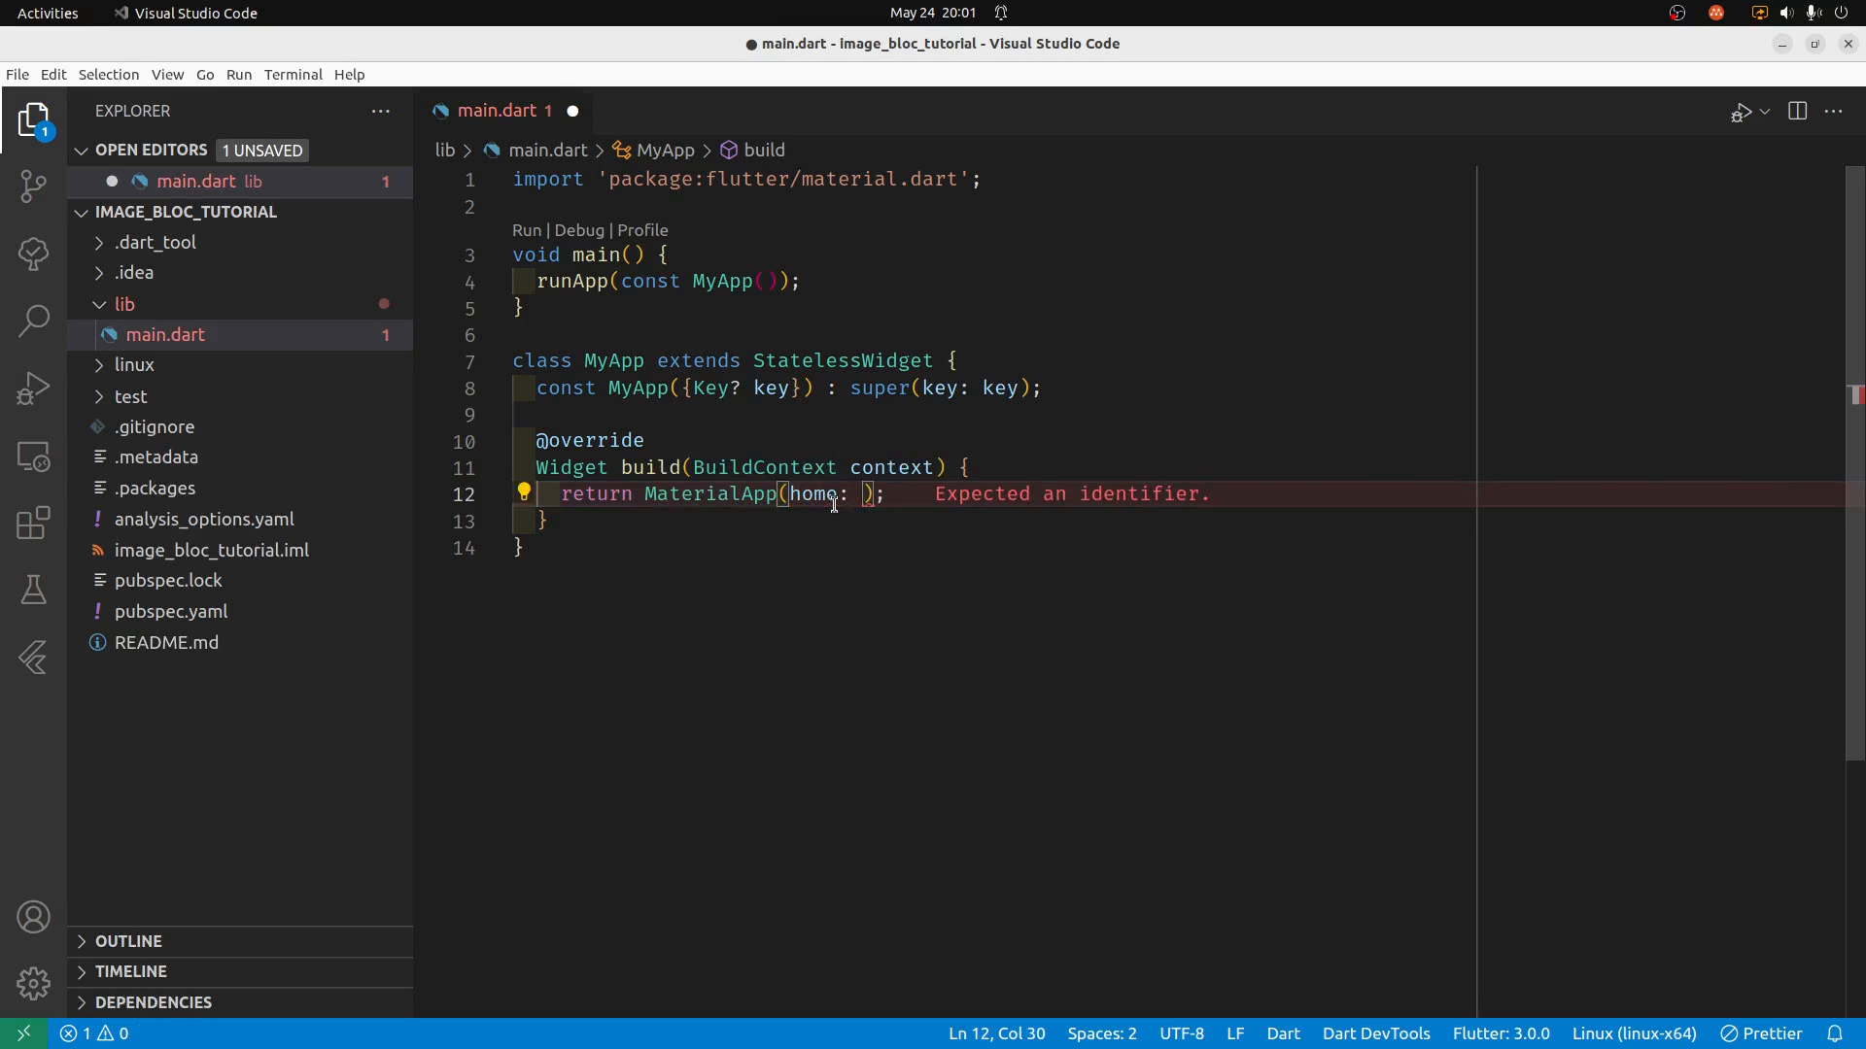
type("Col")
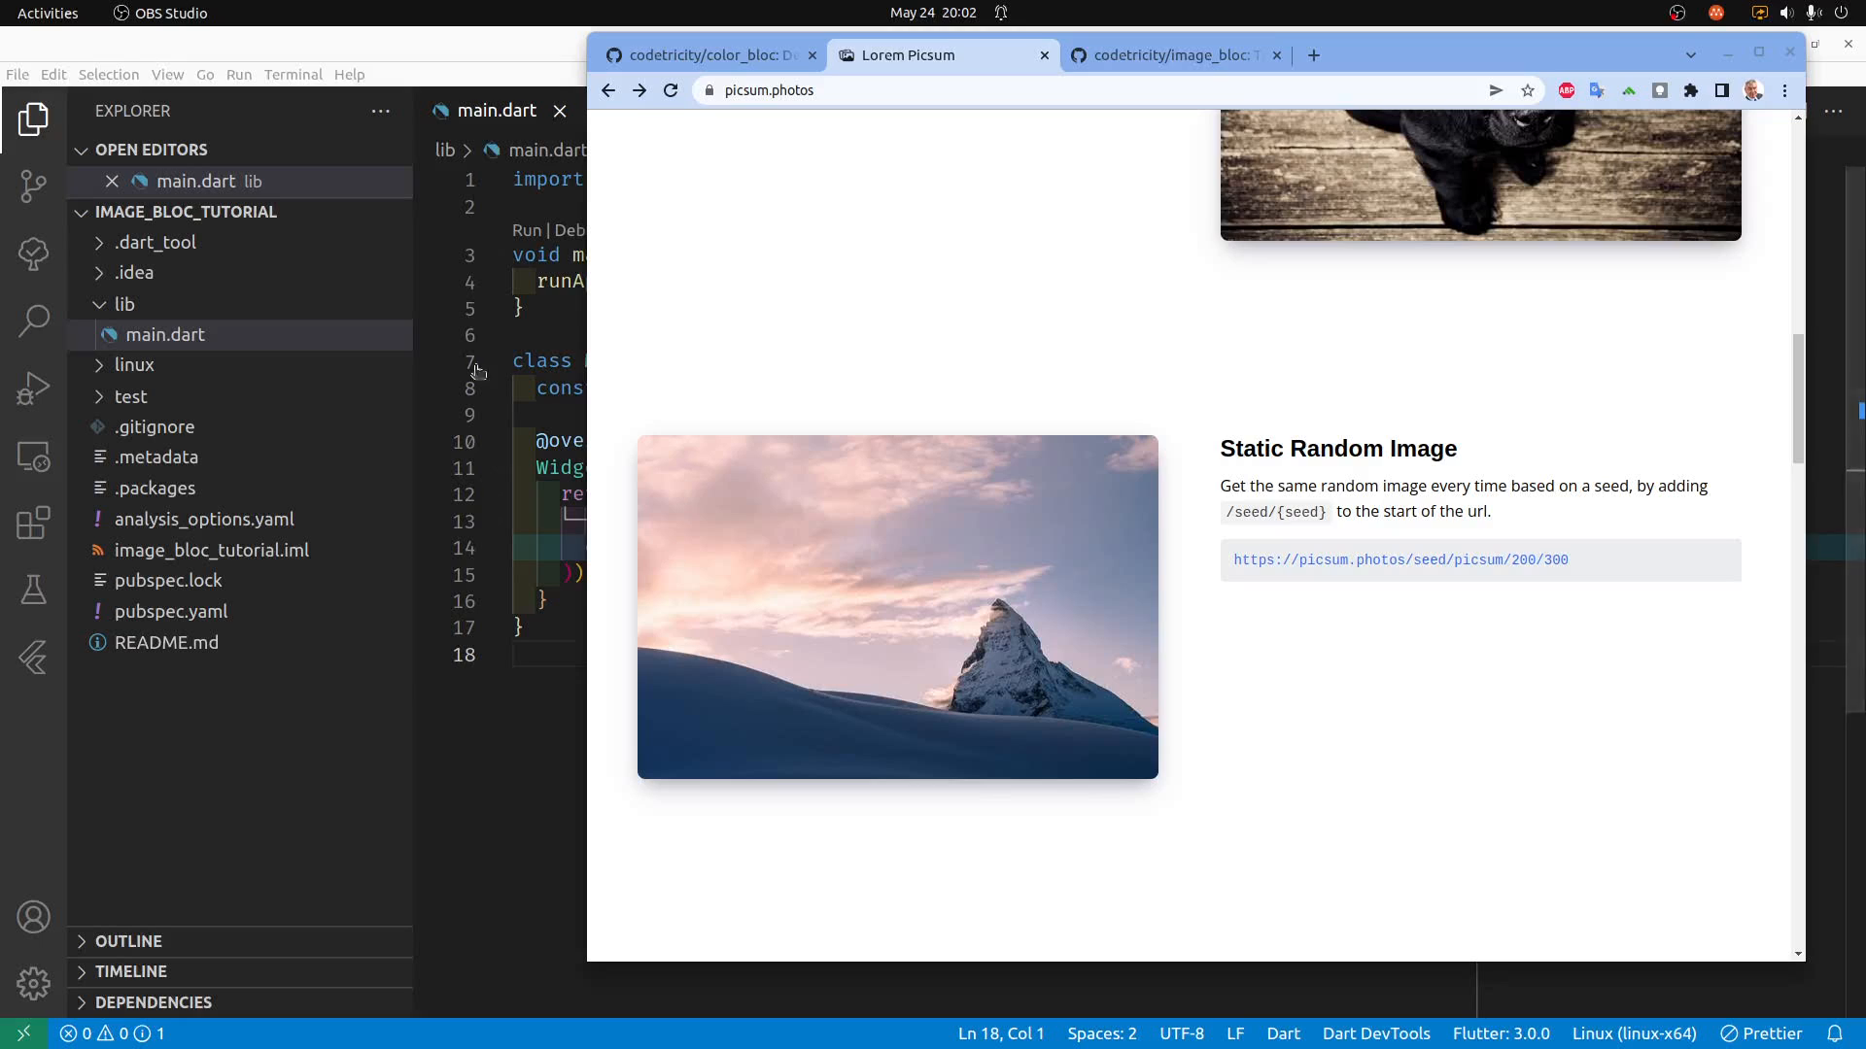
mouse_move(1394, 544)
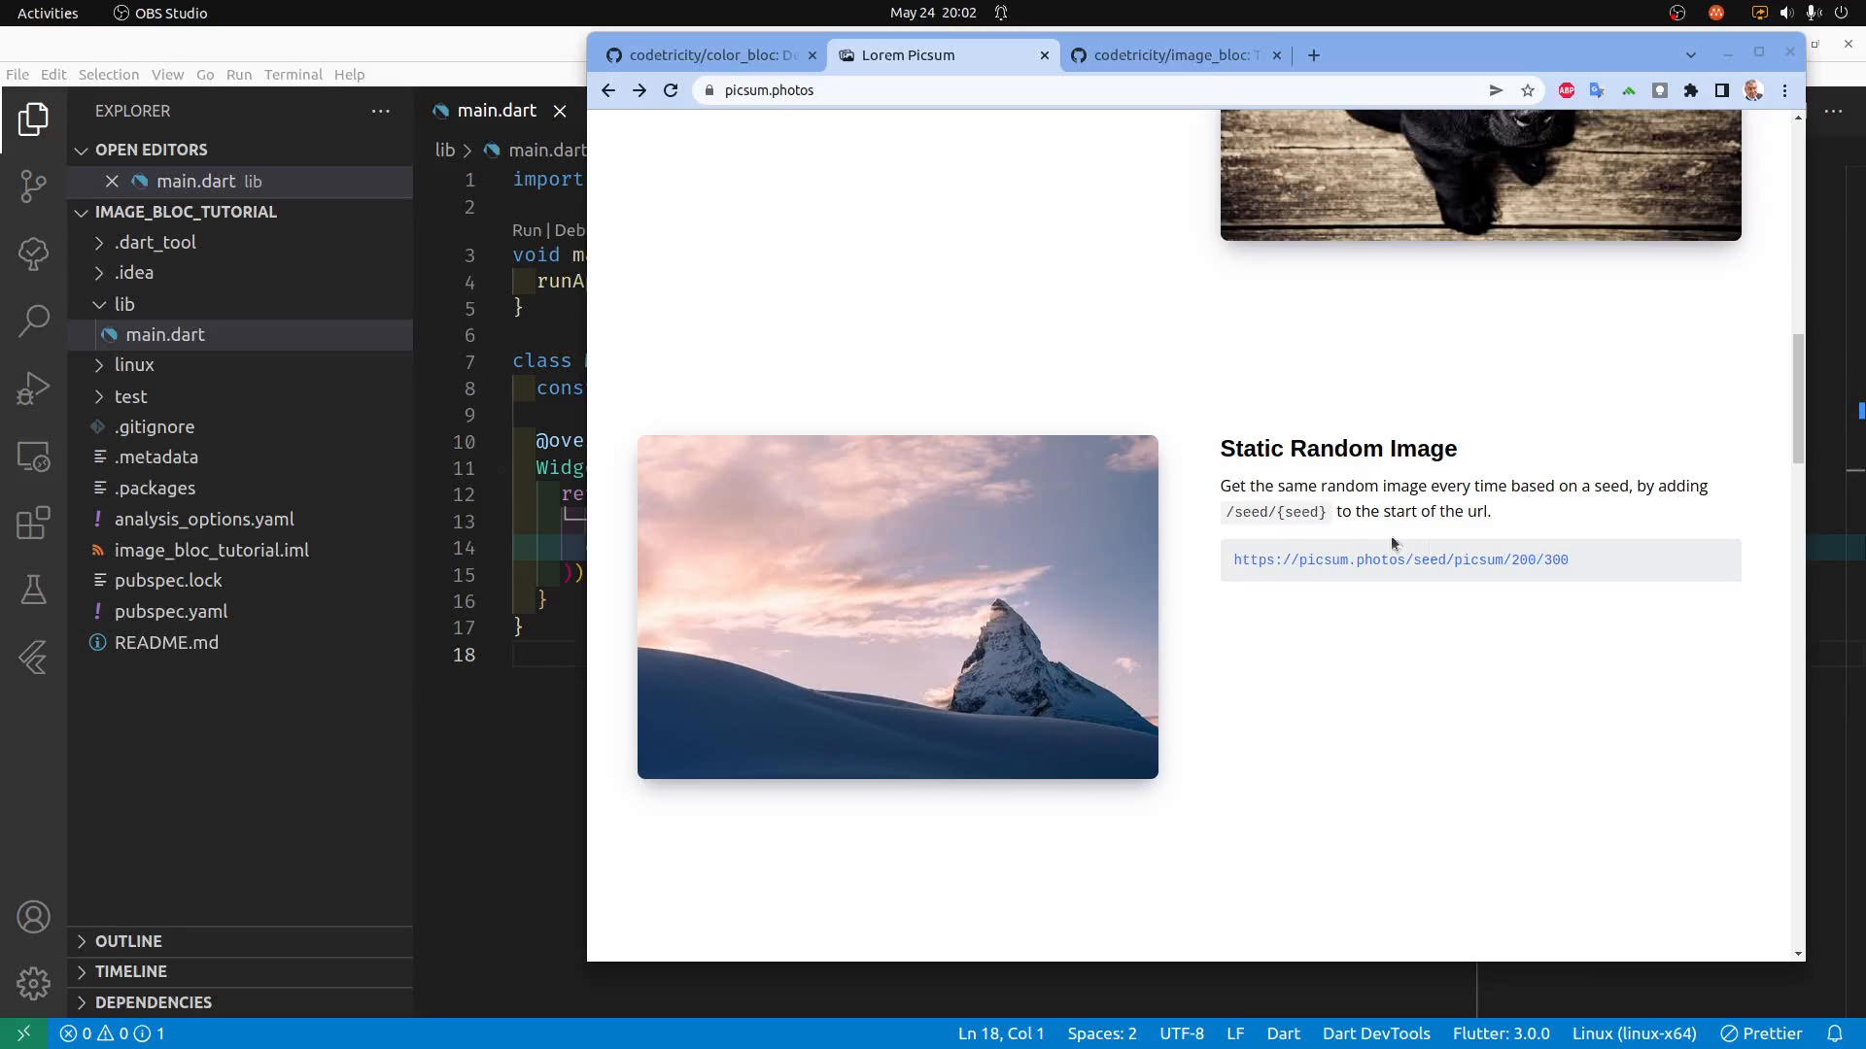
Select the Static Random Image URL on picsum.photos and copy it from the context menu.
scroll("up", 3)
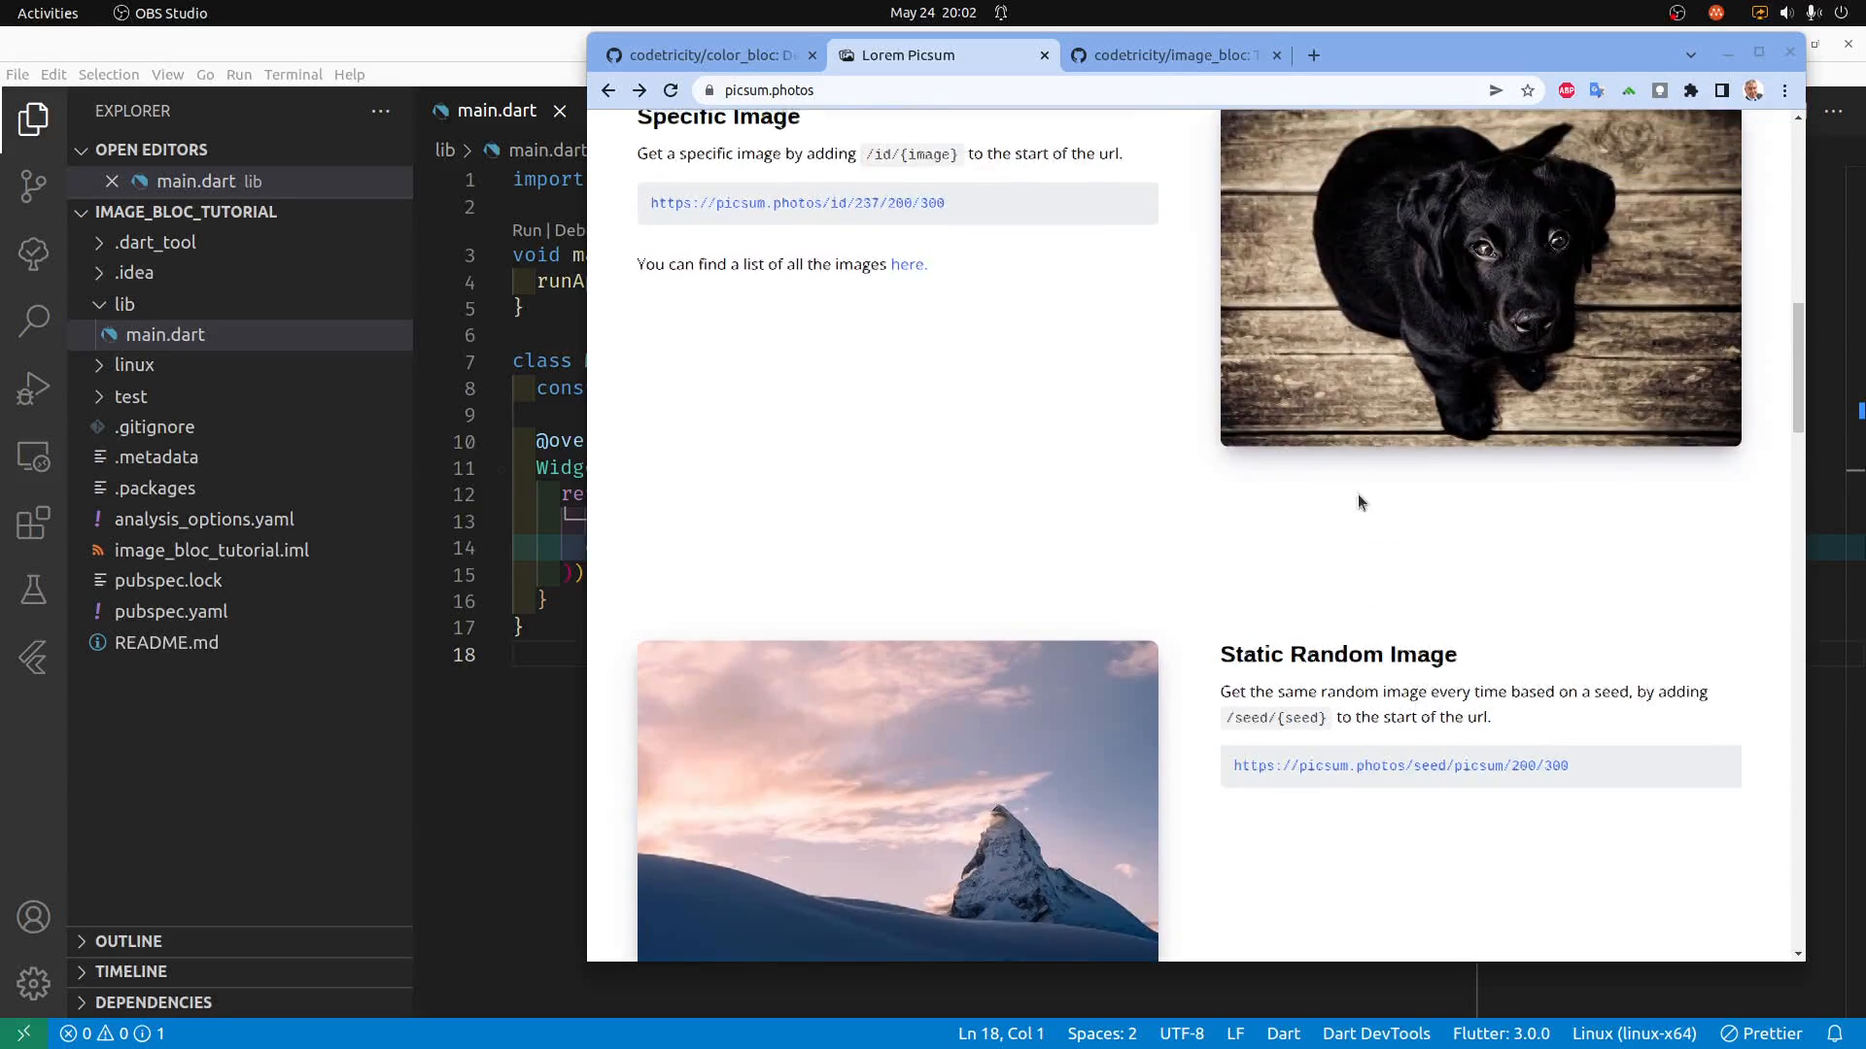
scroll("down", 3)
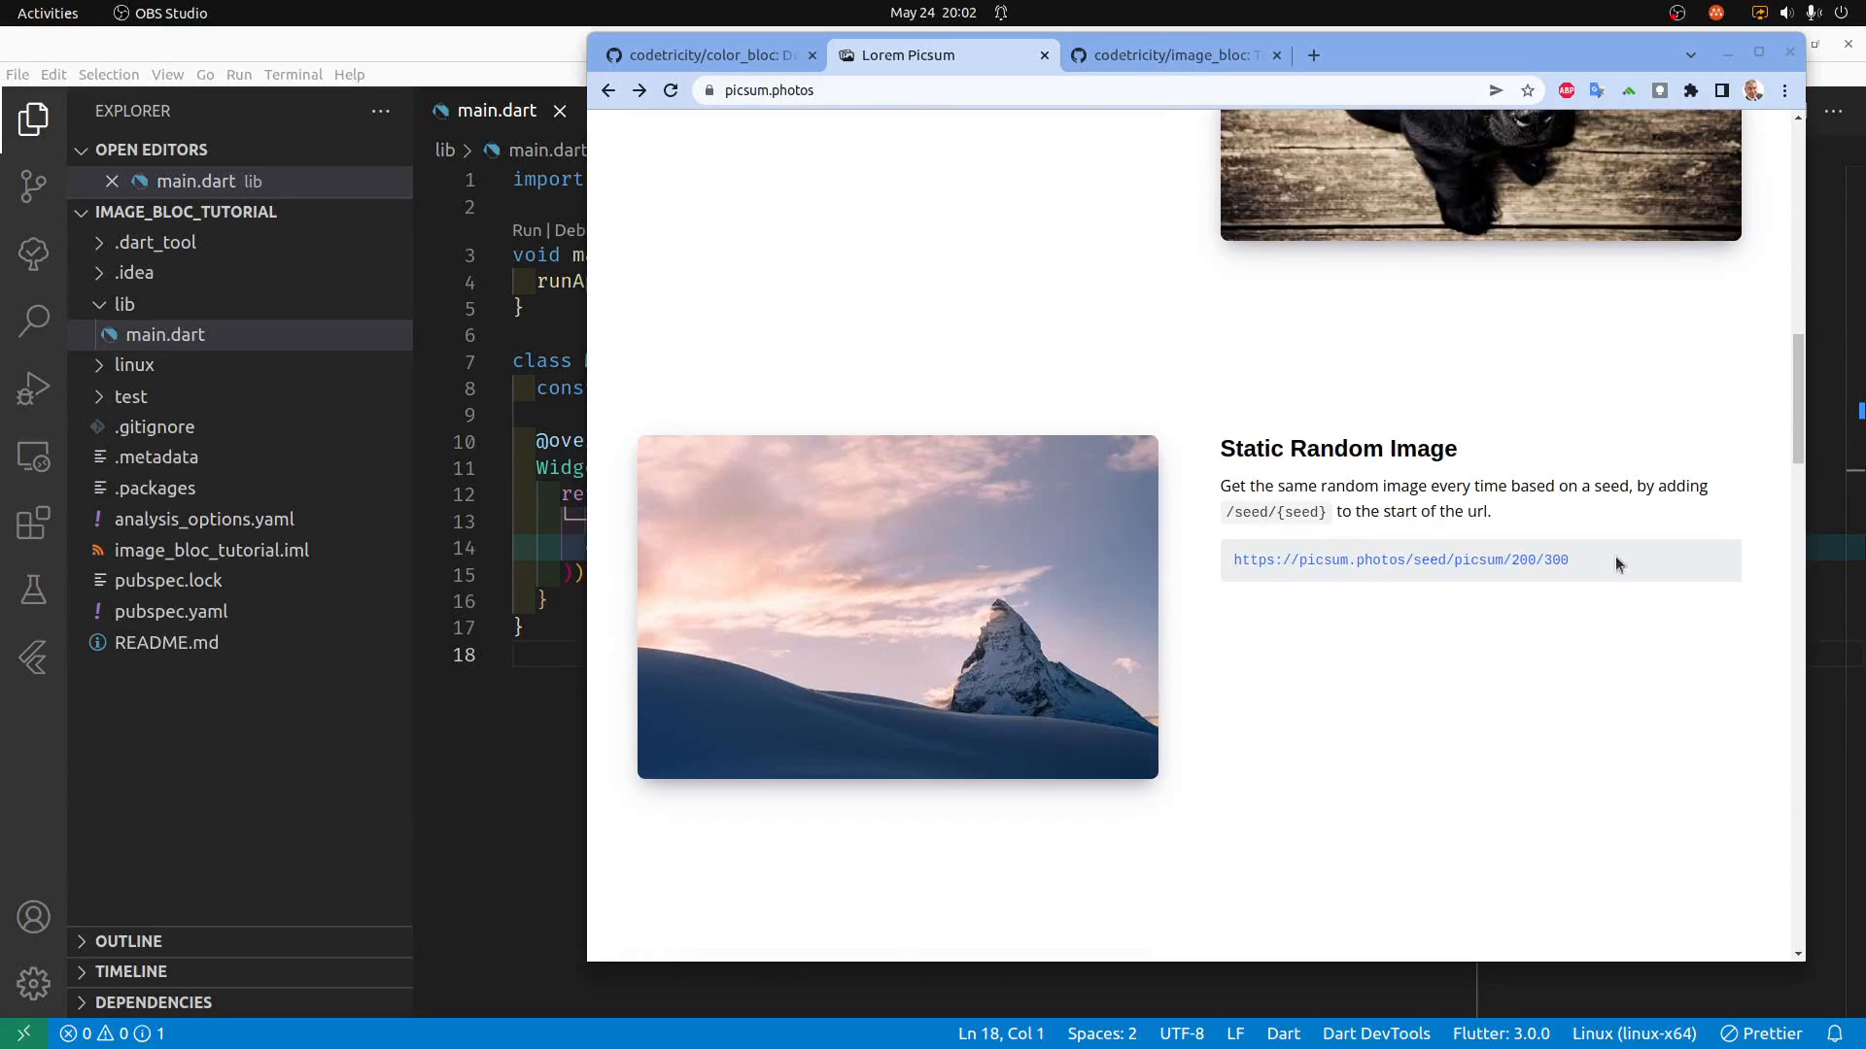
double_click(1401, 560)
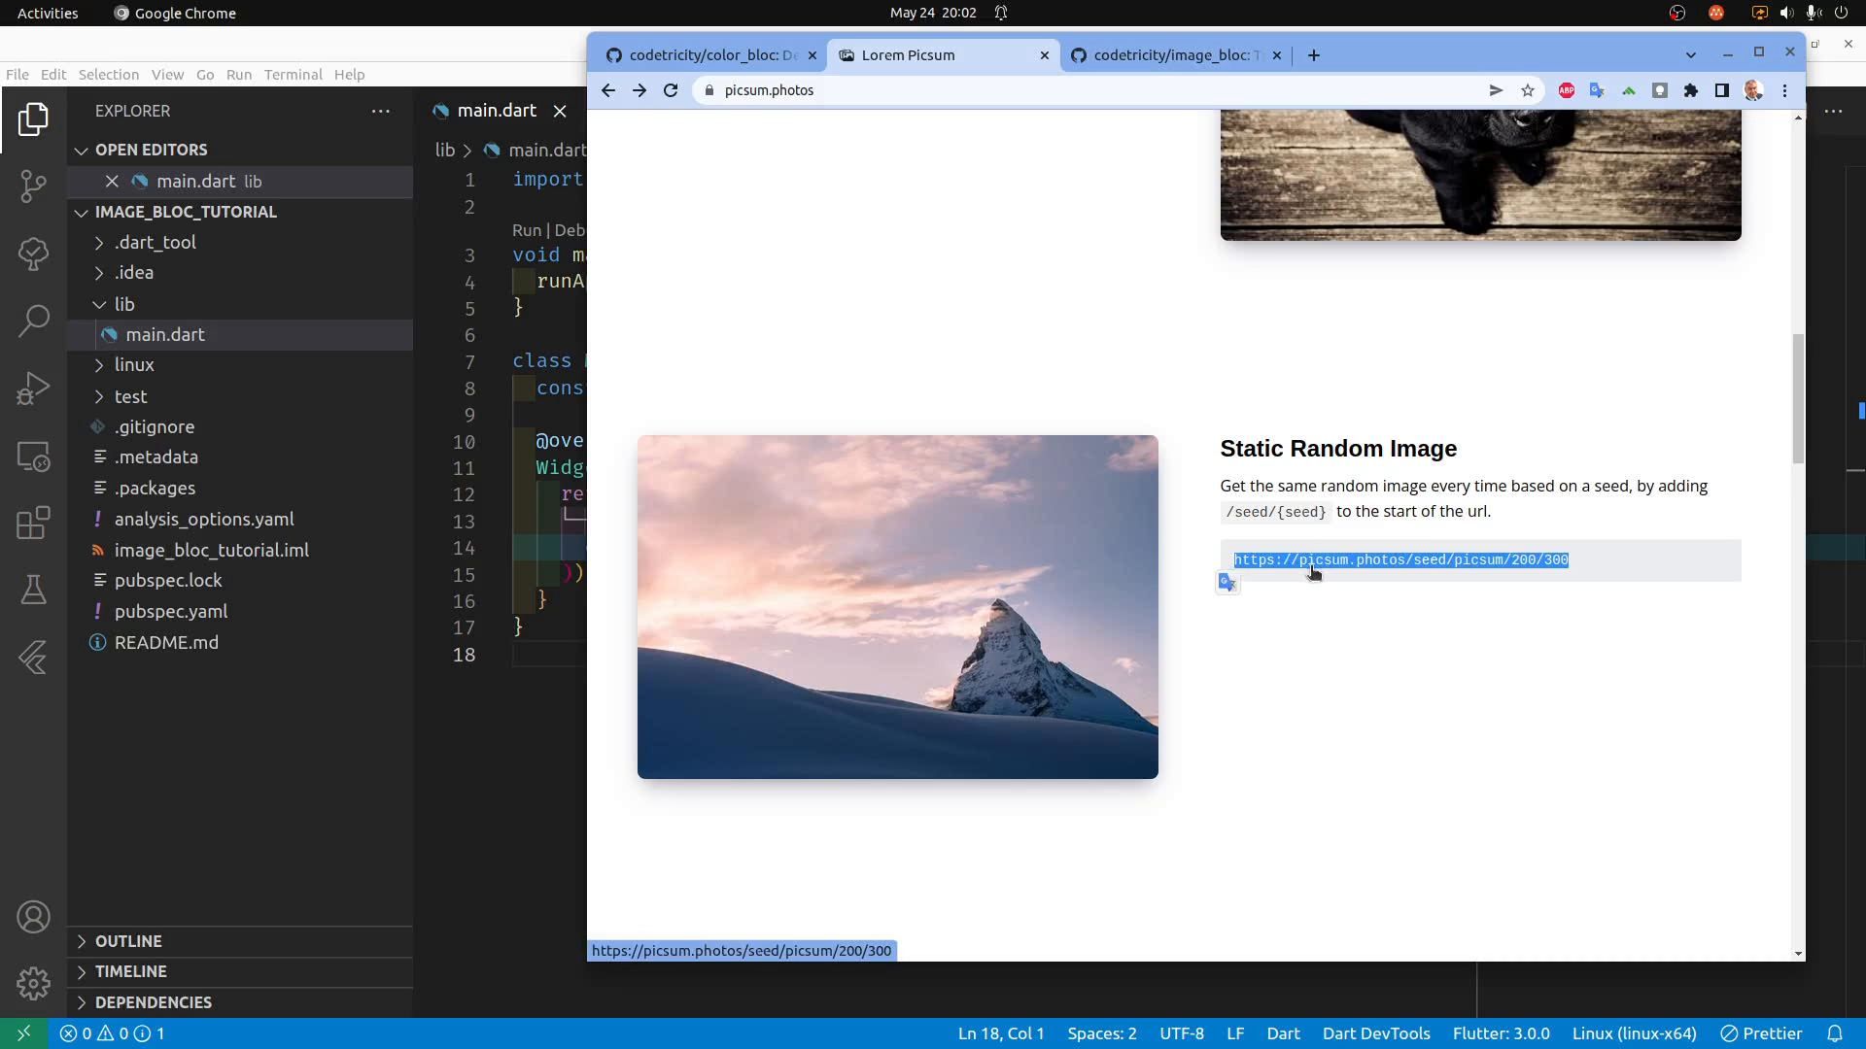
right_click(1401, 560)
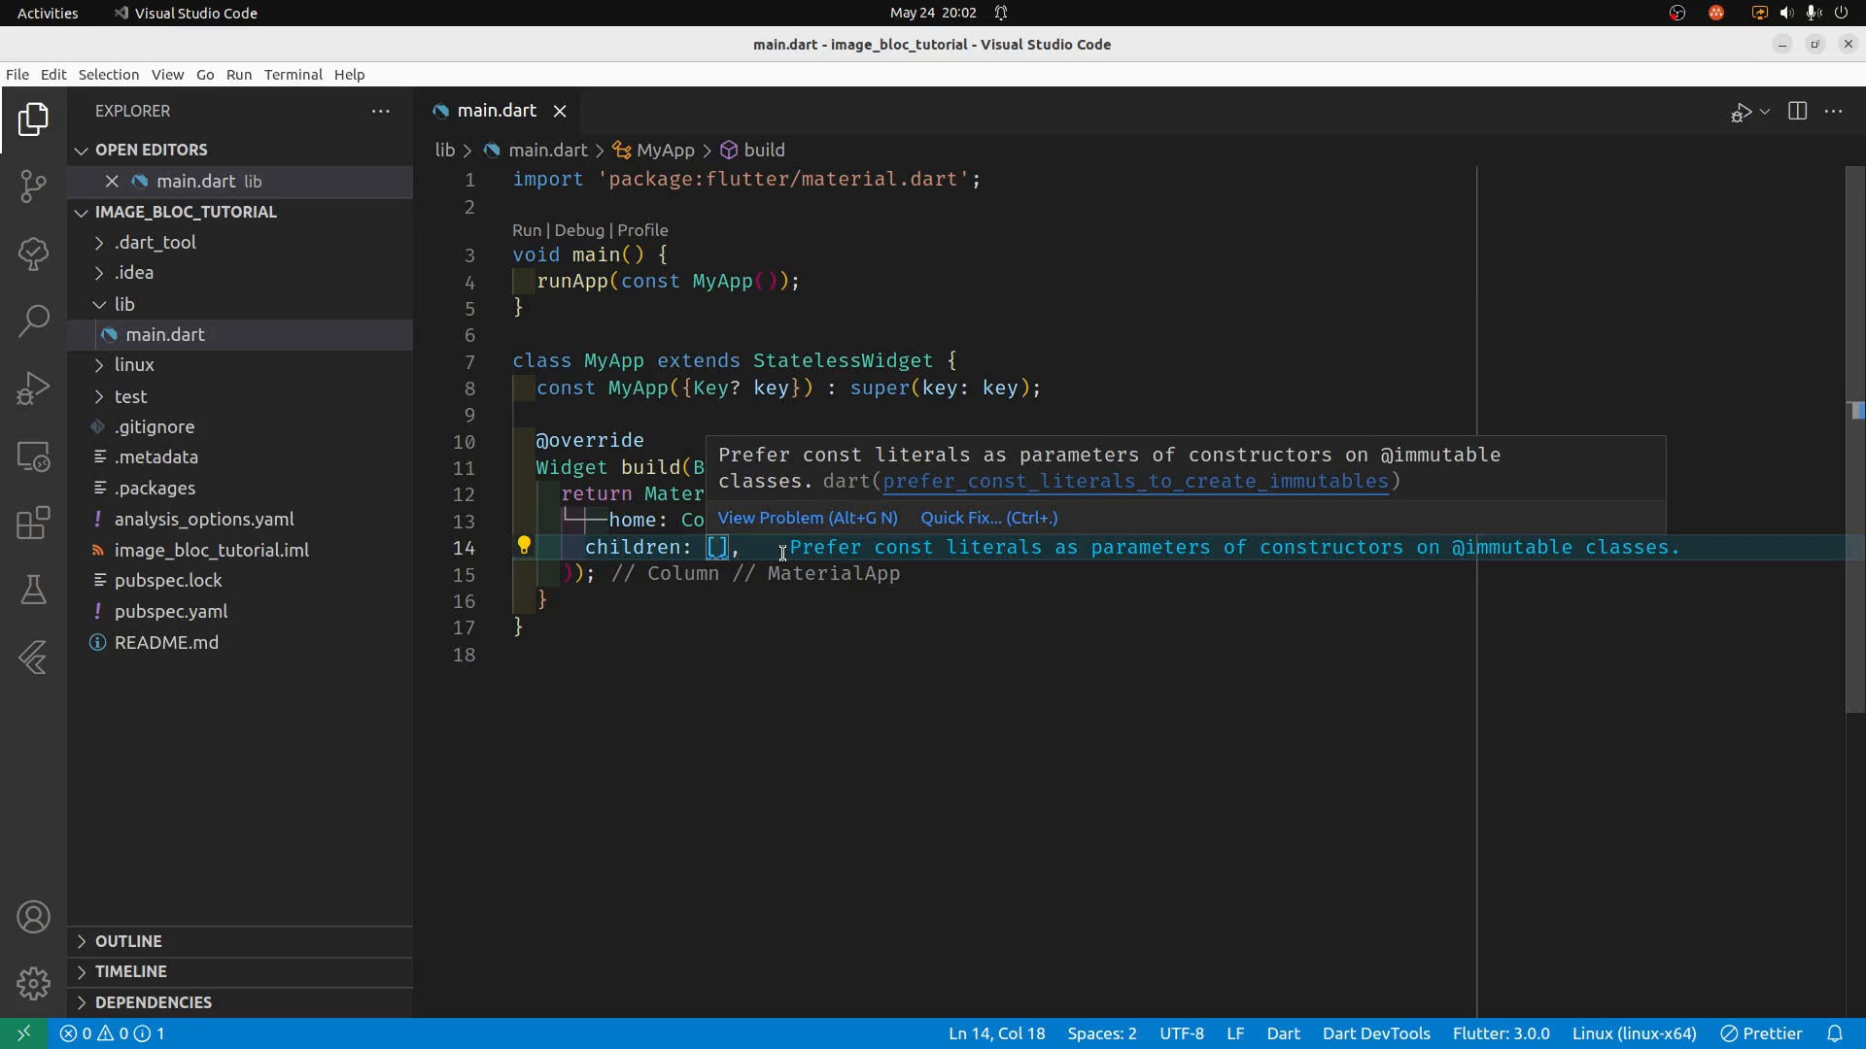
type("Image.a")
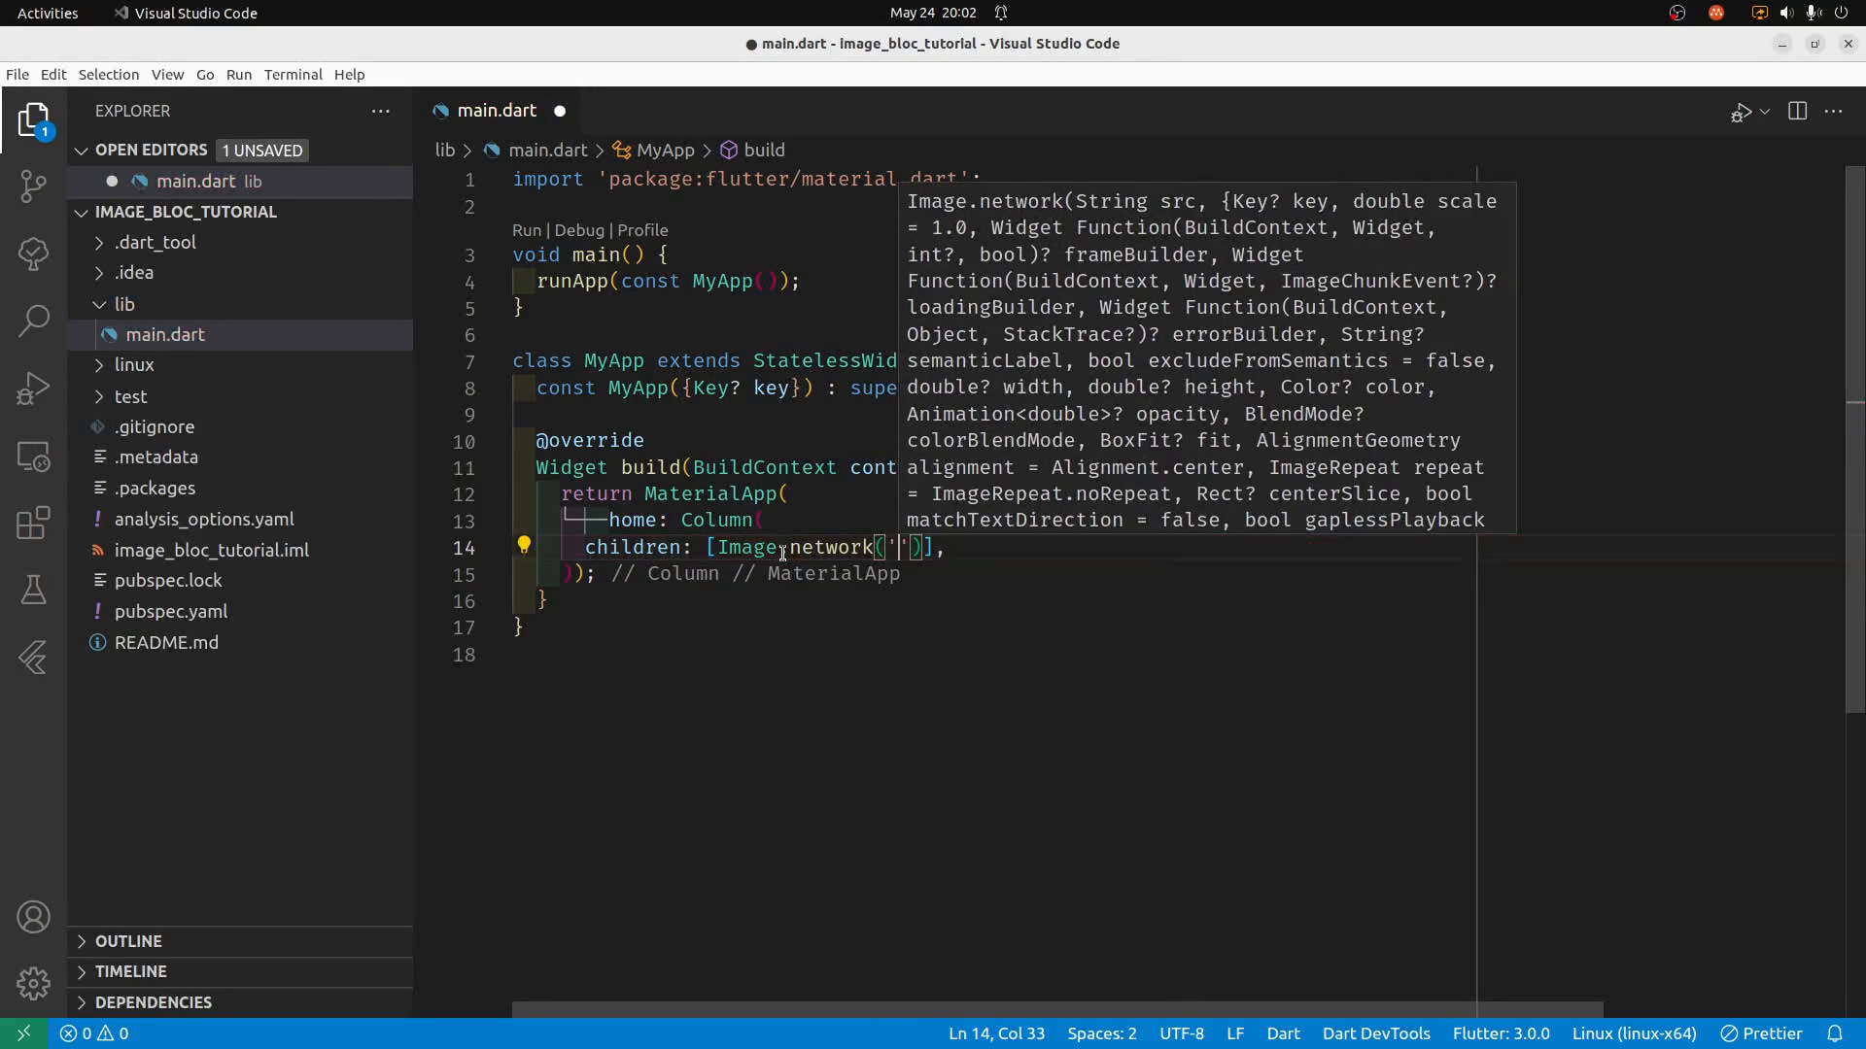
type("https://picsum.photos/seed/picsum/200/300")
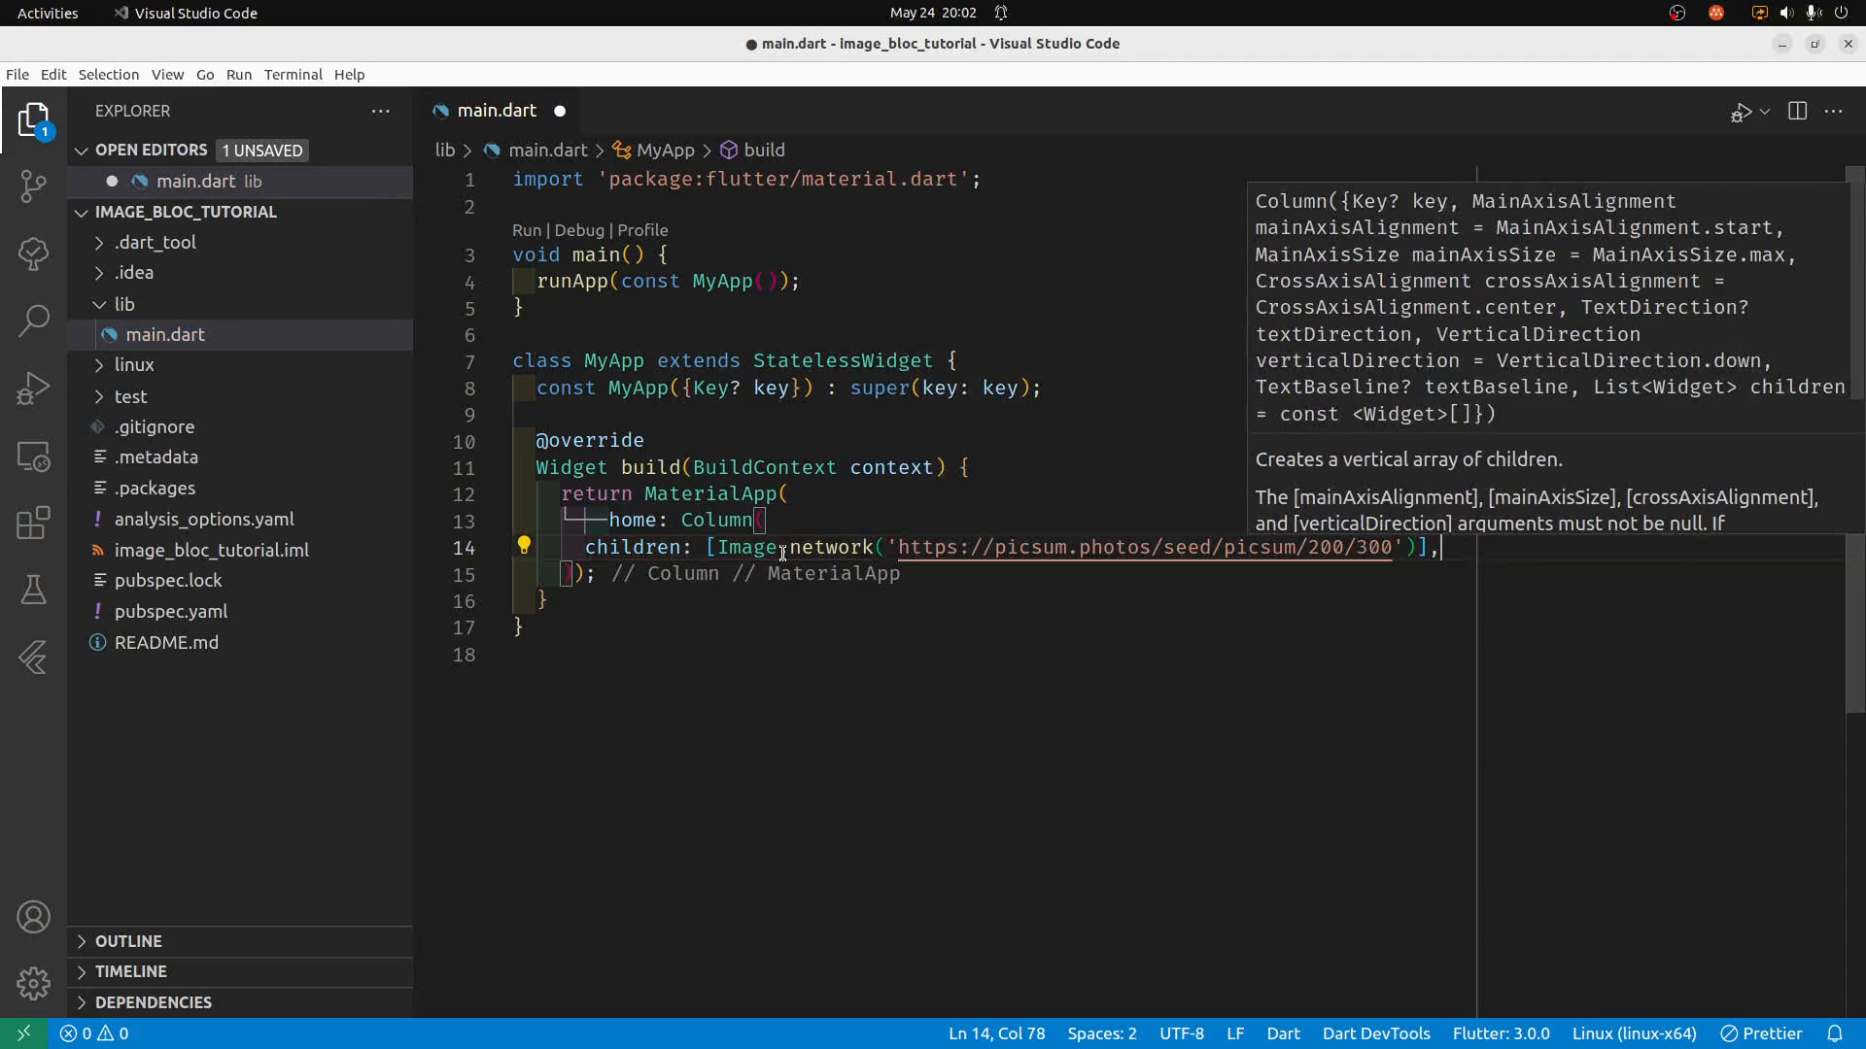
mouse_move(1451, 571)
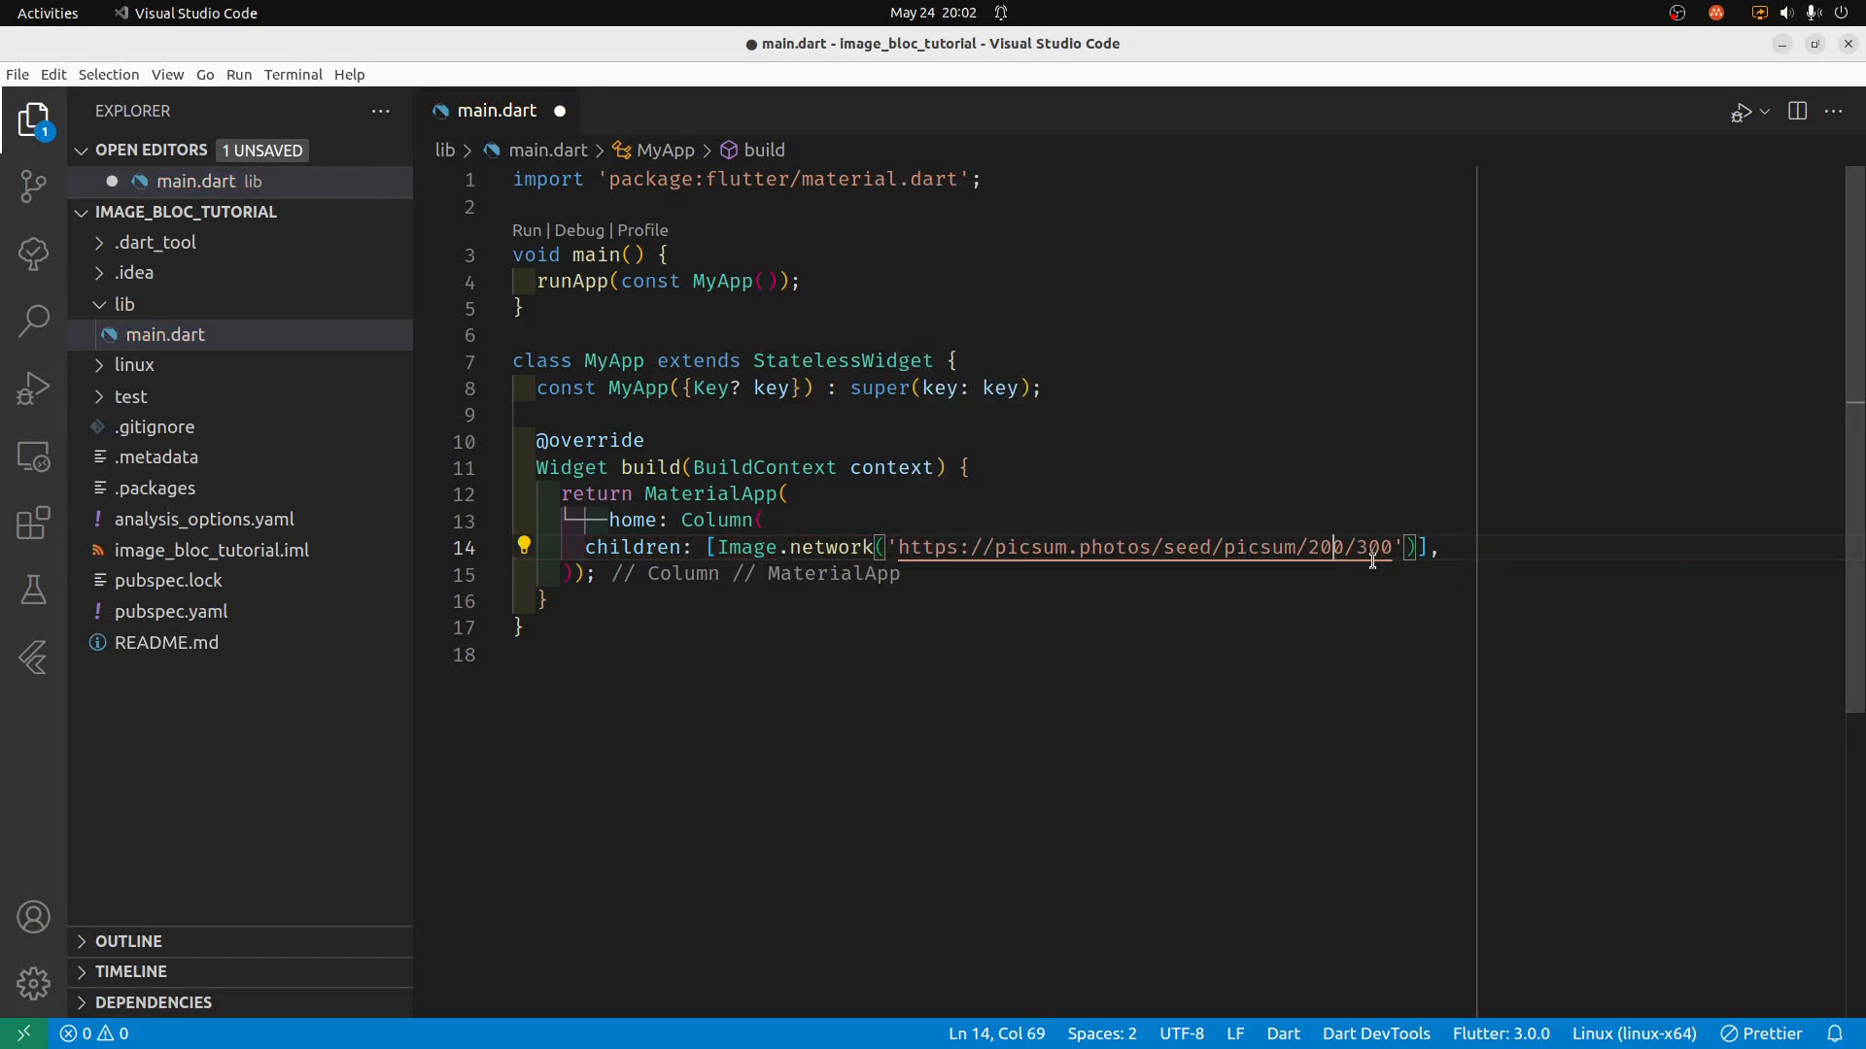
key("ctrl+s")
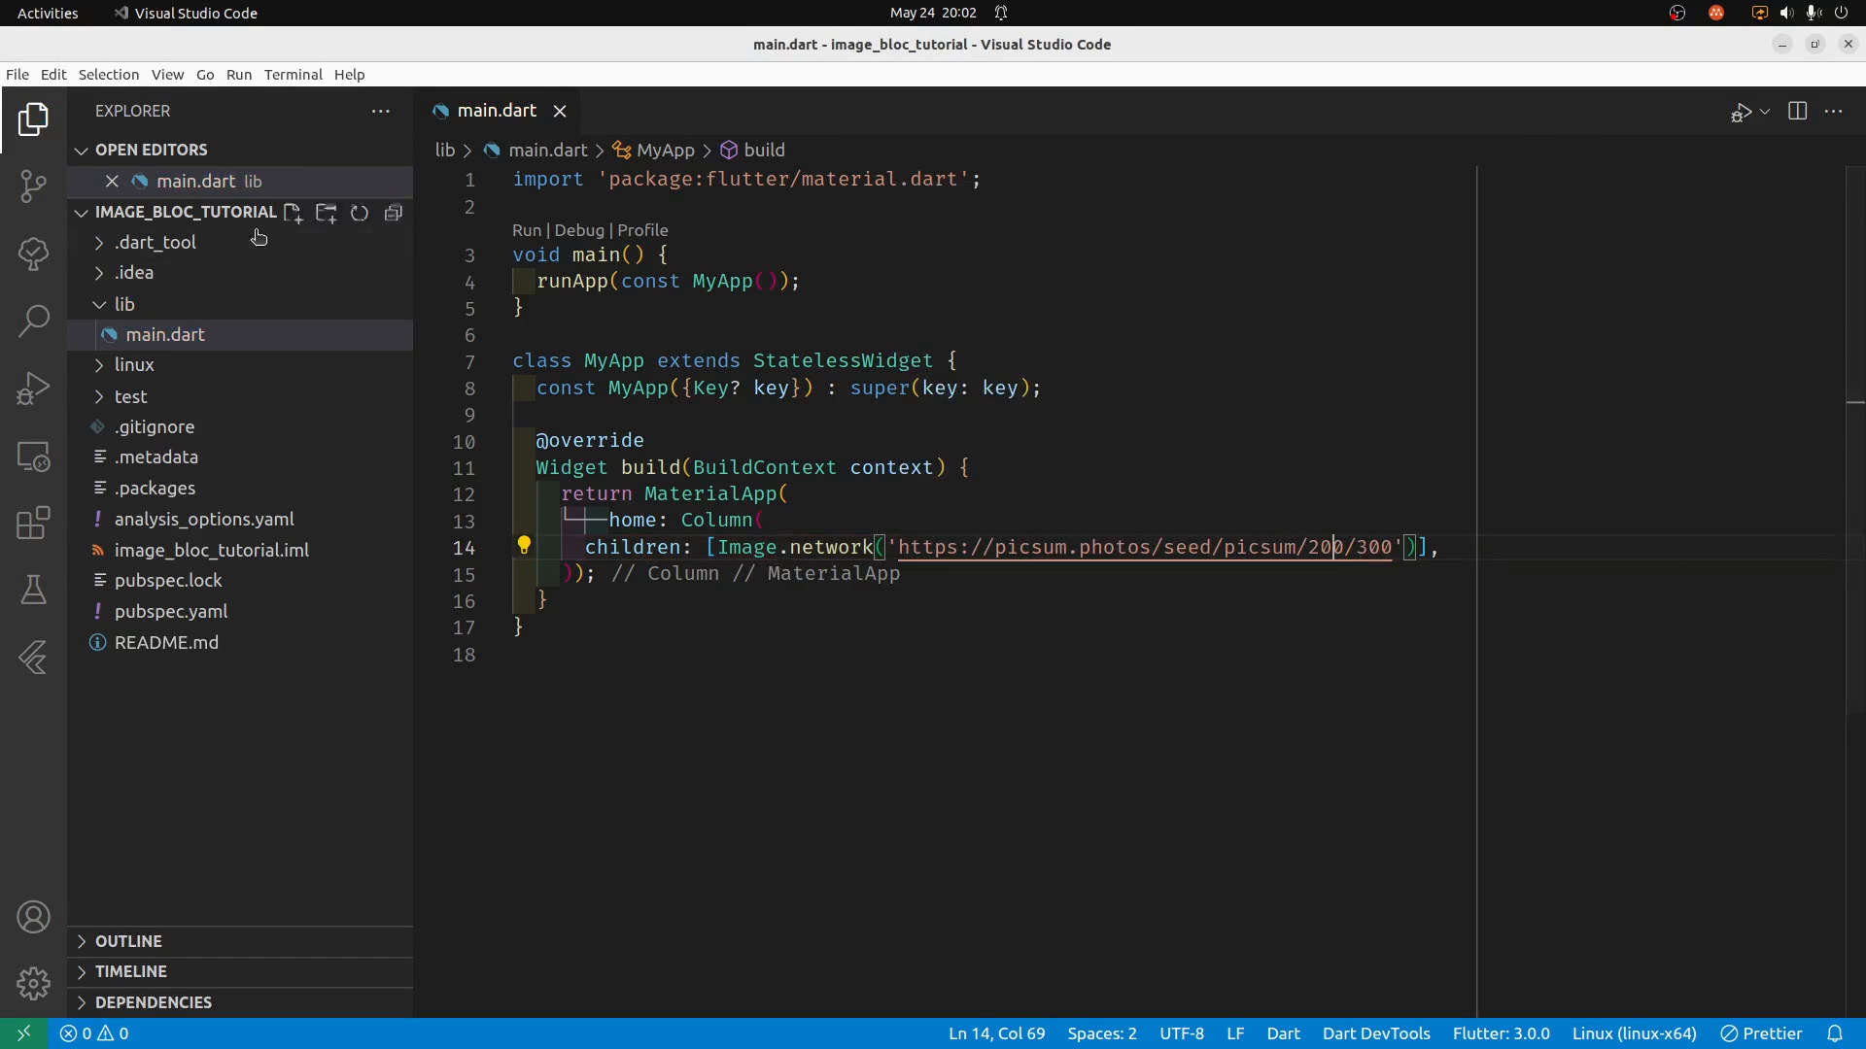
Start Debugging from the Run menu to launch the app on Linux showing the picsum image.
left_click(237, 74)
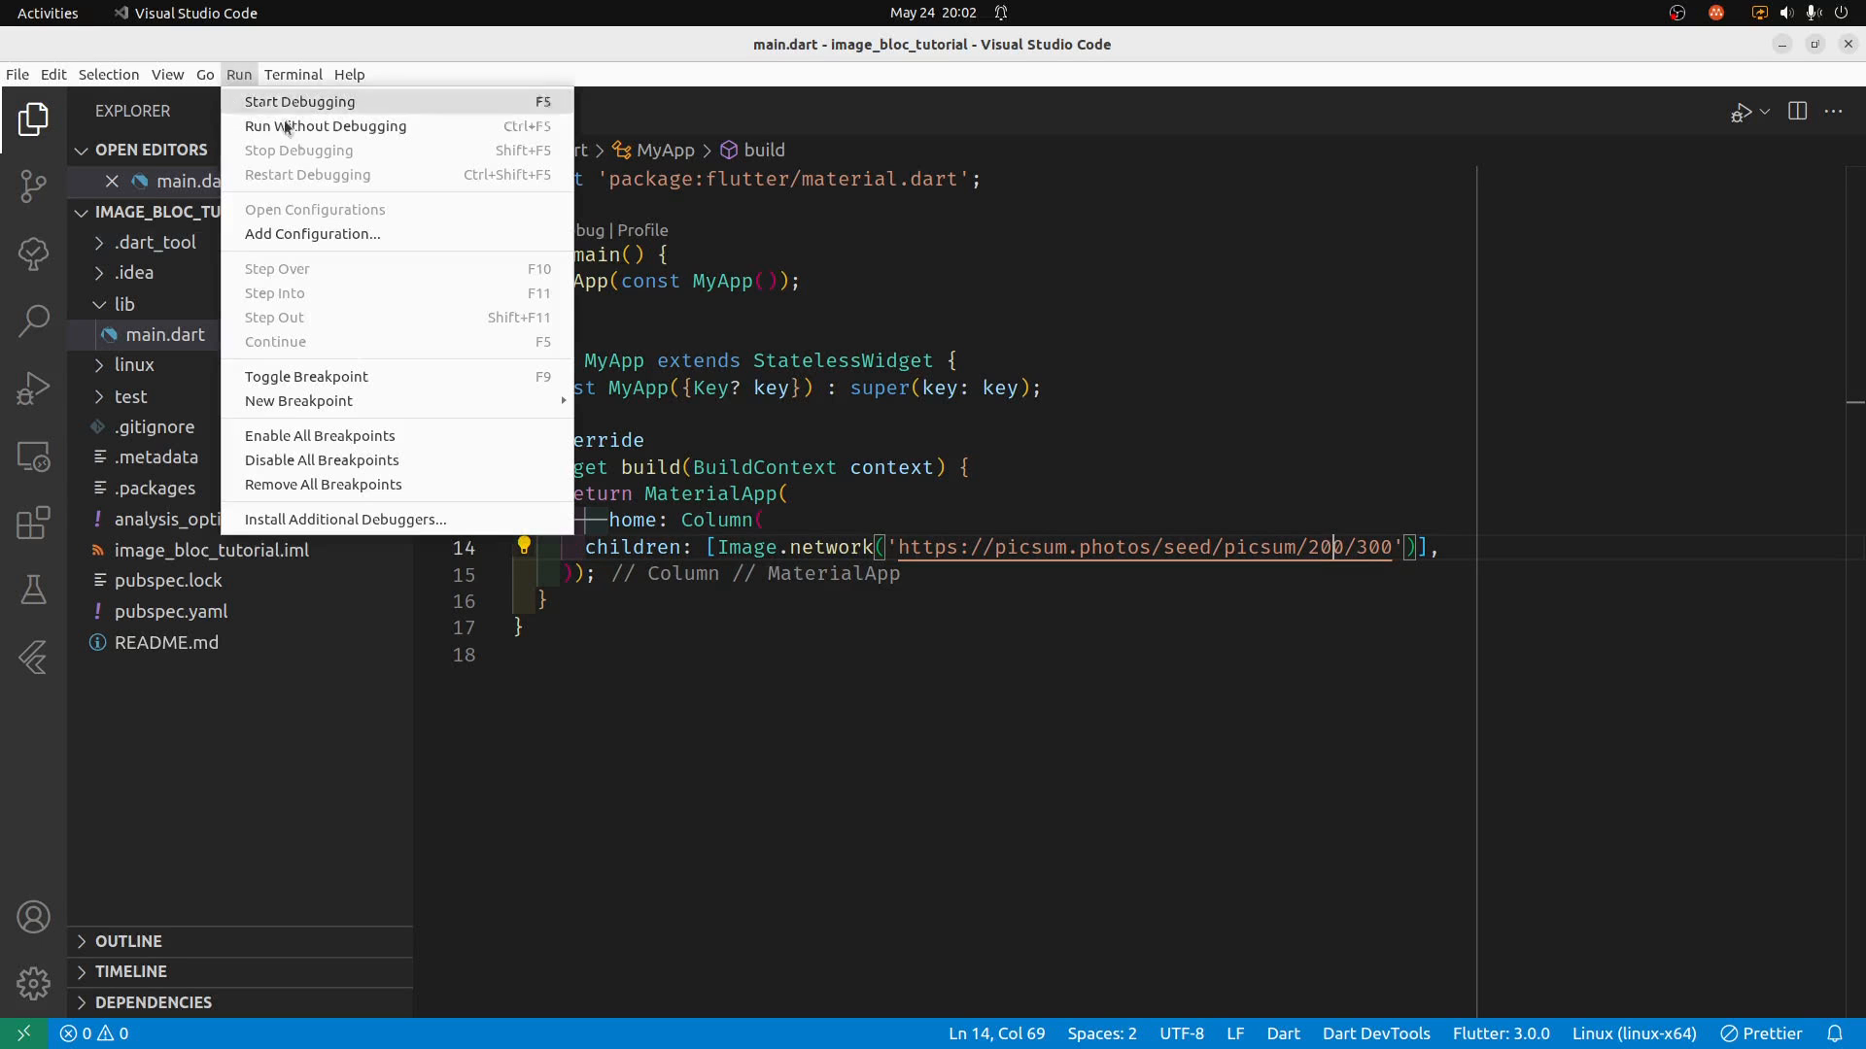
left_click(299, 101)
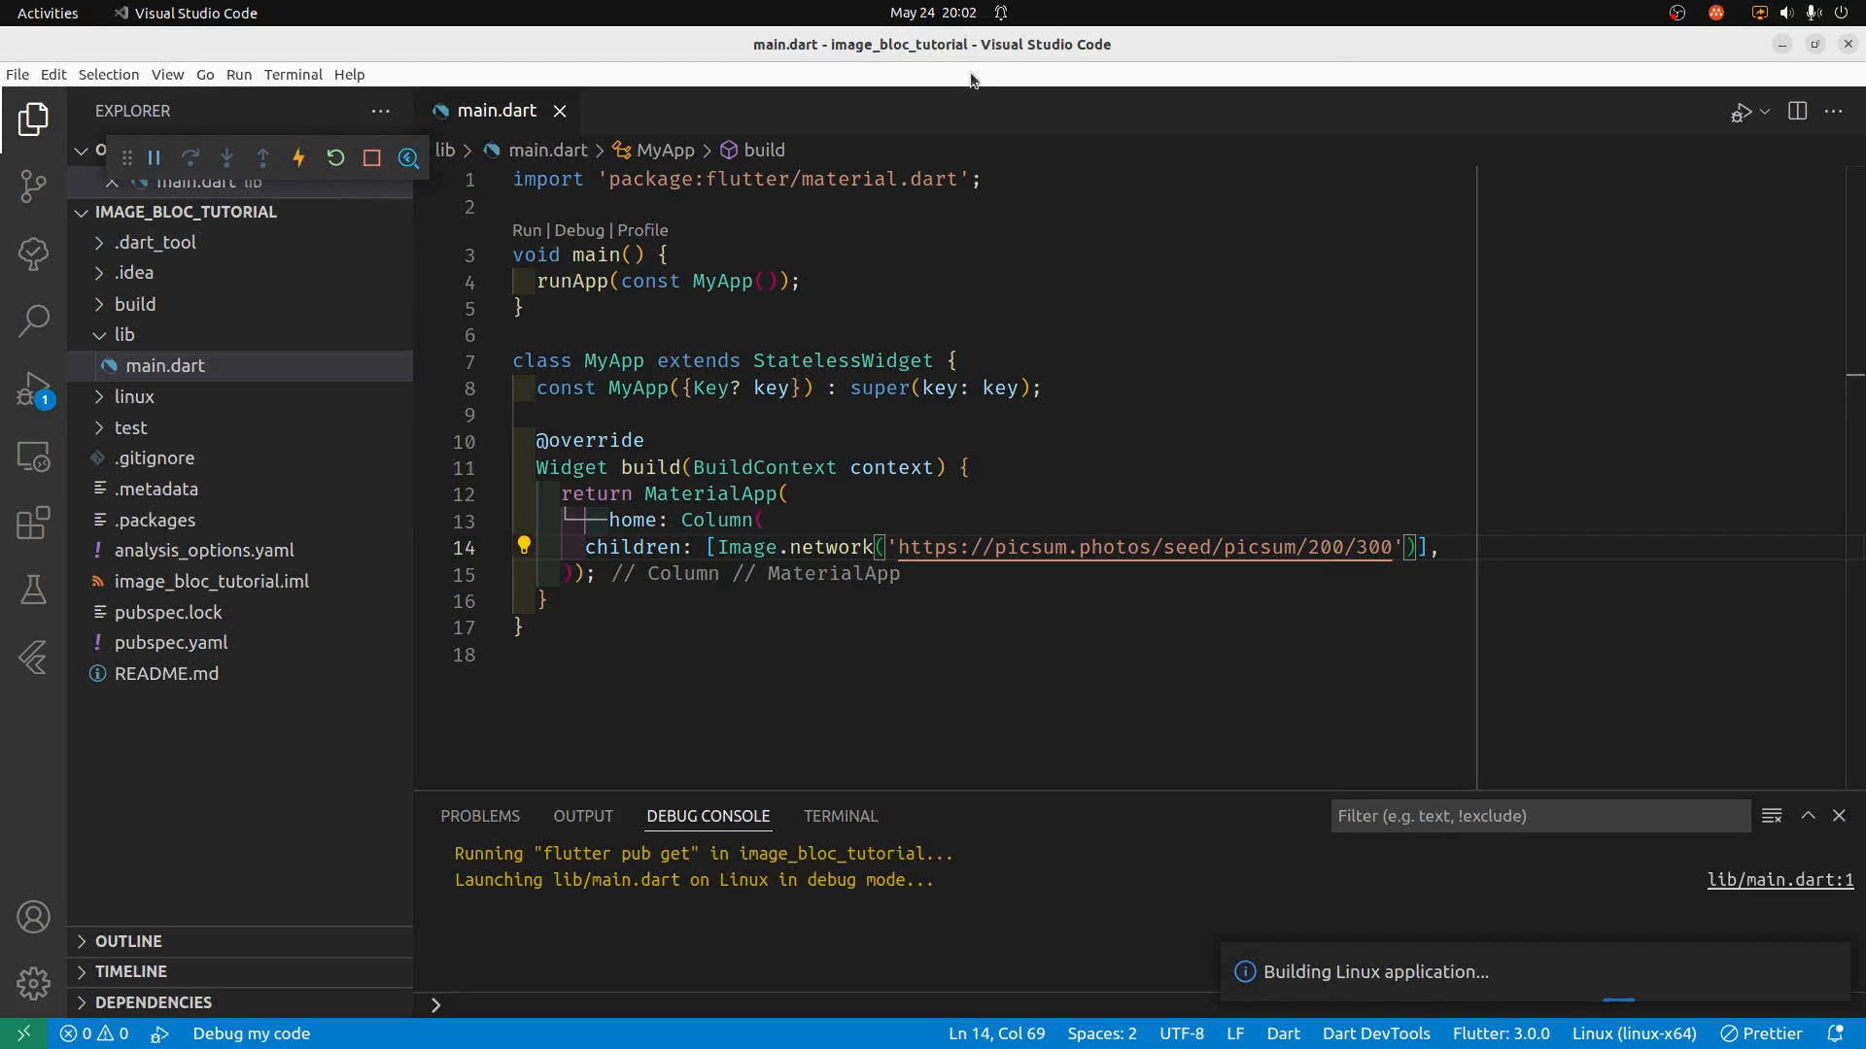
left_click(237, 74)
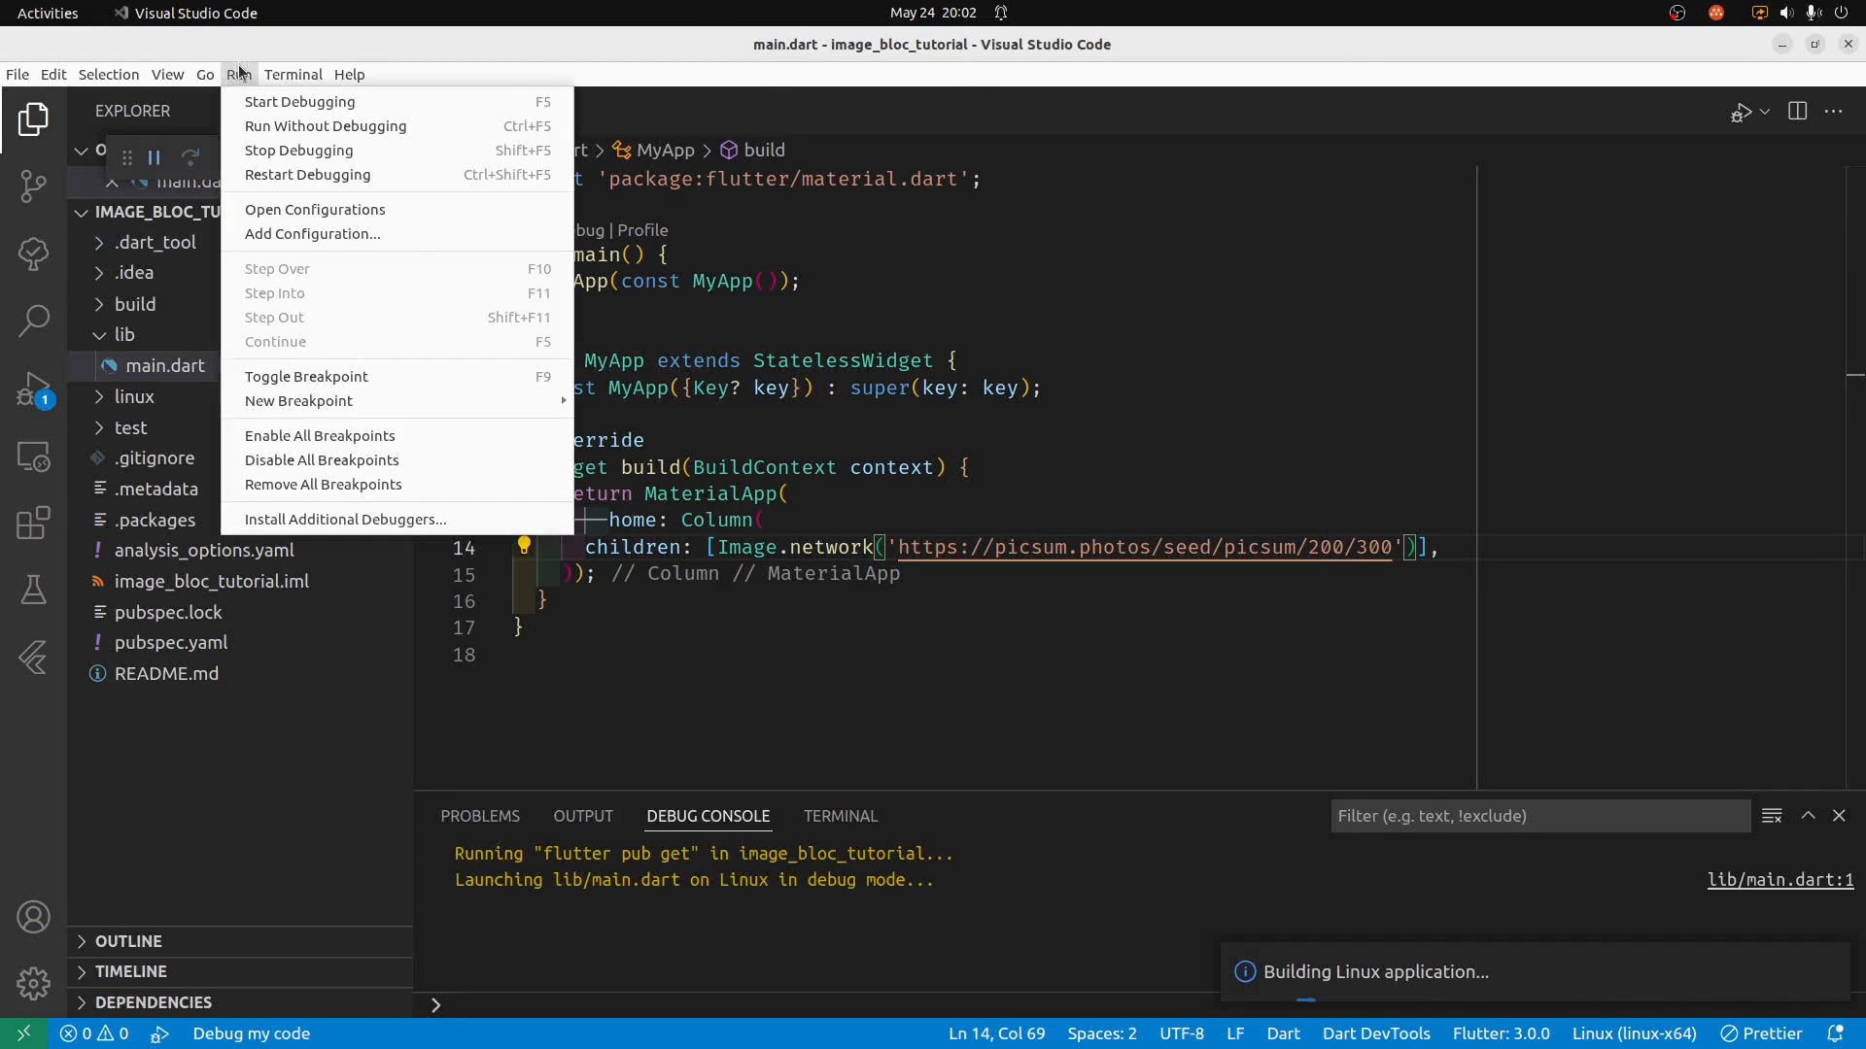
left_click(300, 101)
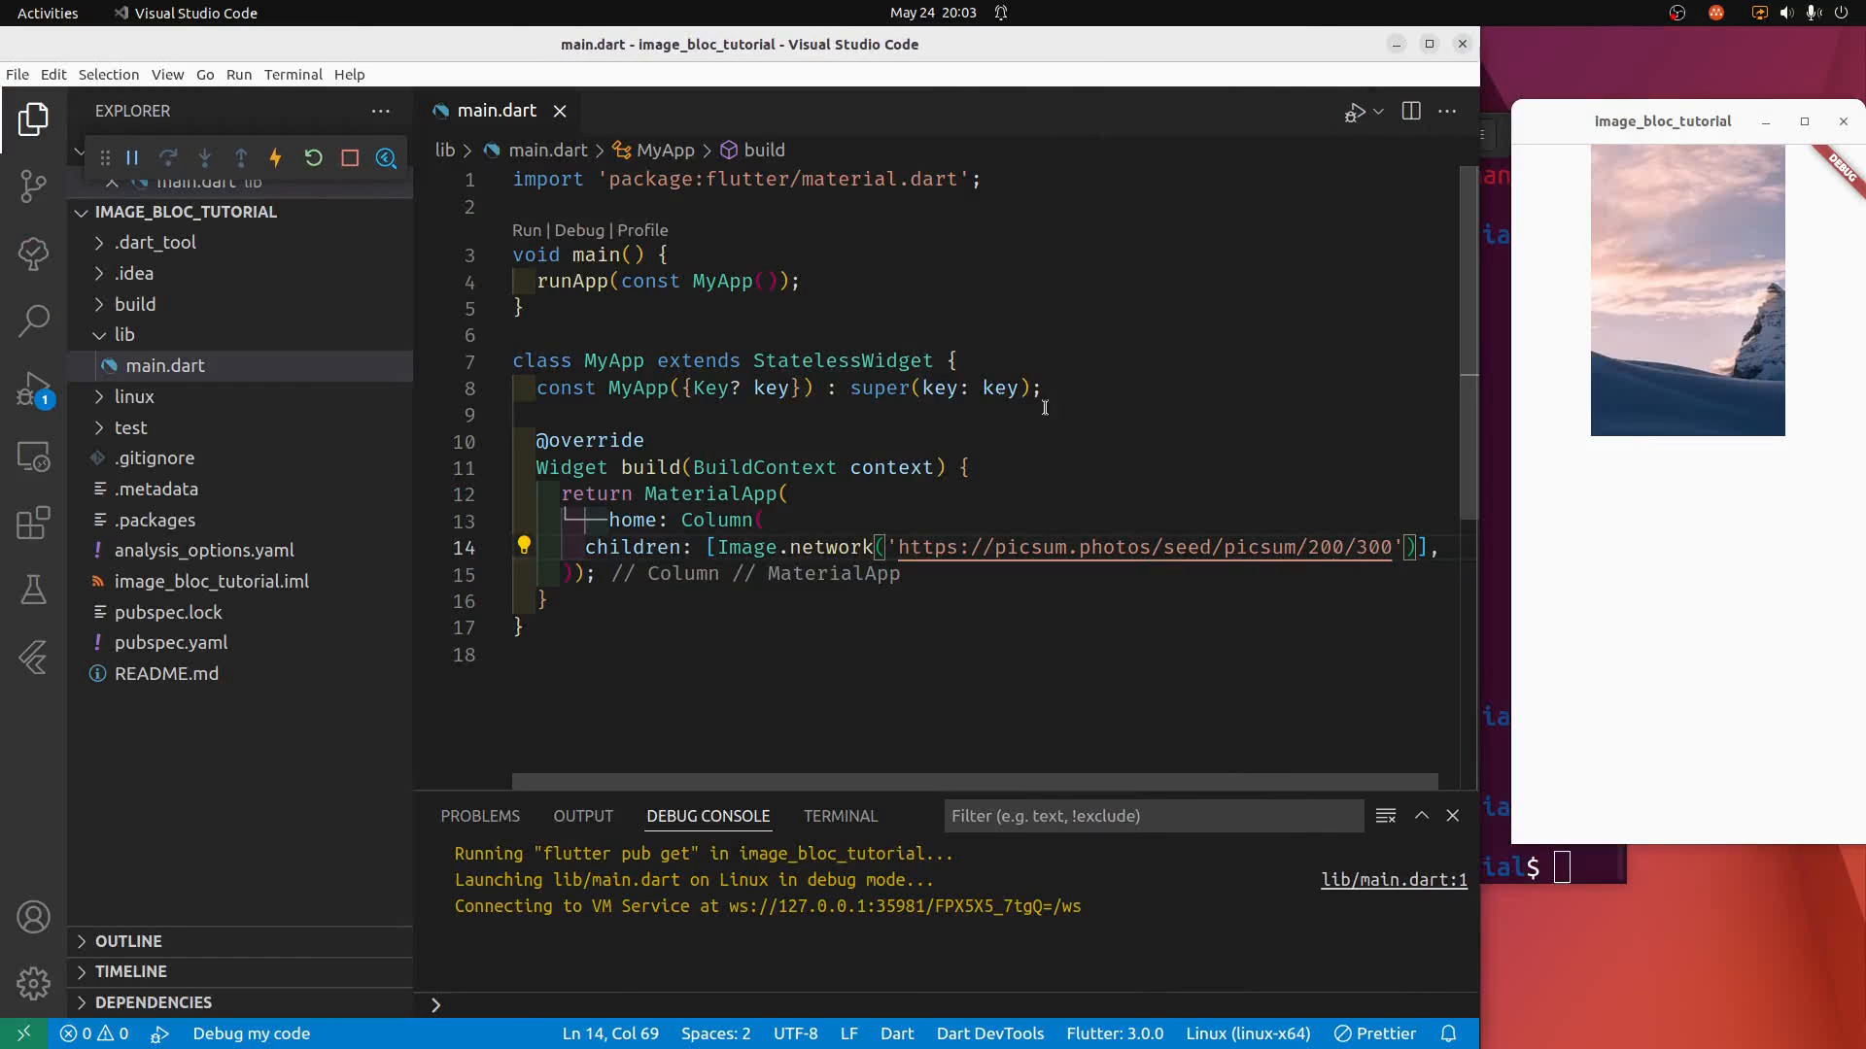
Request a 300/200 picsum image and give the Column mainAxisAlignment spaceEvenly with a trailing comma.
left_click(1307, 548)
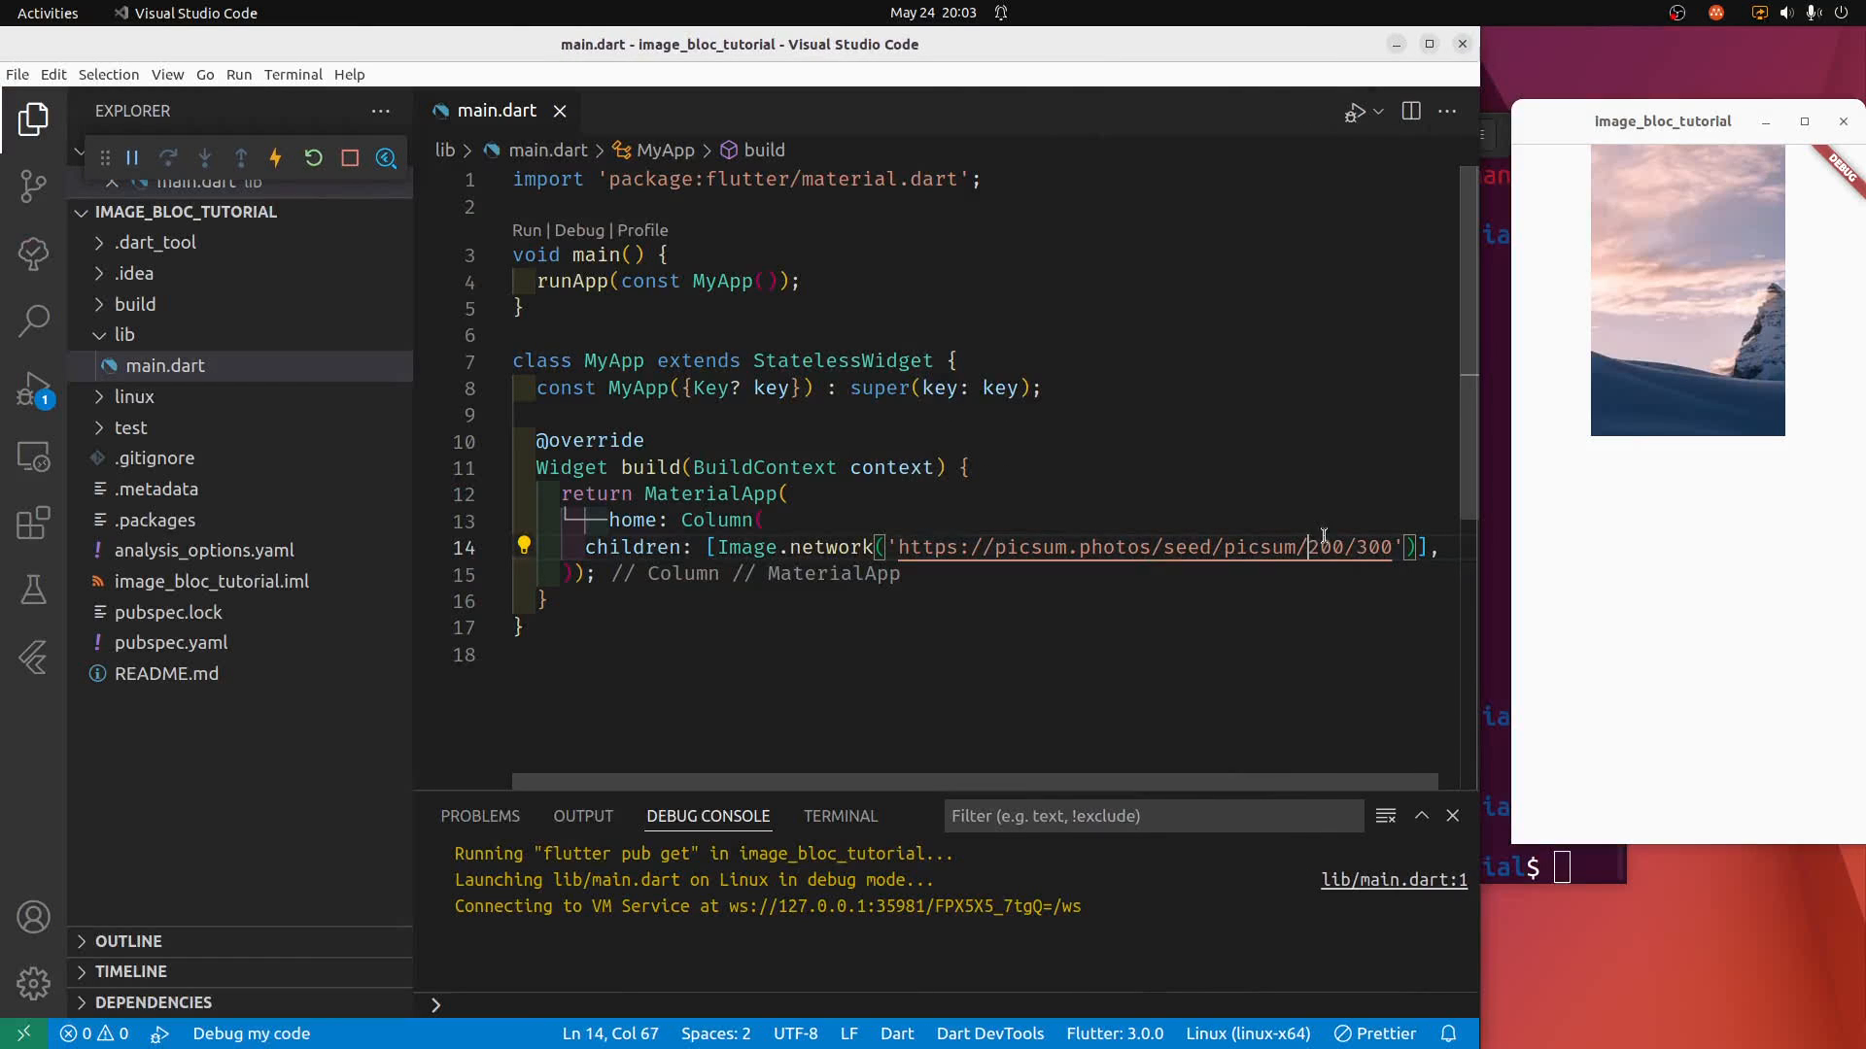
type("300")
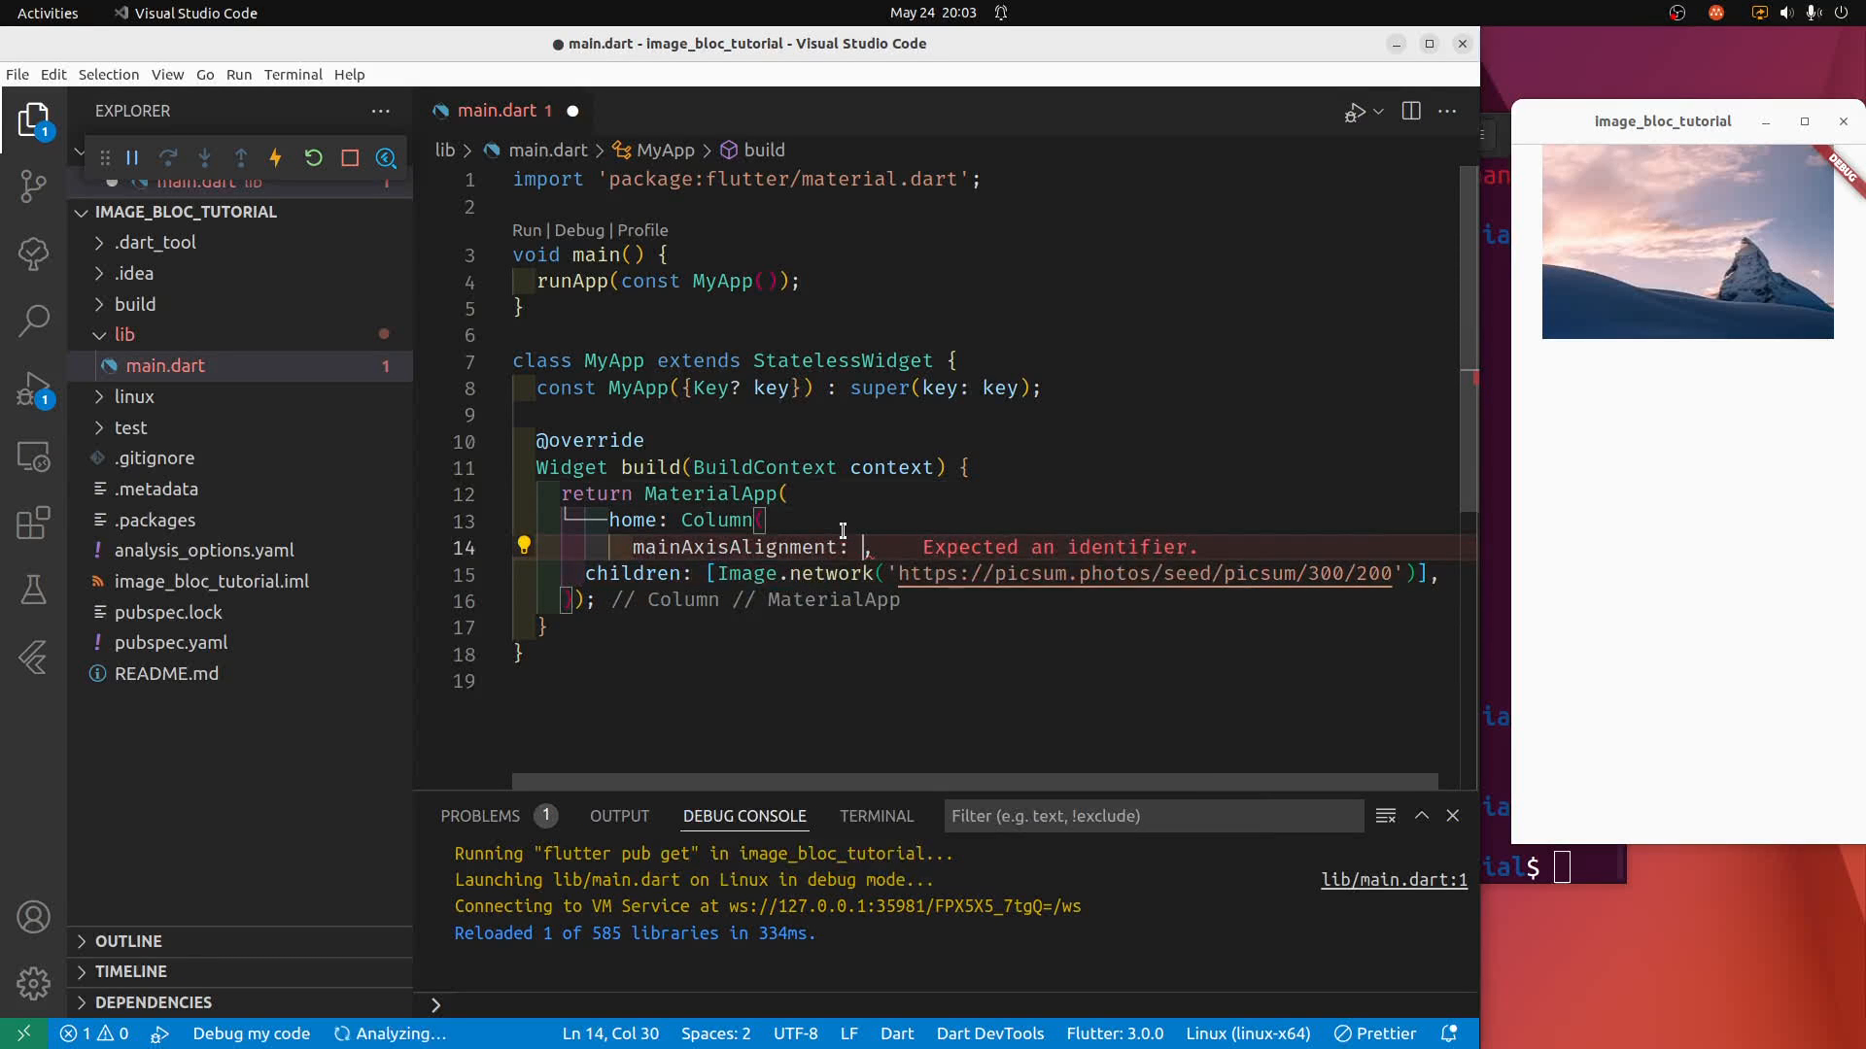
type("MainAxisAlignment.spaceEvenly")
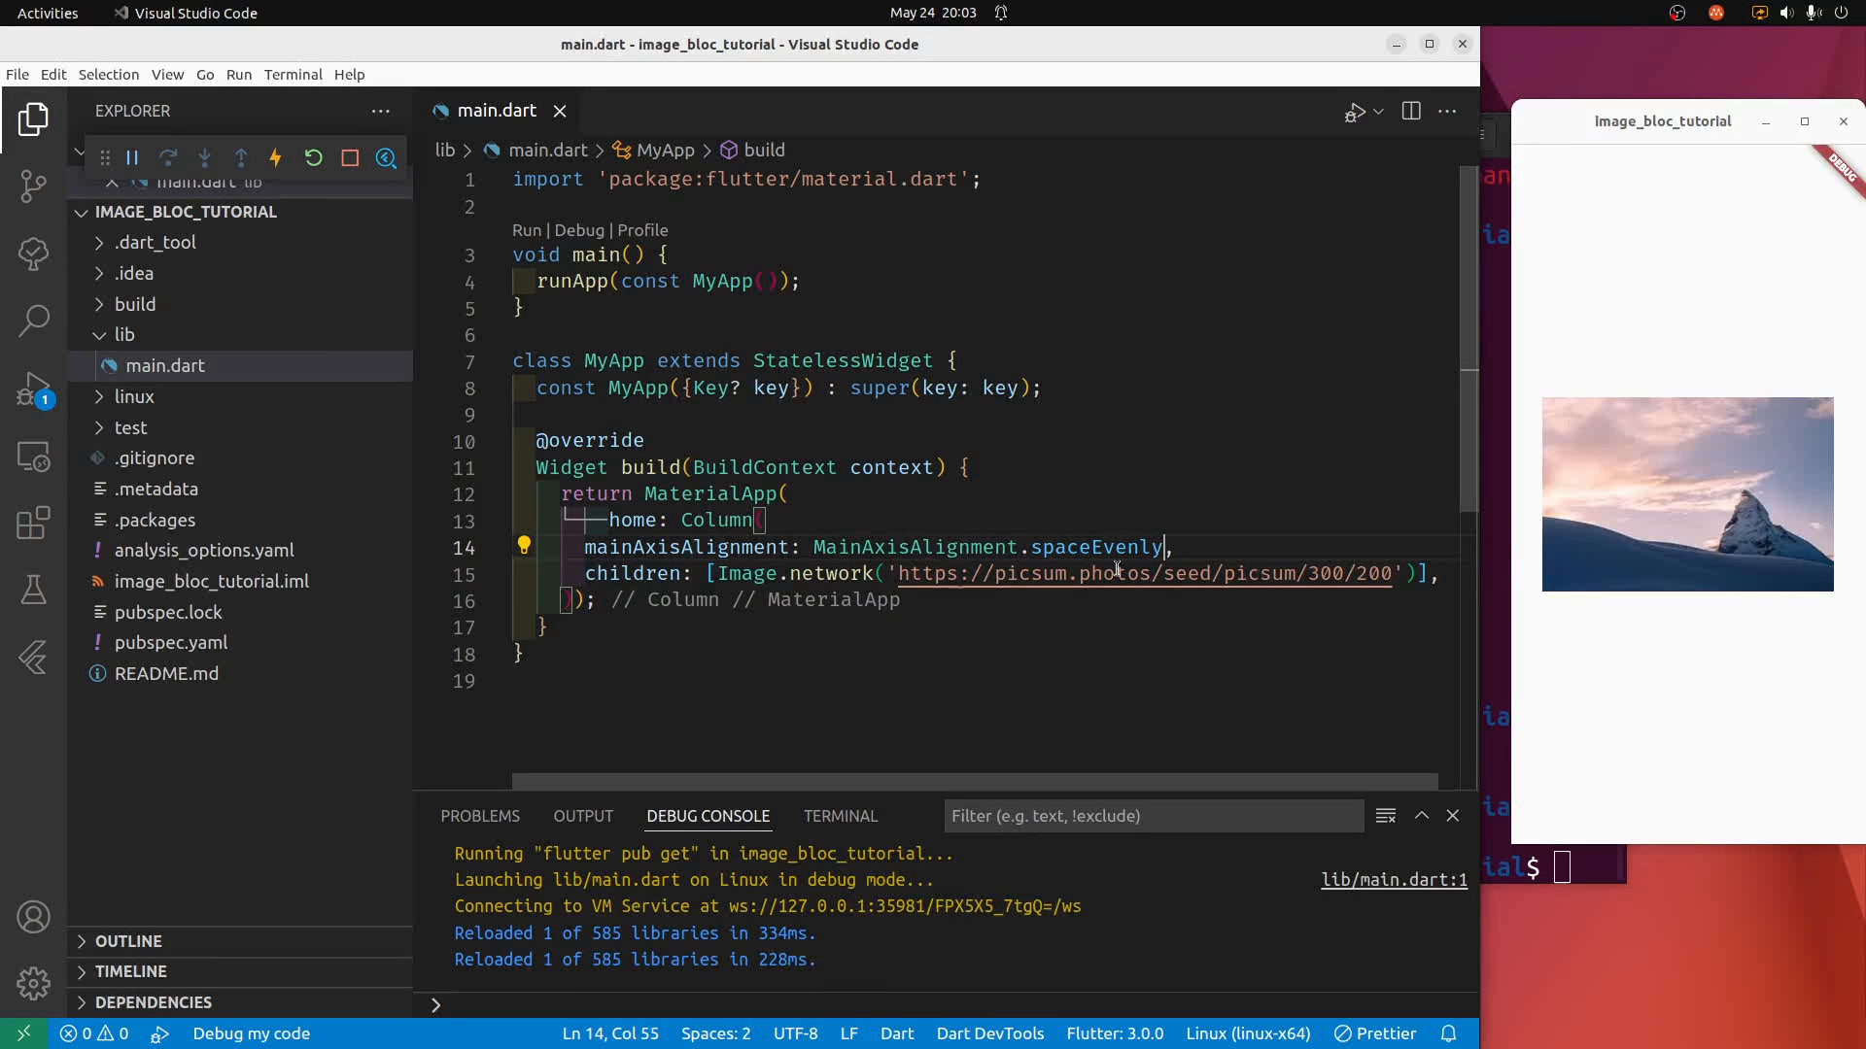
left_click(1434, 573)
type(",")
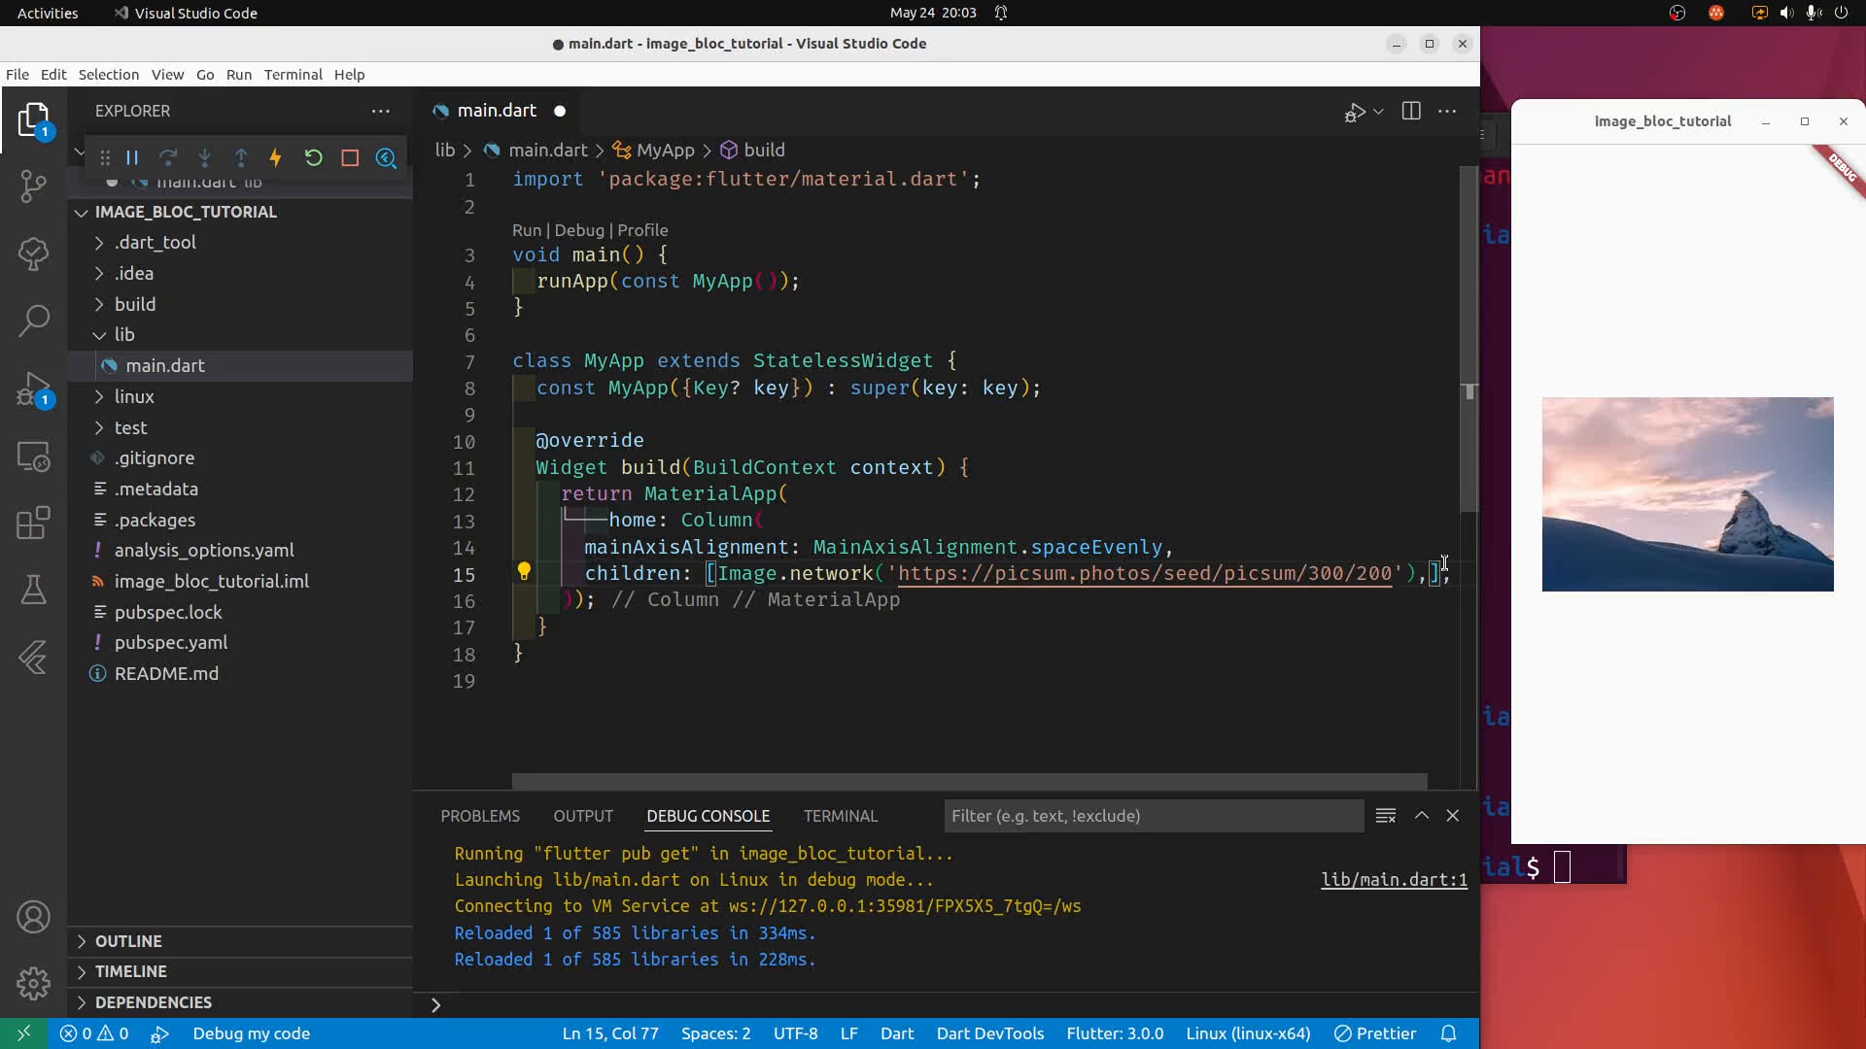
Add a Row under the image containing a TextButton with an empty onPressed.
key("Enter")
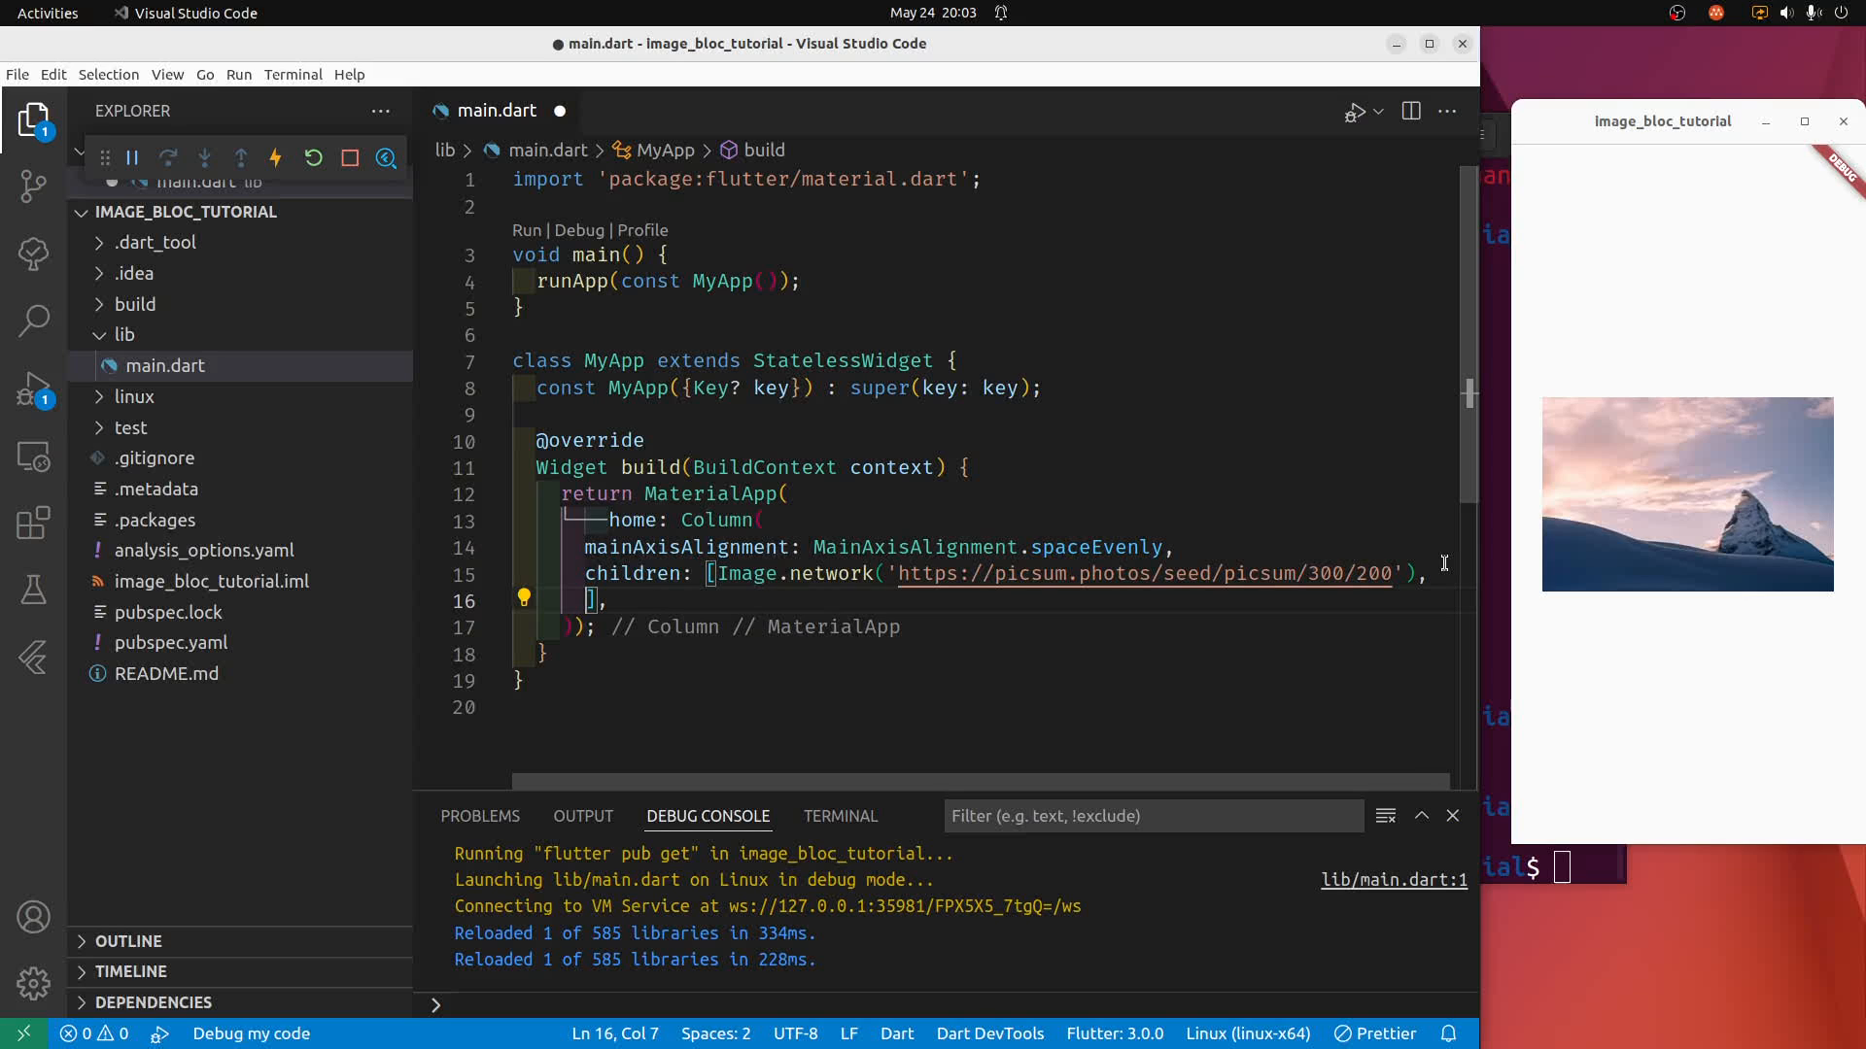
type("Row(children: [")
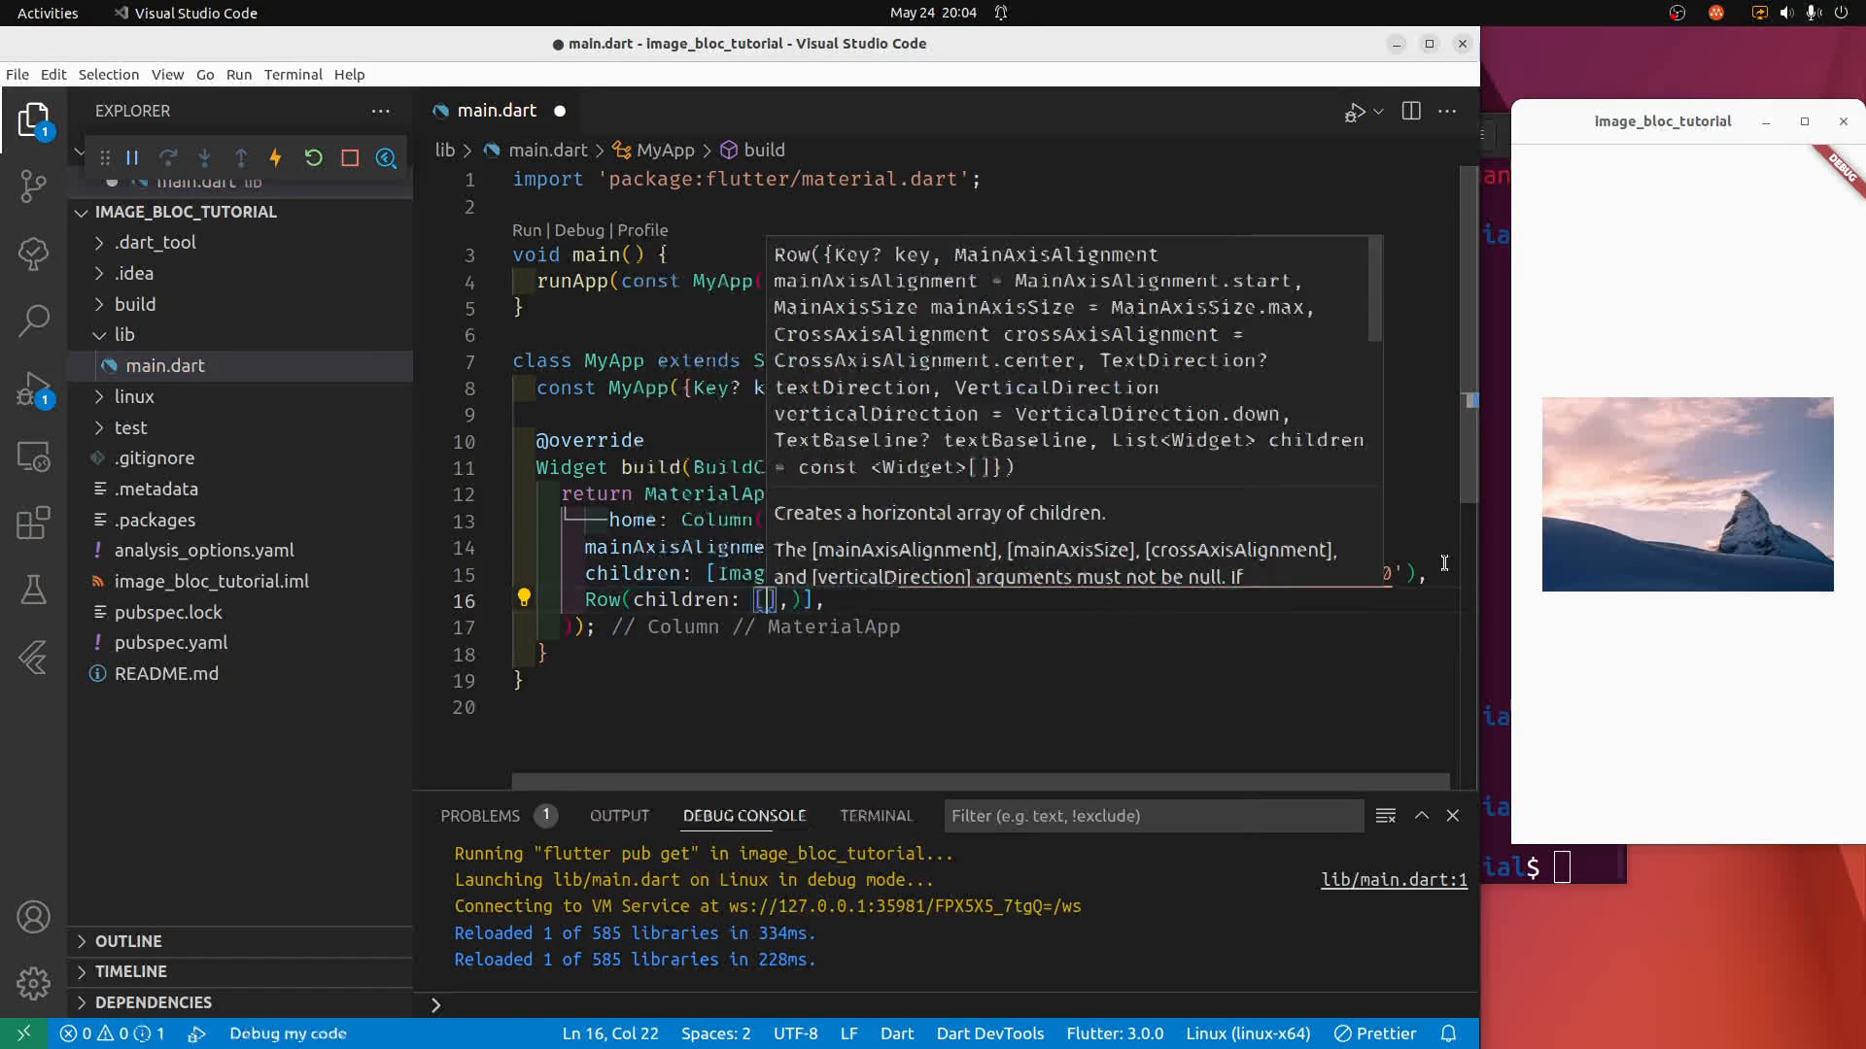
type("Te")
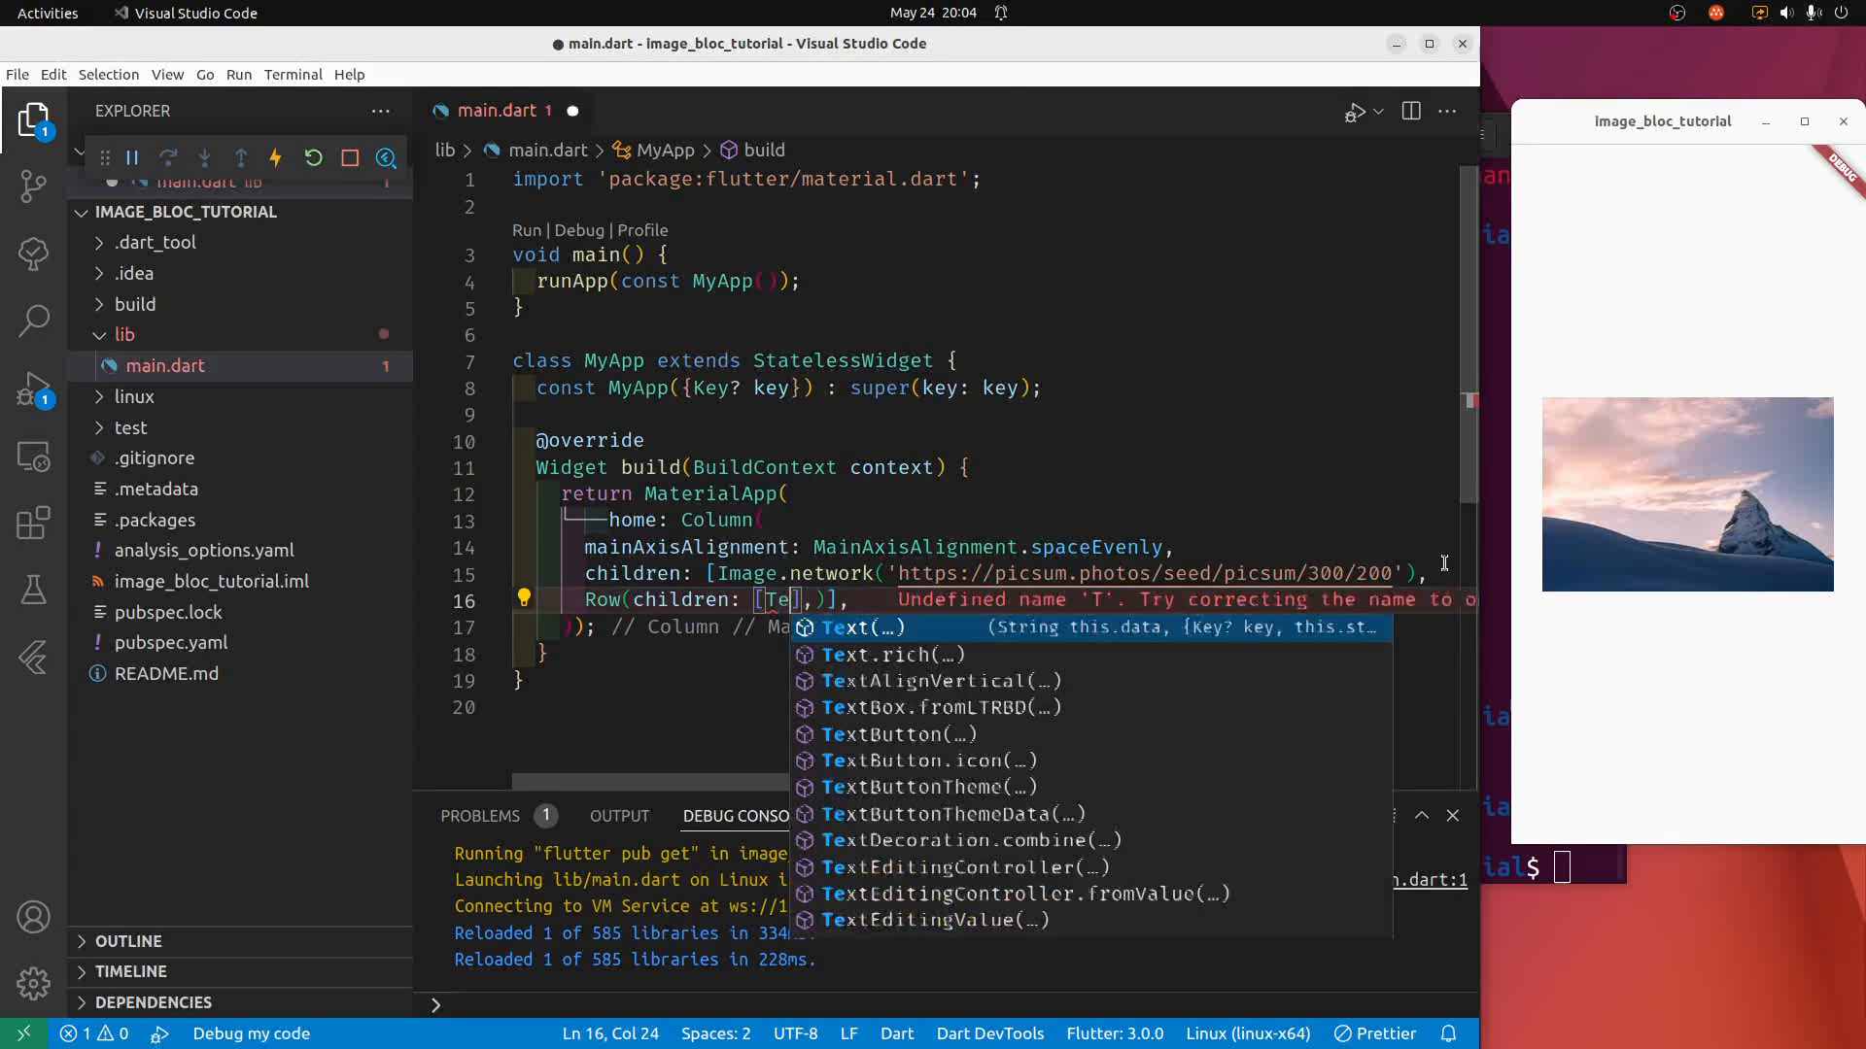
type("xt")
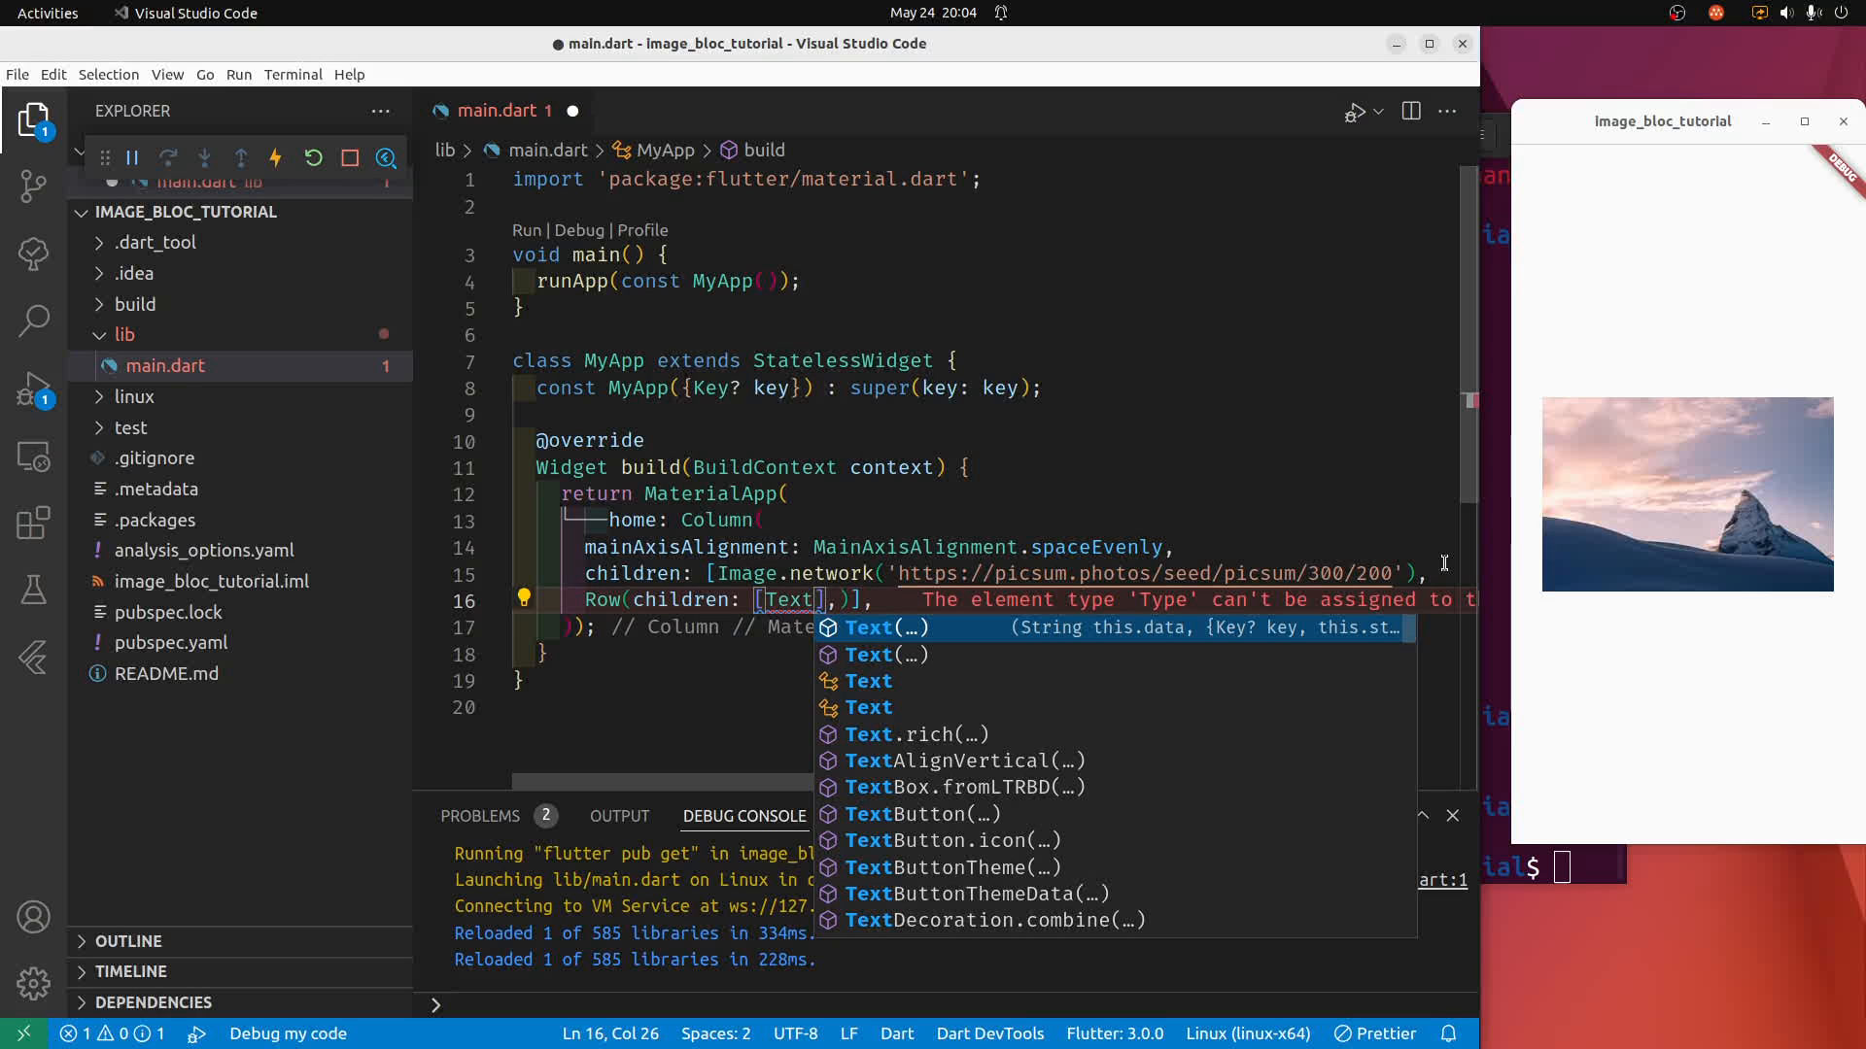
left_click(922, 814)
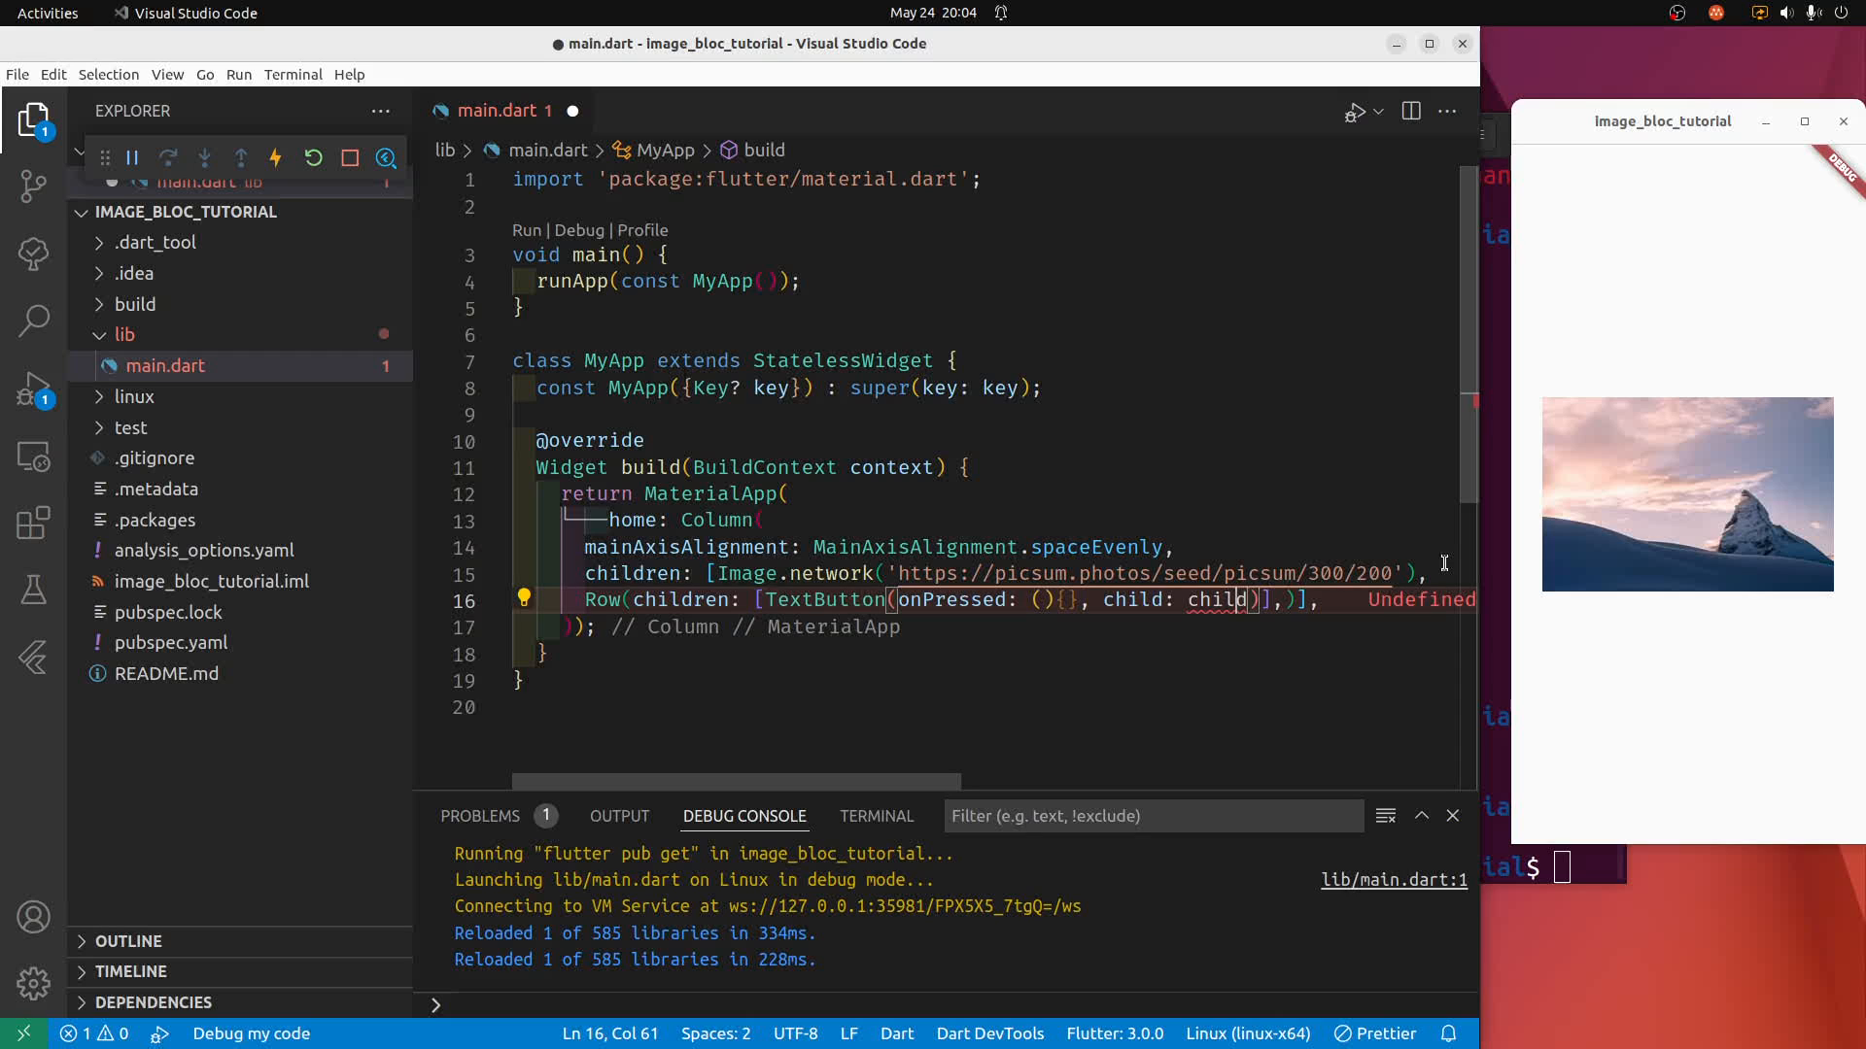
Give the TextButton a Text('Previous') child and save to hot reload.
key("BackSpace")
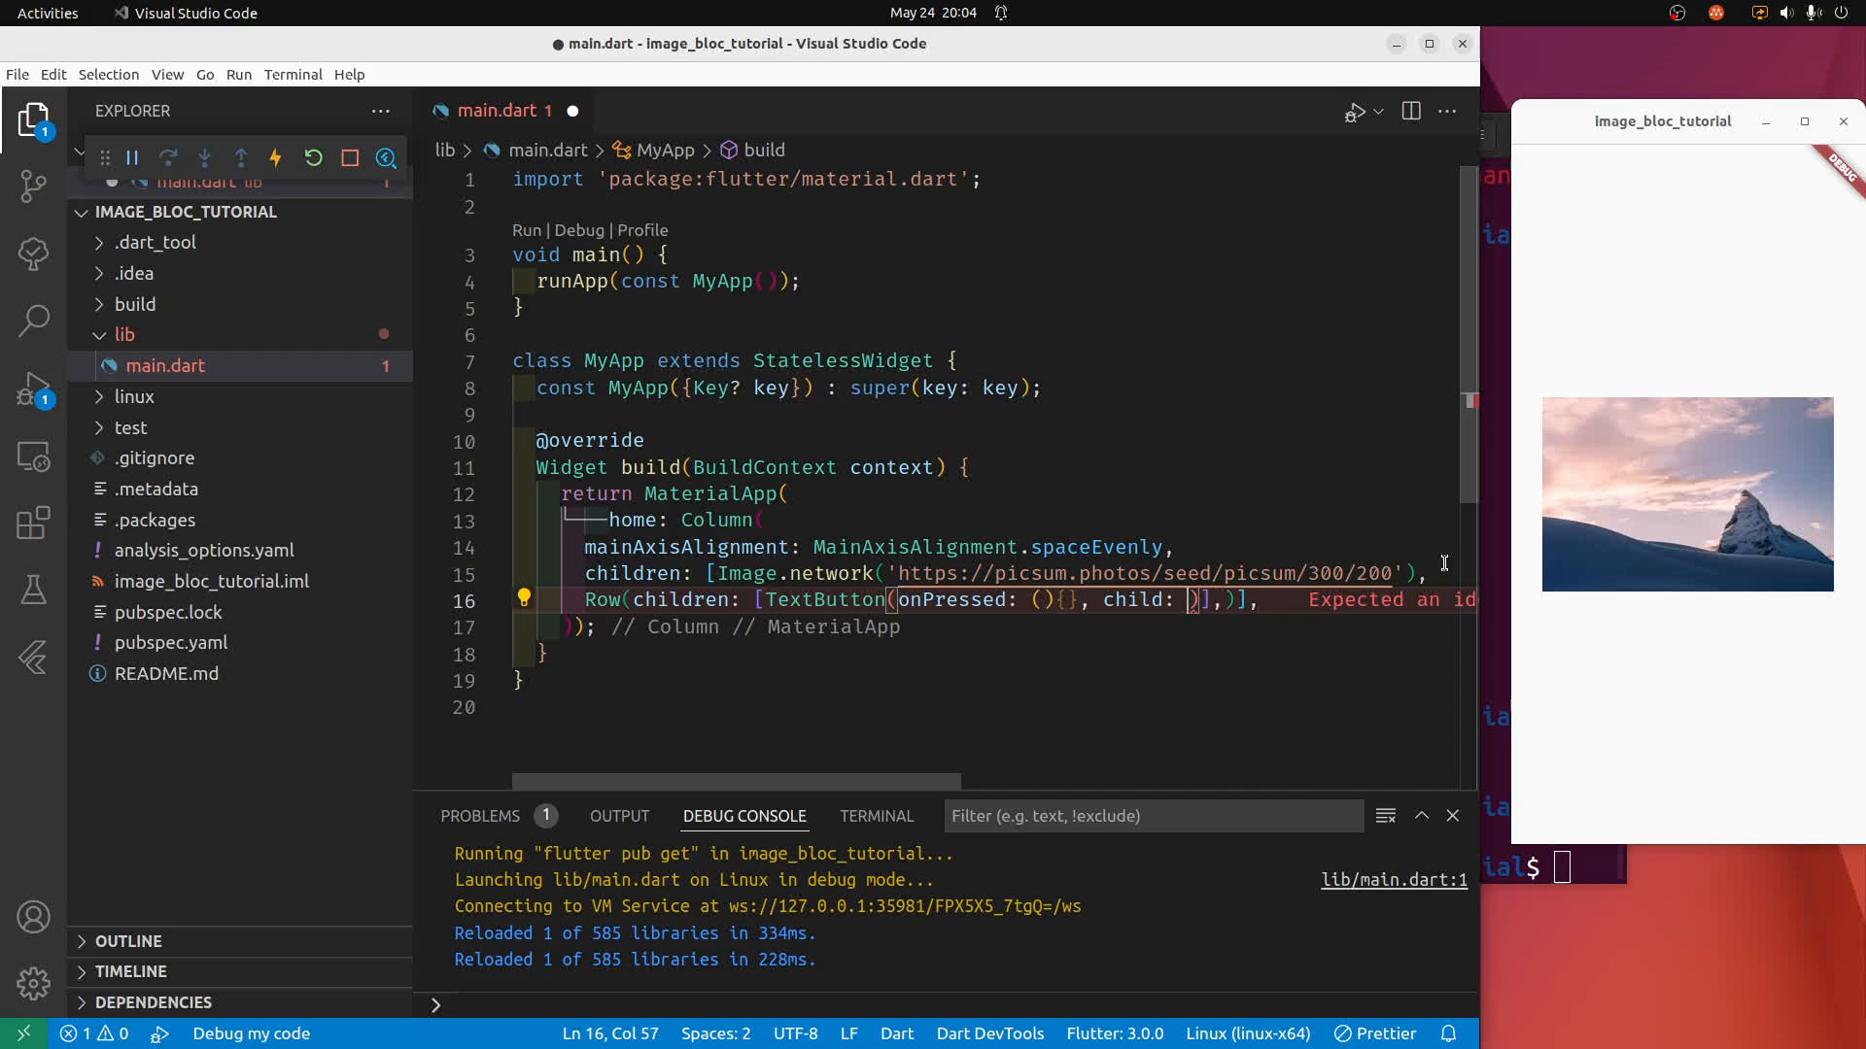
type("Text('P")
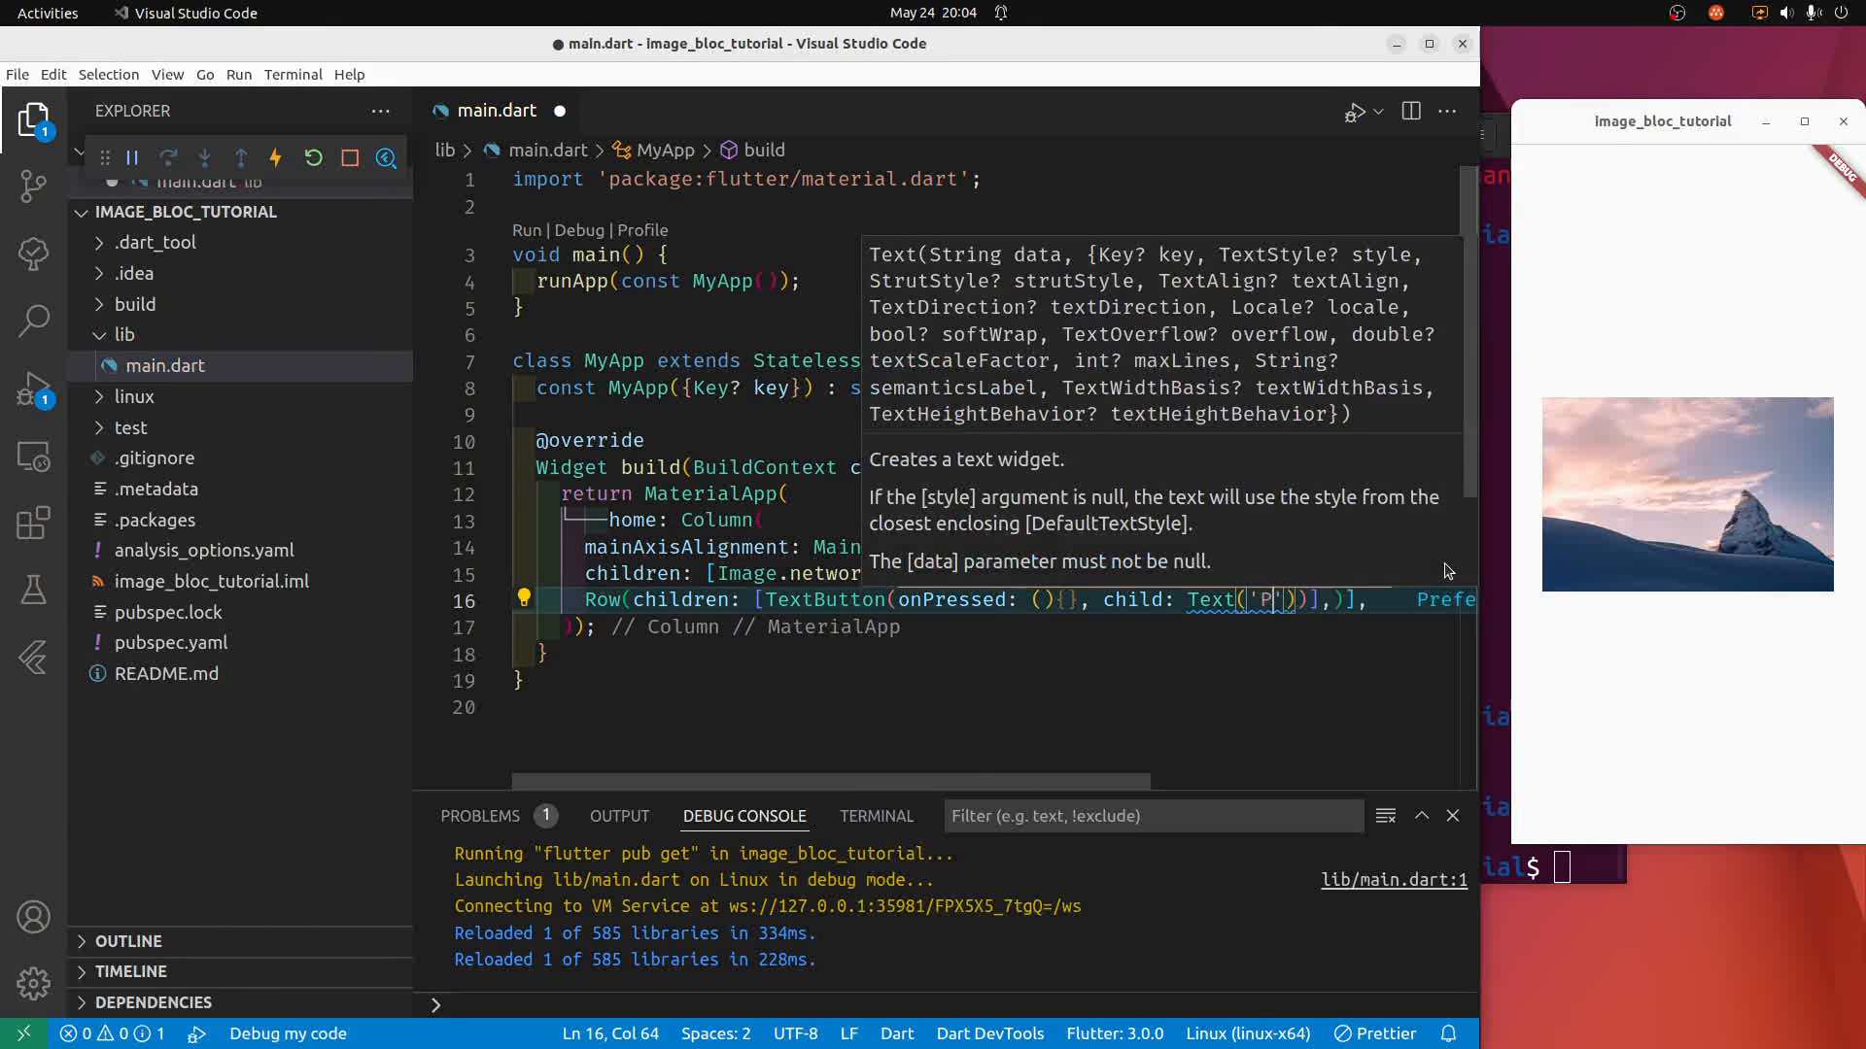
type("revious")
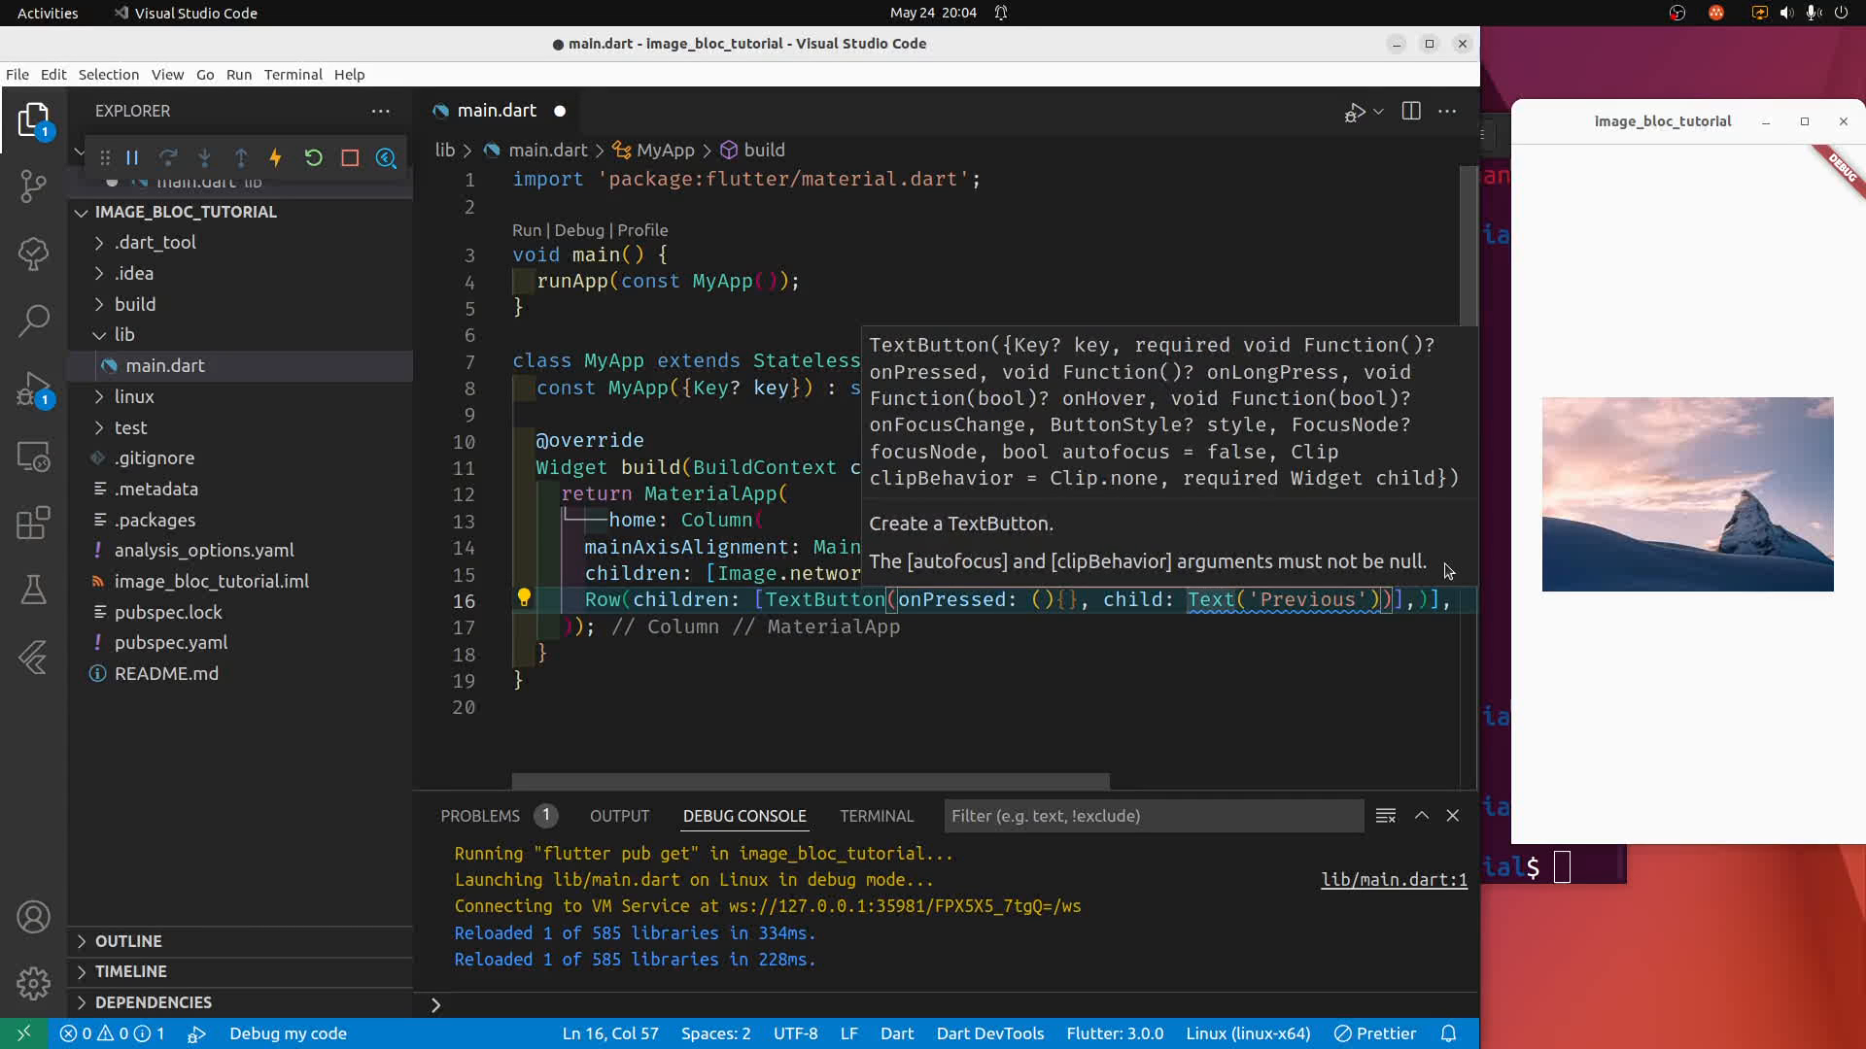
key("ctrl+s")
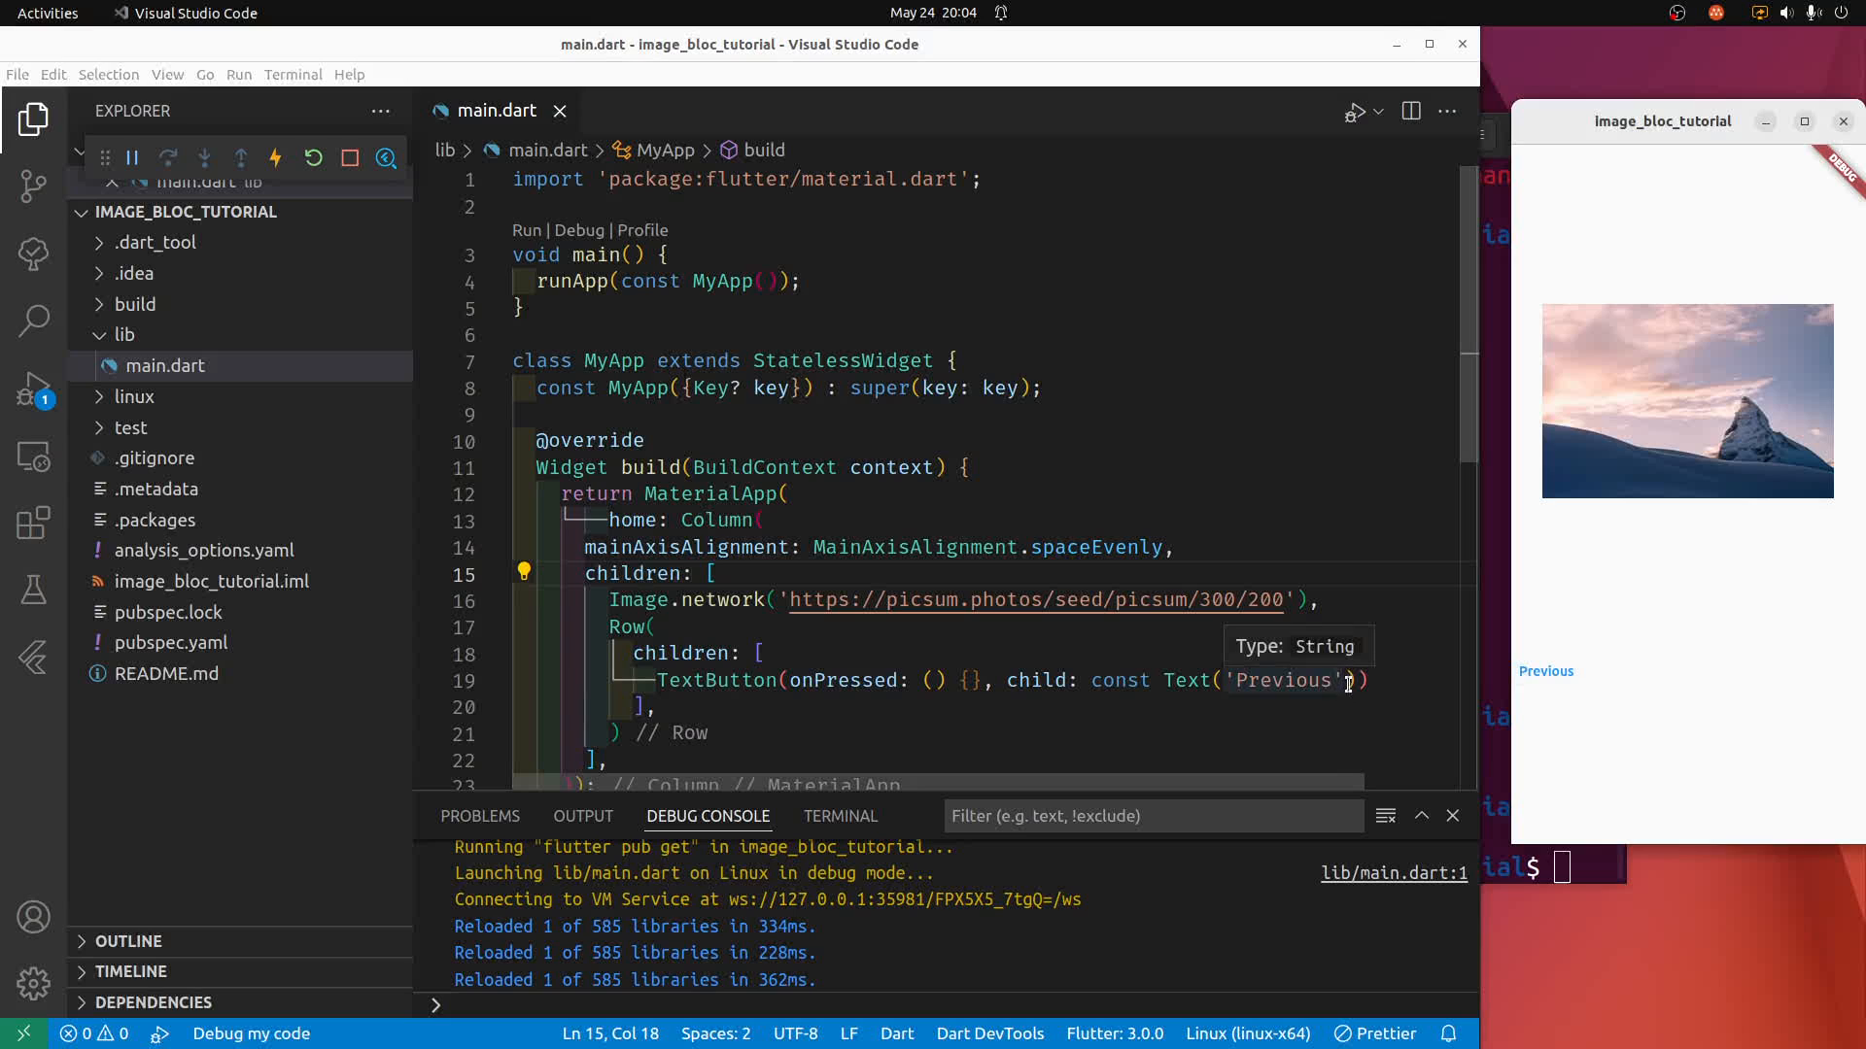
Add a second TextButton with const Text('next') after the Previous button.
left_click(1370, 680)
type(",")
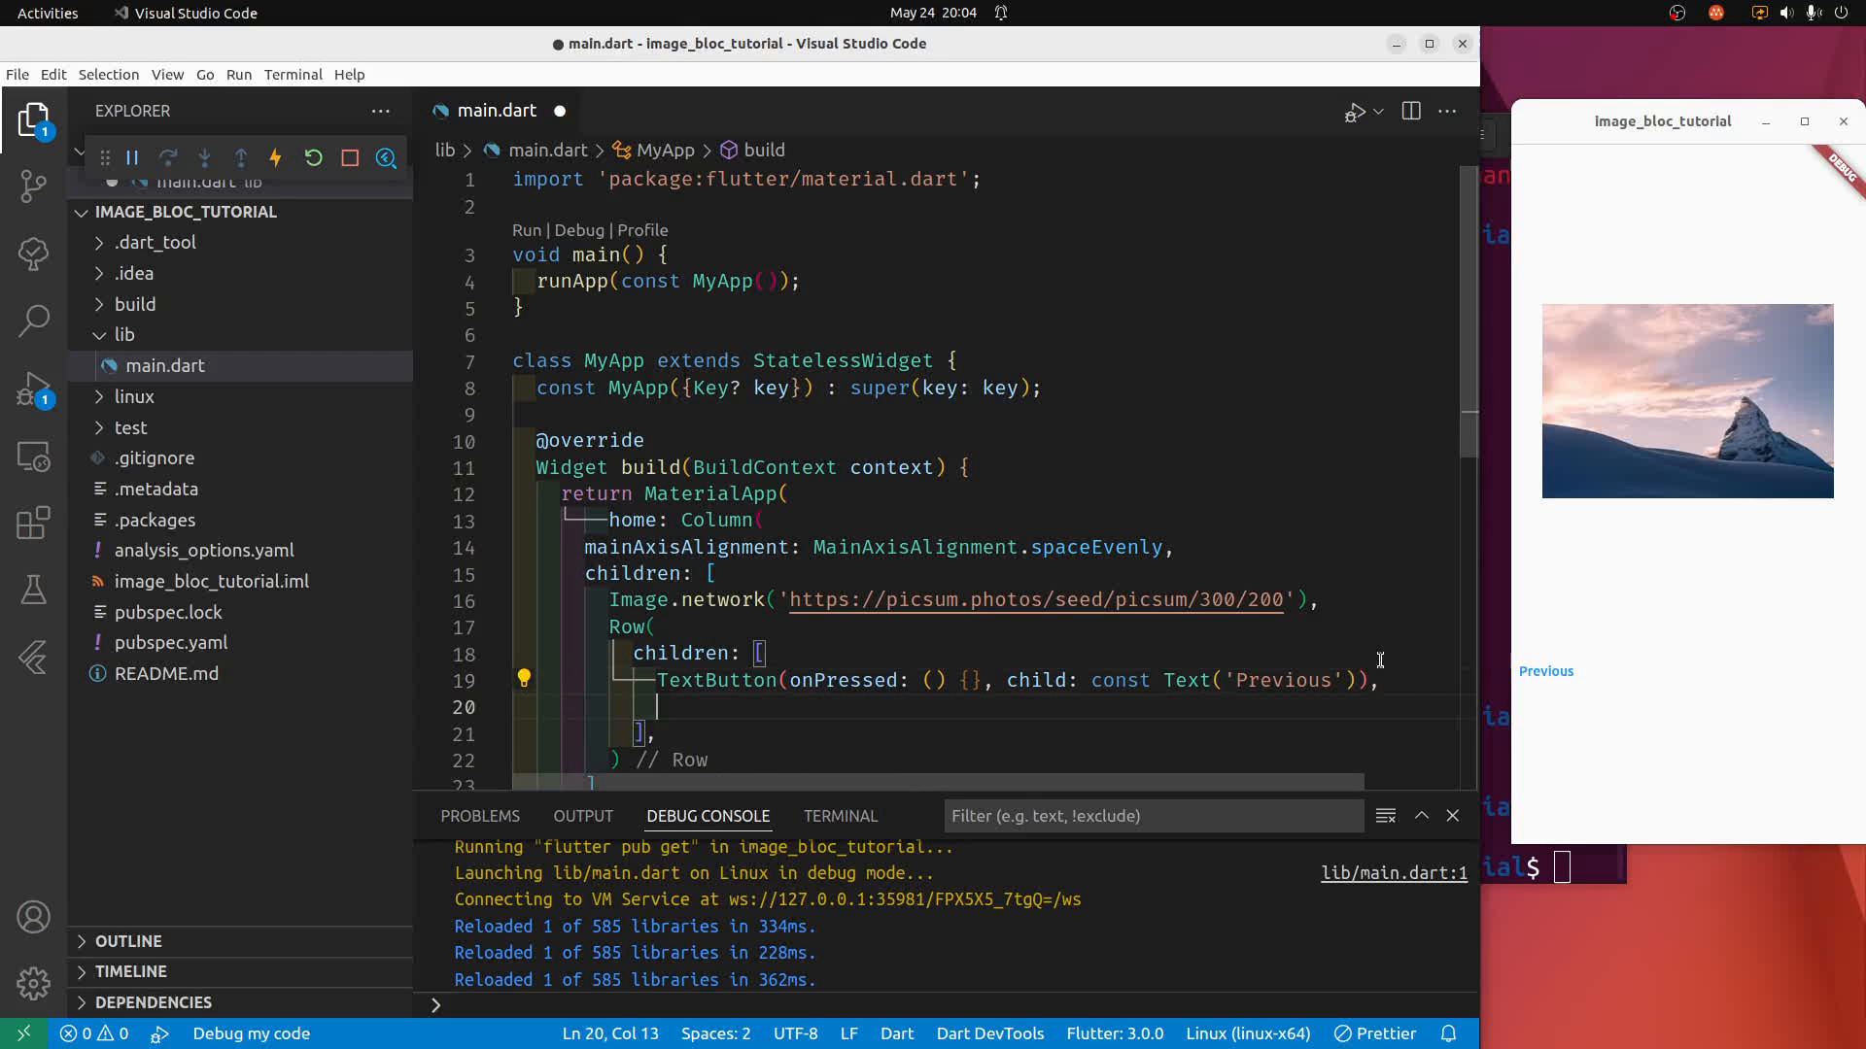
type("Text")
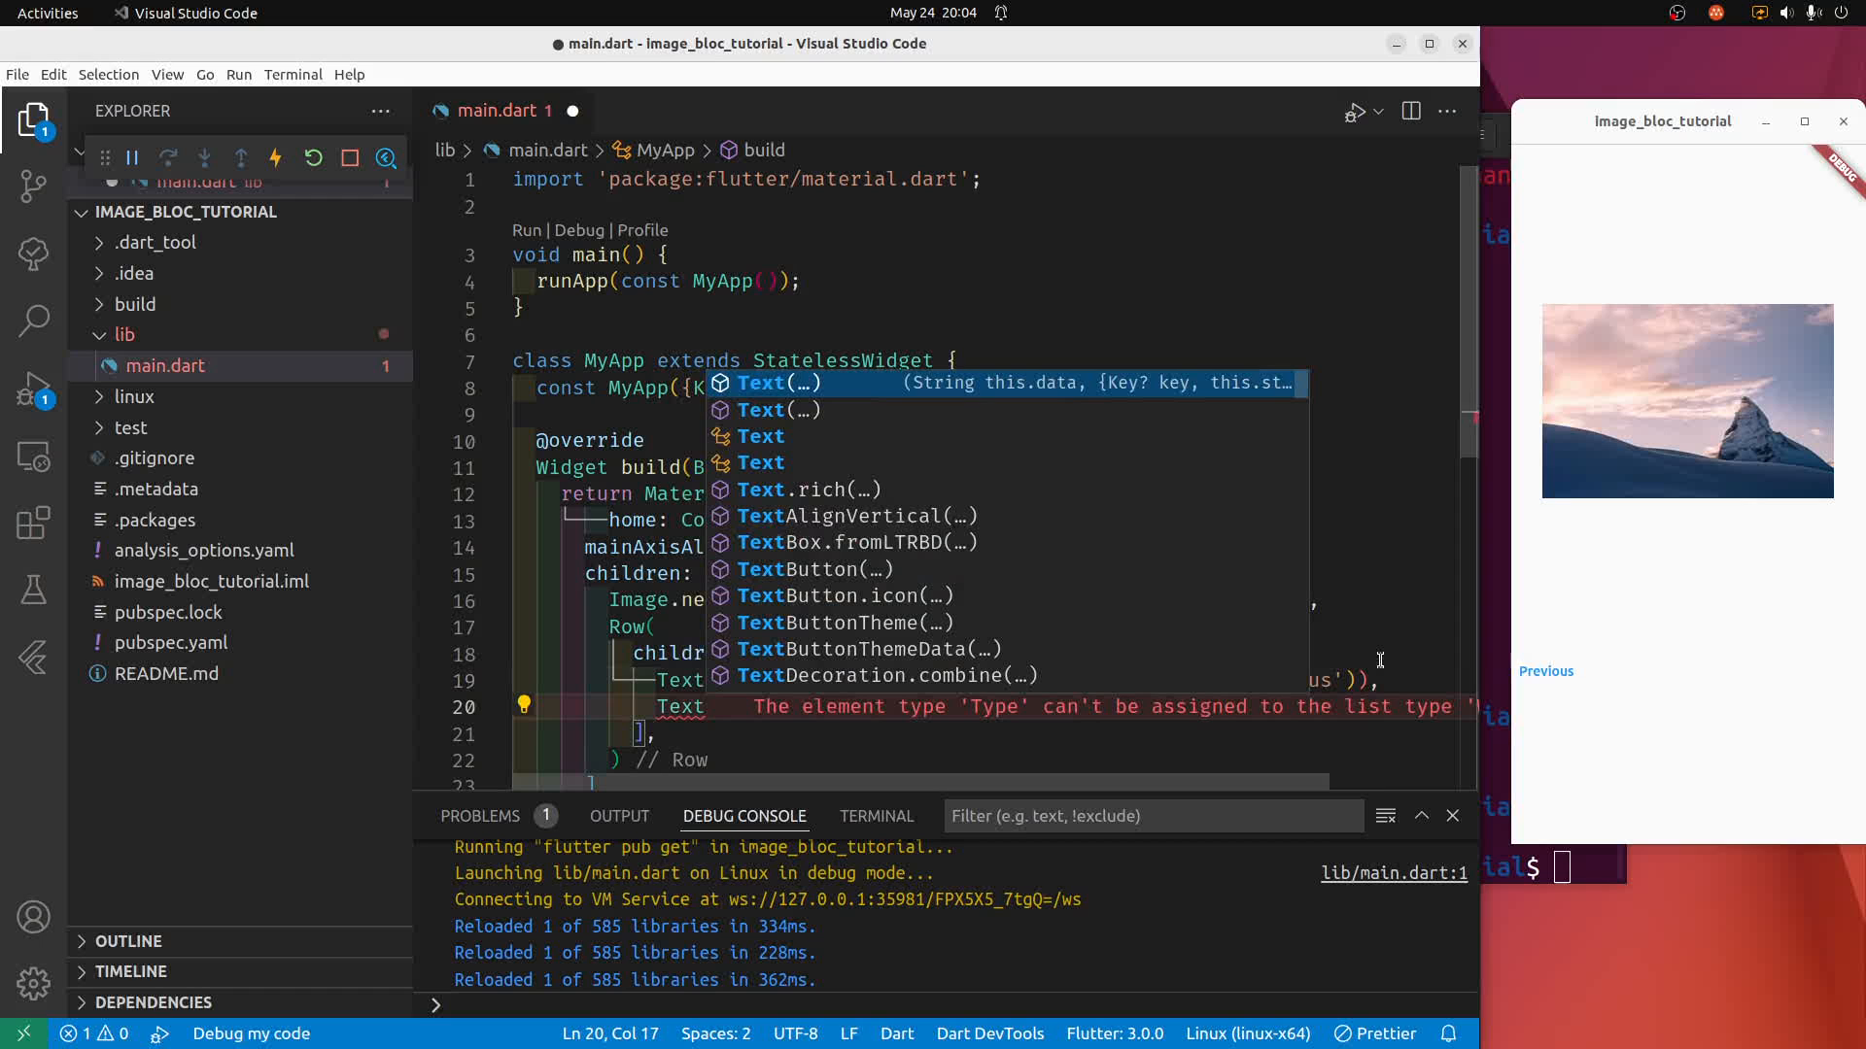
type("Button(onPressed: (){}, child: ch")
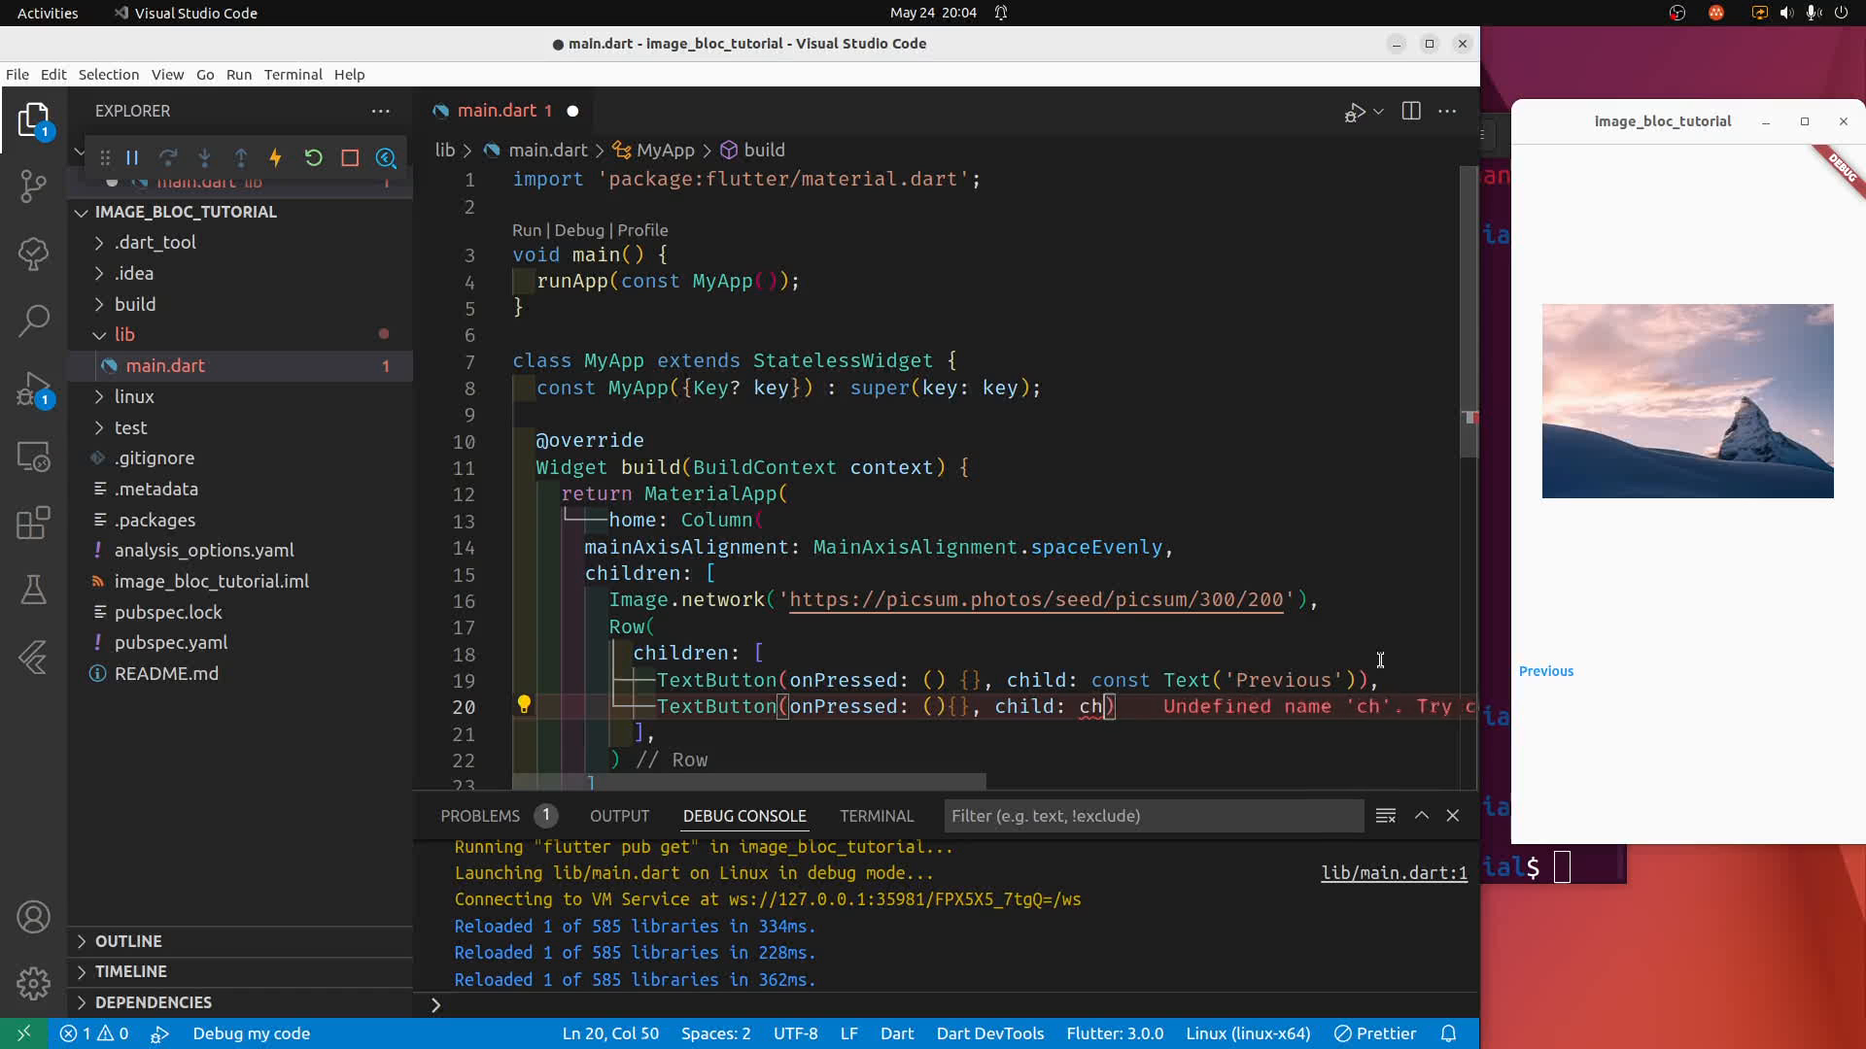
type("const Text('")
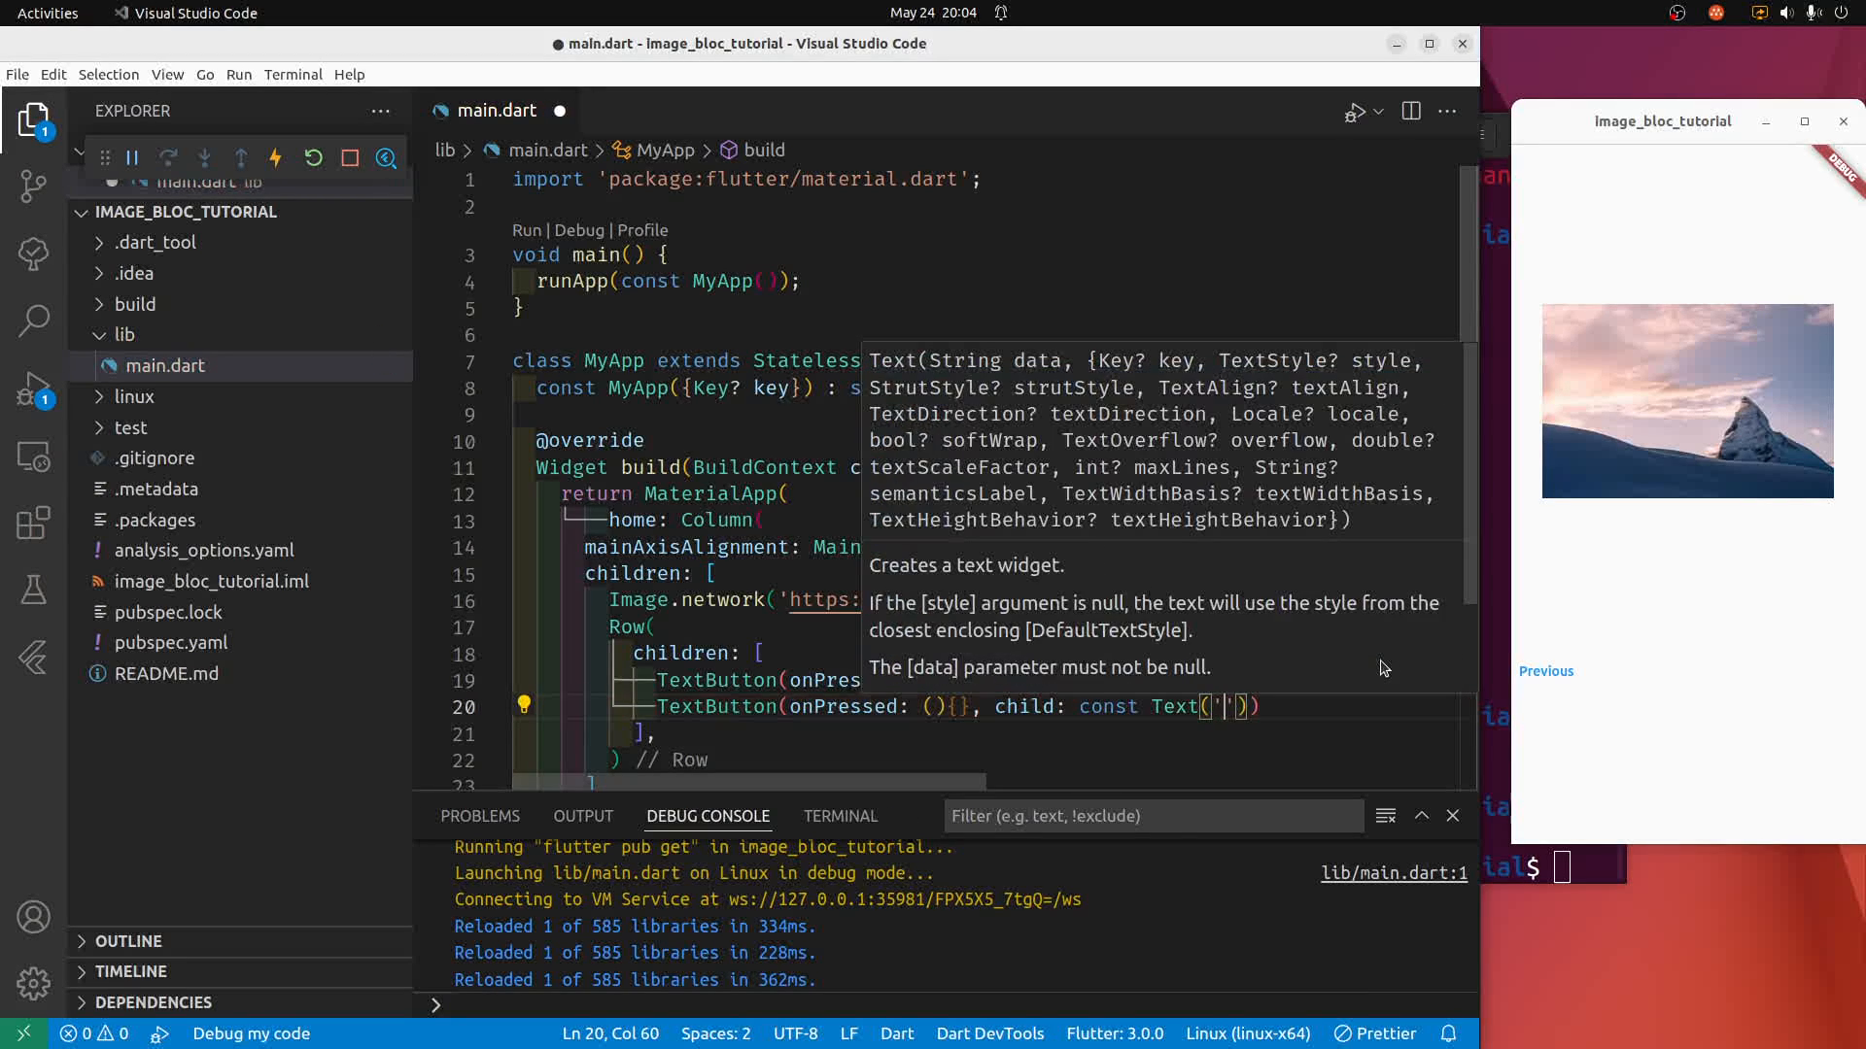
type("next")
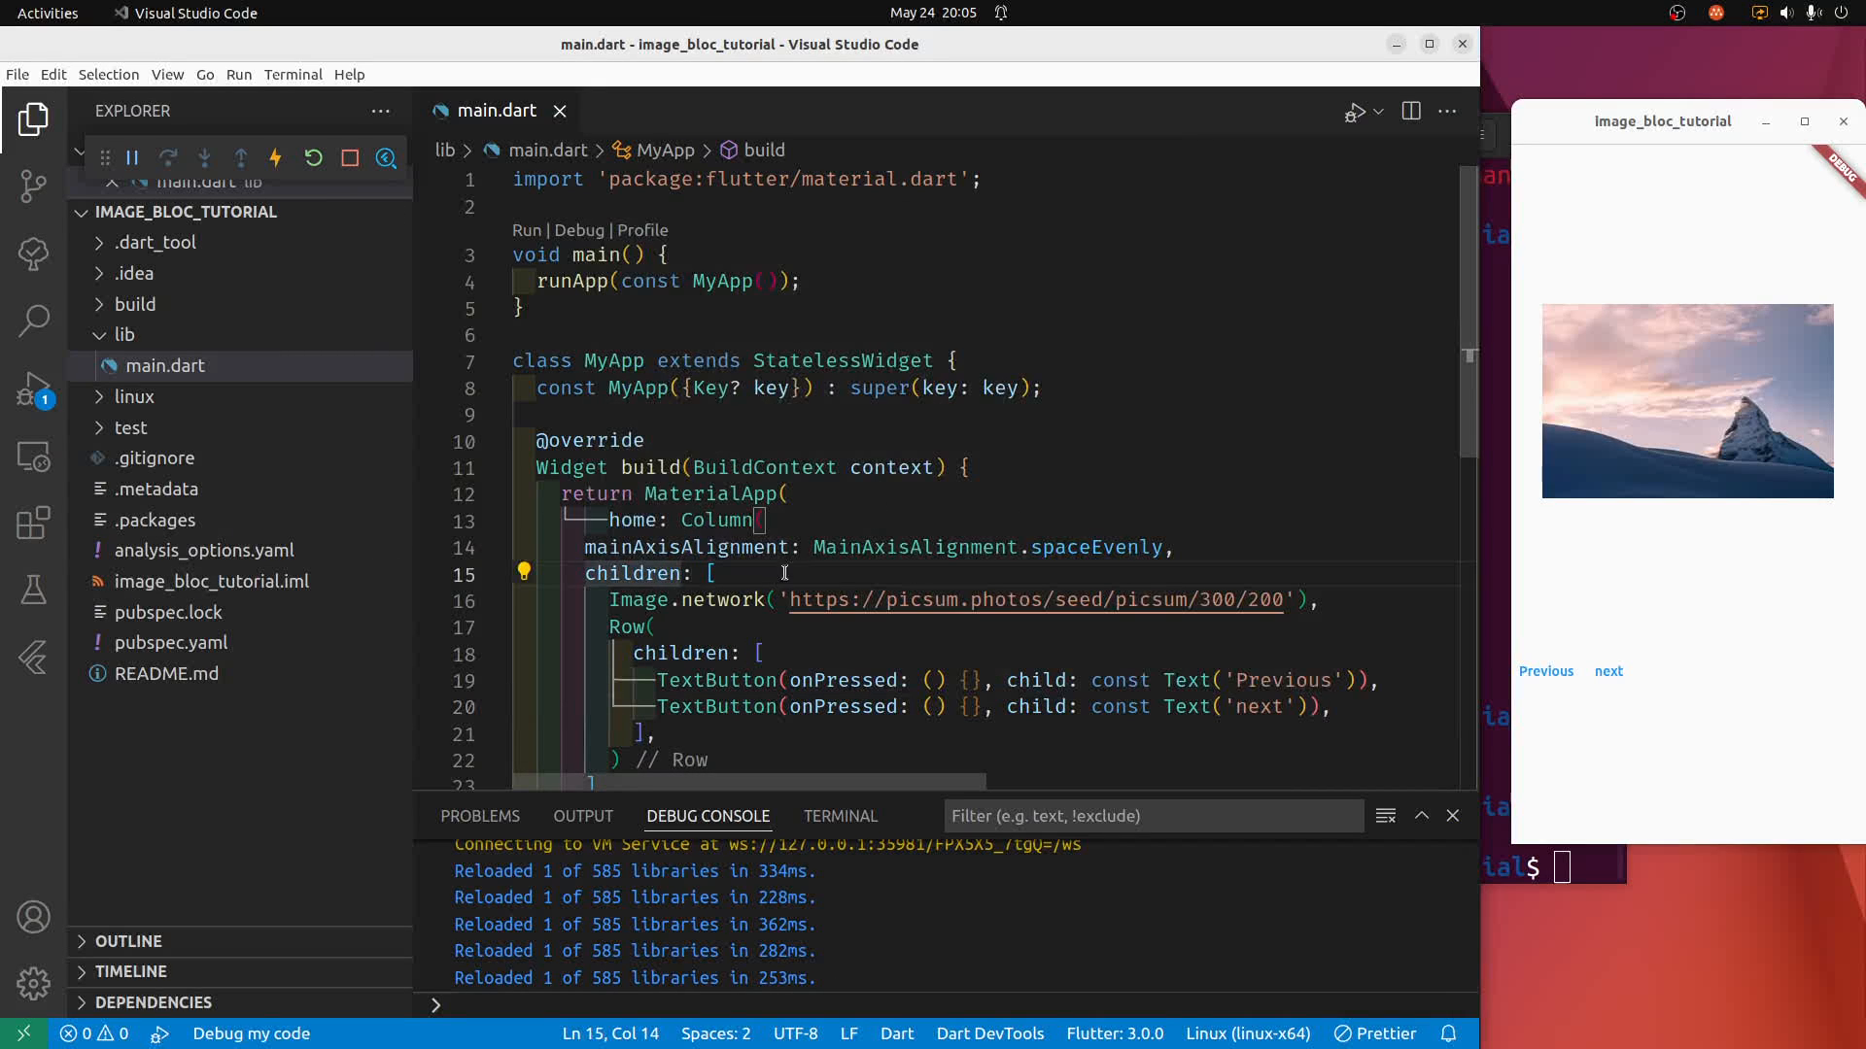
Set the Row's mainAxisAlignment to MainAxisAlignment.spaceEvenly.
left_click(703, 628)
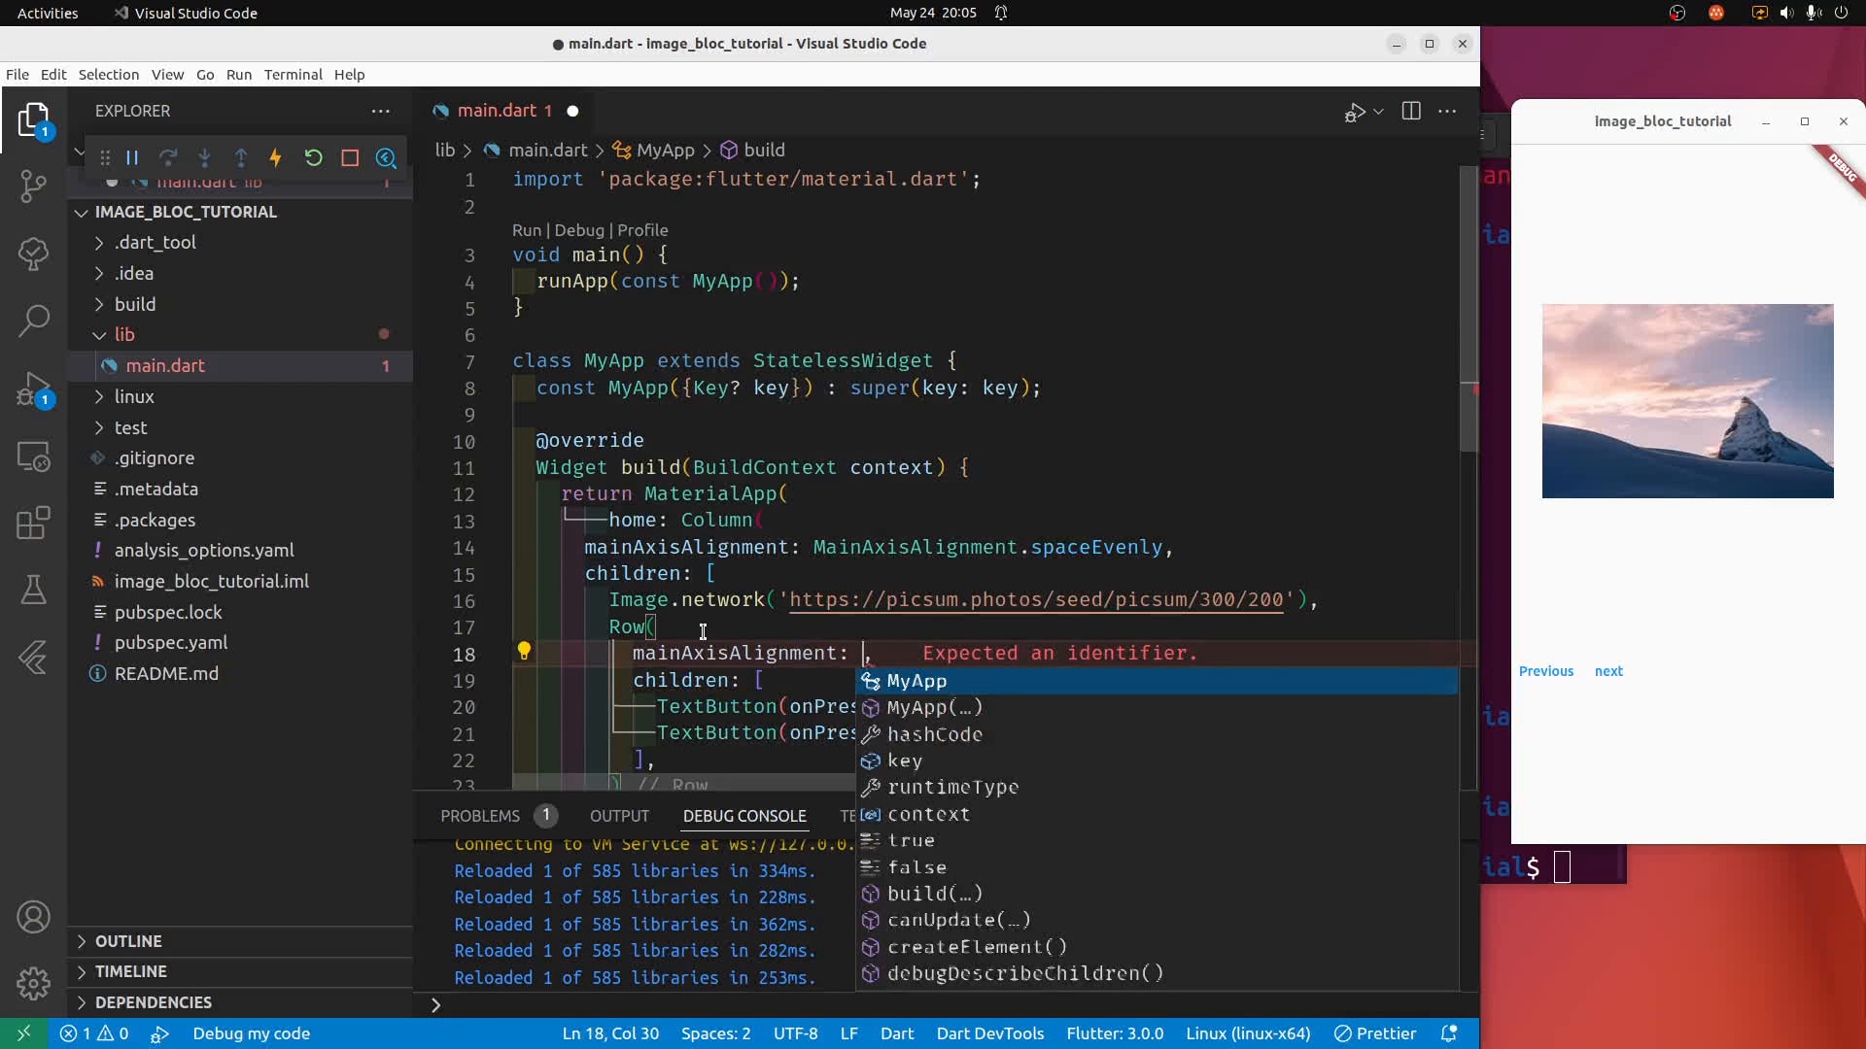
type("MainAxisAlignment.spaceEvenly")
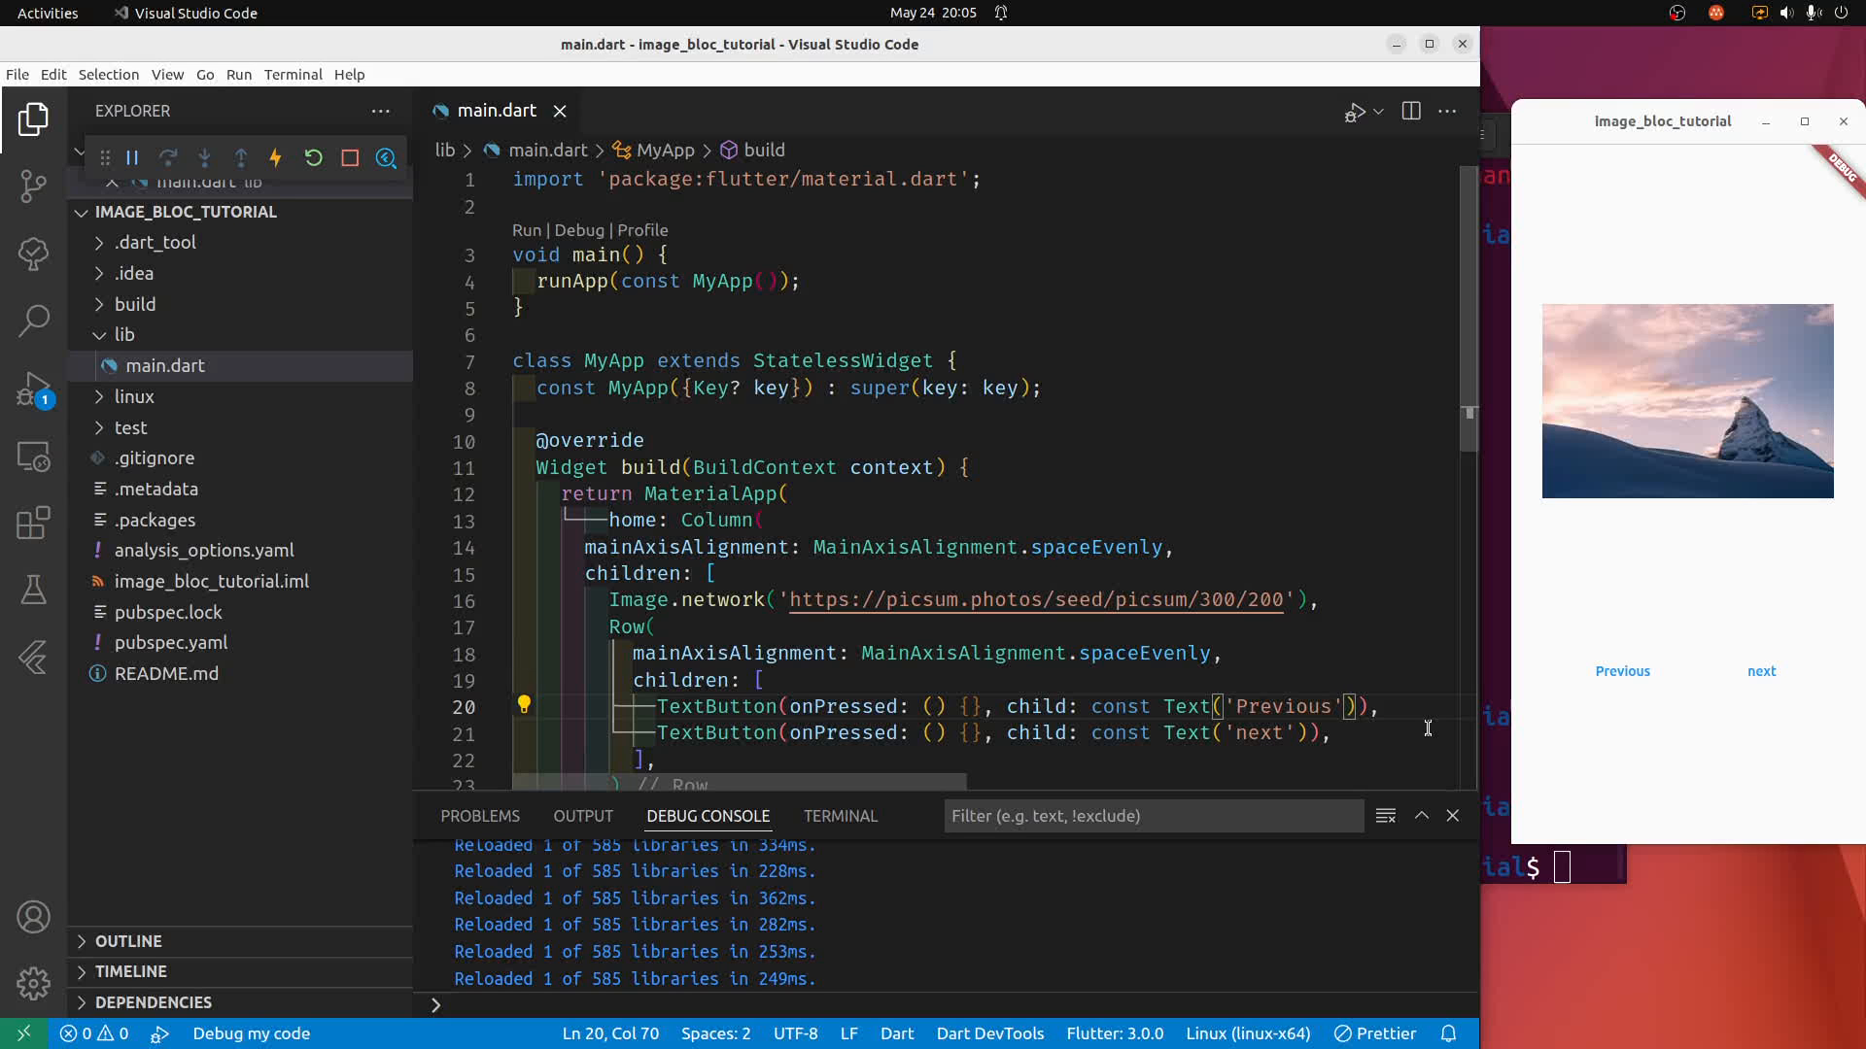
Style both labels with TextStyle(fontSize: 24), lowercase 'previous', and restart the app.
type("st")
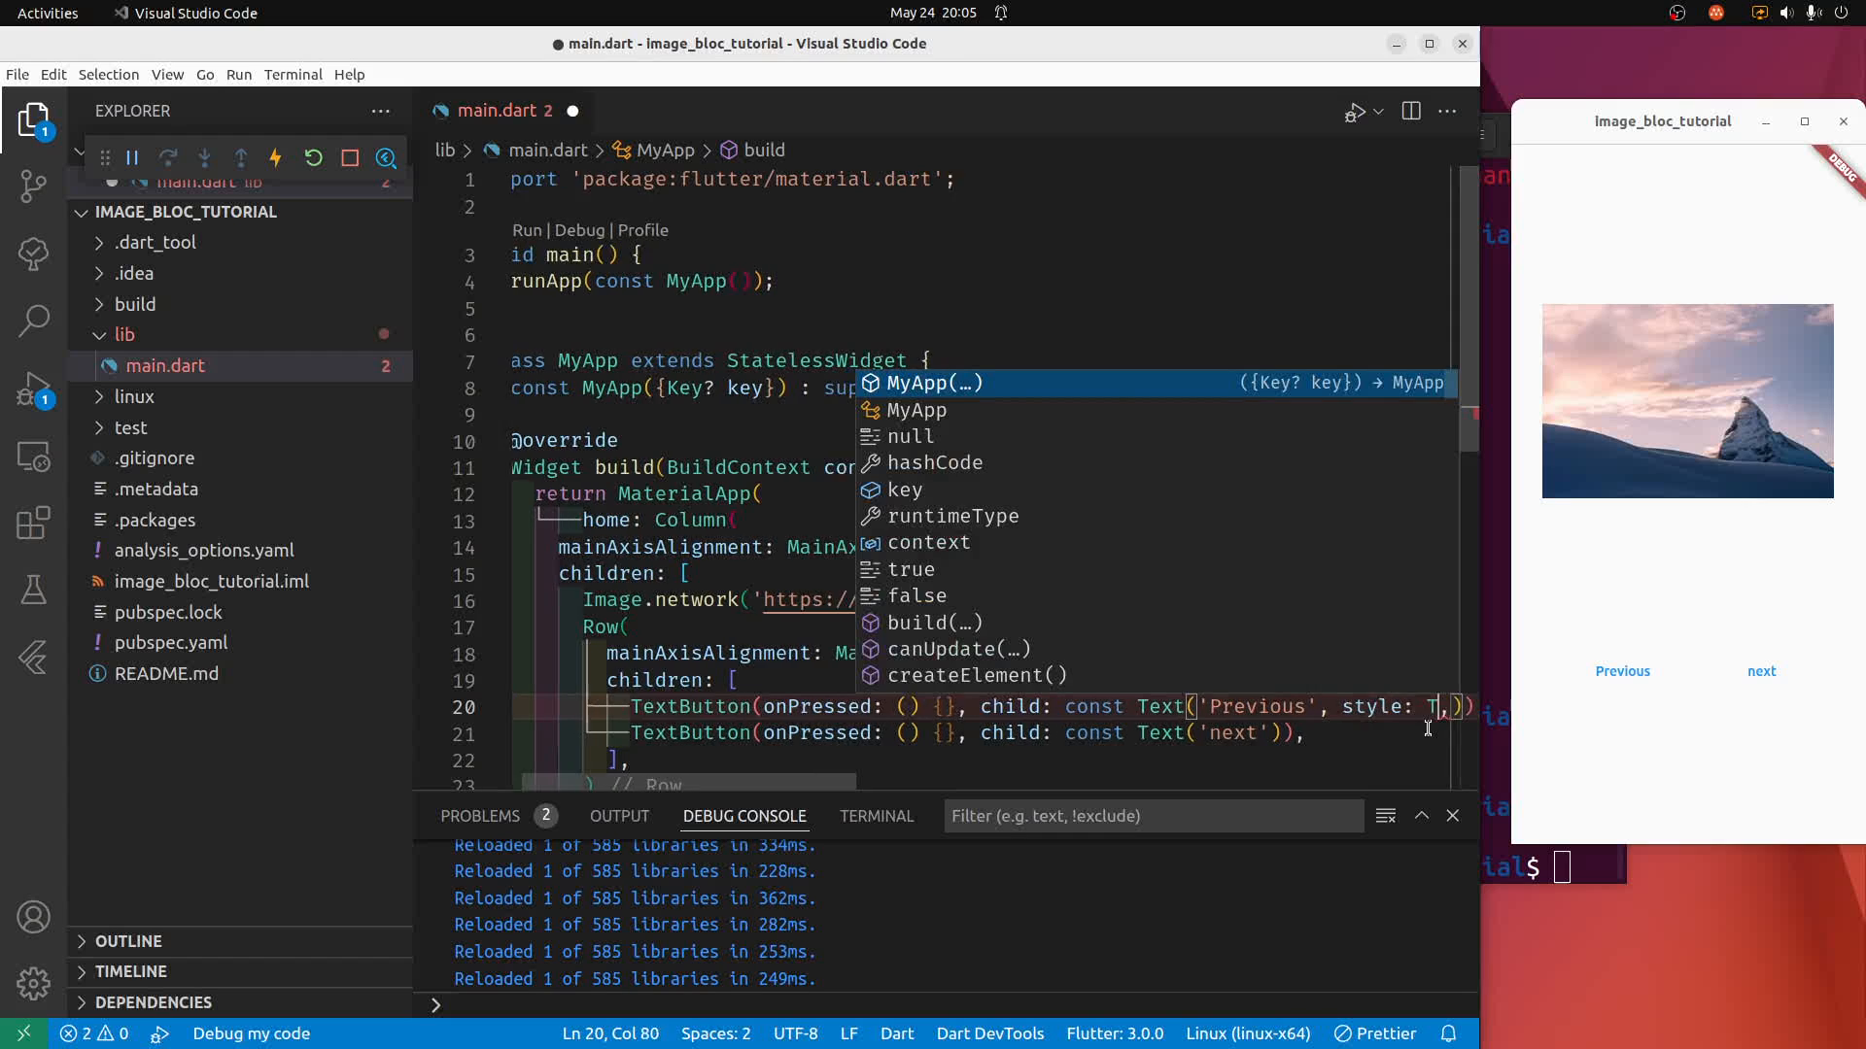
type("TextStyle(")
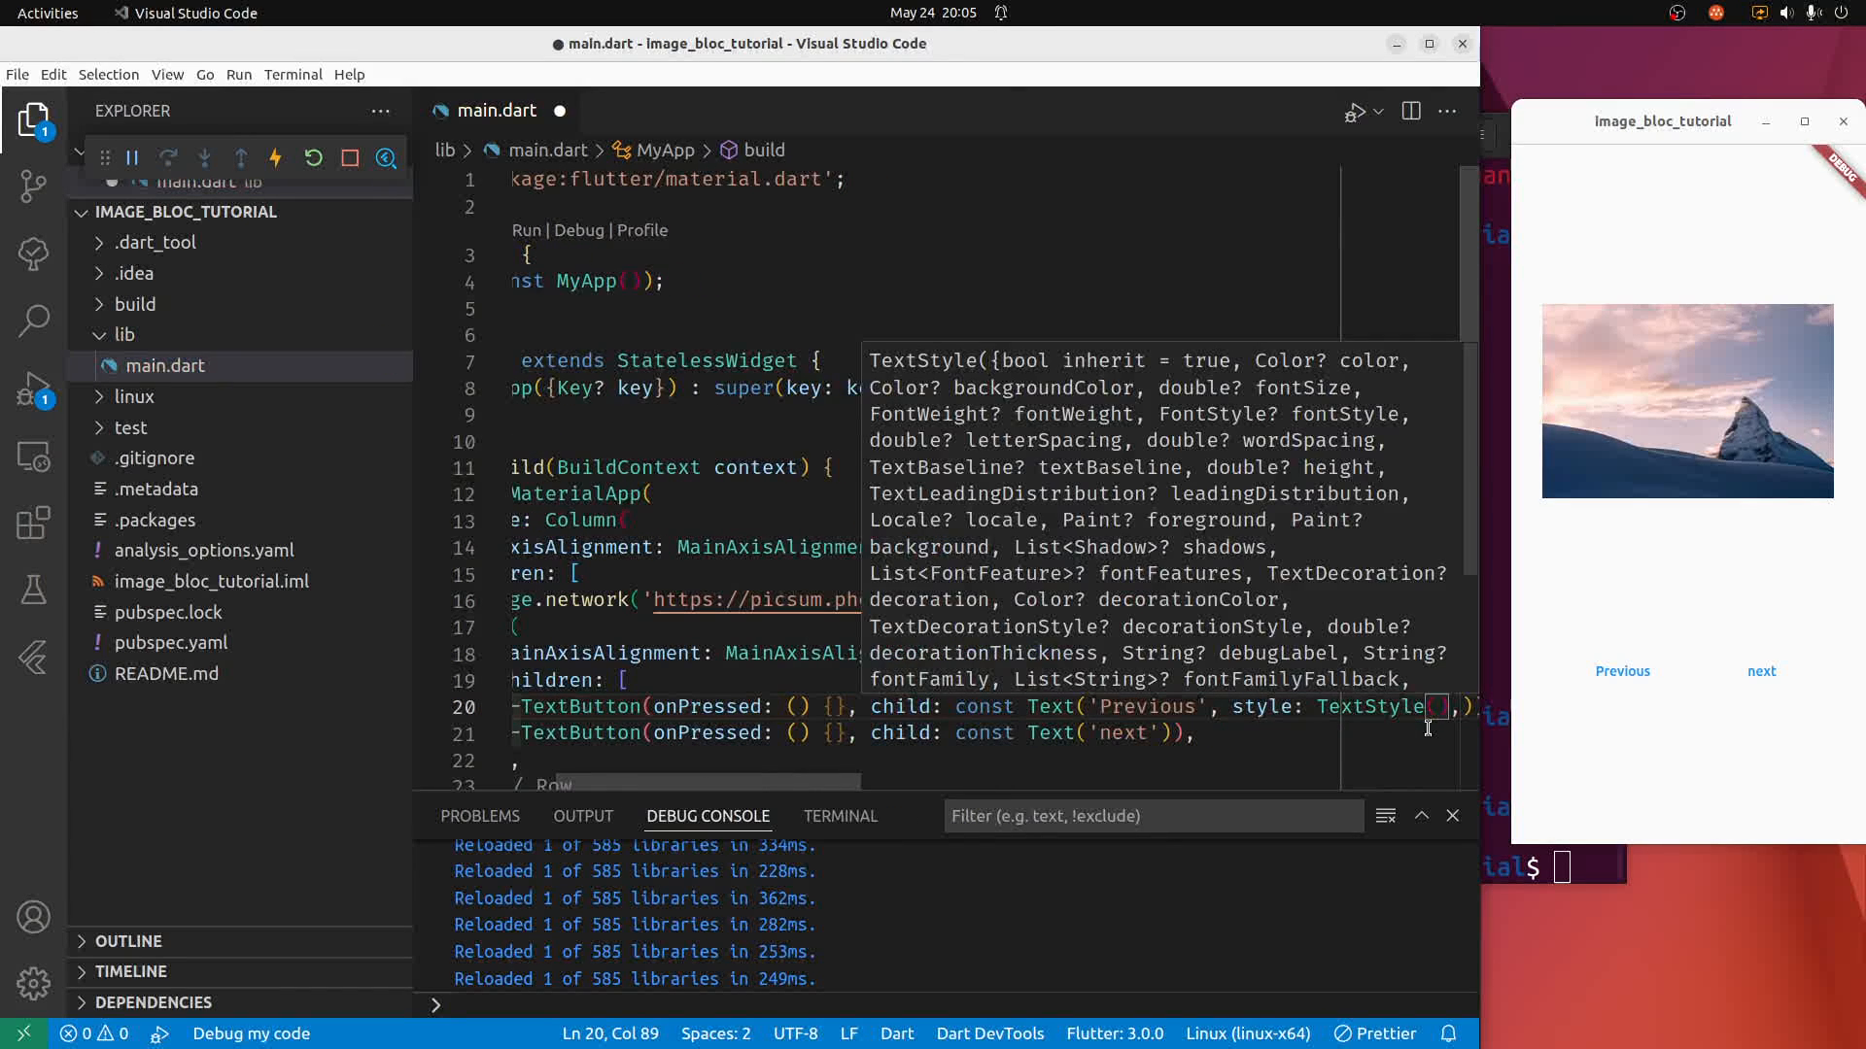
type("fon")
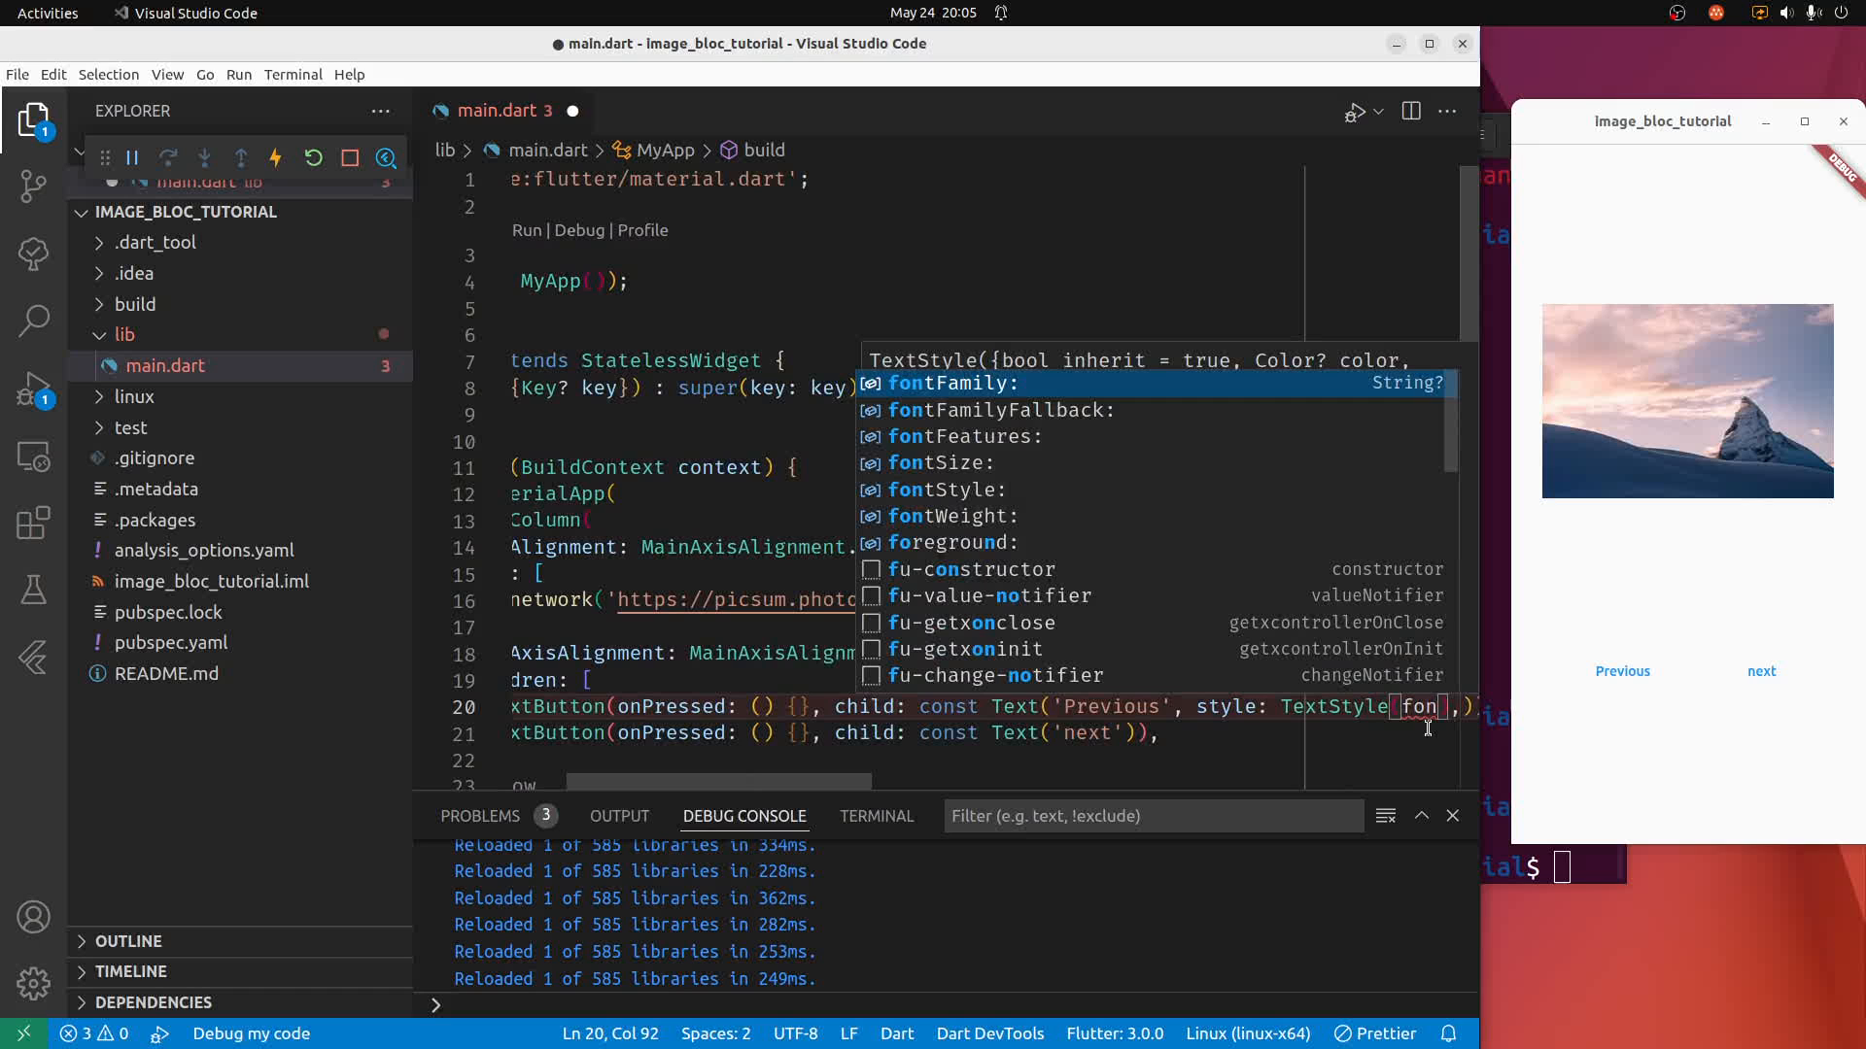
type("fontSize: 24),")
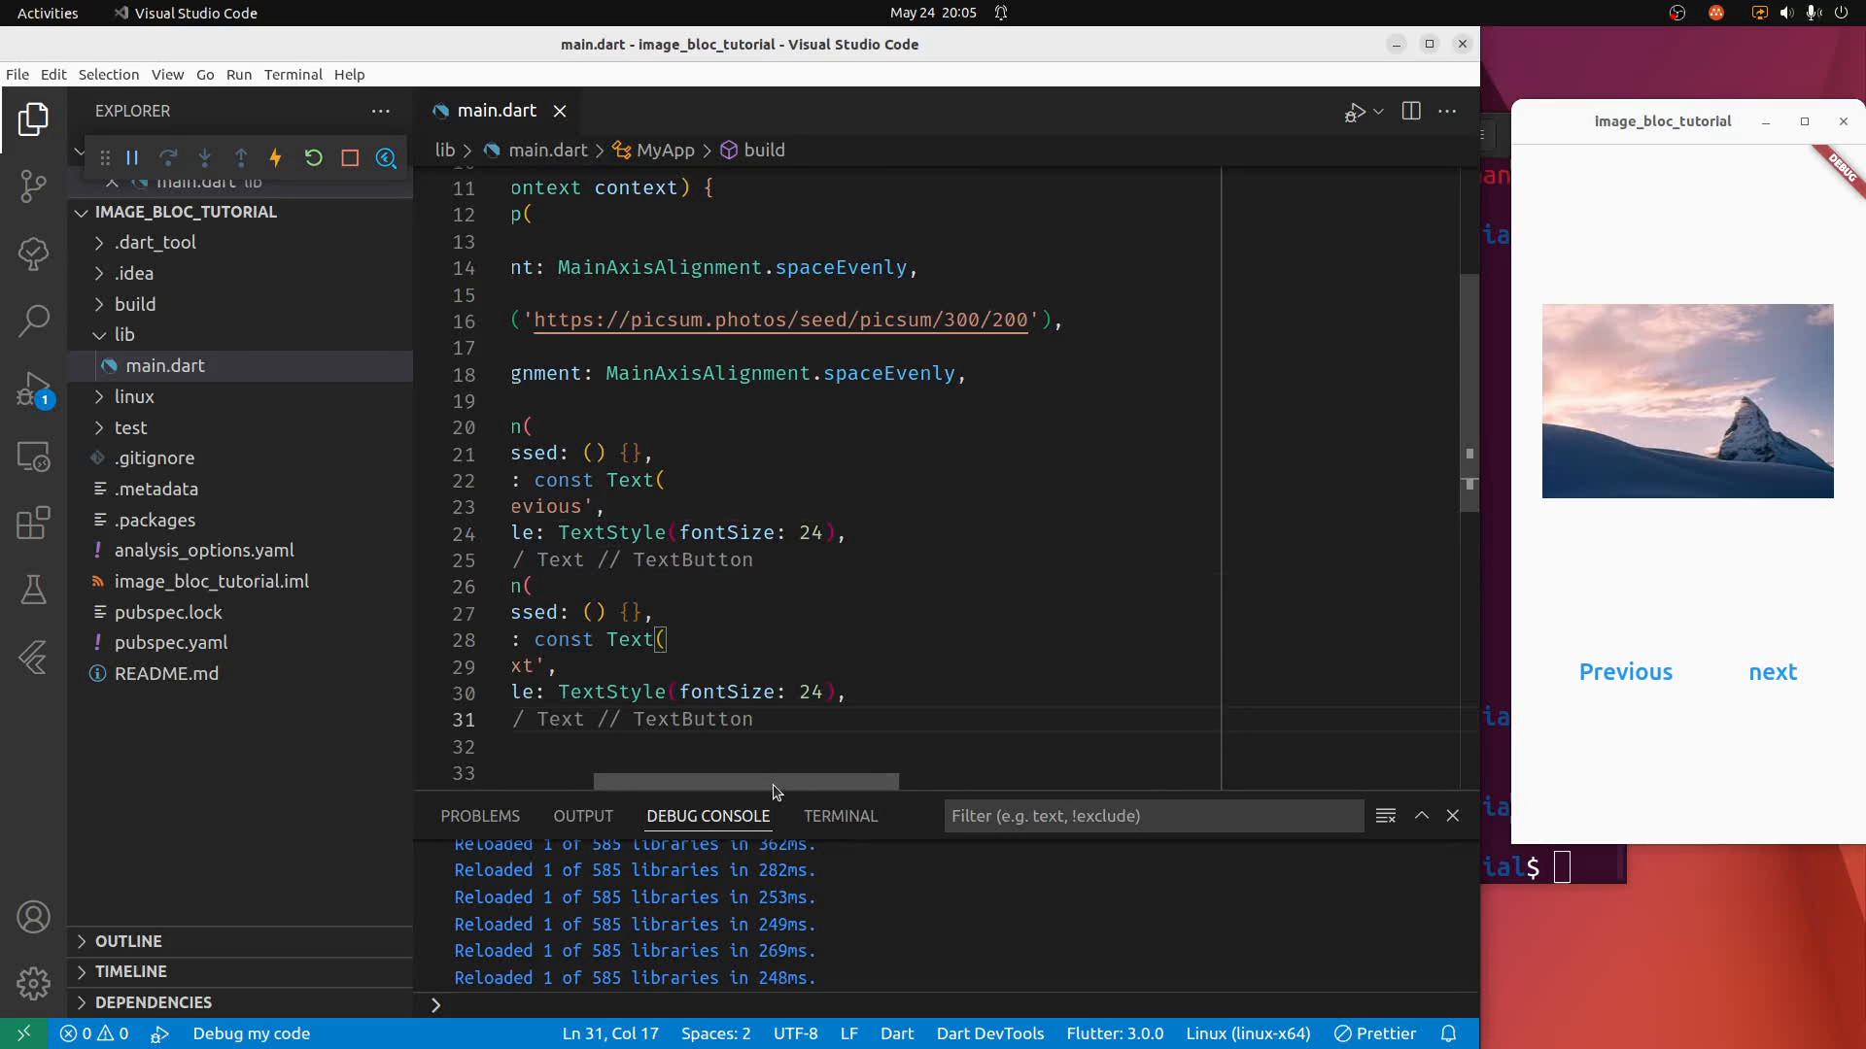
mouse_move(315, 158)
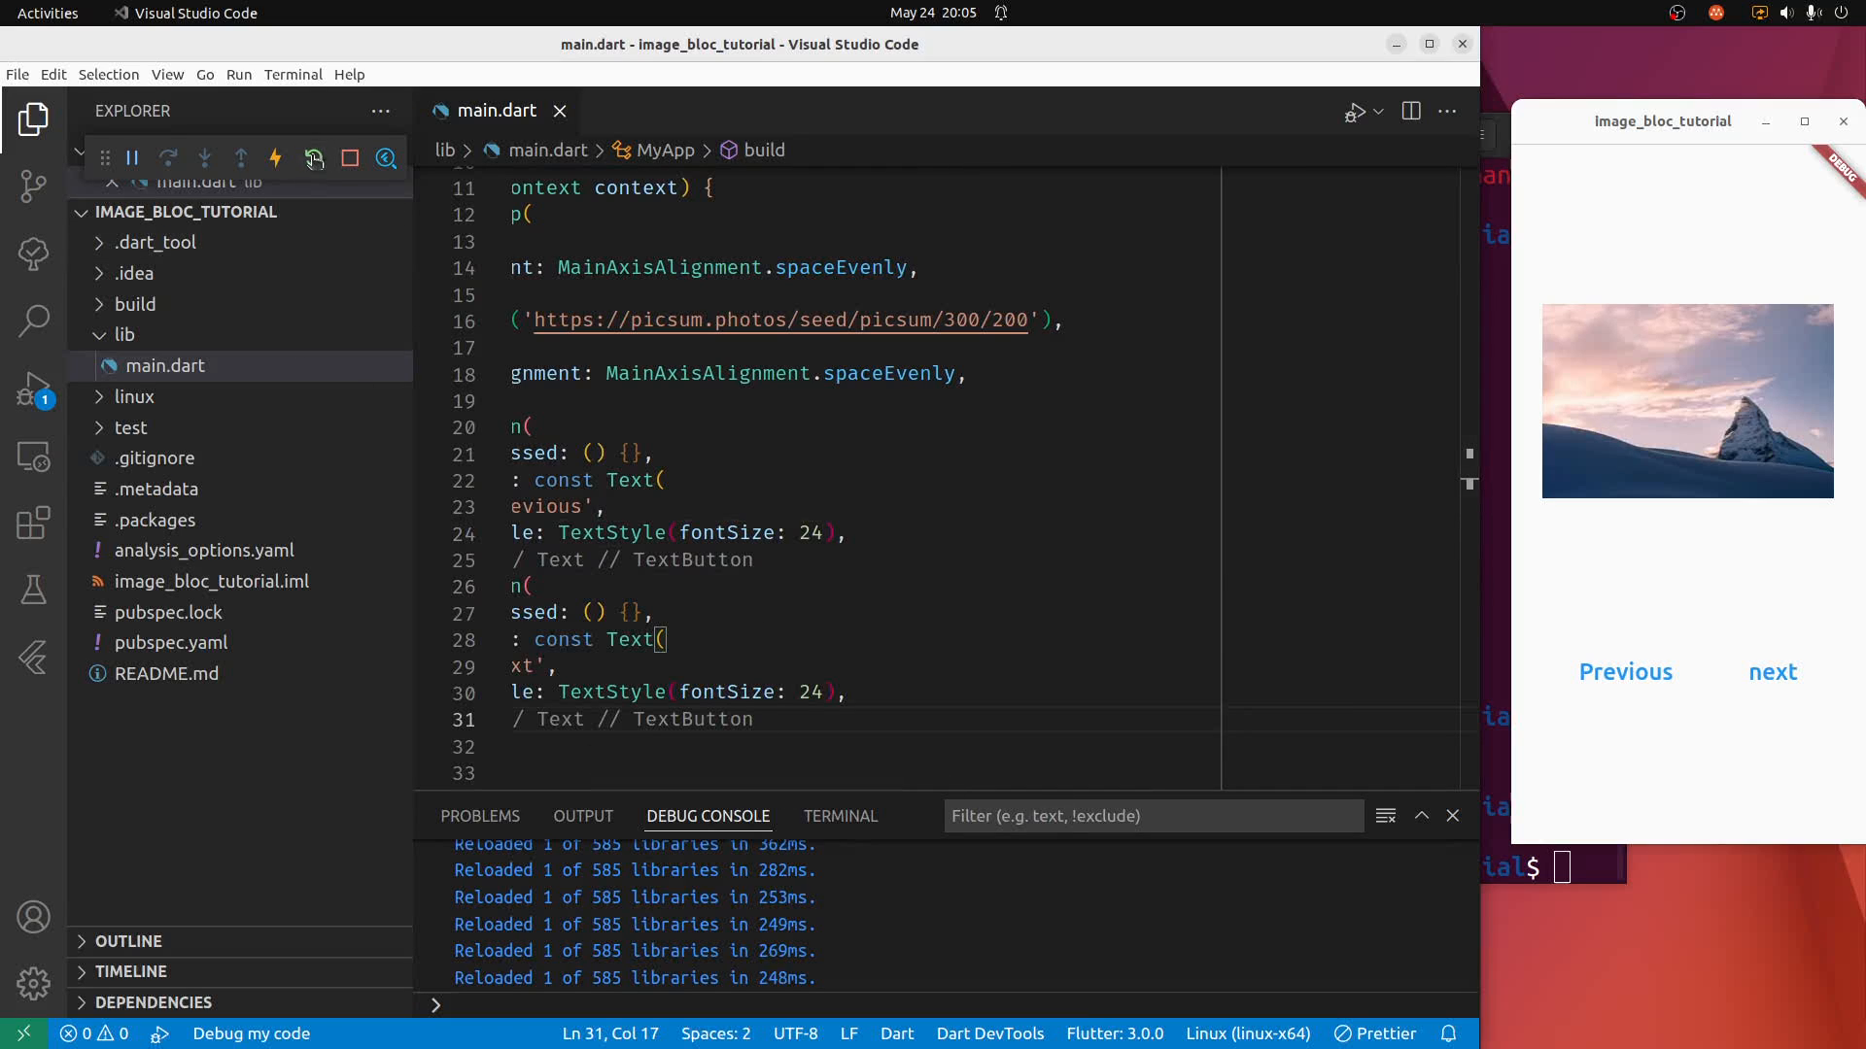
left_click(313, 158)
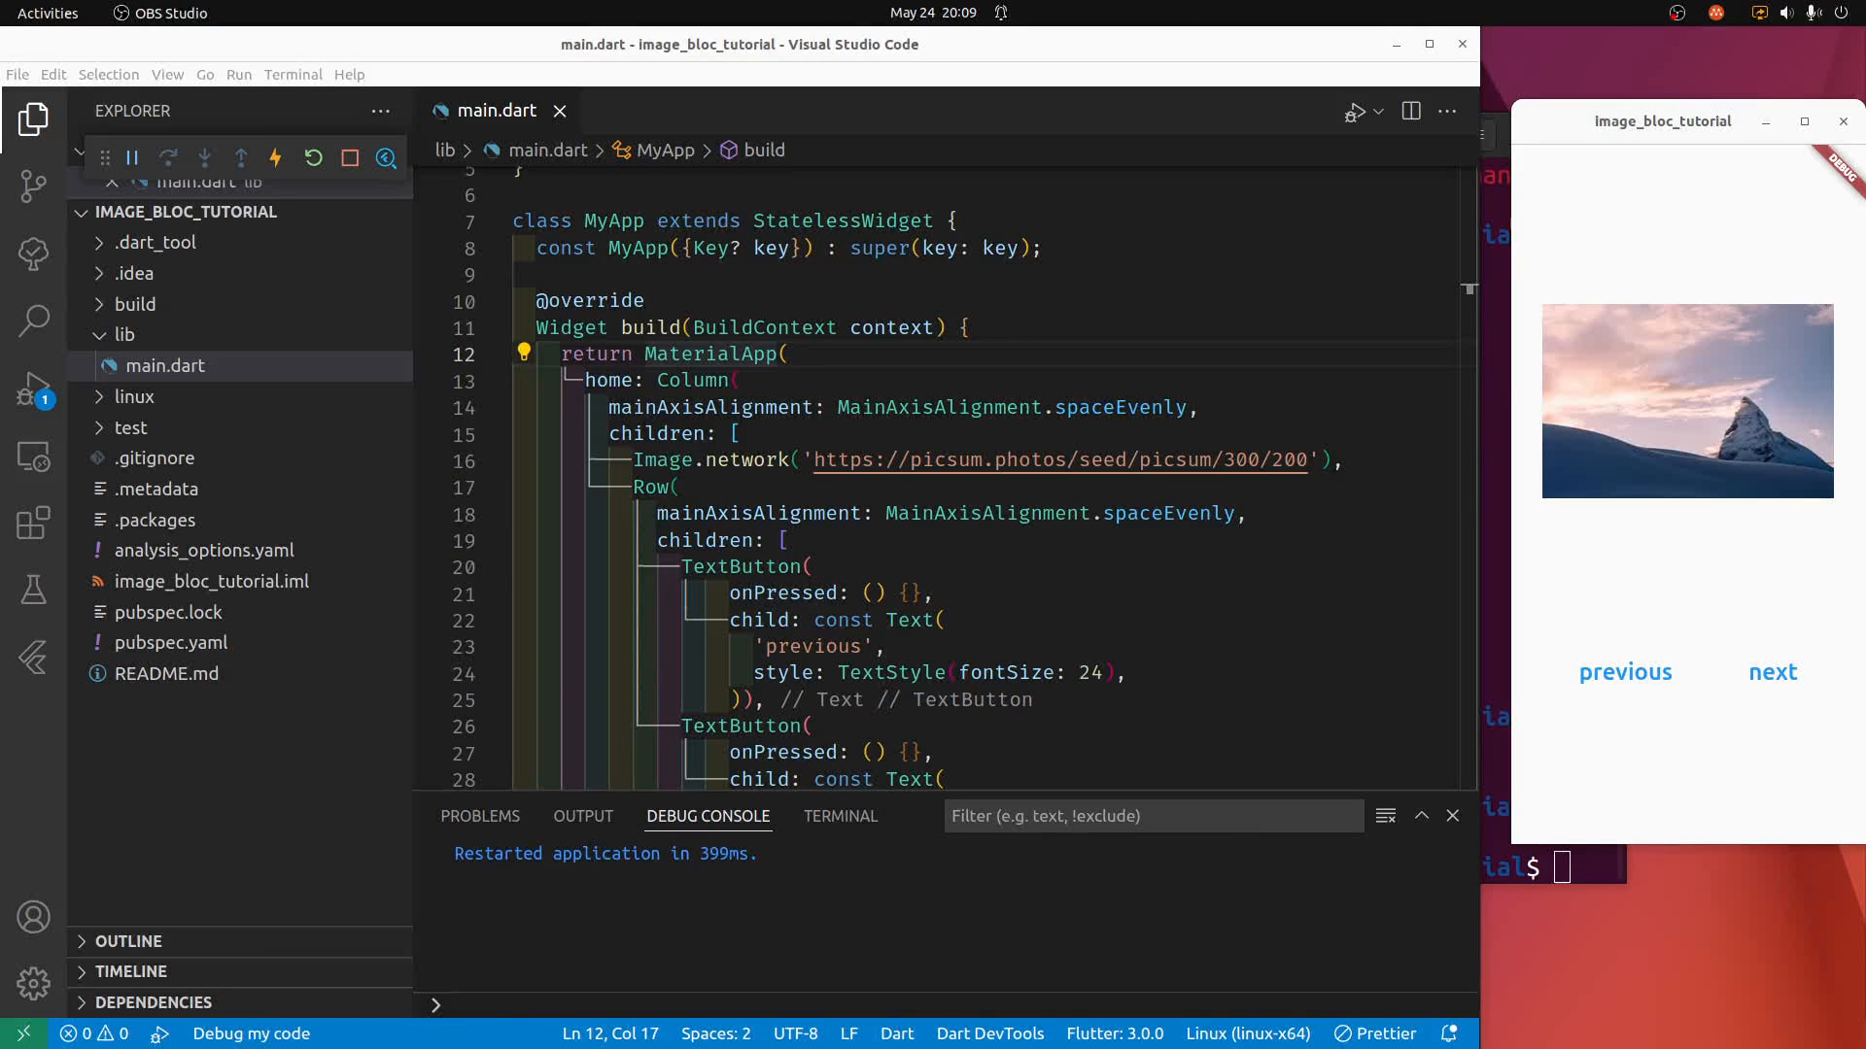
Wrap MaterialApp in a BlocProvider via the quick-fix code actions.
left_click(692, 353)
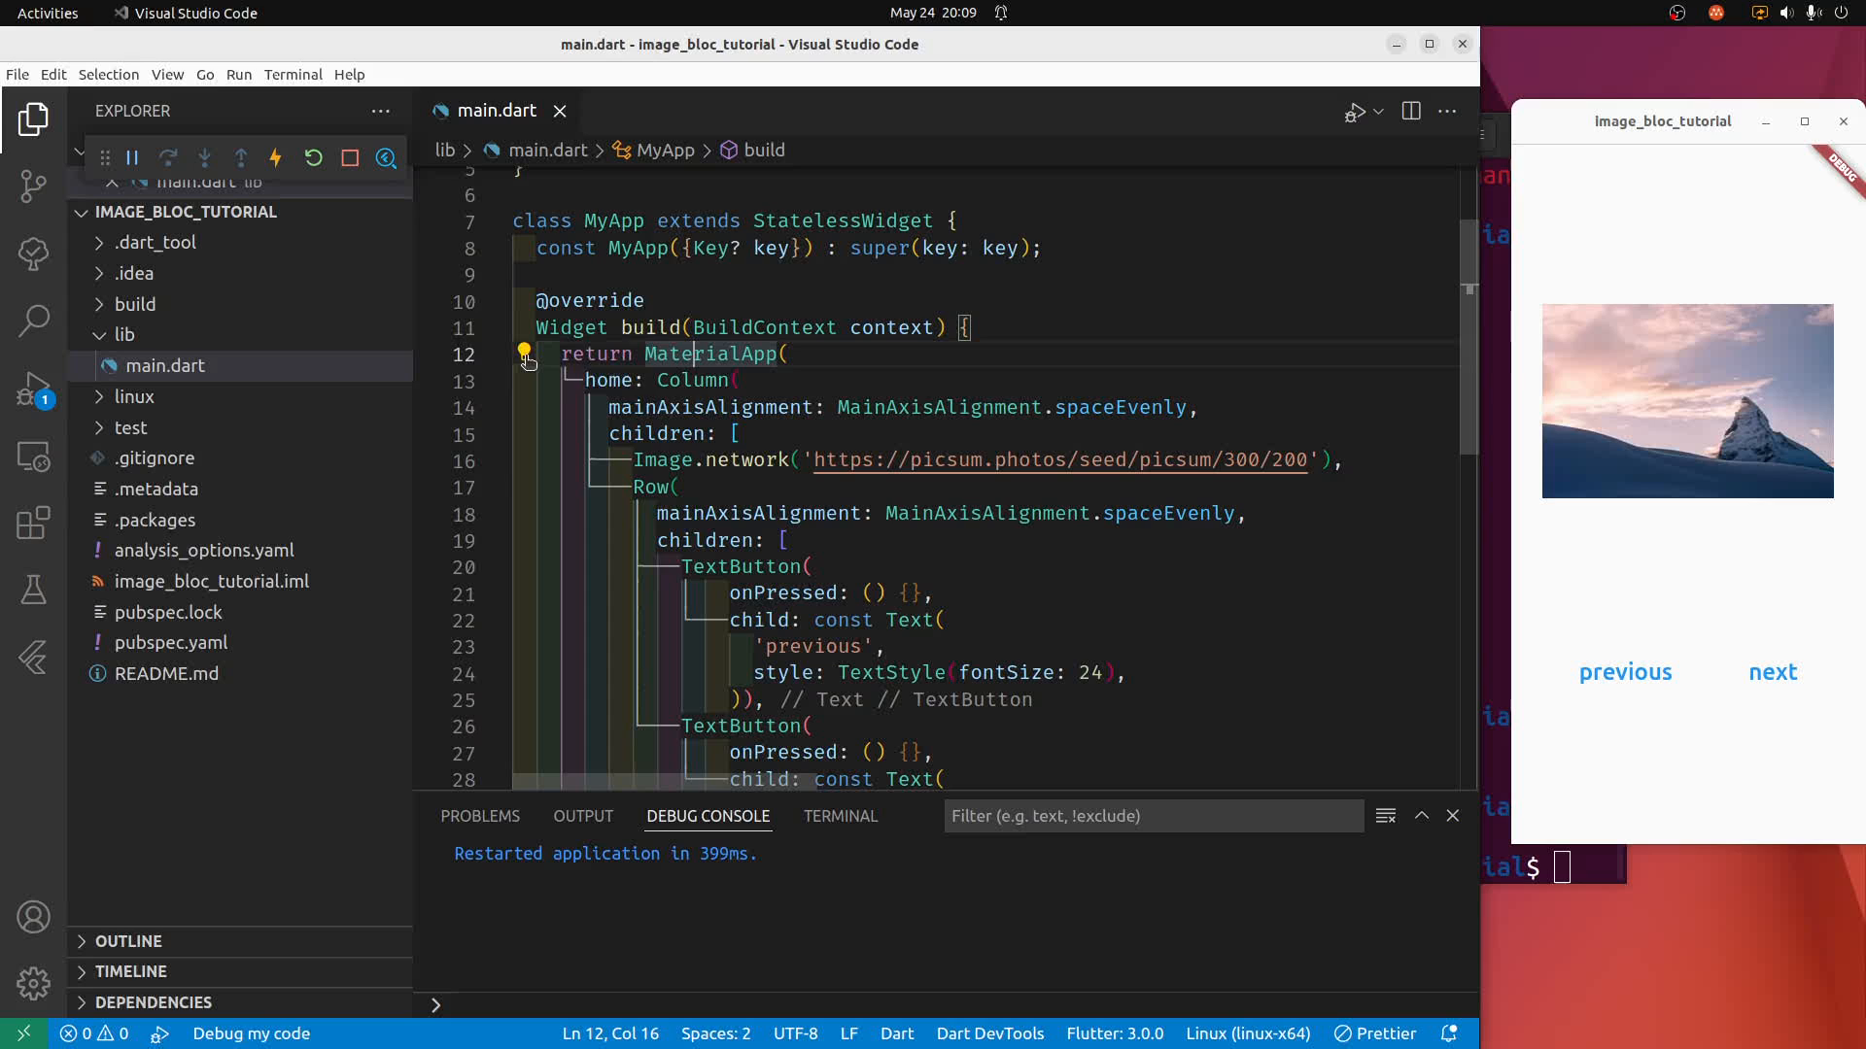
left_click(522, 357)
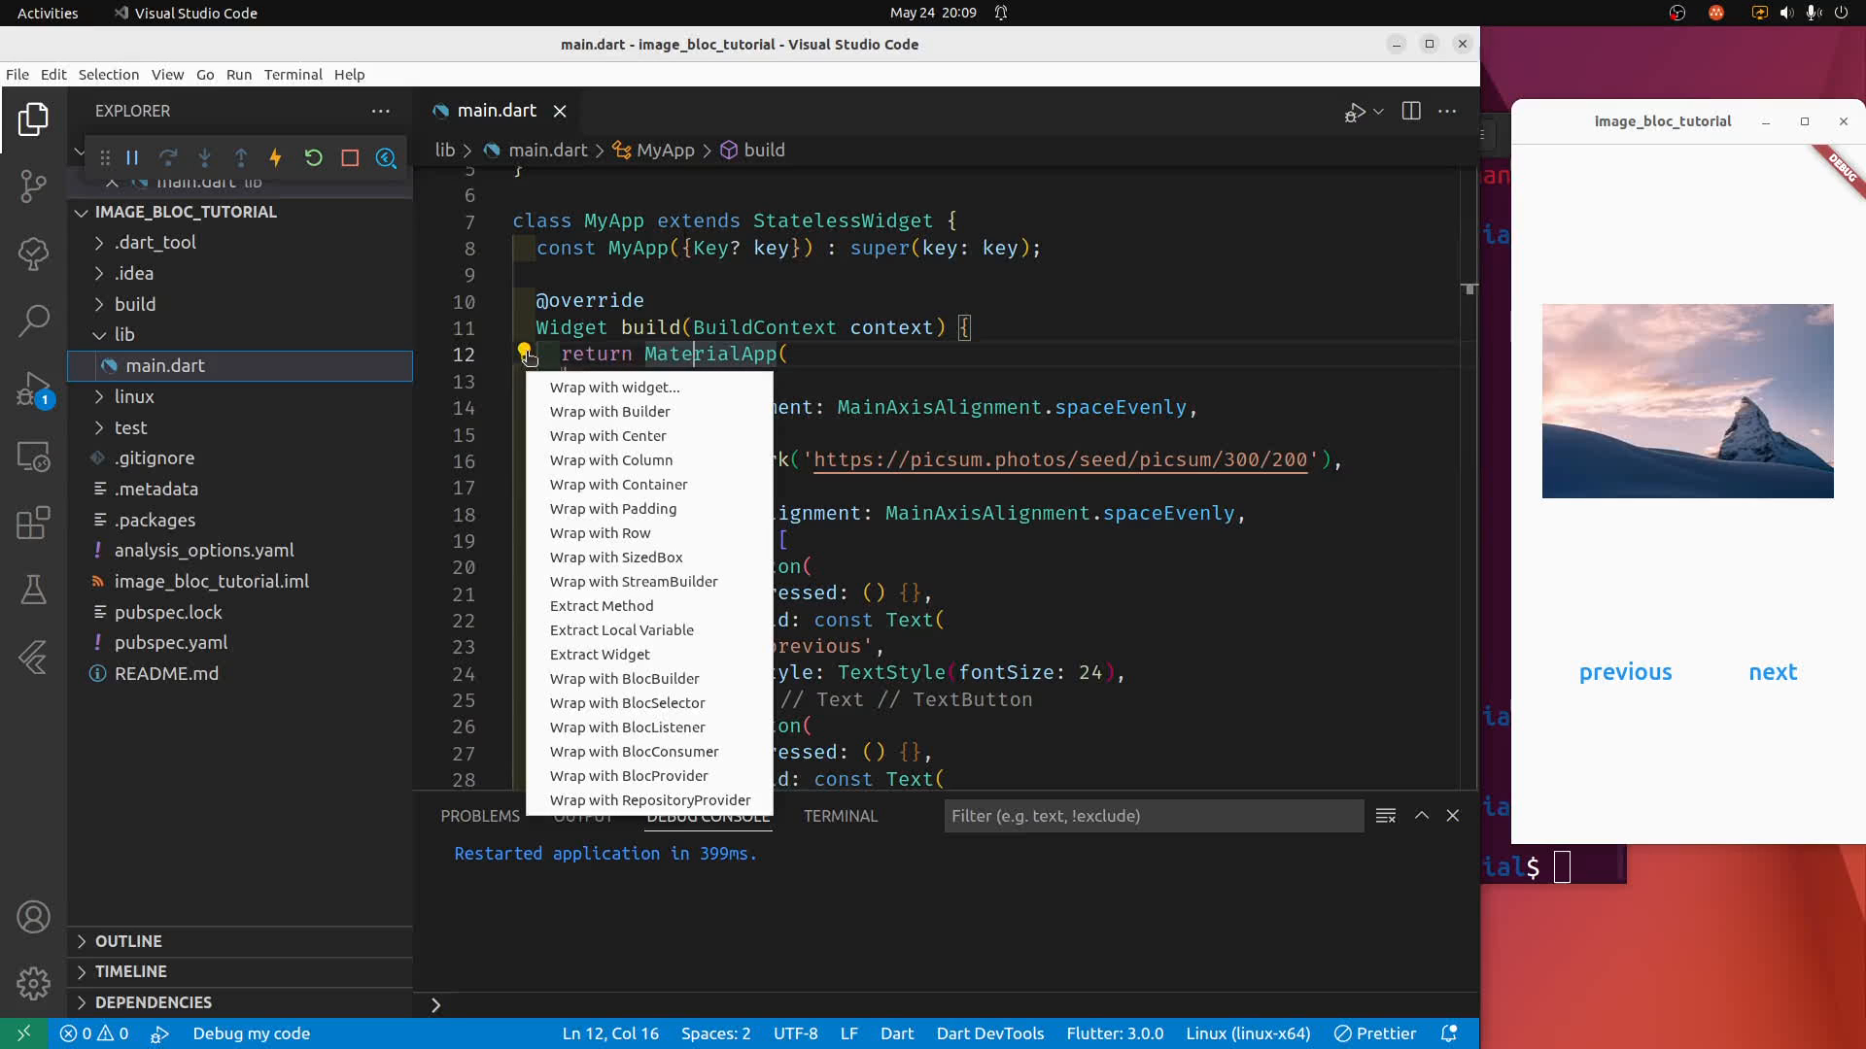
mouse_move(684, 758)
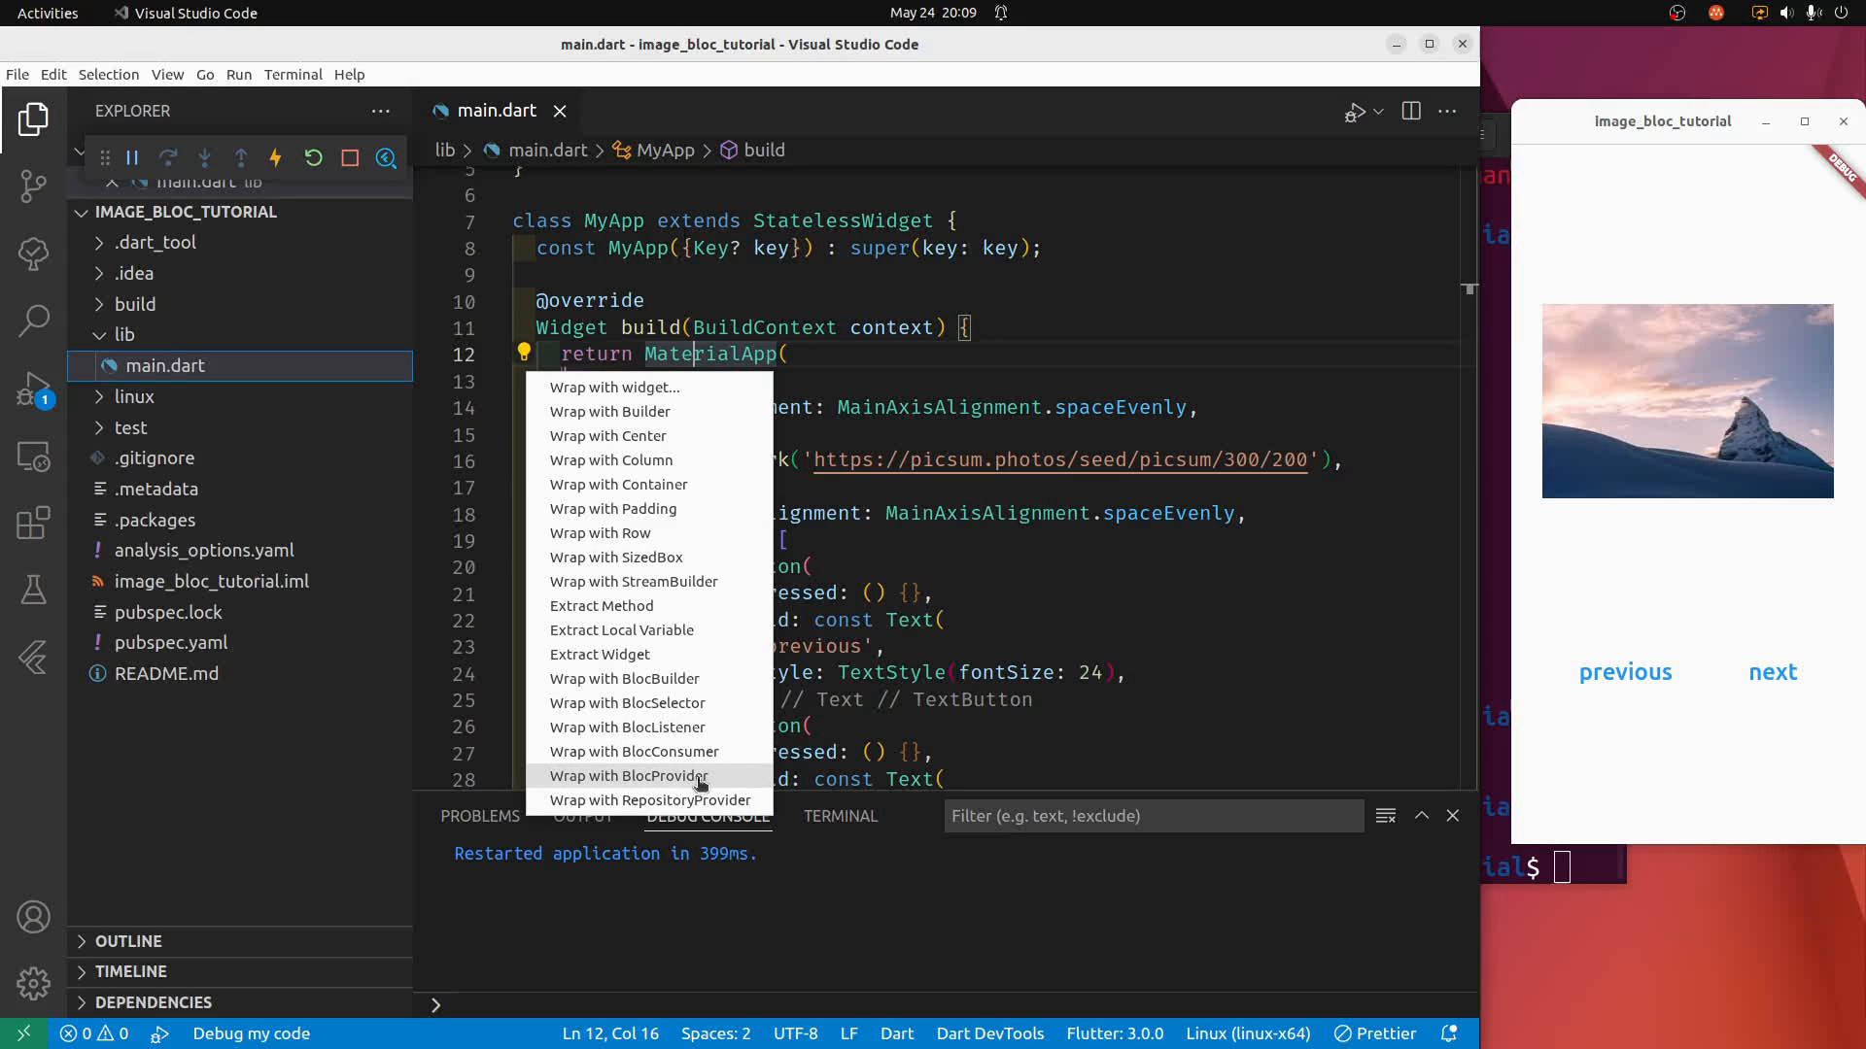
mouse_move(723, 781)
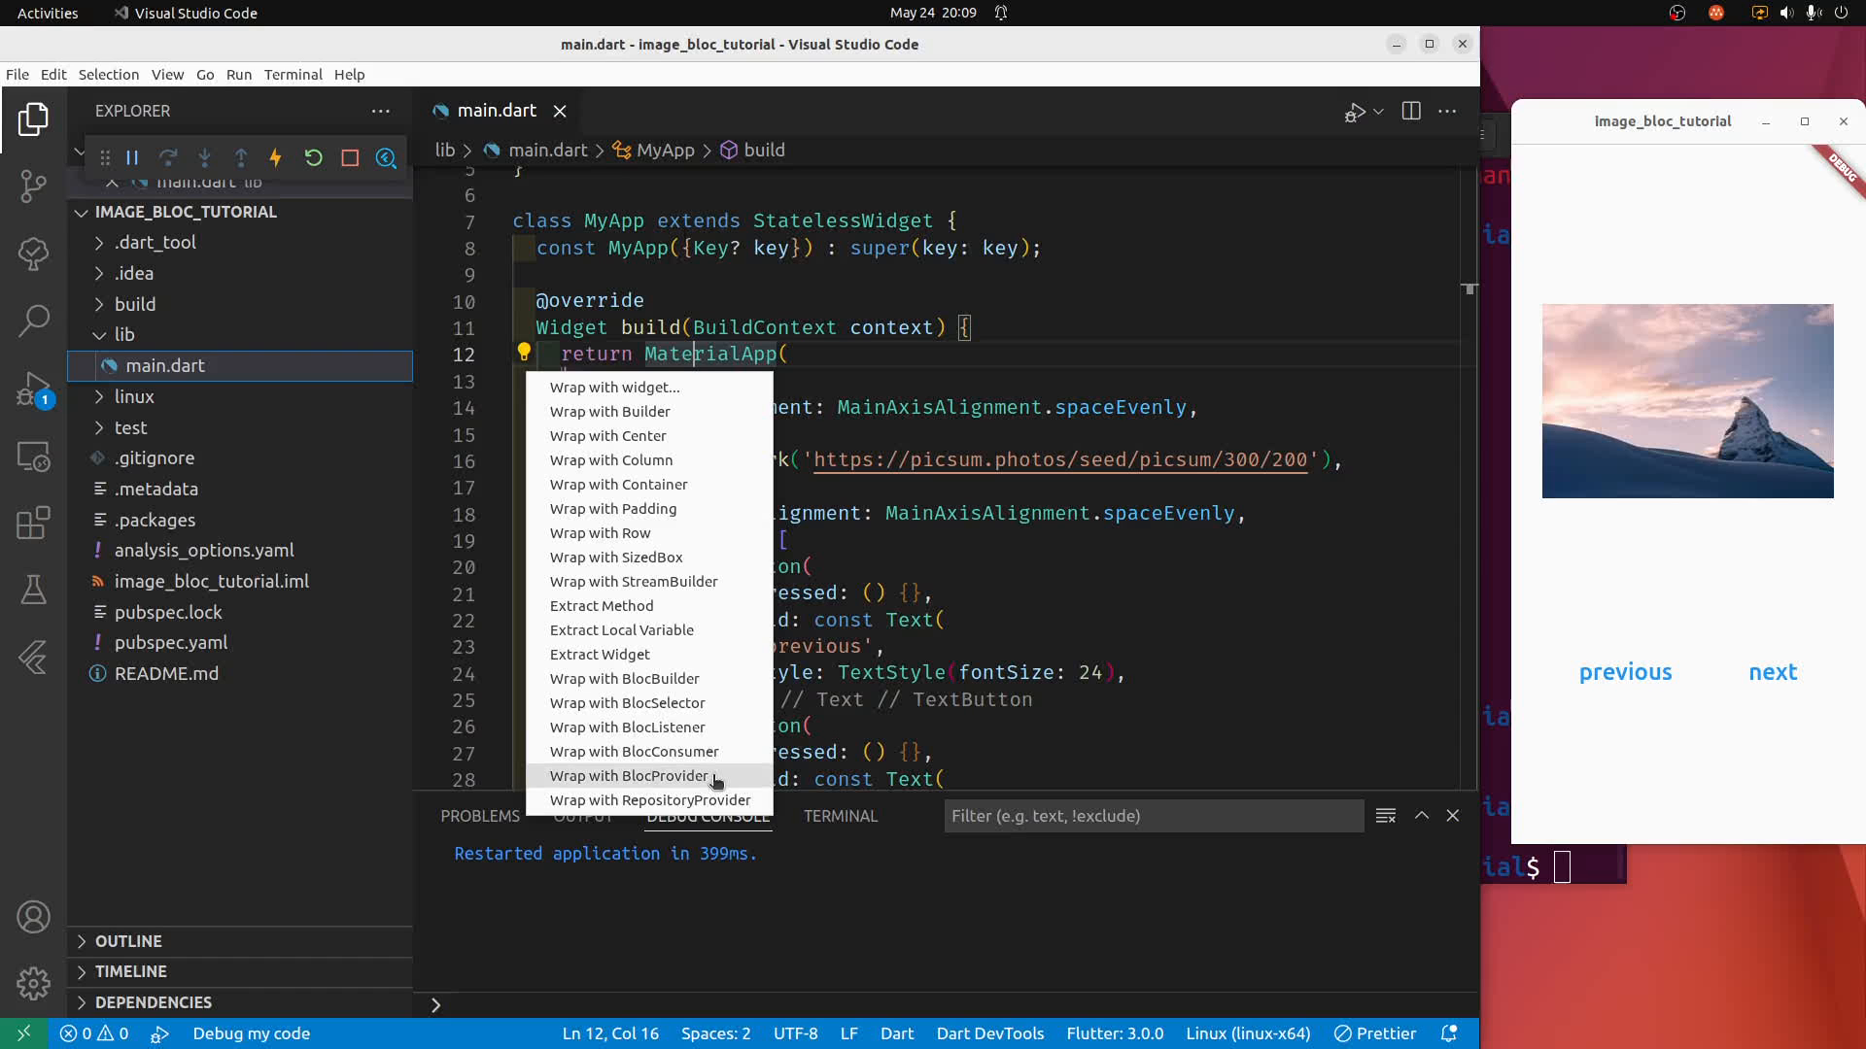
left_click(629, 776)
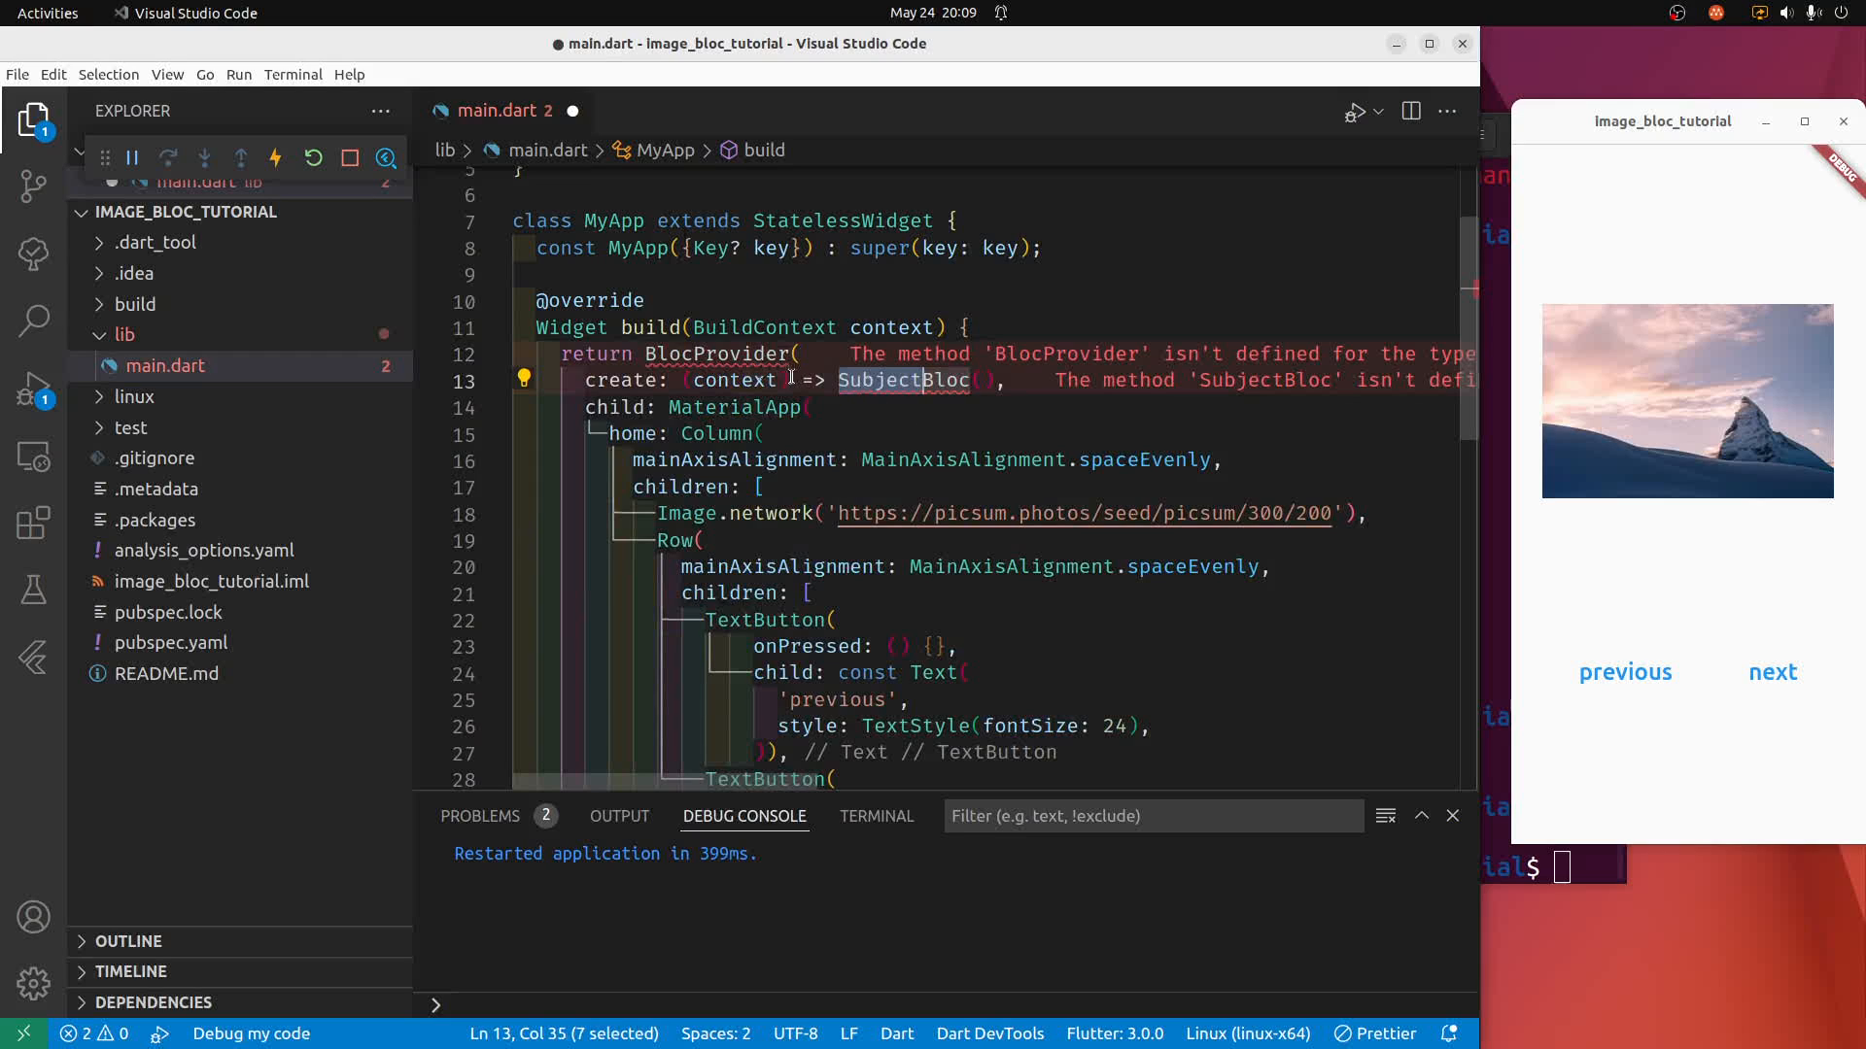
mouse_move(735, 379)
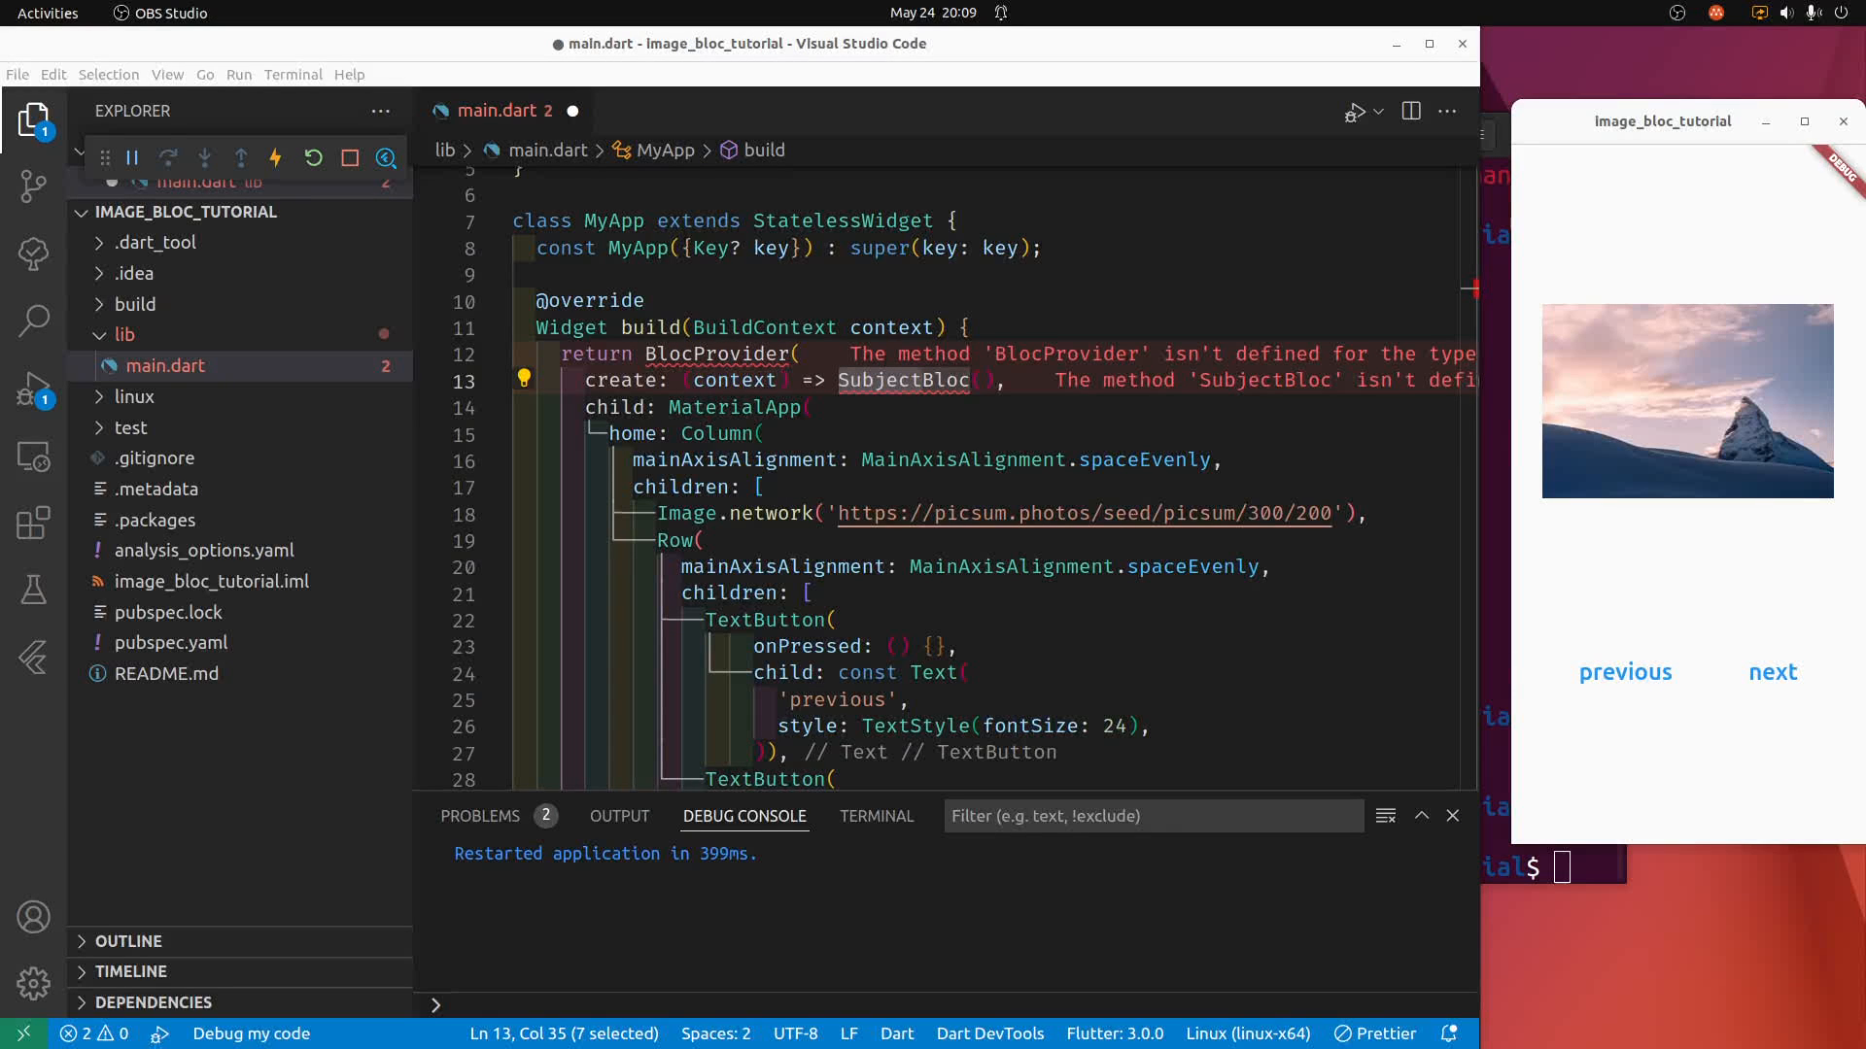
Create a new blocs folder inside lib from the Explorer.
left_click(124, 334)
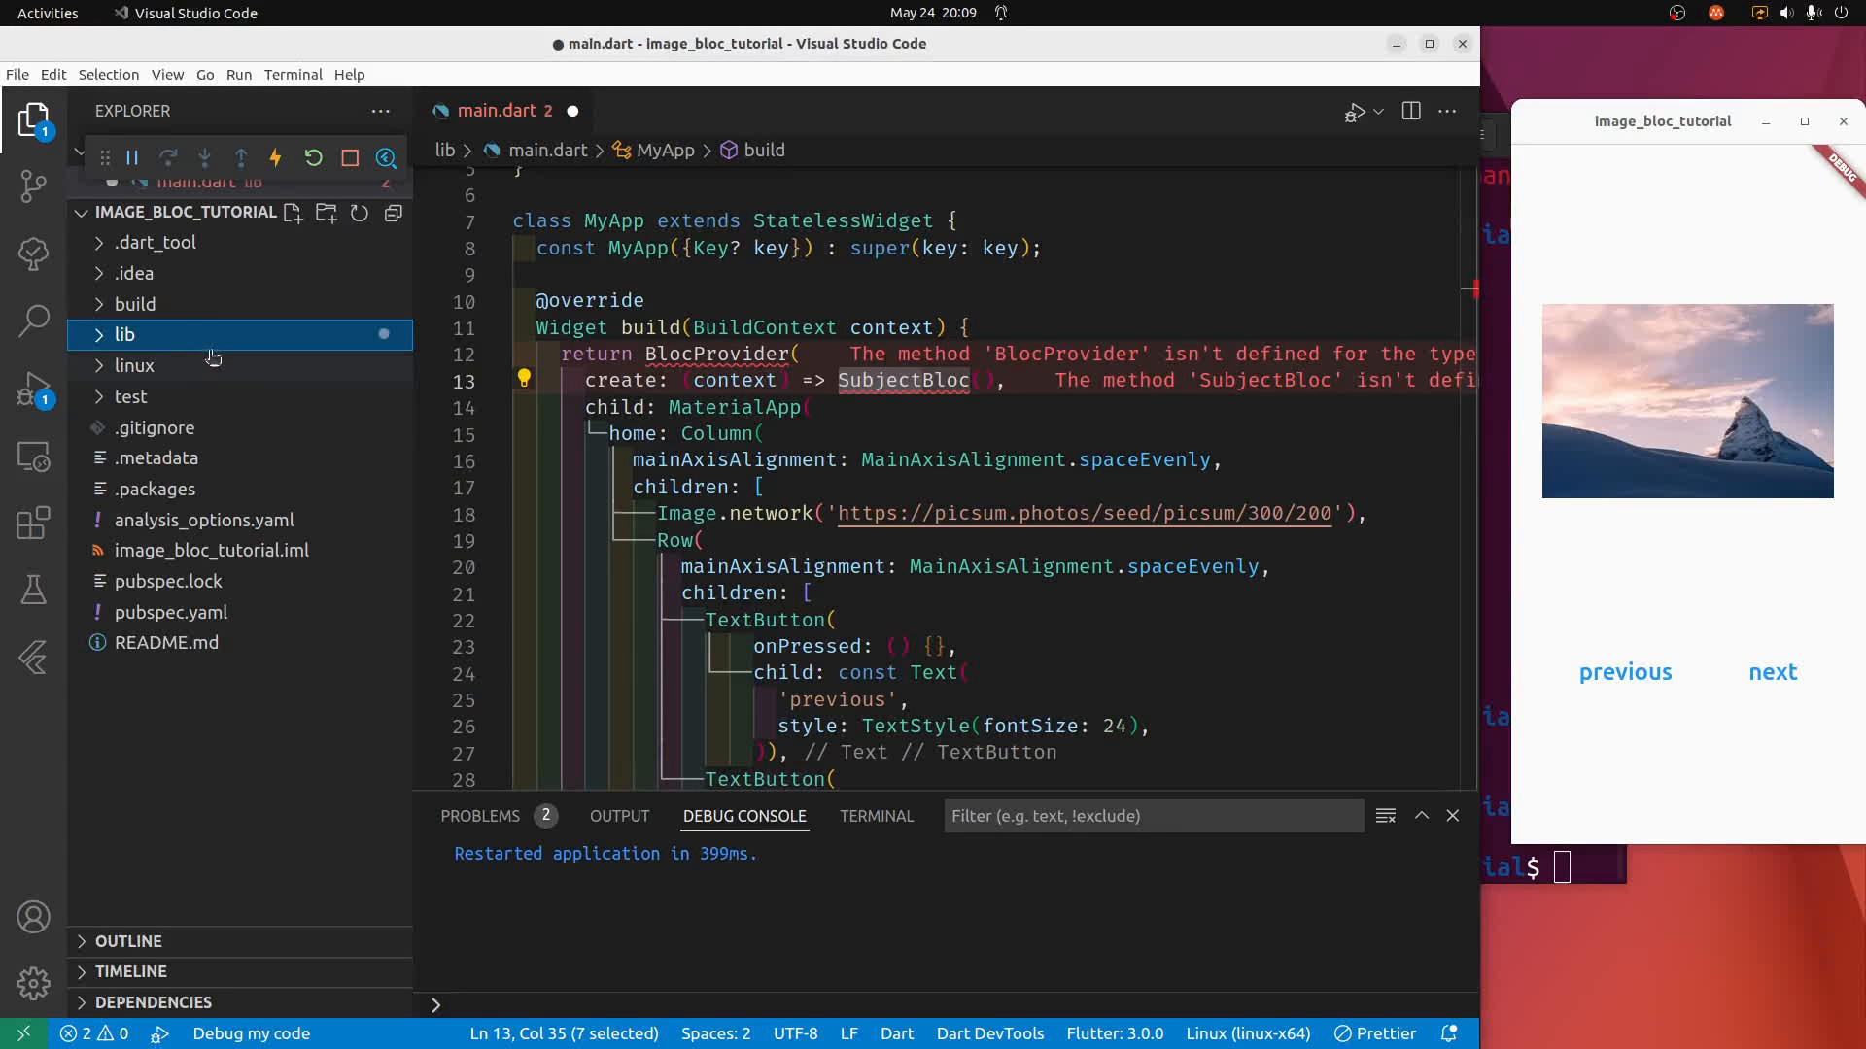
right_click(125, 334)
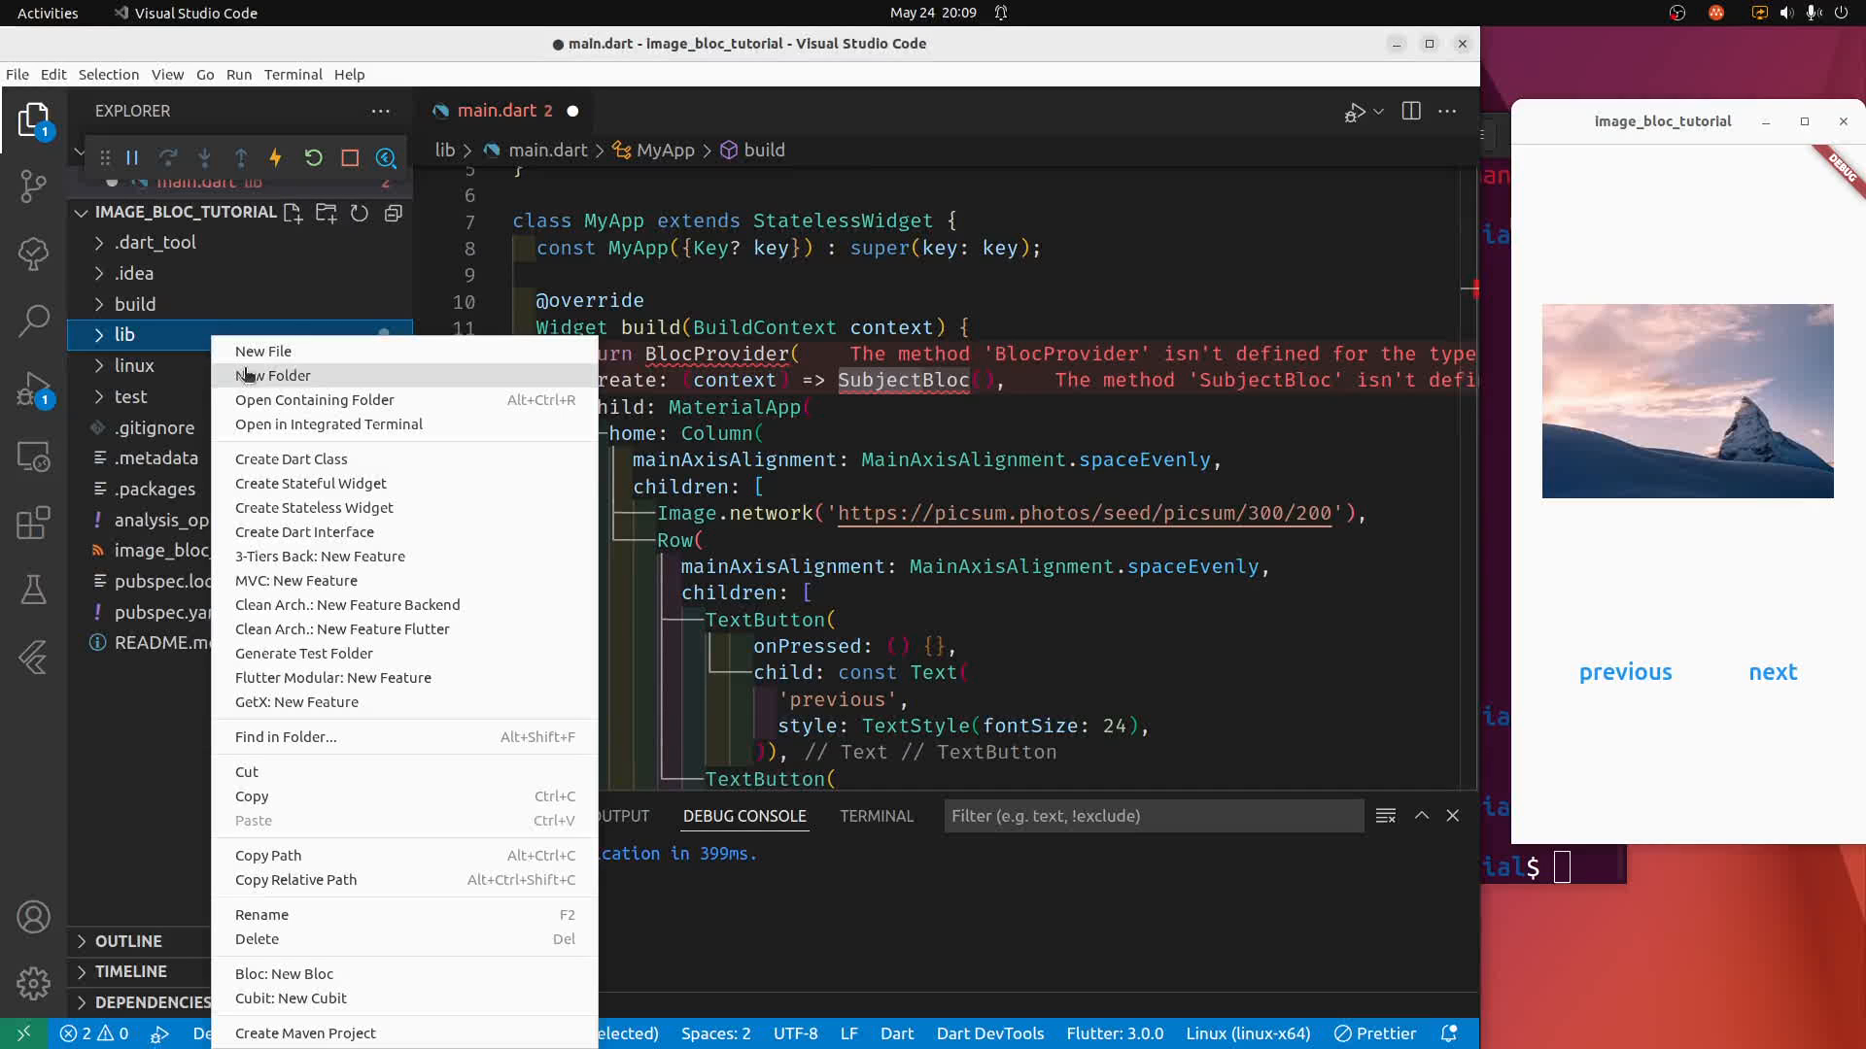
left_click(262, 350)
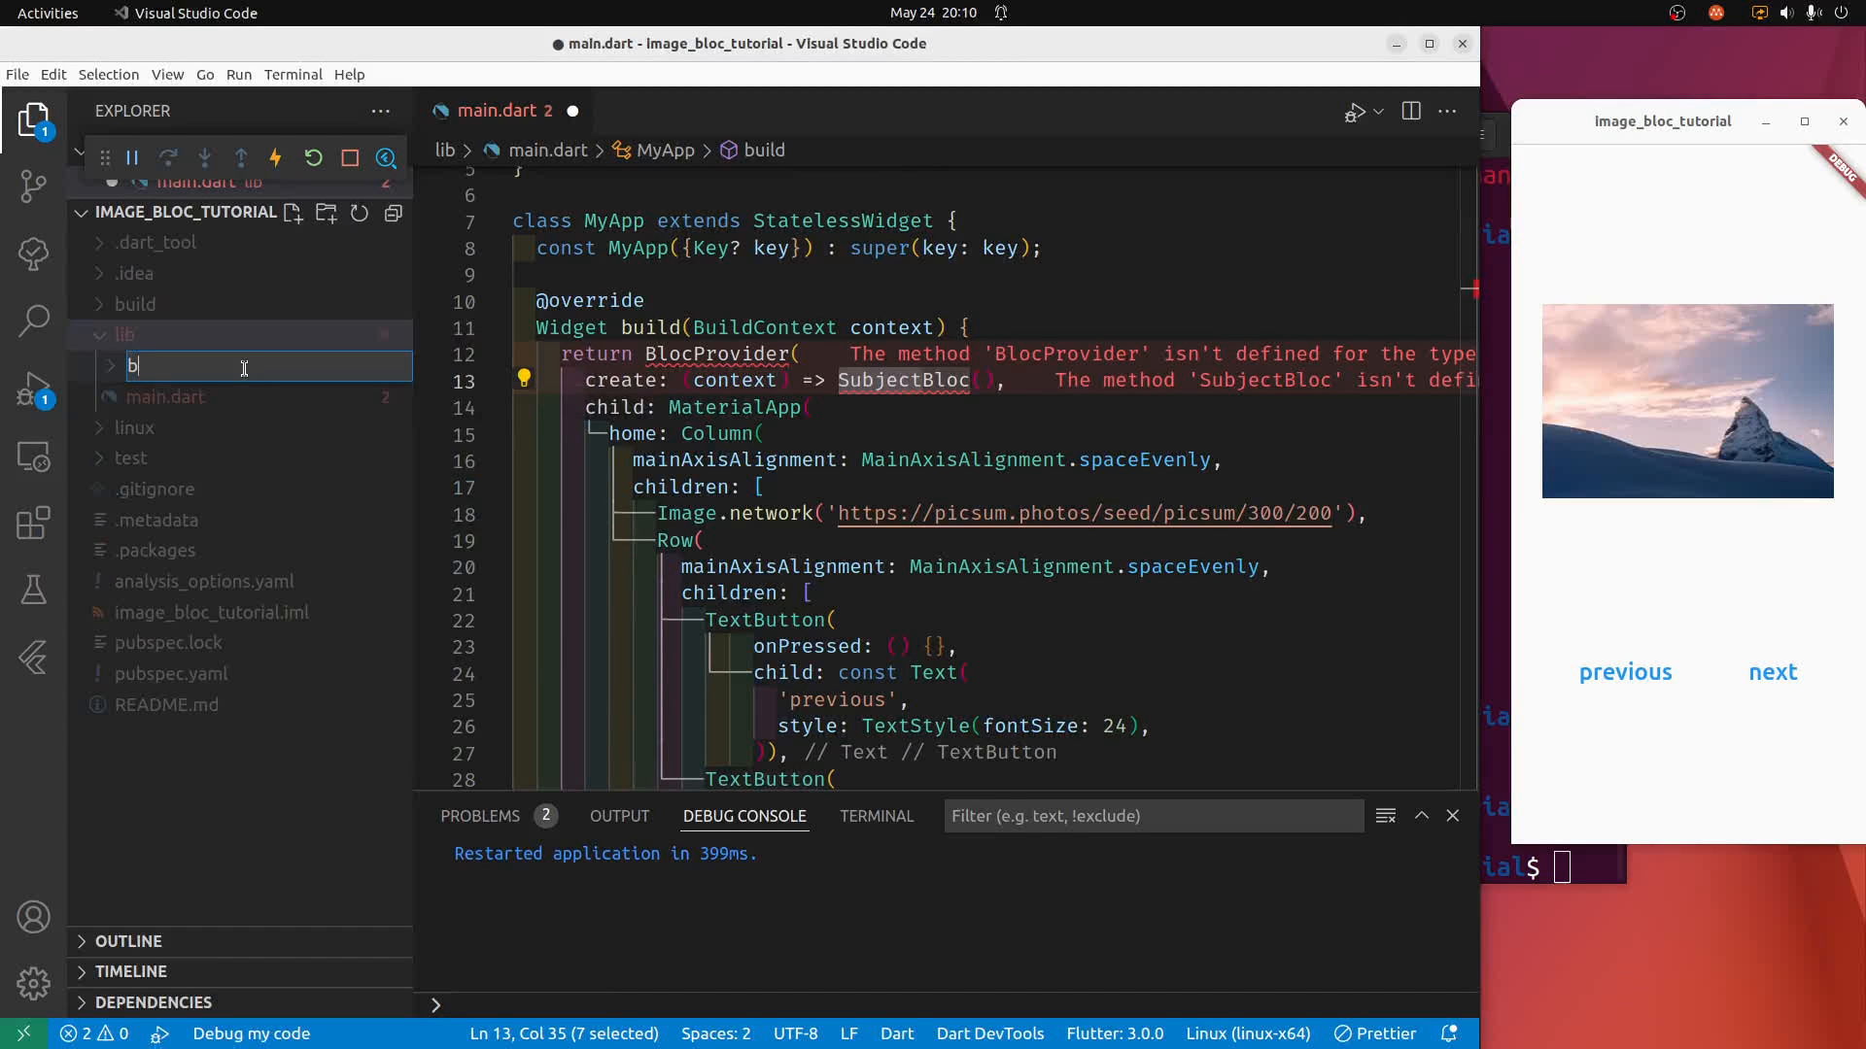
key("Return")
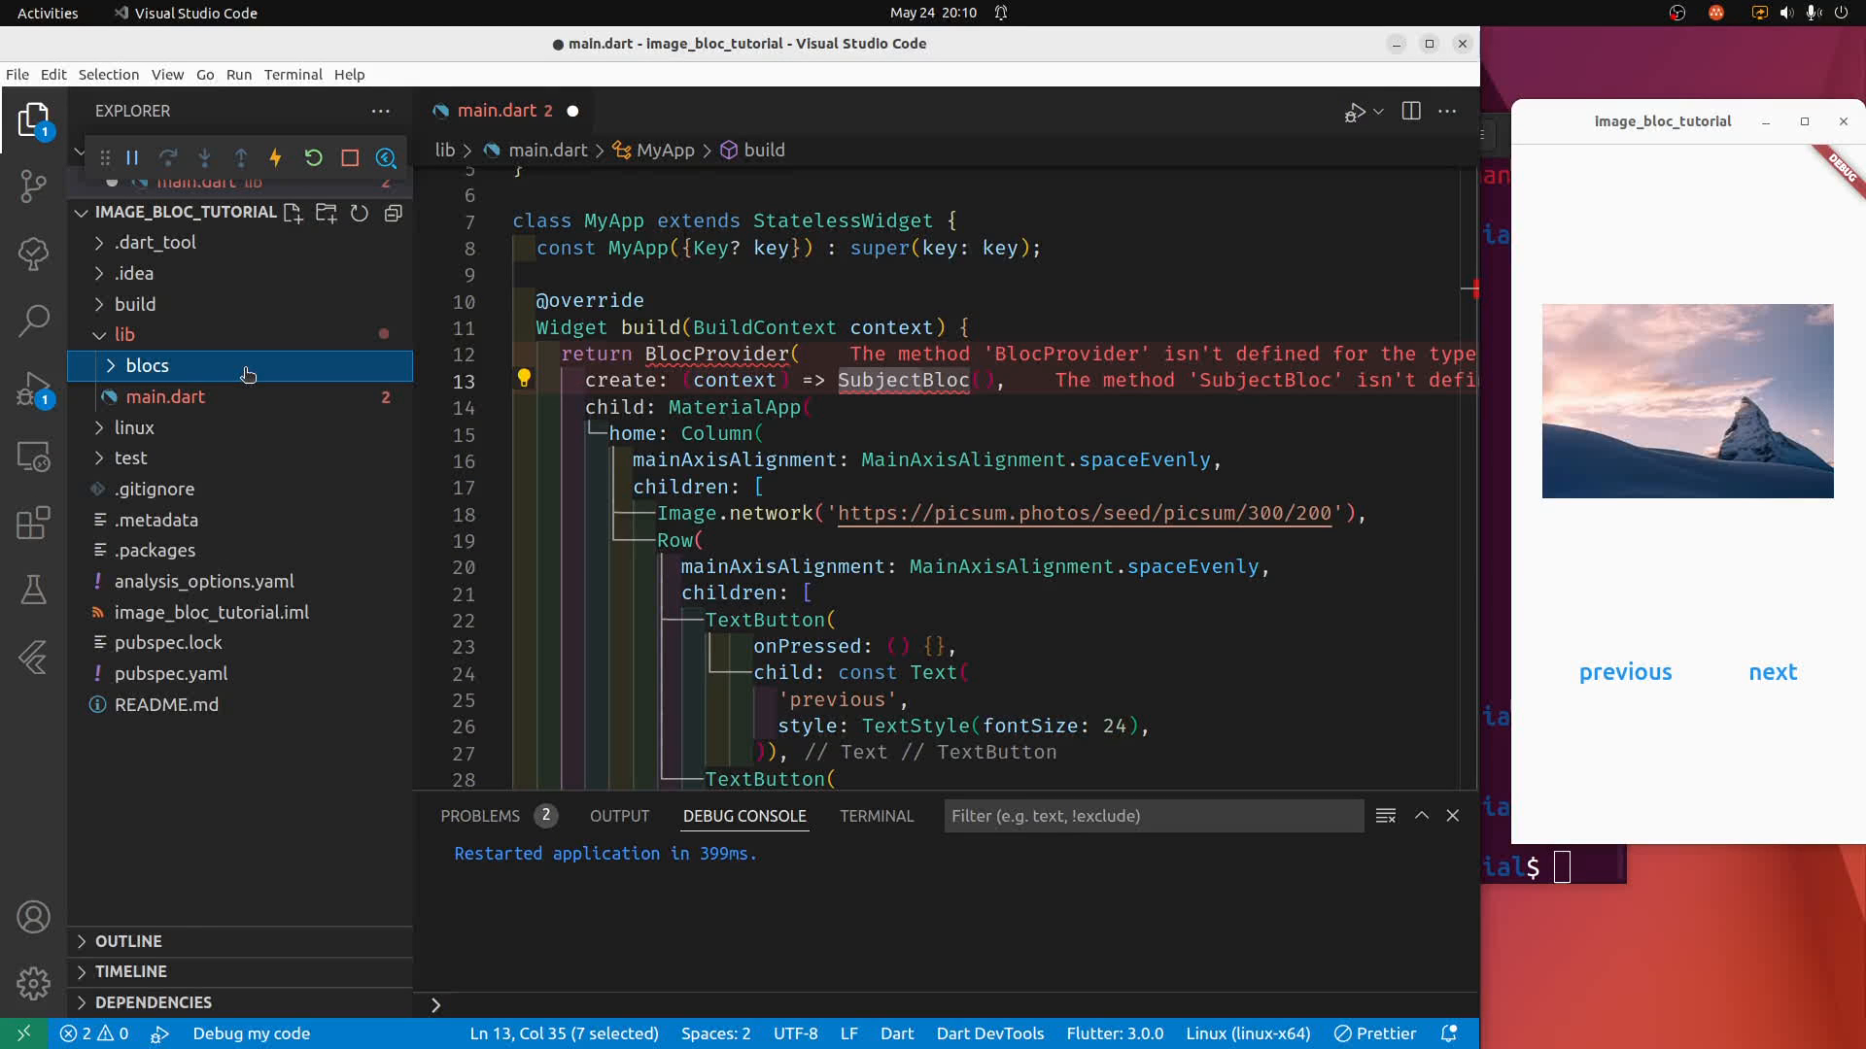
Generate a new bloc named image in the blocs folder with Bloc: New Bloc.
right_click(146, 366)
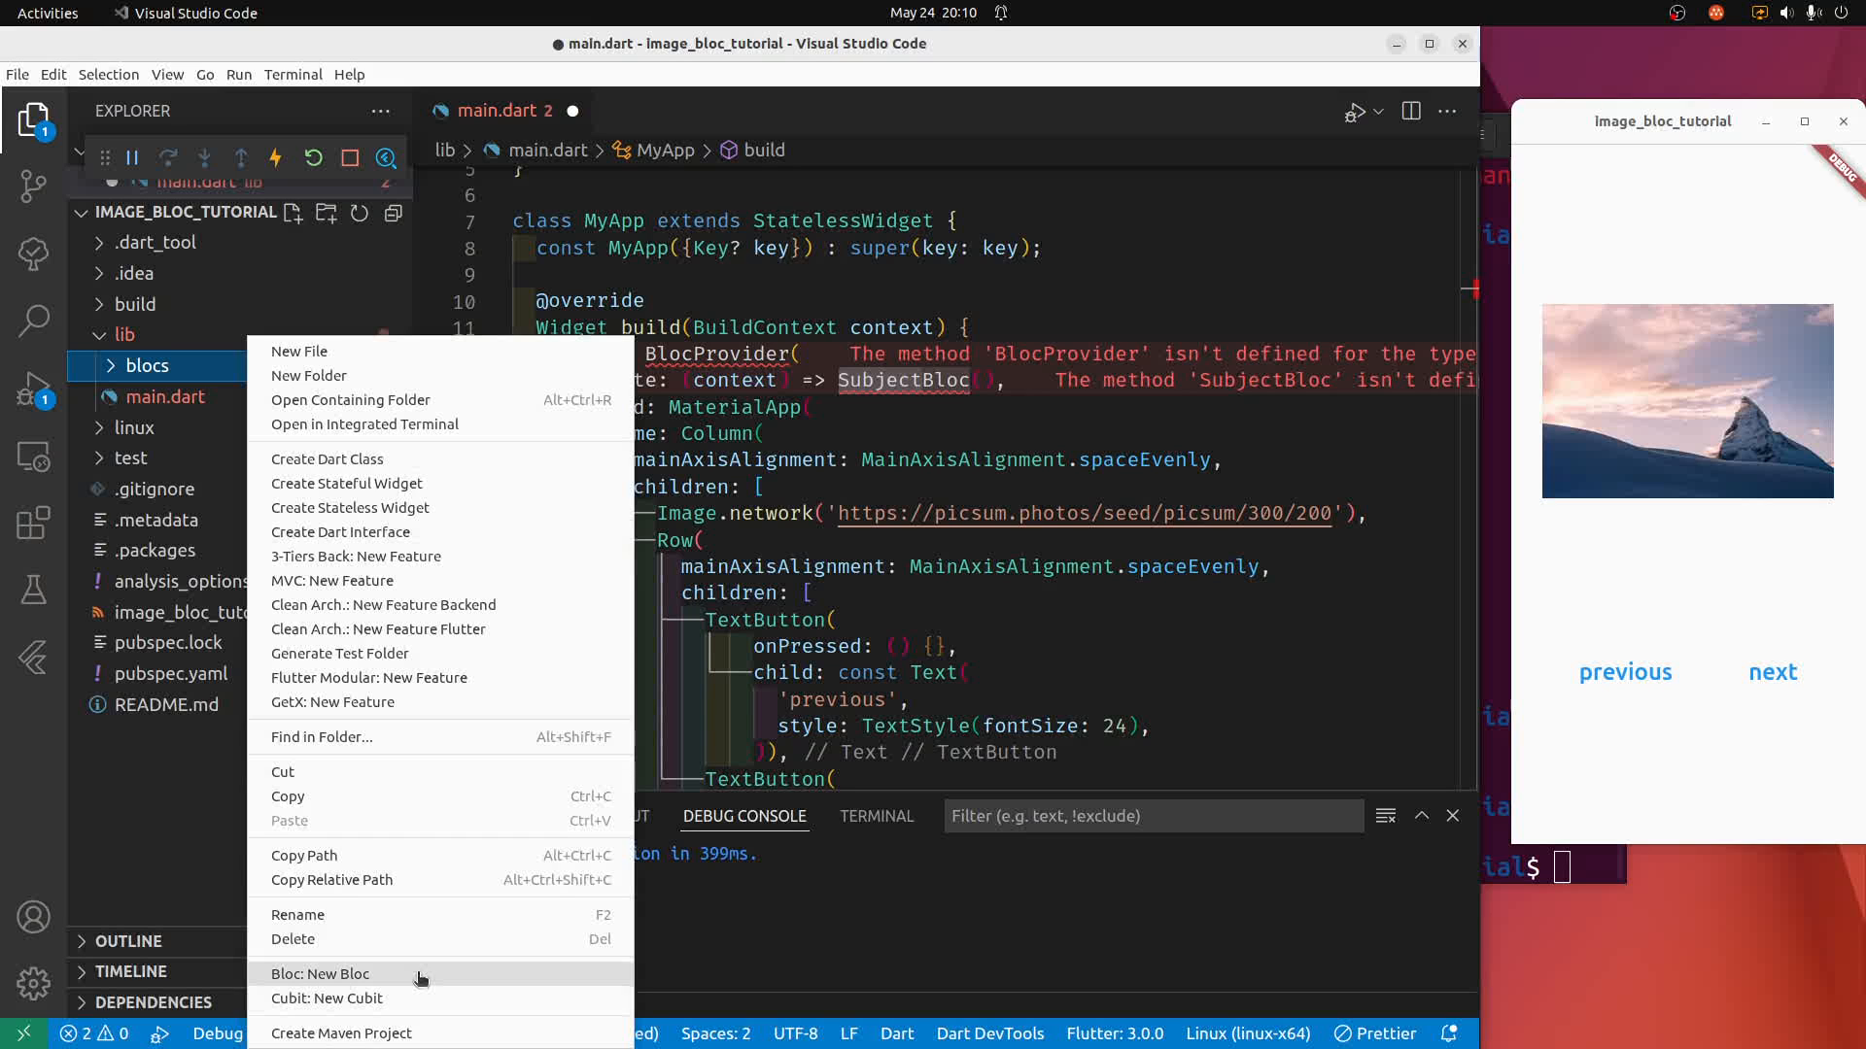
left_click(321, 973)
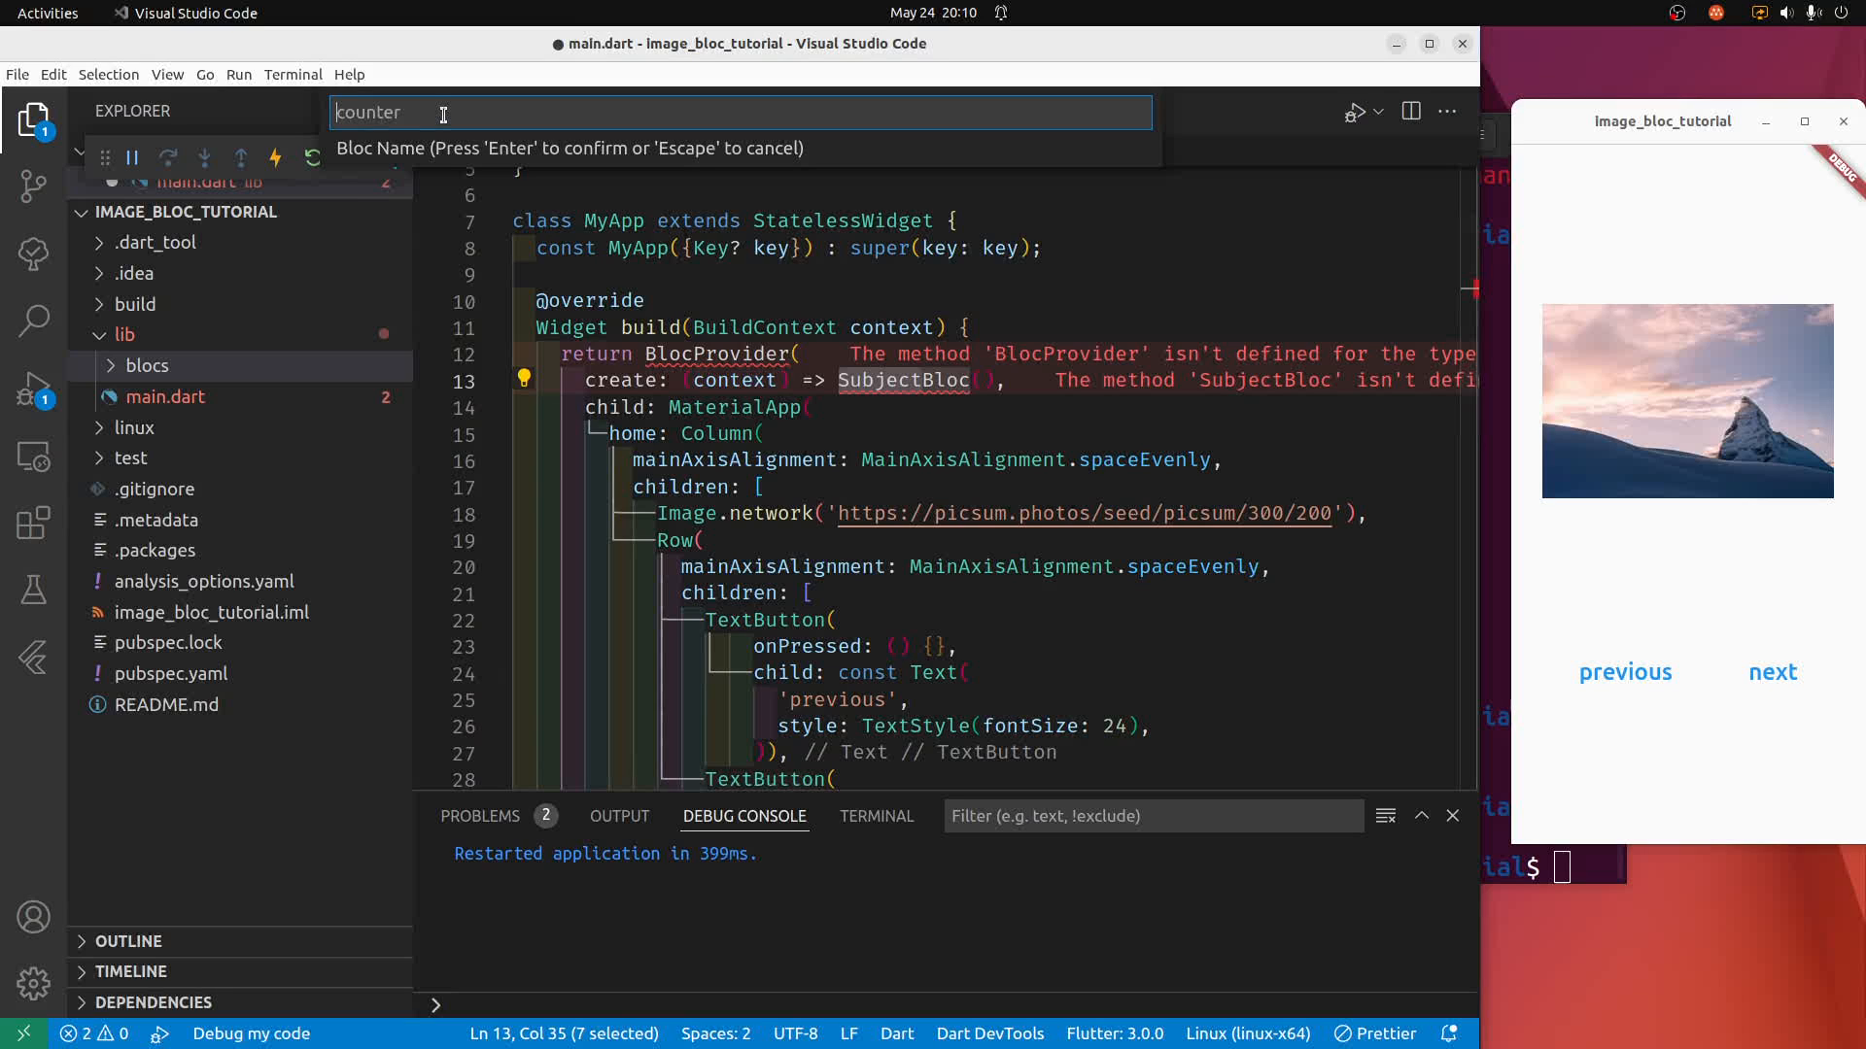
type("image")
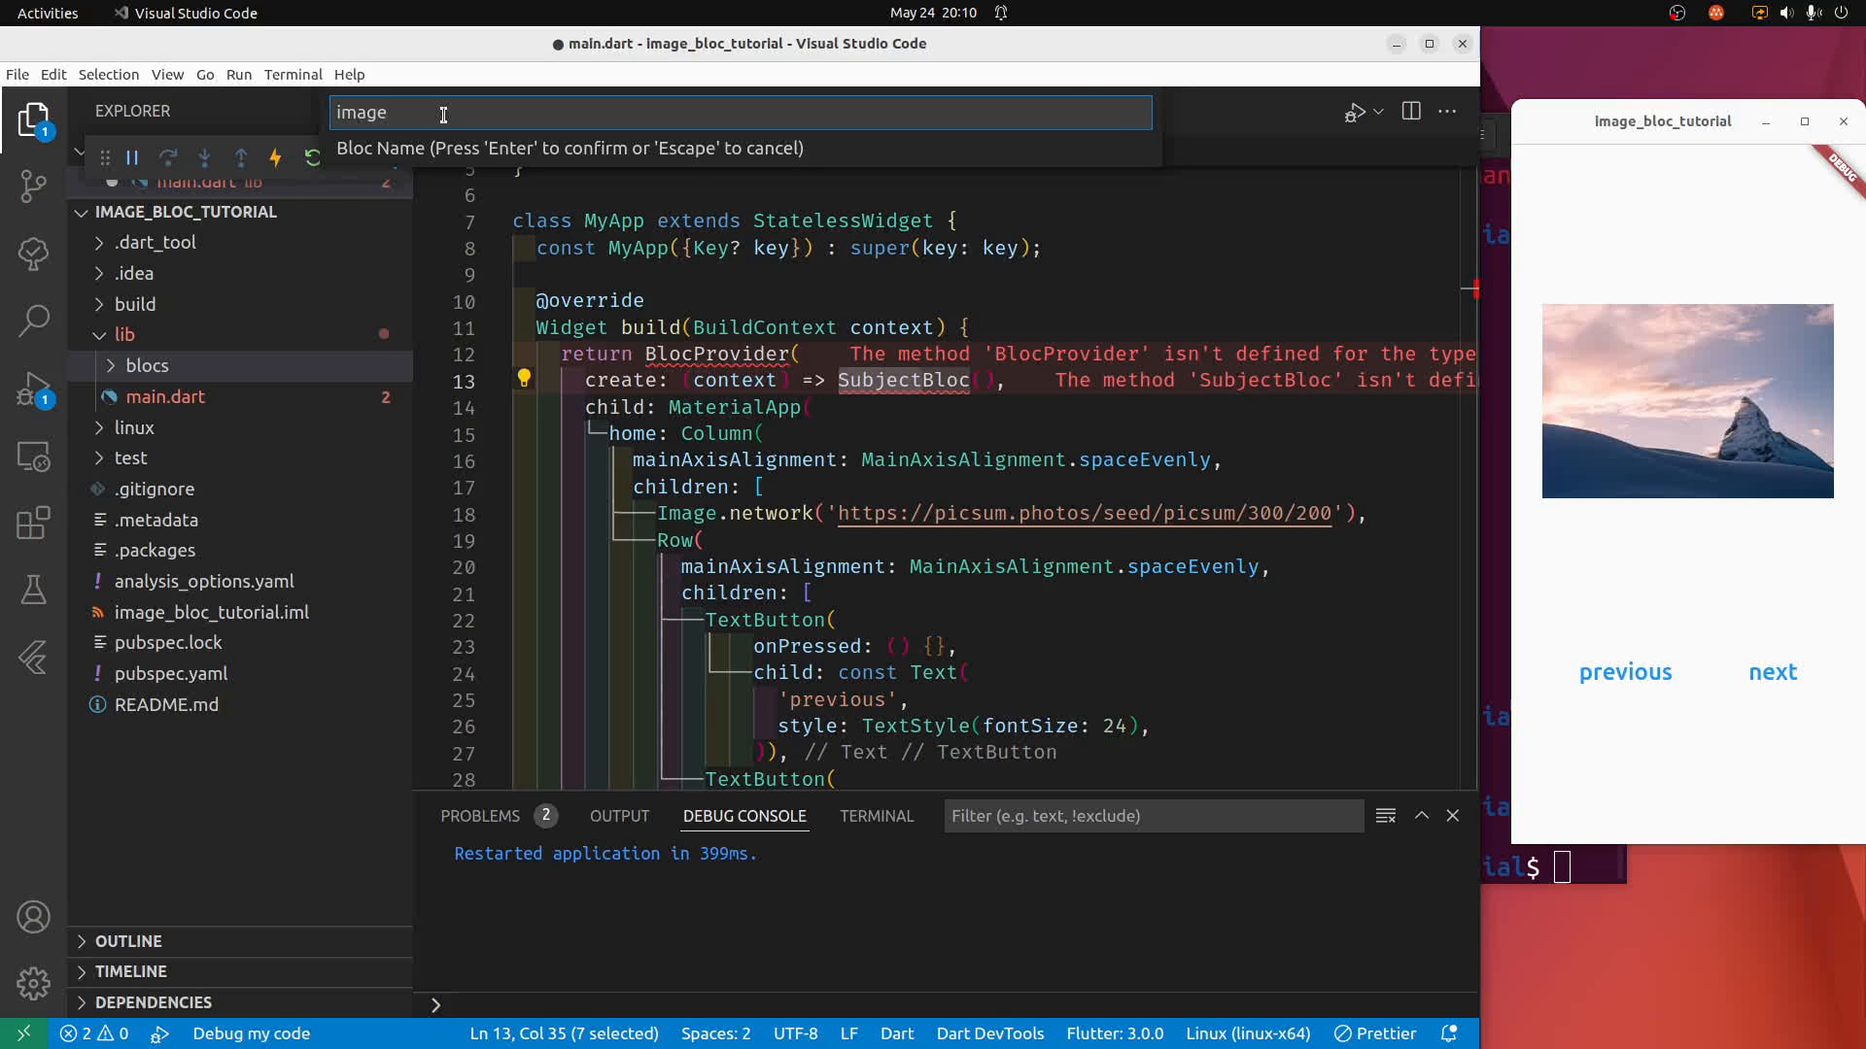
key("Return")
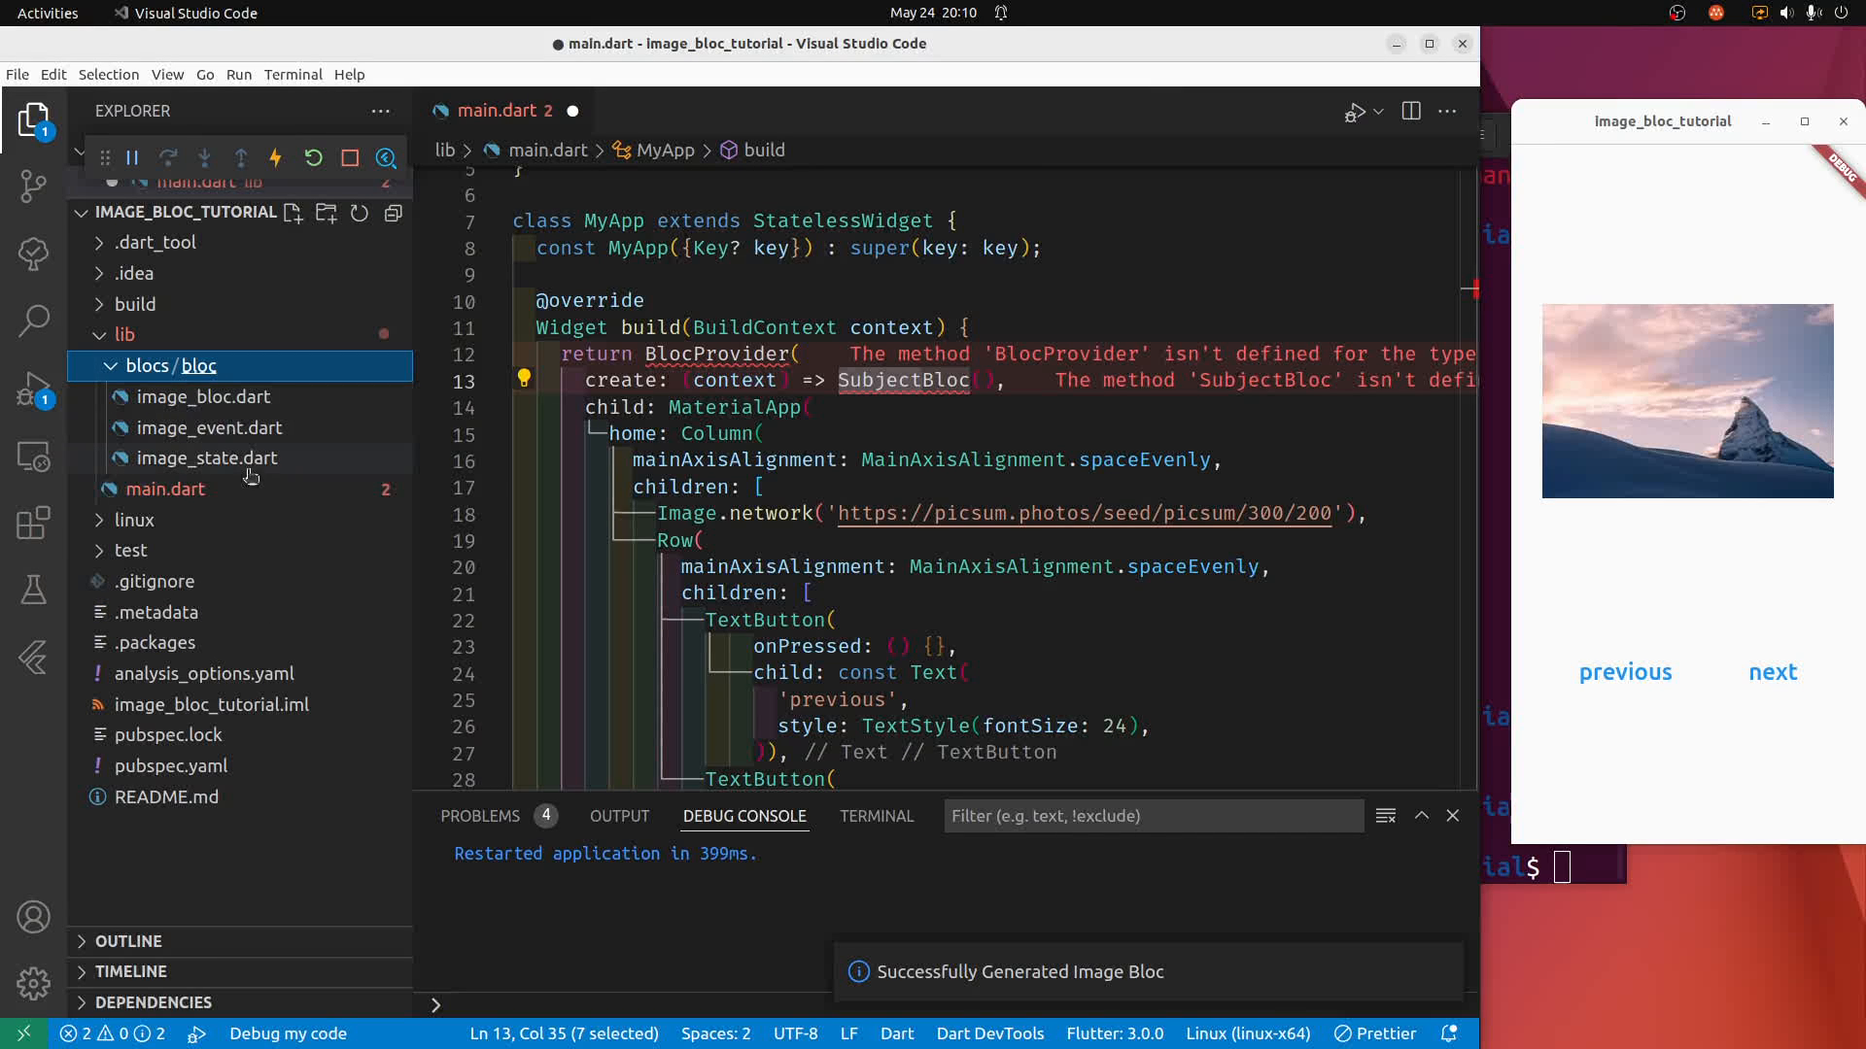
mouse_move(183, 365)
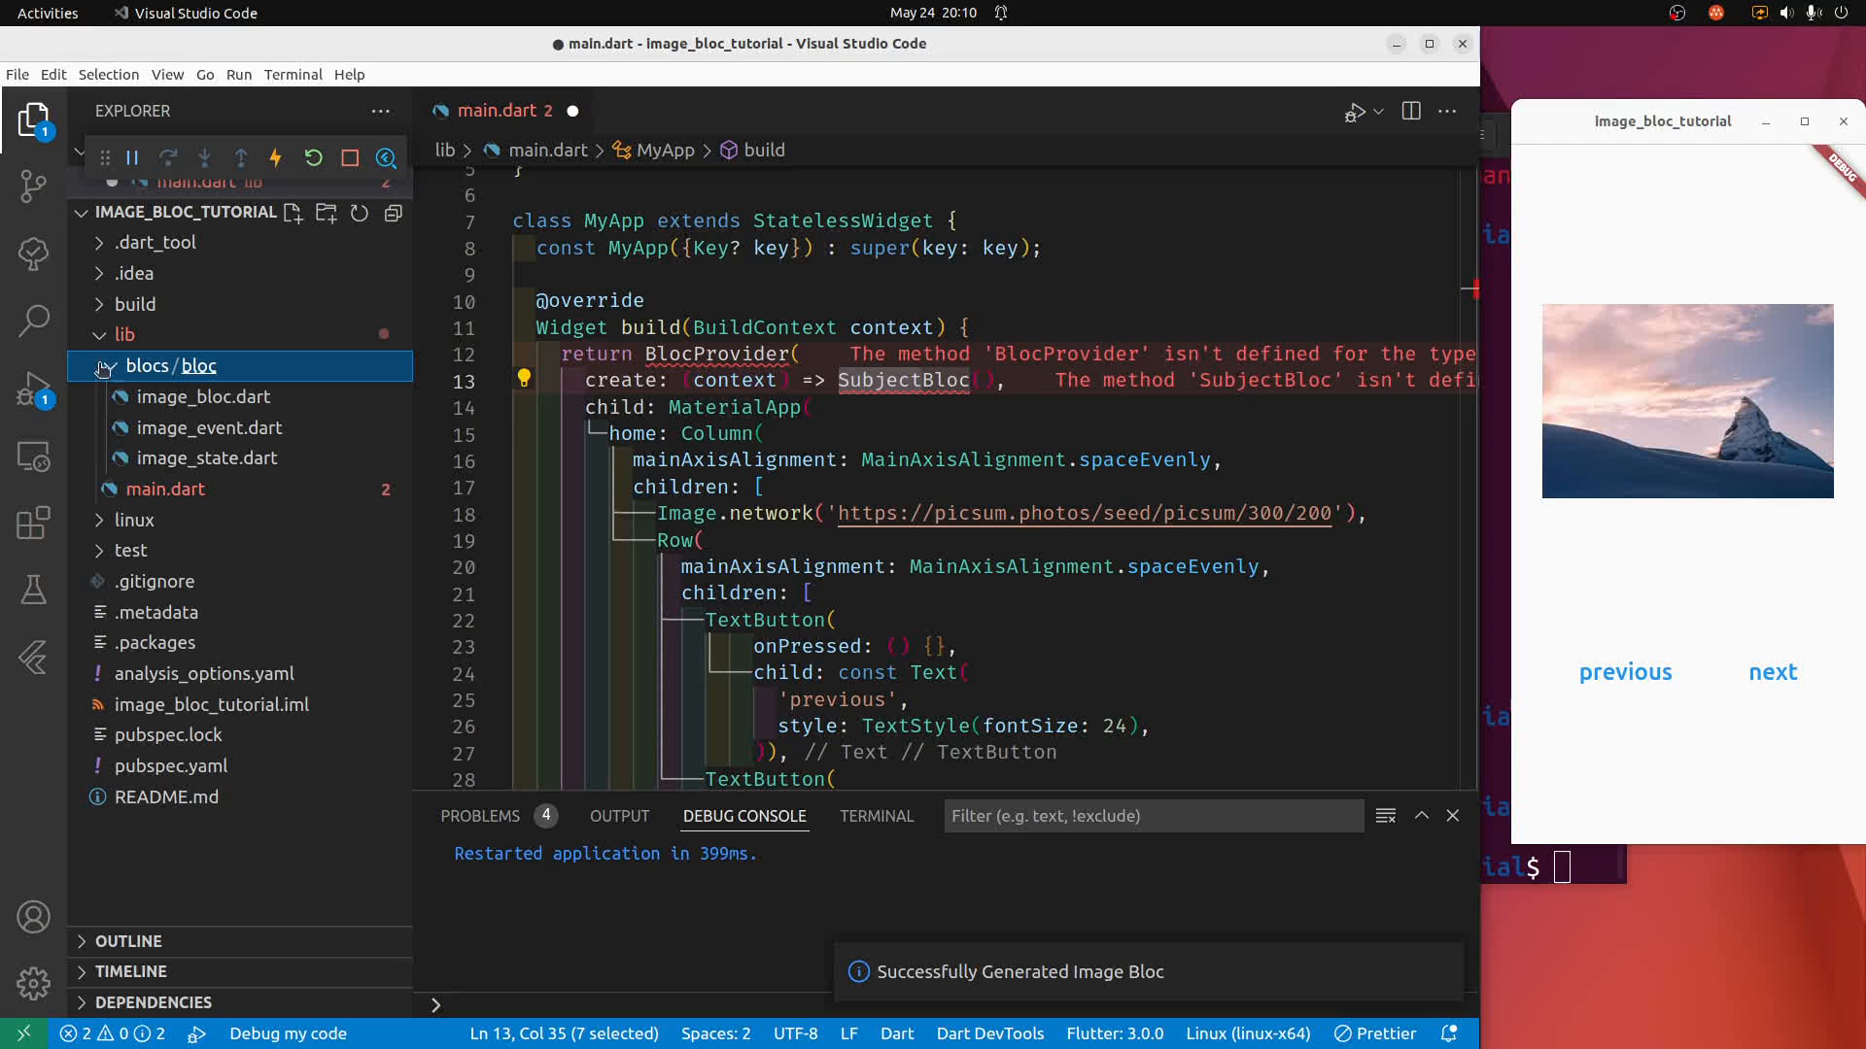
mouse_move(184, 365)
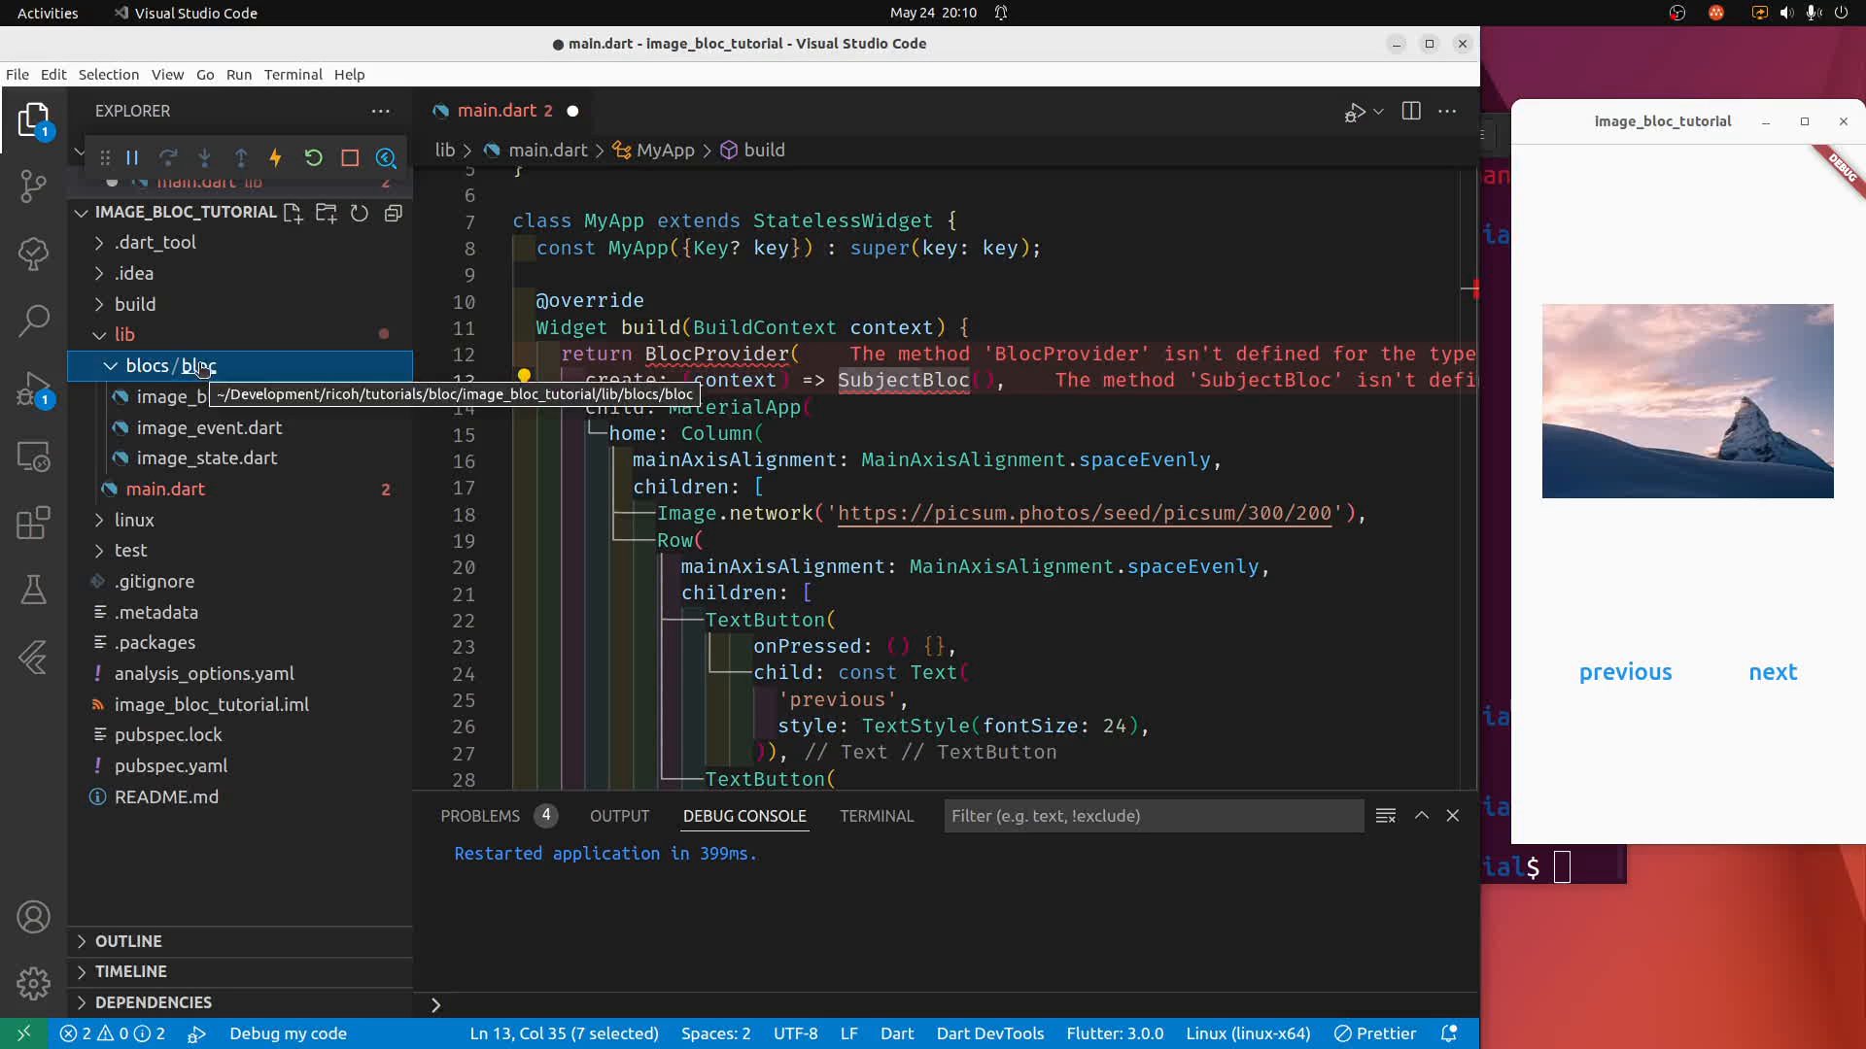
Rename the generated blocs/bloc folder to blocs/image.
right_click(156, 366)
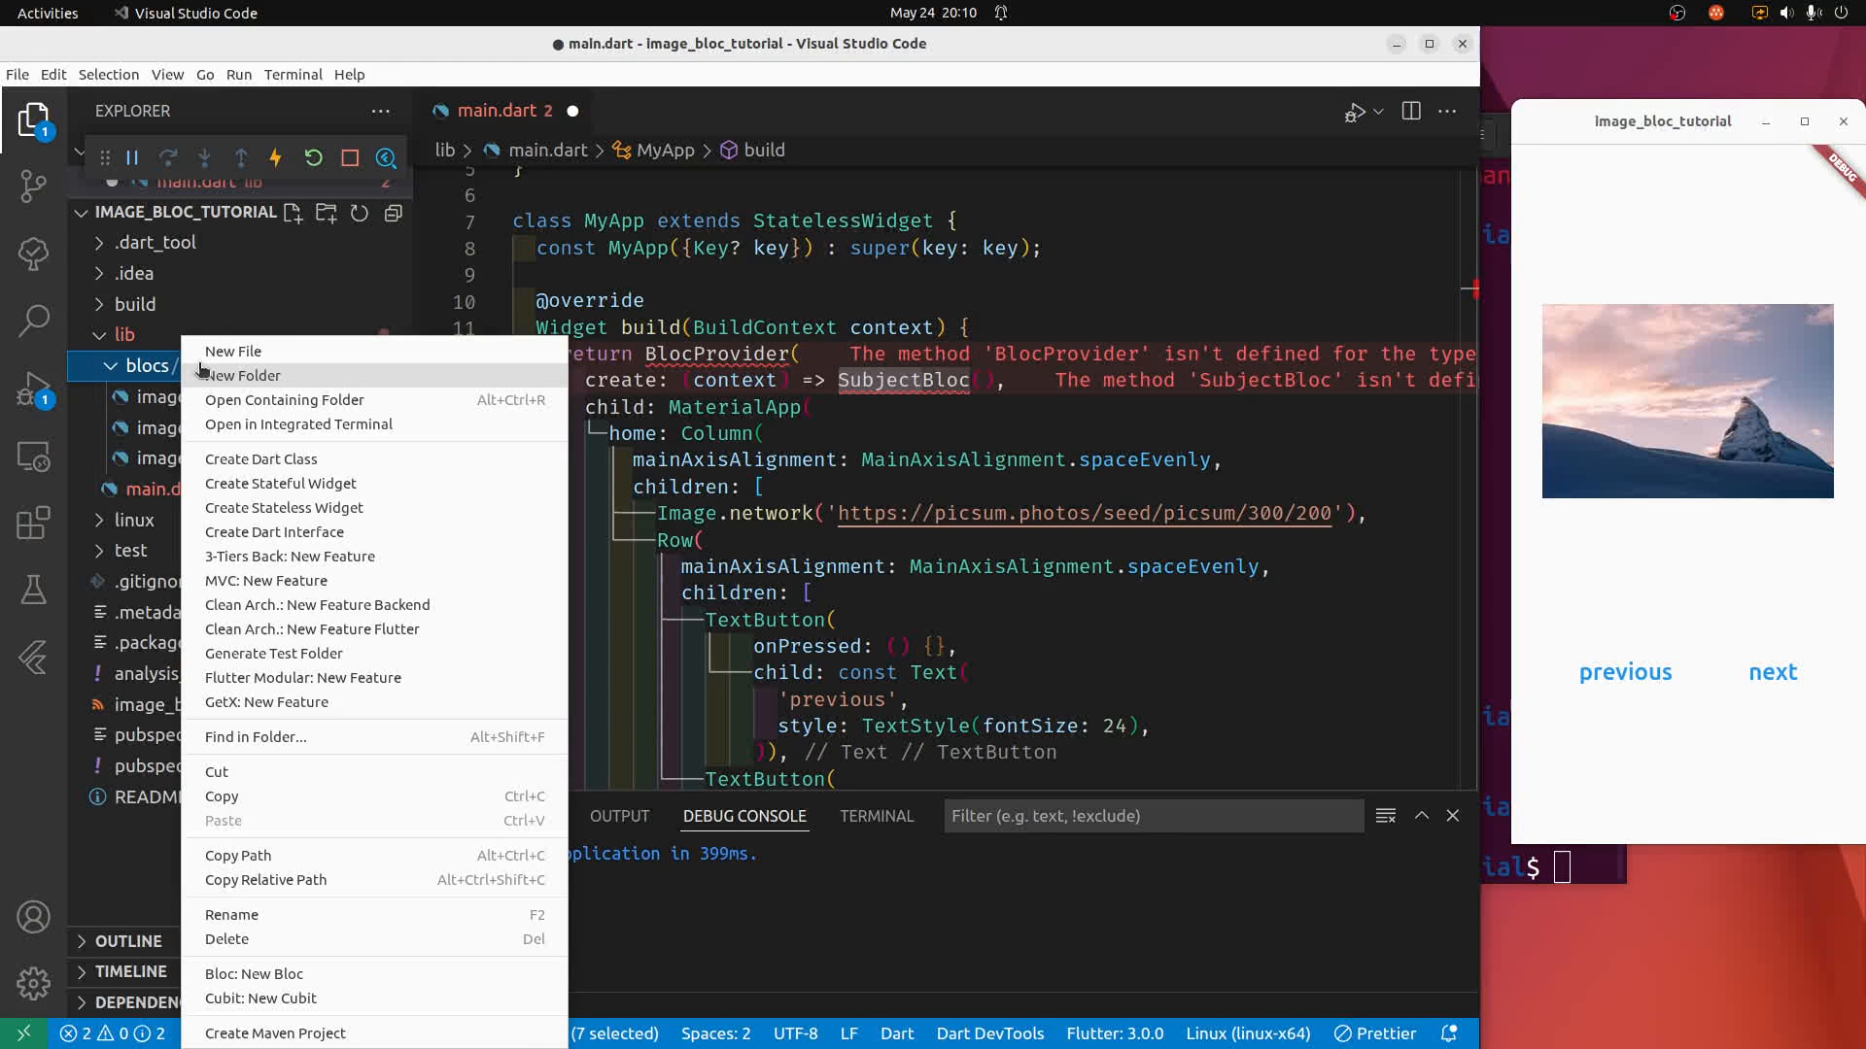
mouse_move(327, 915)
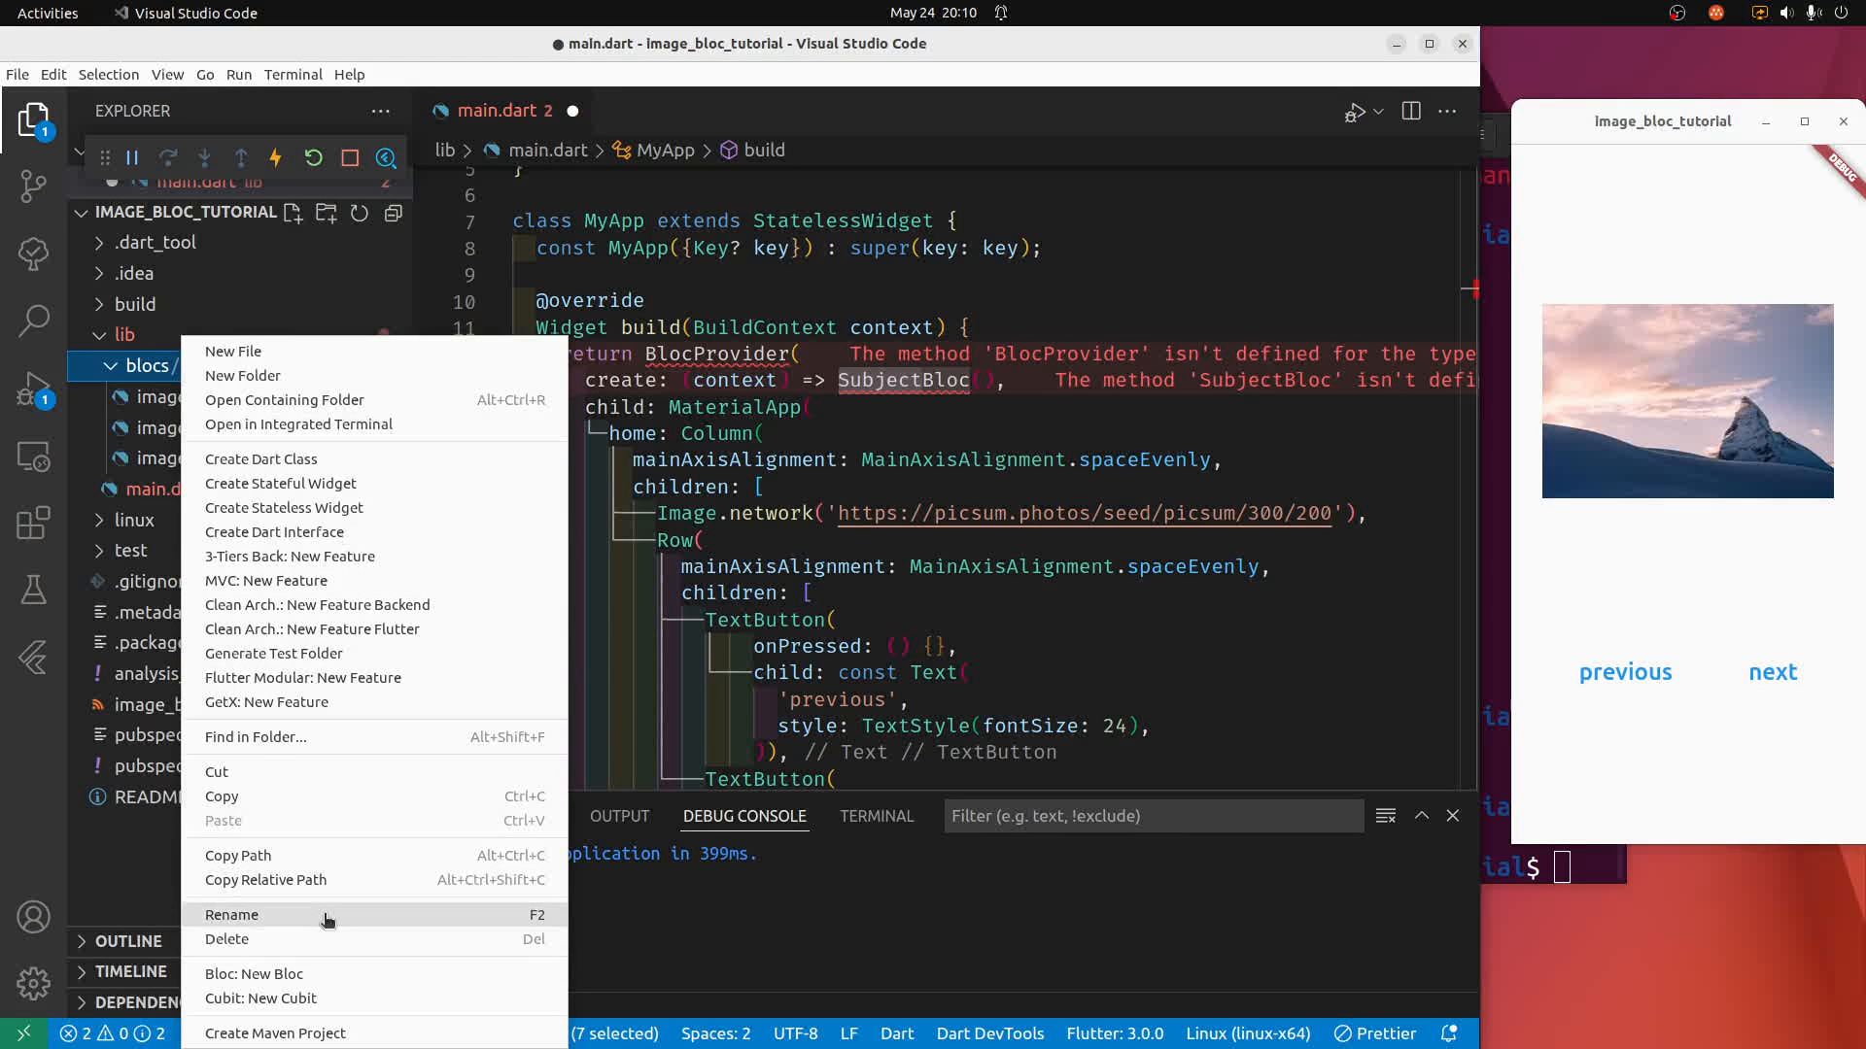
left_click(232, 916)
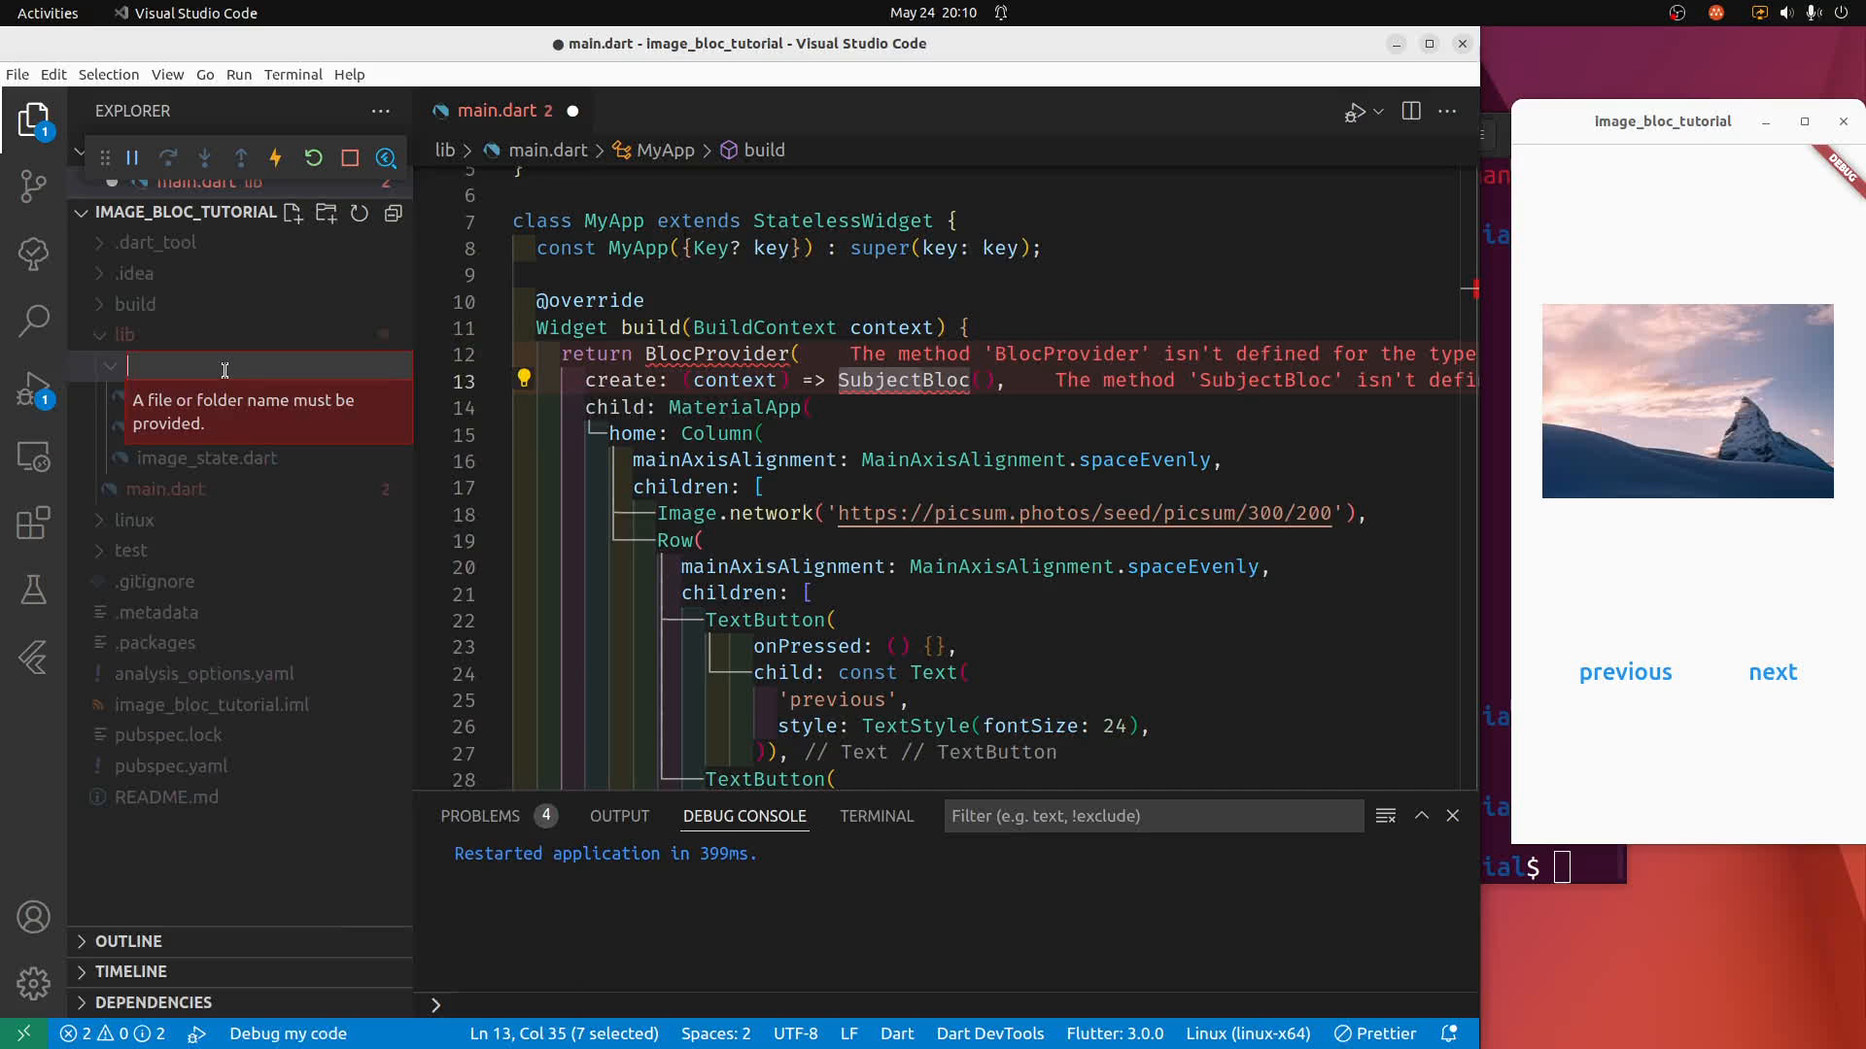
type("blocs/image")
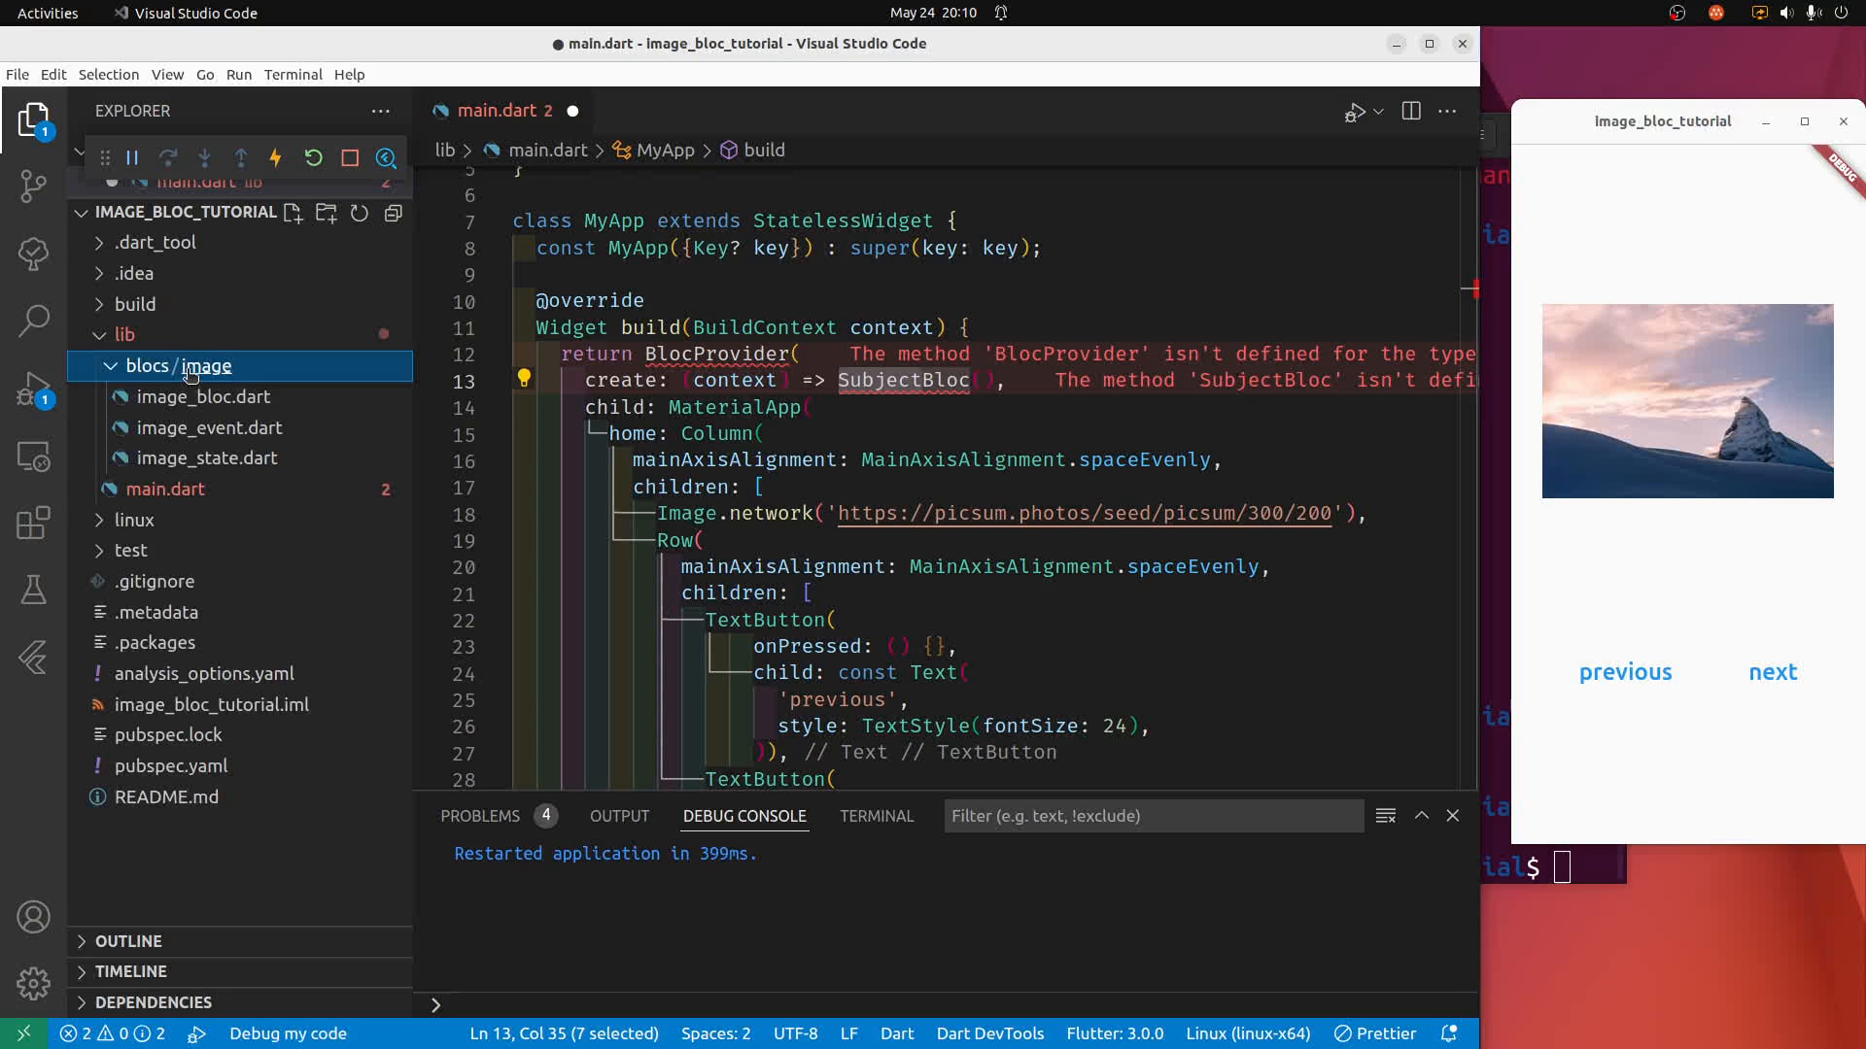
mouse_move(204, 366)
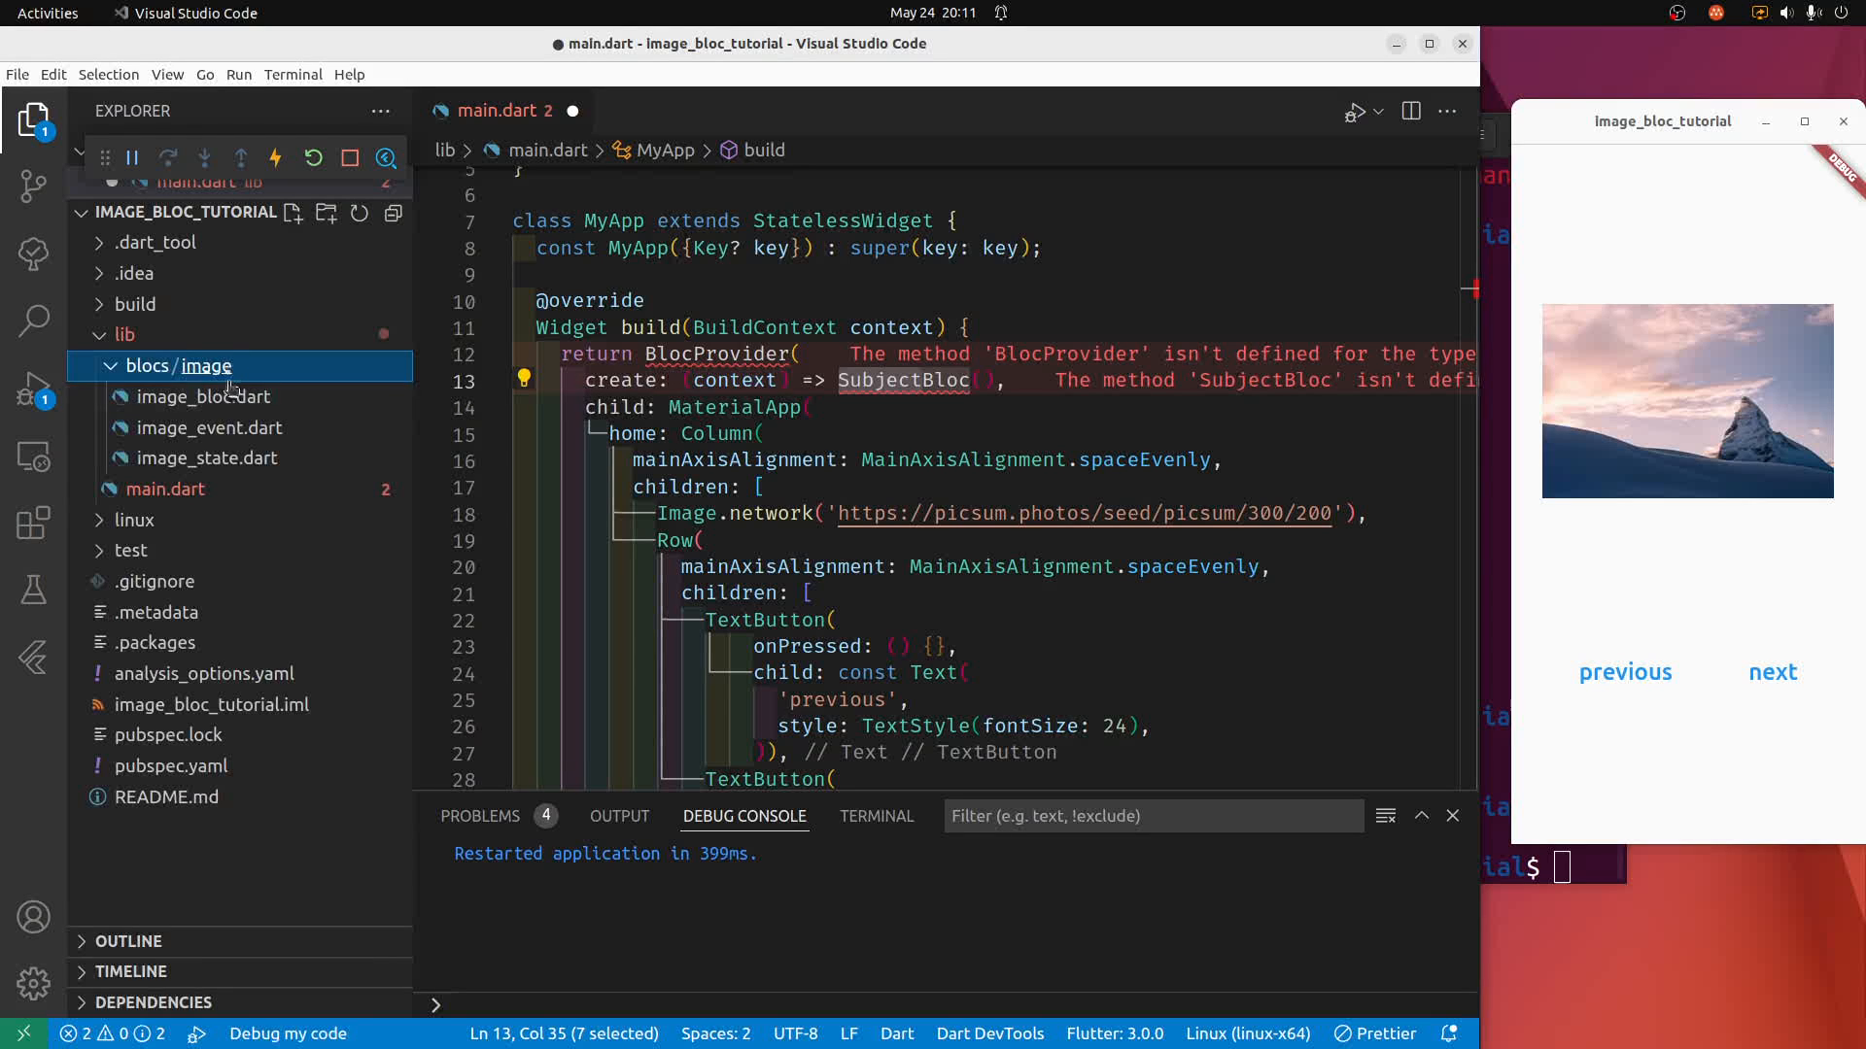
left_click(202, 396)
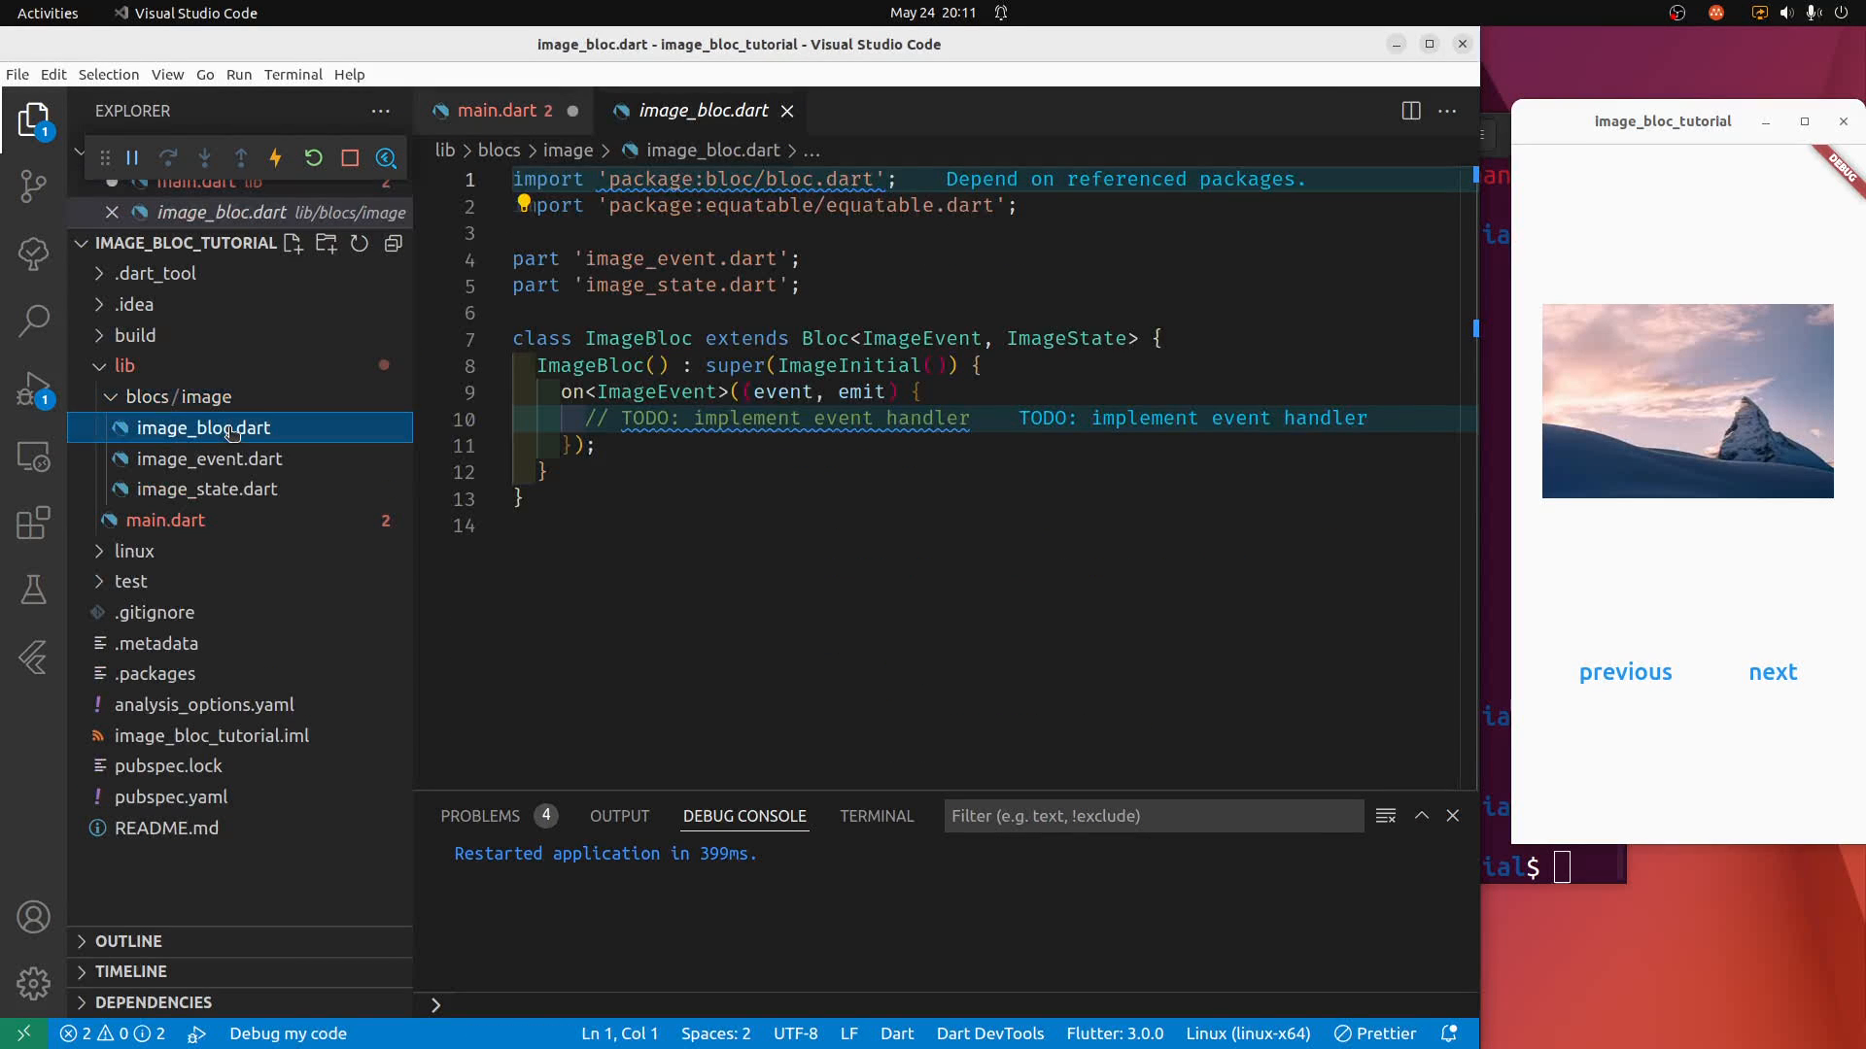
double_click(645, 417)
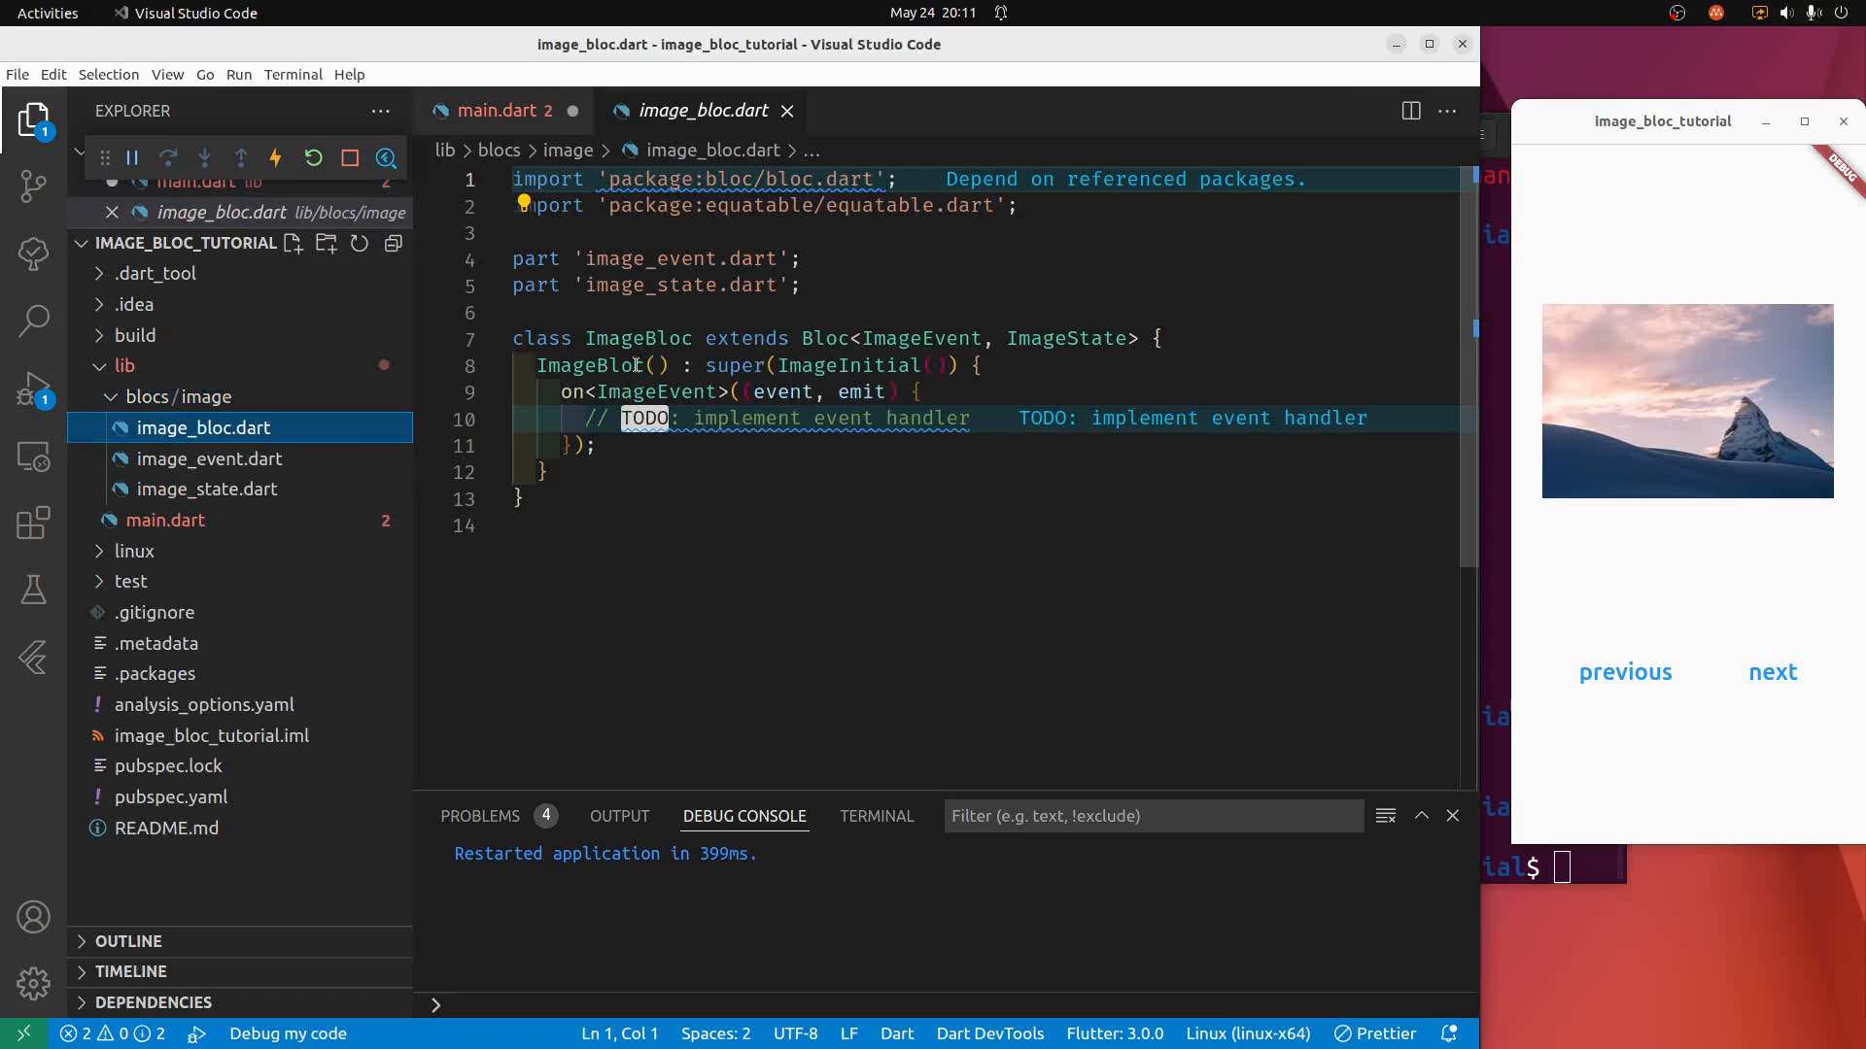
left_click(210, 459)
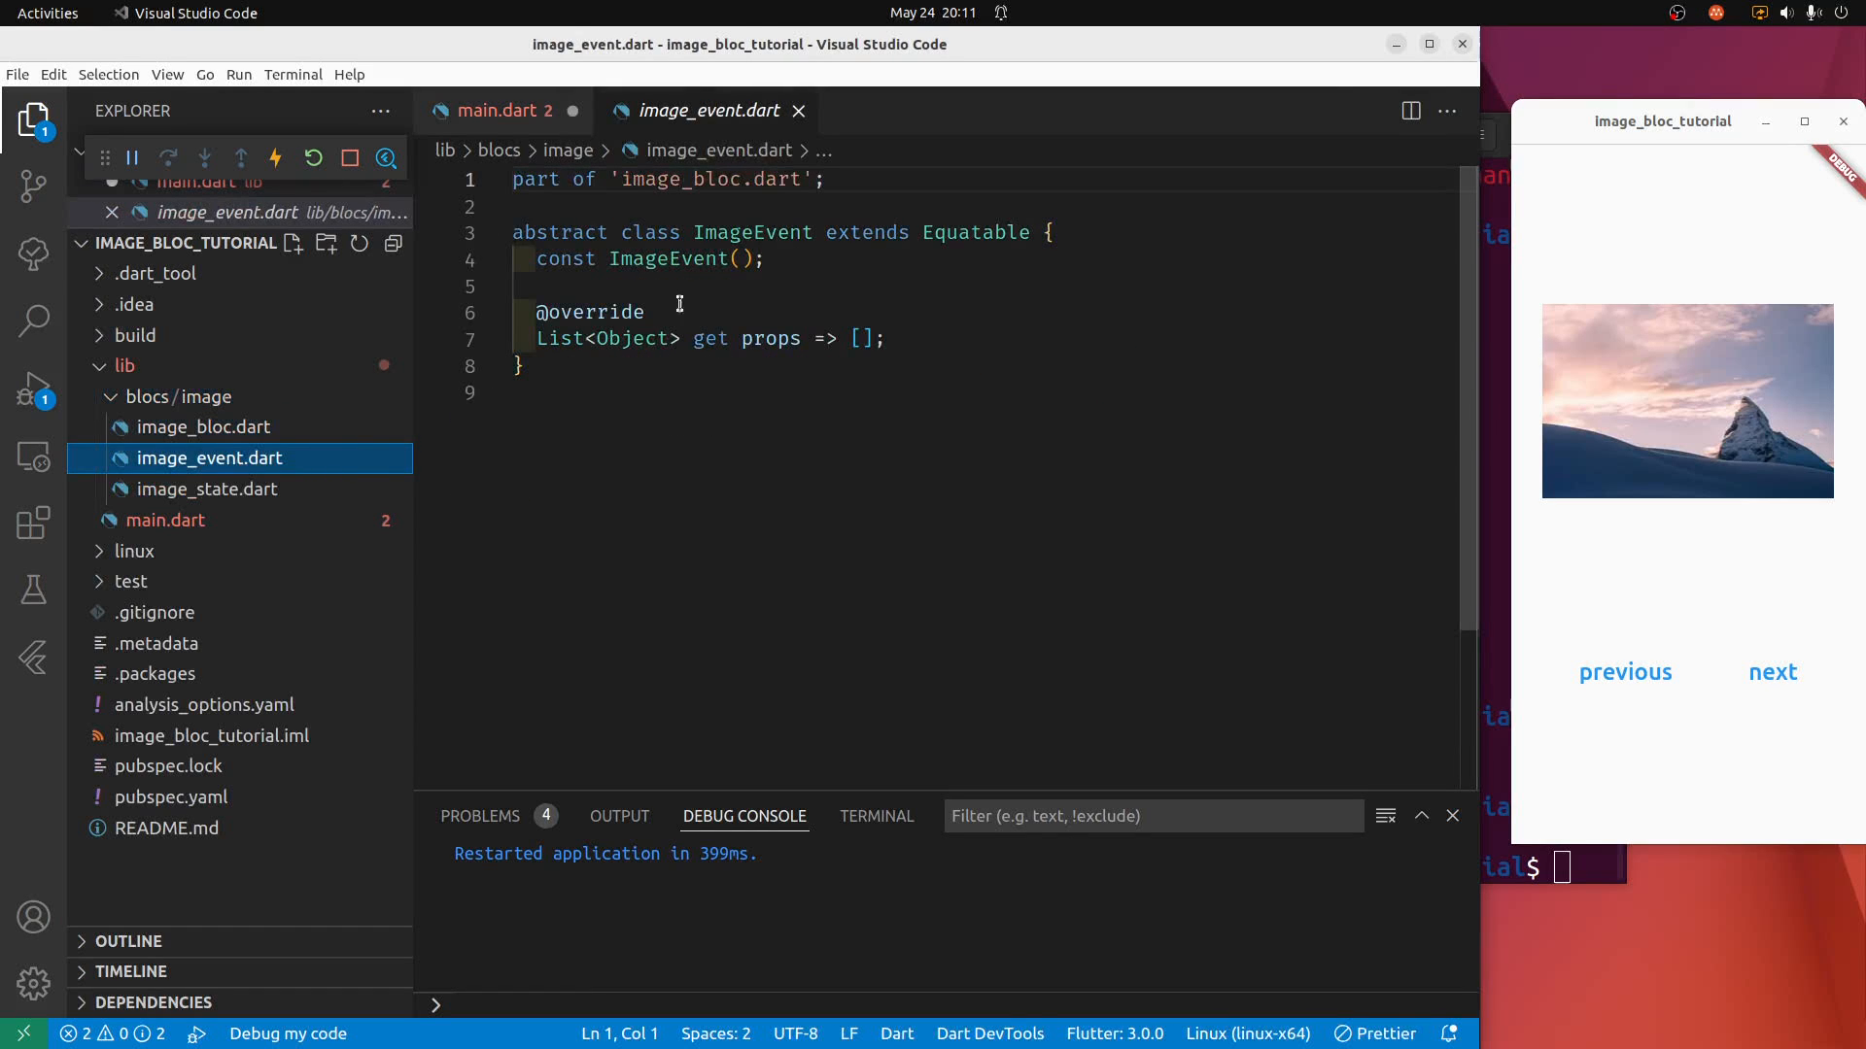
mouse_move(734, 258)
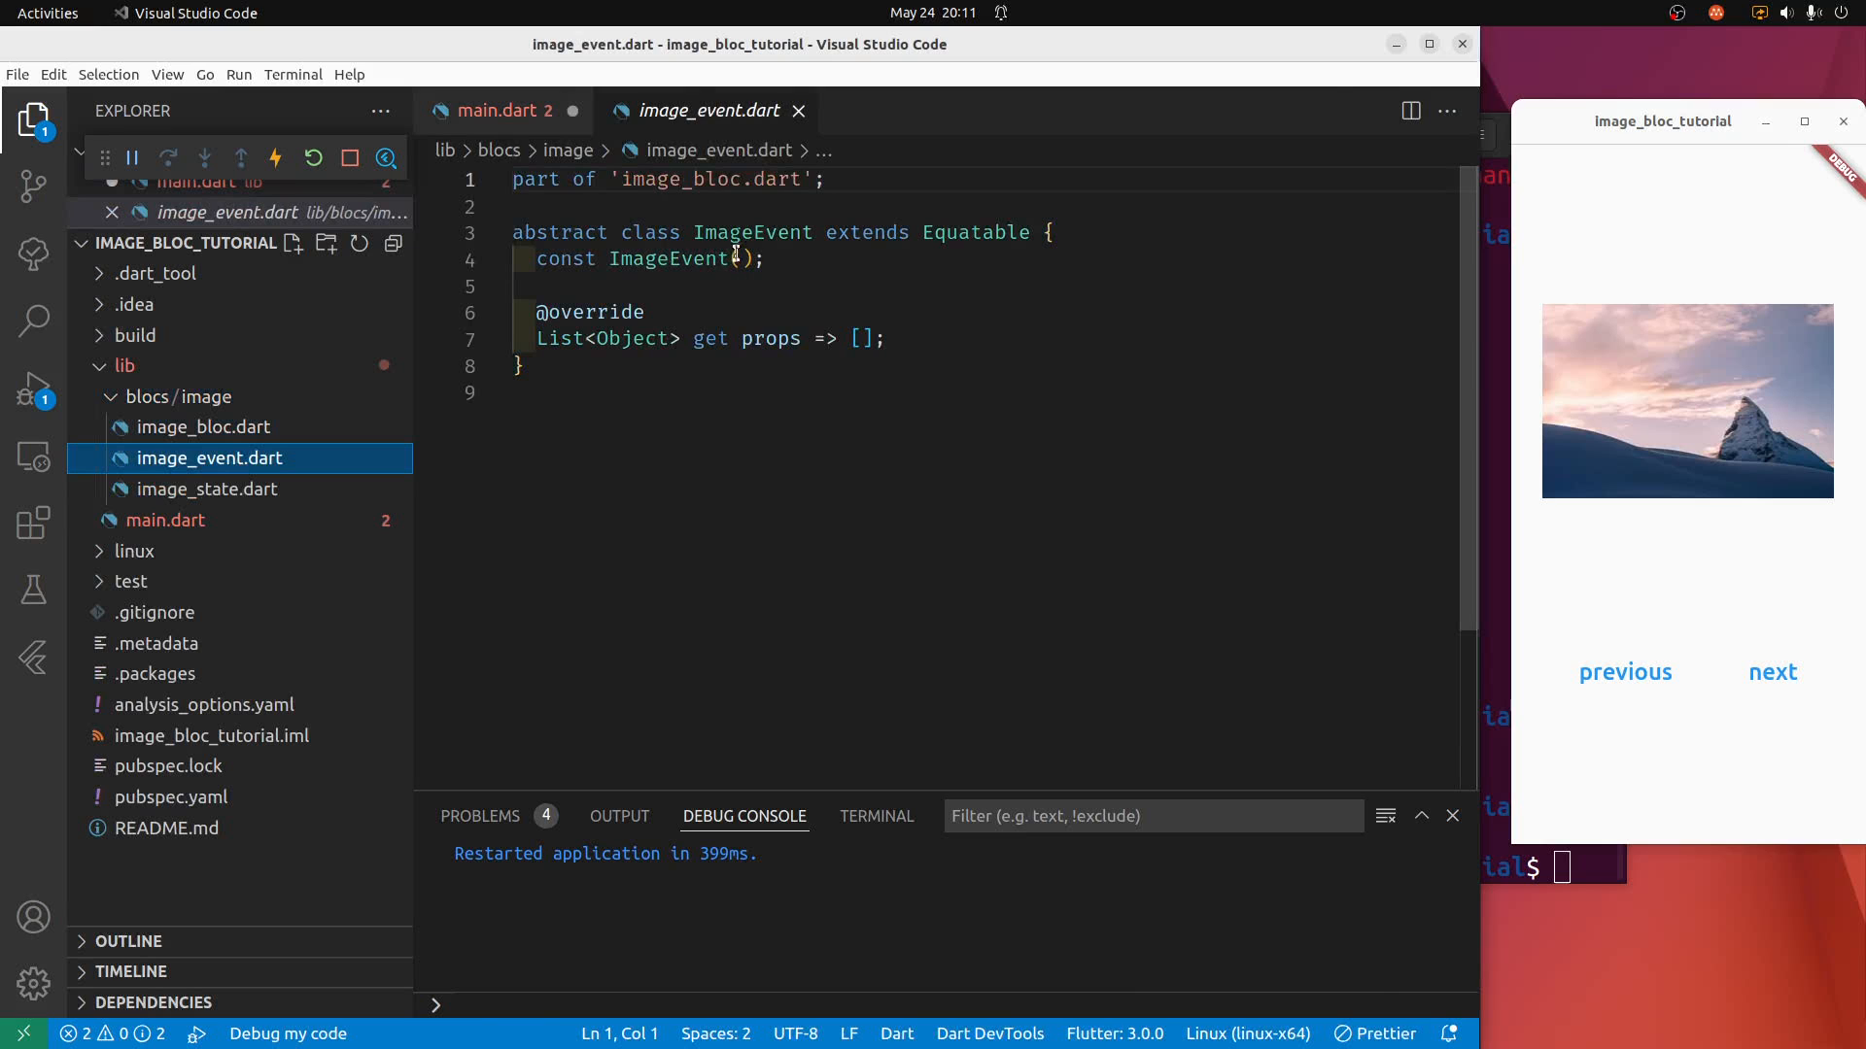
left_click(208, 490)
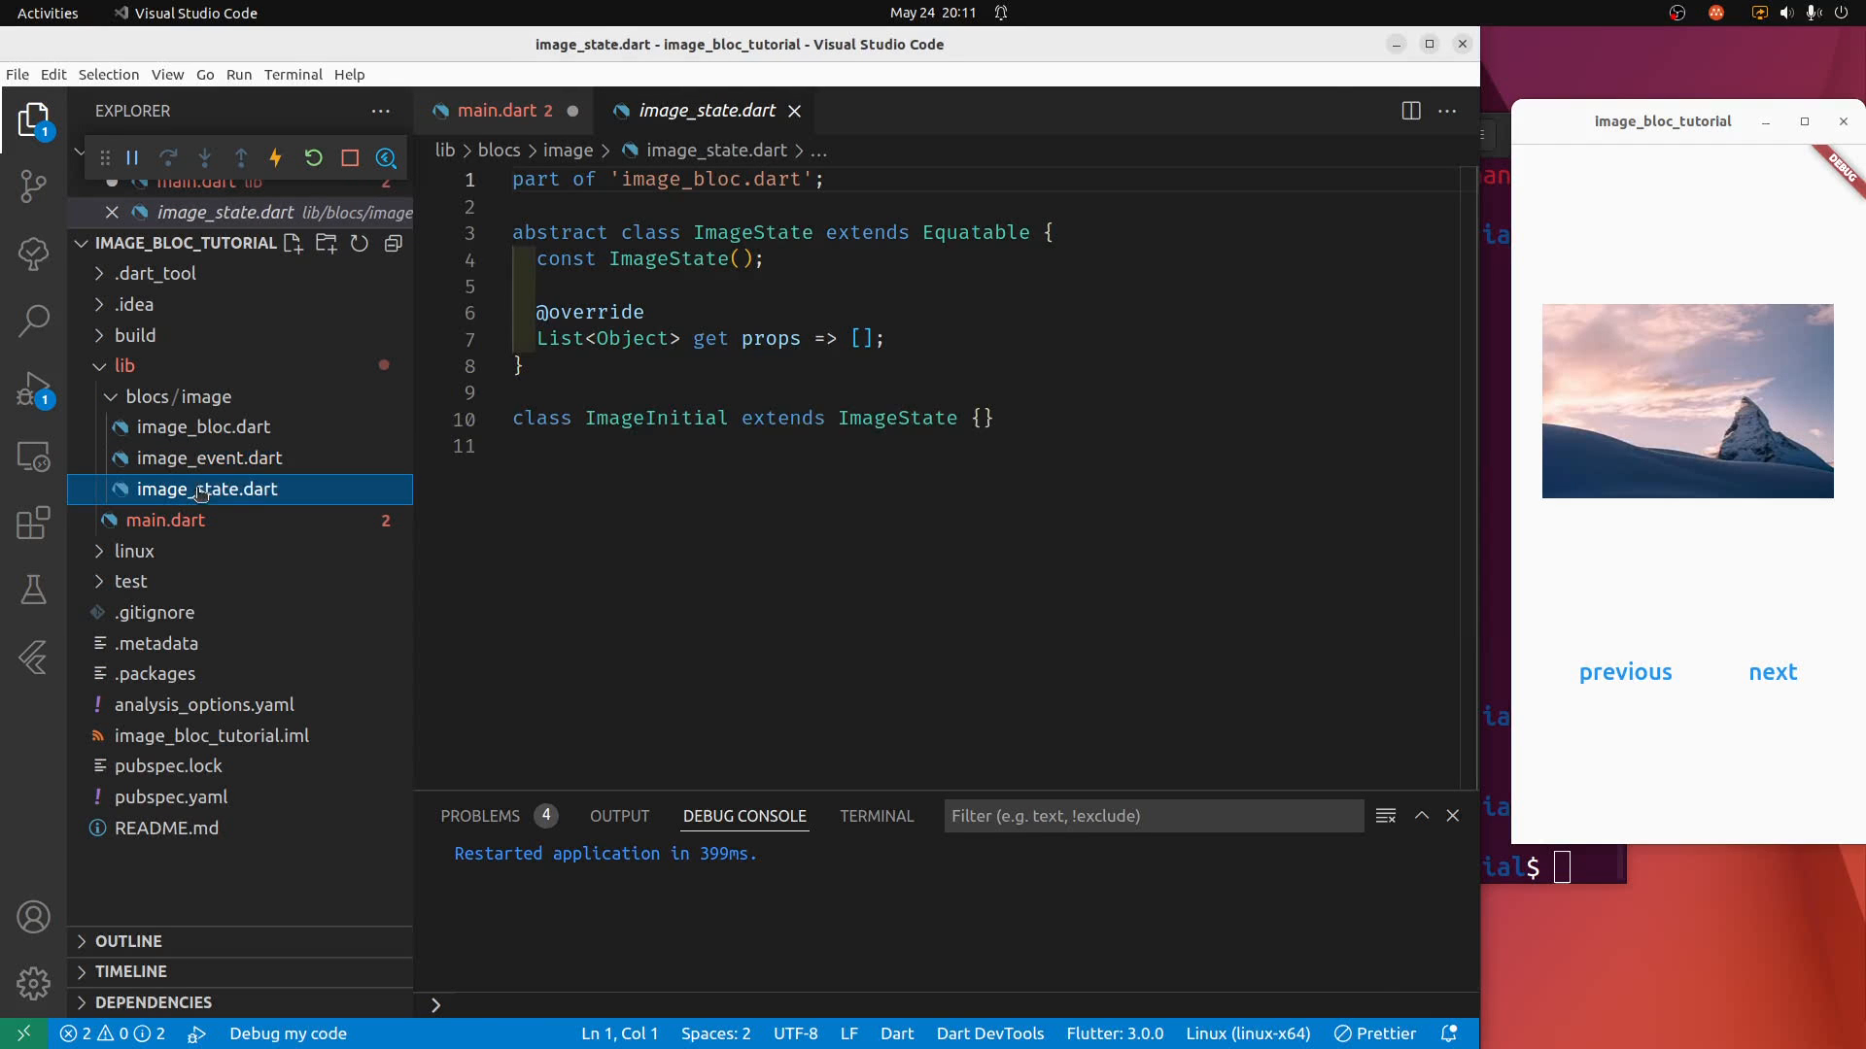
left_click(165, 521)
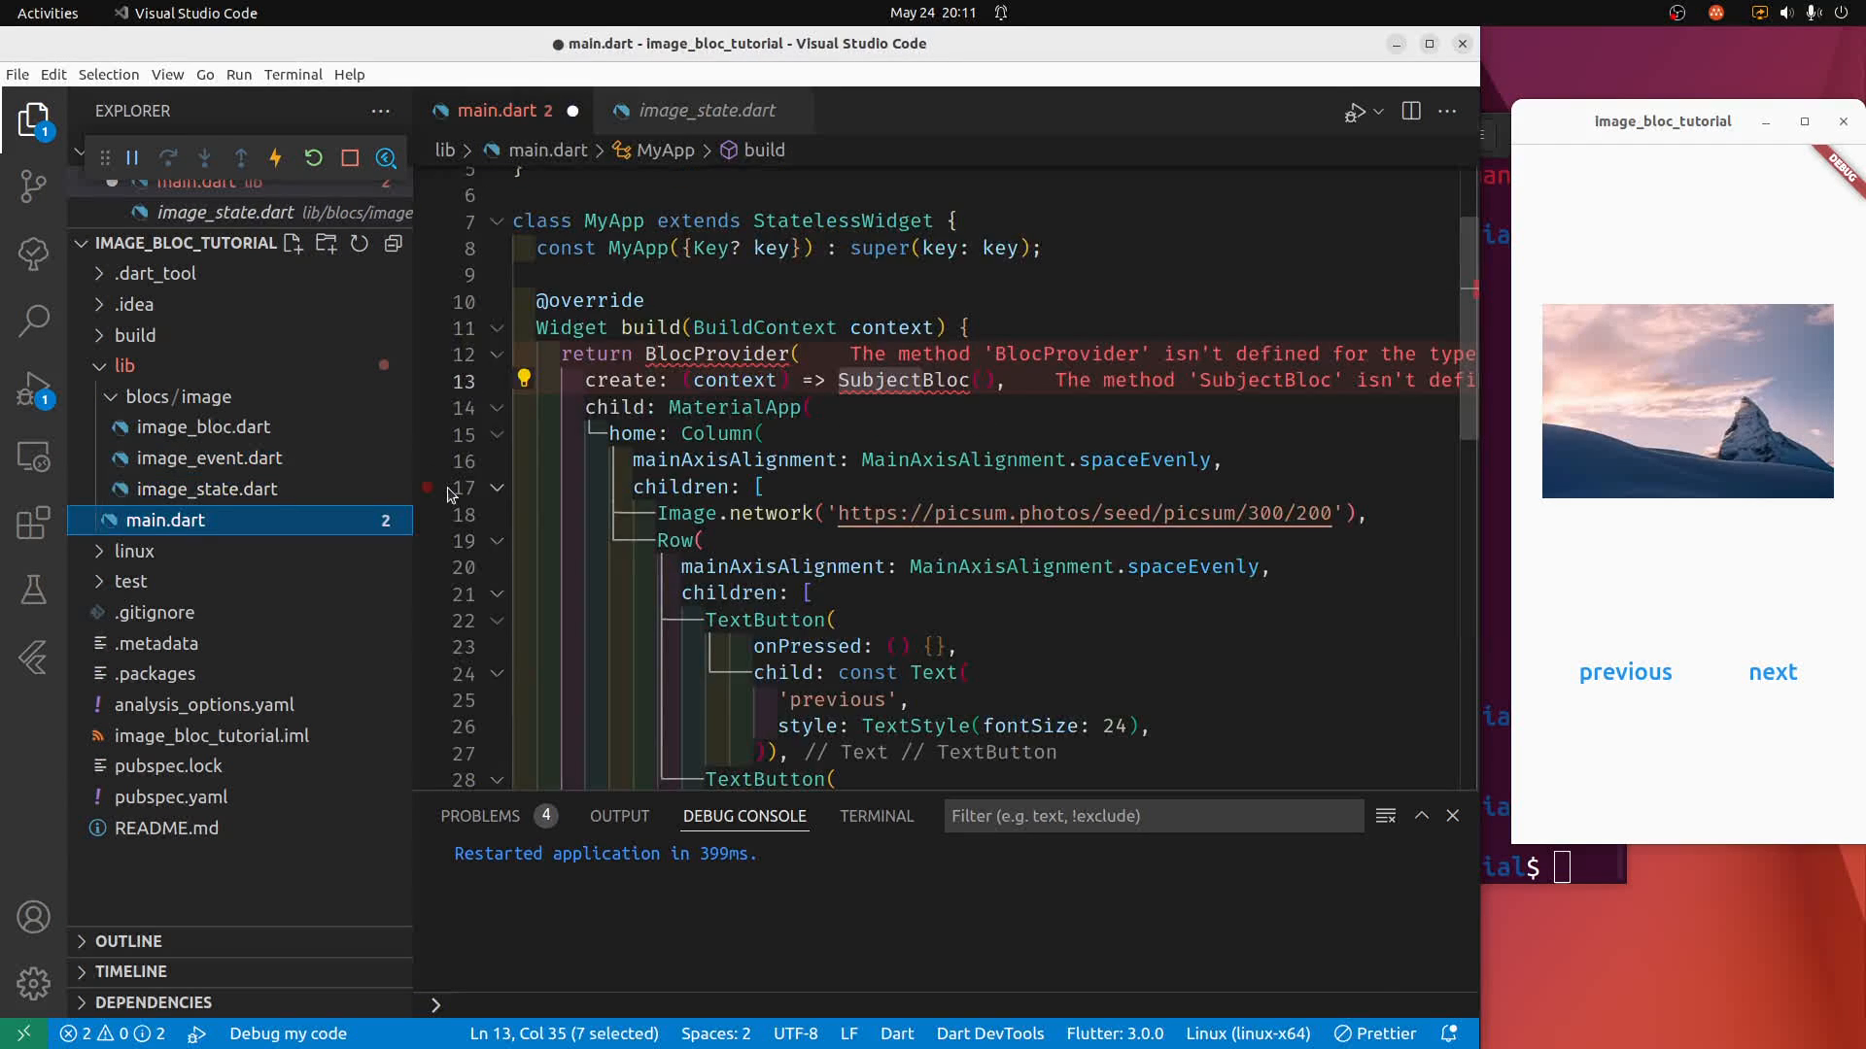
mouse_move(904, 379)
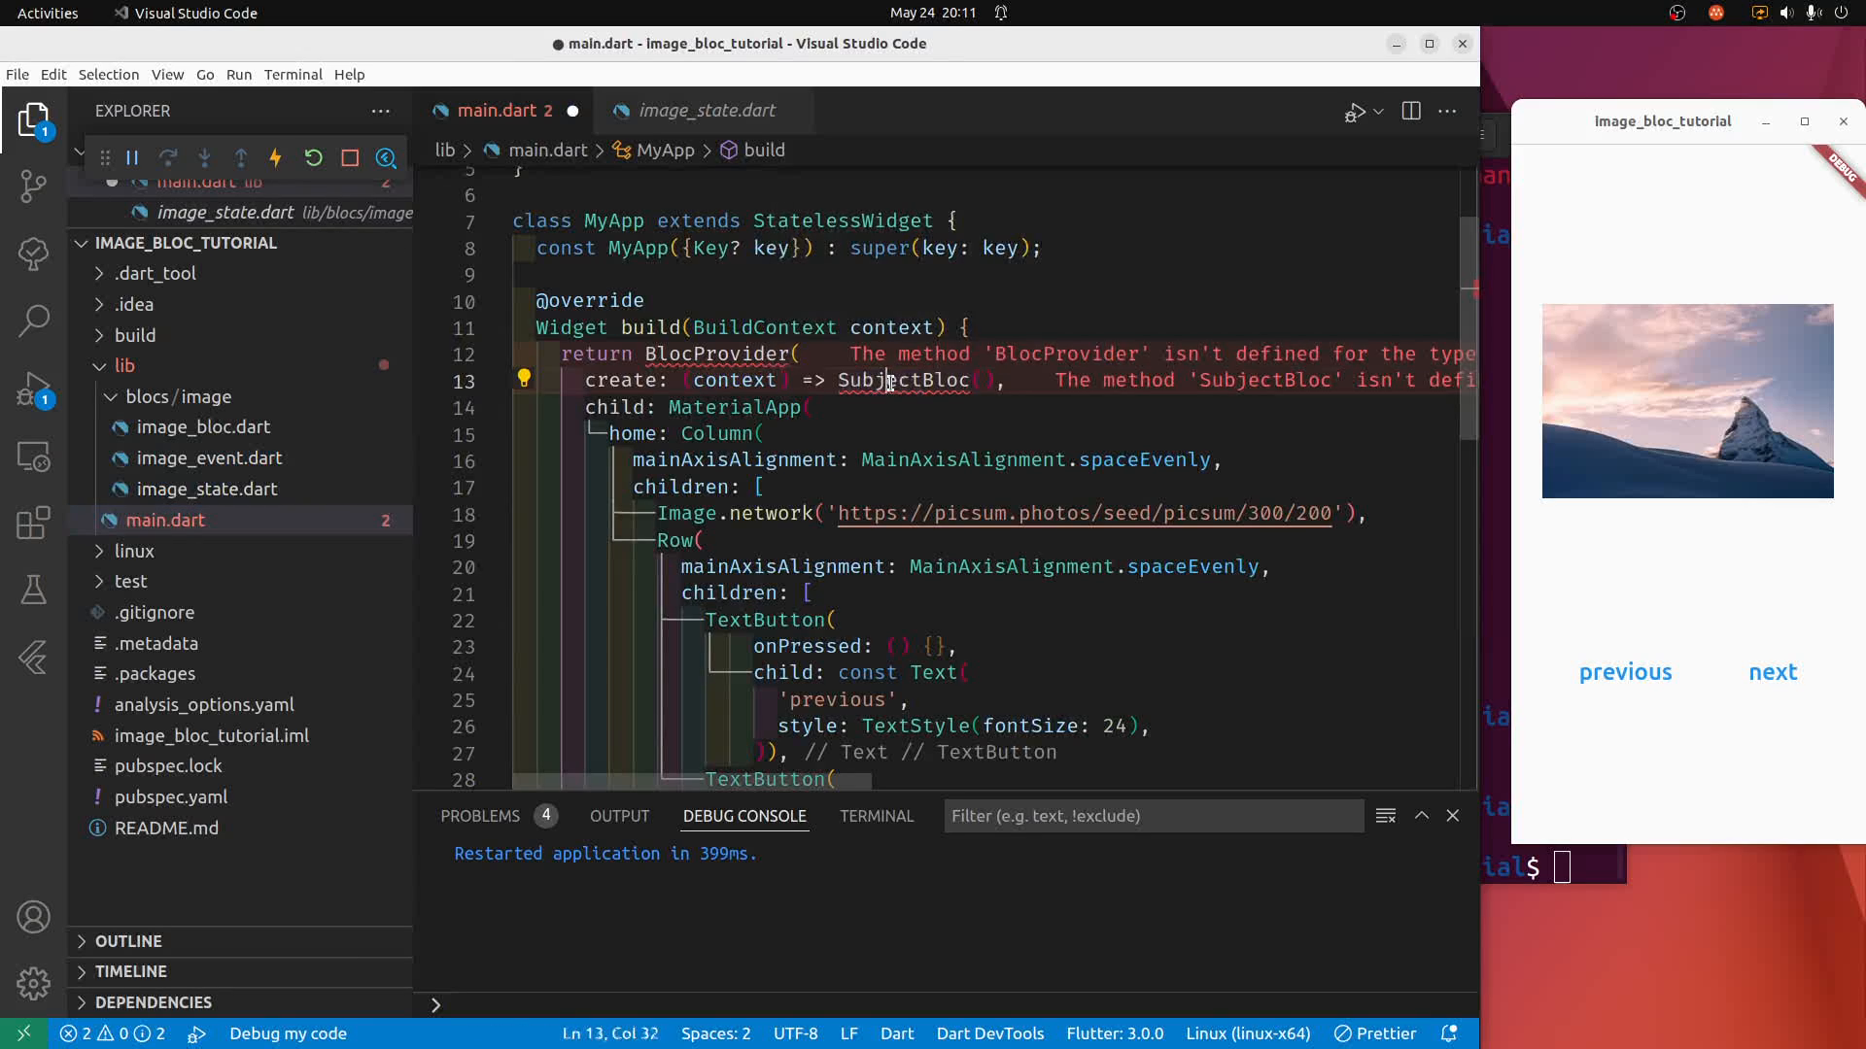
Replace SubjectBloc with ImageBloc and import blocs/image/image_bloc.dart via Quick Fix.
double_click(904, 379)
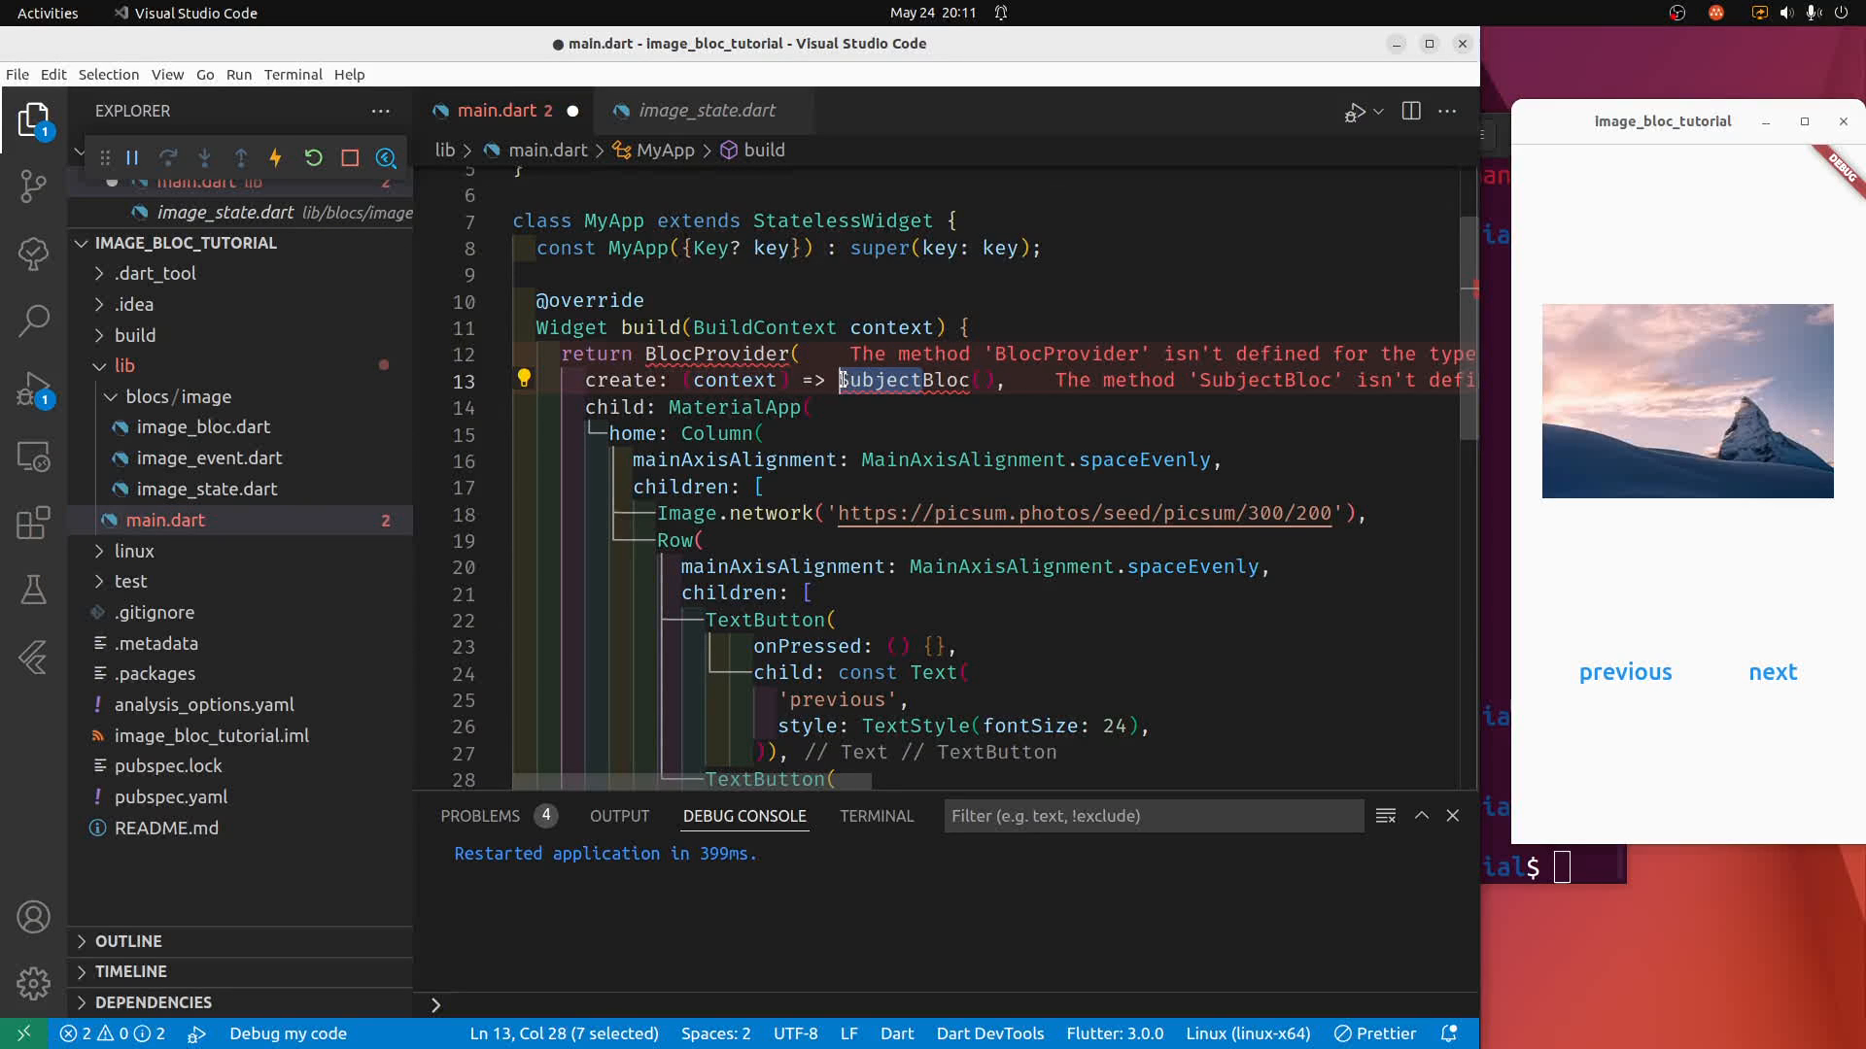
type("ImaBloc")
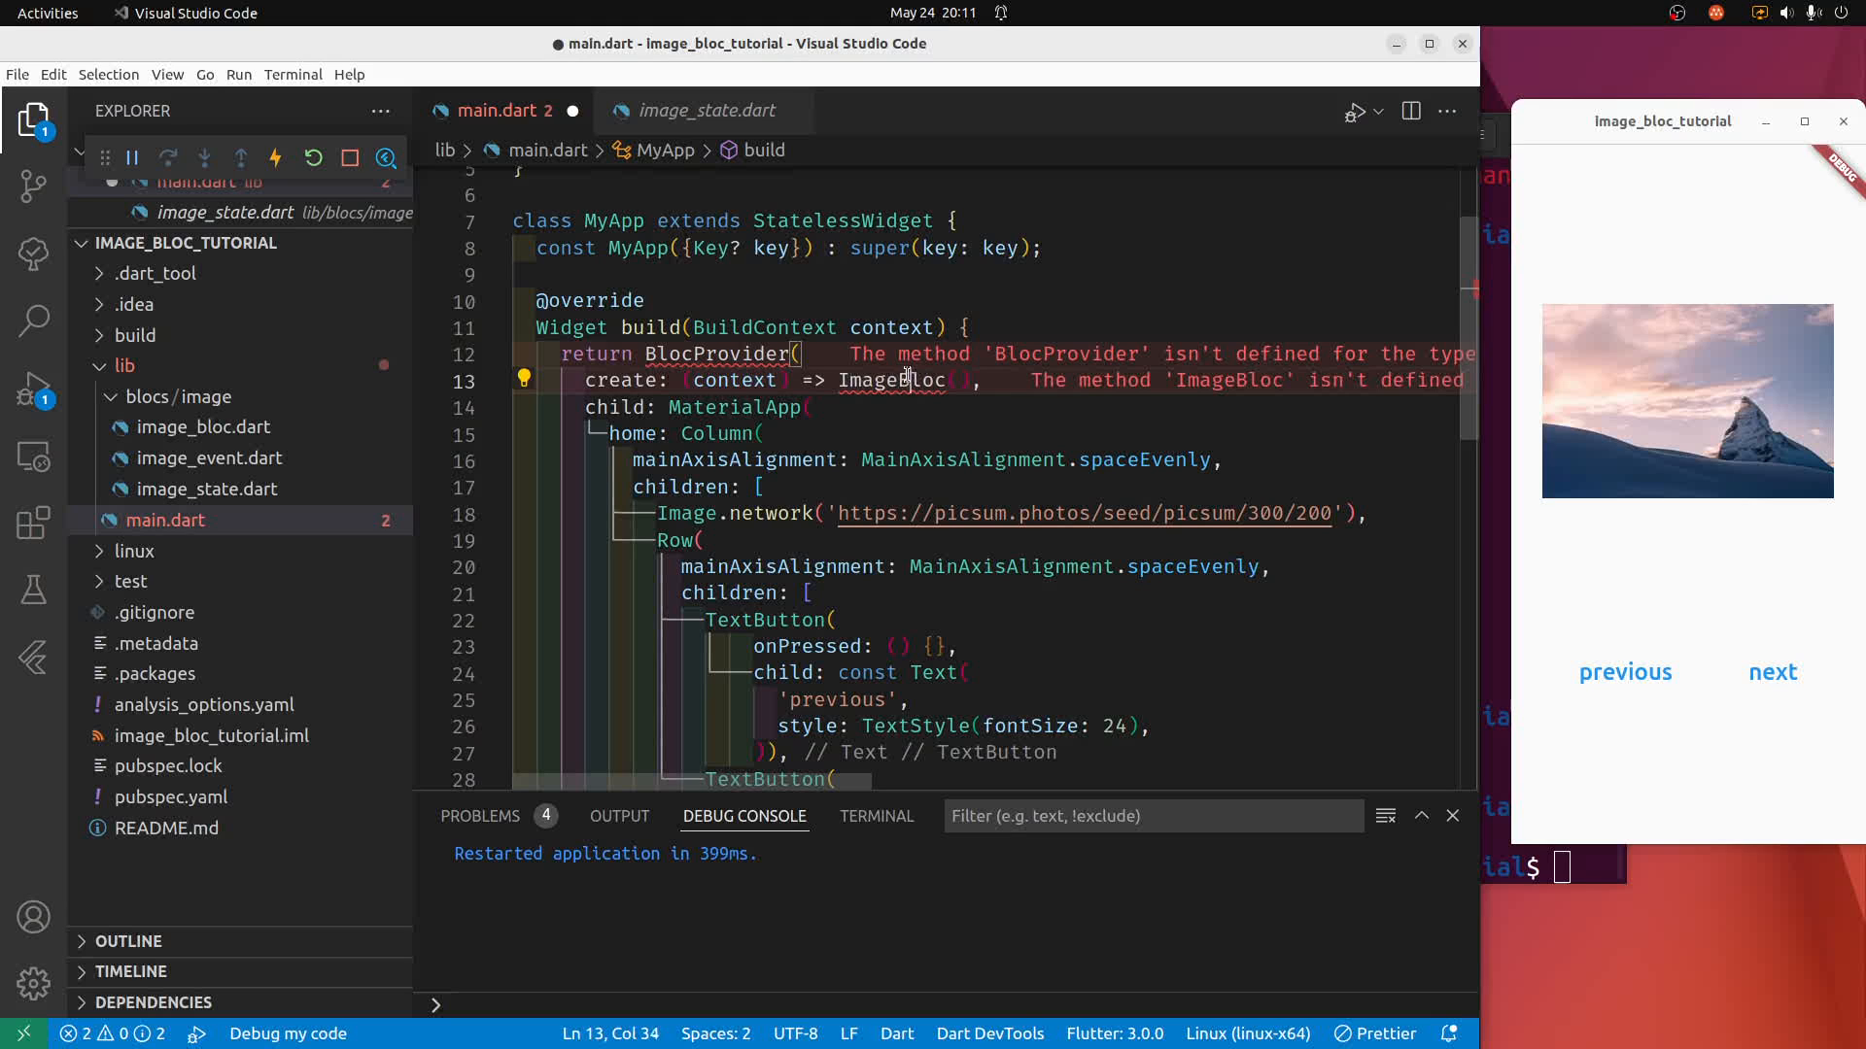
mouse_move(904, 379)
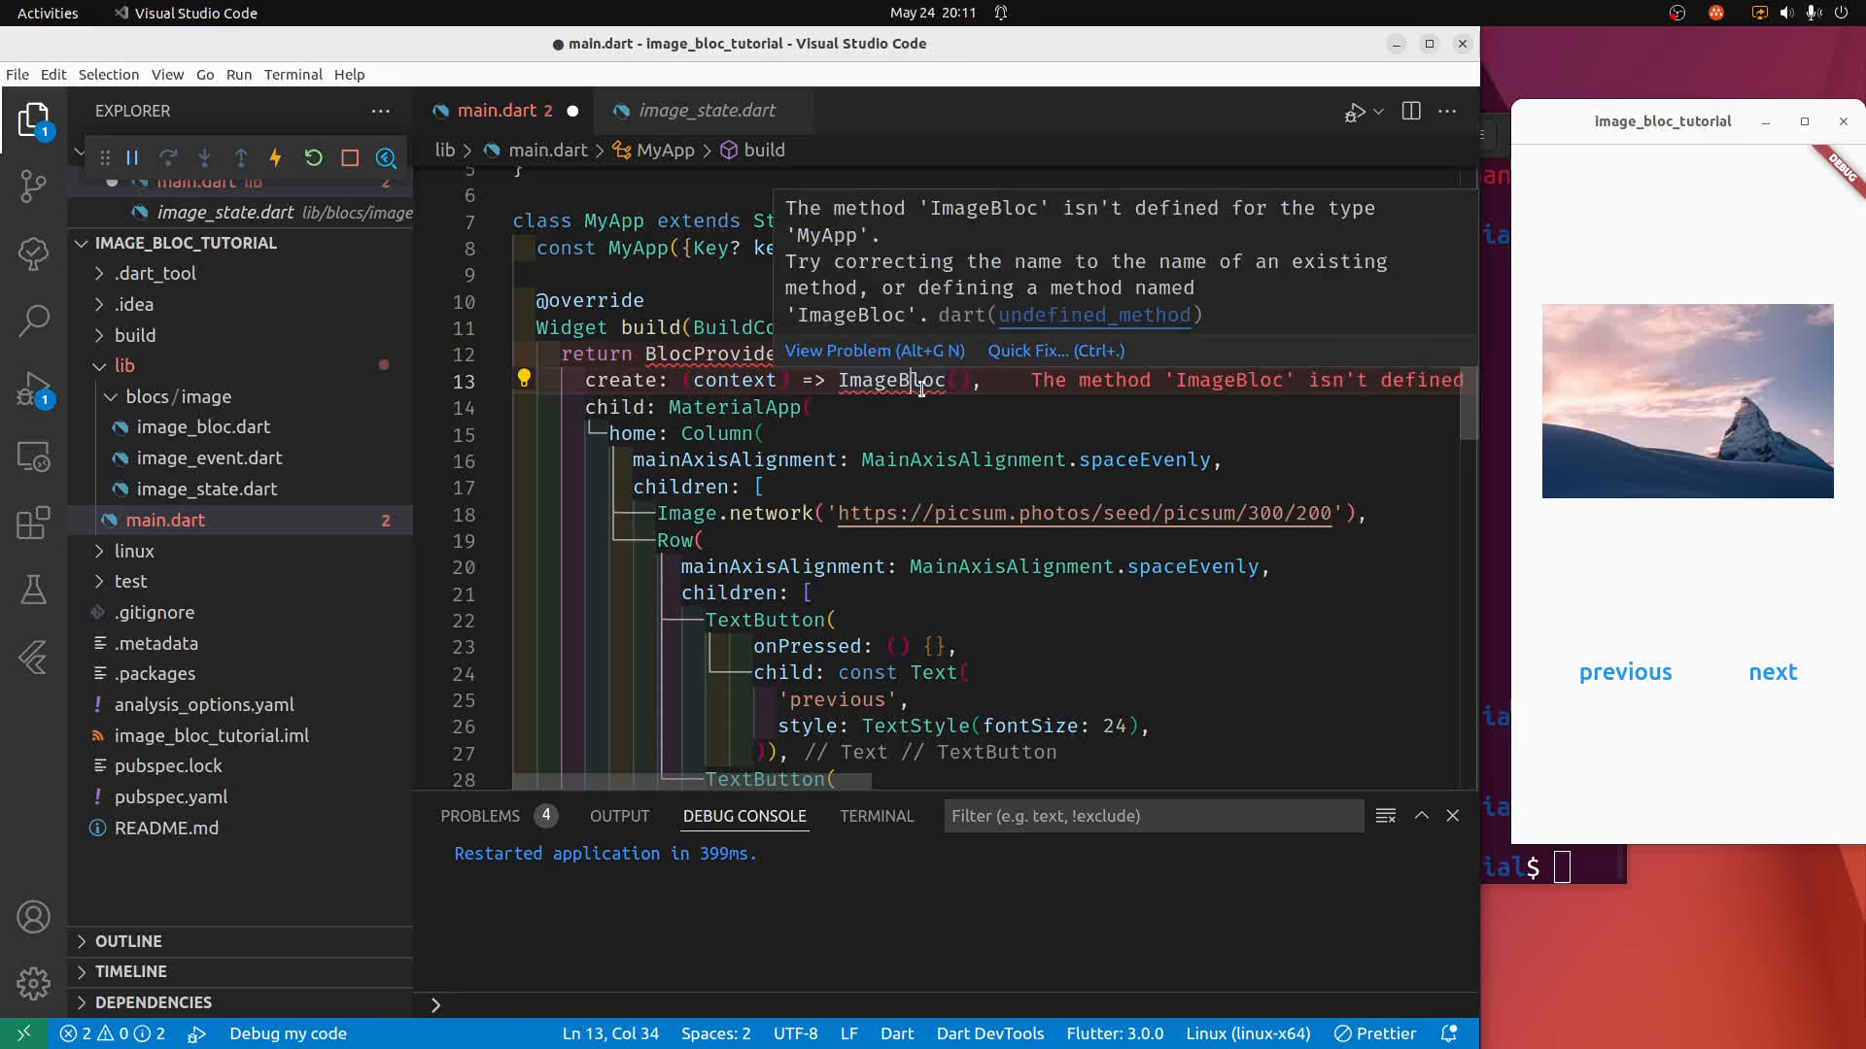
left_click(1052, 350)
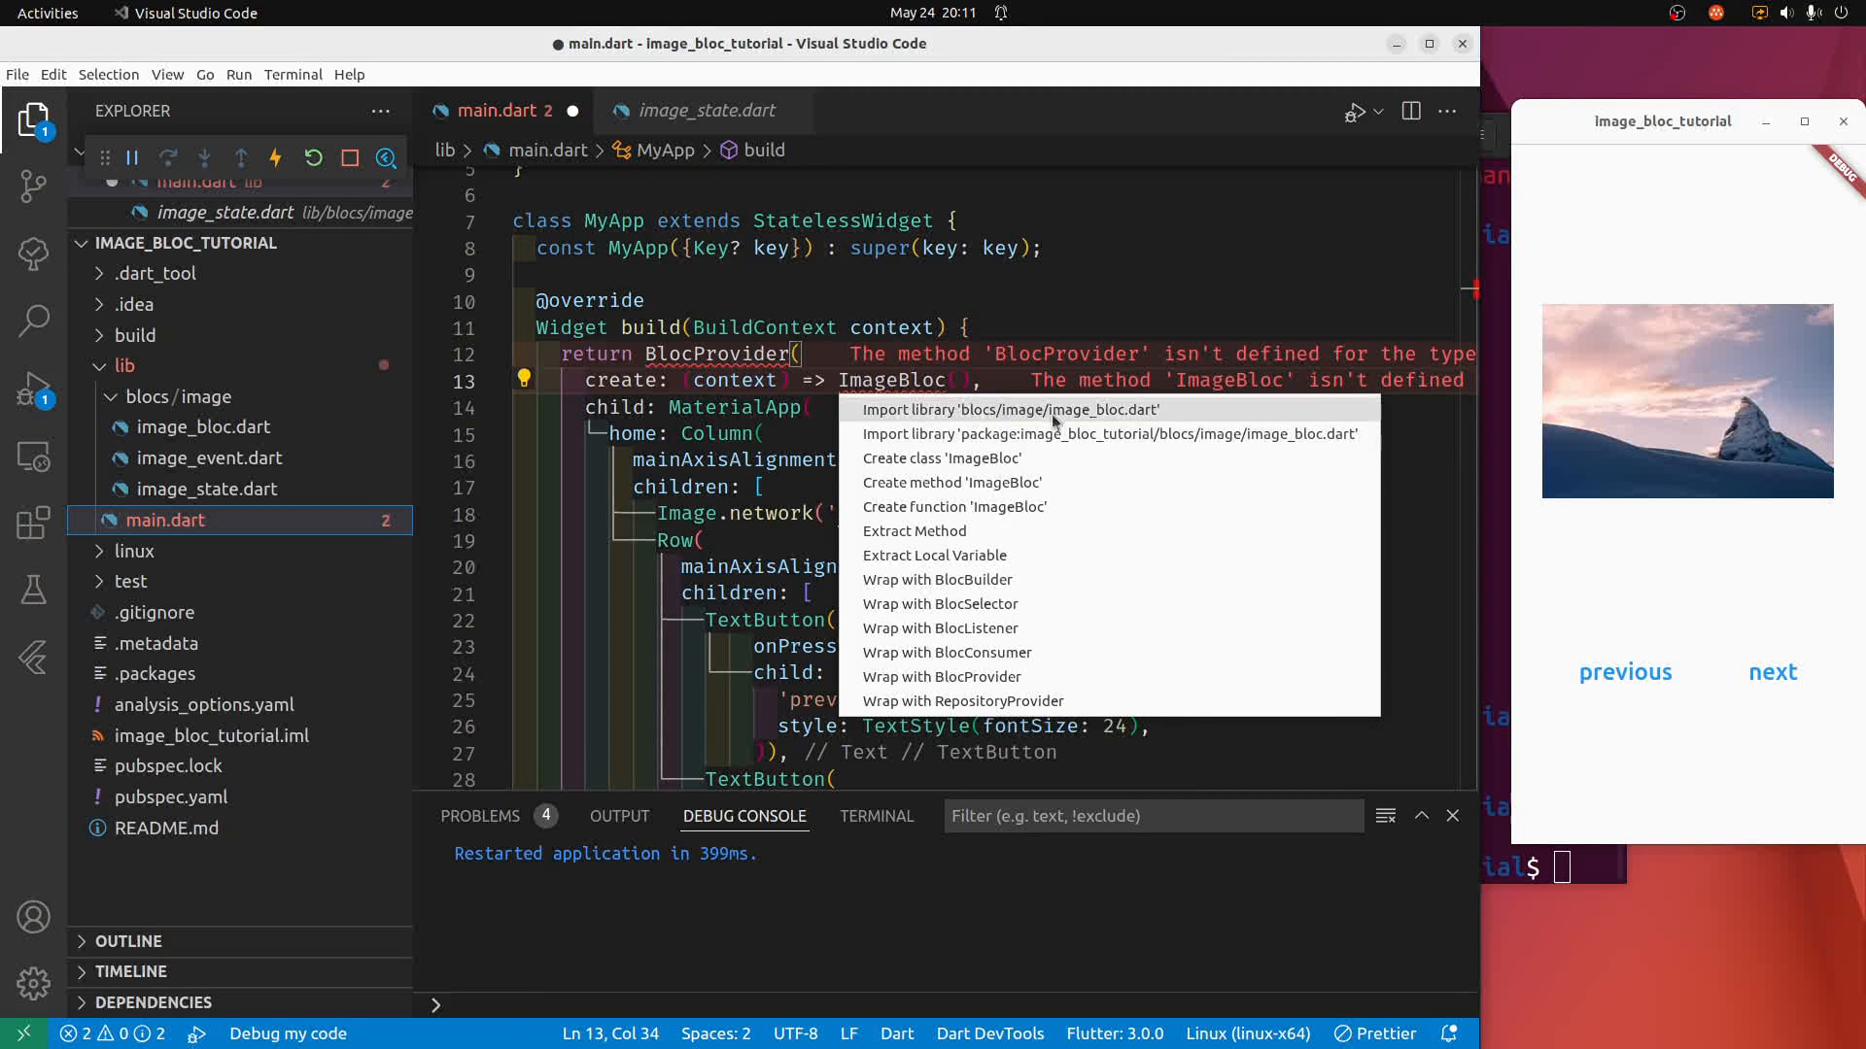
mouse_move(1009, 410)
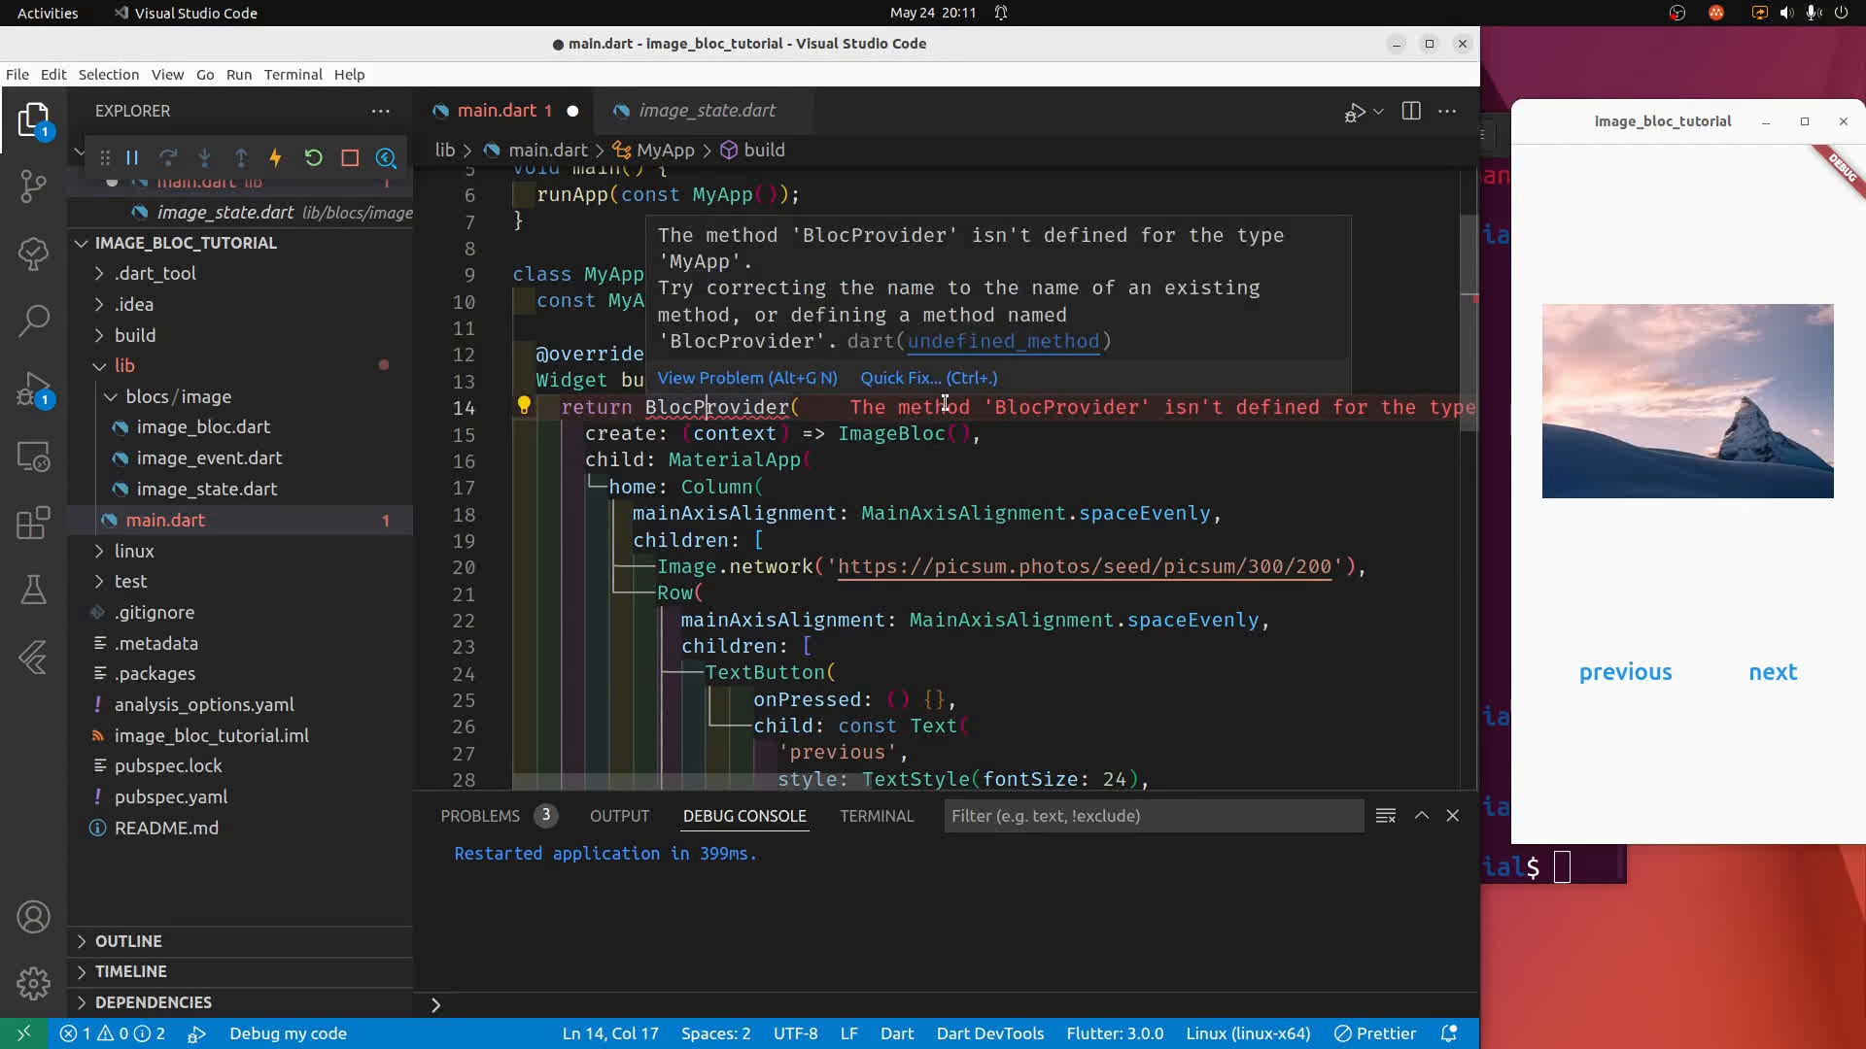
left_click(925, 379)
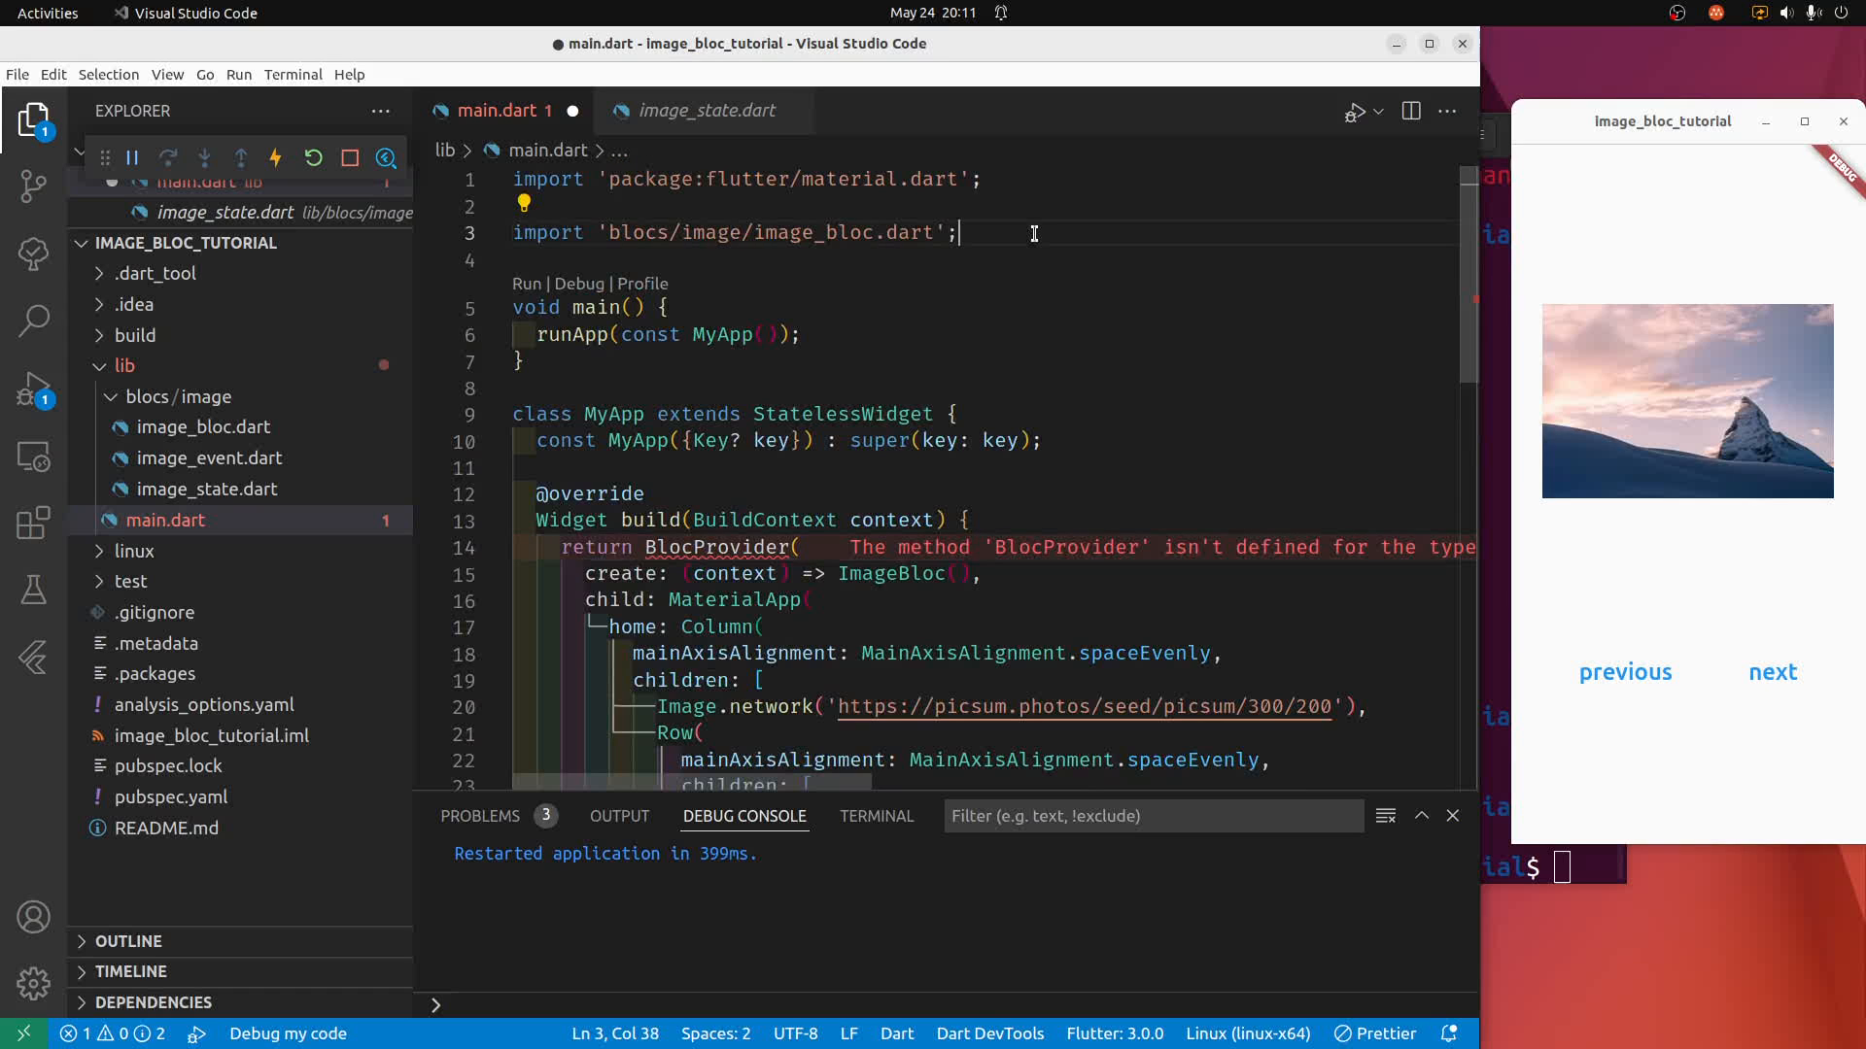
Add import 'package:flutter_bloc/flutter_bloc.dart' to main.dart, clearing the BlocProvider error.
type("import")
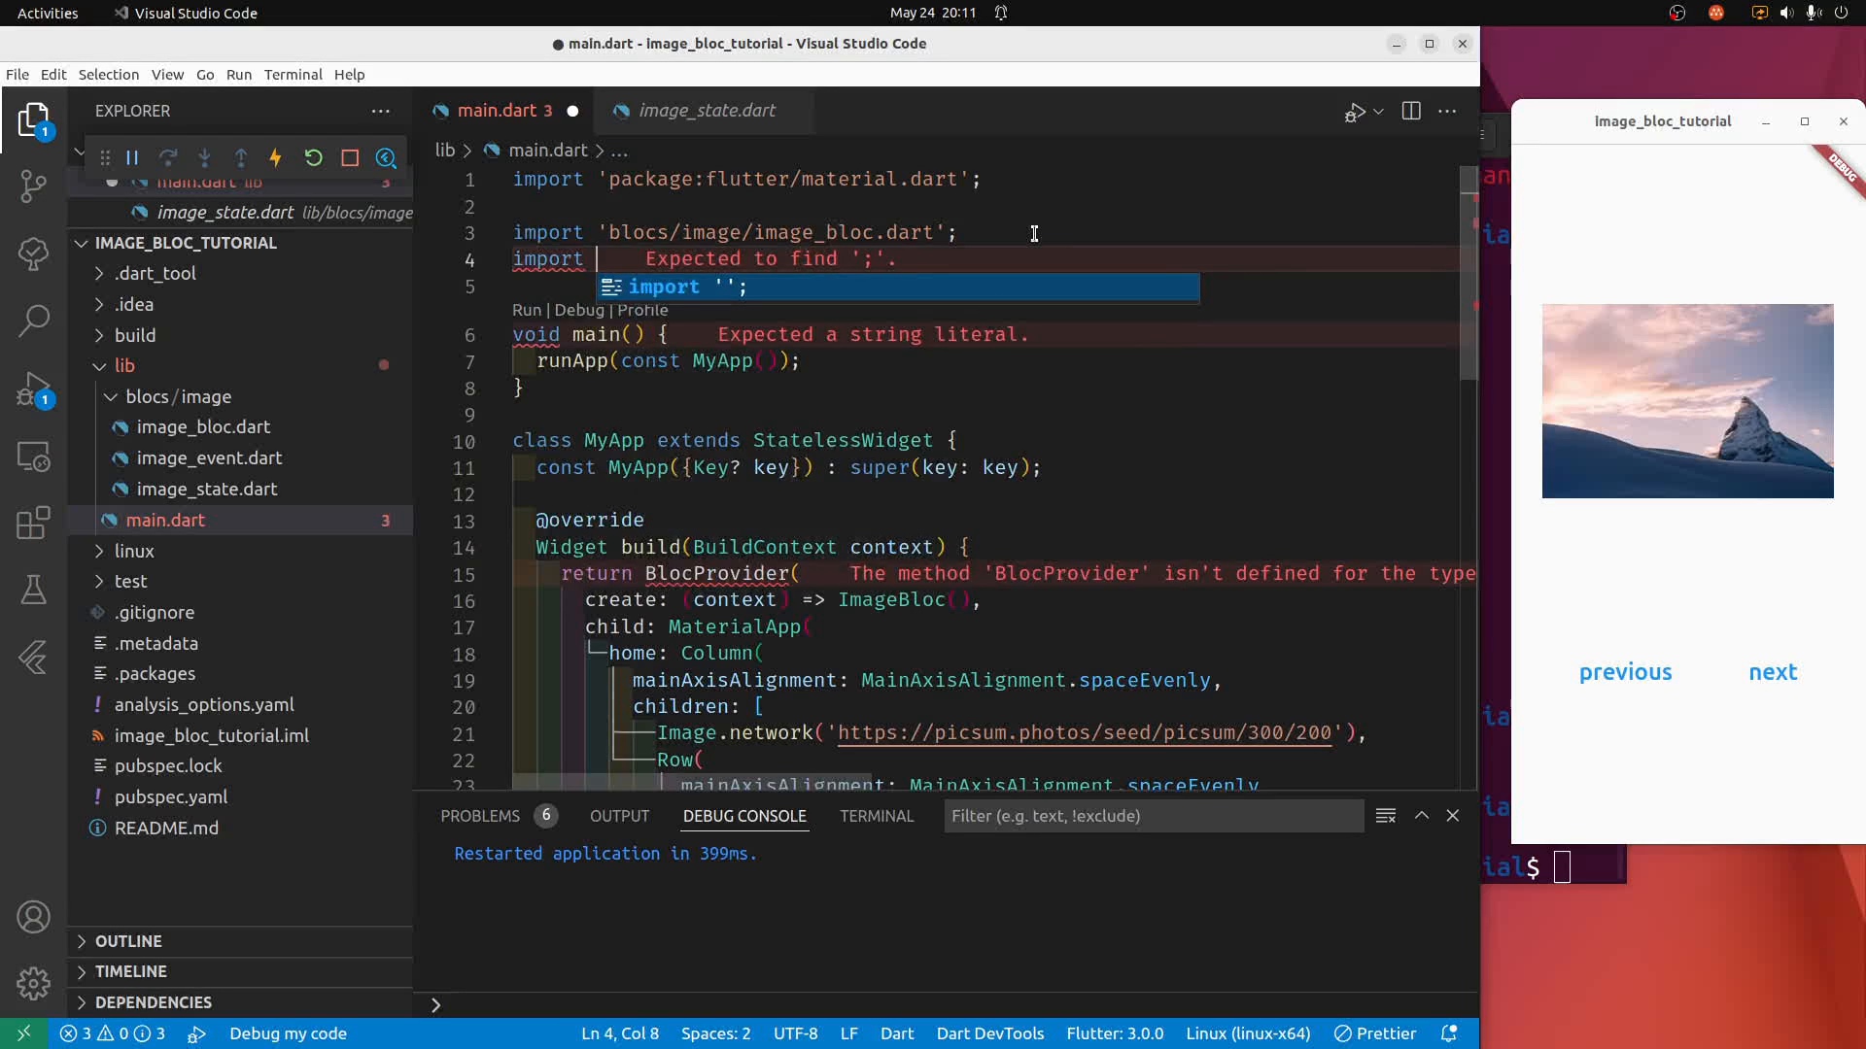
type("package:'")
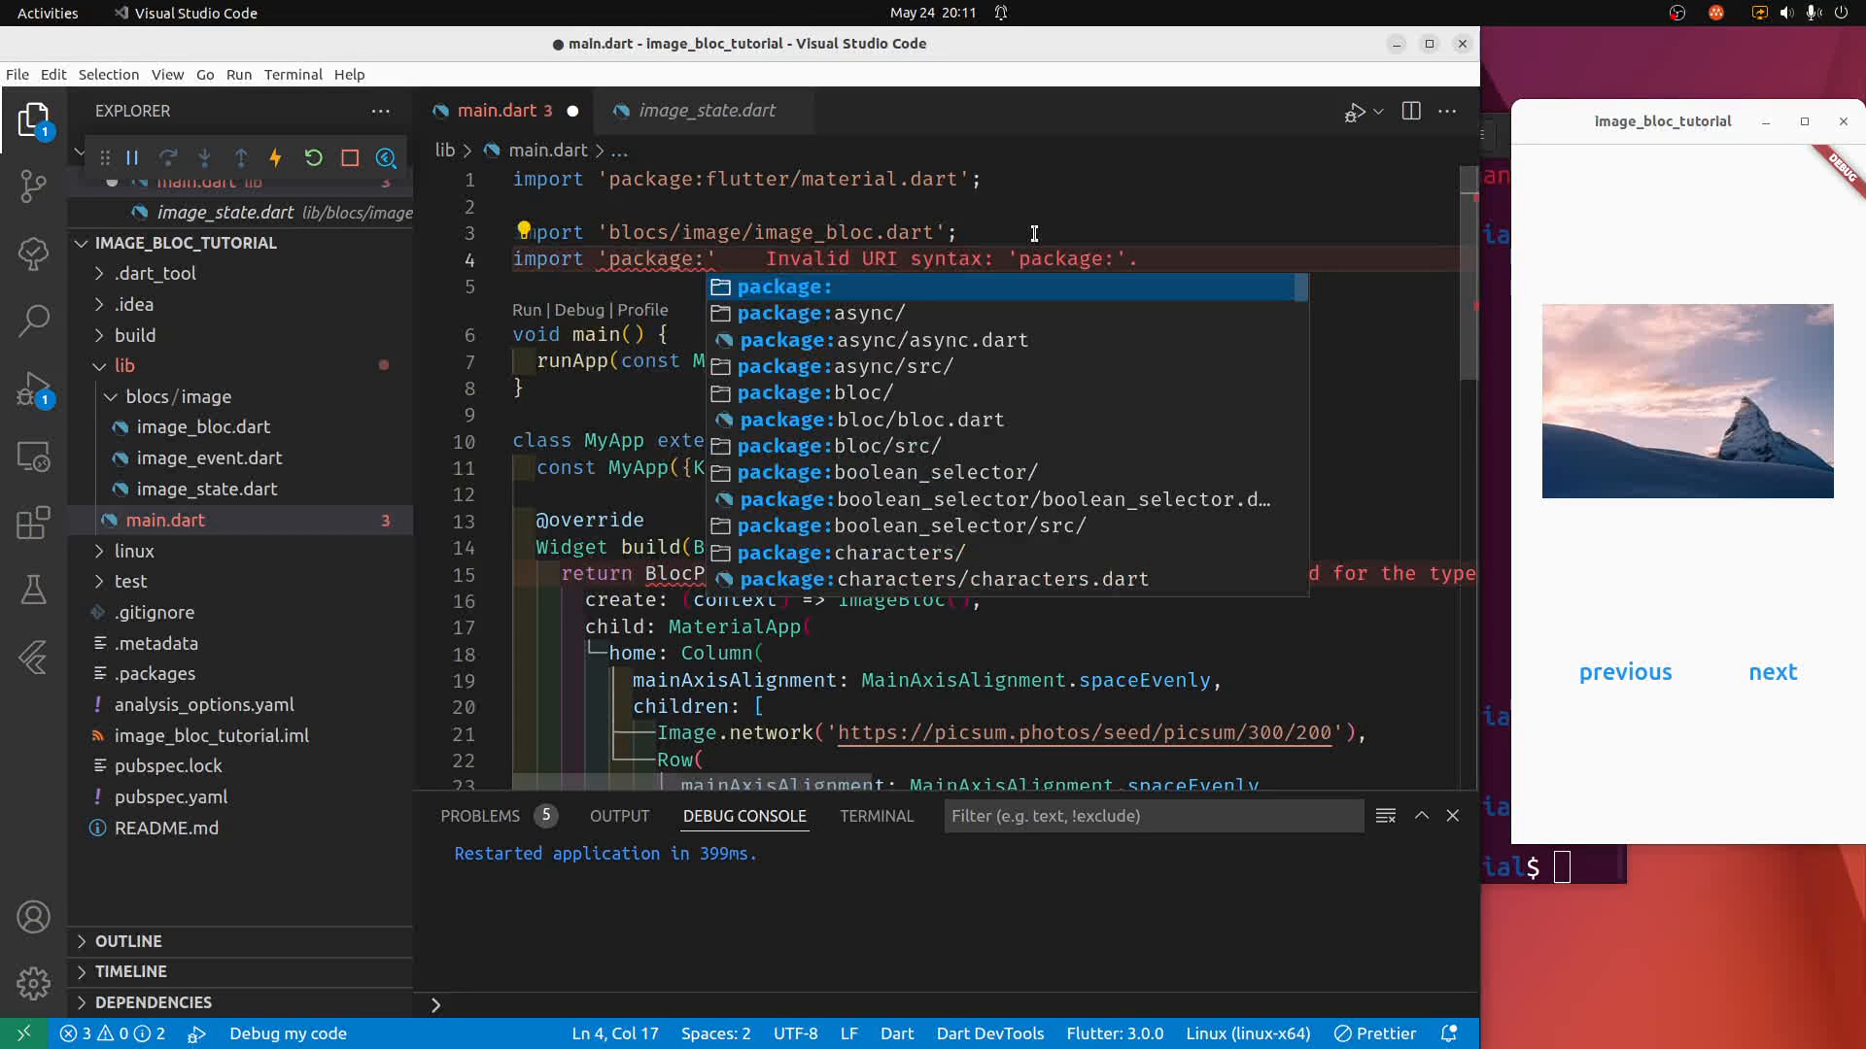
type("flutter_bloc/")
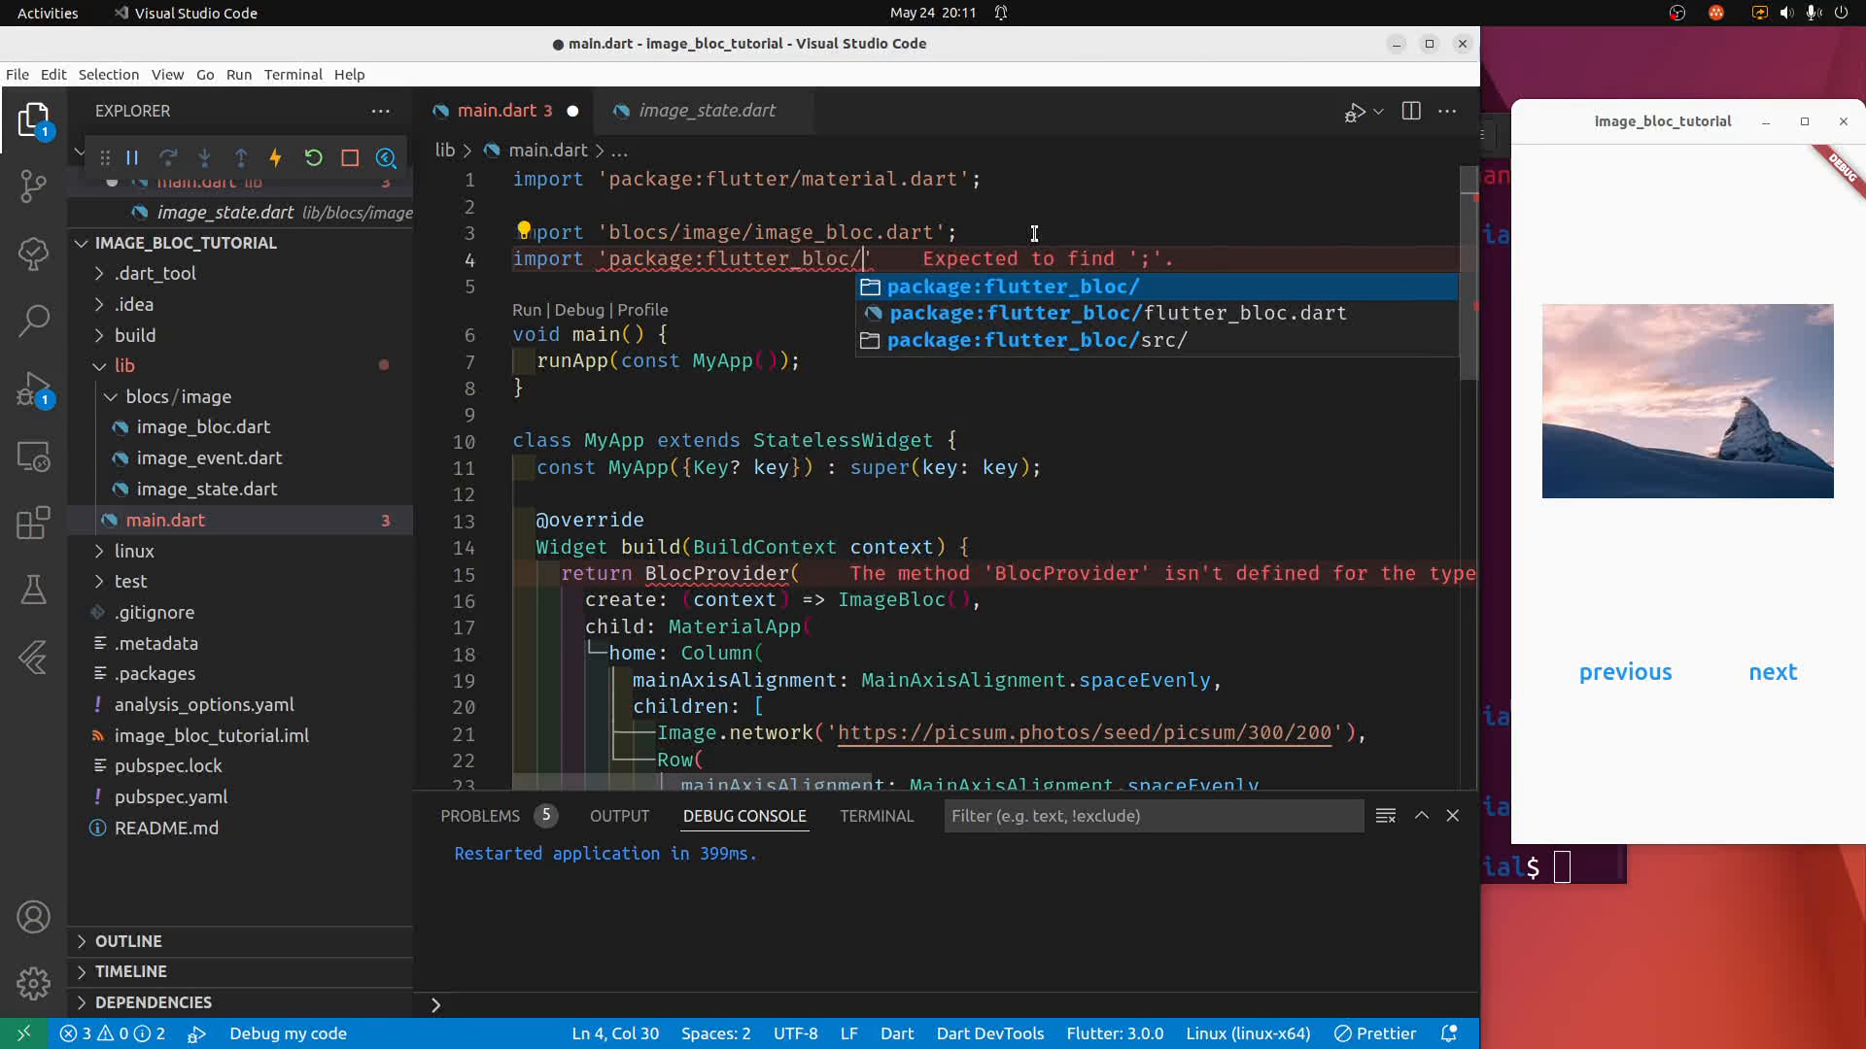
mouse_move(1255, 313)
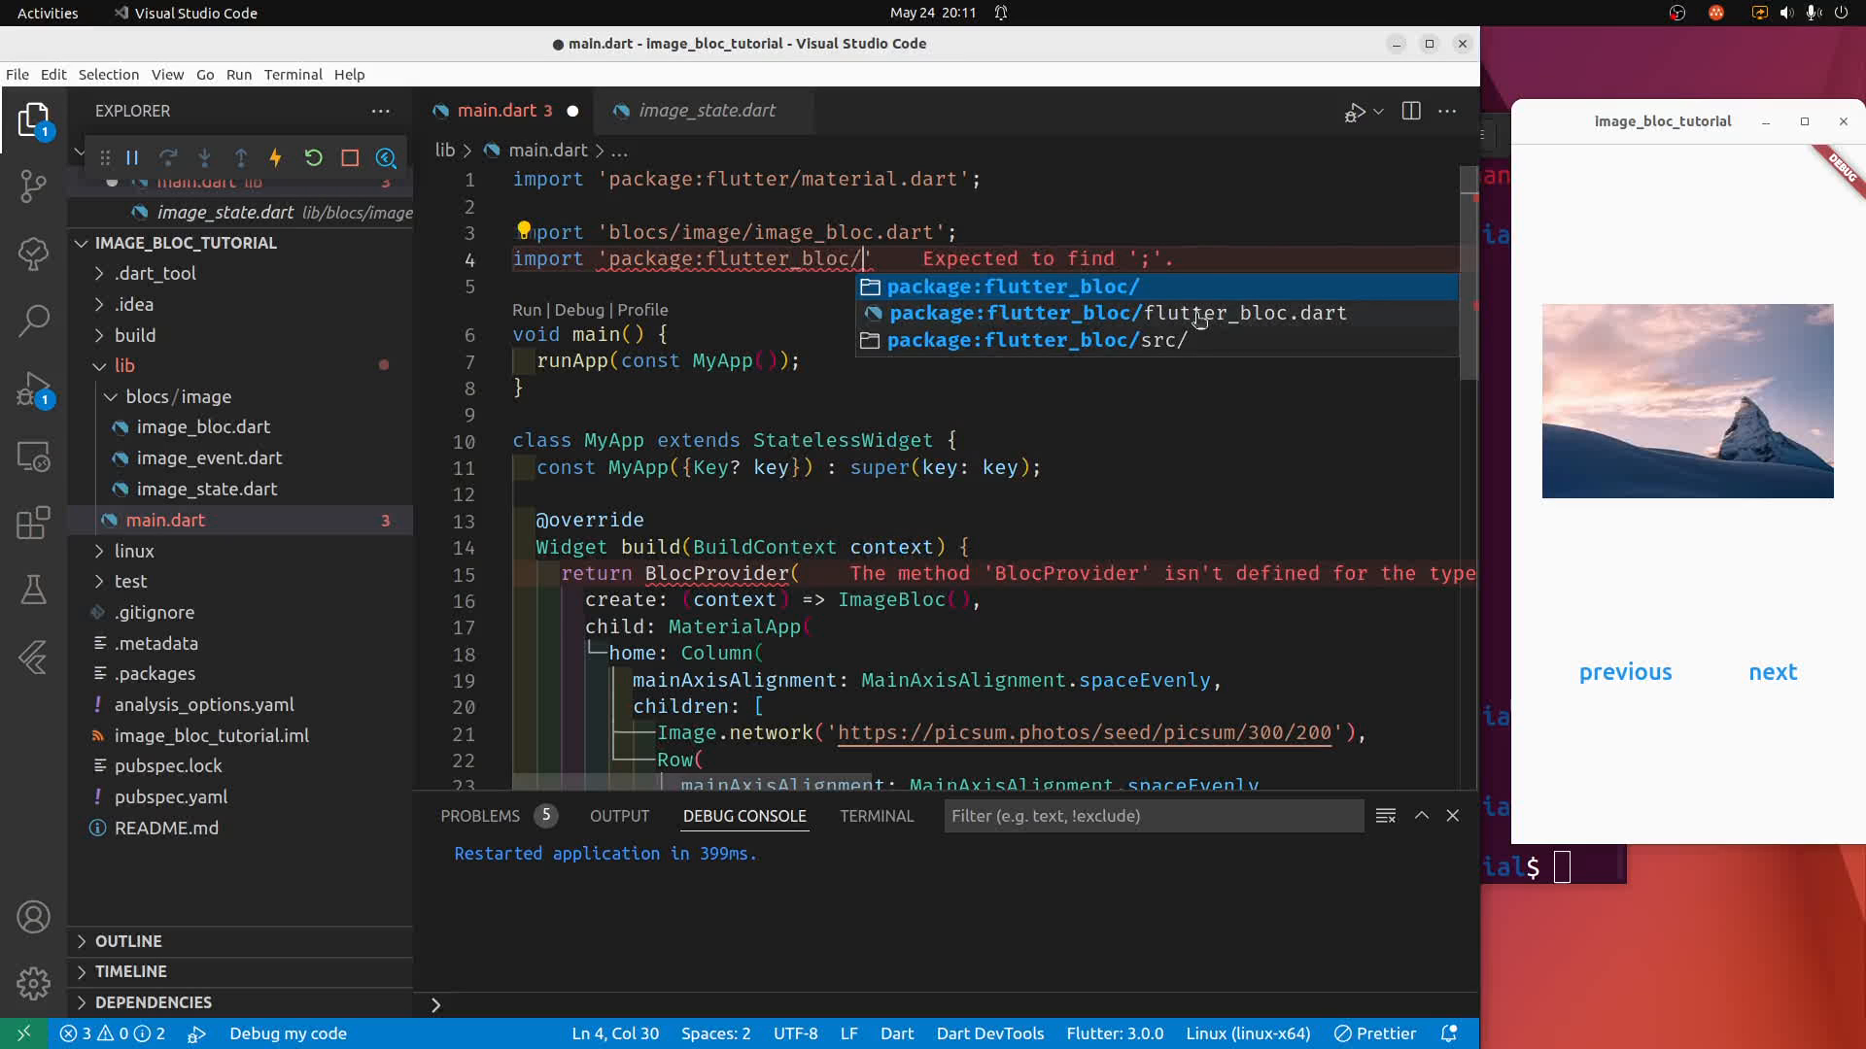
left_click(1115, 313)
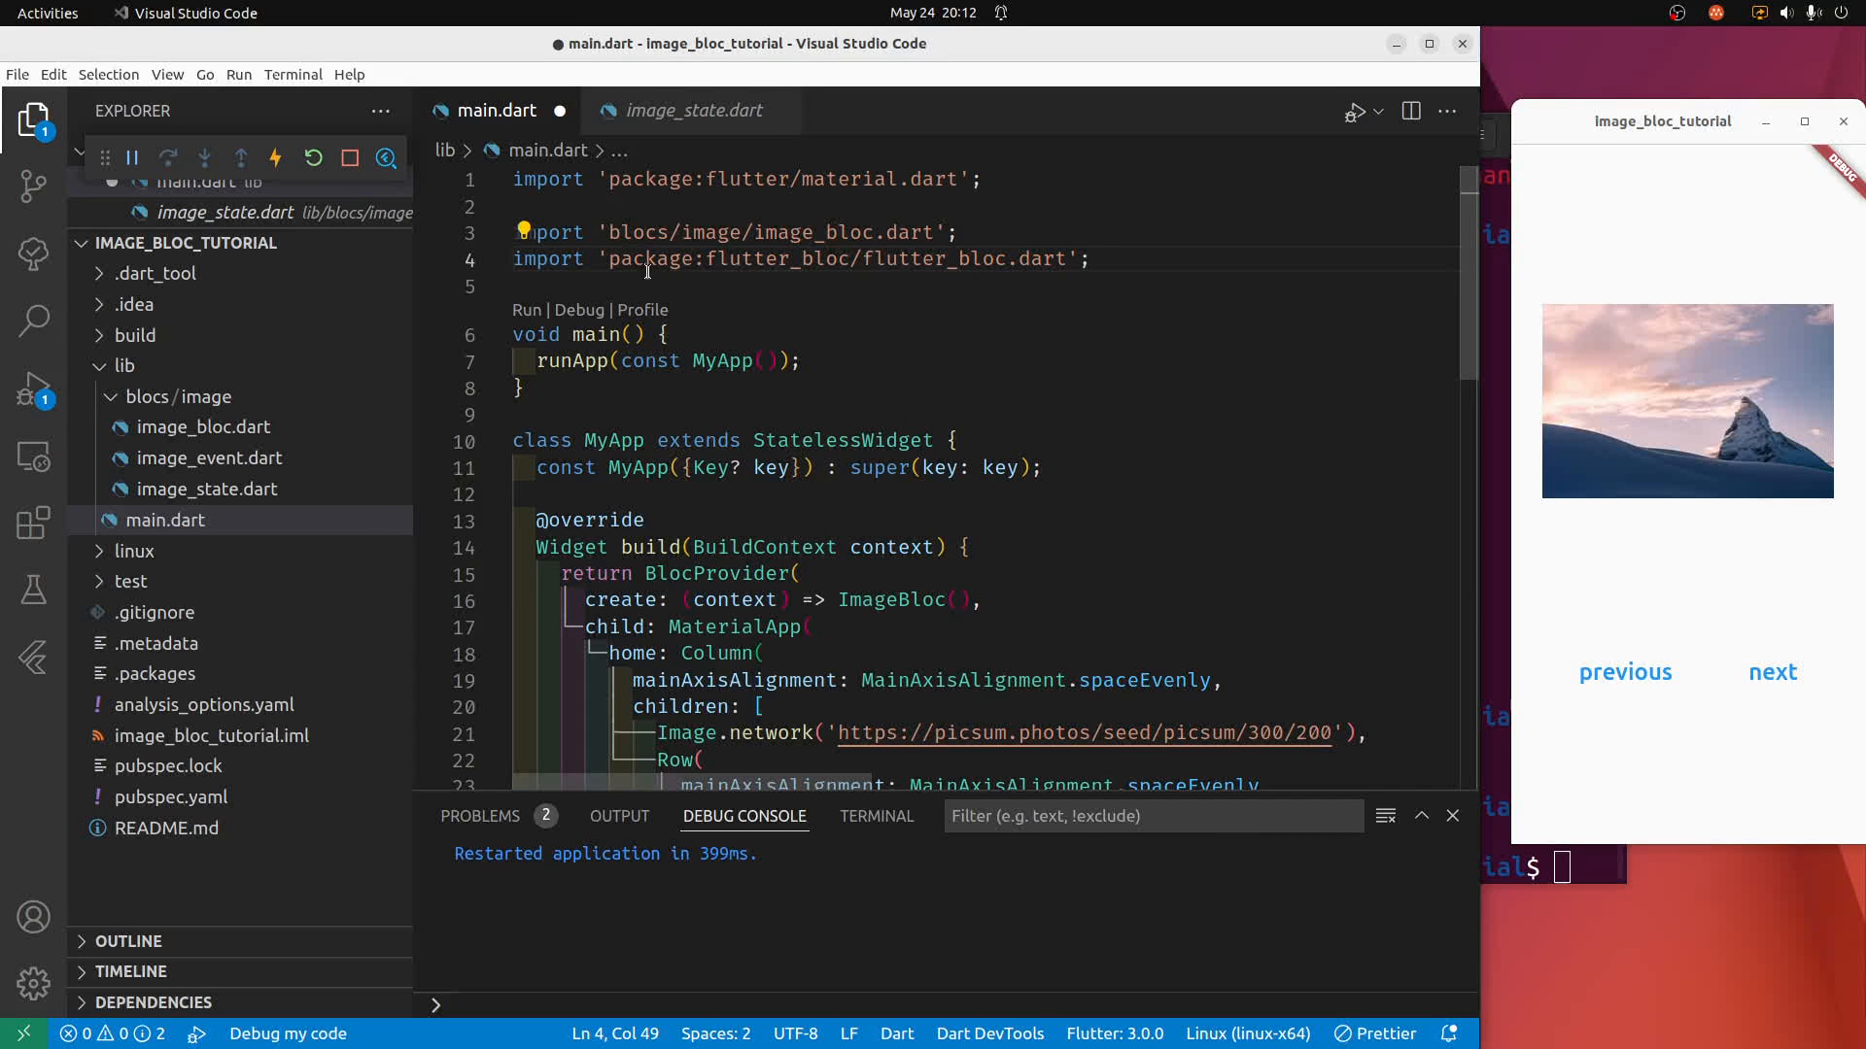
mouse_move(750, 258)
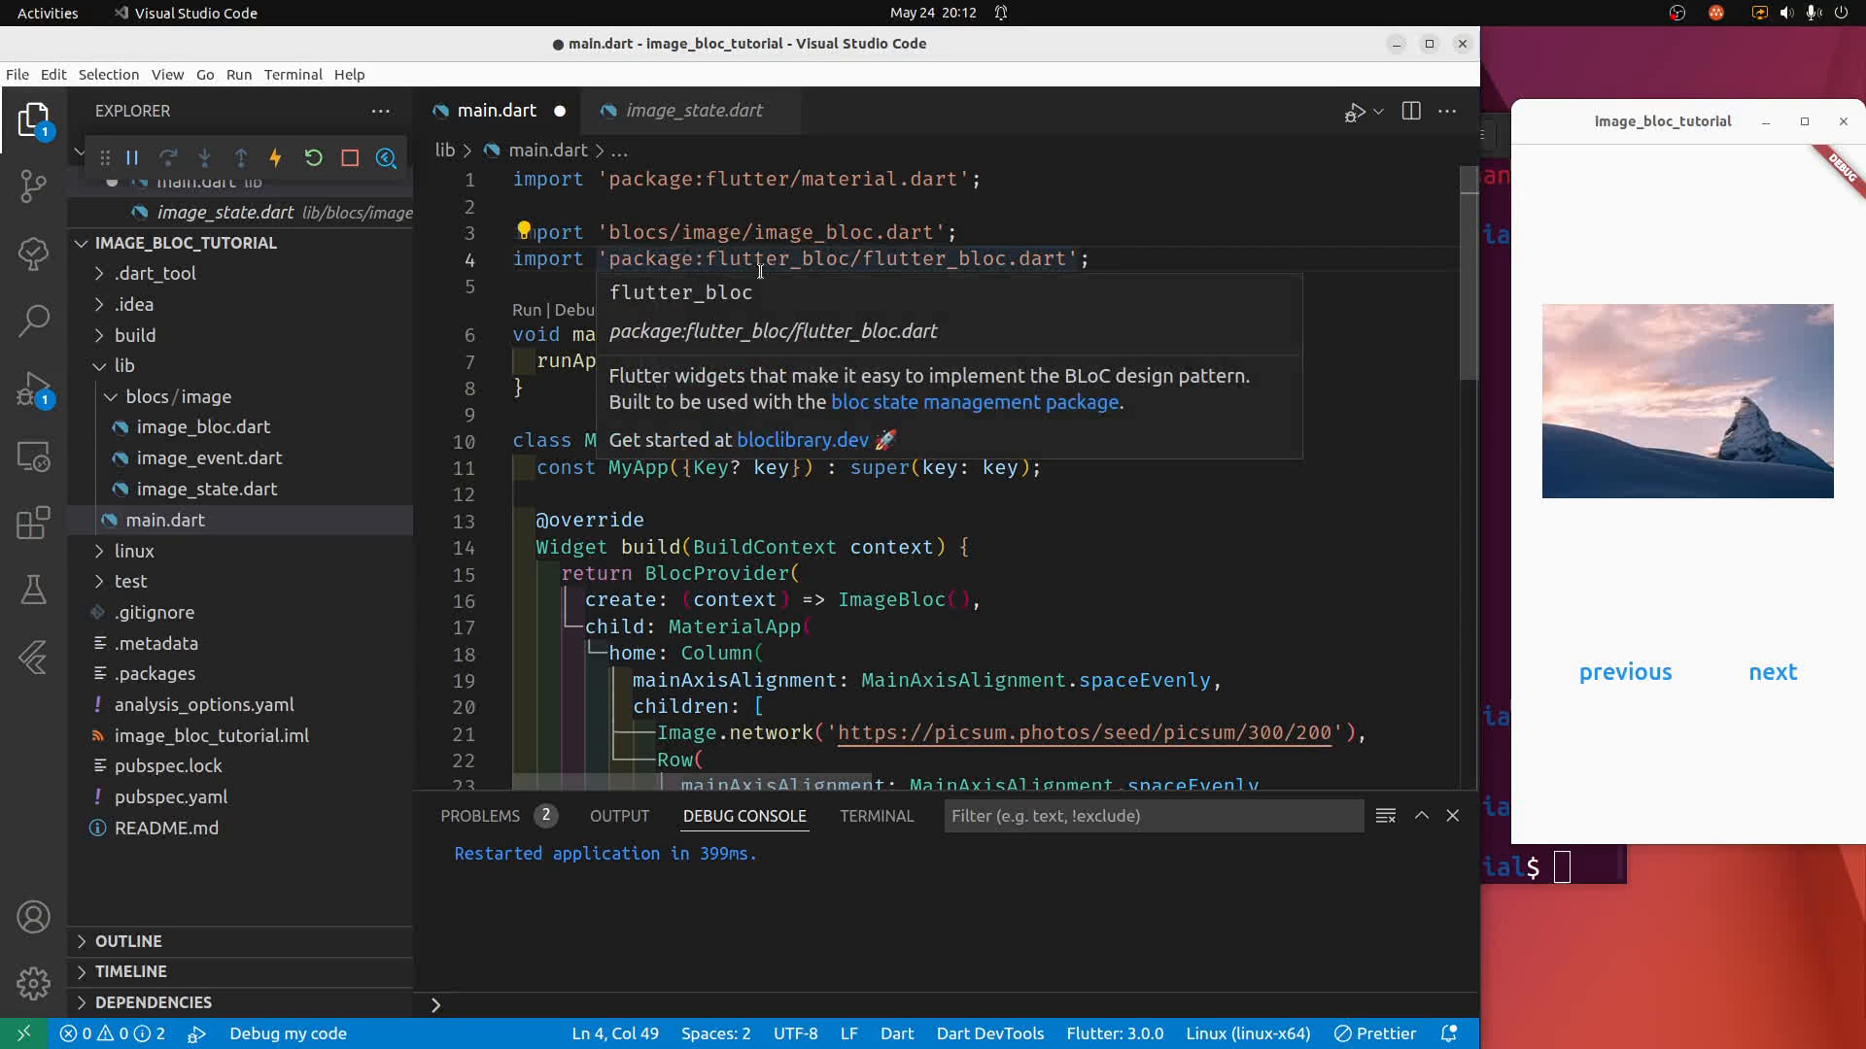
mouse_move(892, 284)
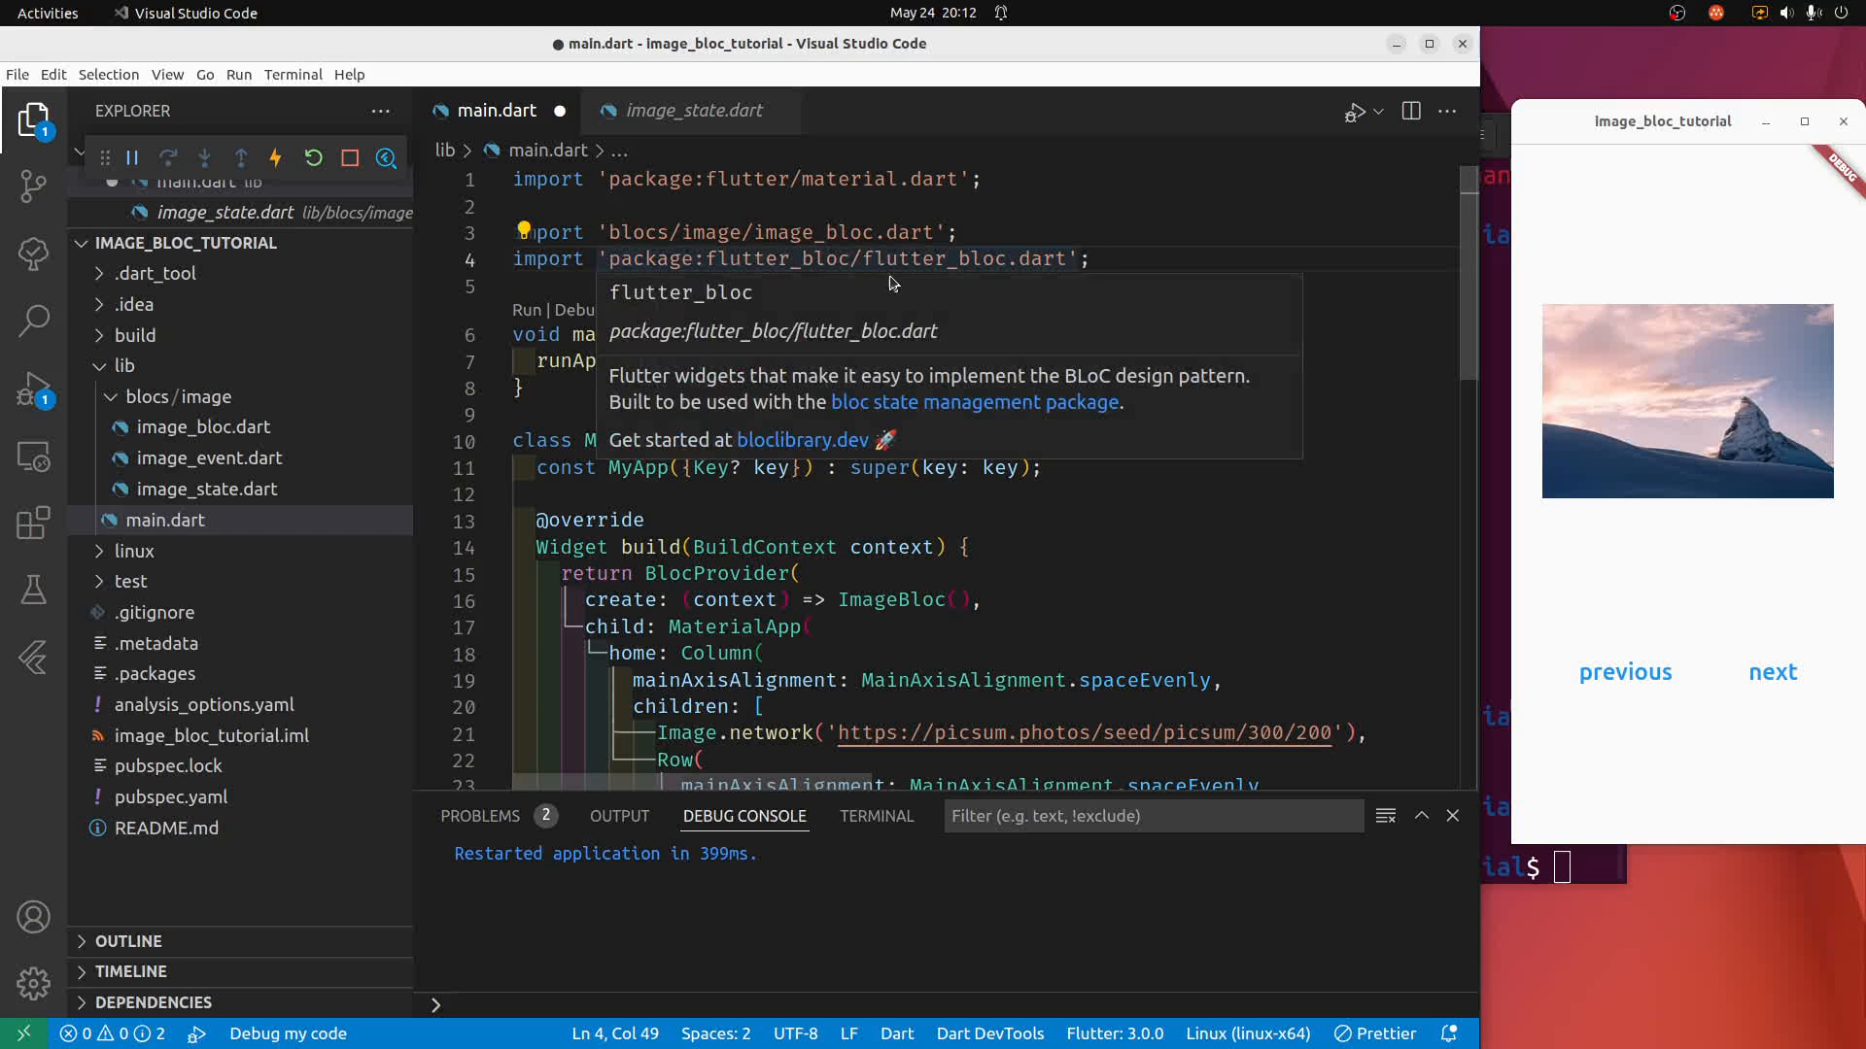
mouse_move(886, 286)
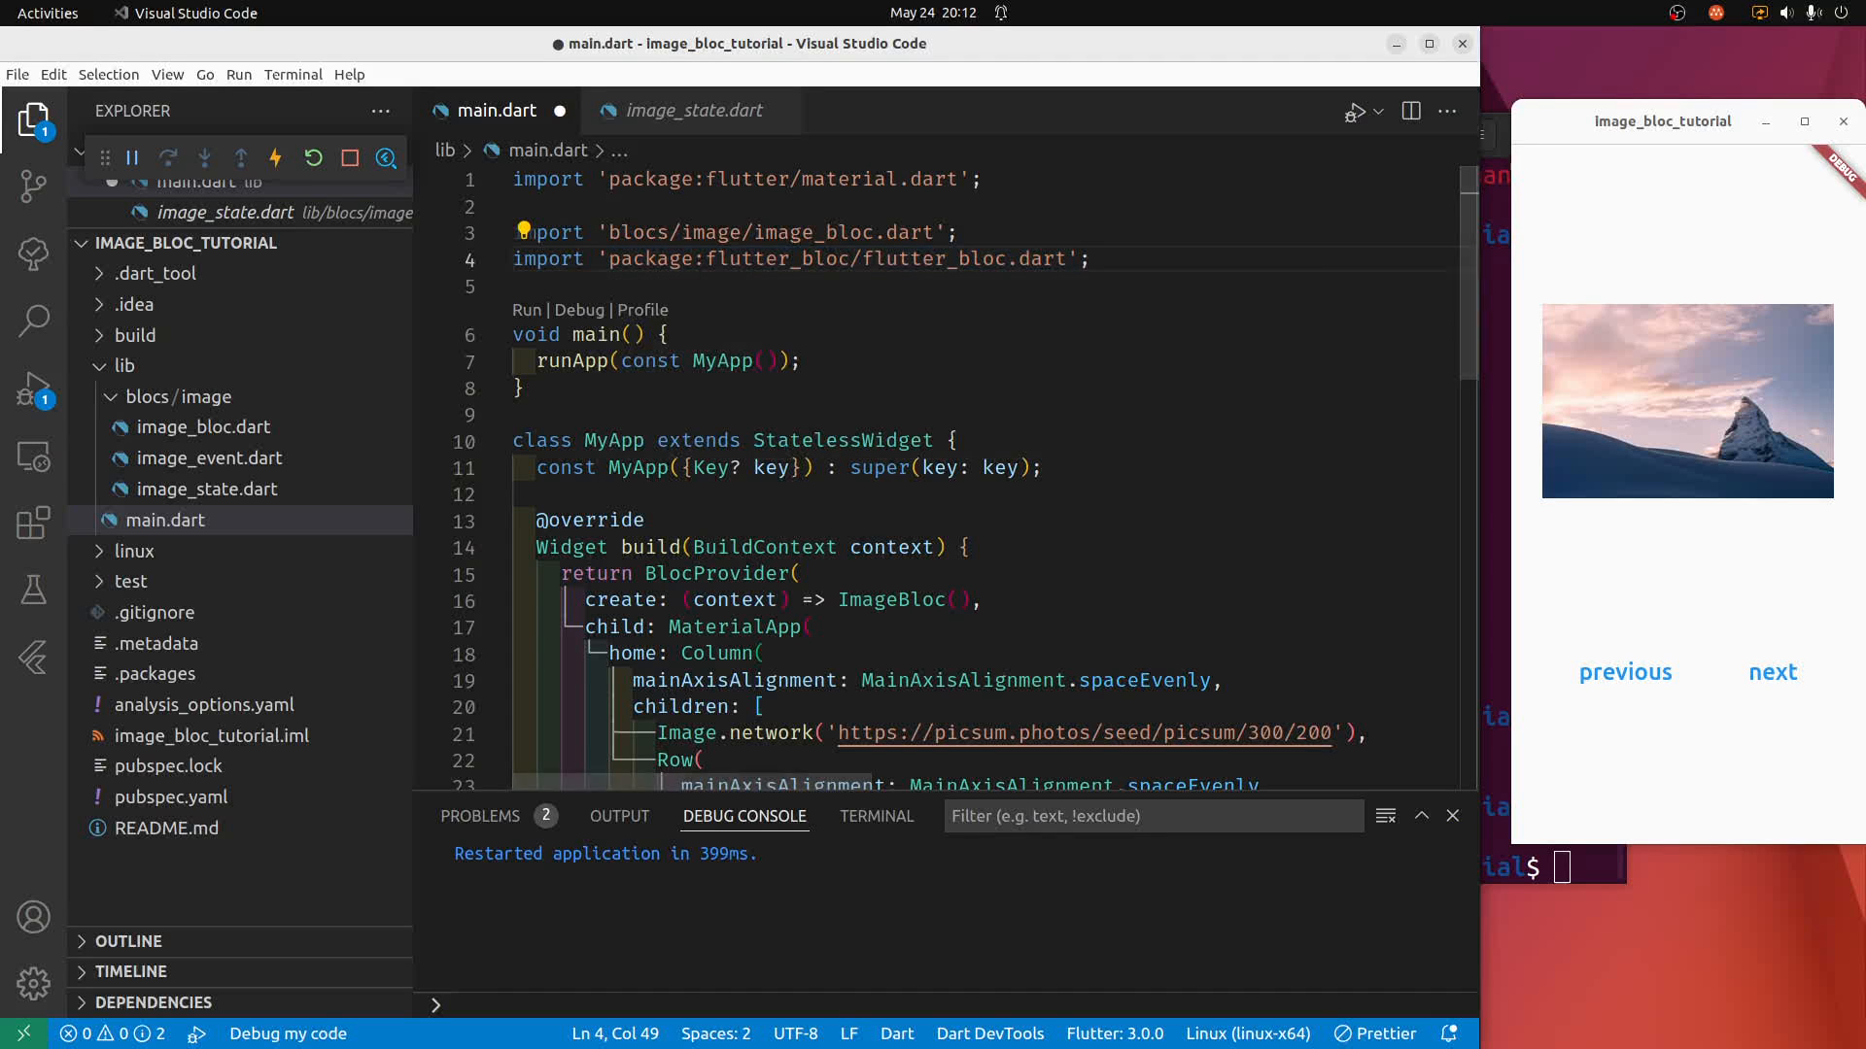
scroll("down", 3)
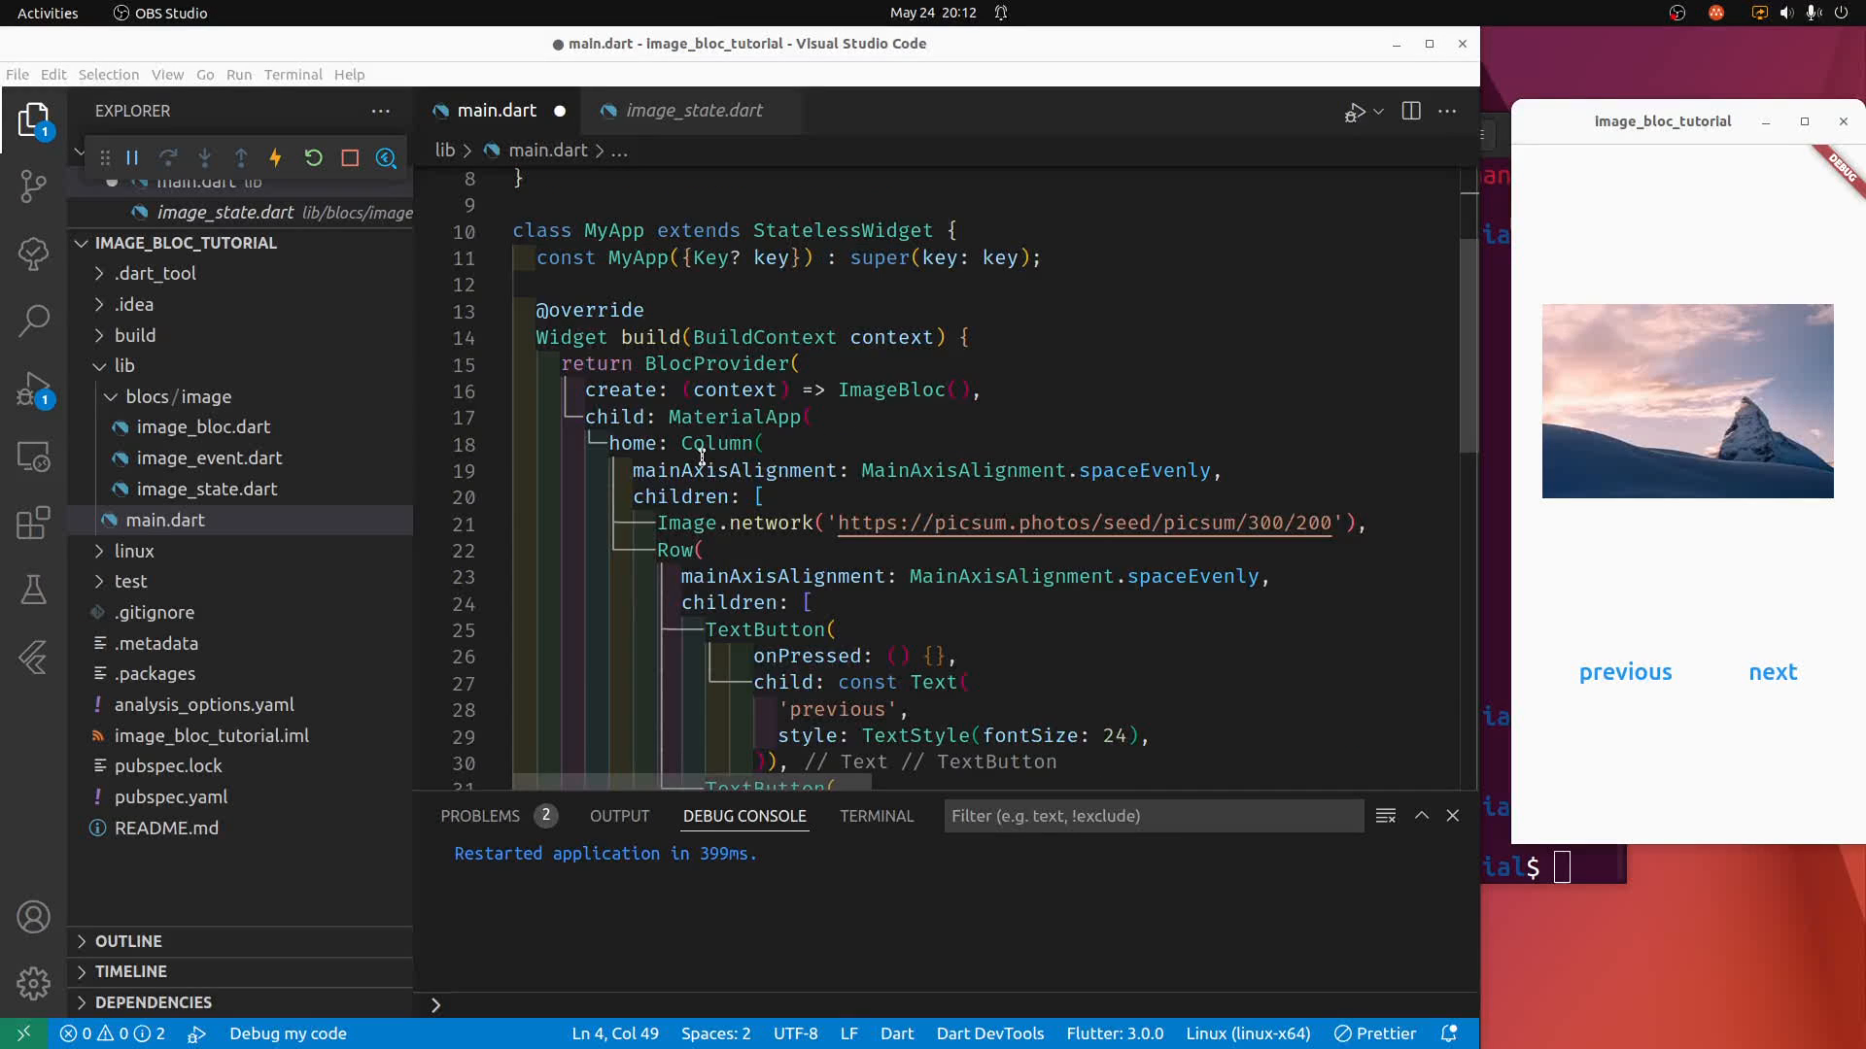
Wrap the home Column in a BlocBuilder<ImageBloc, ImageState> via the lightbulb refactoring.
left_click(717, 443)
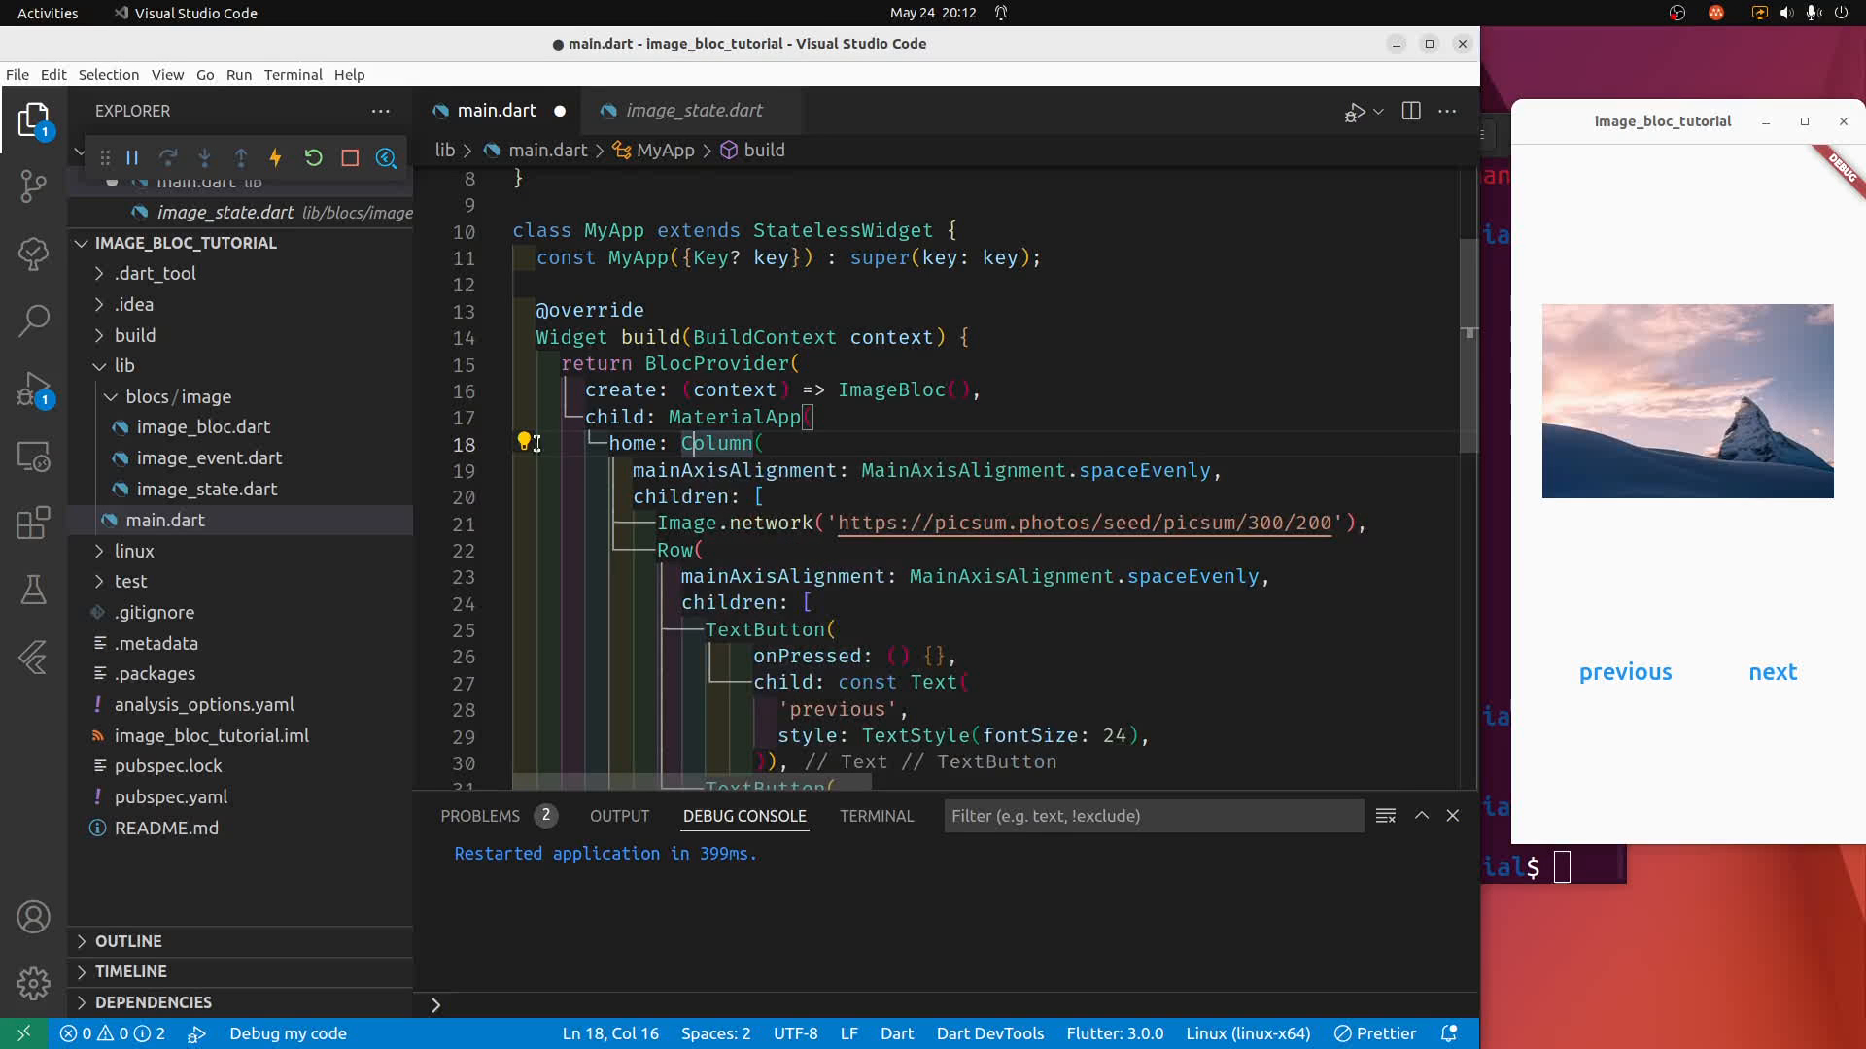
mouse_move(523, 443)
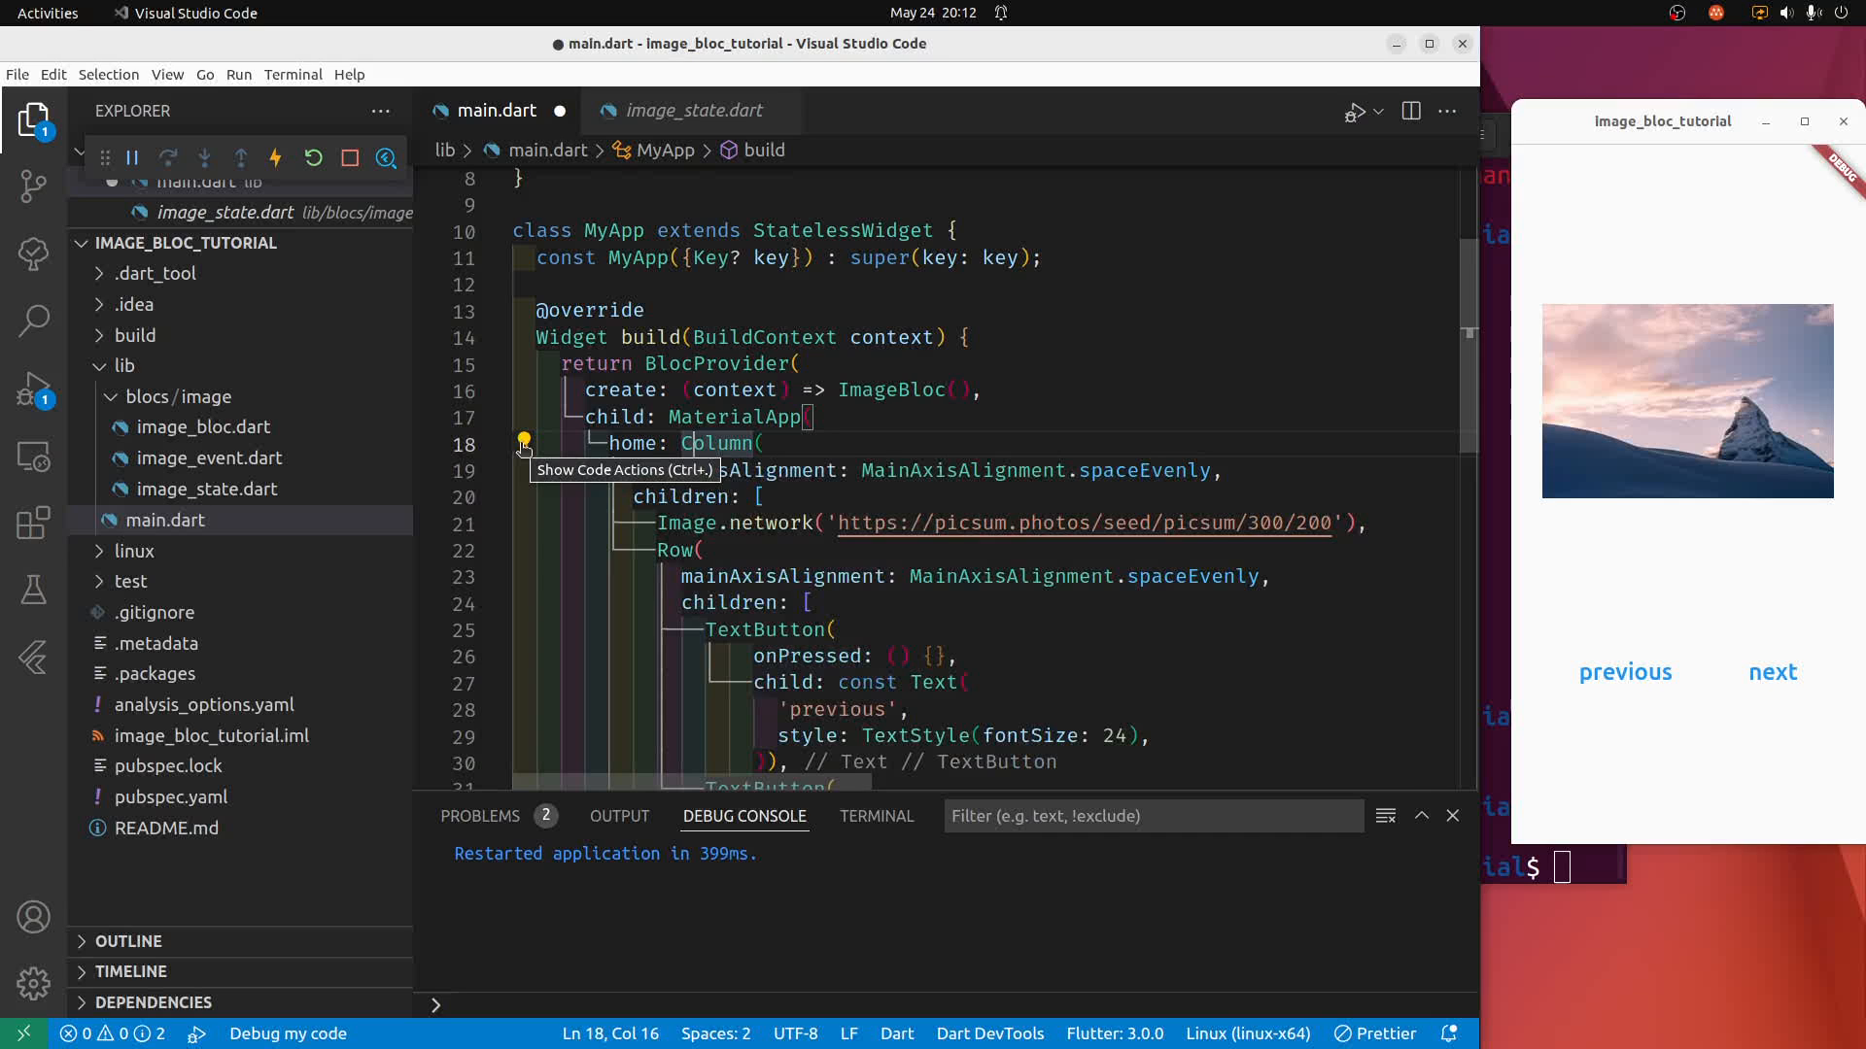
left_click(523, 443)
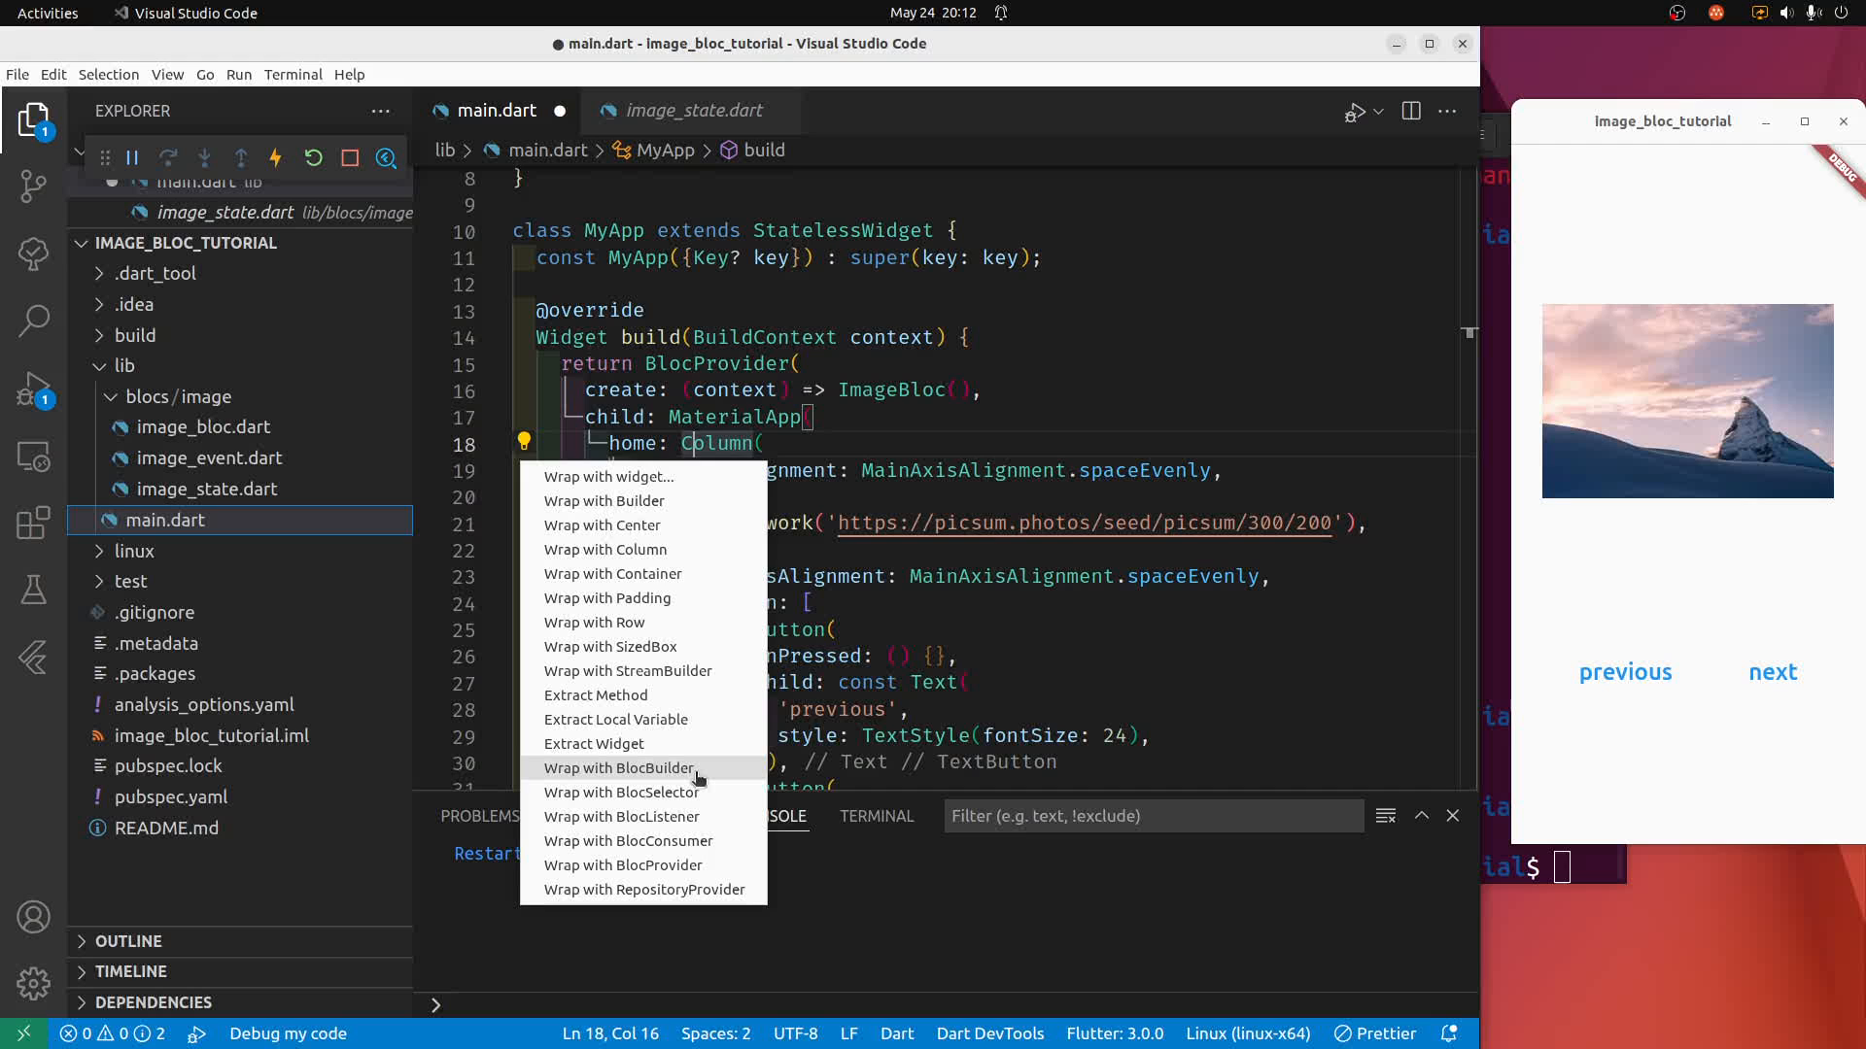
left_click(618, 768)
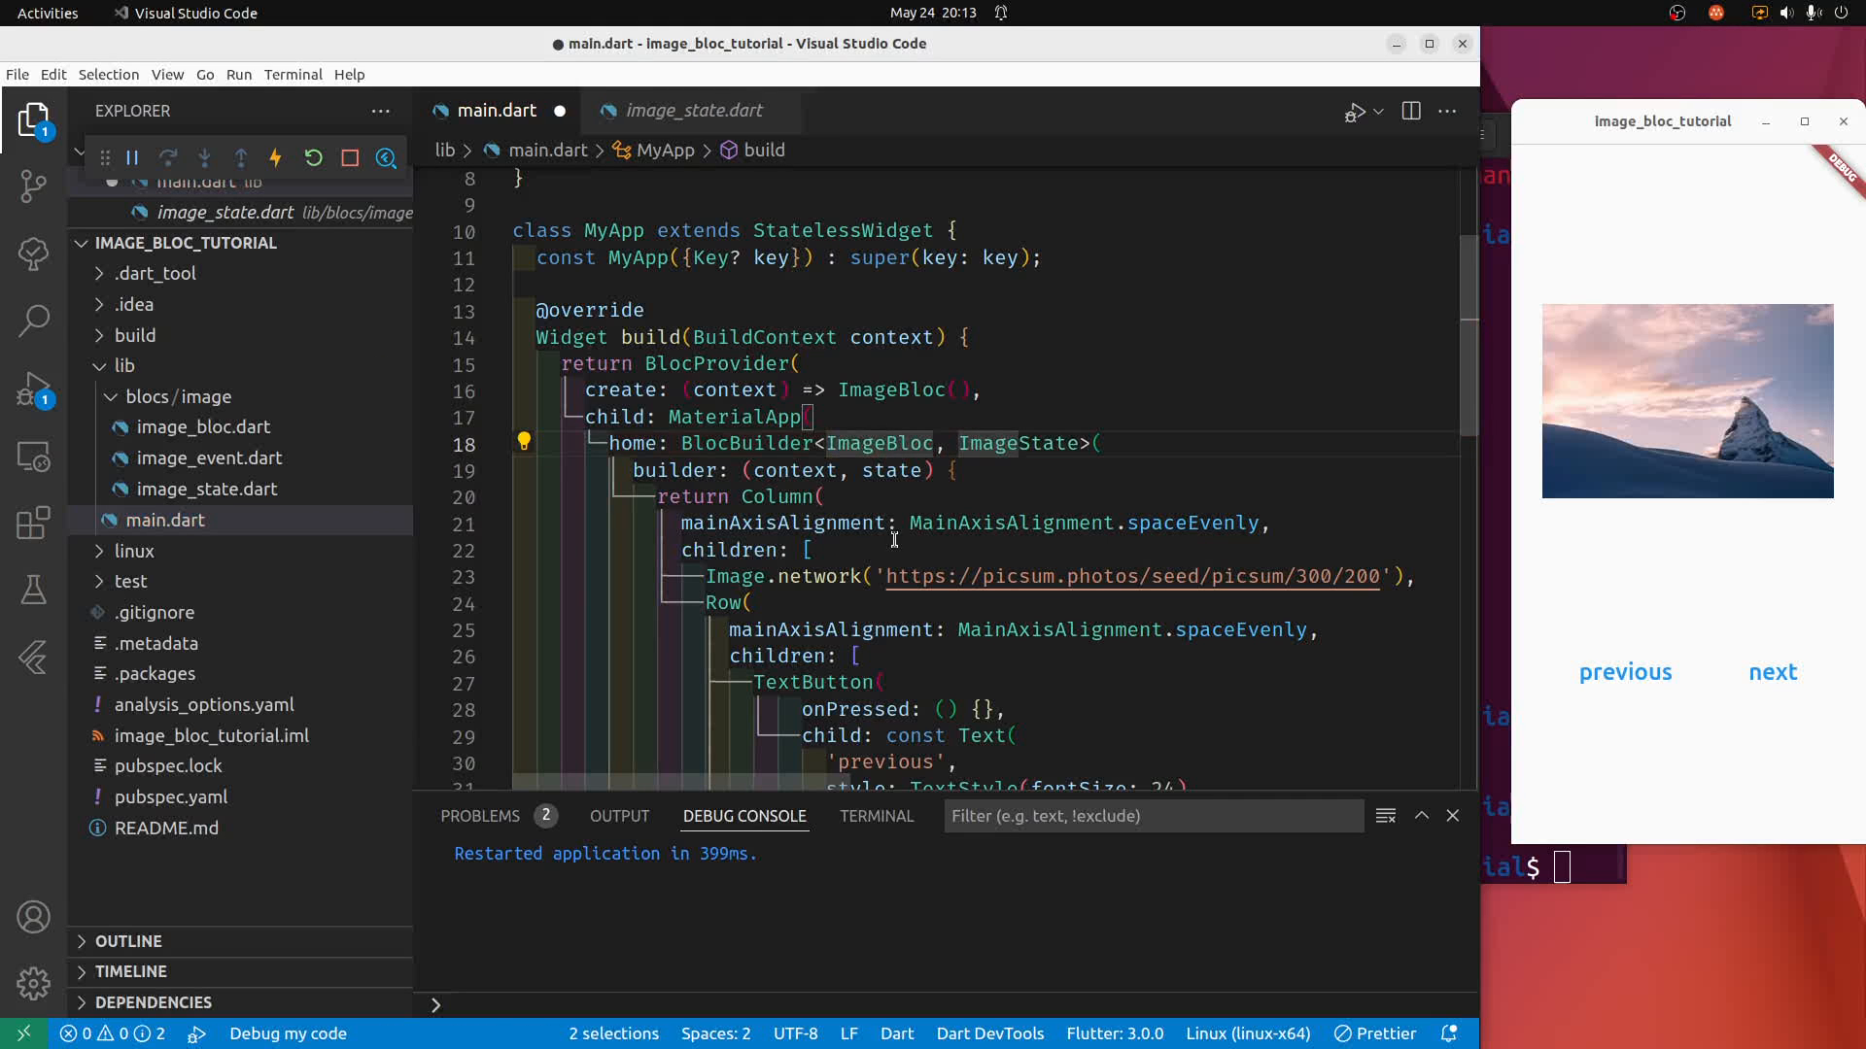
mouse_move(892, 470)
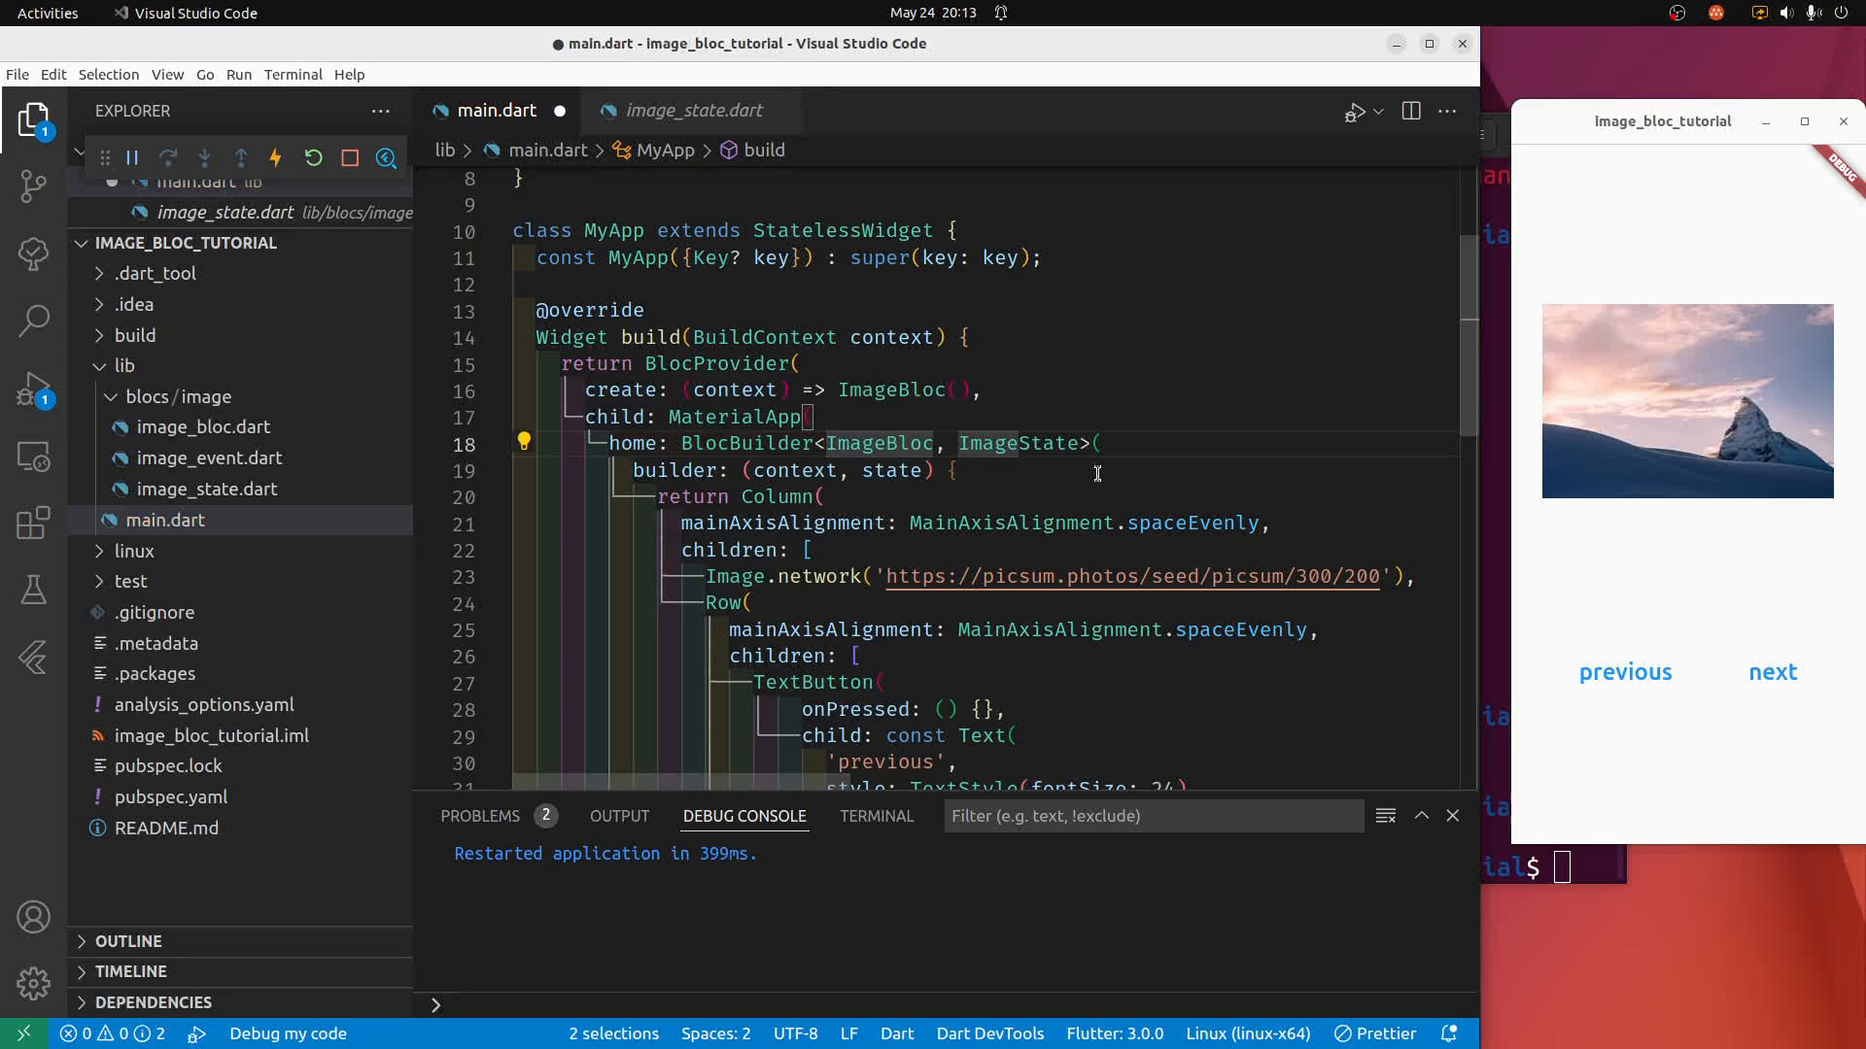
left_click(1096, 443)
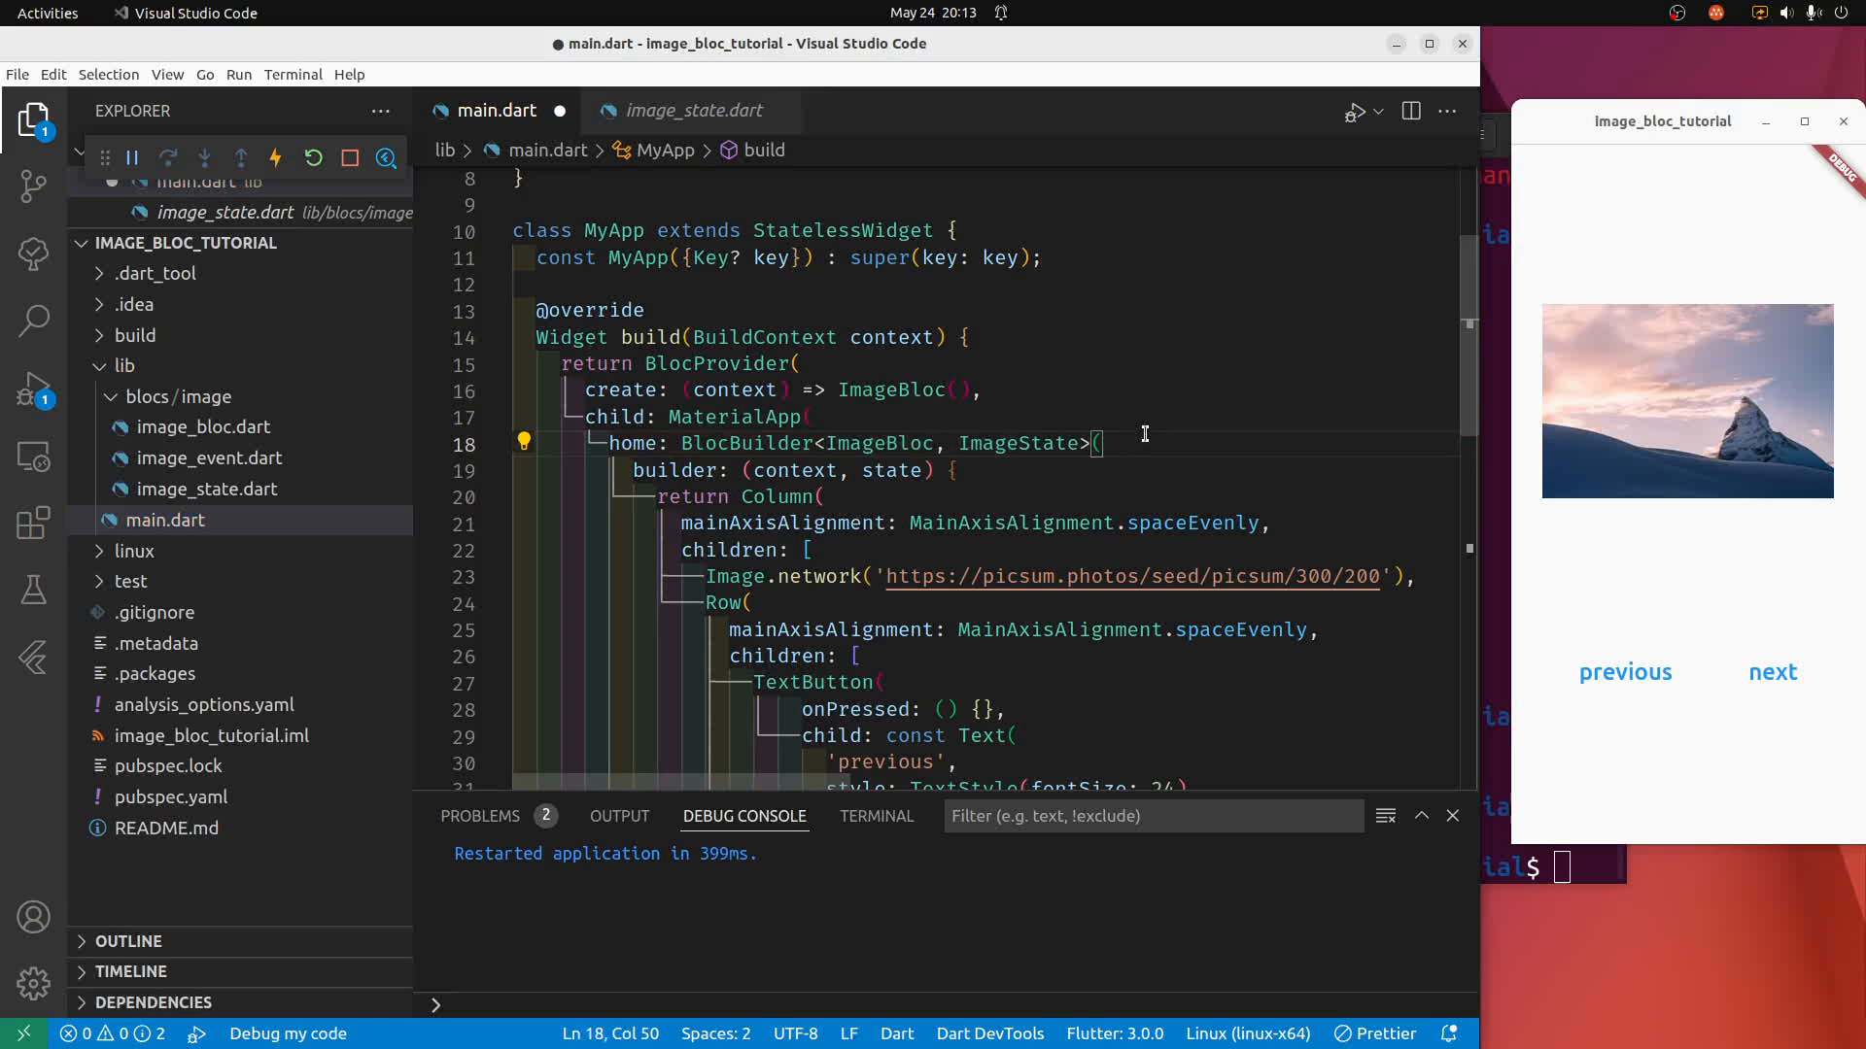
Save main.dart, hot-restart the app and try the next-image button.
key("ctrl+s")
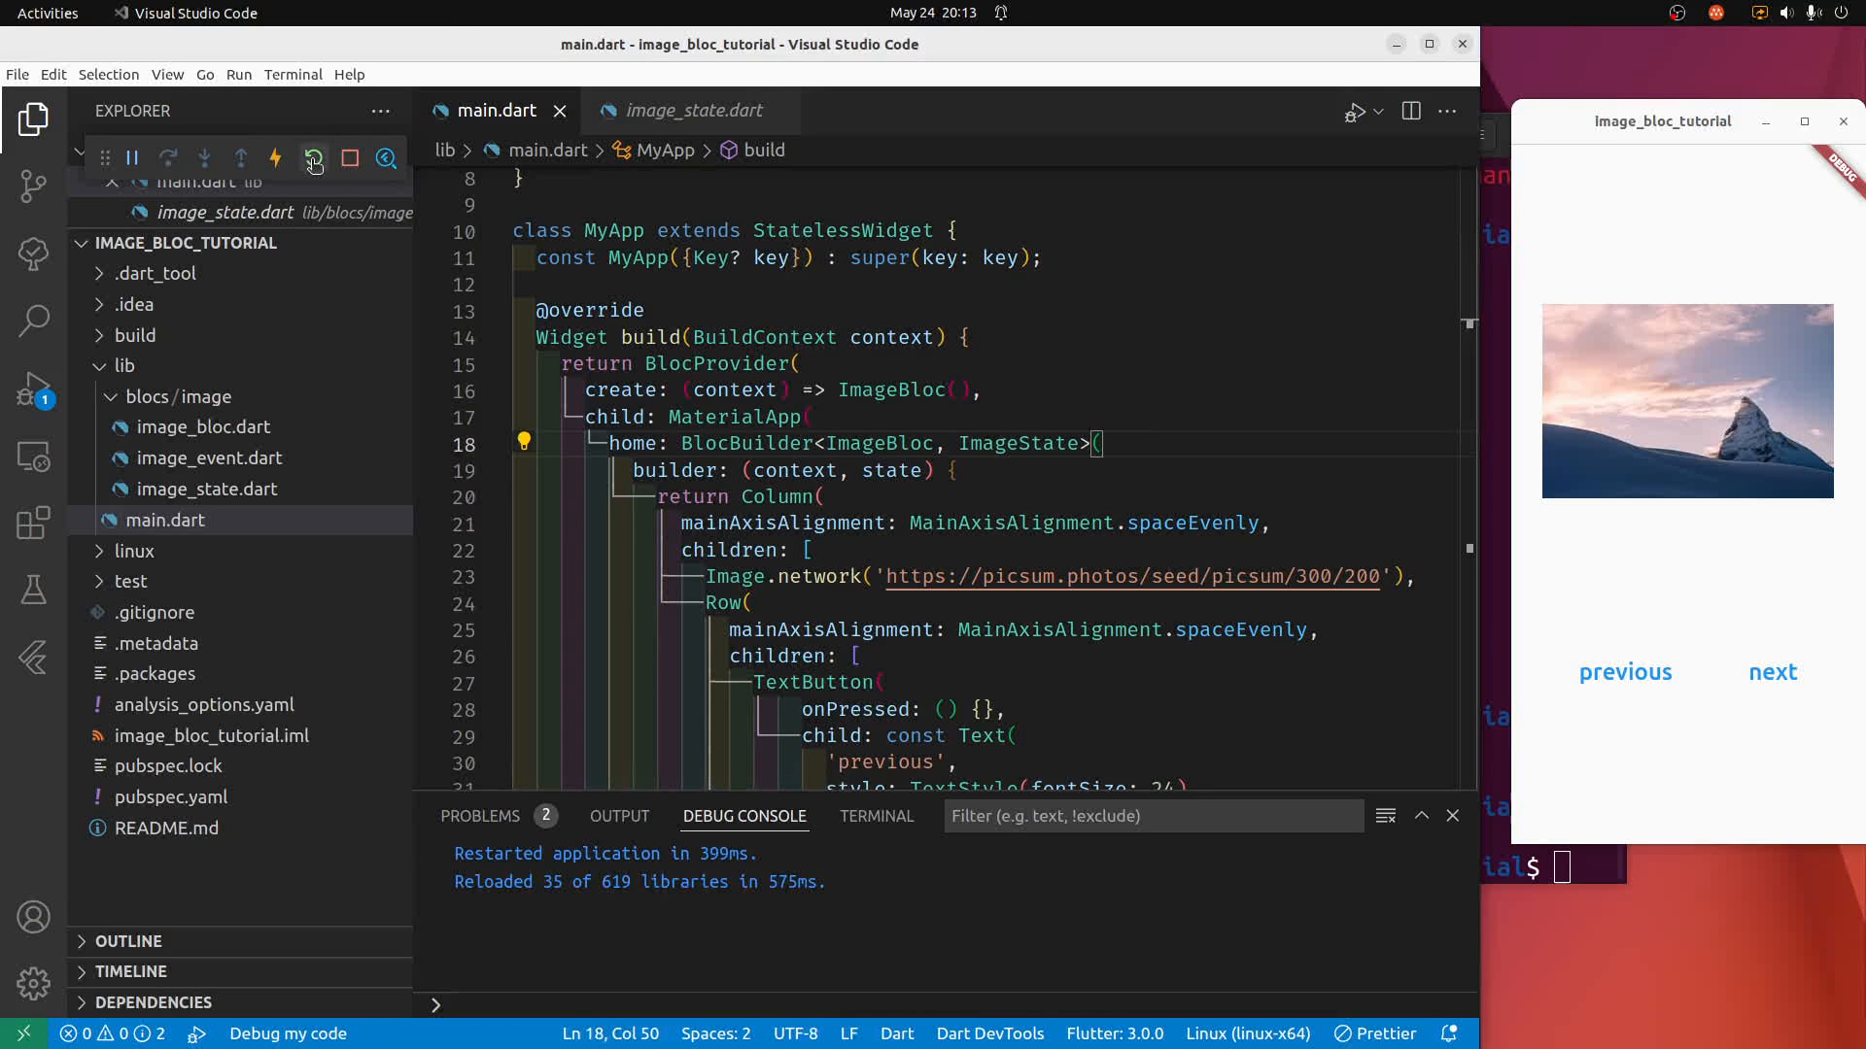
left_click(313, 158)
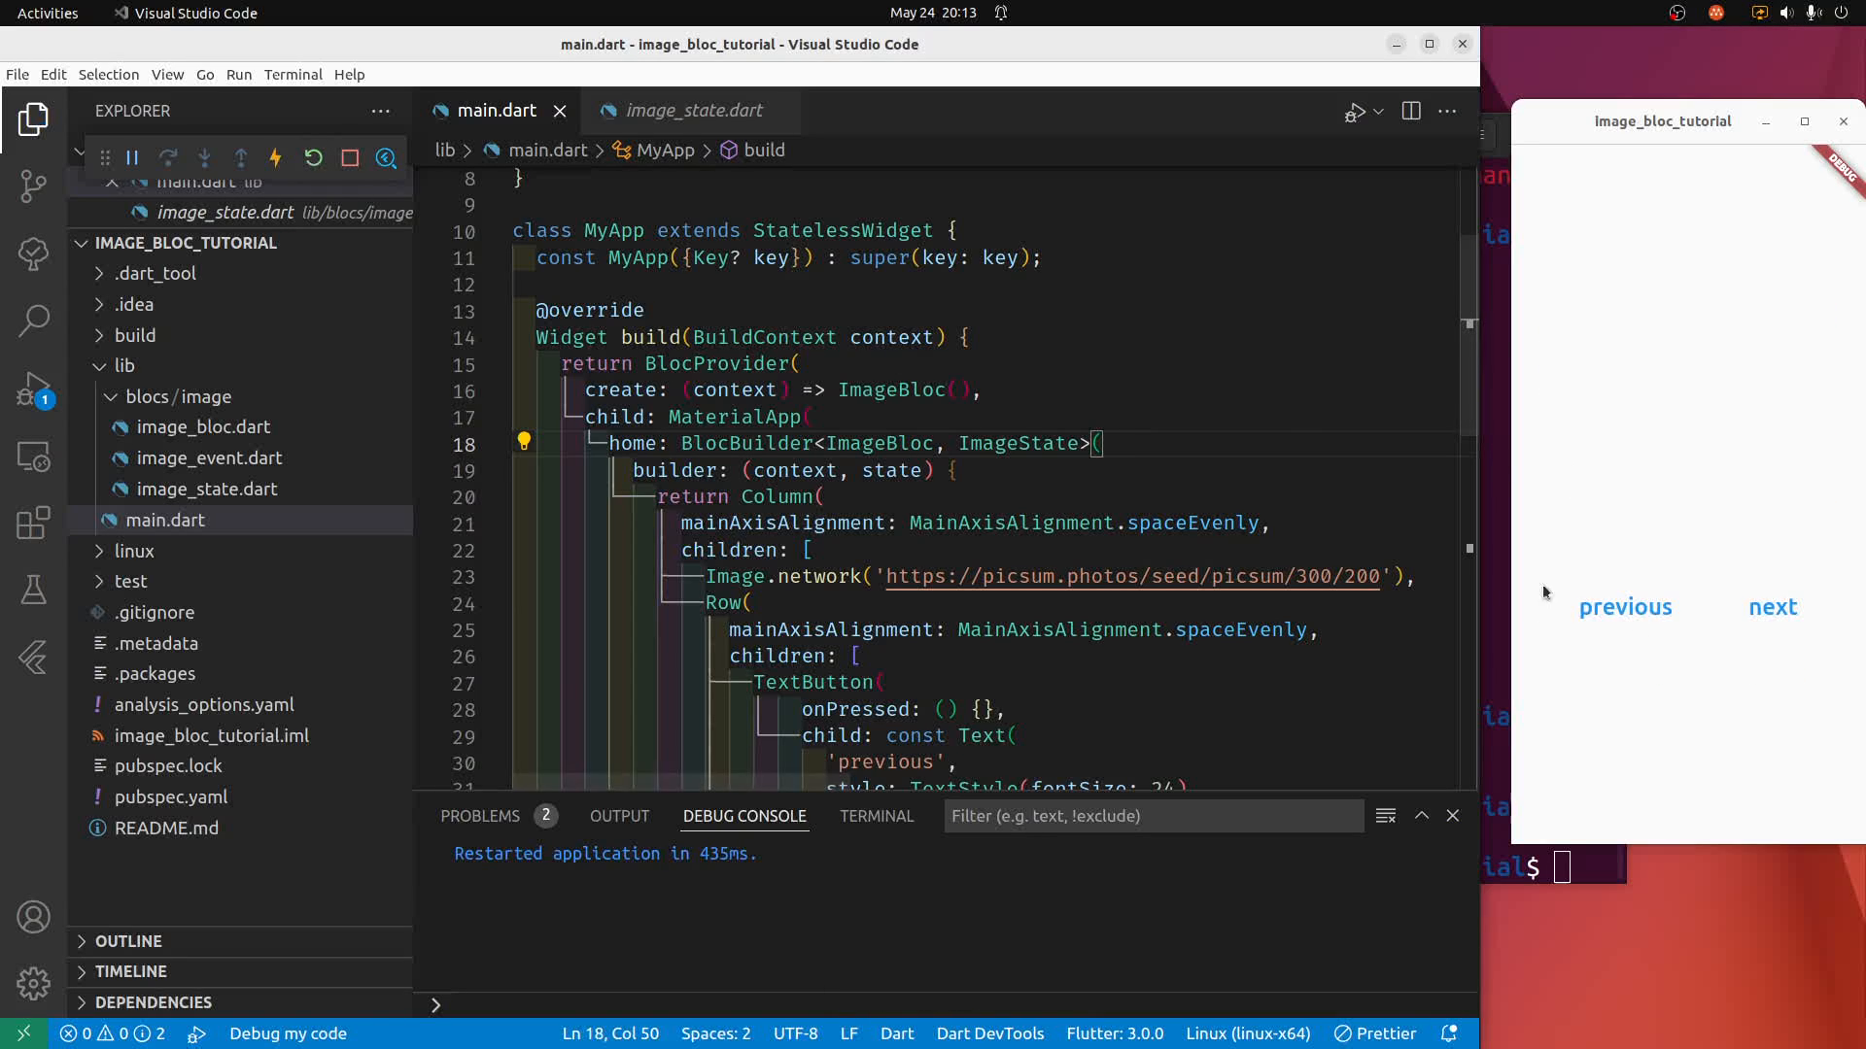
left_click(1772, 606)
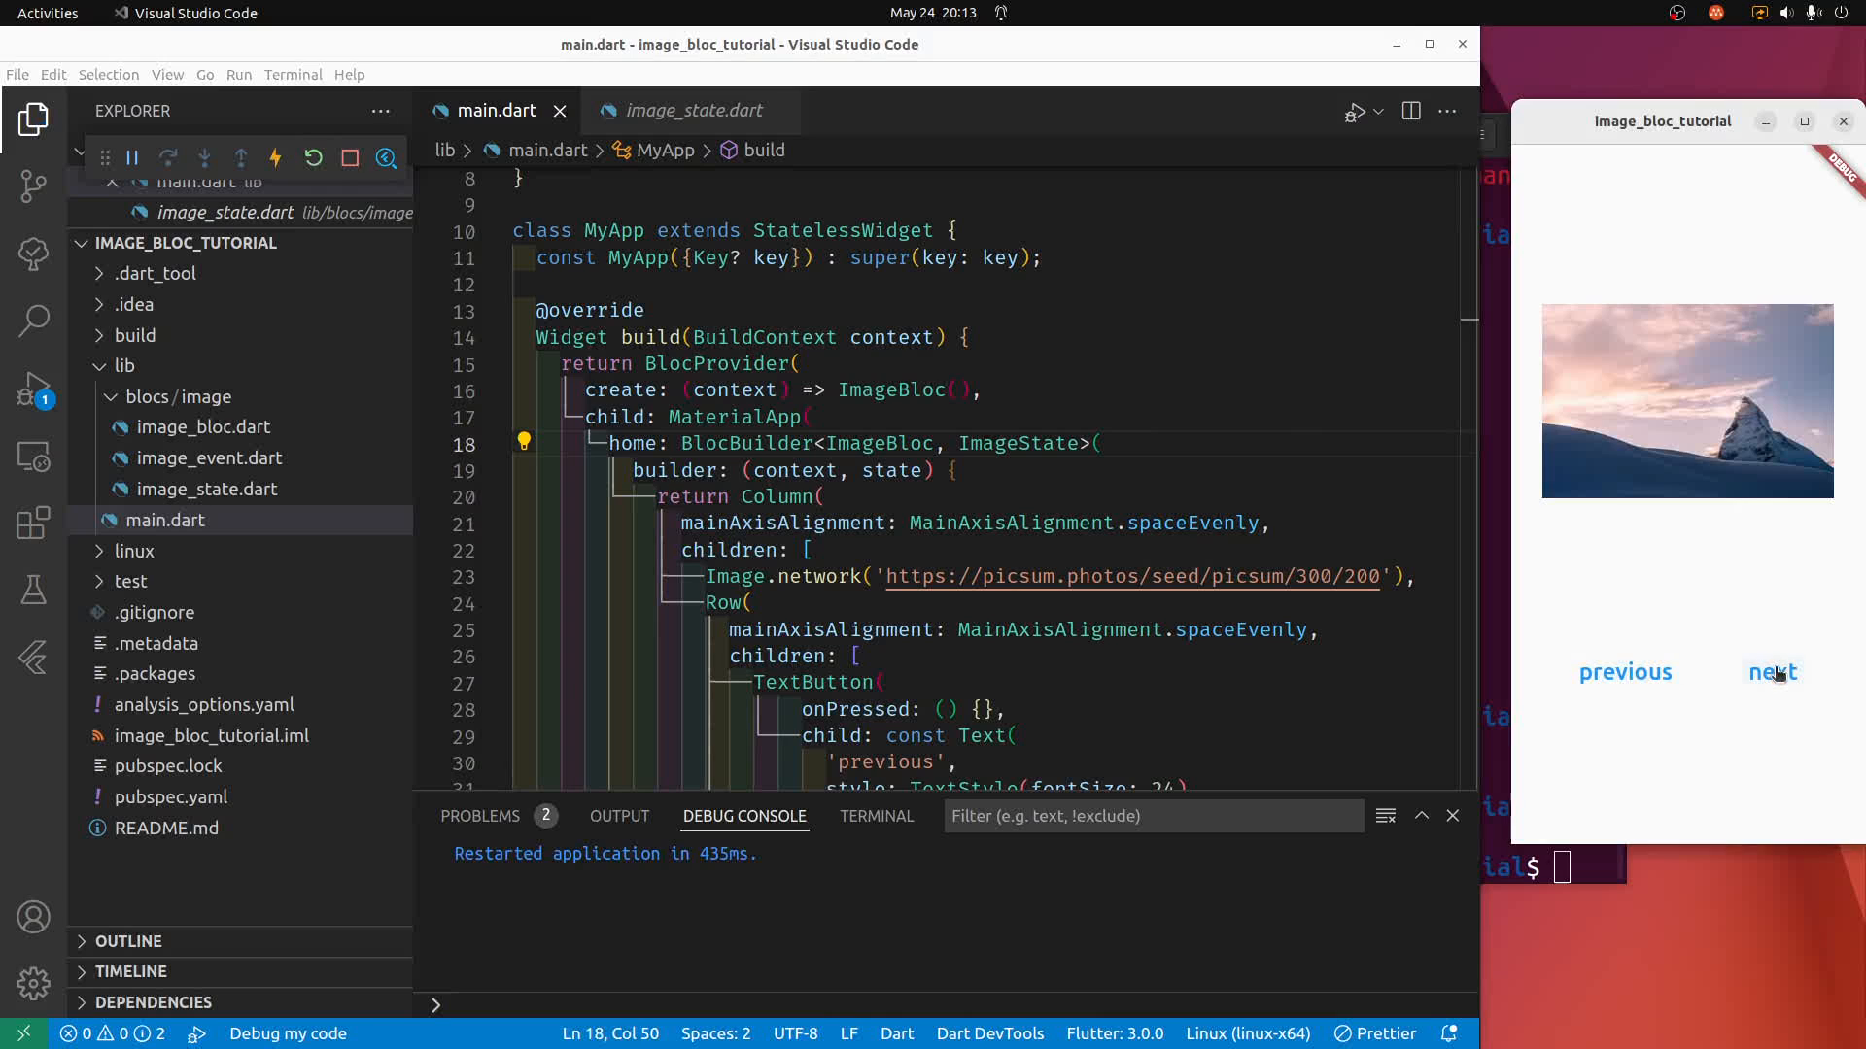
mouse_move(1149, 643)
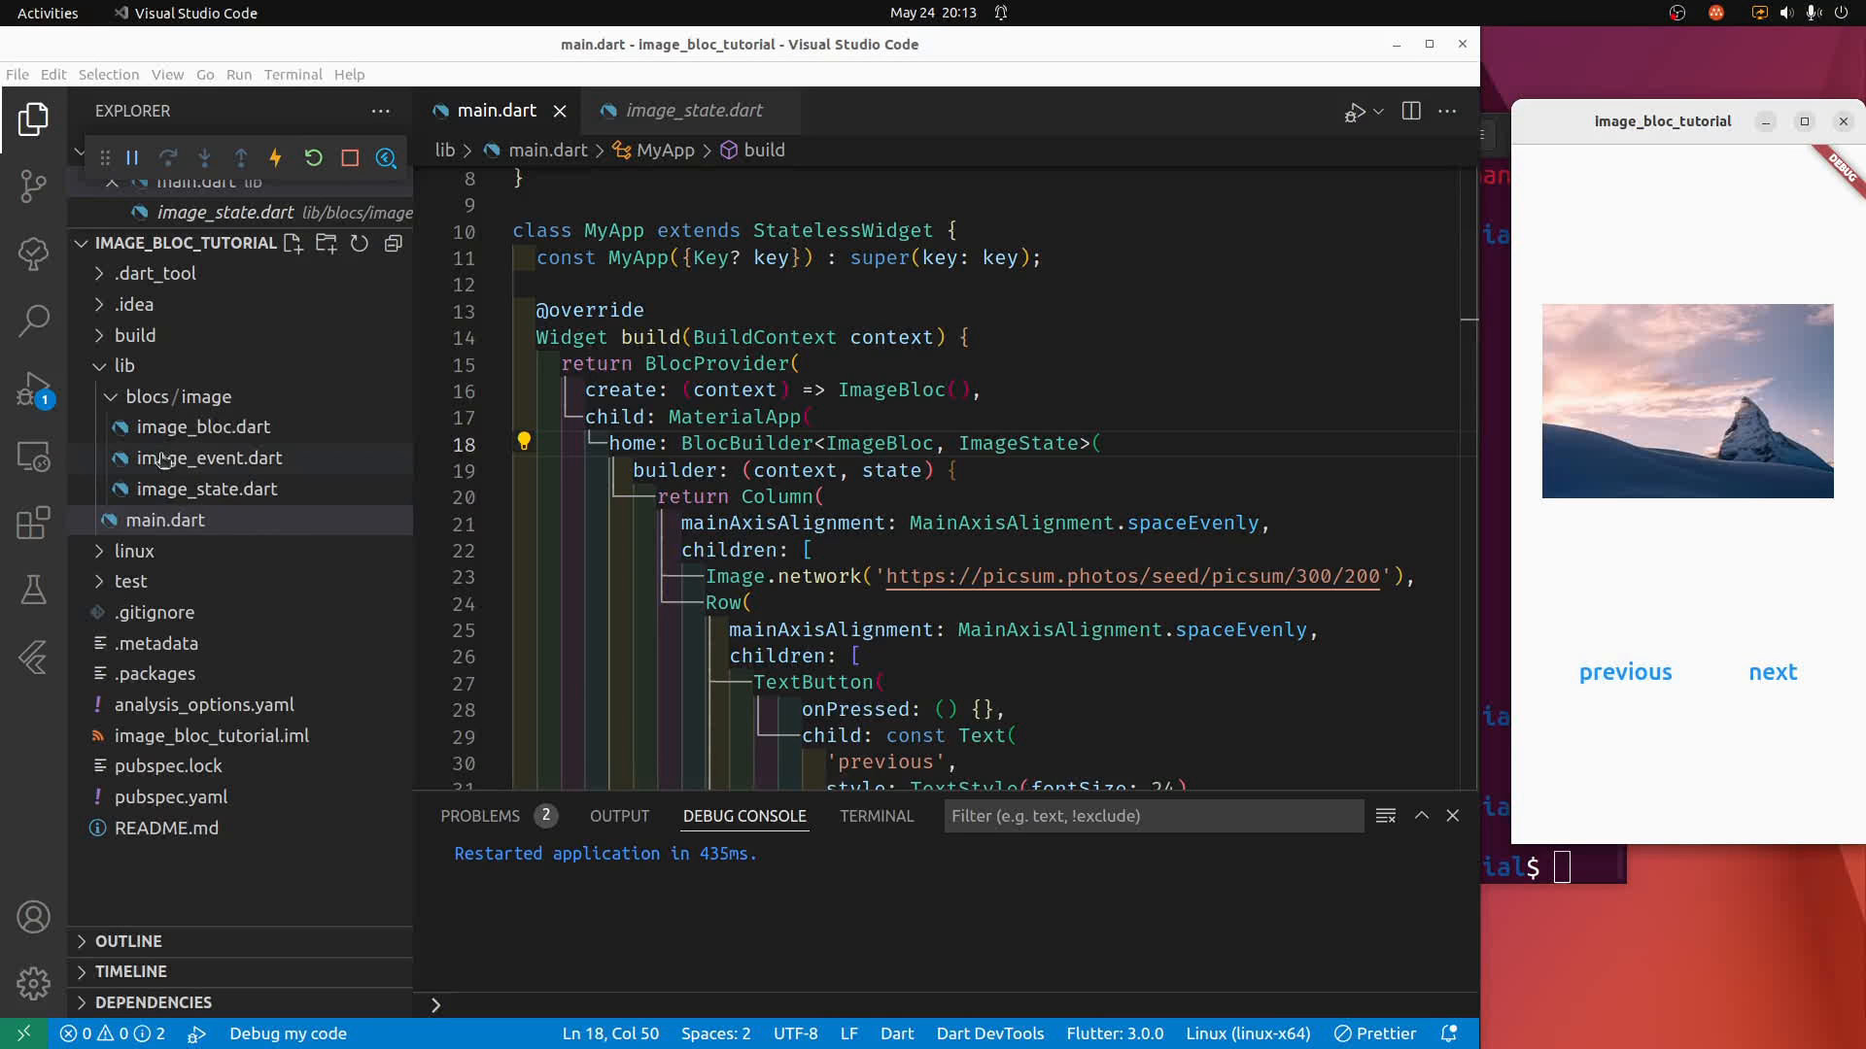
Open image_state.dart from the Explorer under lib/blocs/image.
left_click(208, 489)
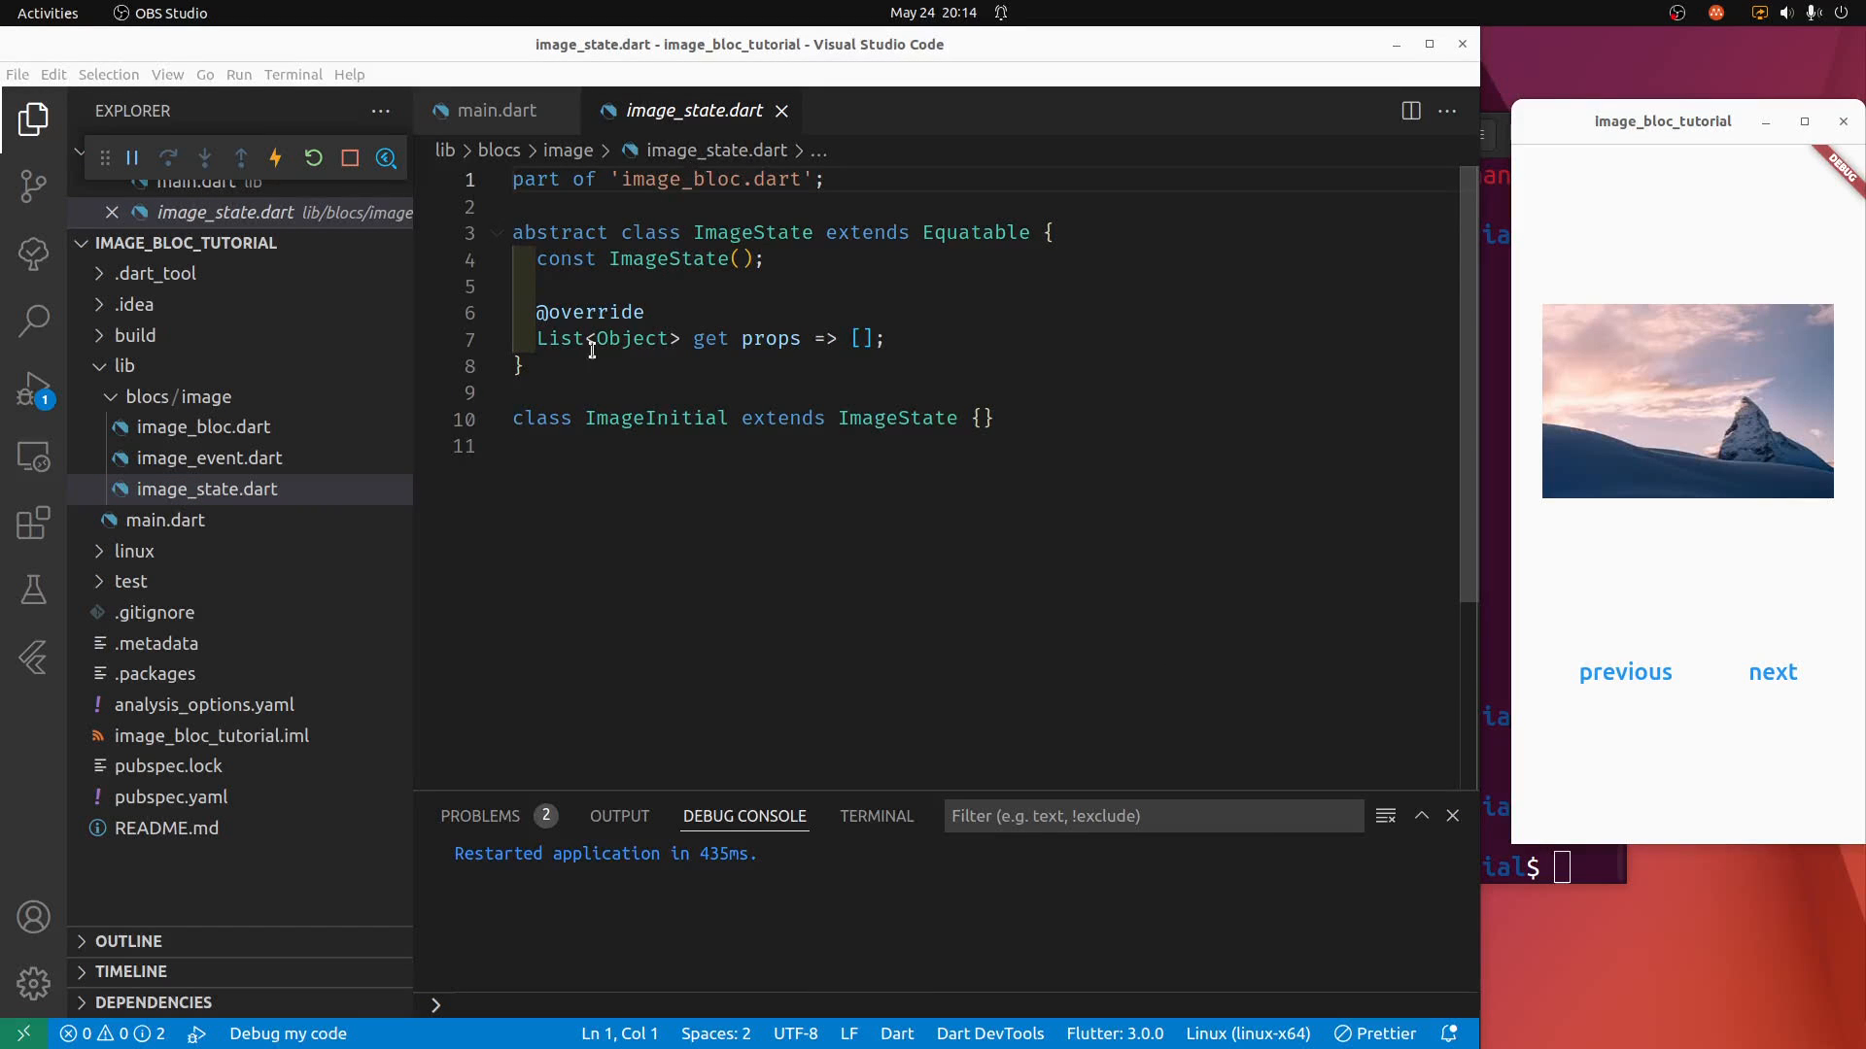
Remove 'abstract' from ImageState and add a 'final int seedNumber;' field.
double_click(560, 231)
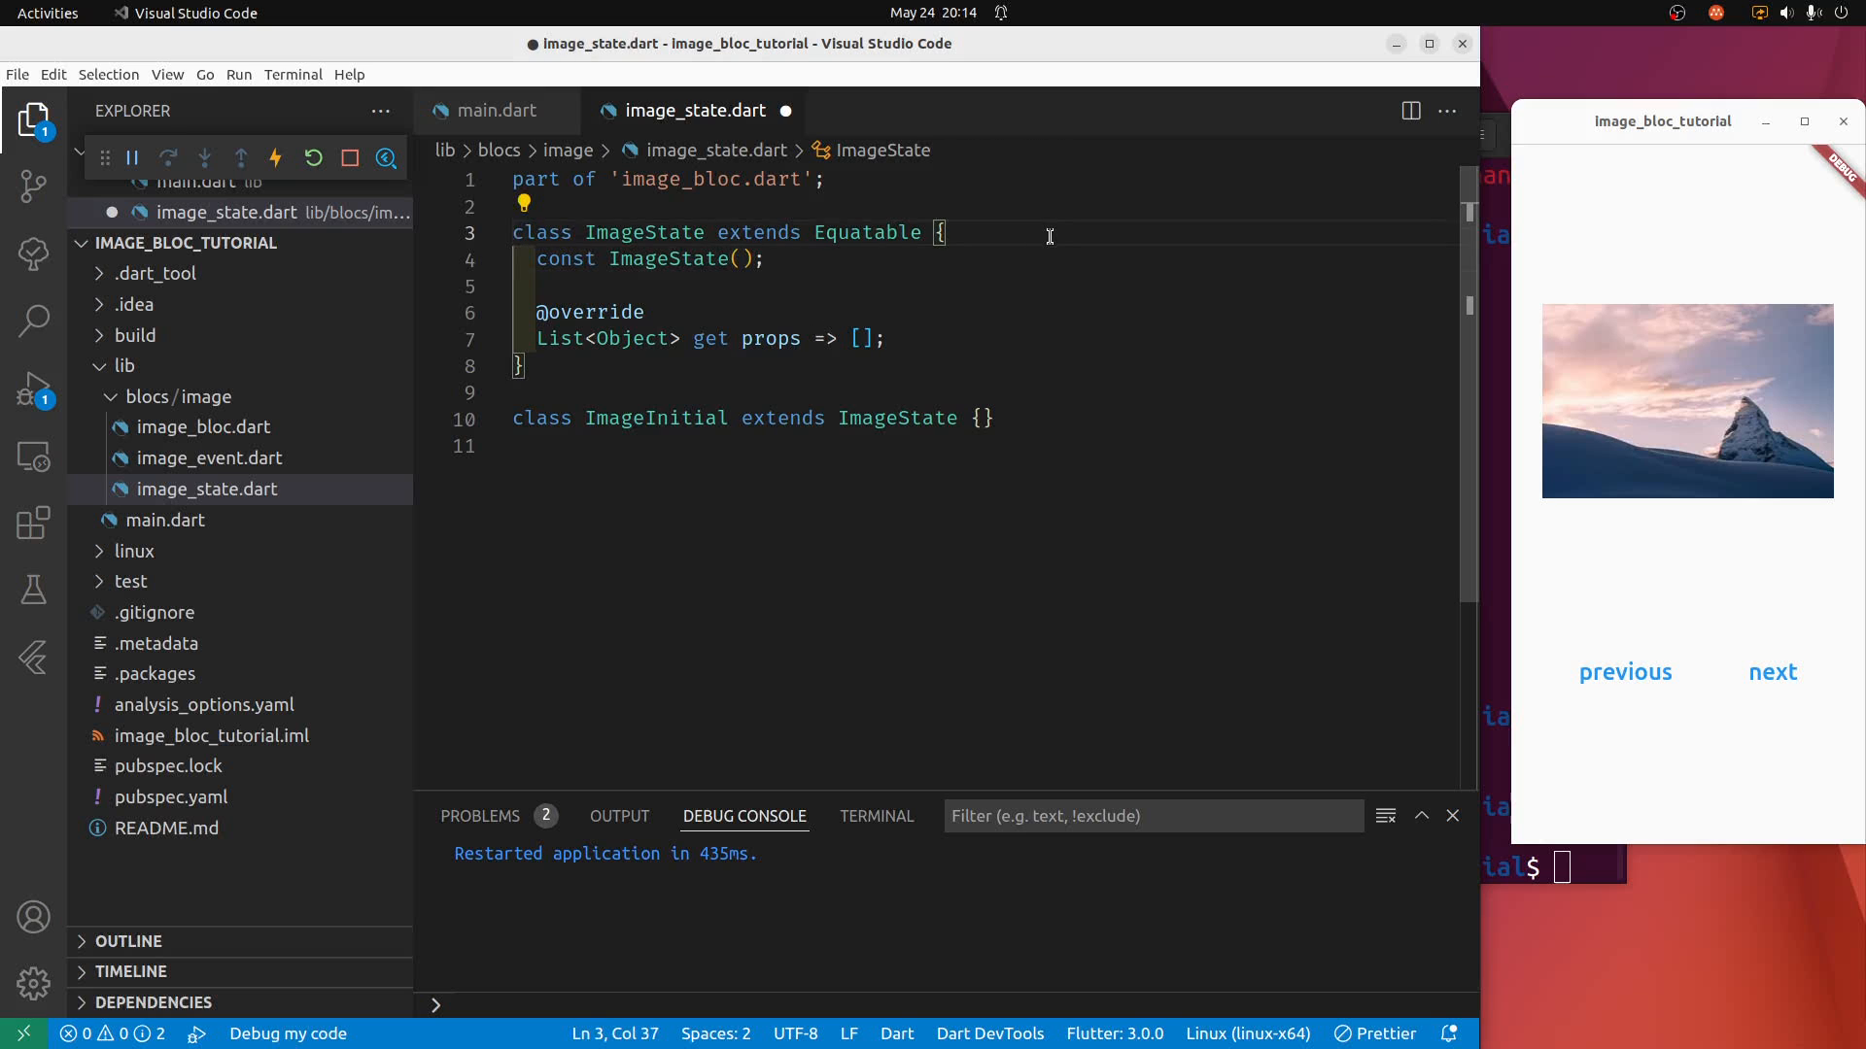
type("final")
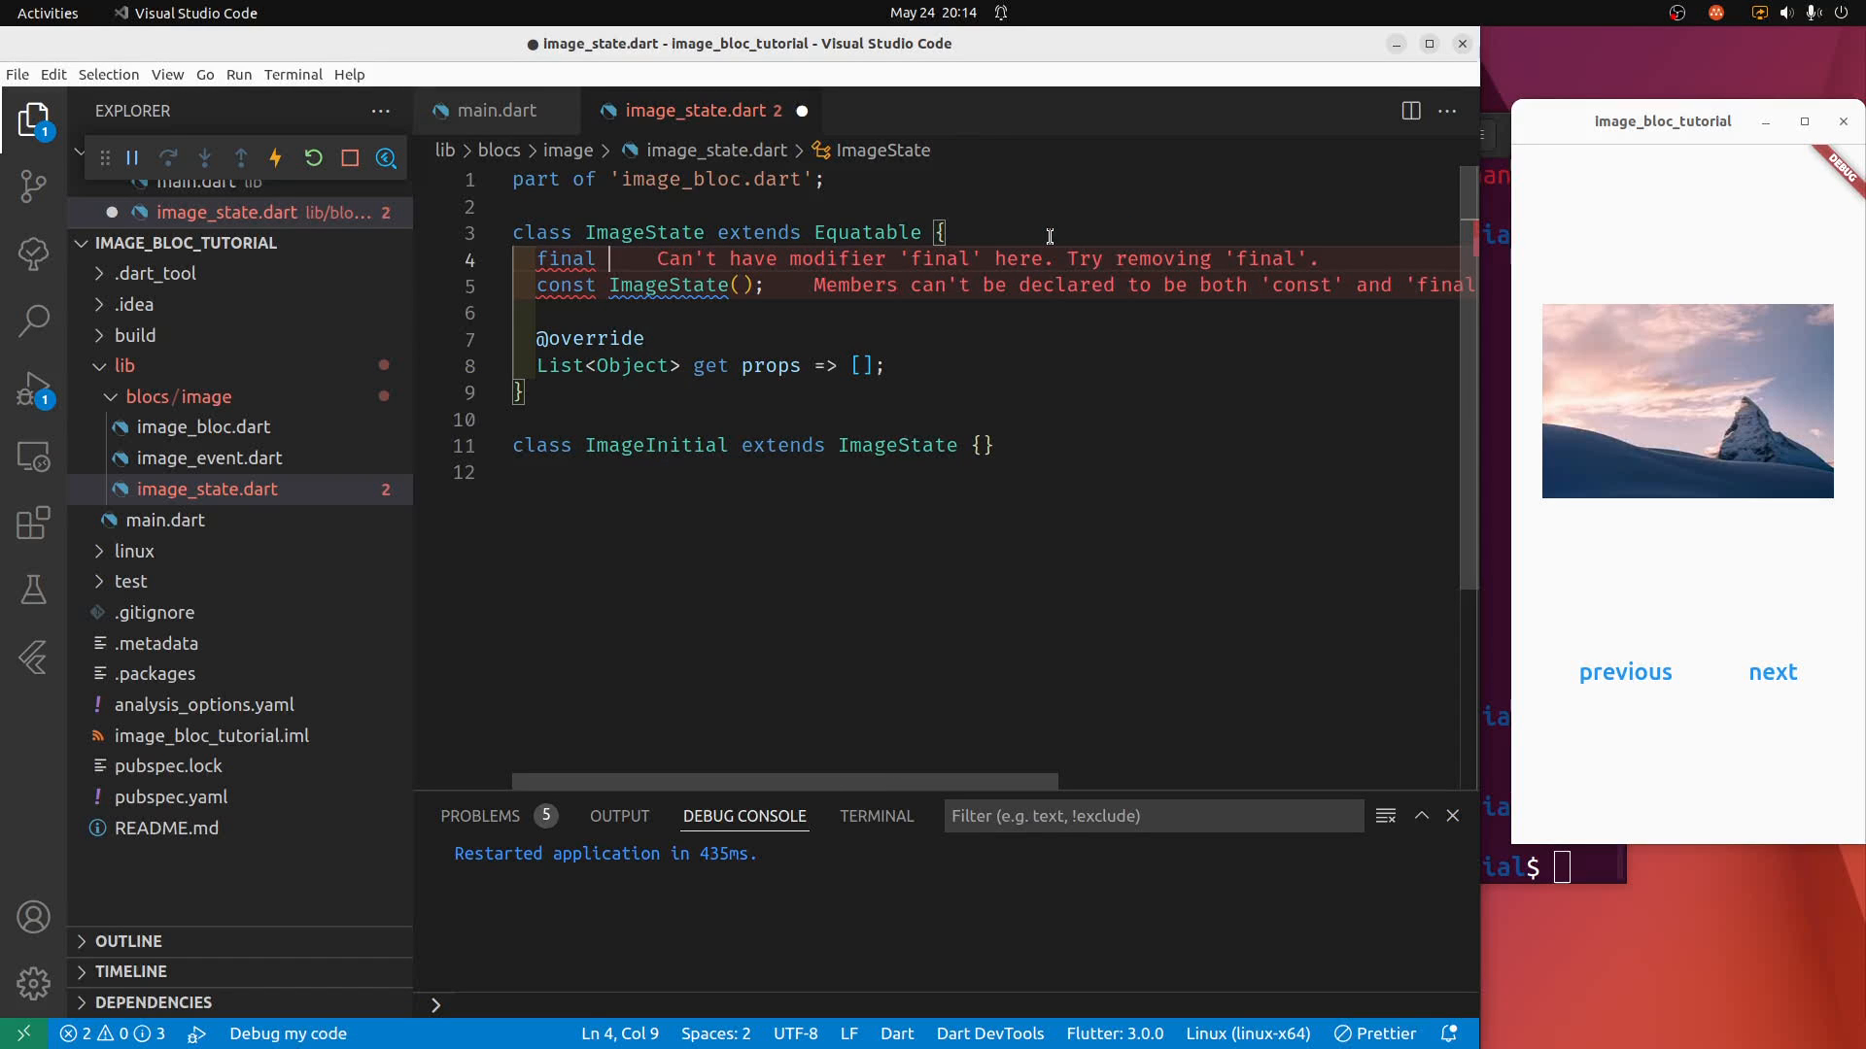
type("int")
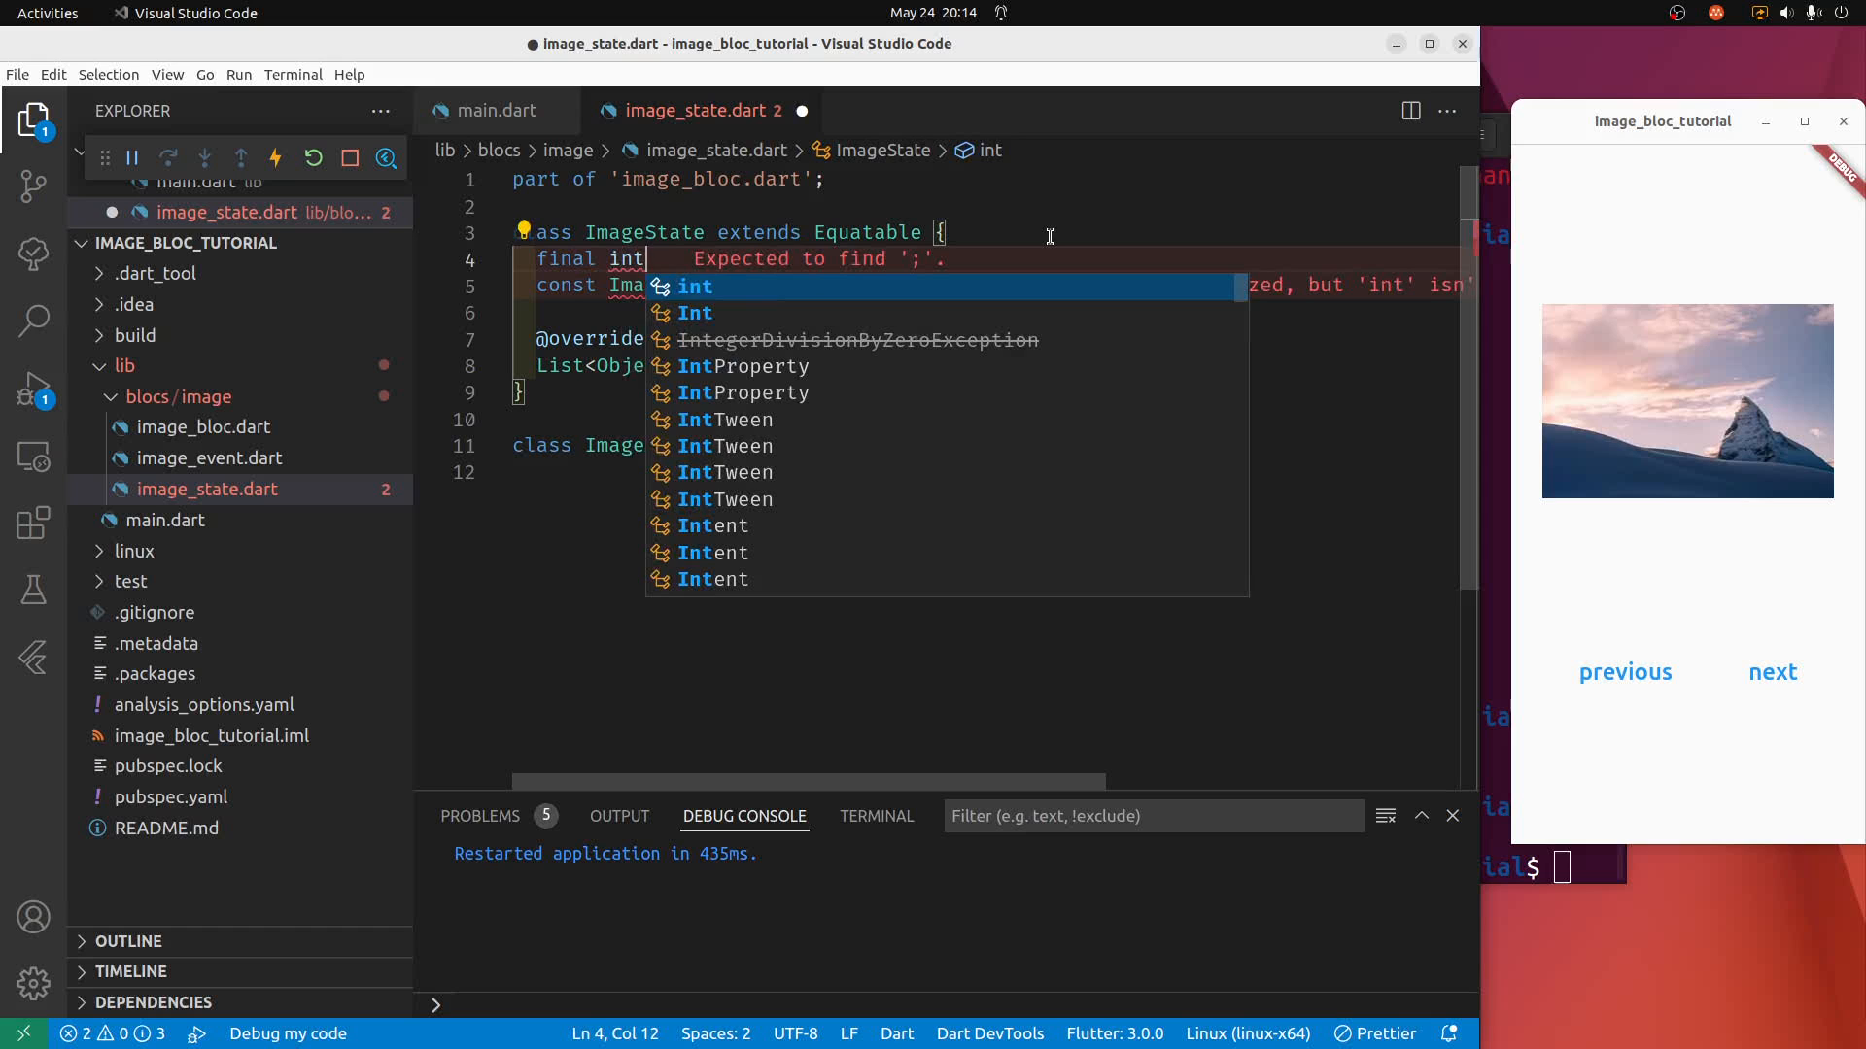
type("seedNumber")
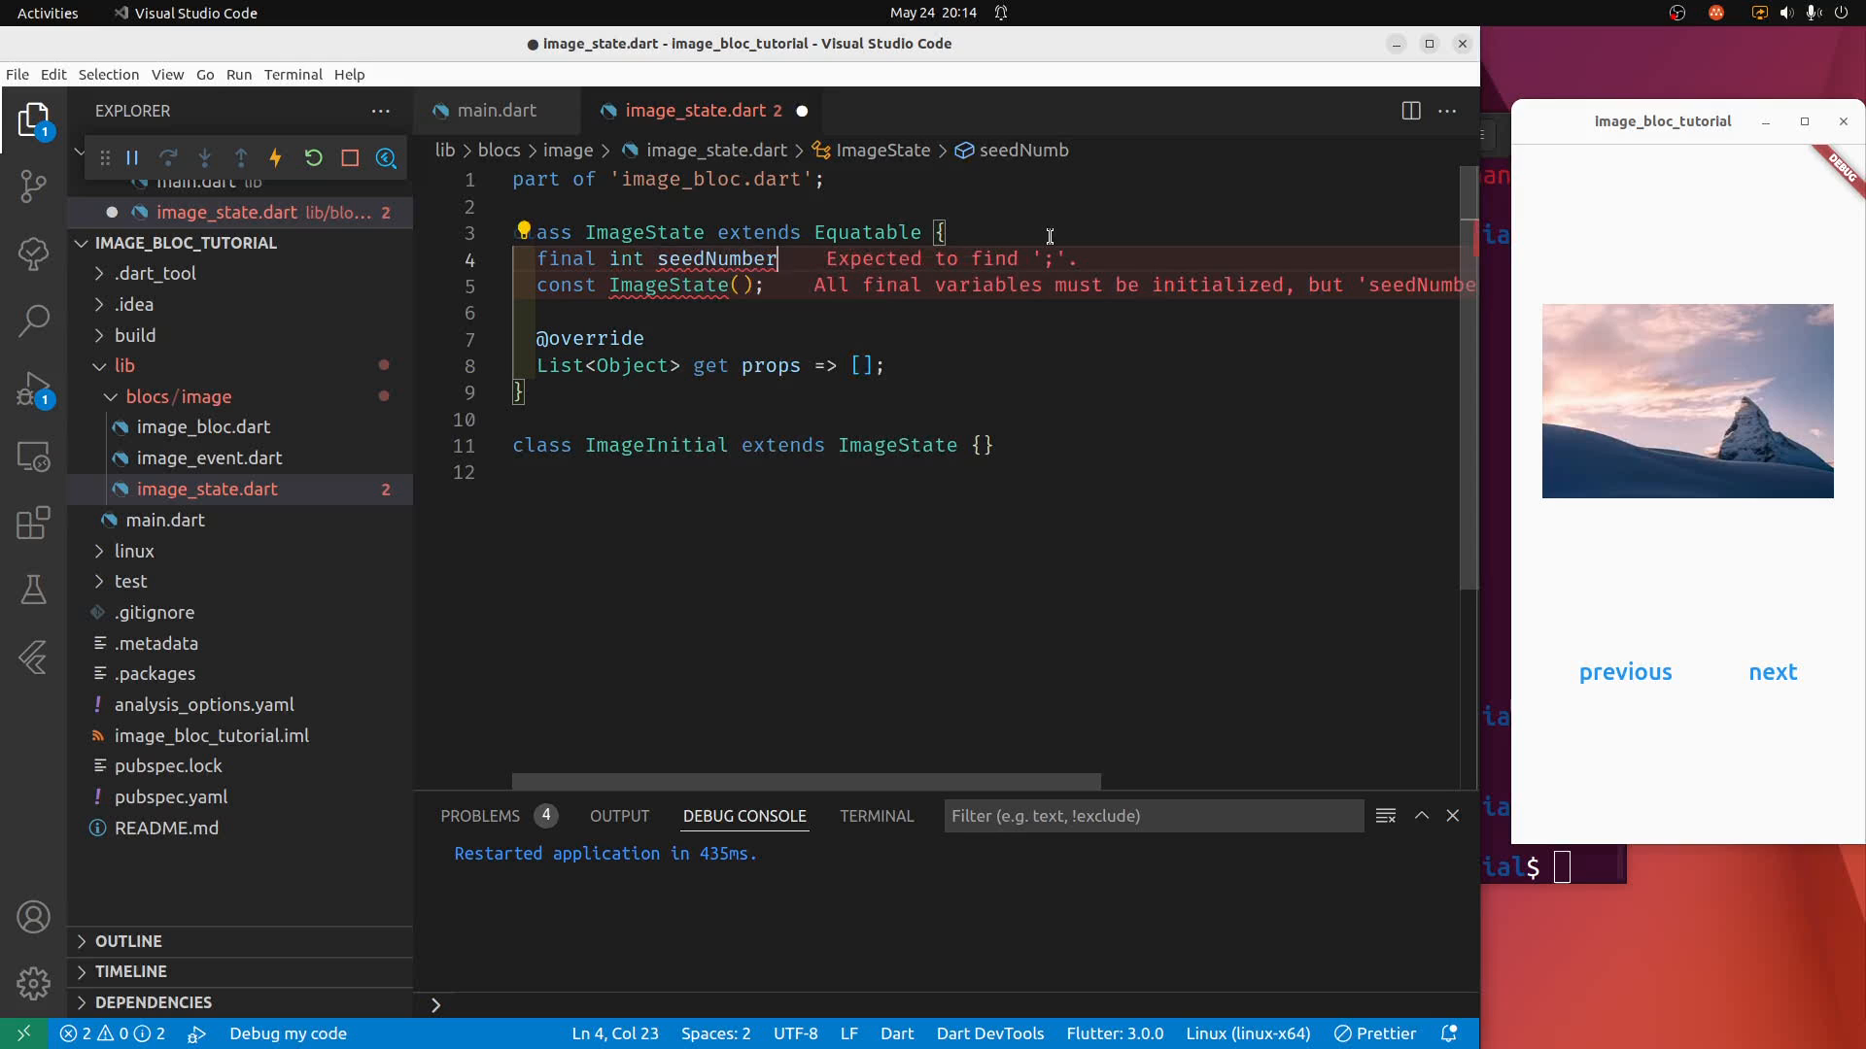
type(";")
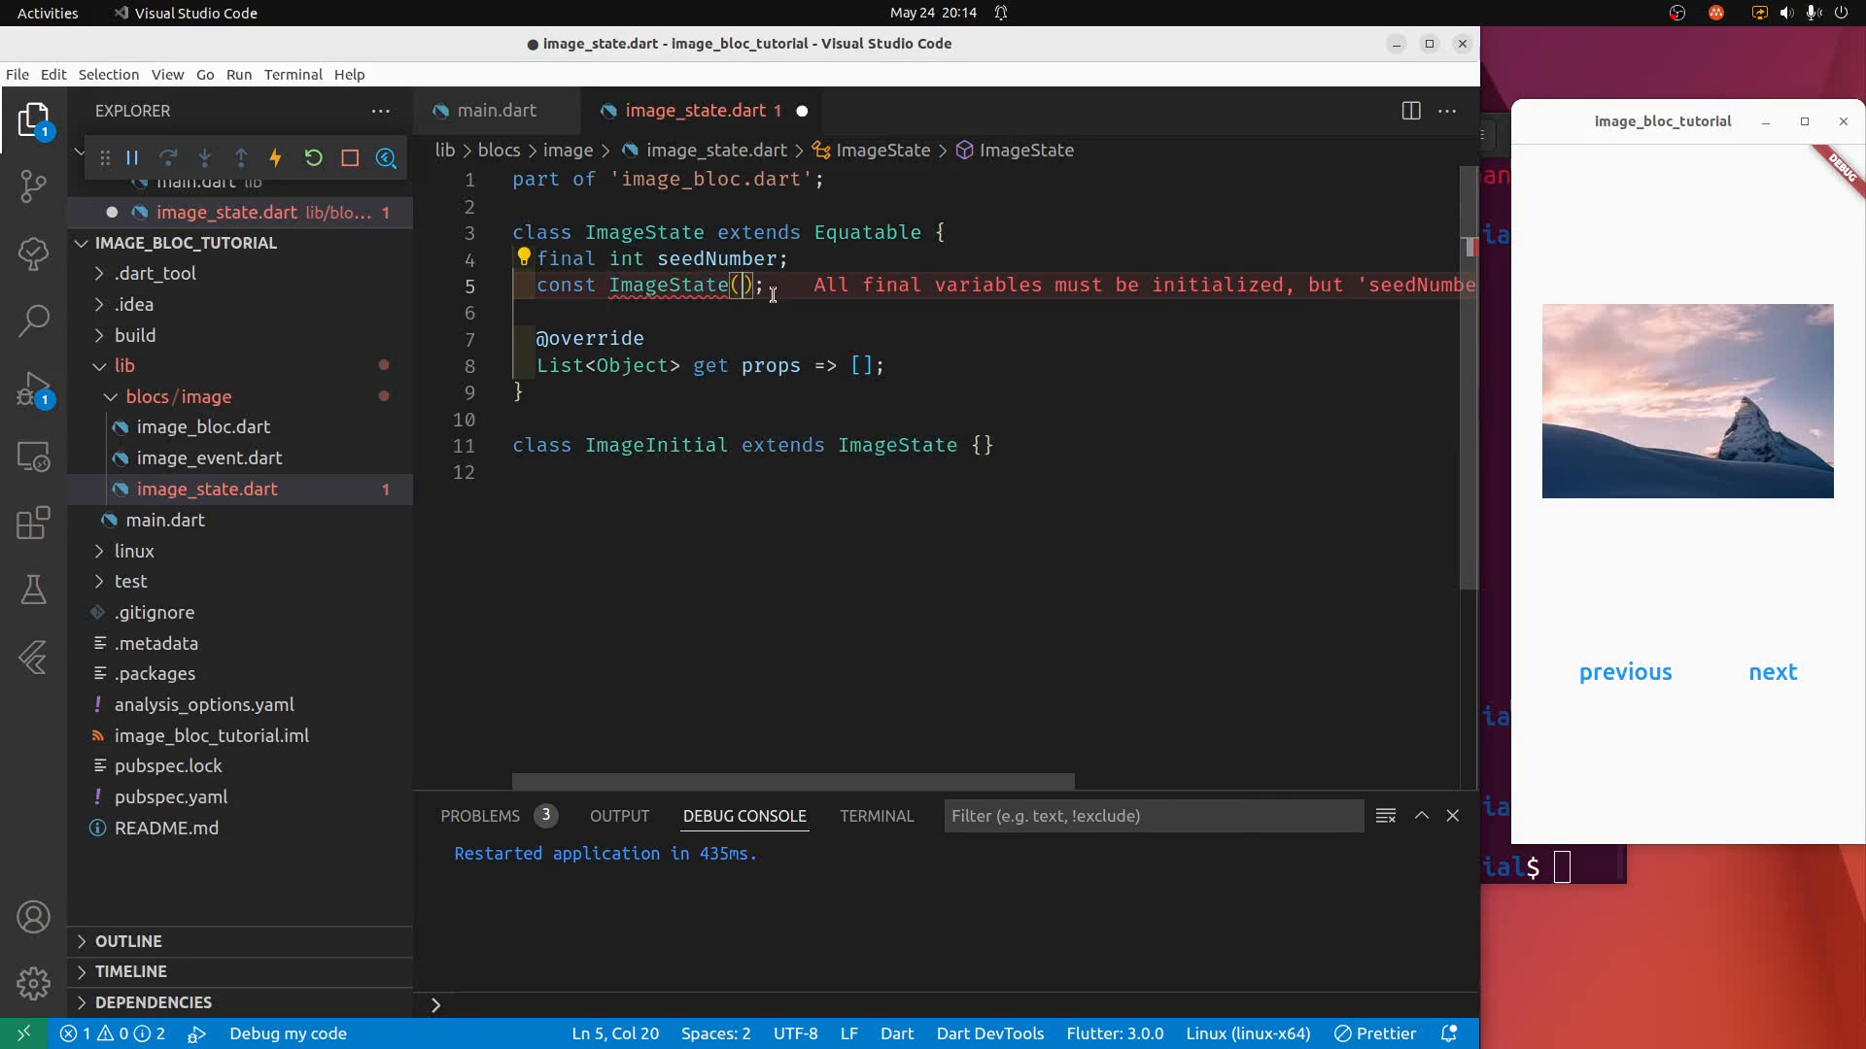
Change the constructor to ImageState({required this.seedNumber}) and drop ImageInitial.
type("require}")
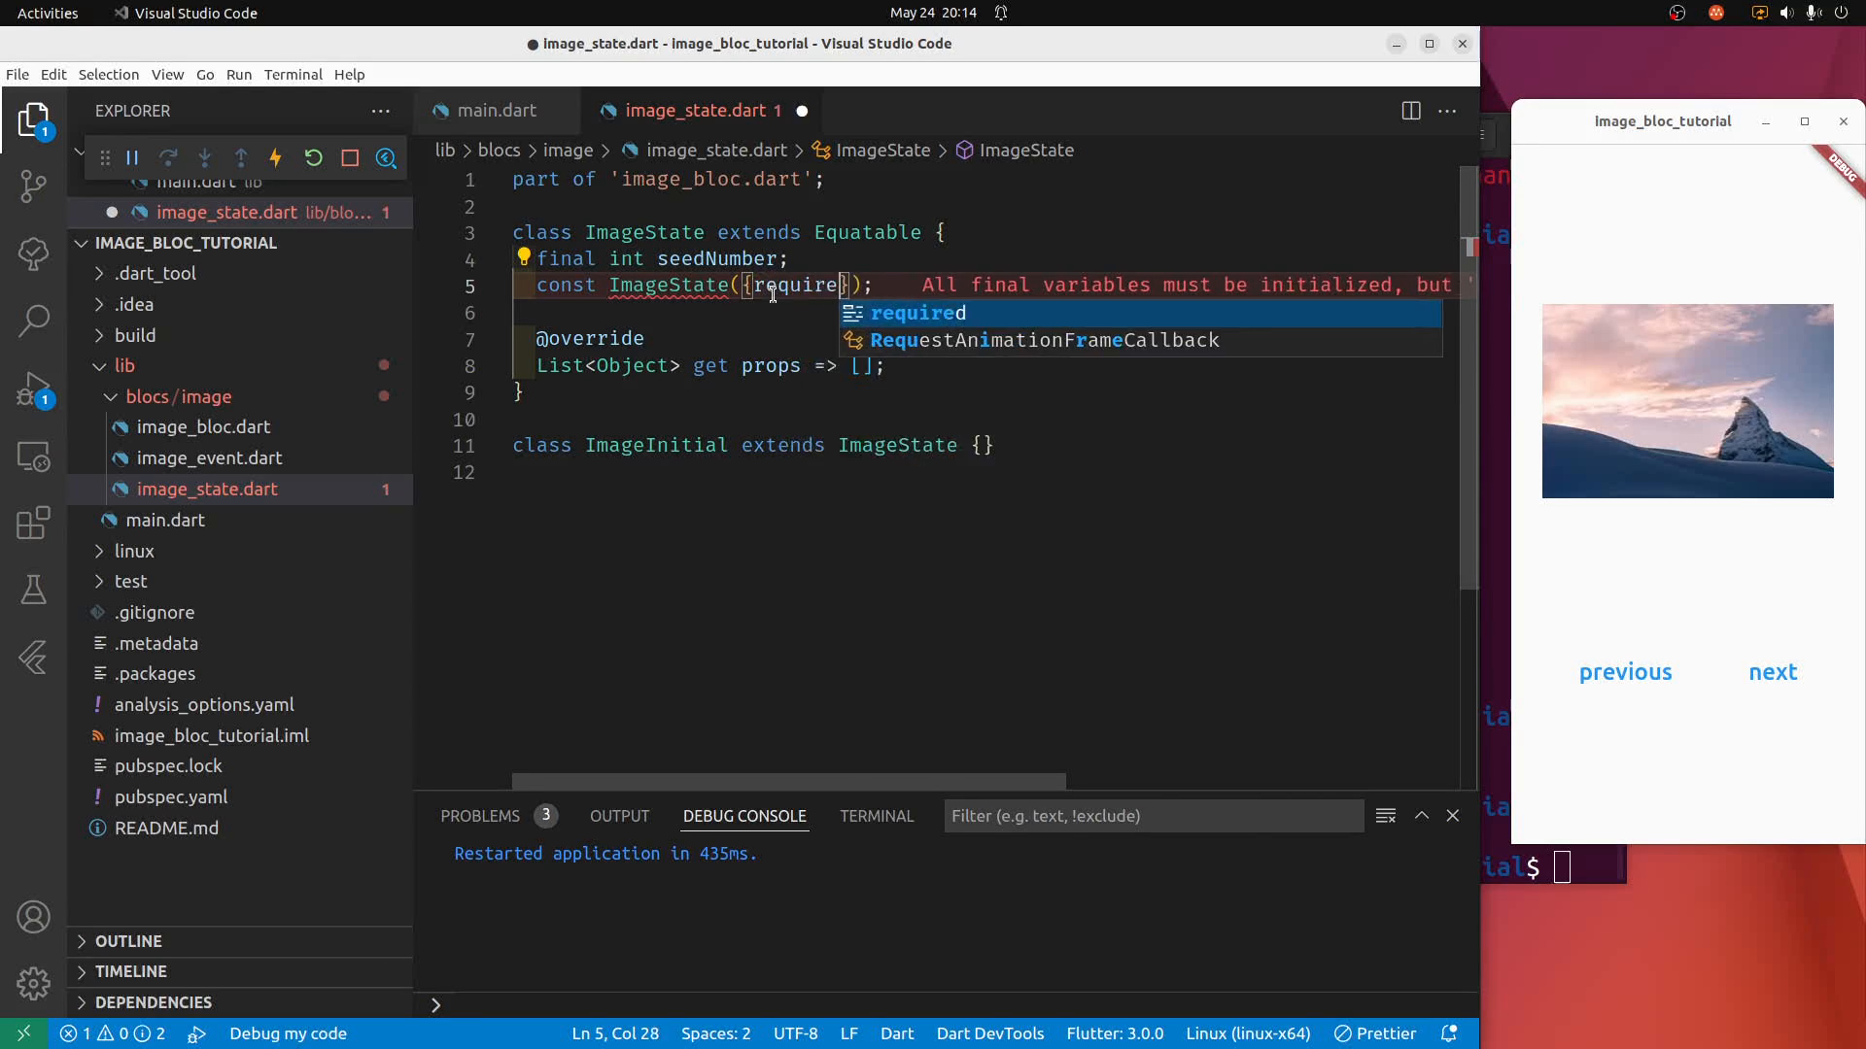
type("d")
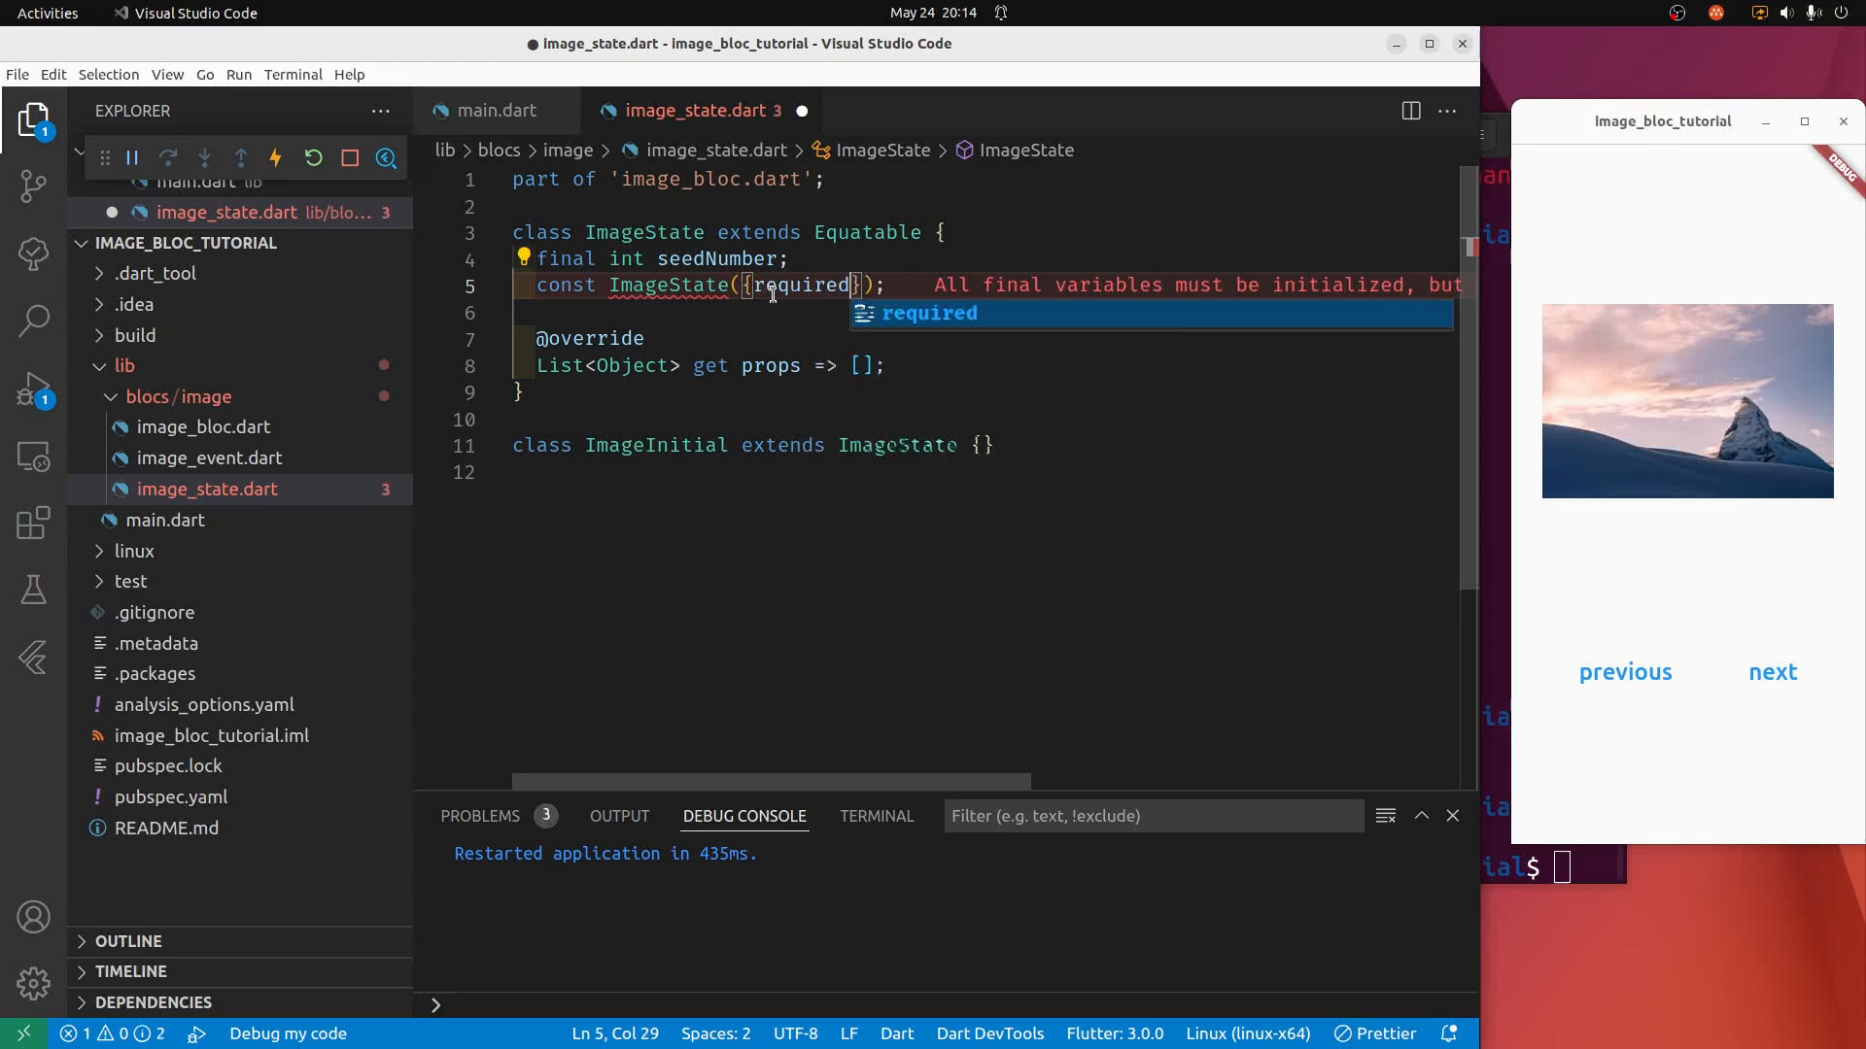
type("see")
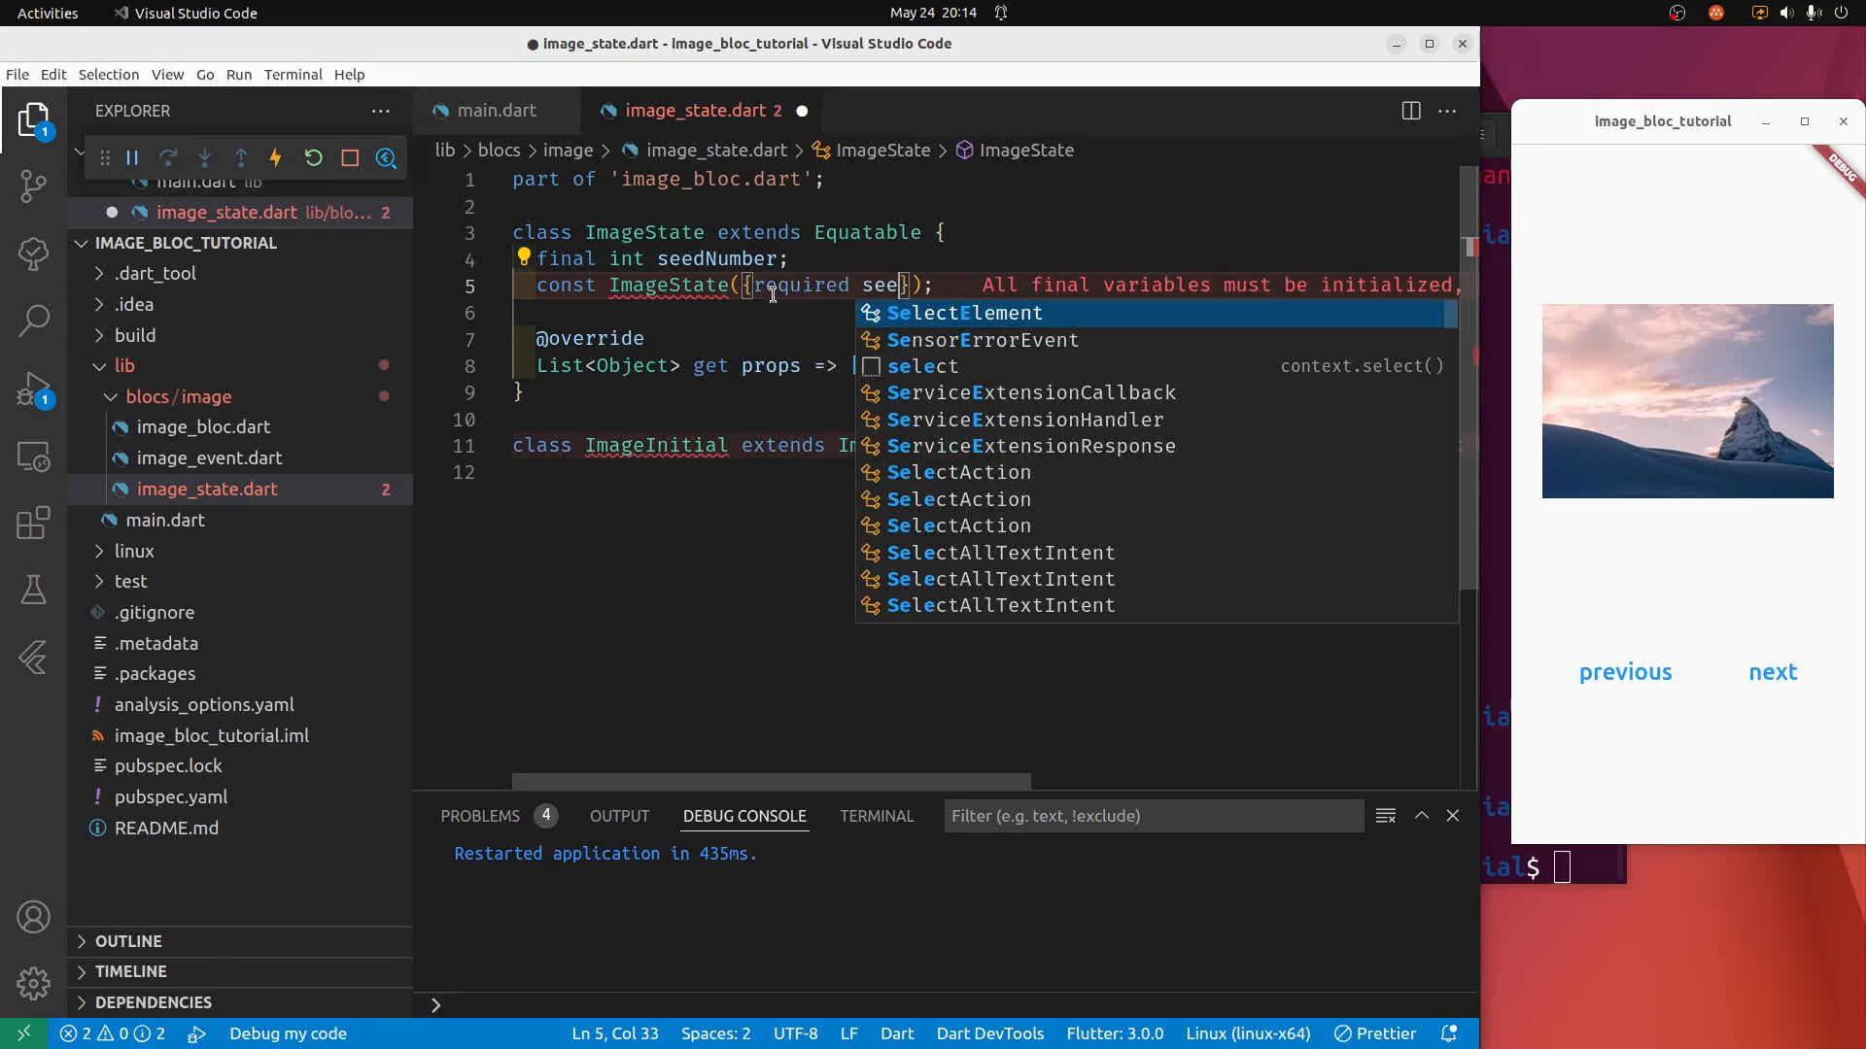
type("dNumber")
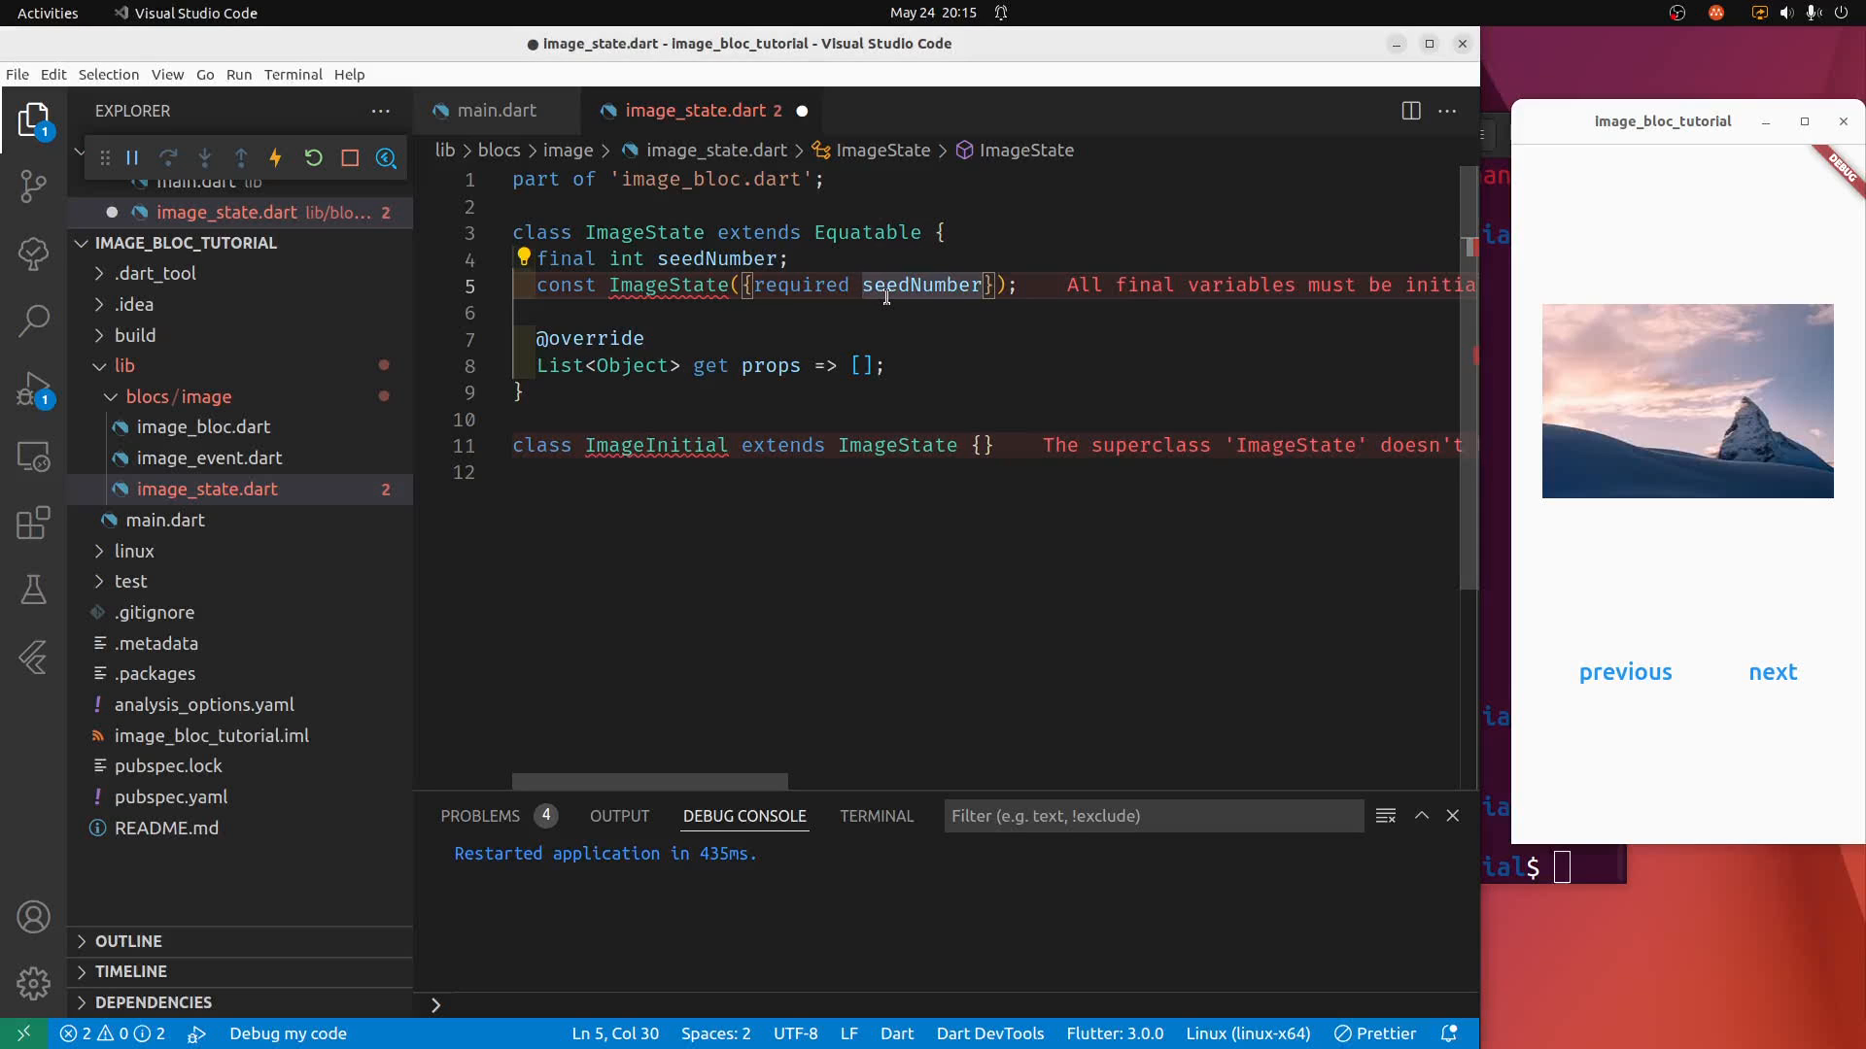
type("this.")
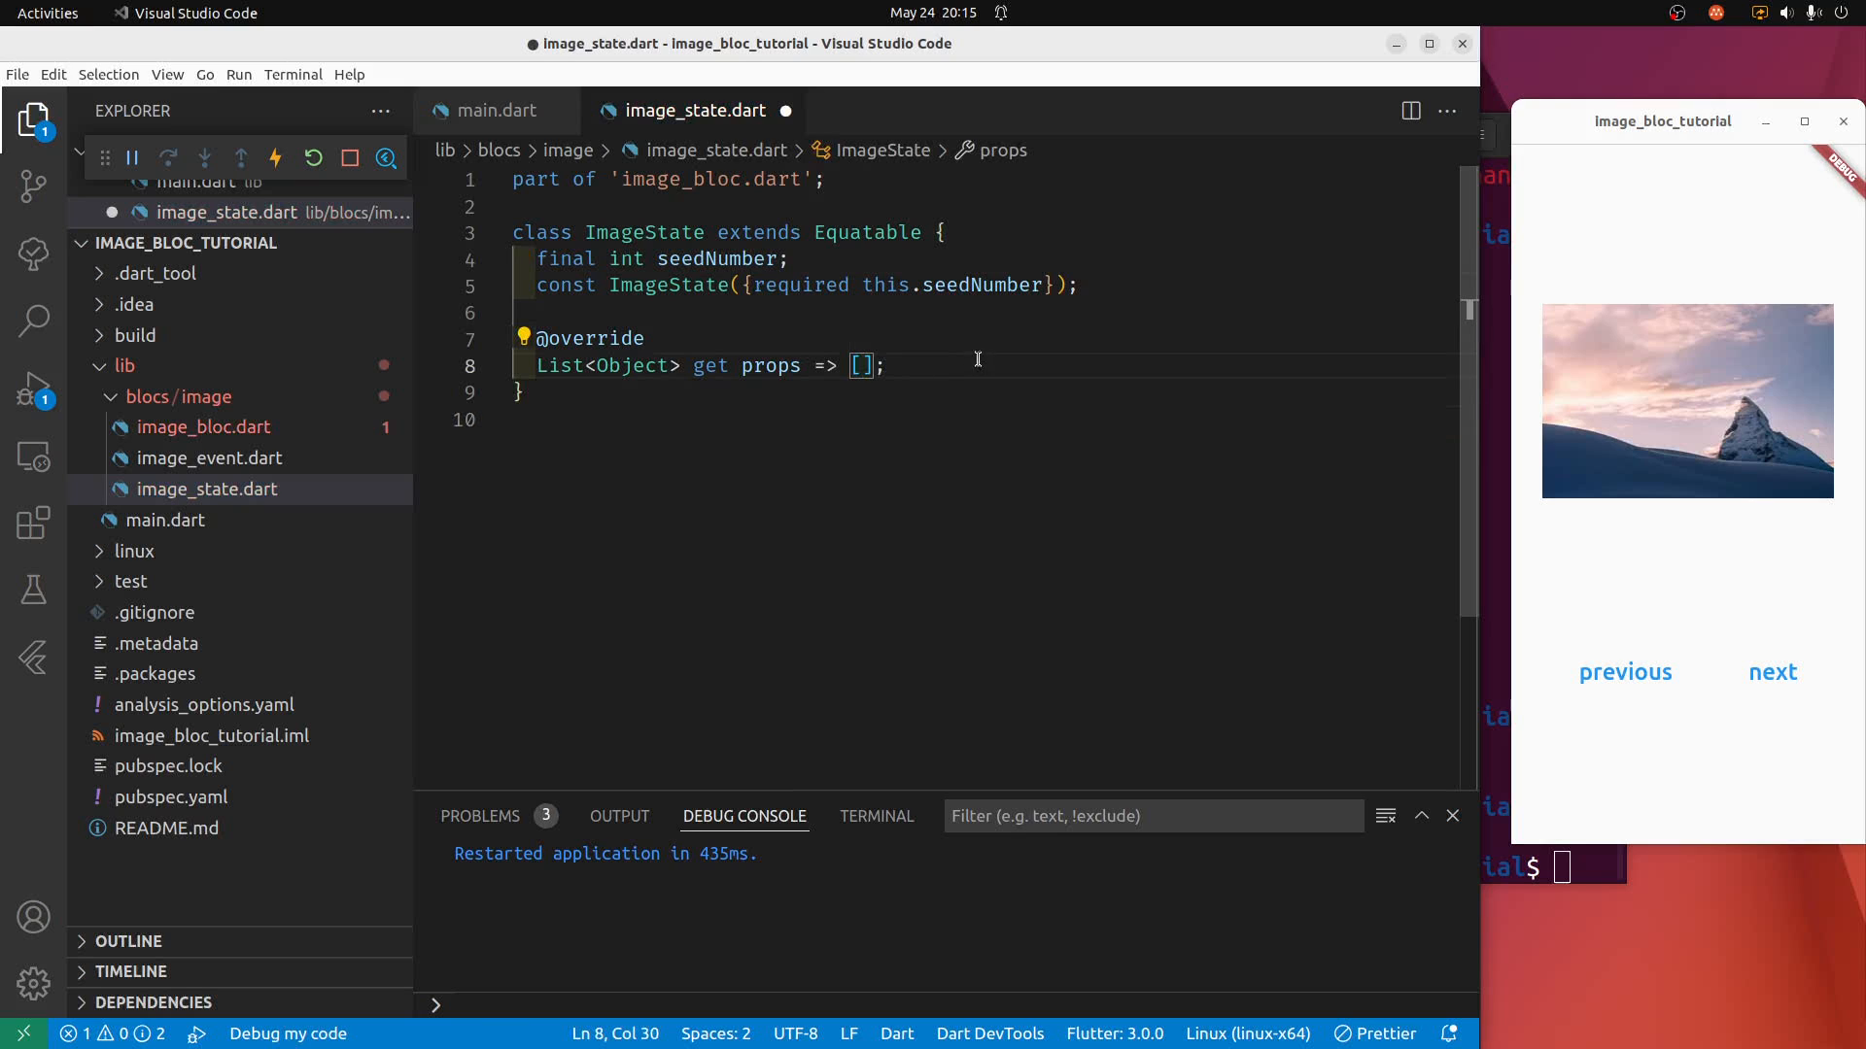
mouse_move(884, 379)
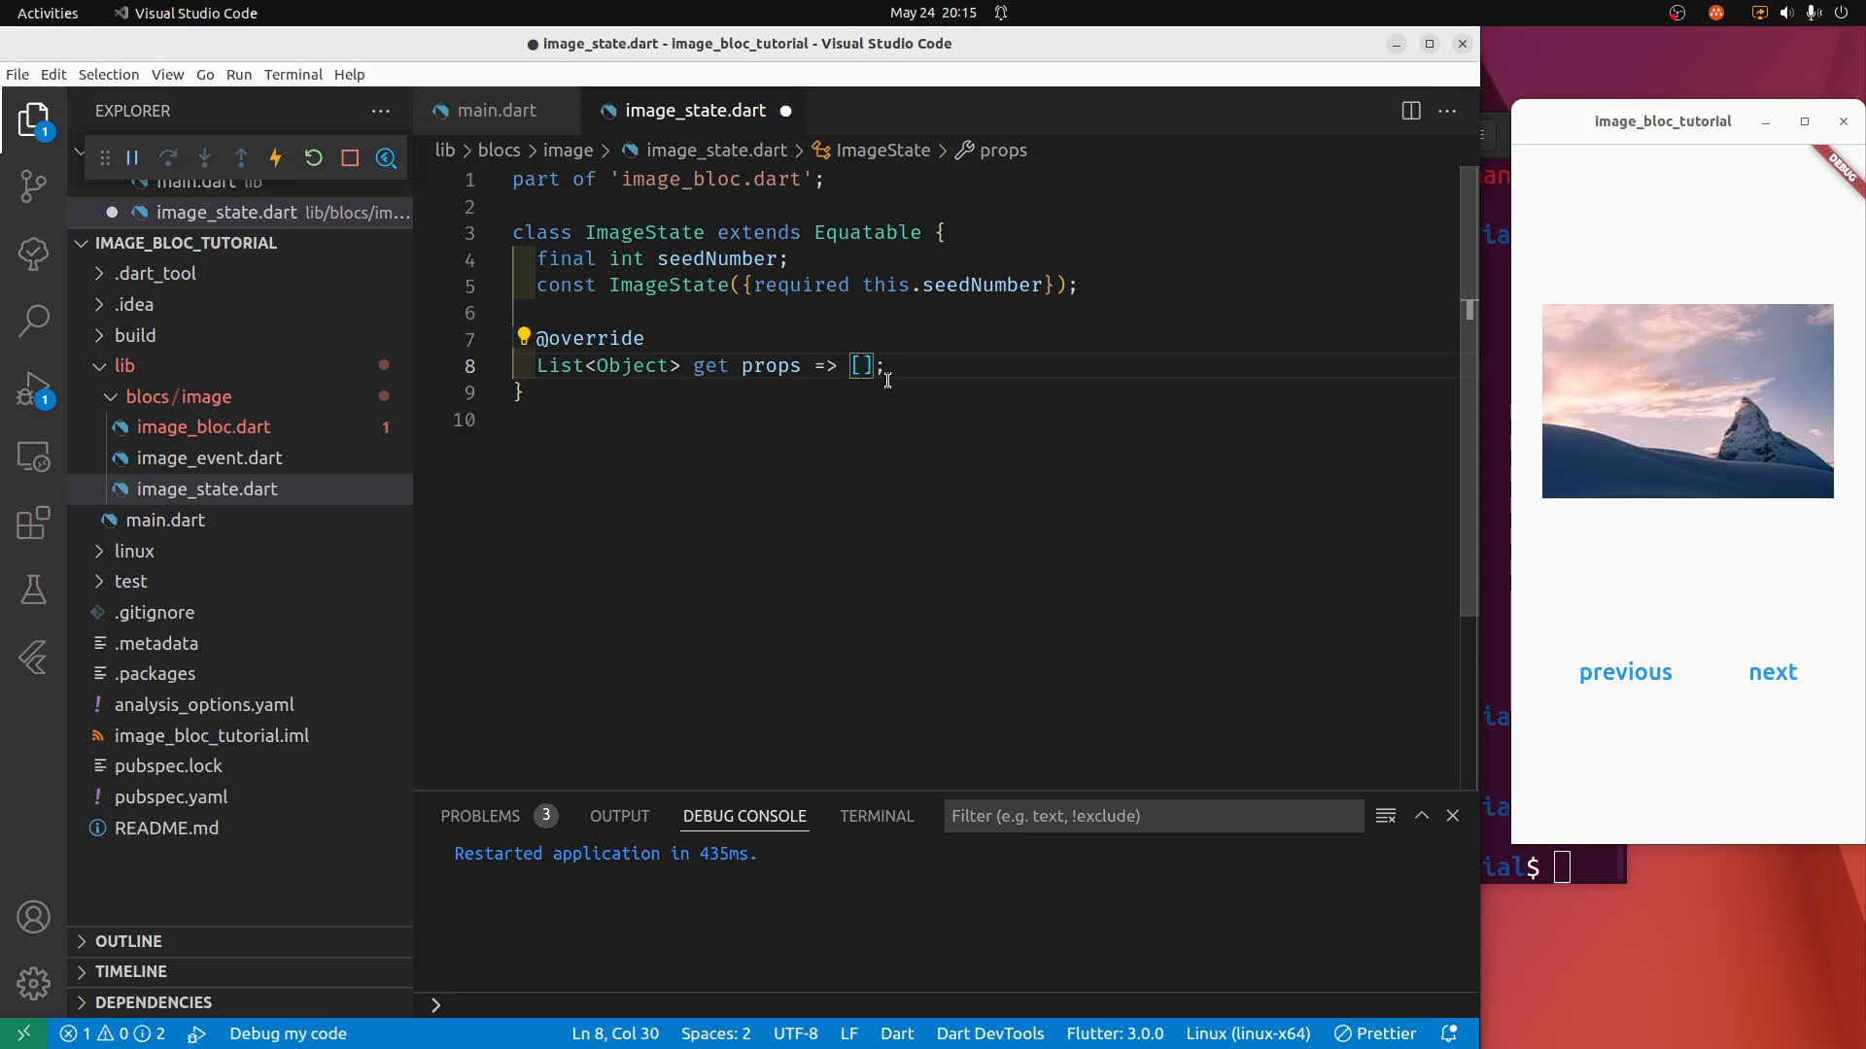
Return [seedNumber] from ImageState's props and save image_state.dart.
type("seedNumber")
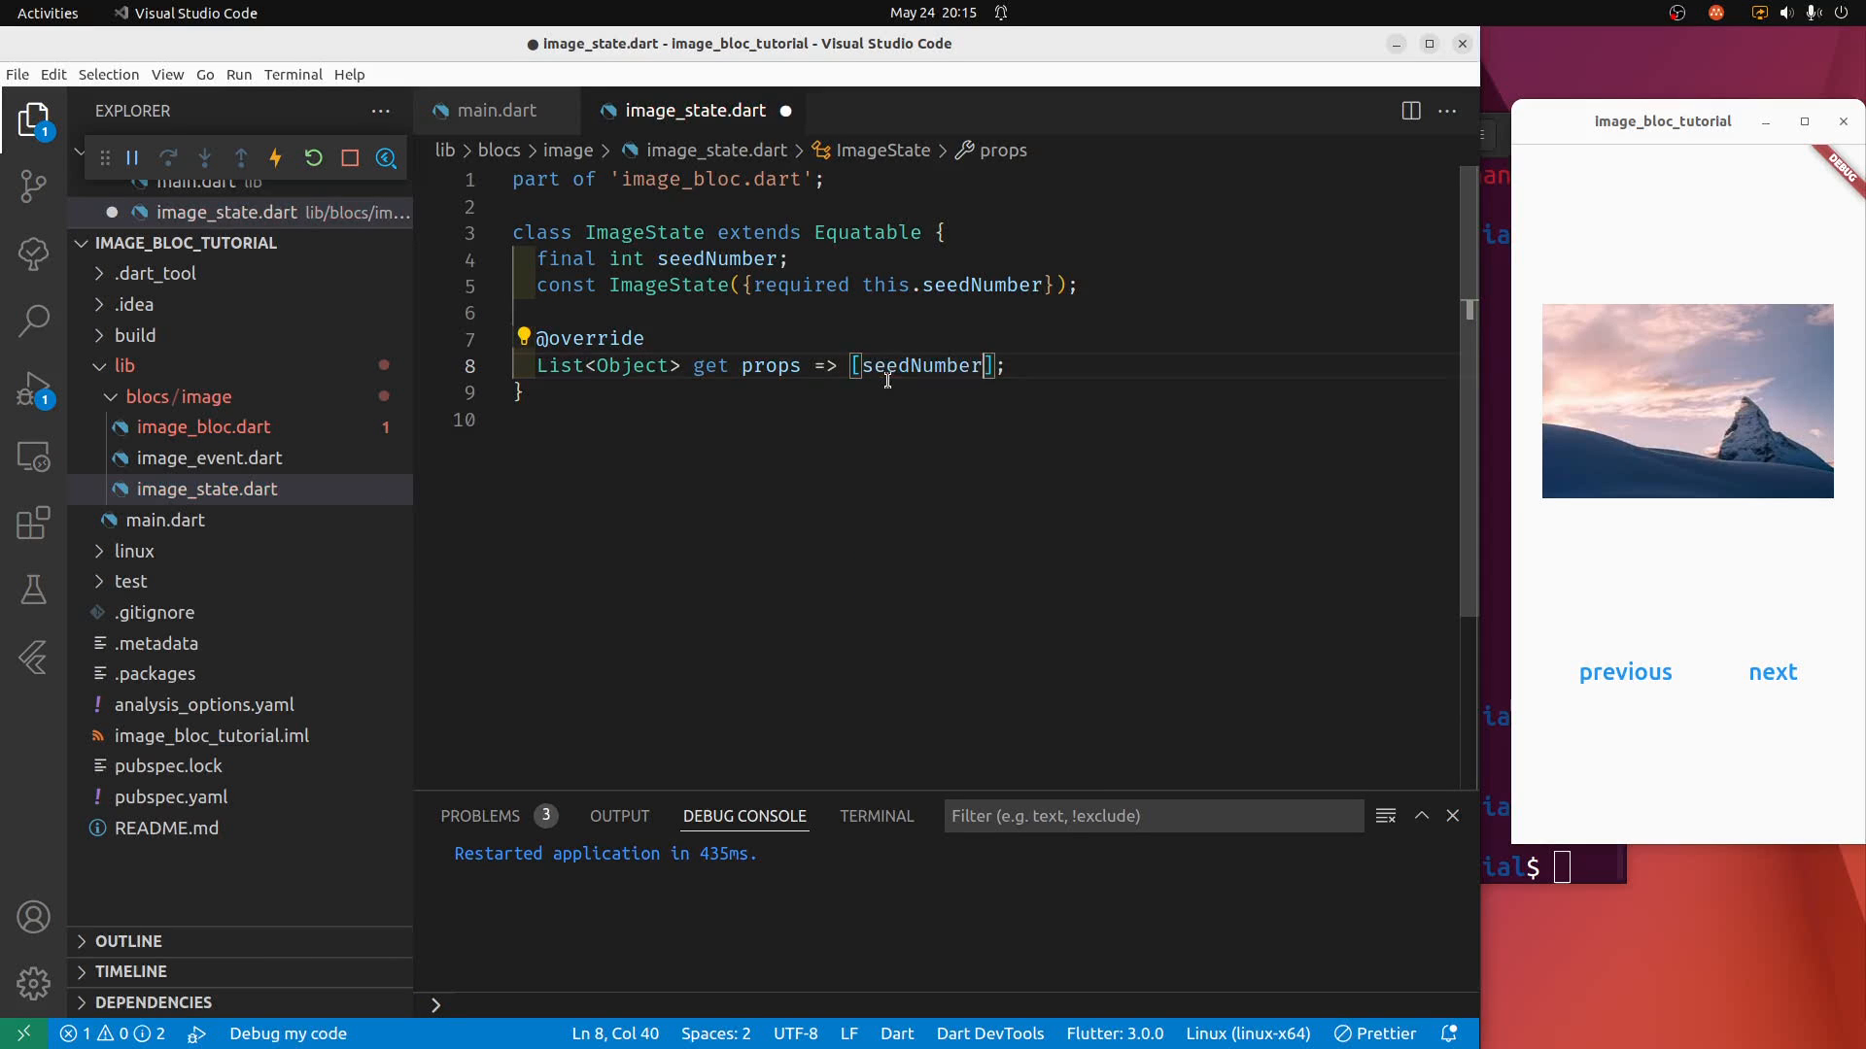
key("ctrl+s")
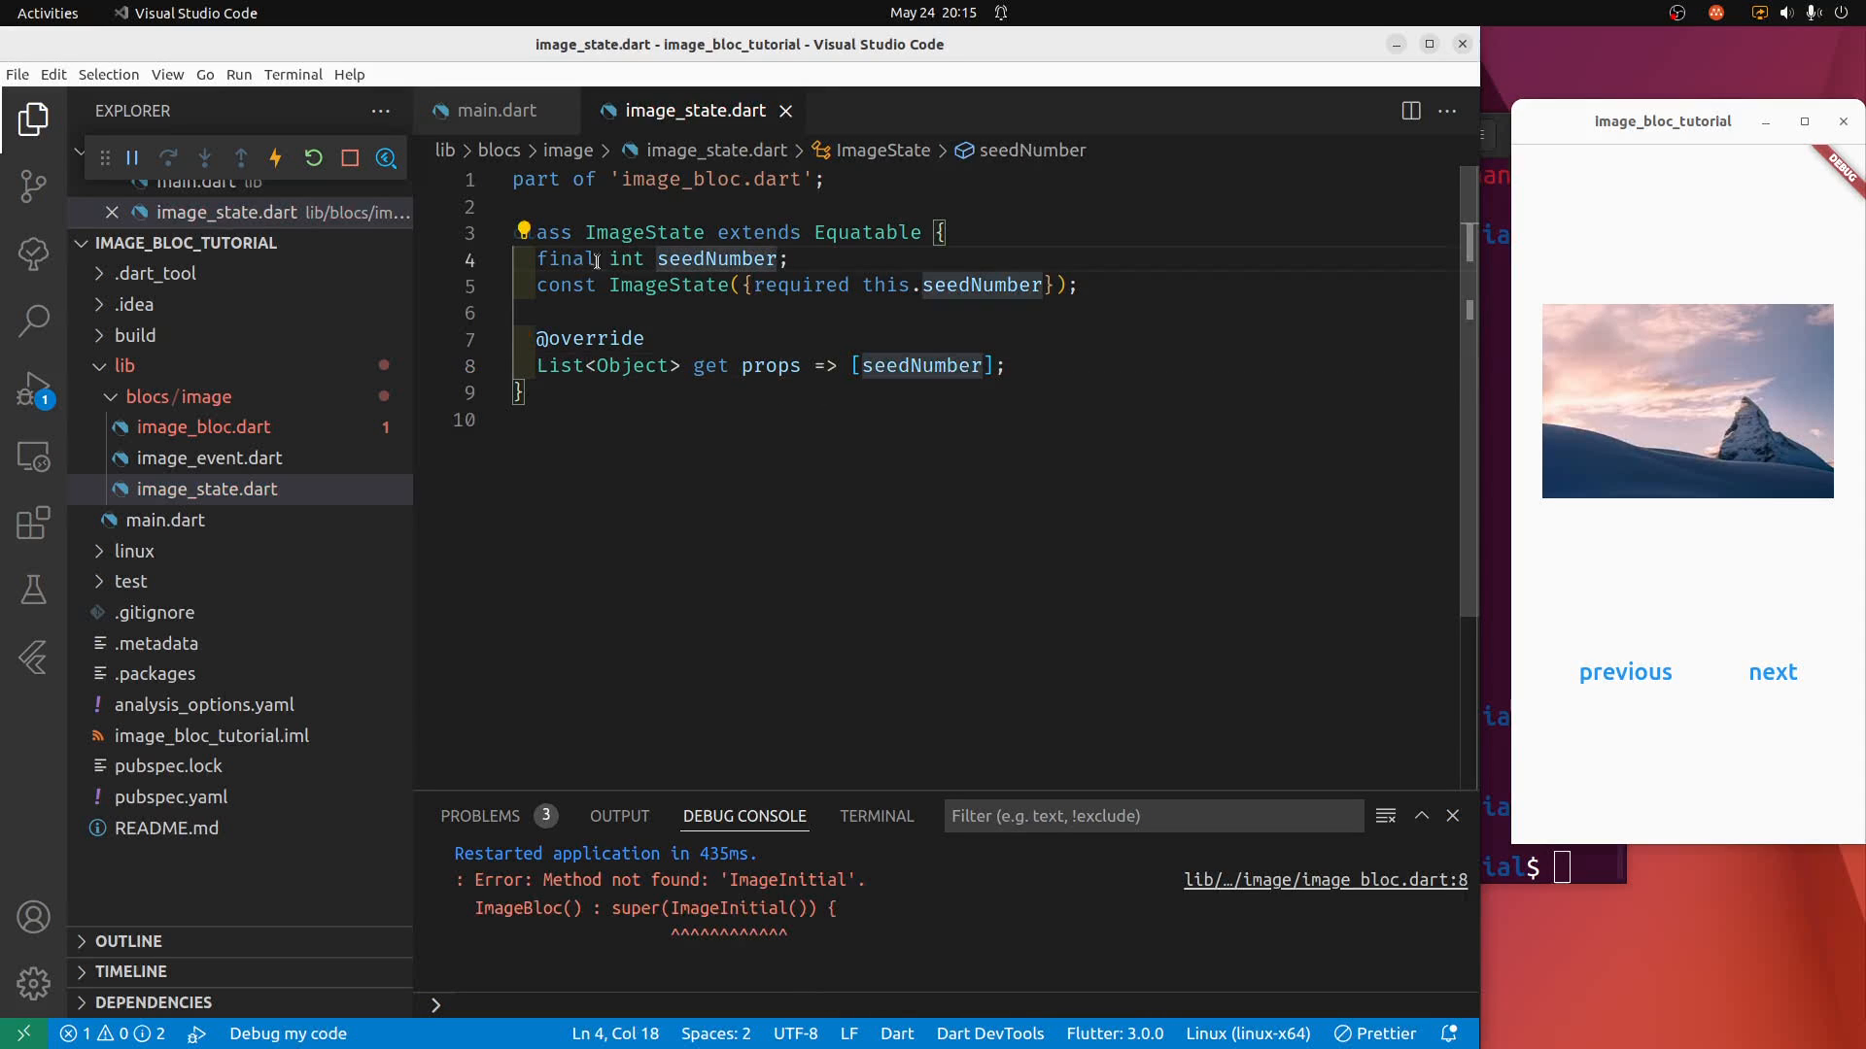
Generate copyWith and toString for ImageState, then start a factory below props.
left_click(522, 231)
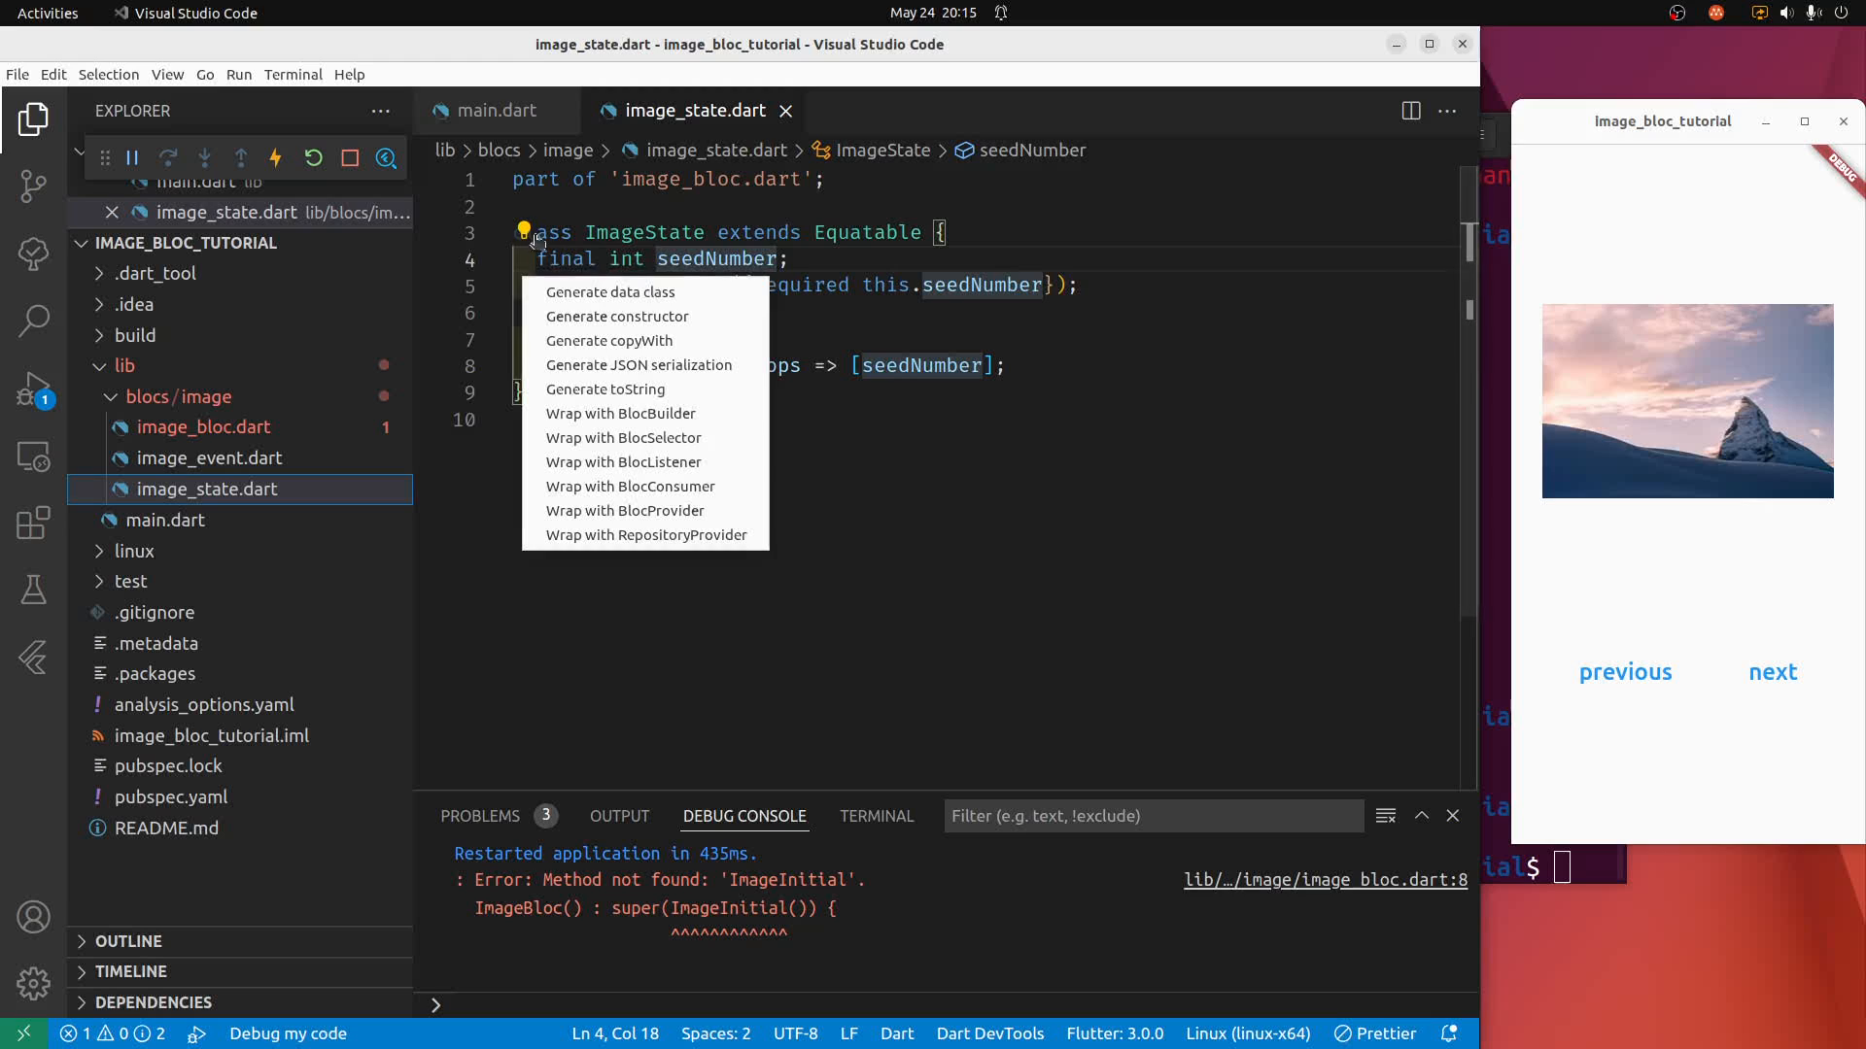
mouse_move(548, 251)
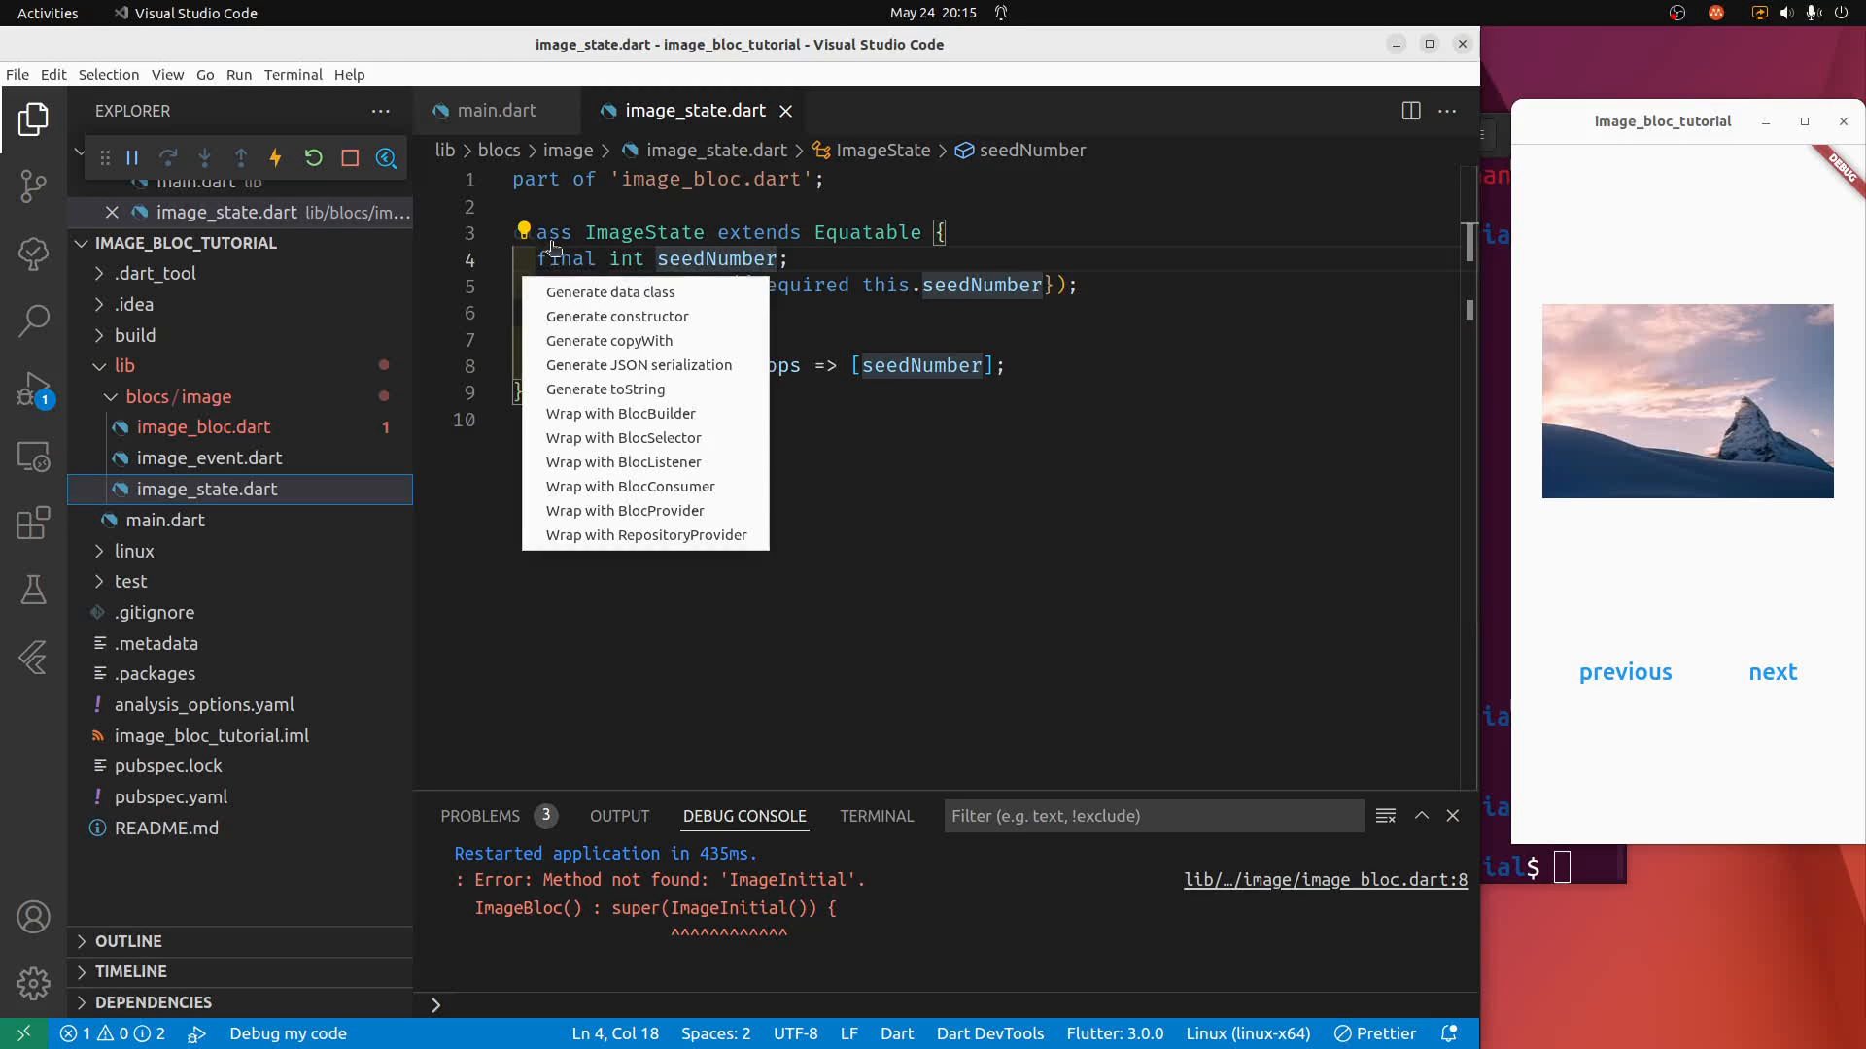
mouse_move(609, 340)
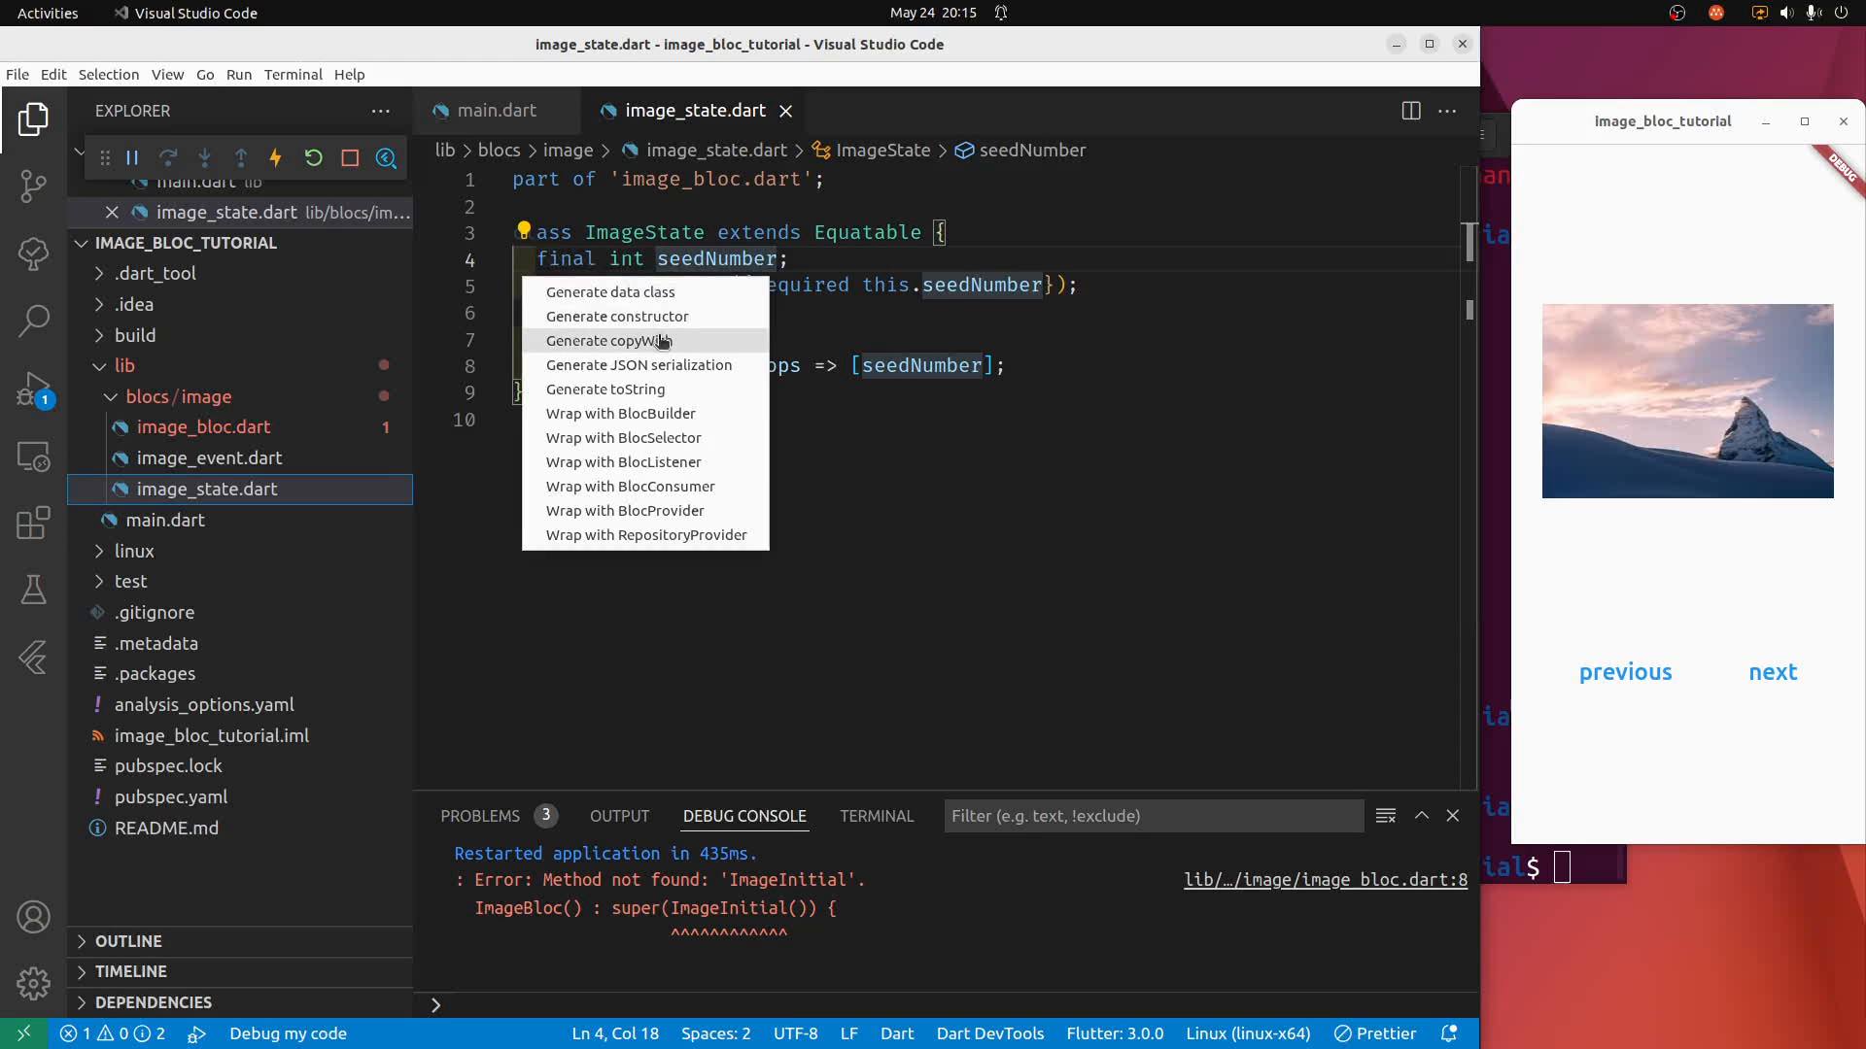
left_click(606, 342)
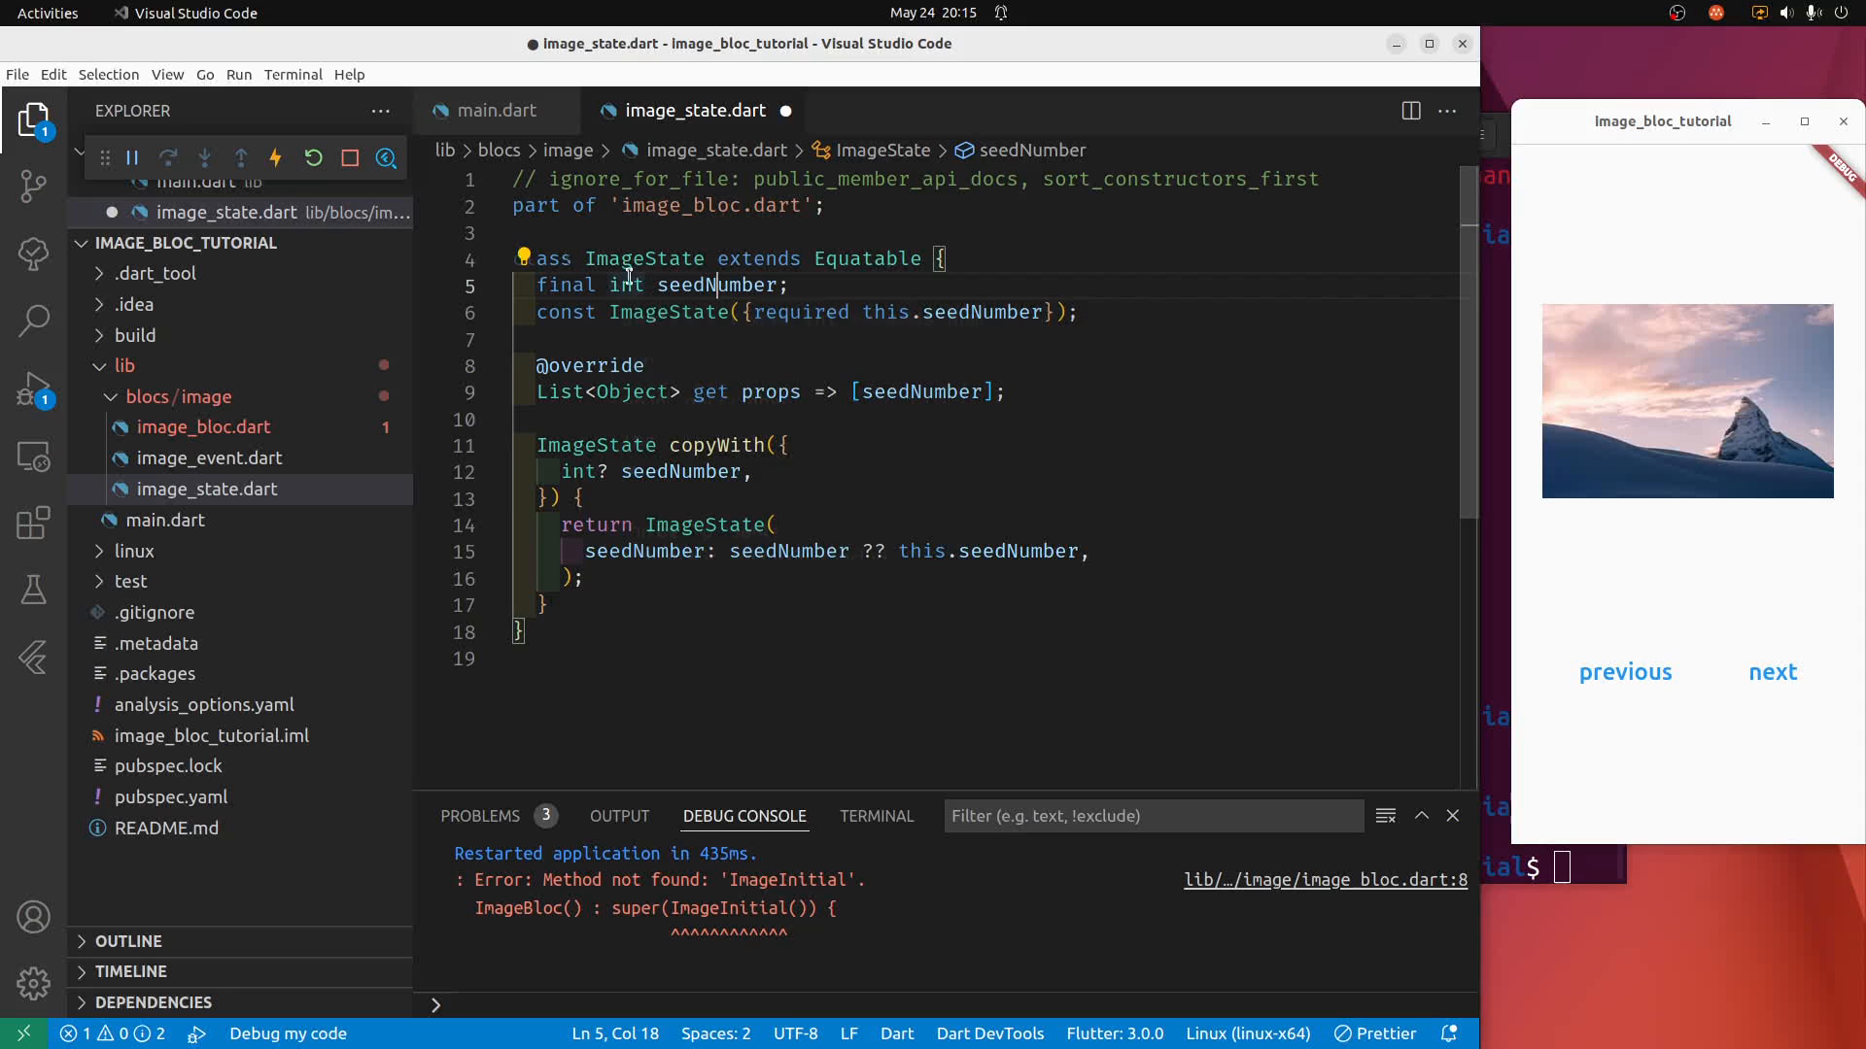
left_click(521, 259)
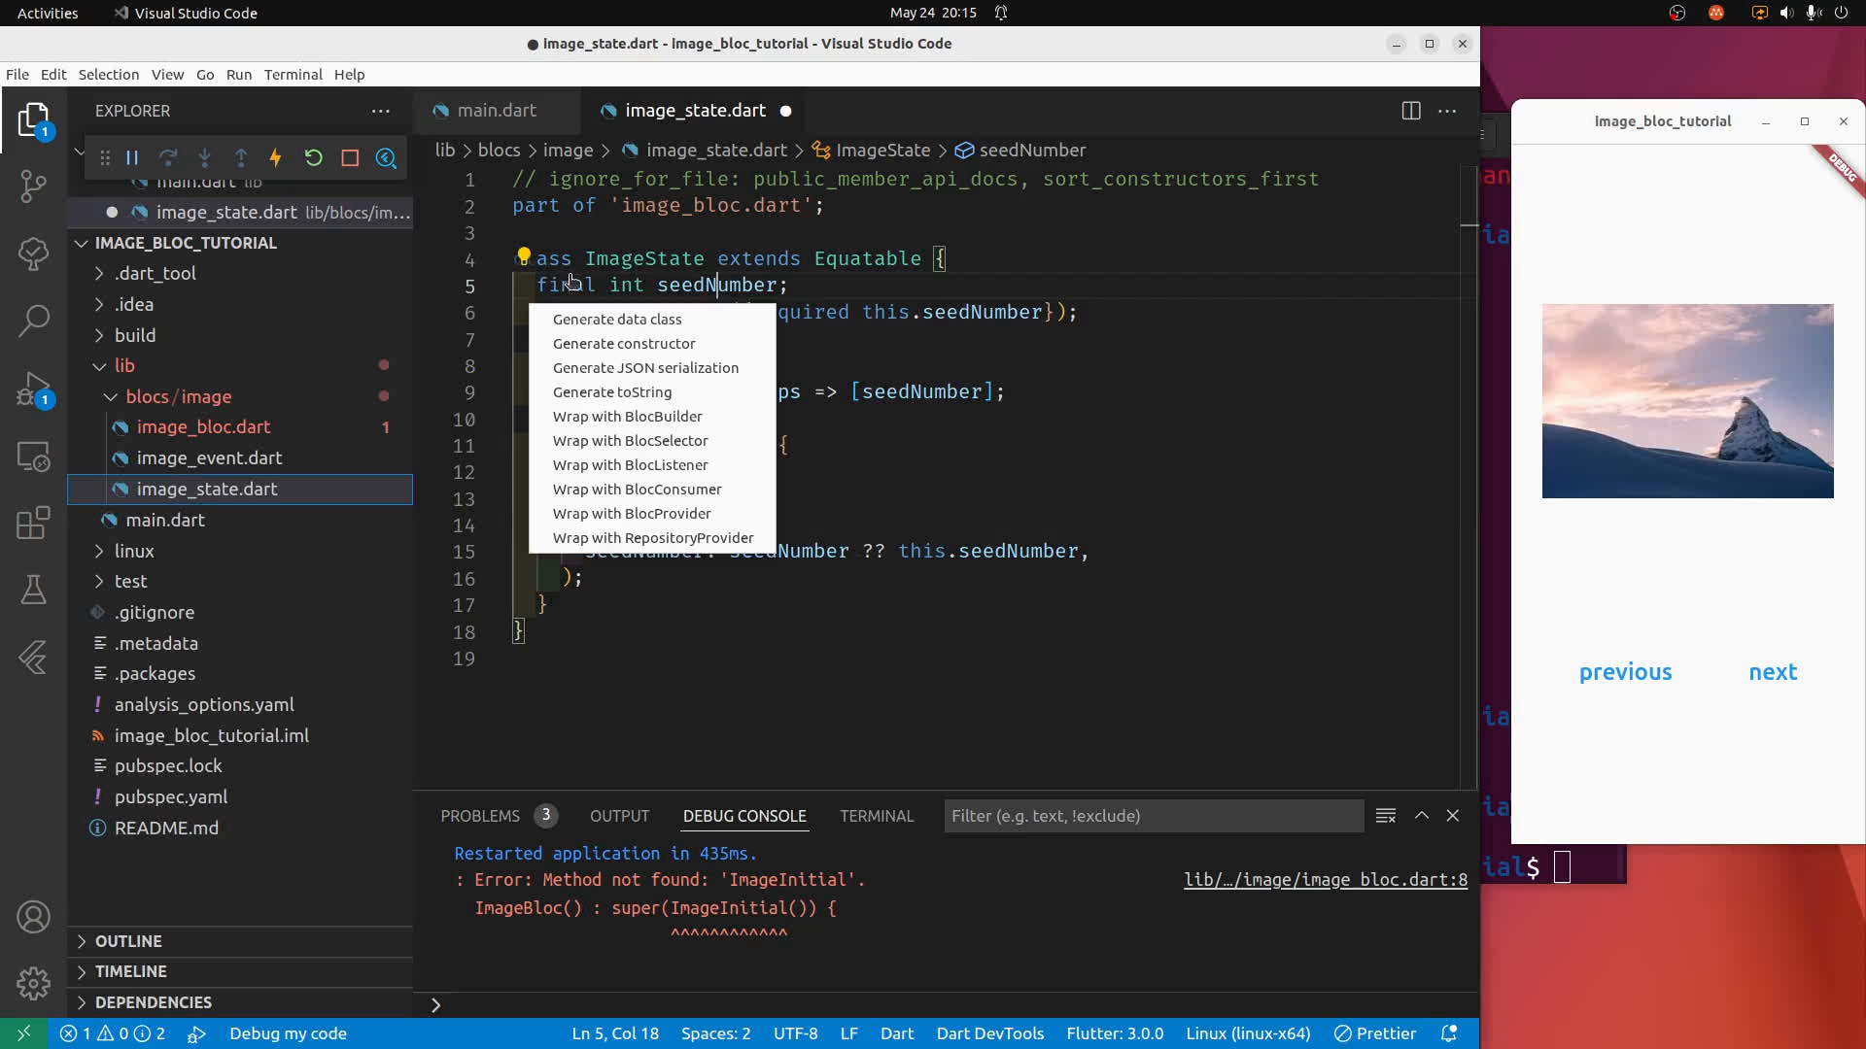
mouse_move(613, 393)
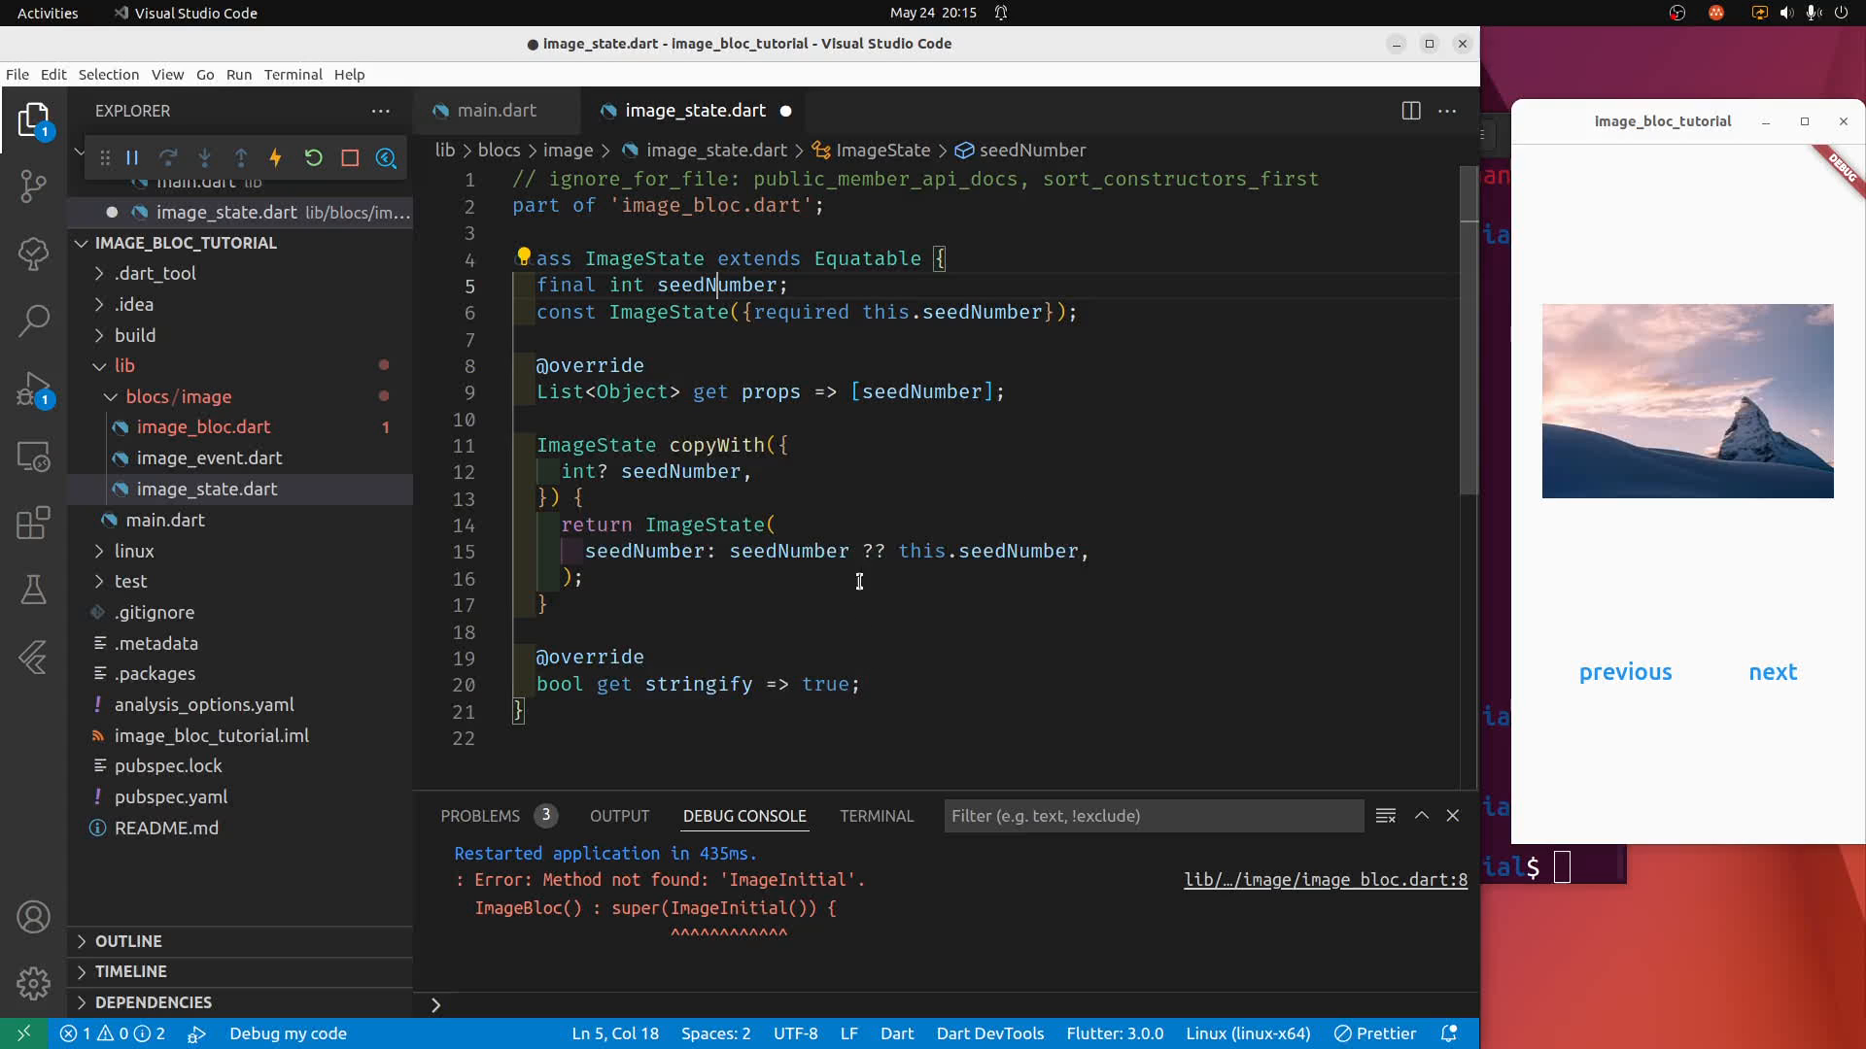
left_click(1009, 391)
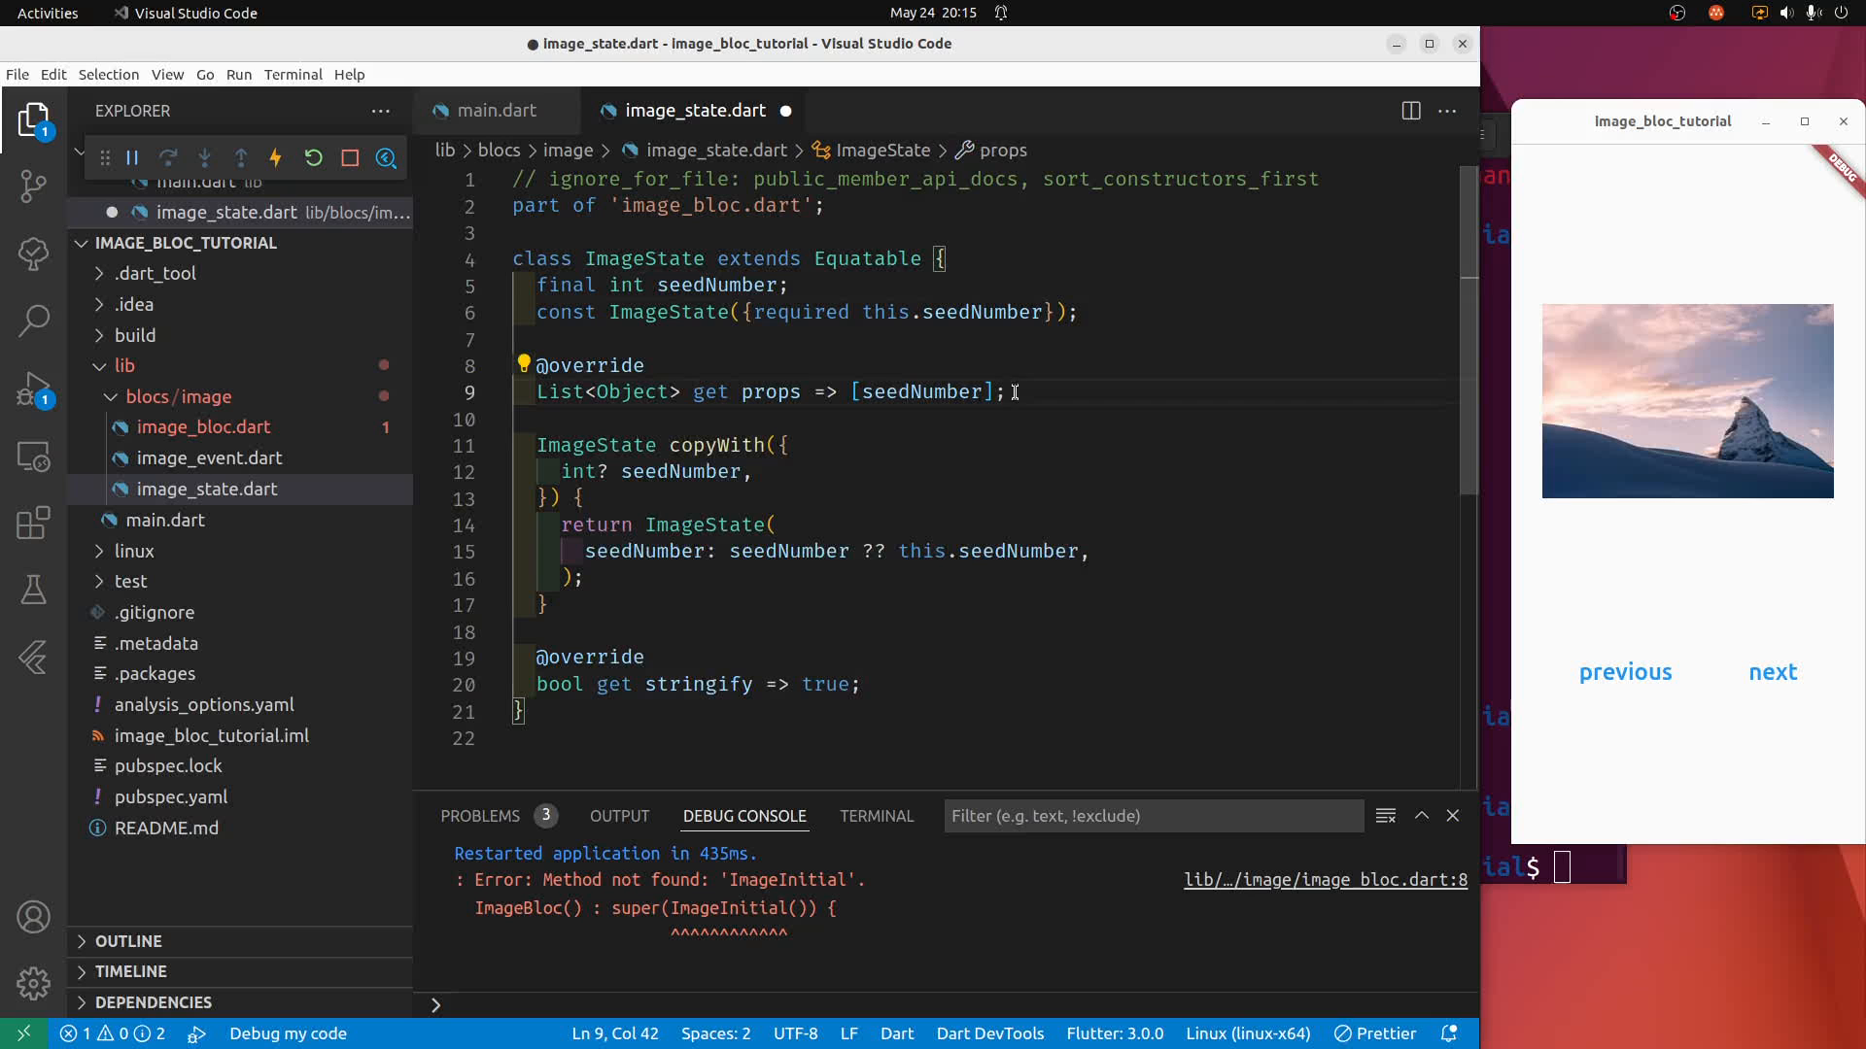
mouse_move(1155, 422)
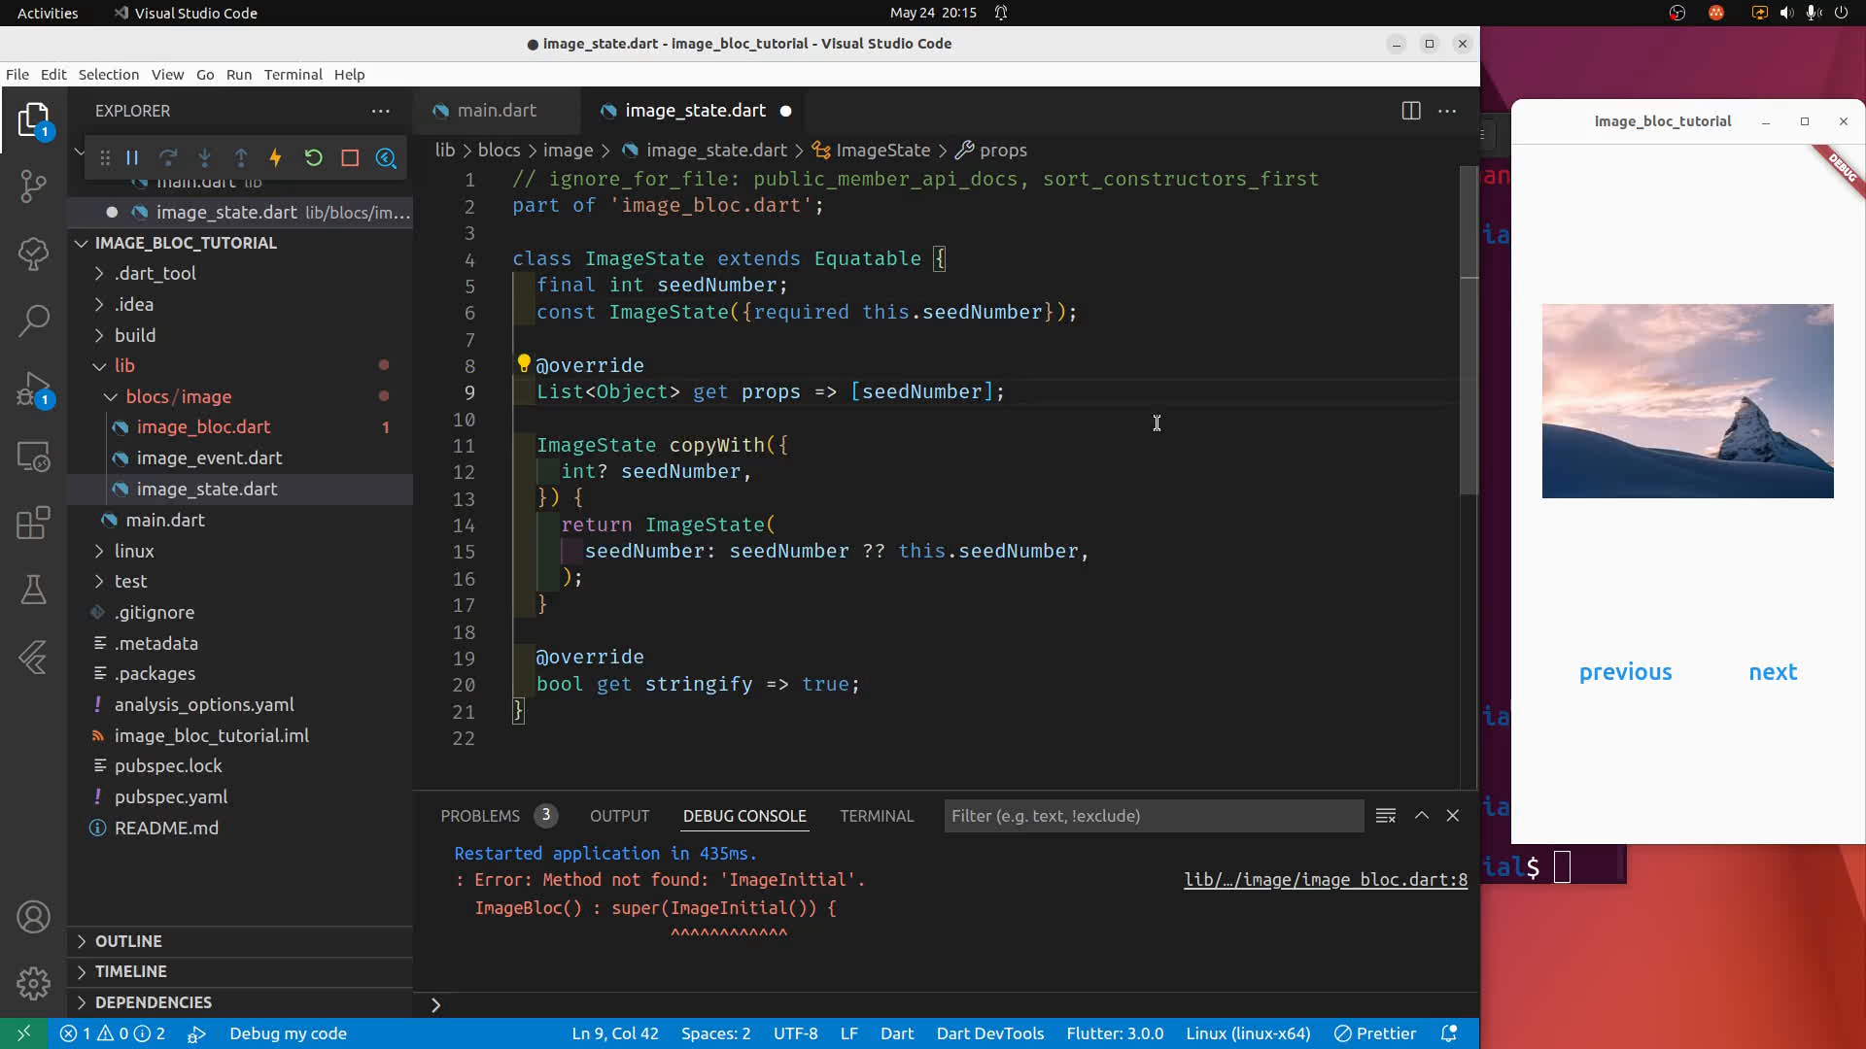
type("factory ImageCon")
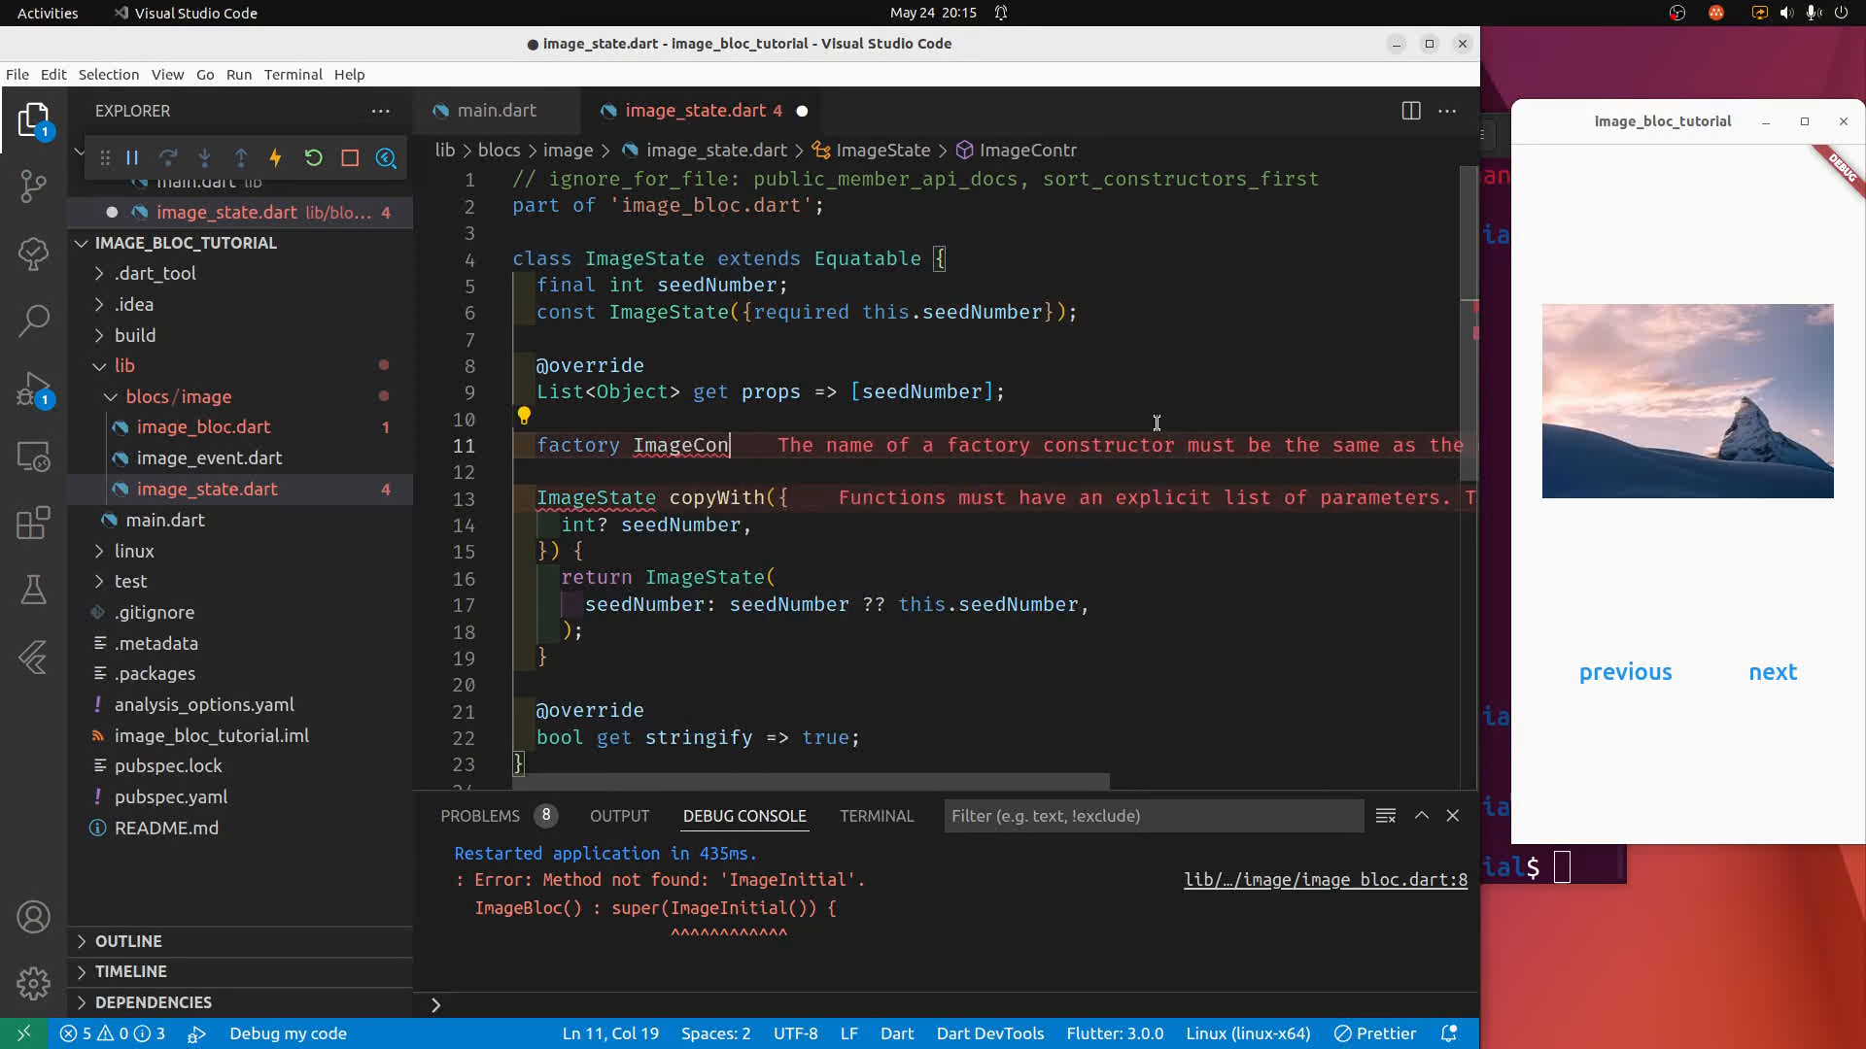
Add factory ImageState.initial() => const ImageState(seedNumber: 10); and save the file.
key("BackSpace")
type("Stat")
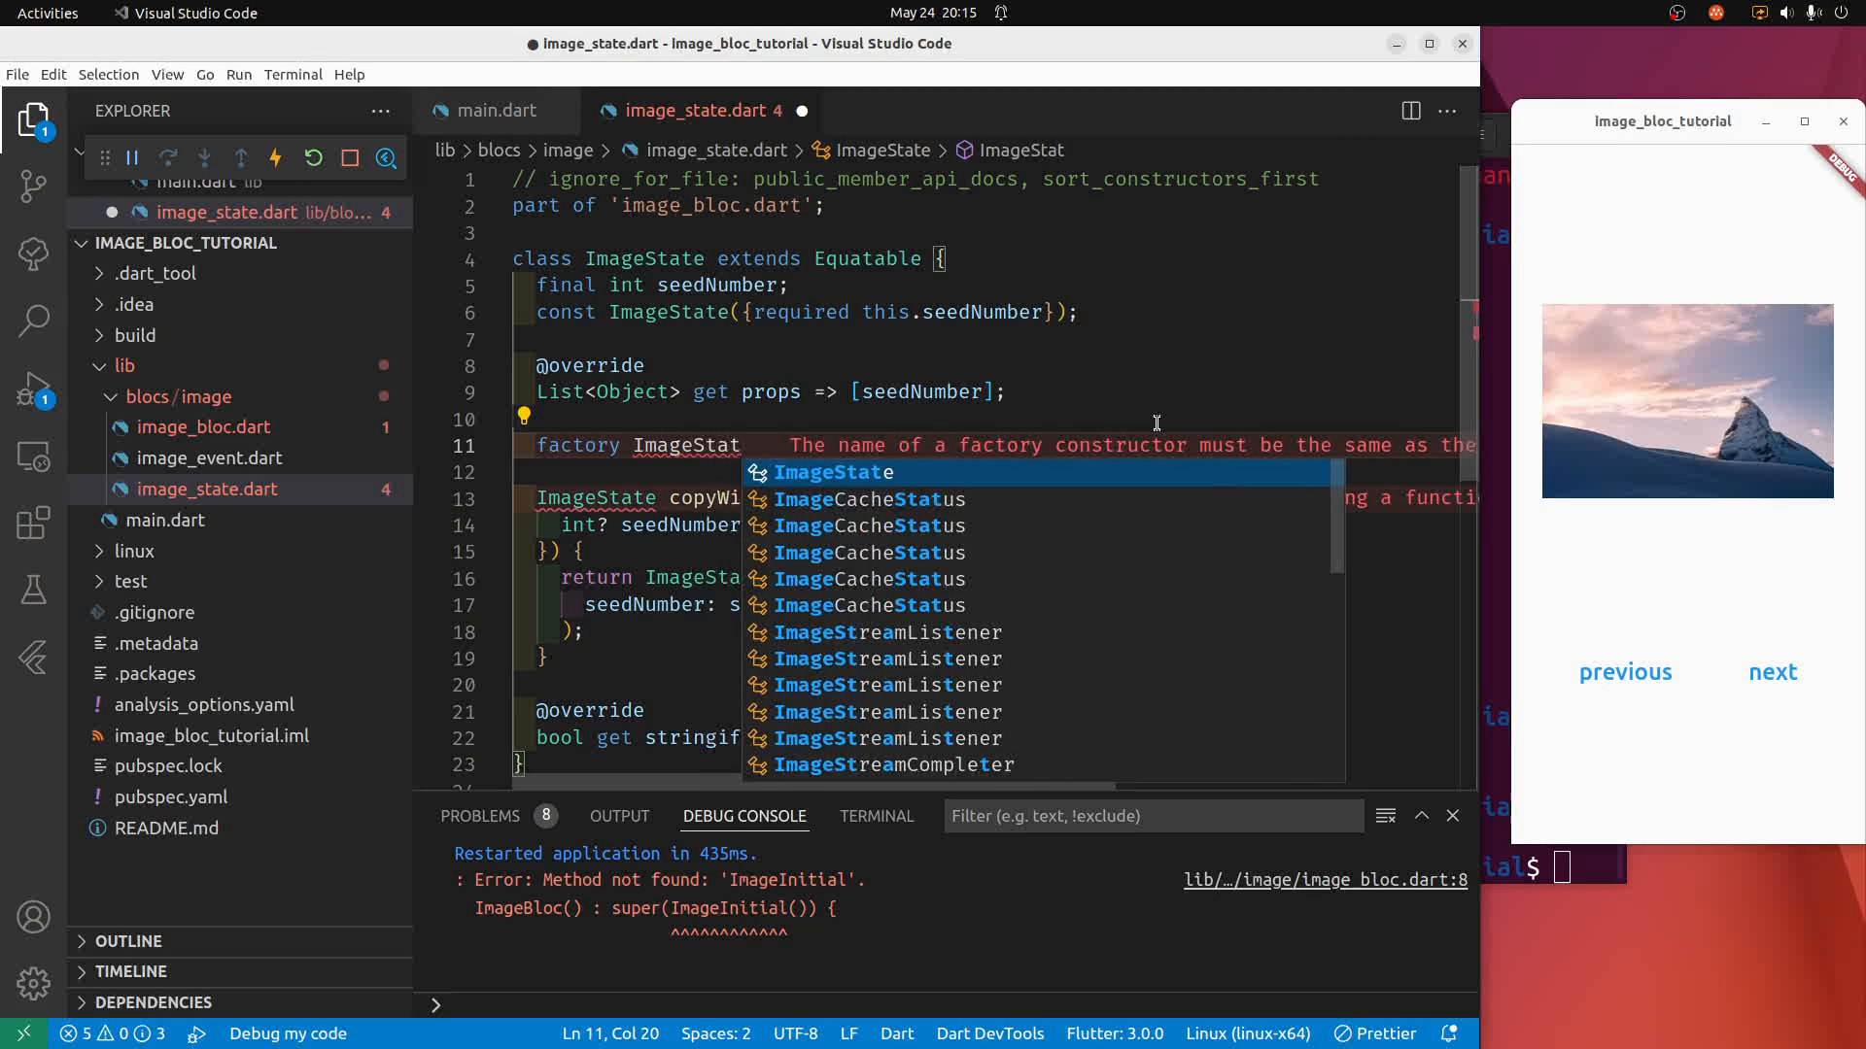
type(".init")
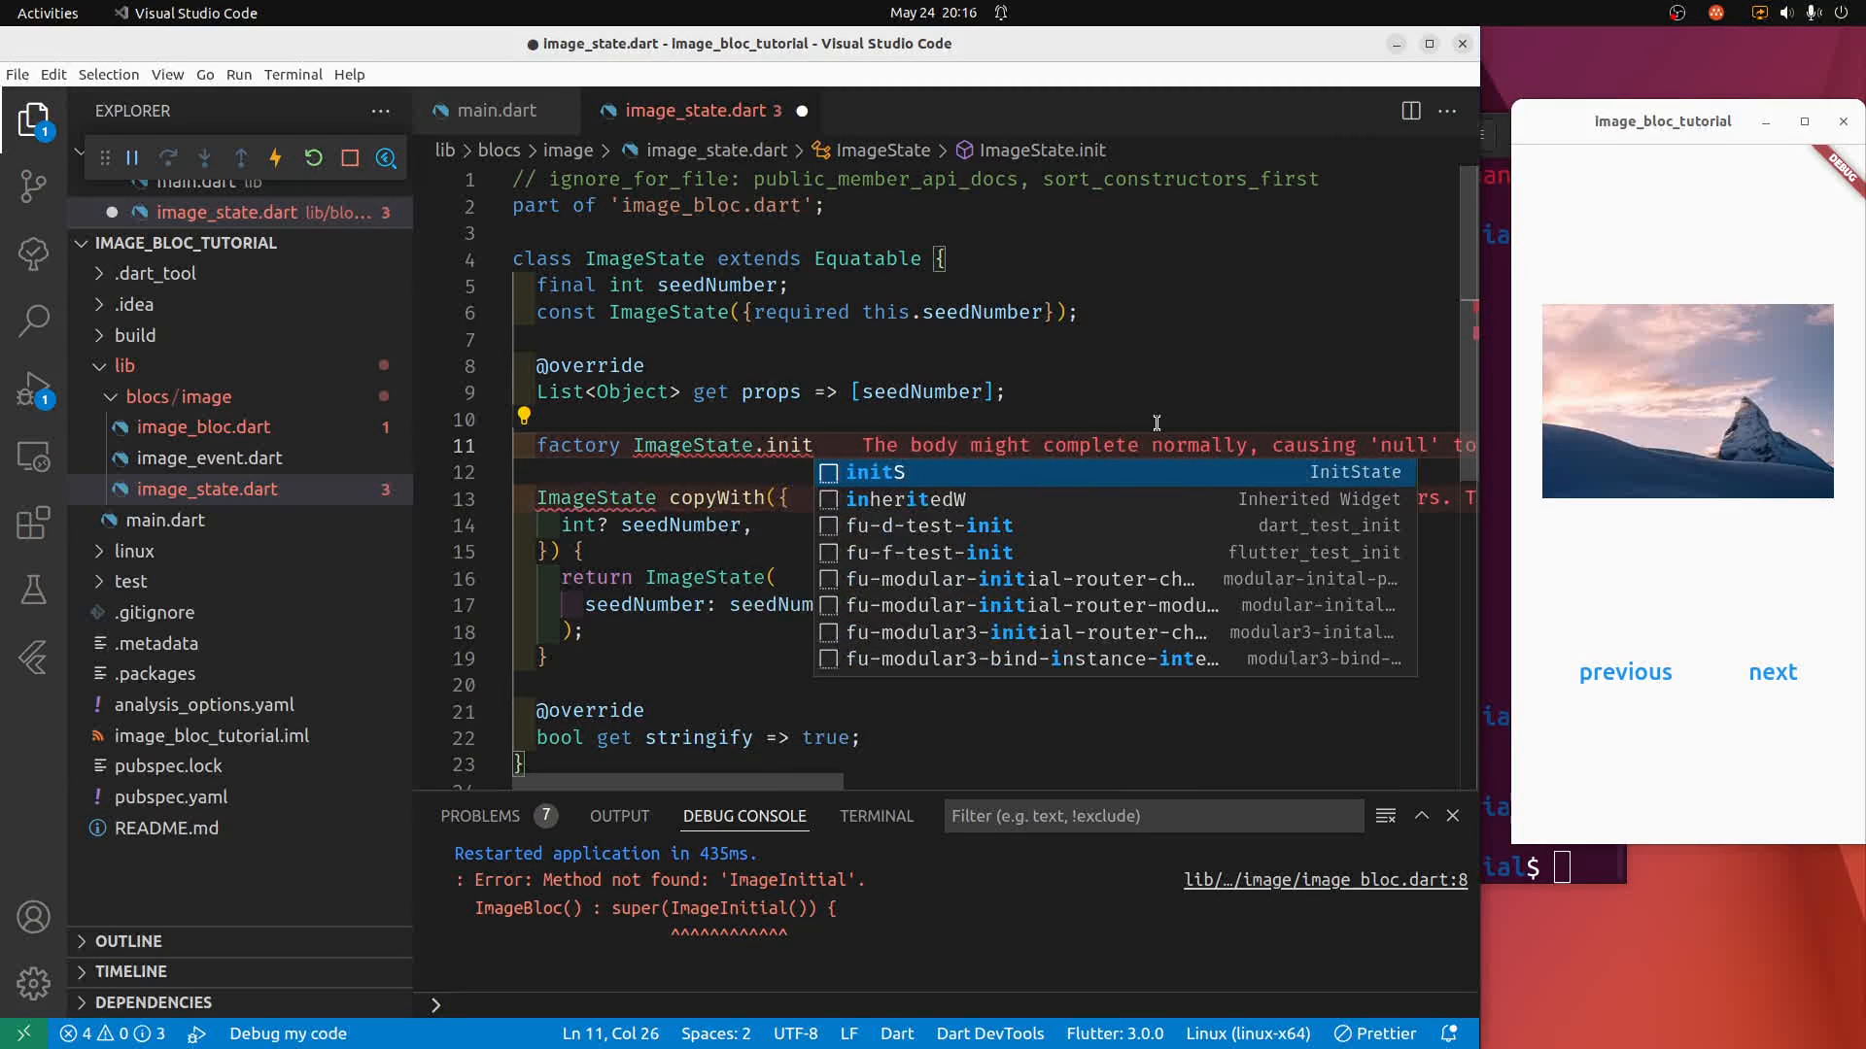
type("ial")
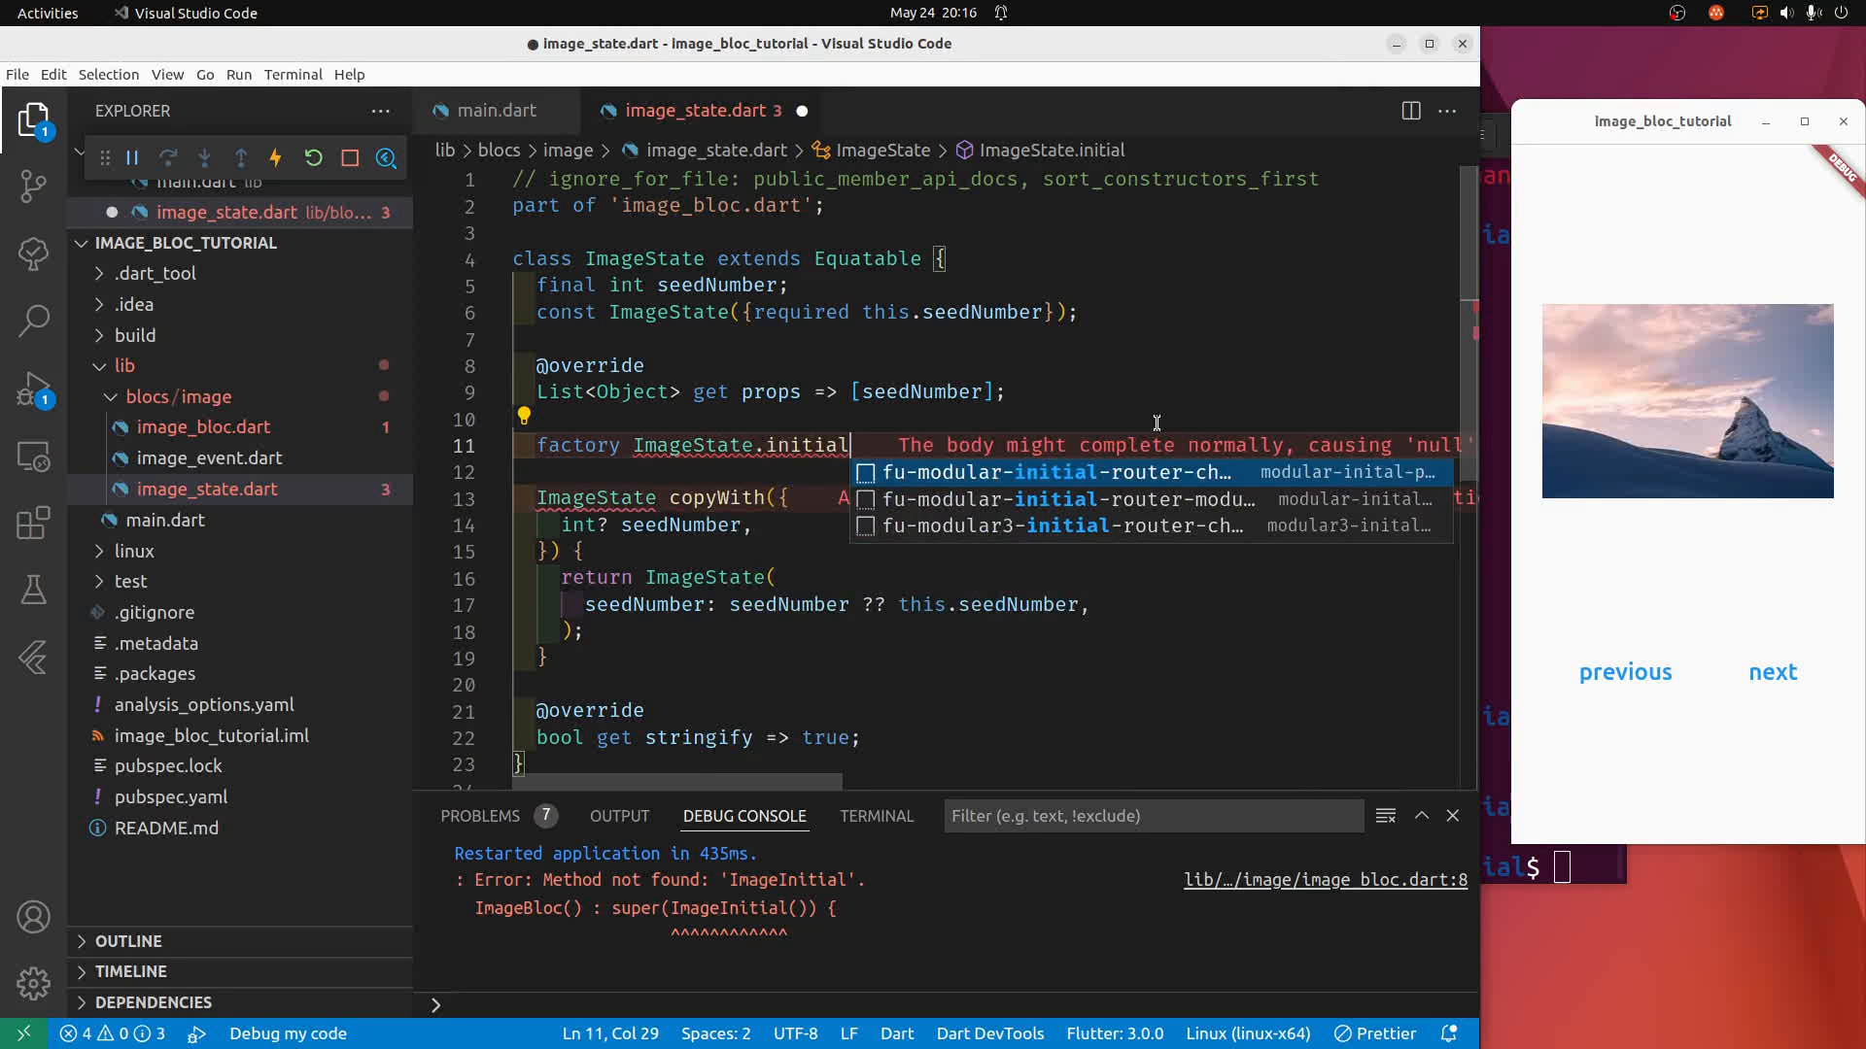
type("() +")
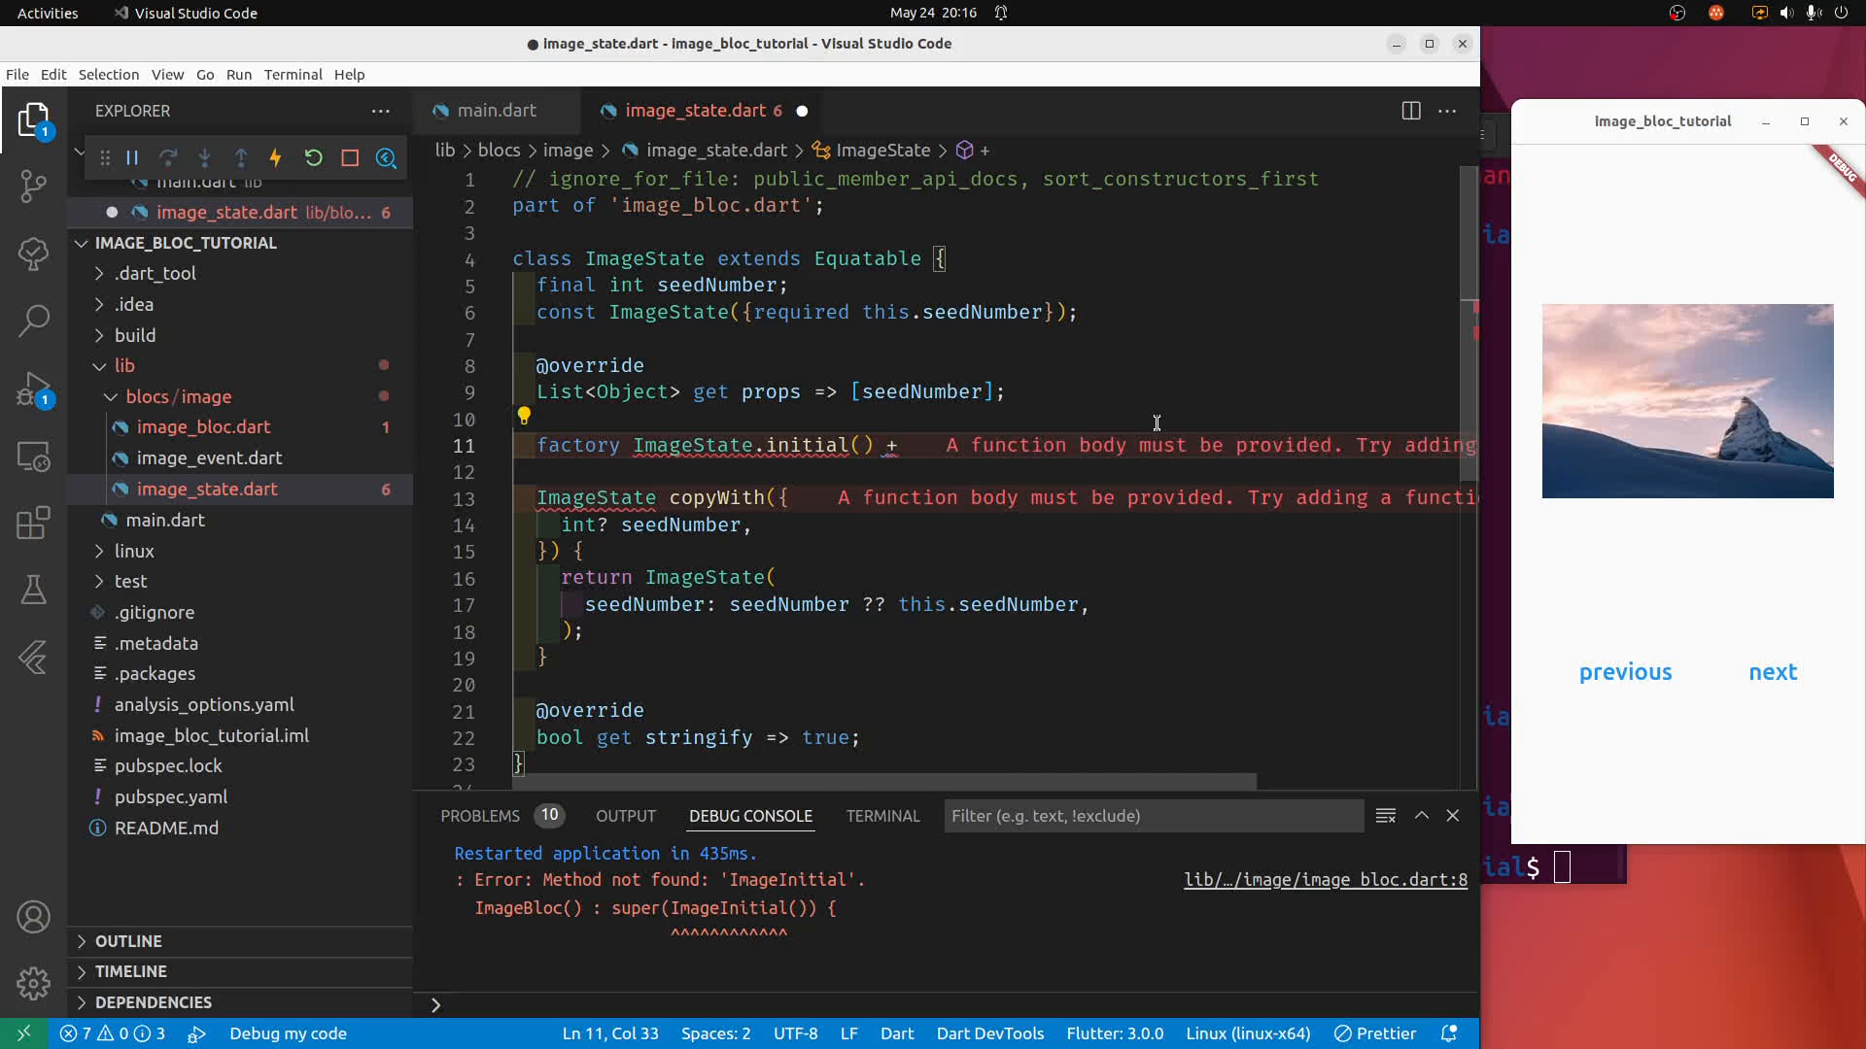
type(">")
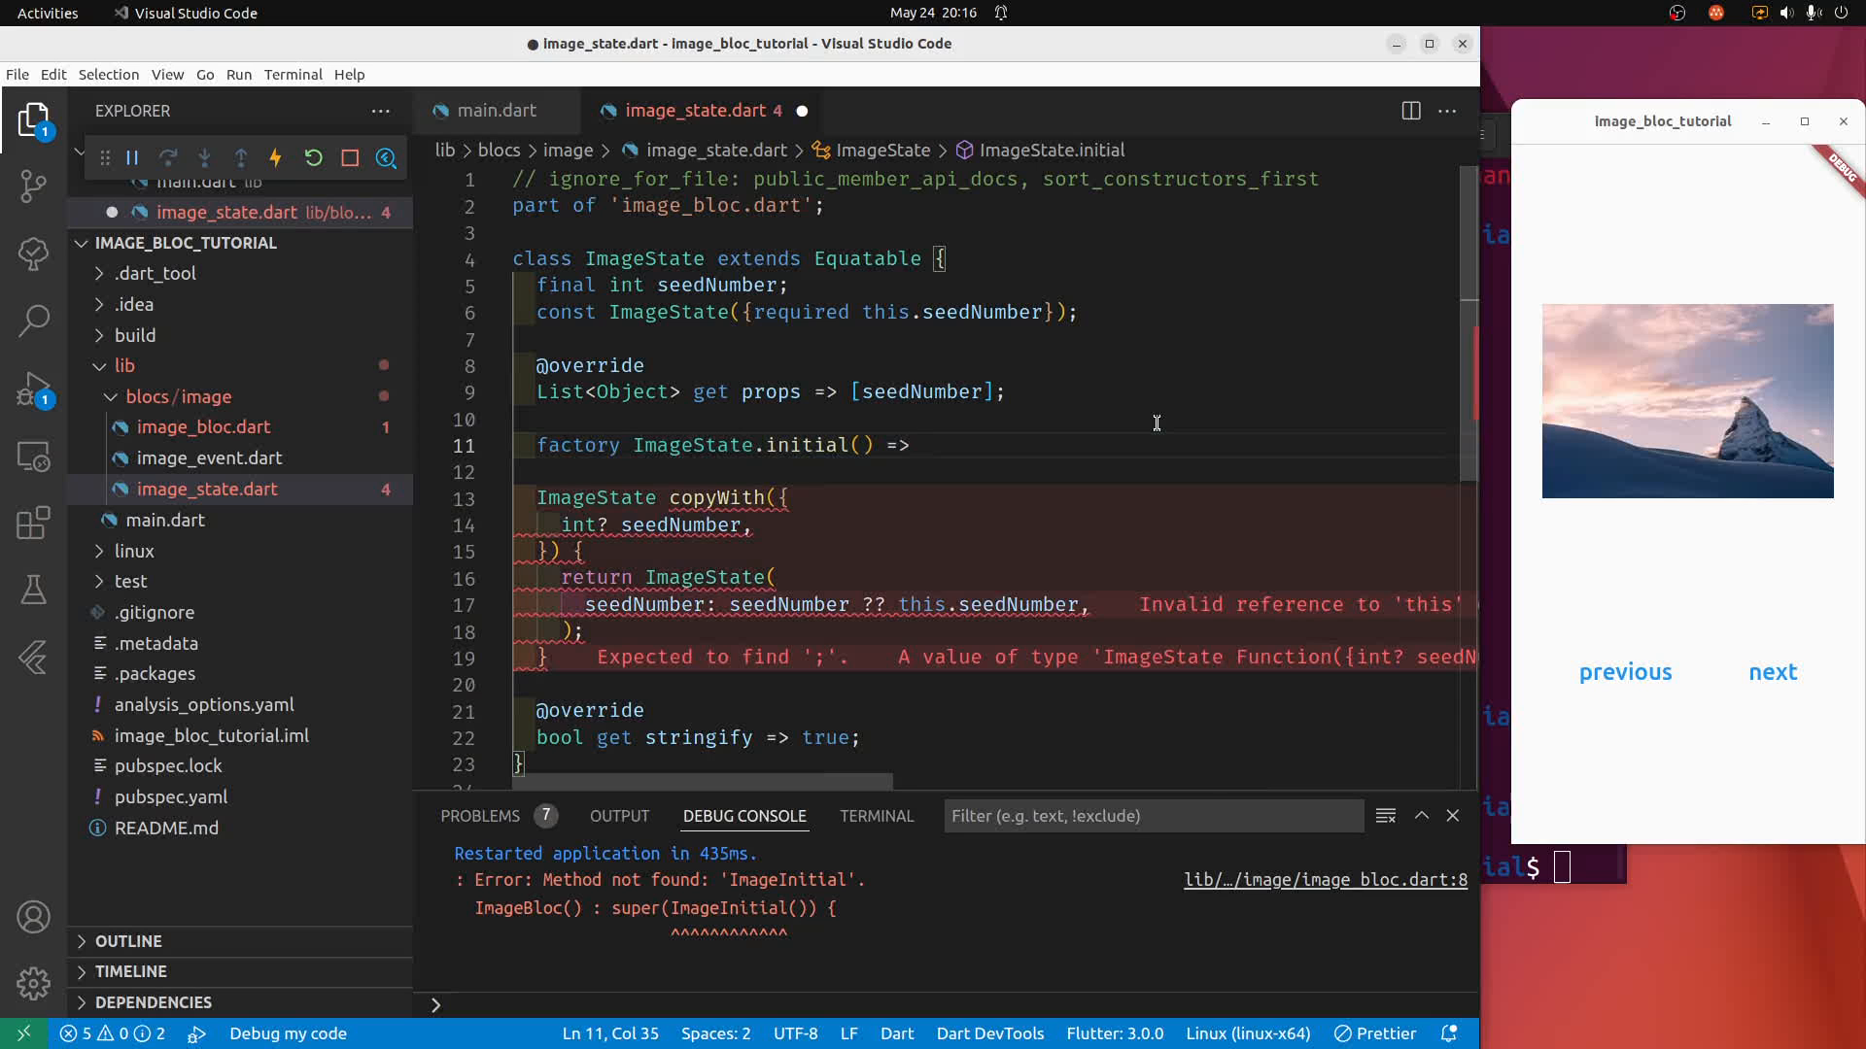
type("Image")
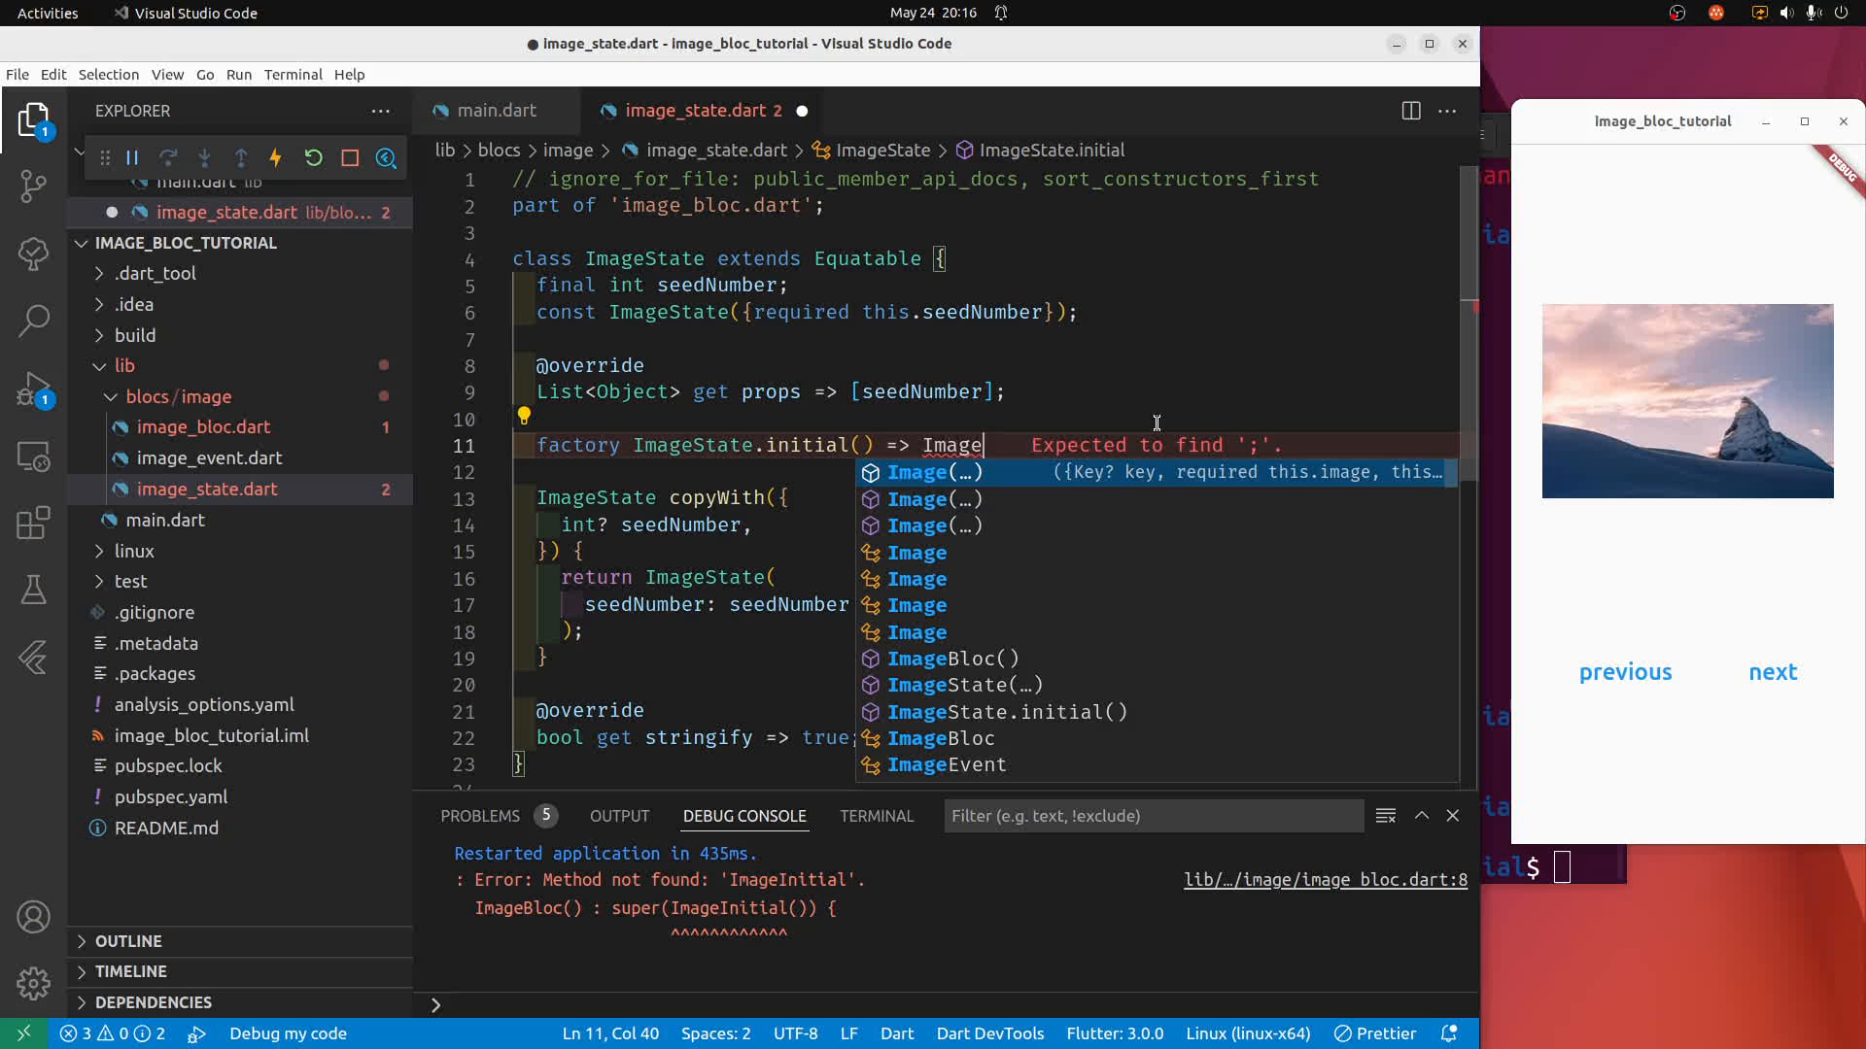
type("State(seedNumber:")
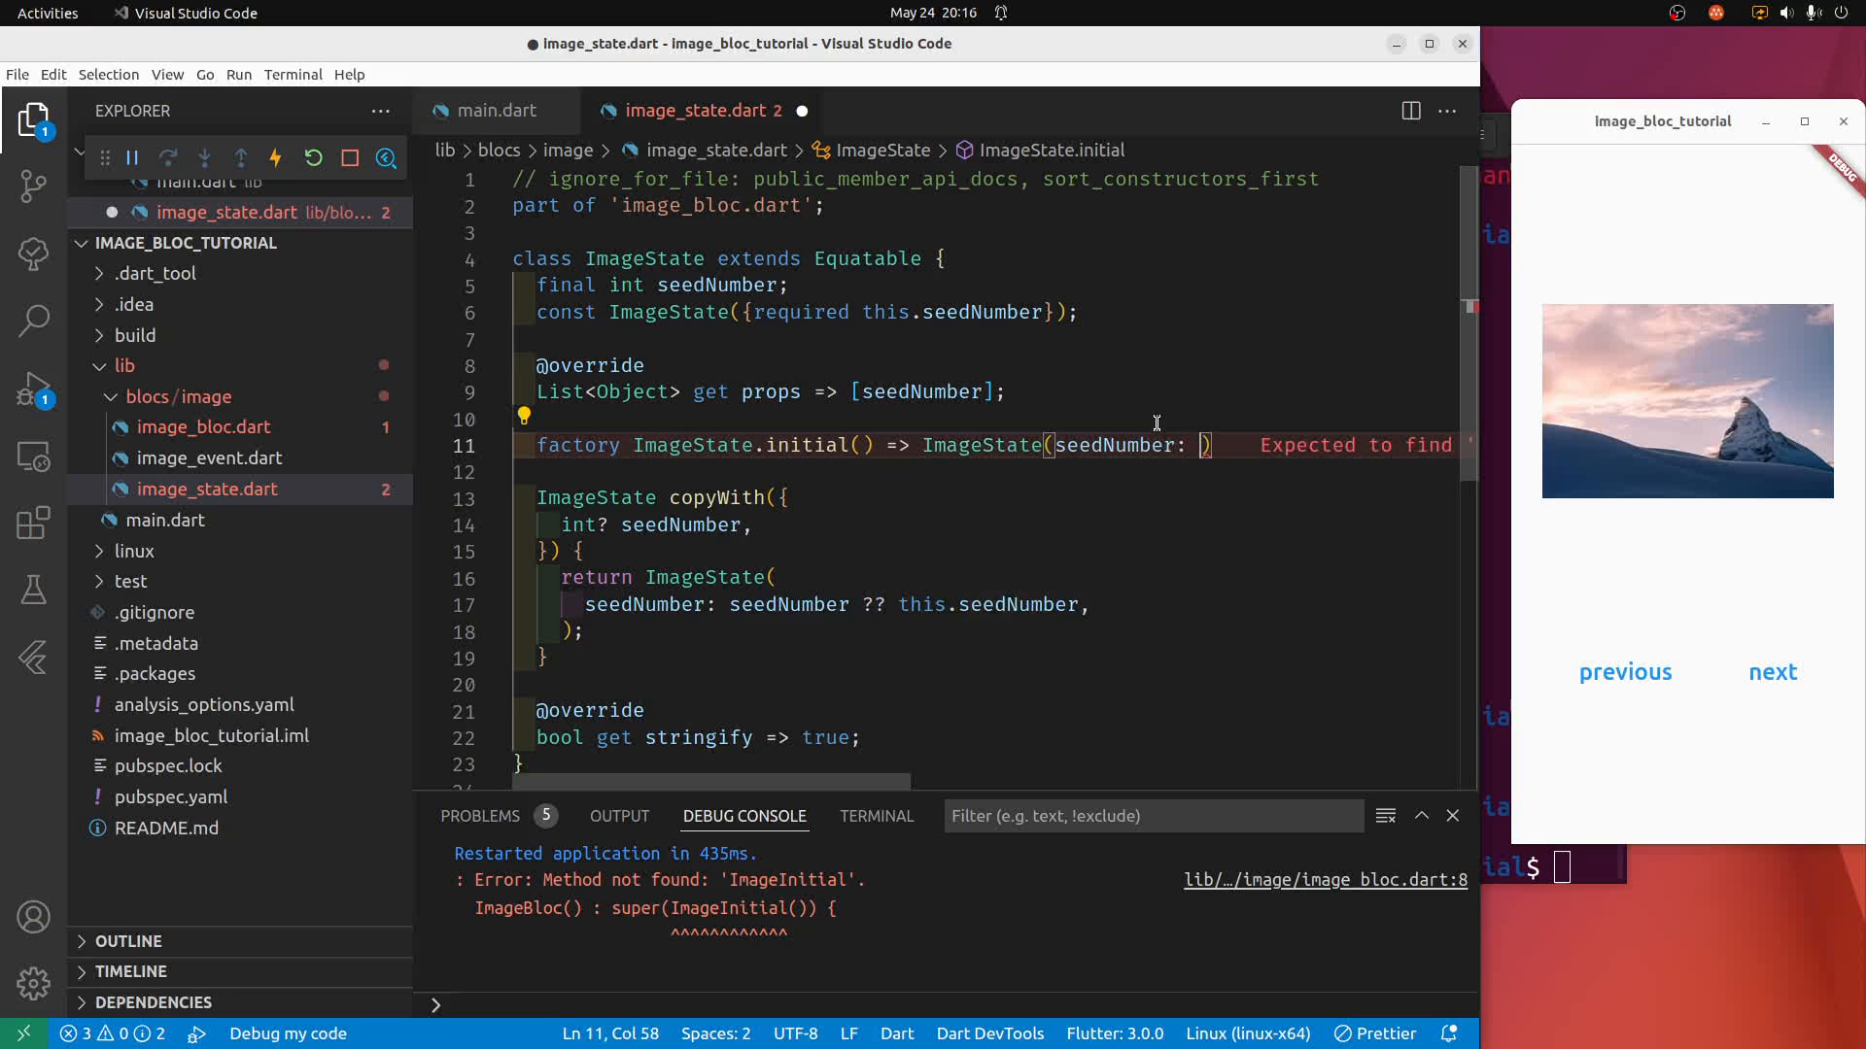
type("10);")
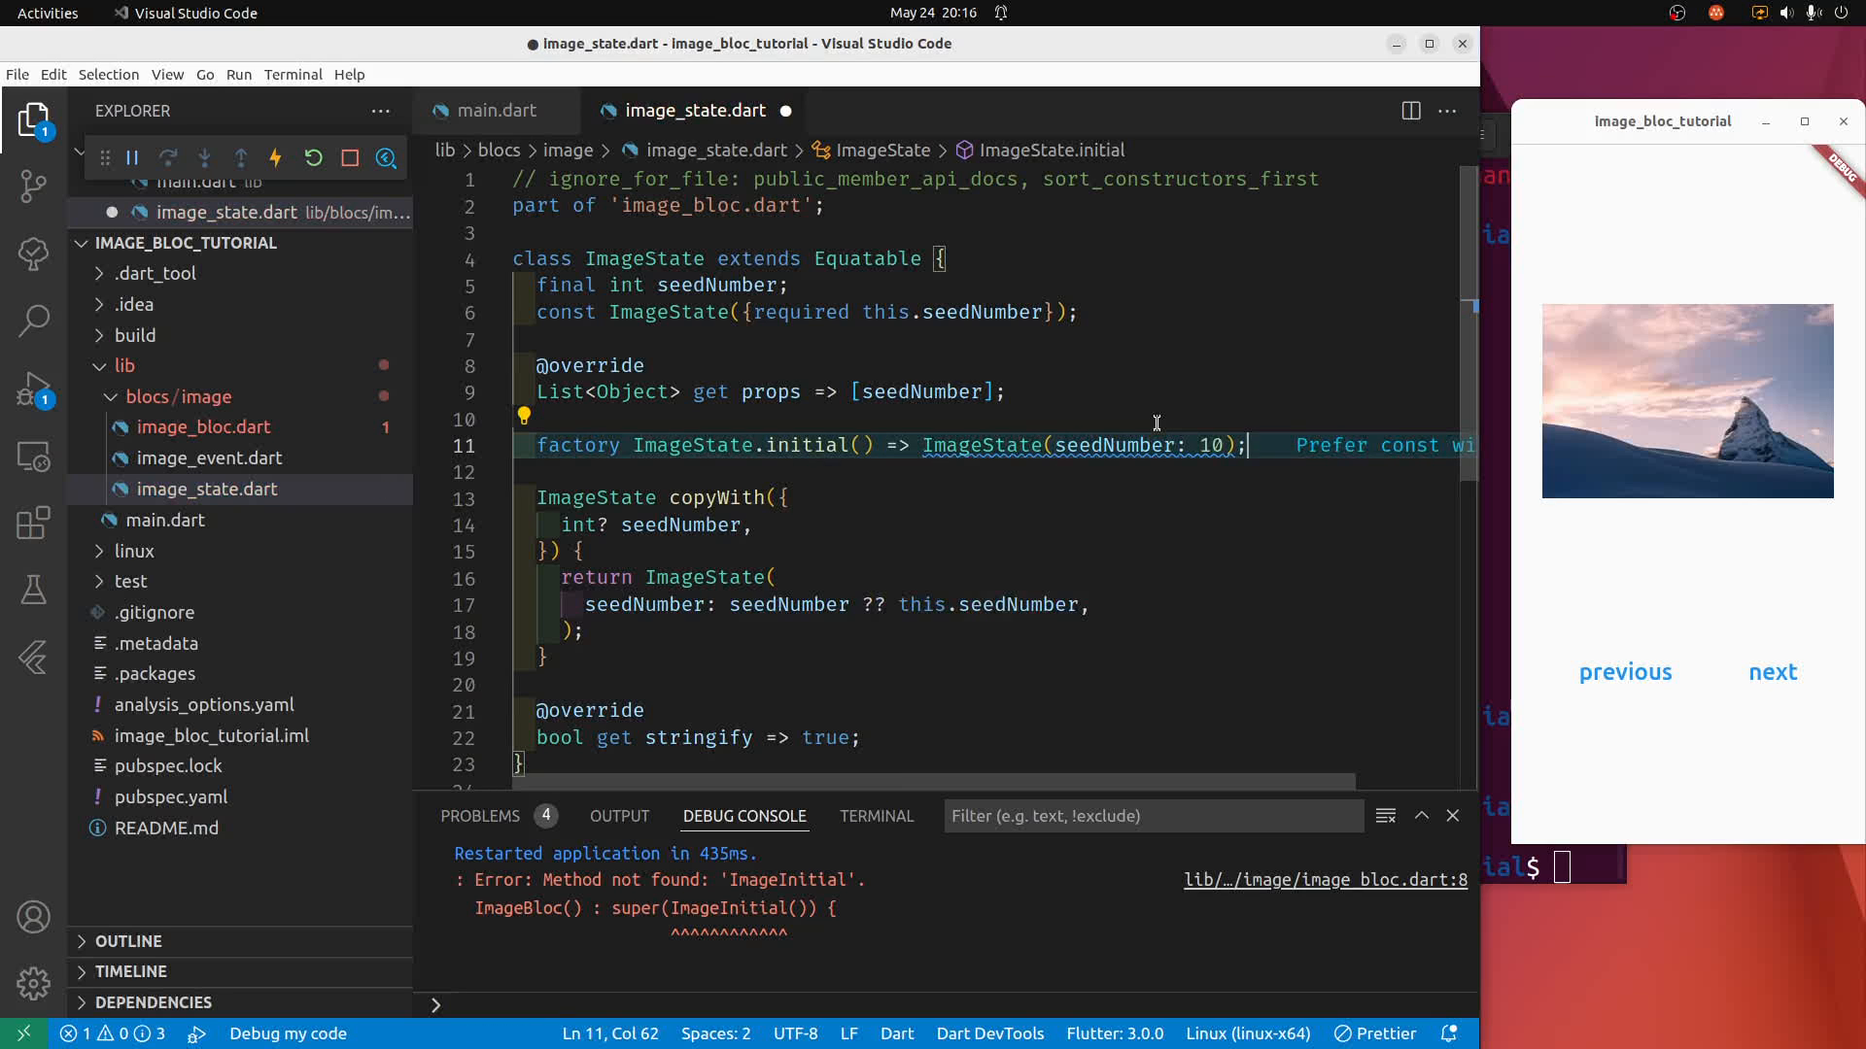
key("ctrl+s")
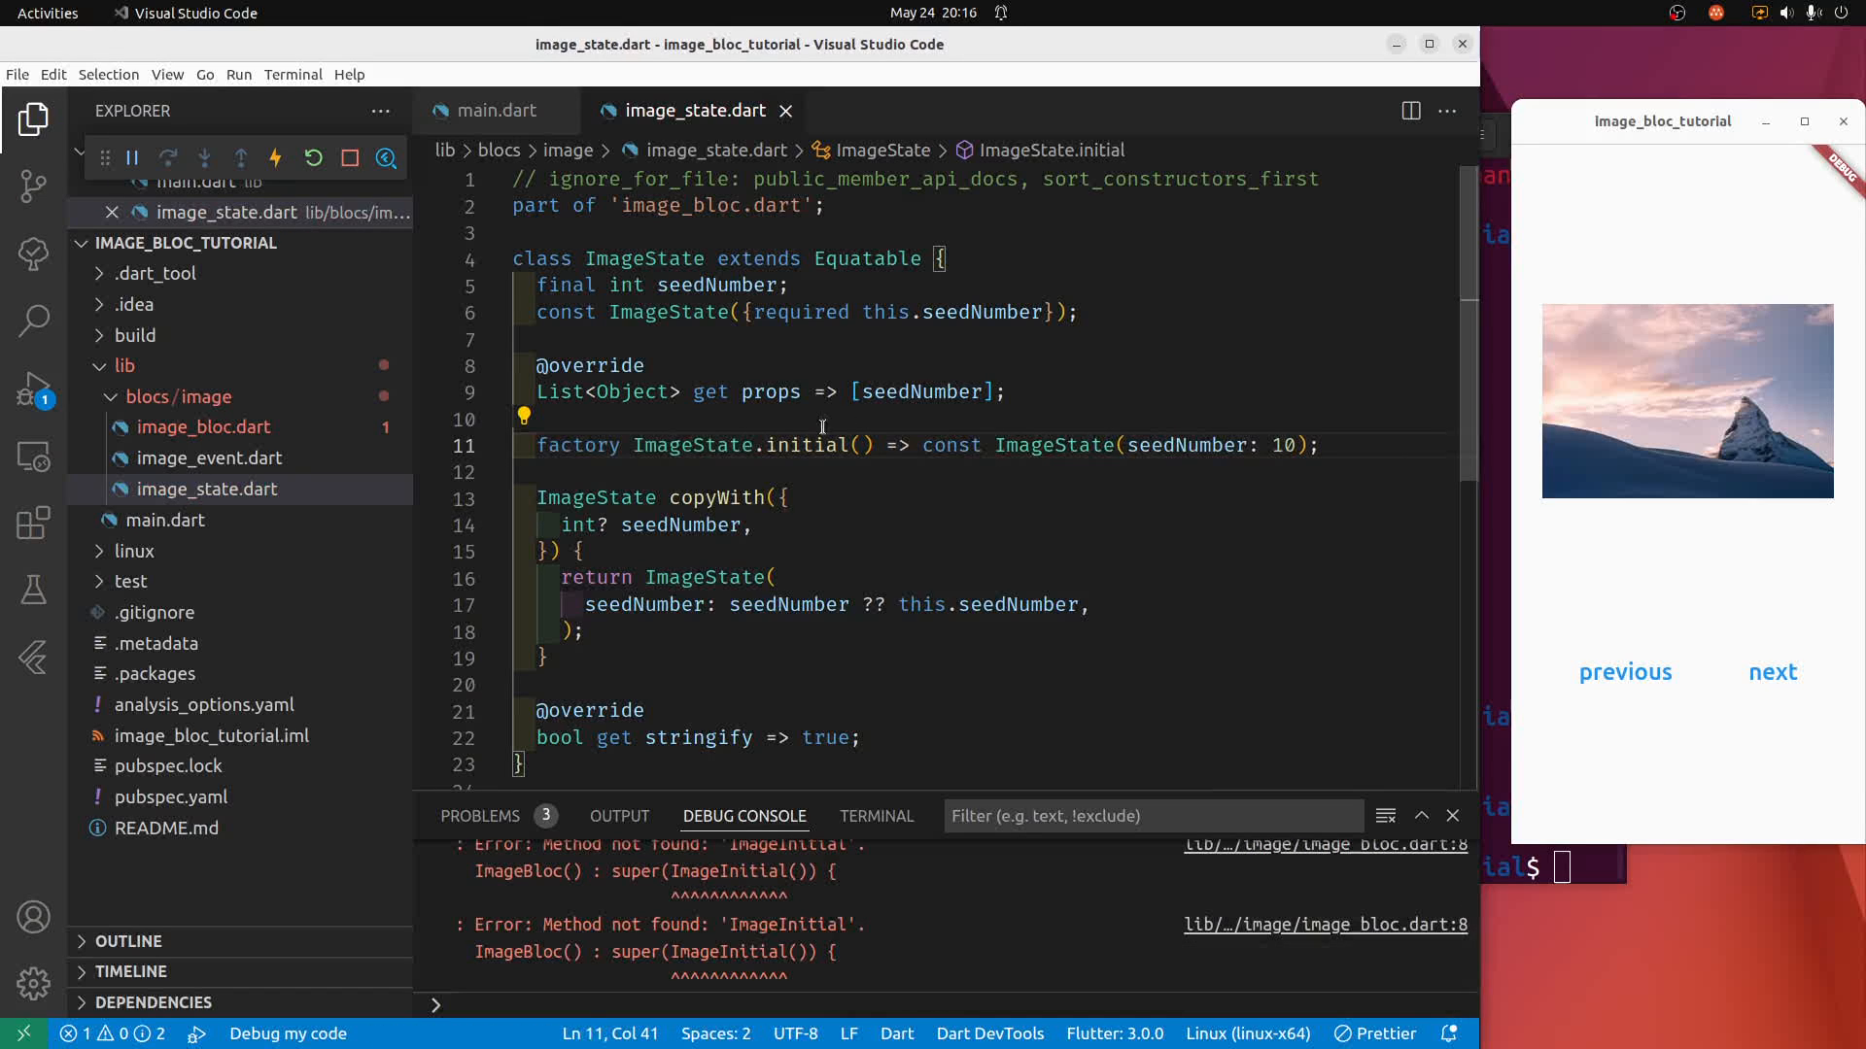
mouse_move(267, 389)
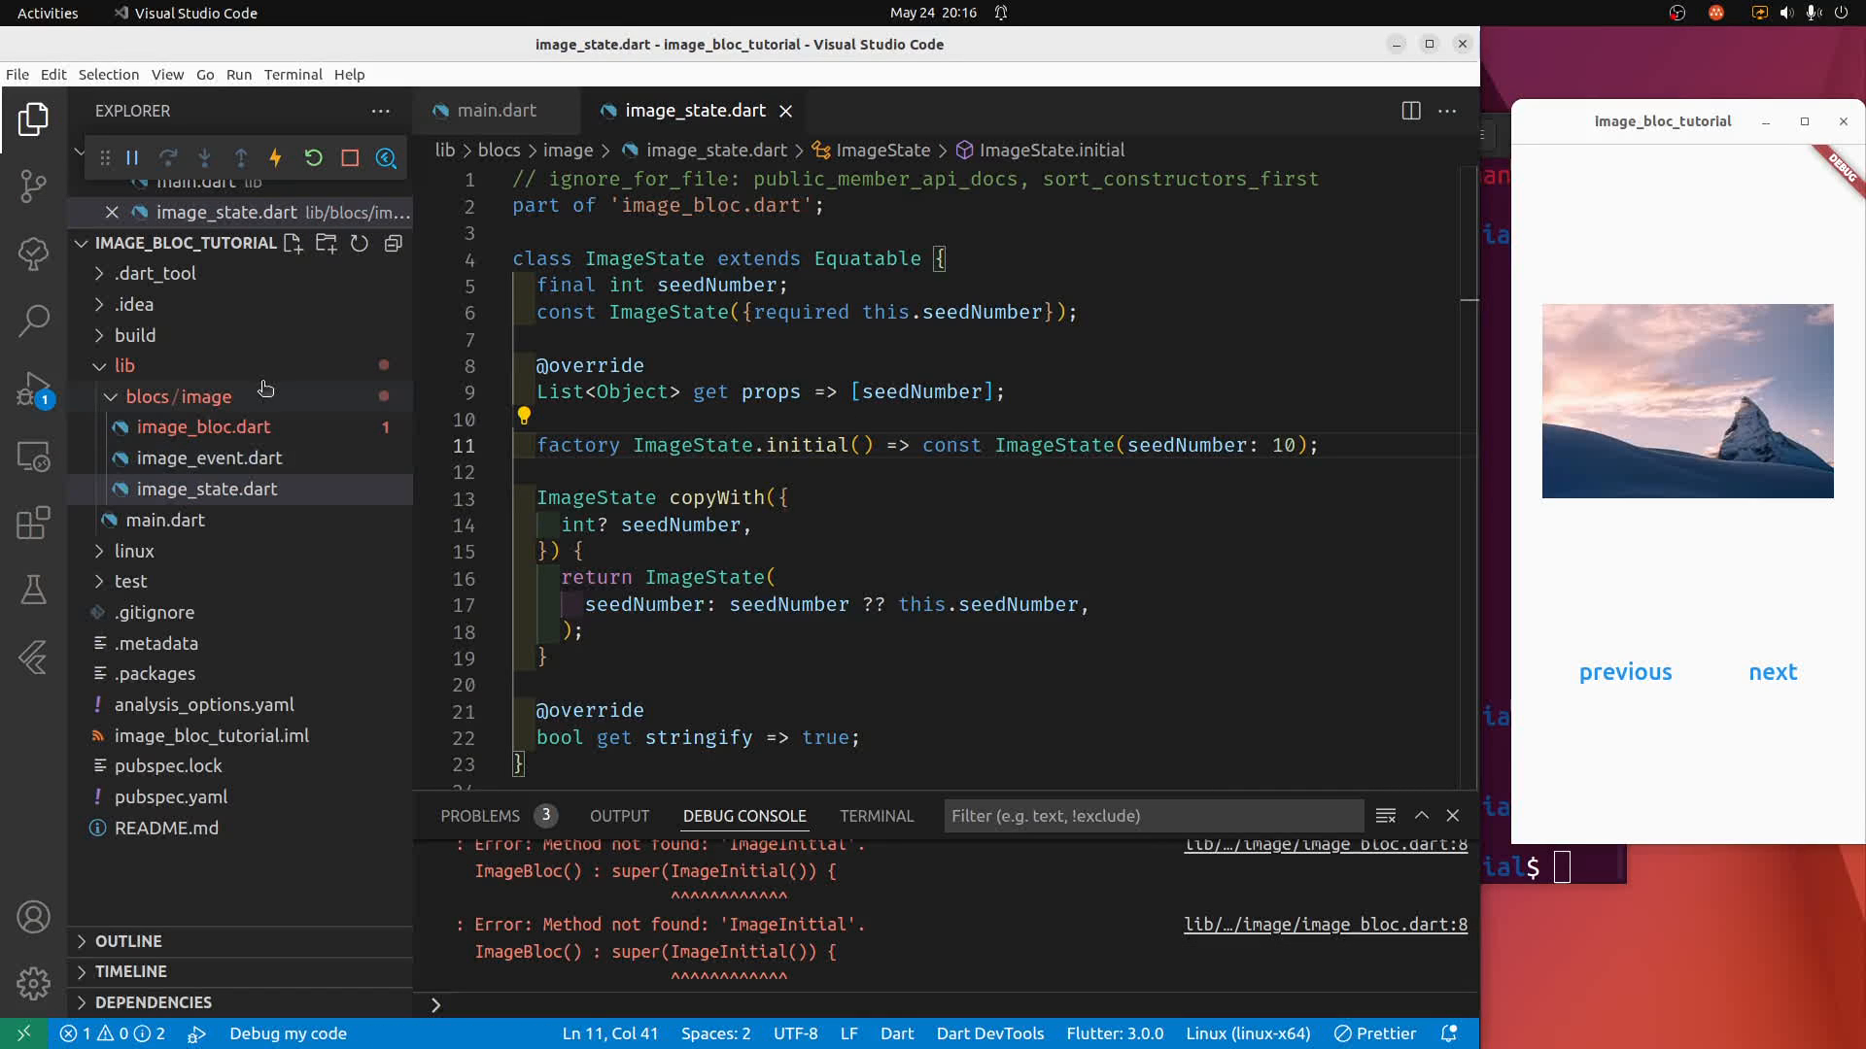
left_click(204, 426)
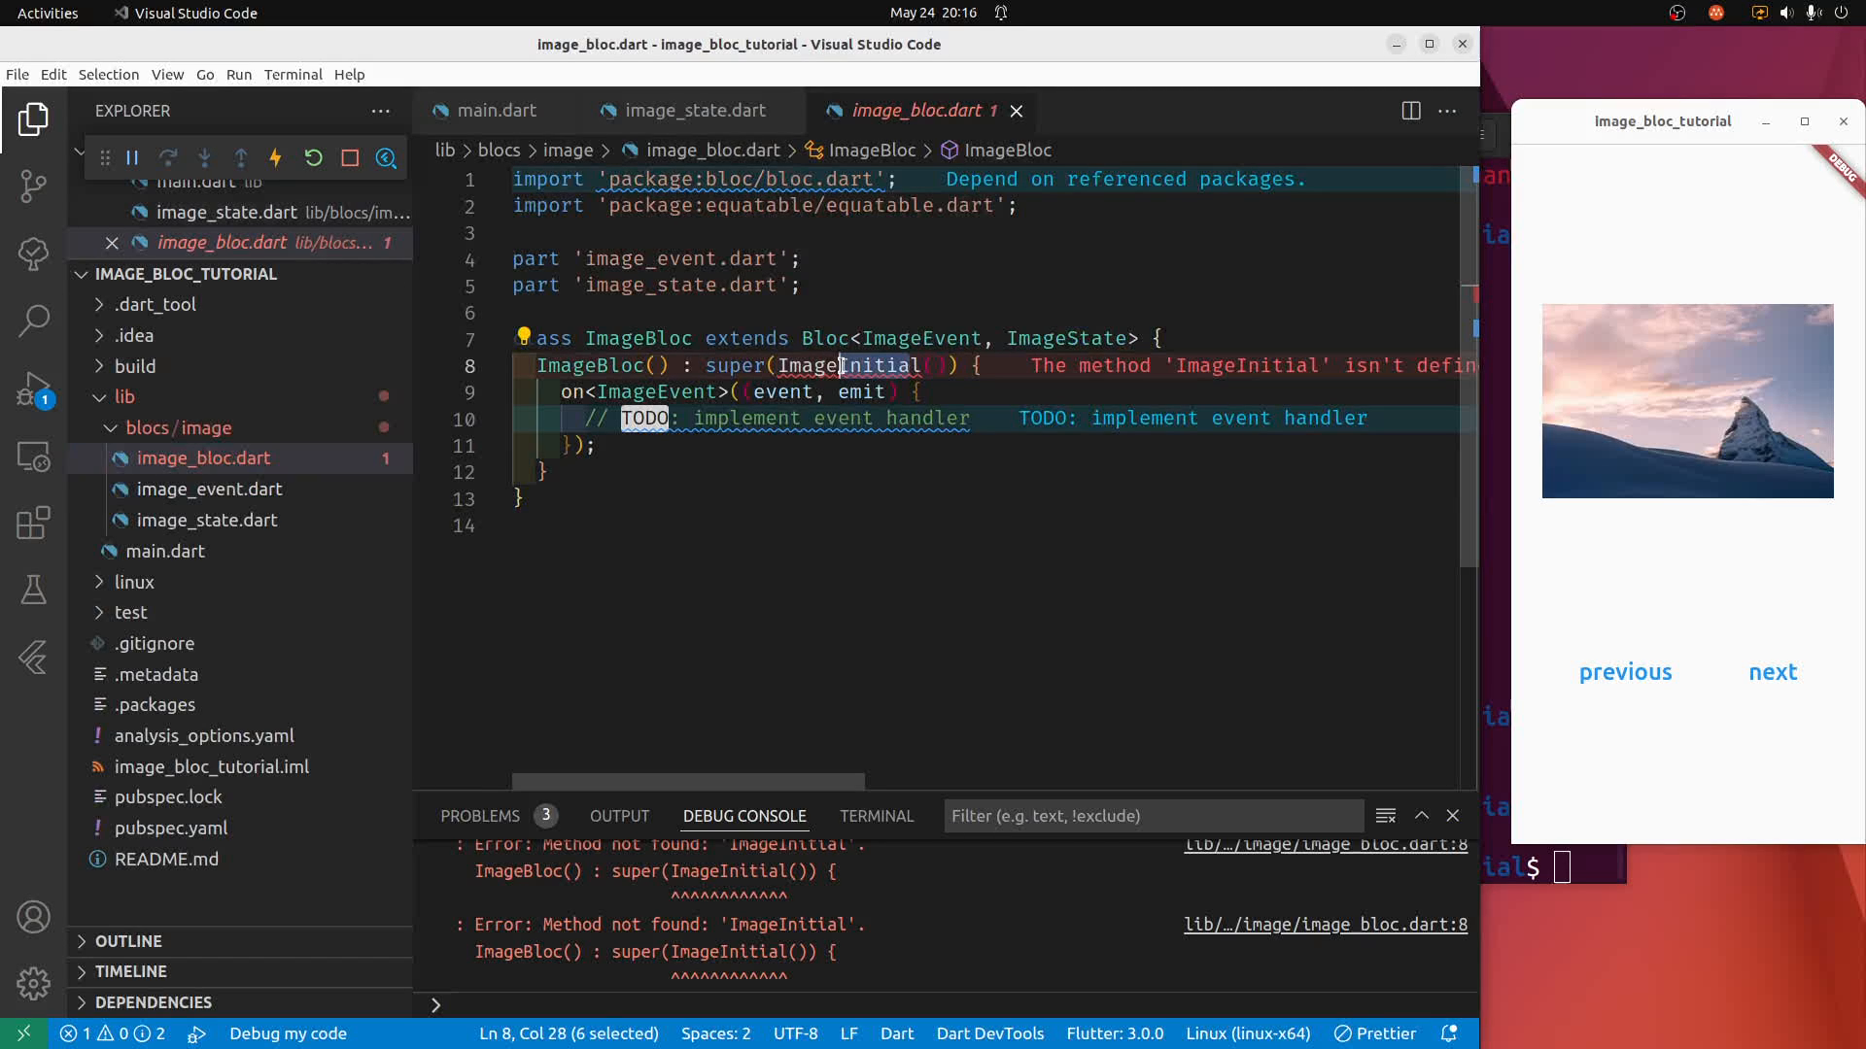
Make ImageBloc pass ImageState.initial() to super instead of ImageInitial() and save.
type("State")
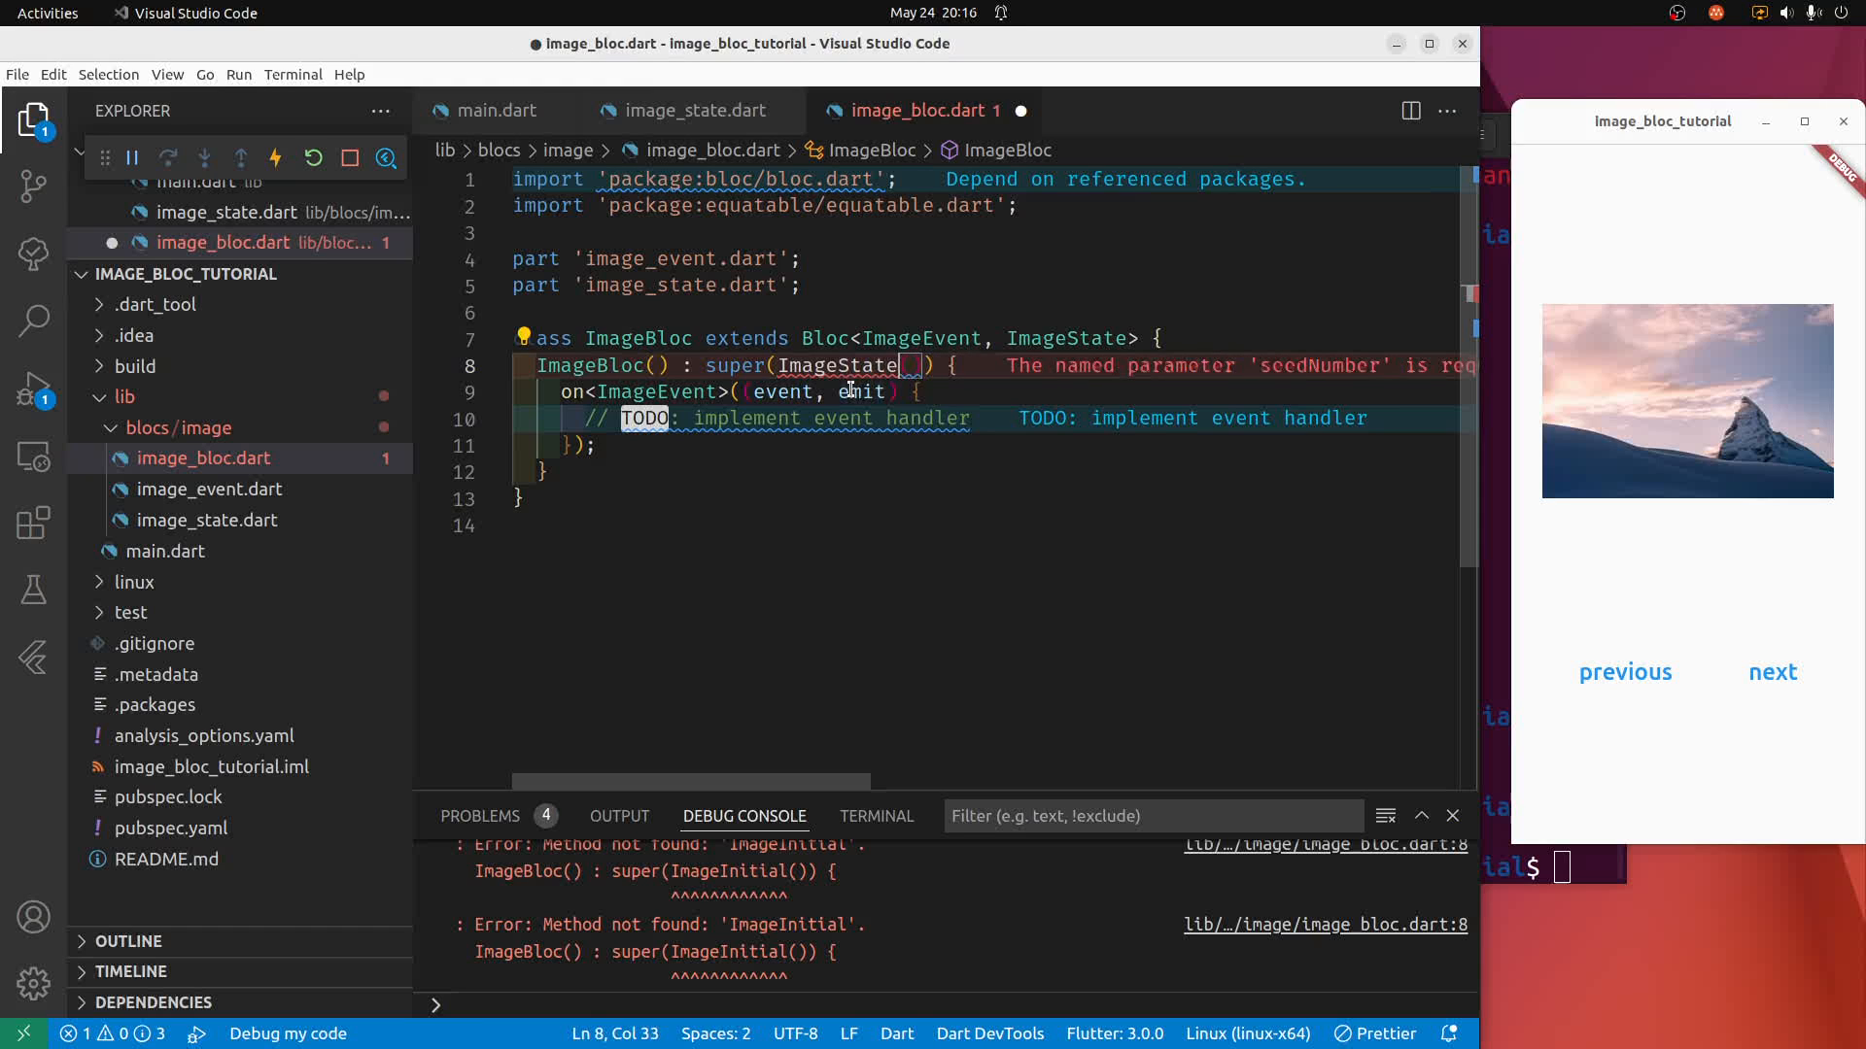
type(".initial")
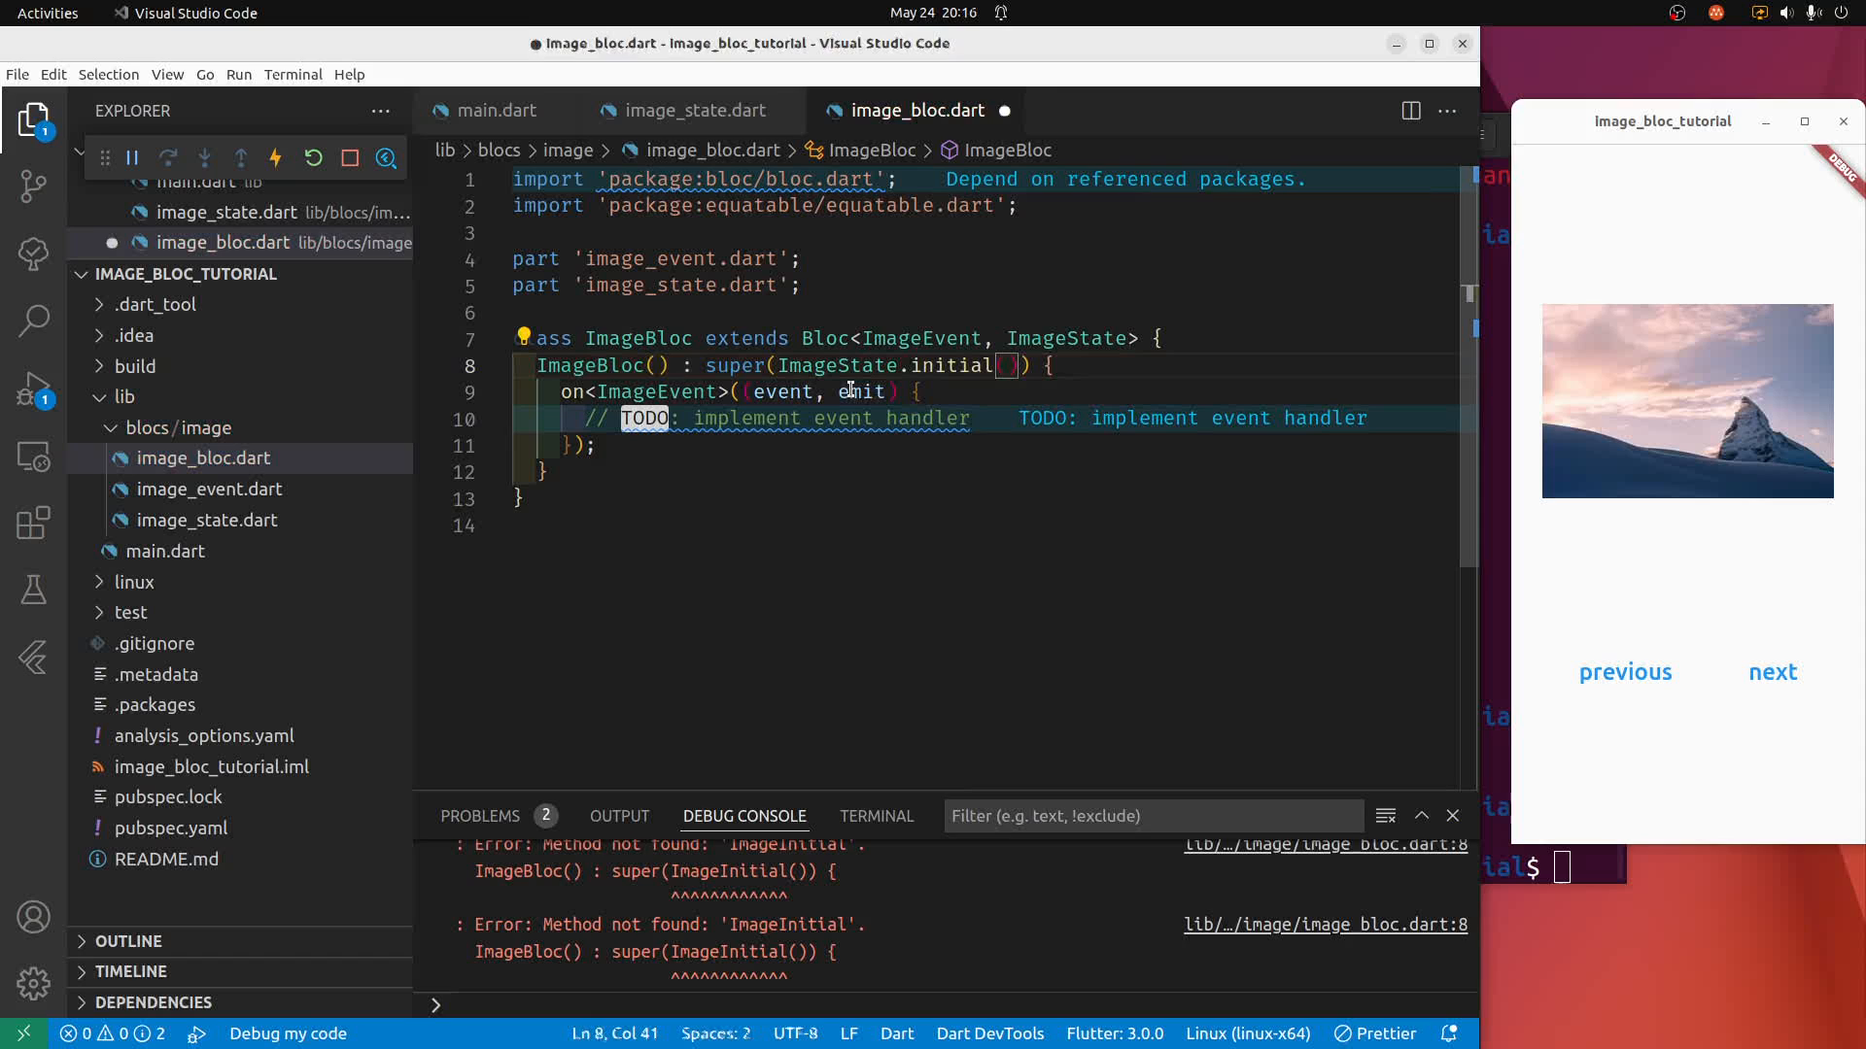
key("ctrl+s")
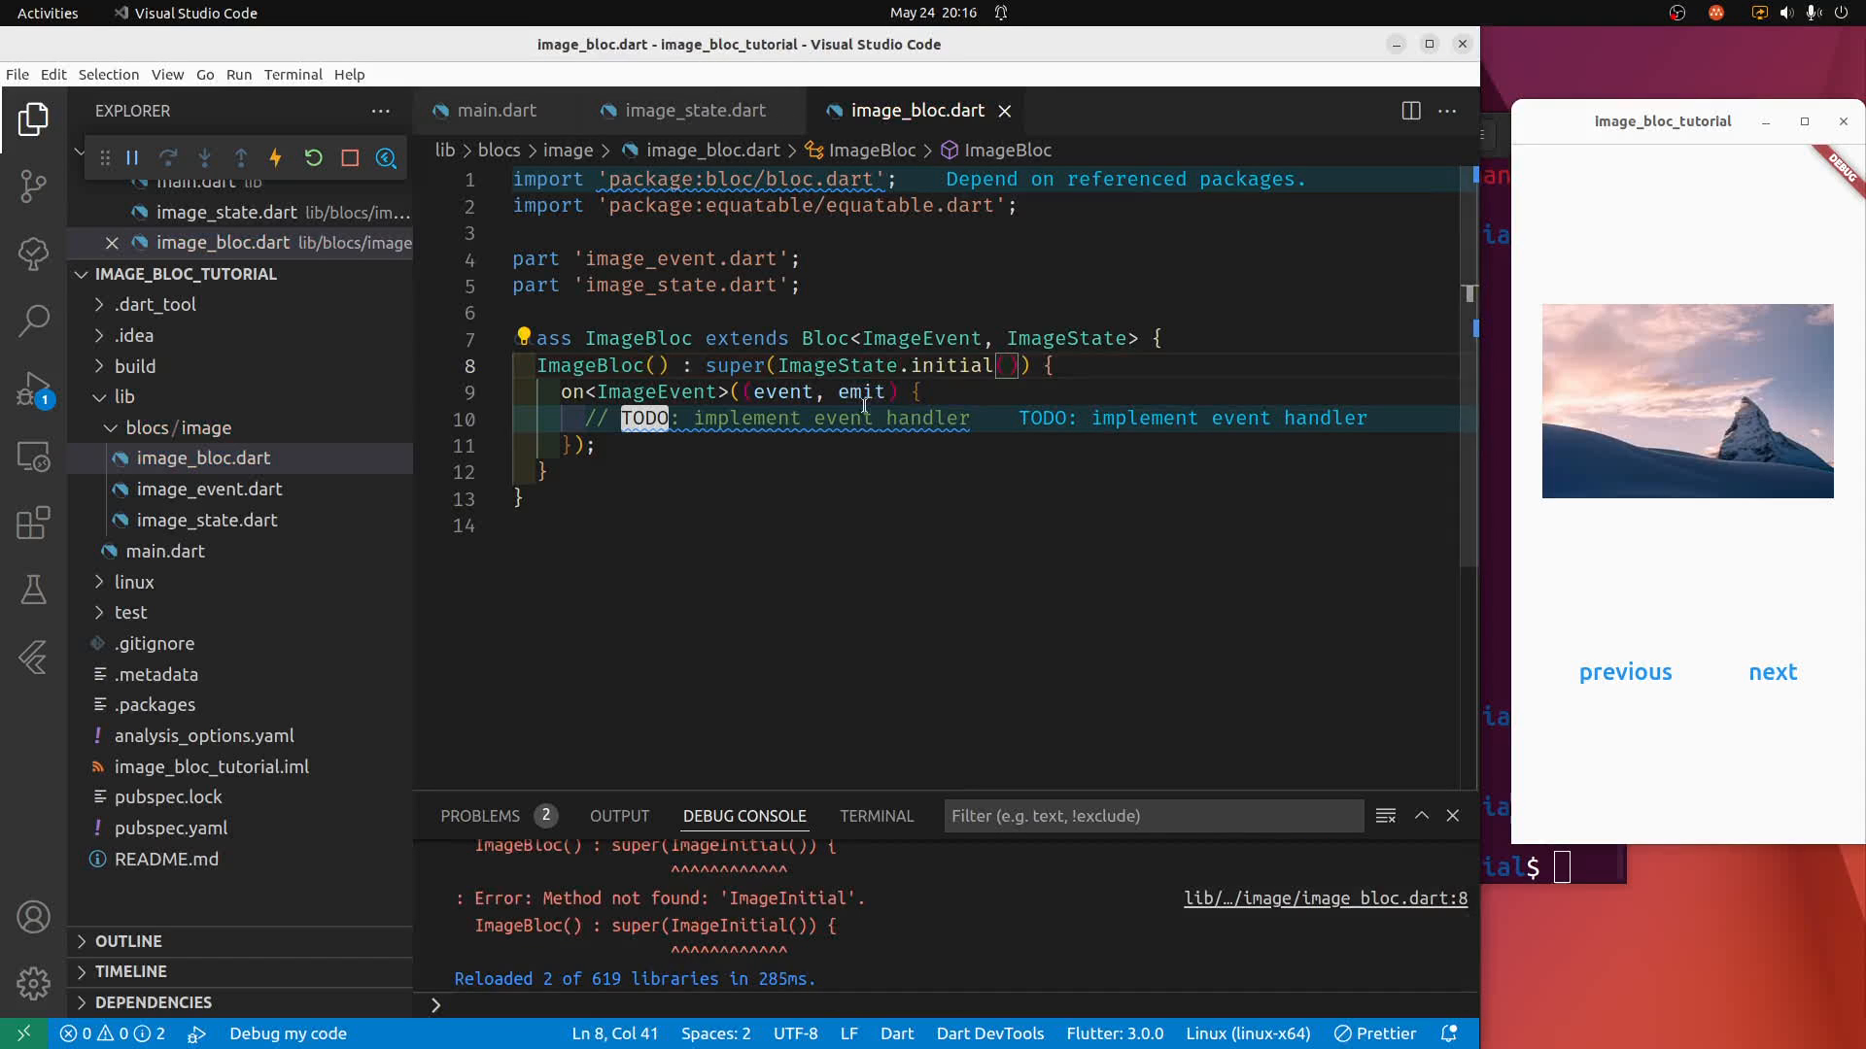
Check the initial factory in image_state.dart, then return through image_bloc.dart to main.dart.
left_click(696, 109)
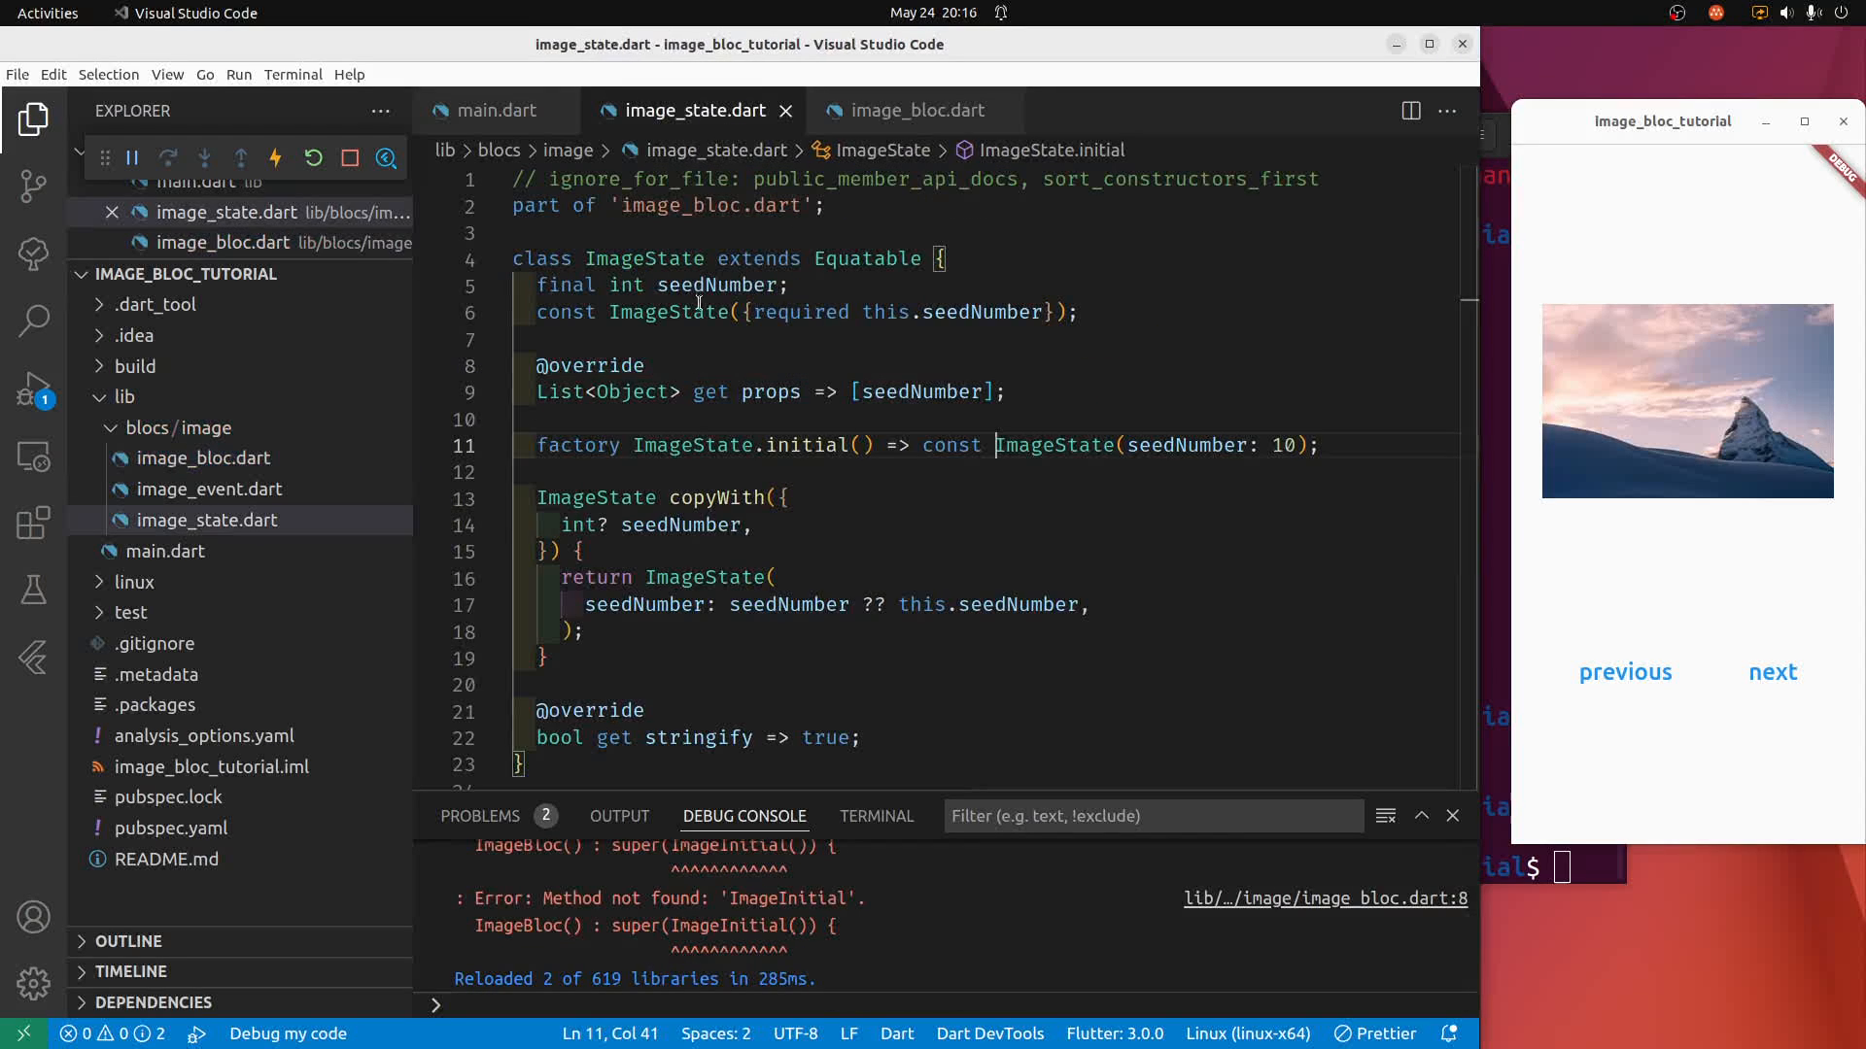
left_click(632, 445)
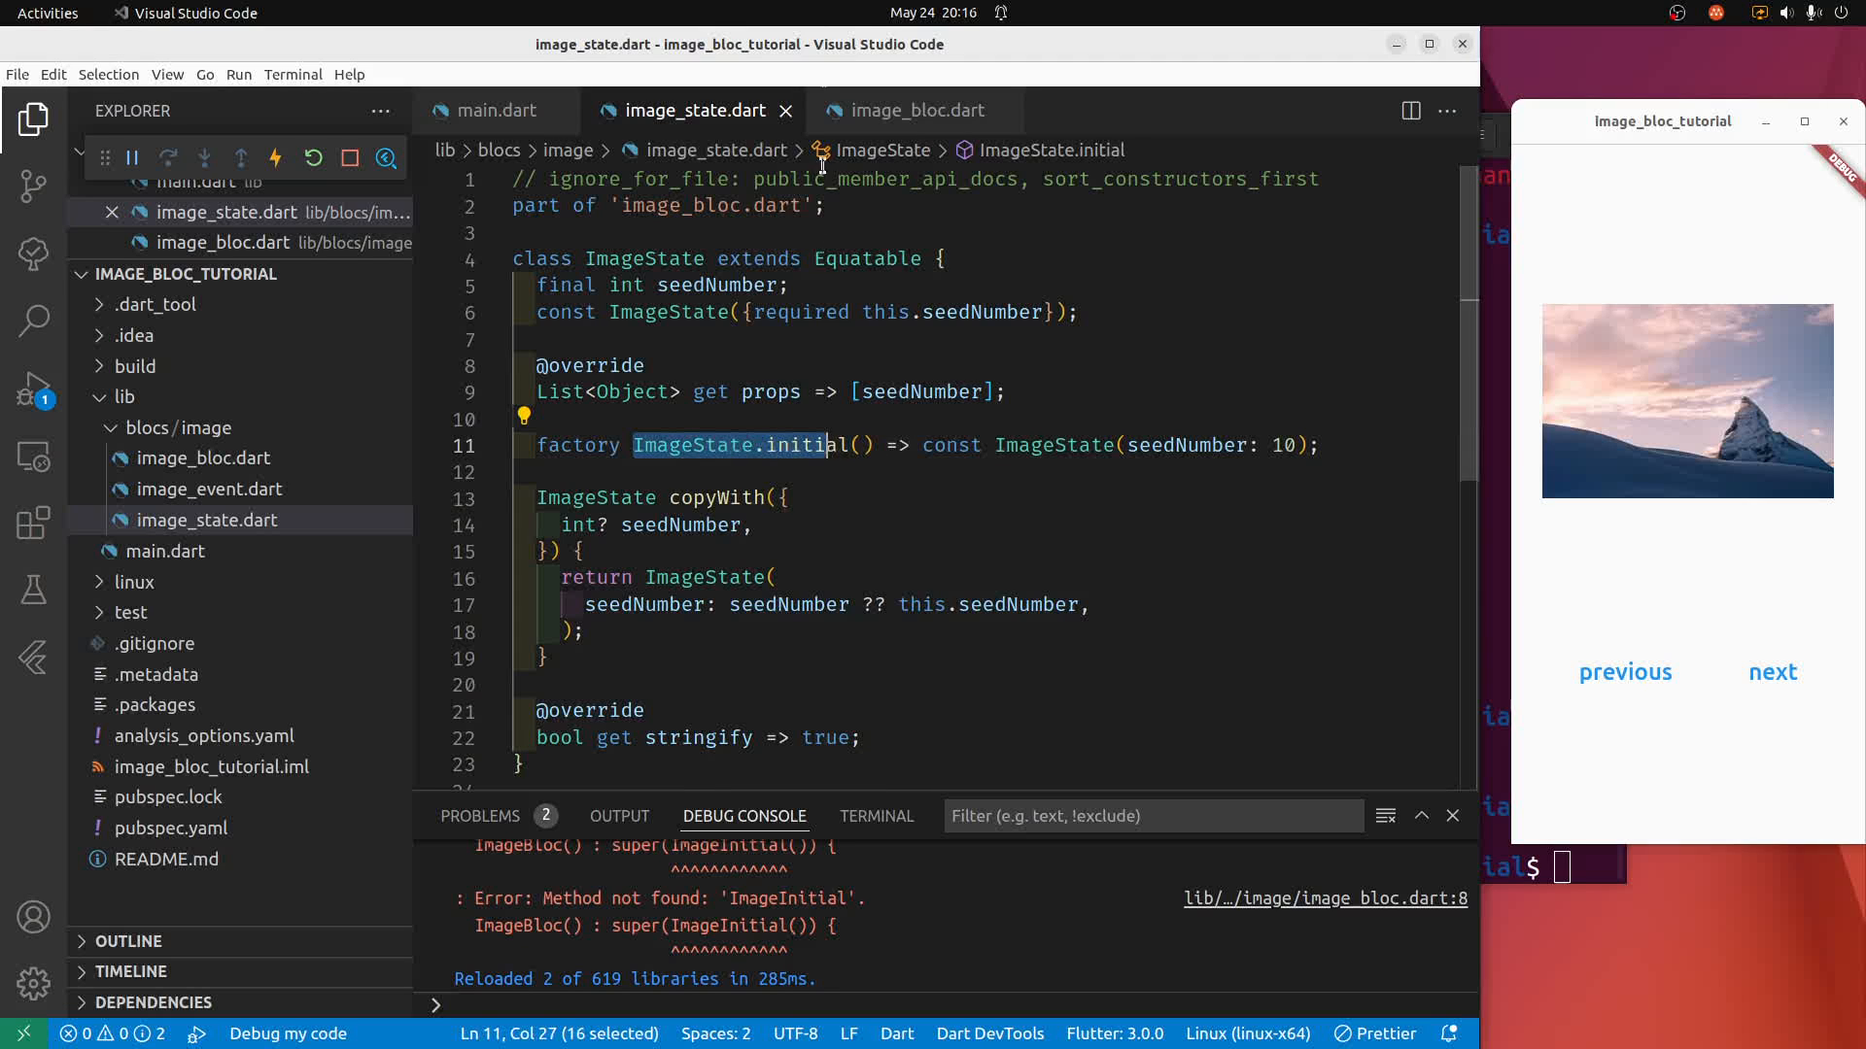
left_click(913, 109)
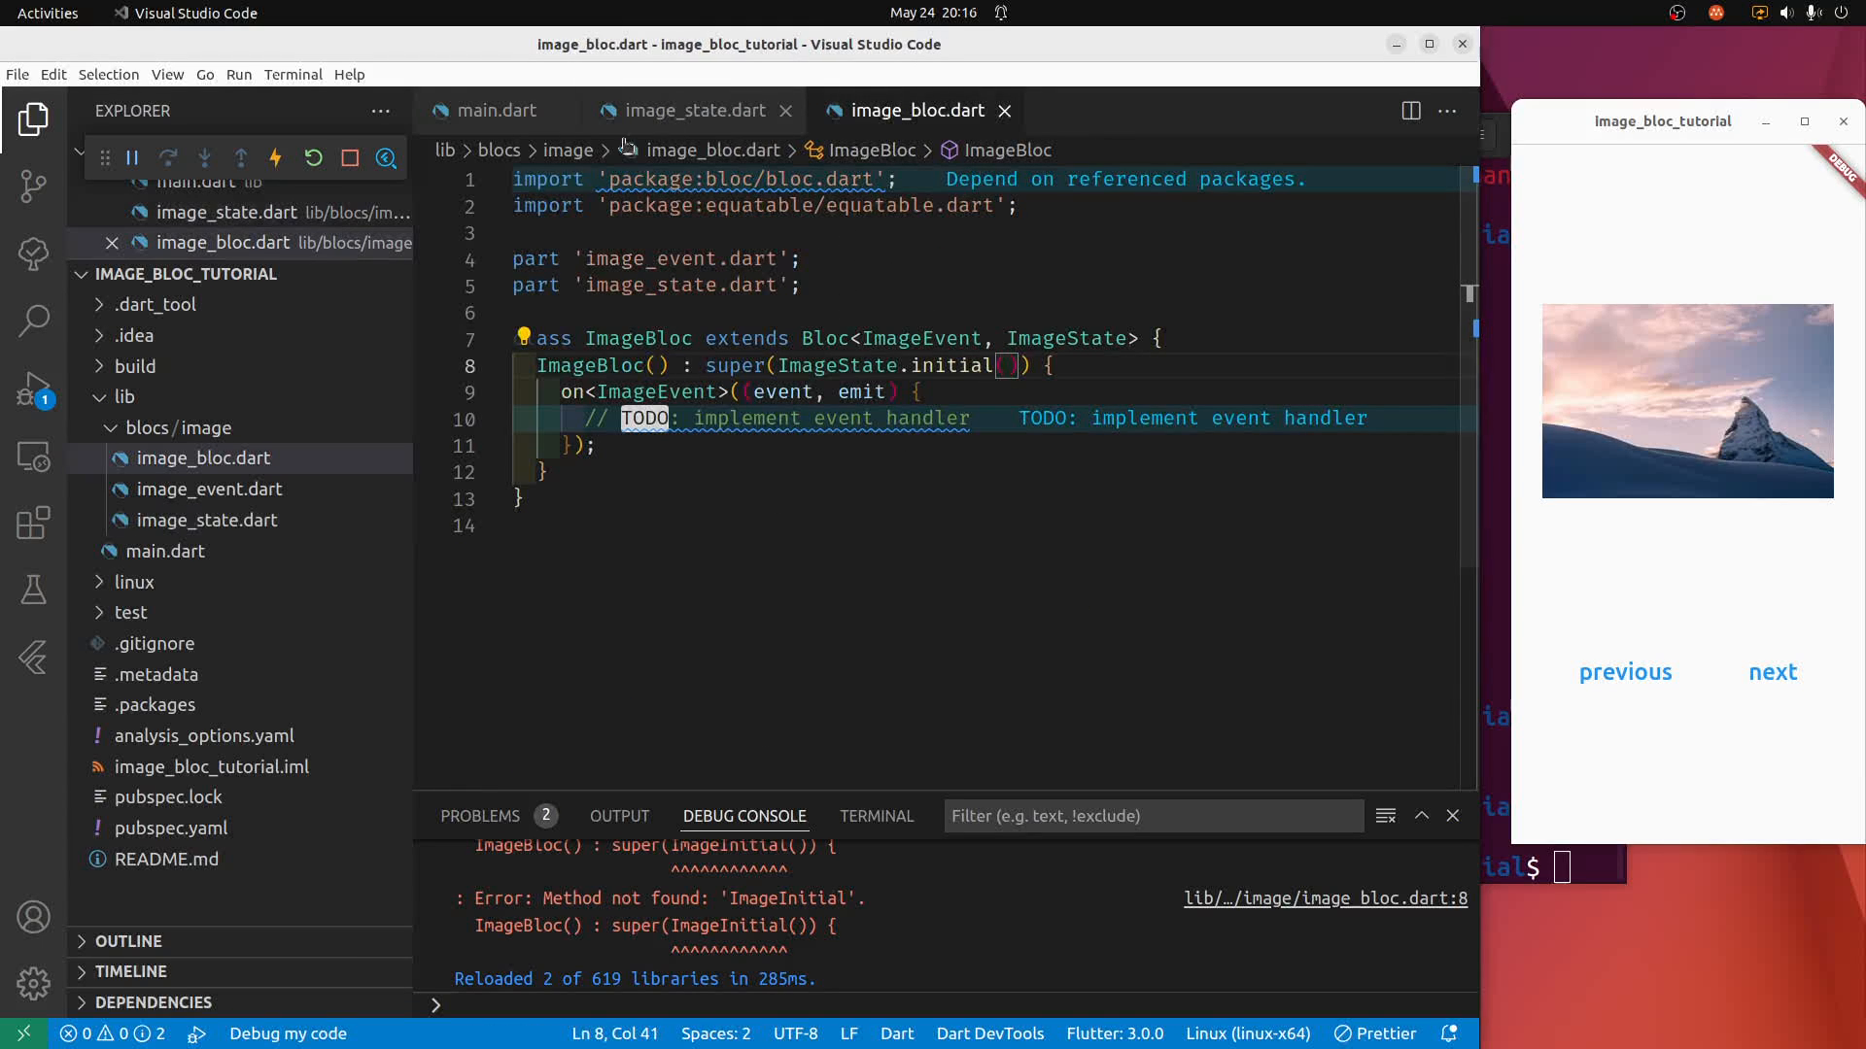
left_click(496, 111)
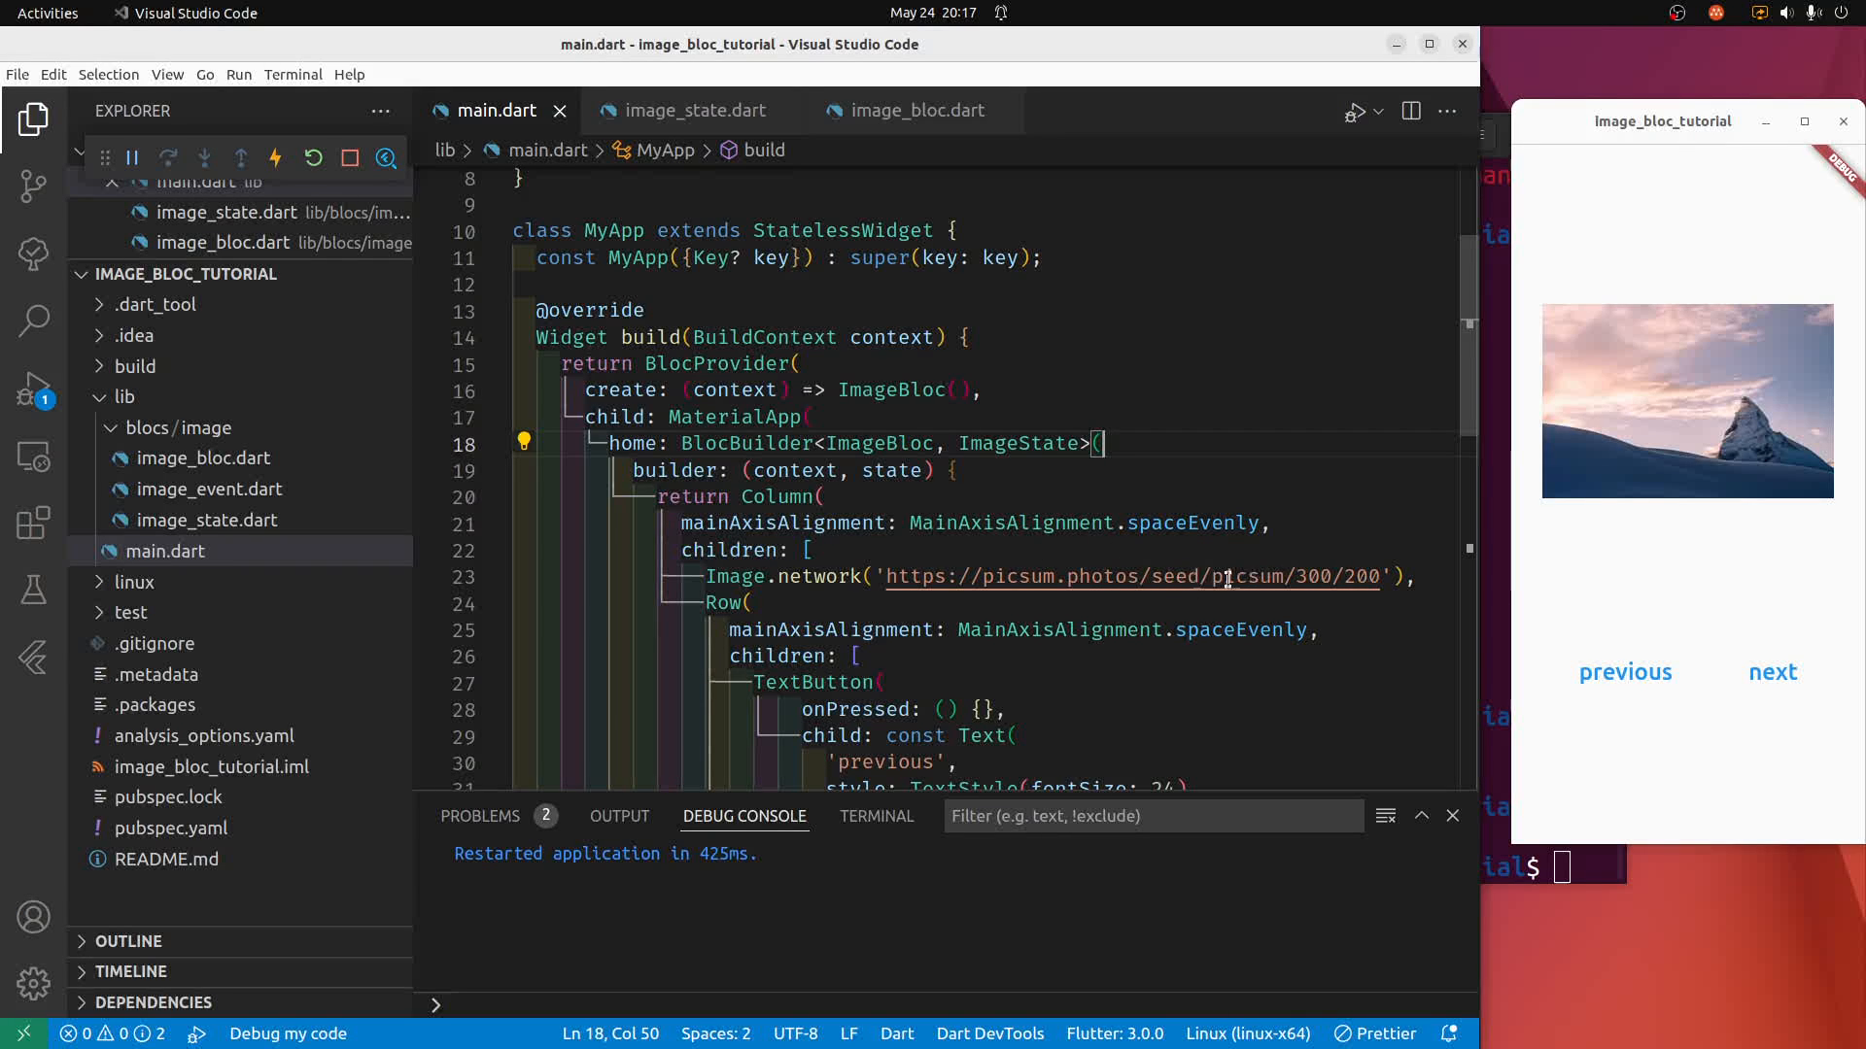
Embed ${state.seedNumber} as the picsum seed in Image.network's URL and save to hot-reload.
double_click(1246, 577)
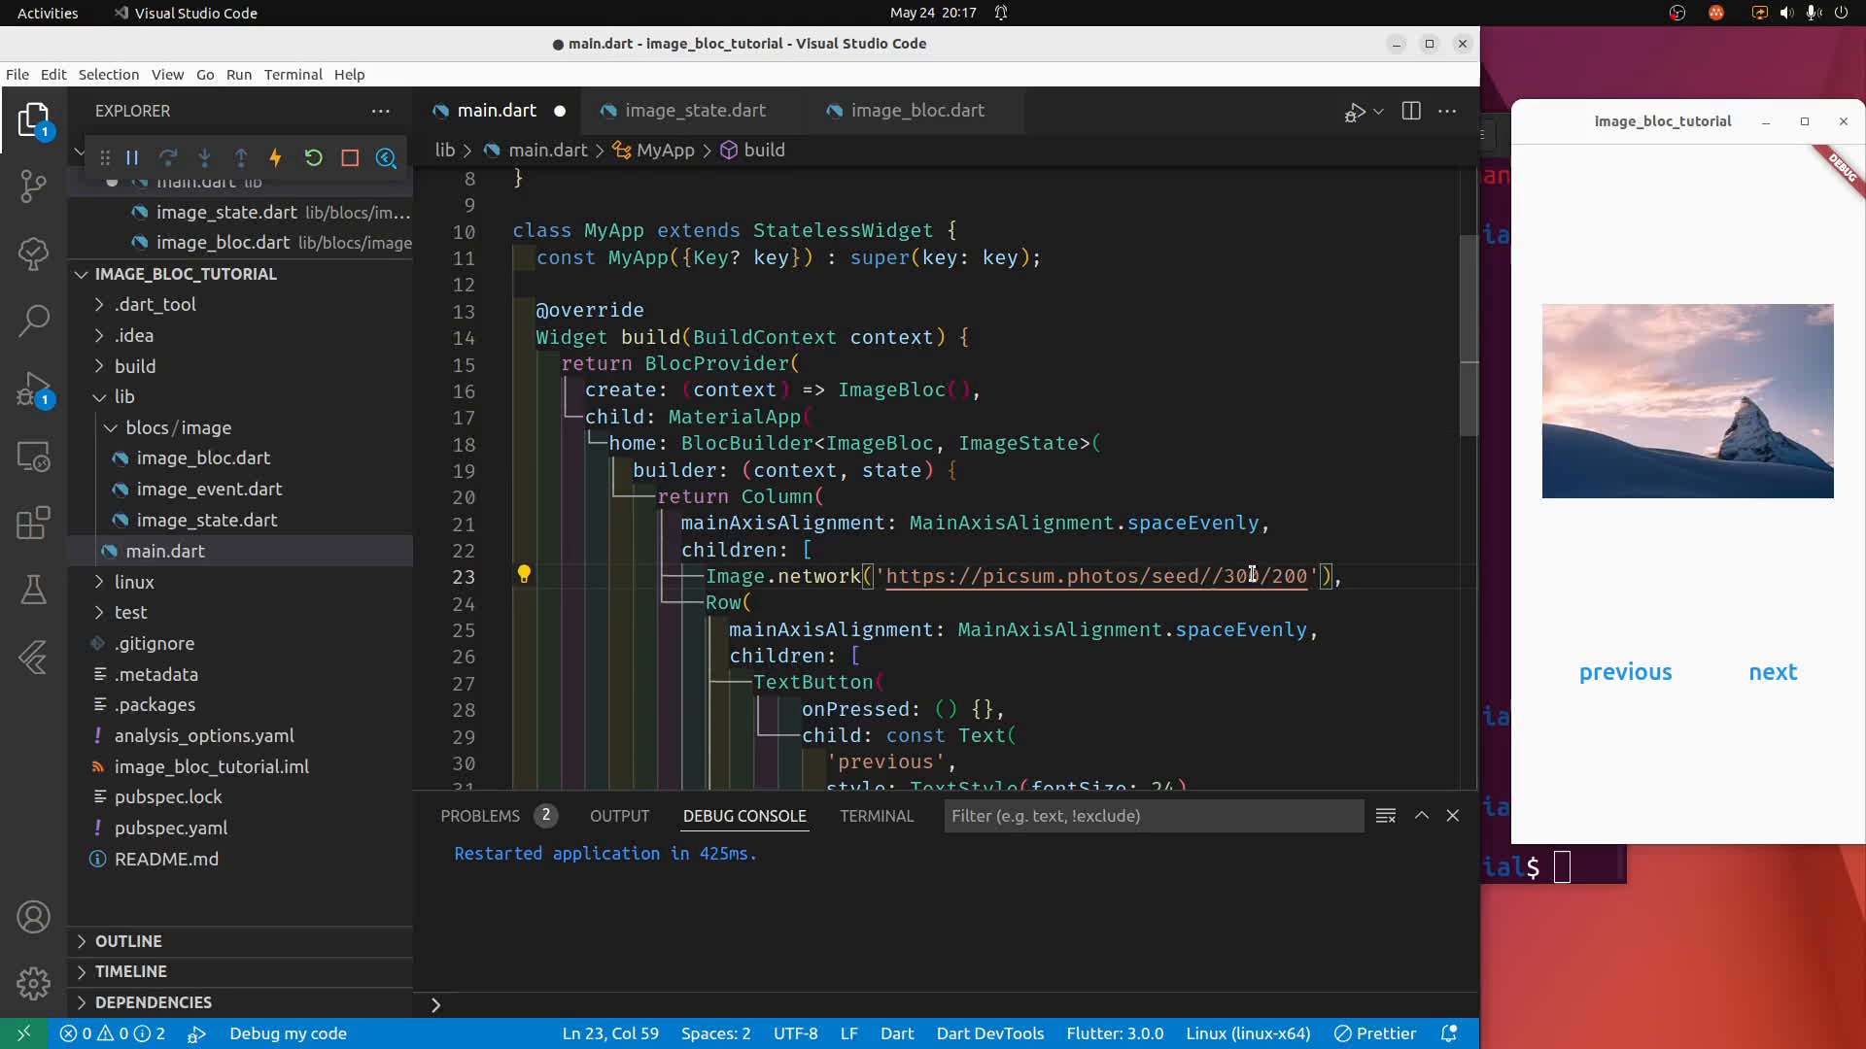
type("$")
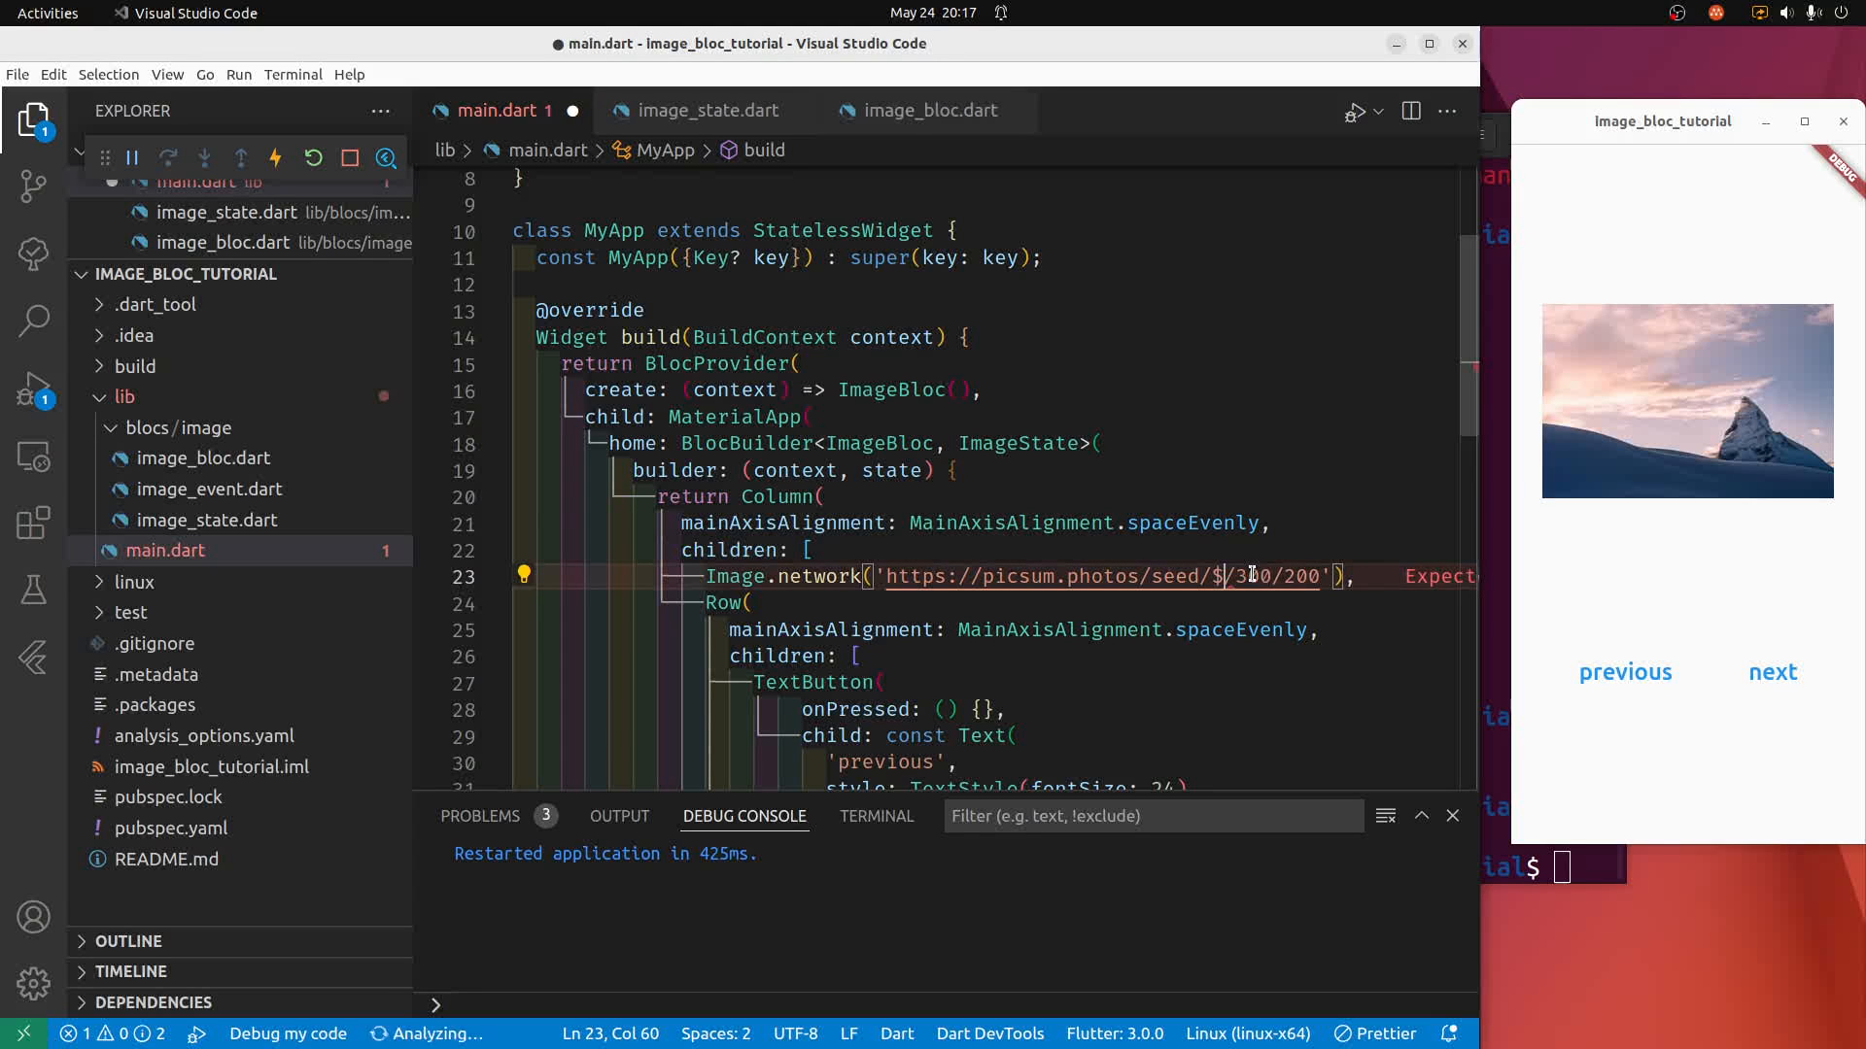
type("{}")
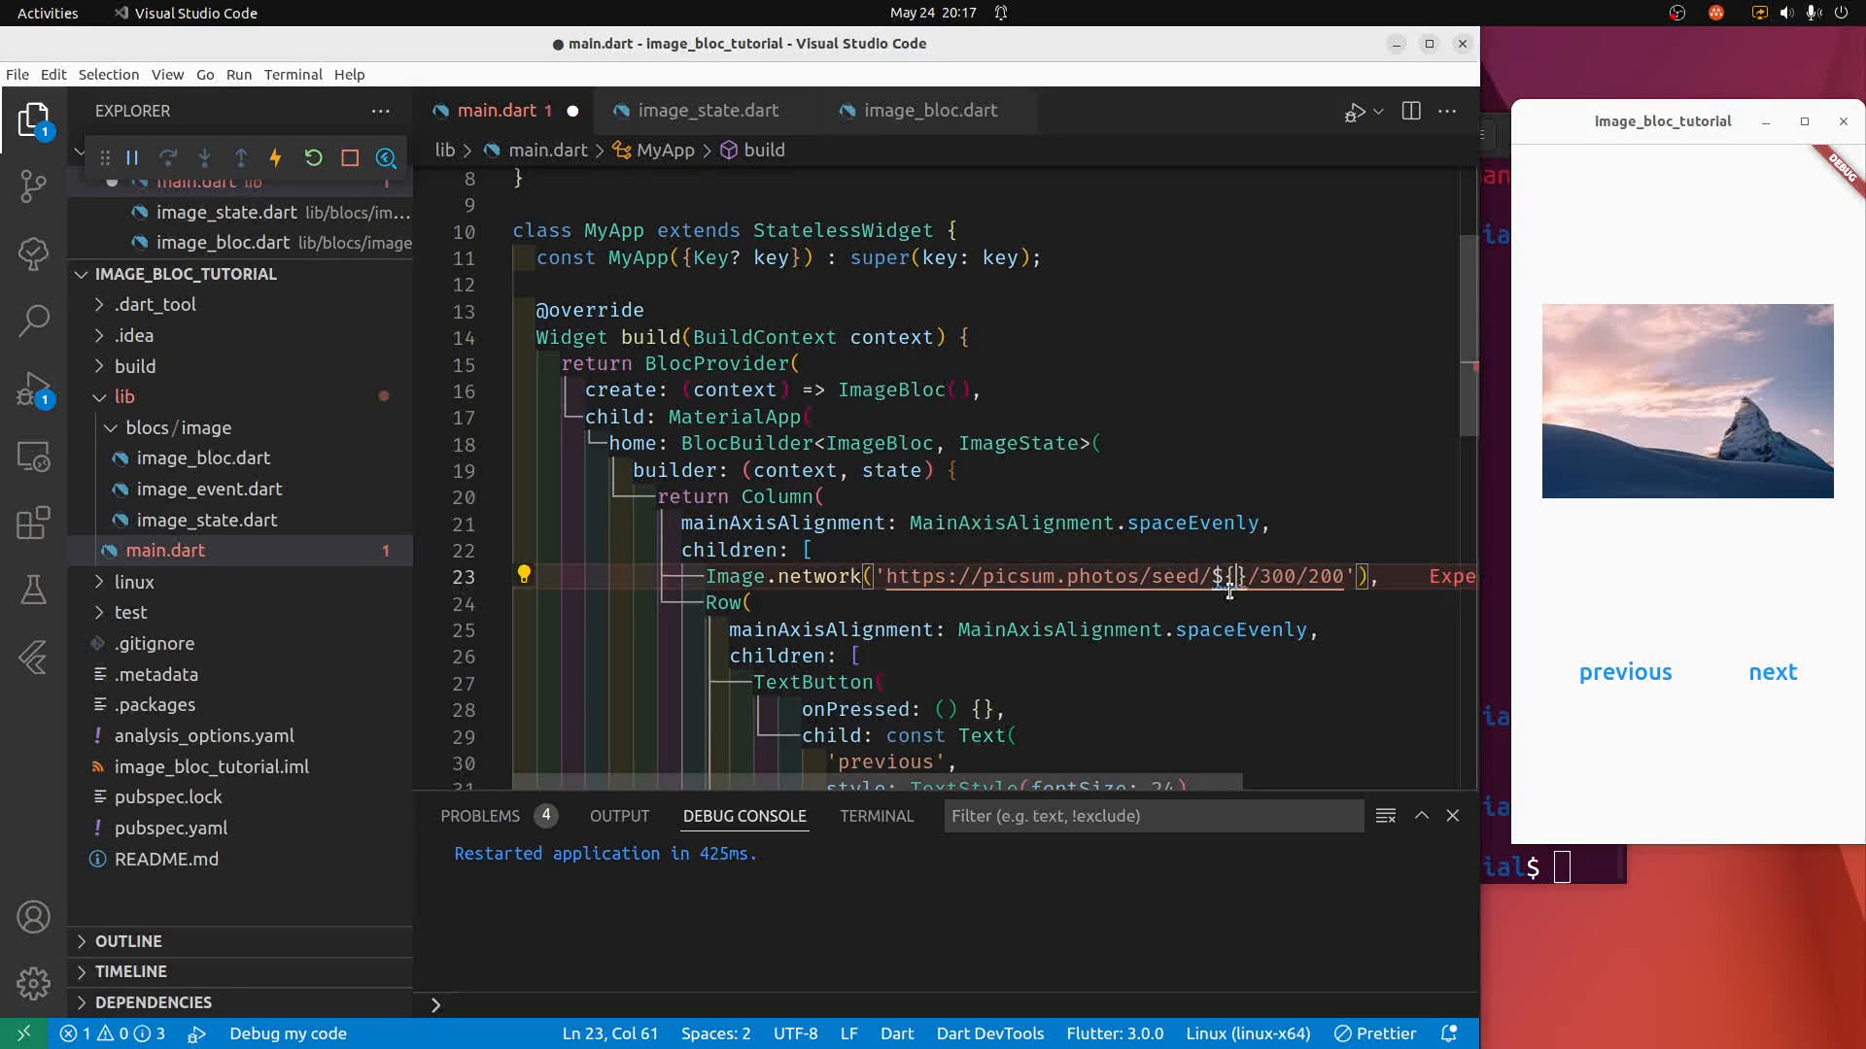
mouse_move(1232, 591)
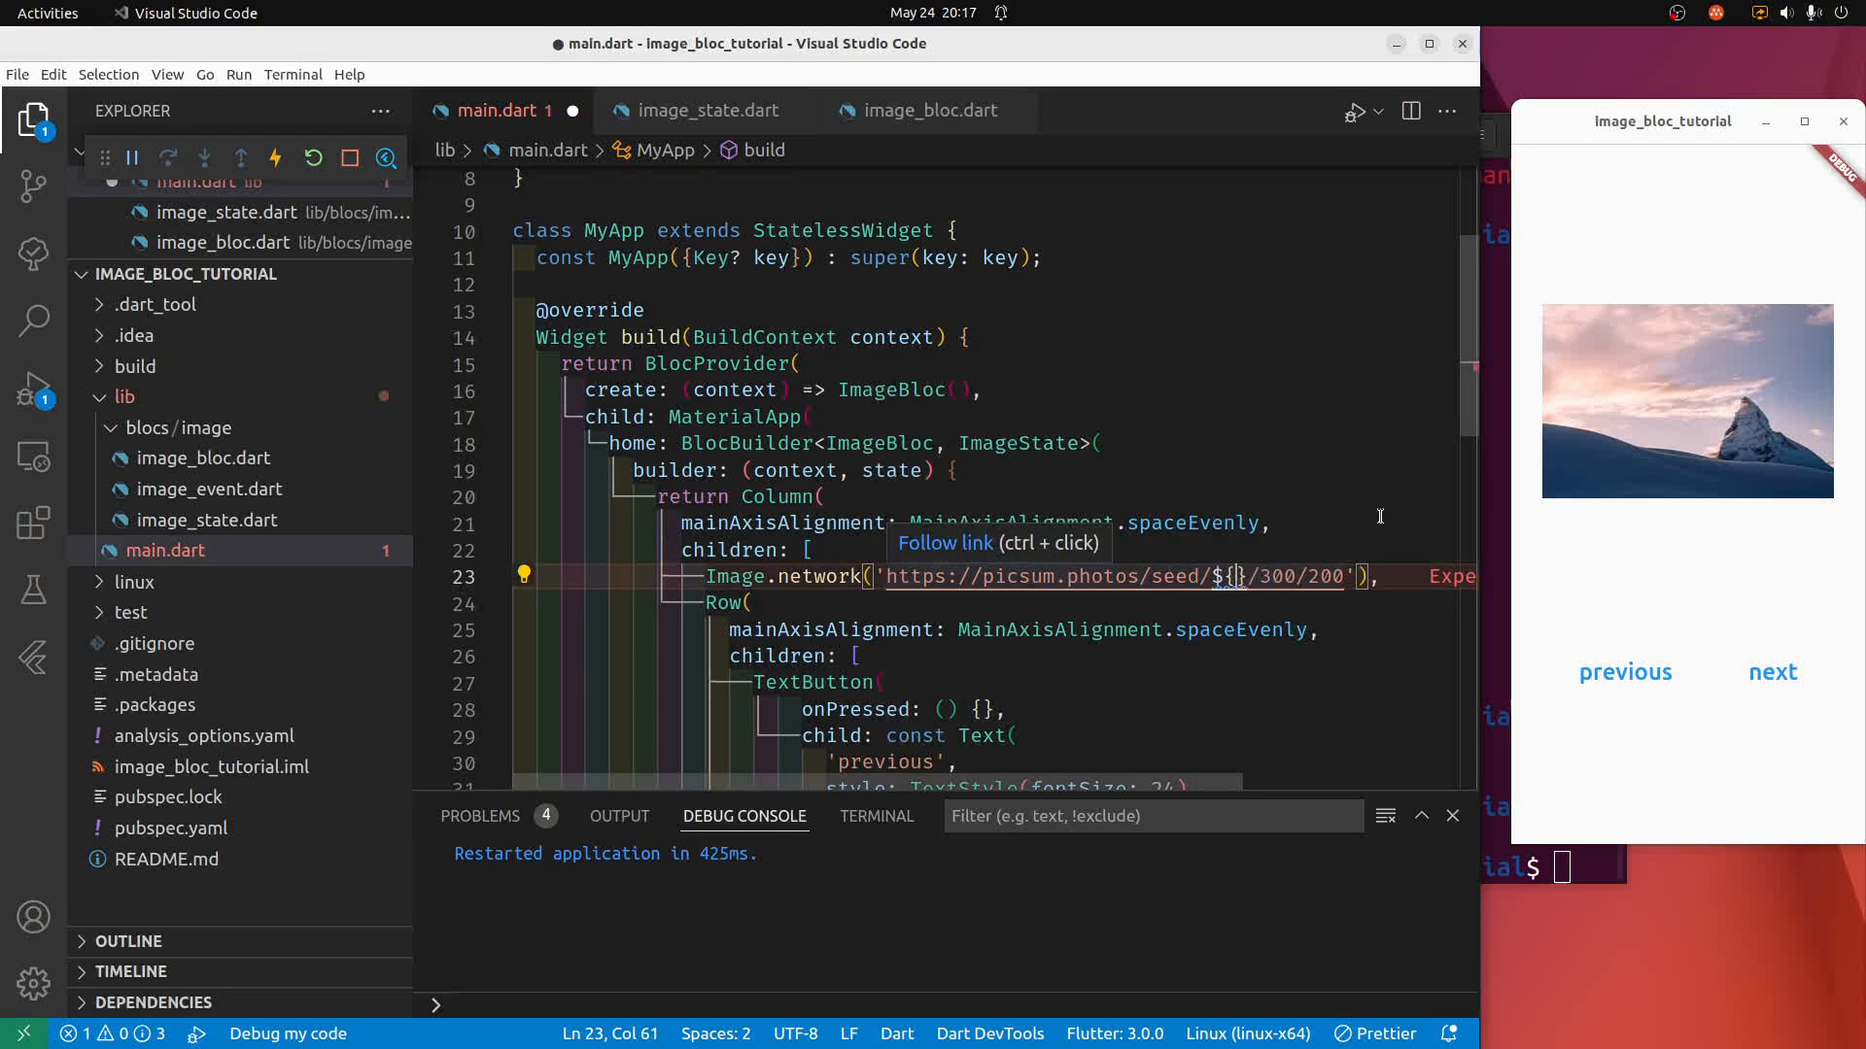
mouse_move(902, 478)
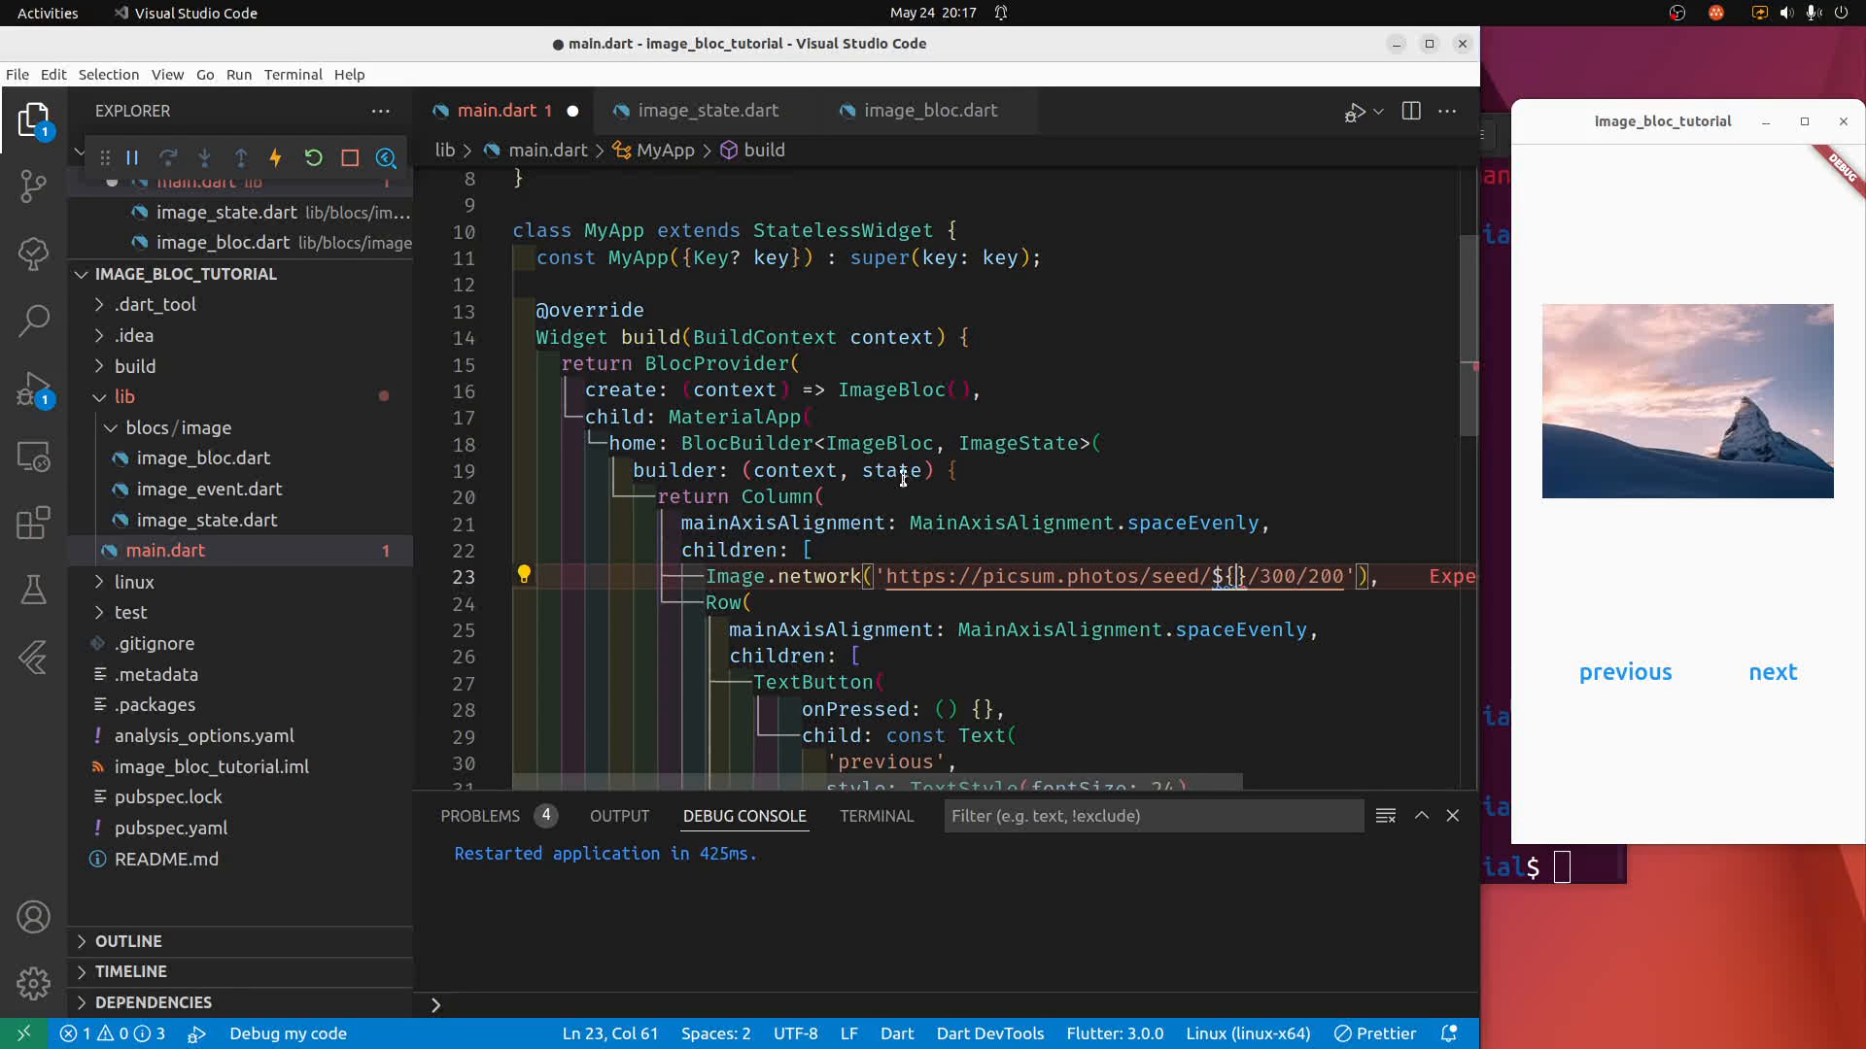
mouse_move(1296, 604)
type("state.")
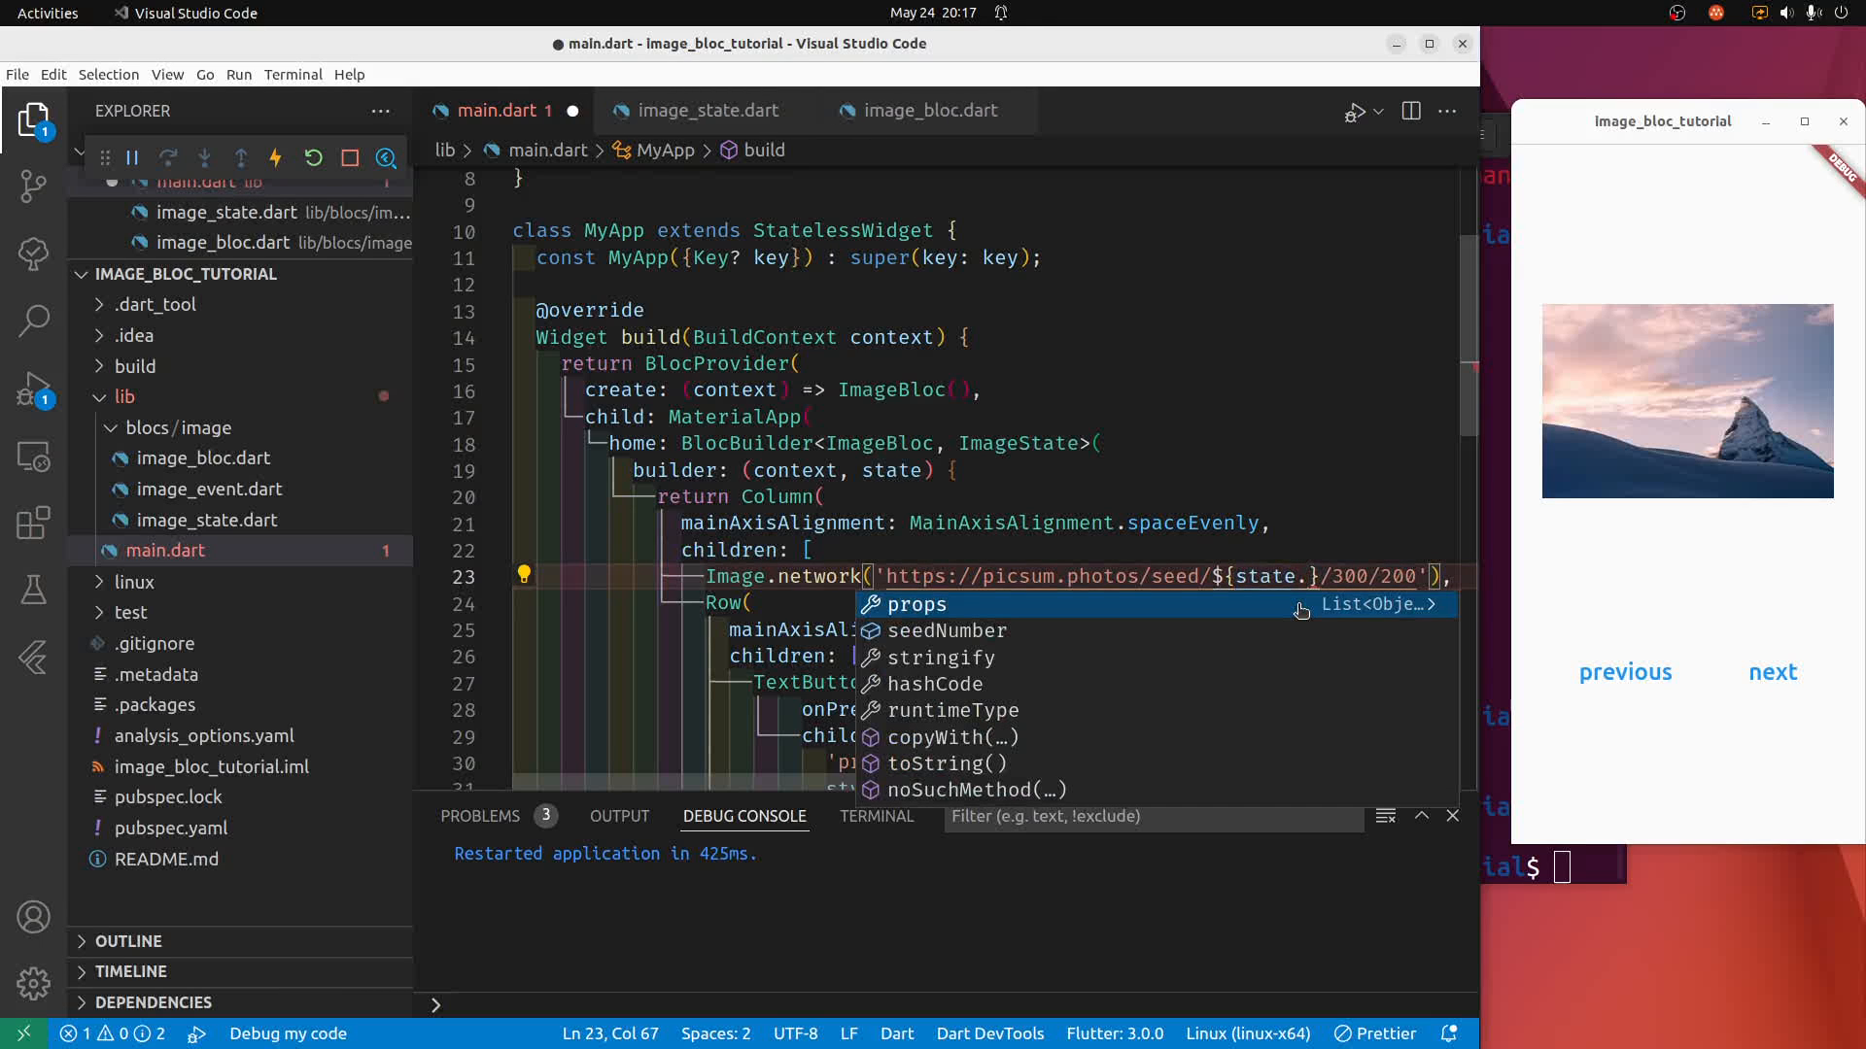
left_click(962, 629)
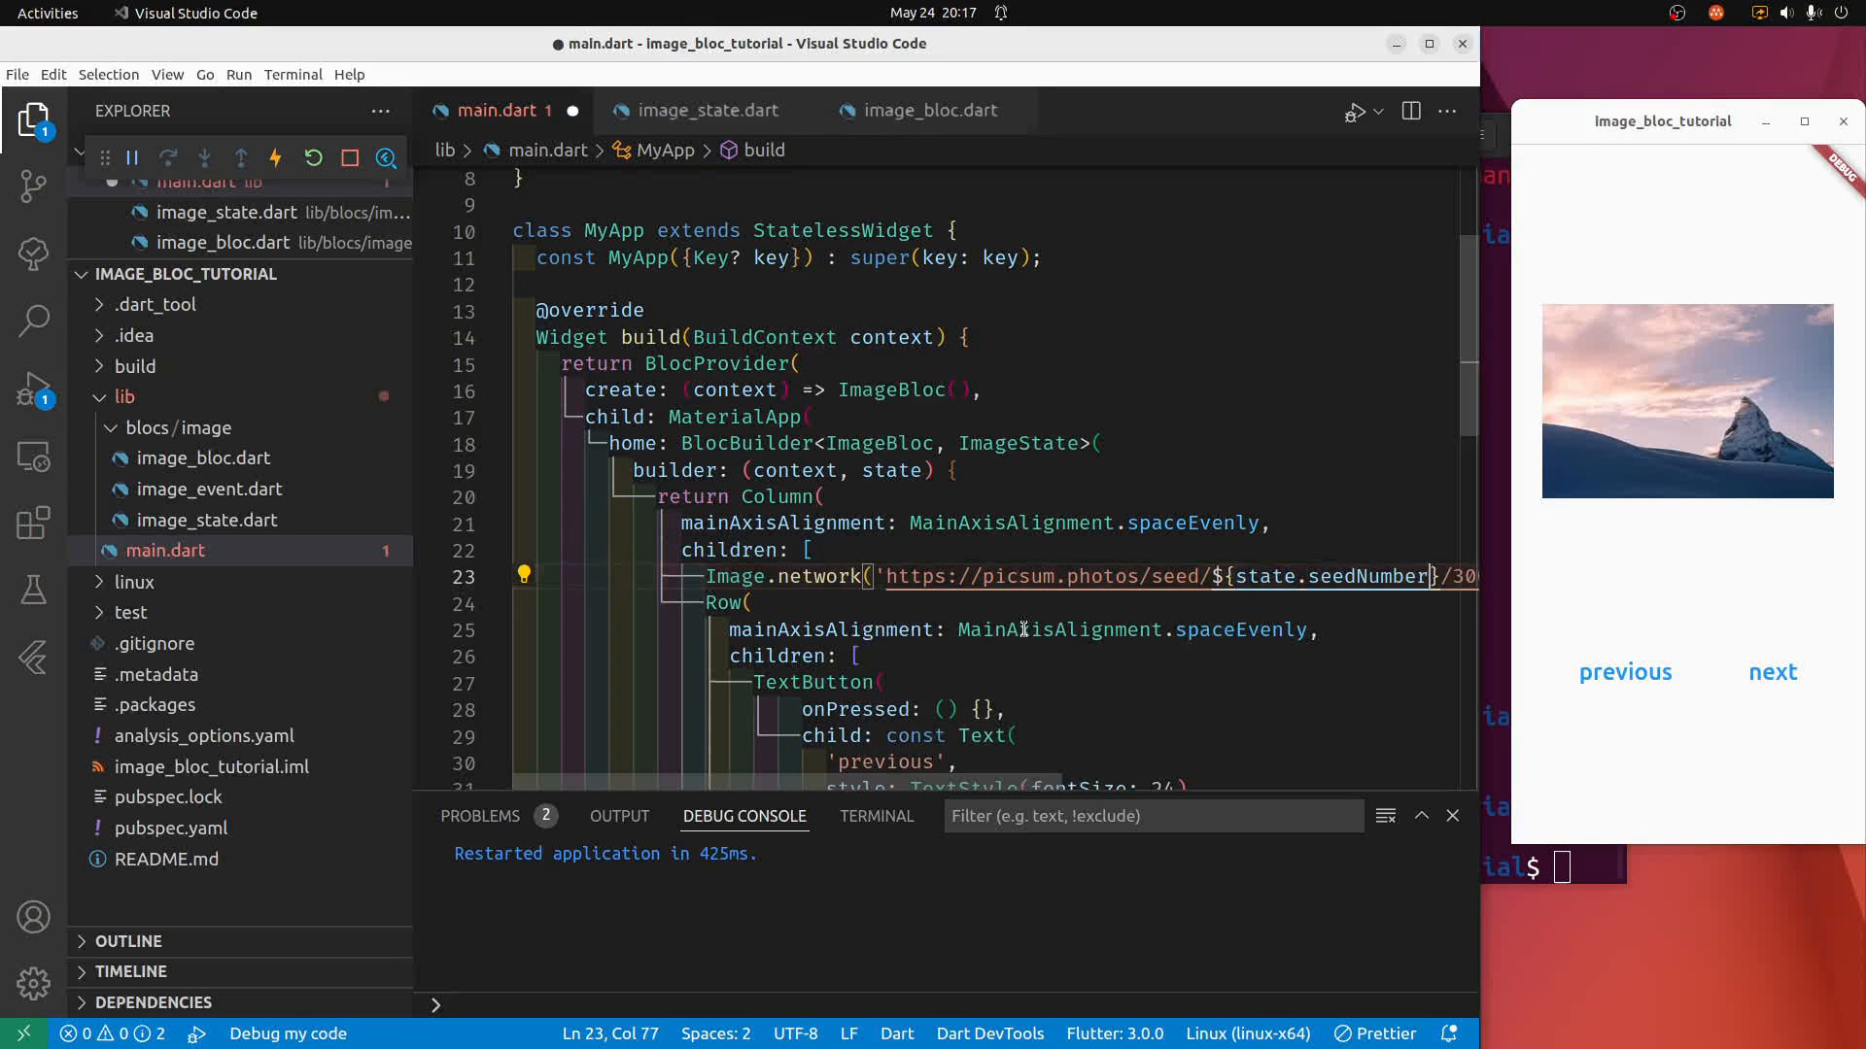
key("ctrl+s")
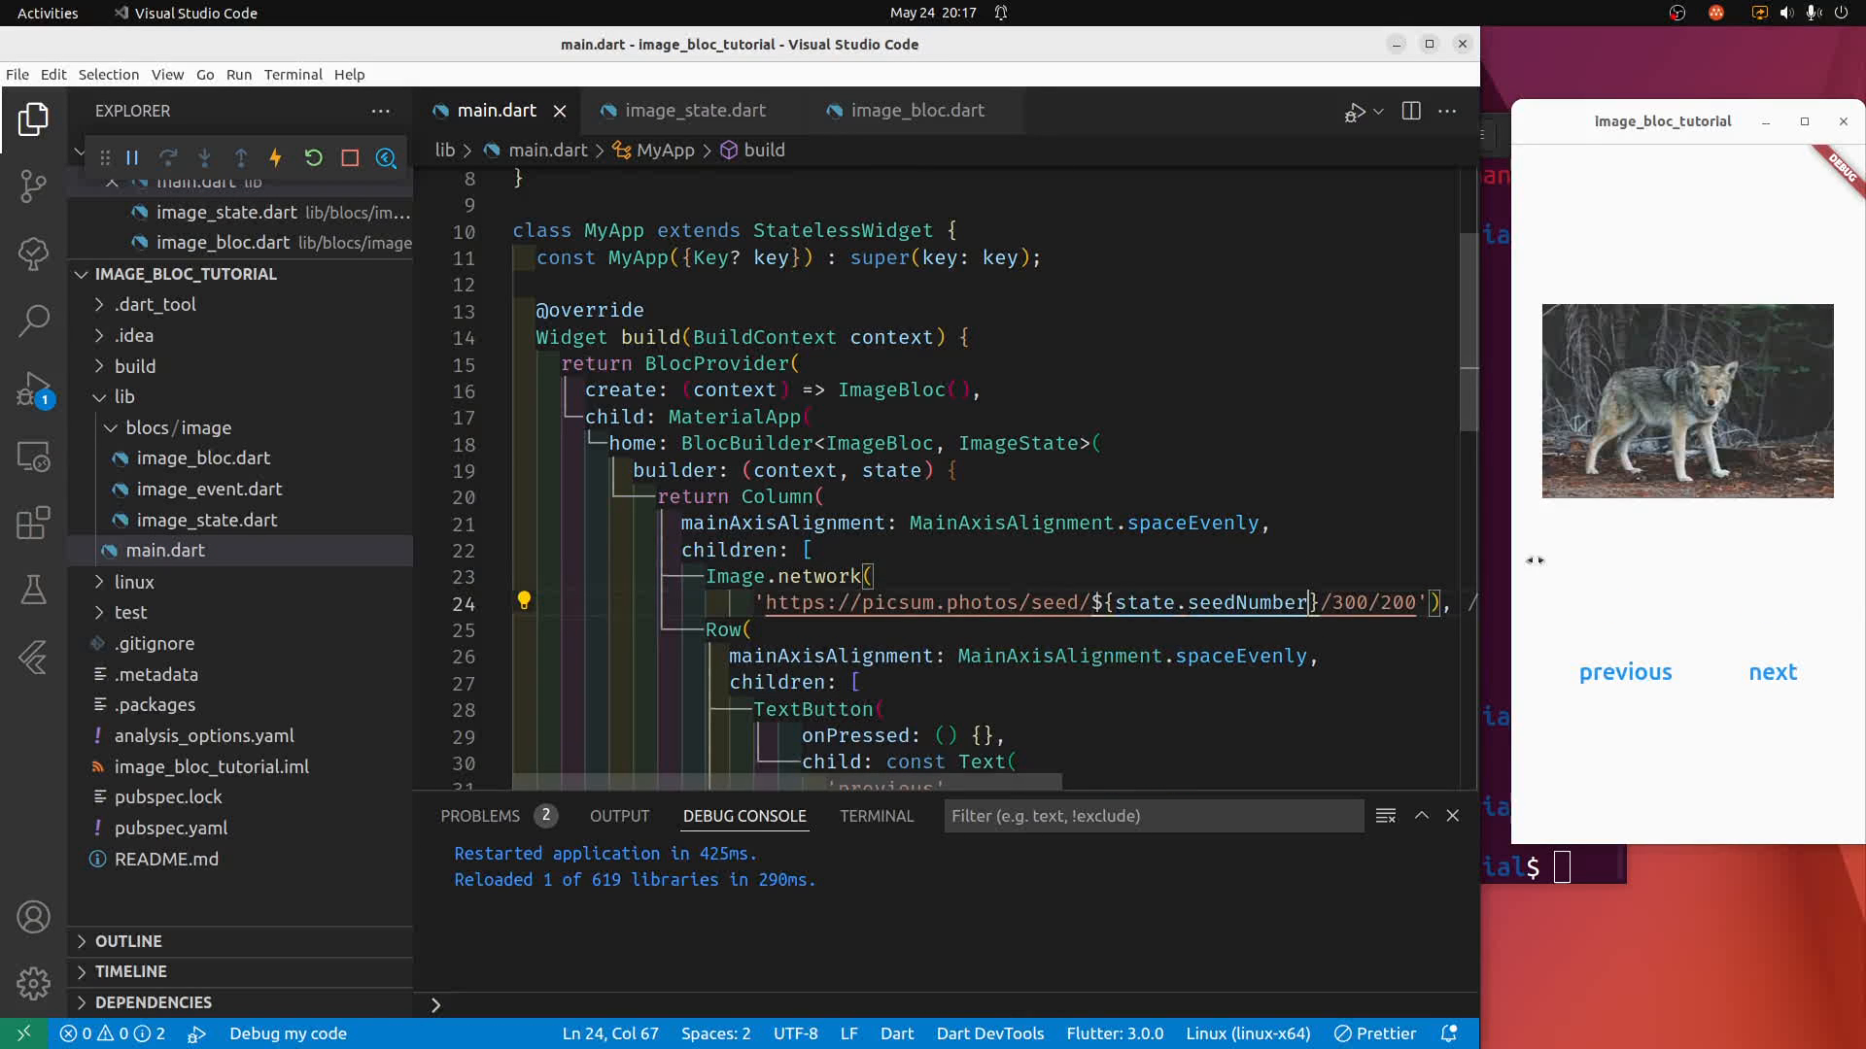
mouse_move(655, 108)
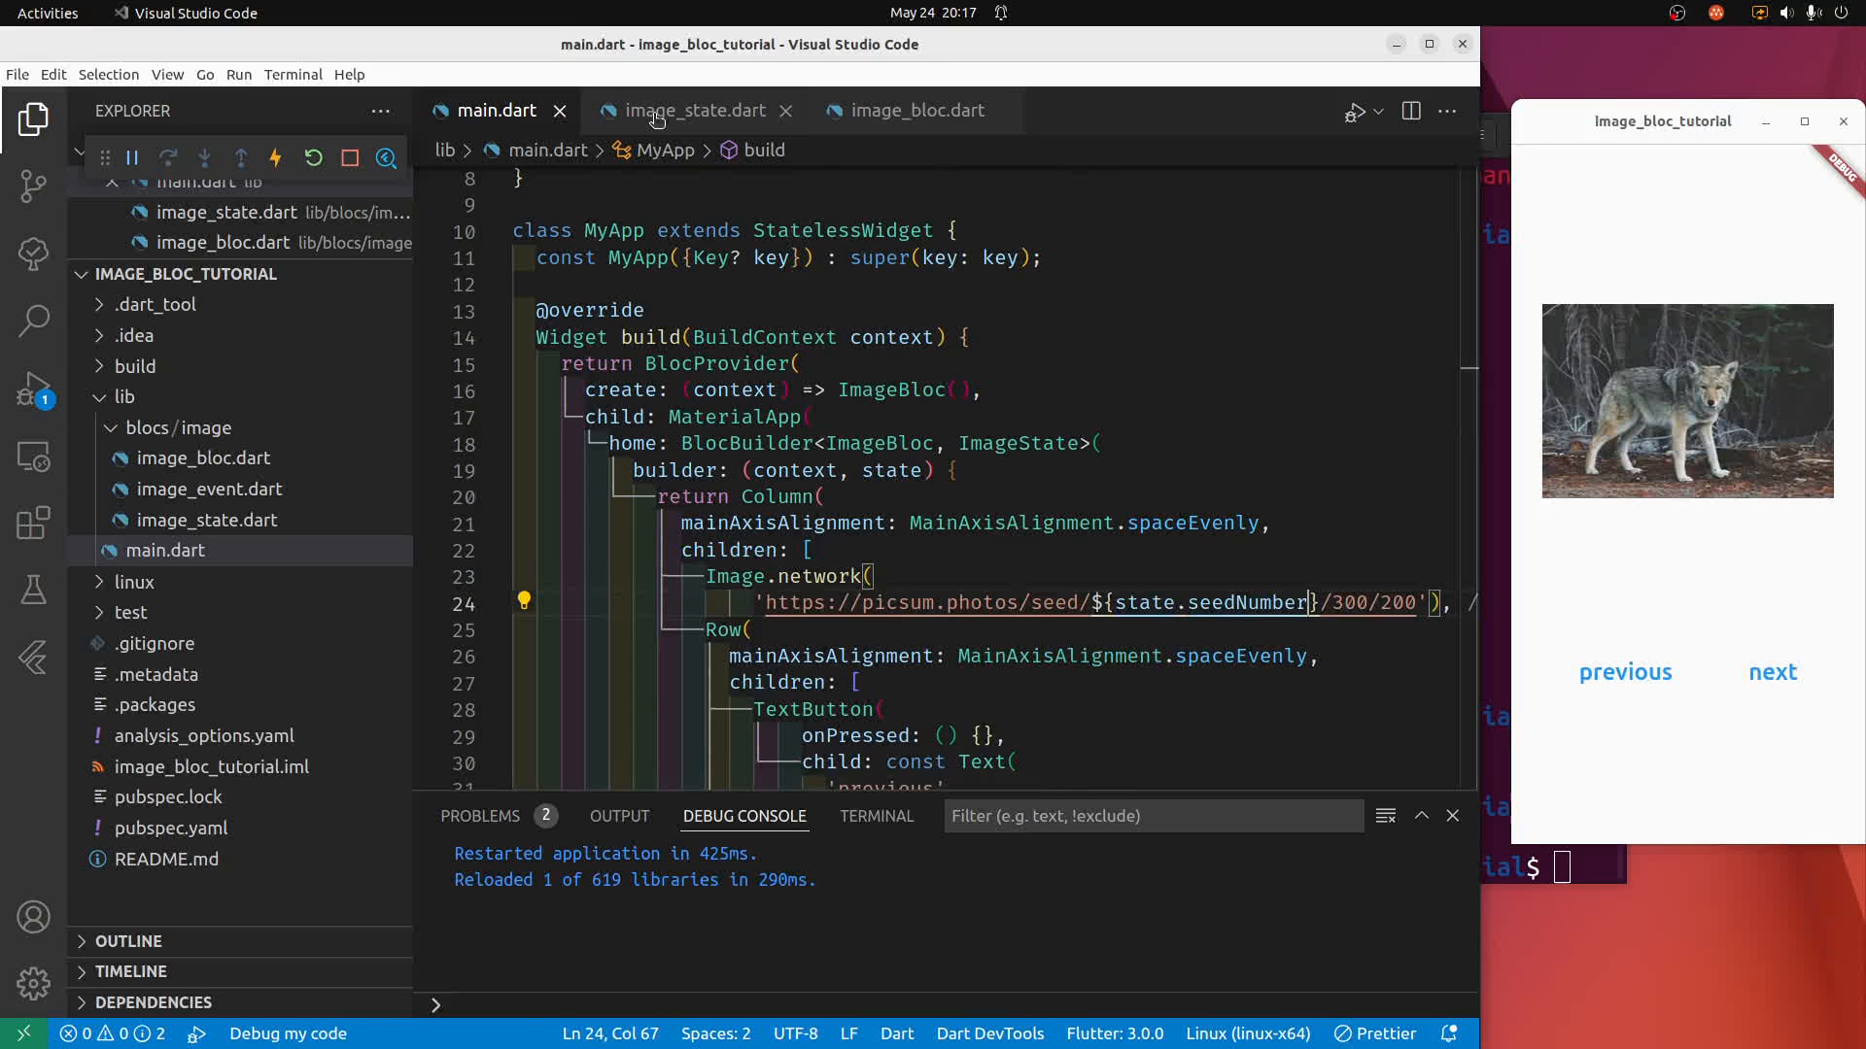
Try ImageState.initial seed 11, then 10, saving each time to restart the app.
left_click(696, 109)
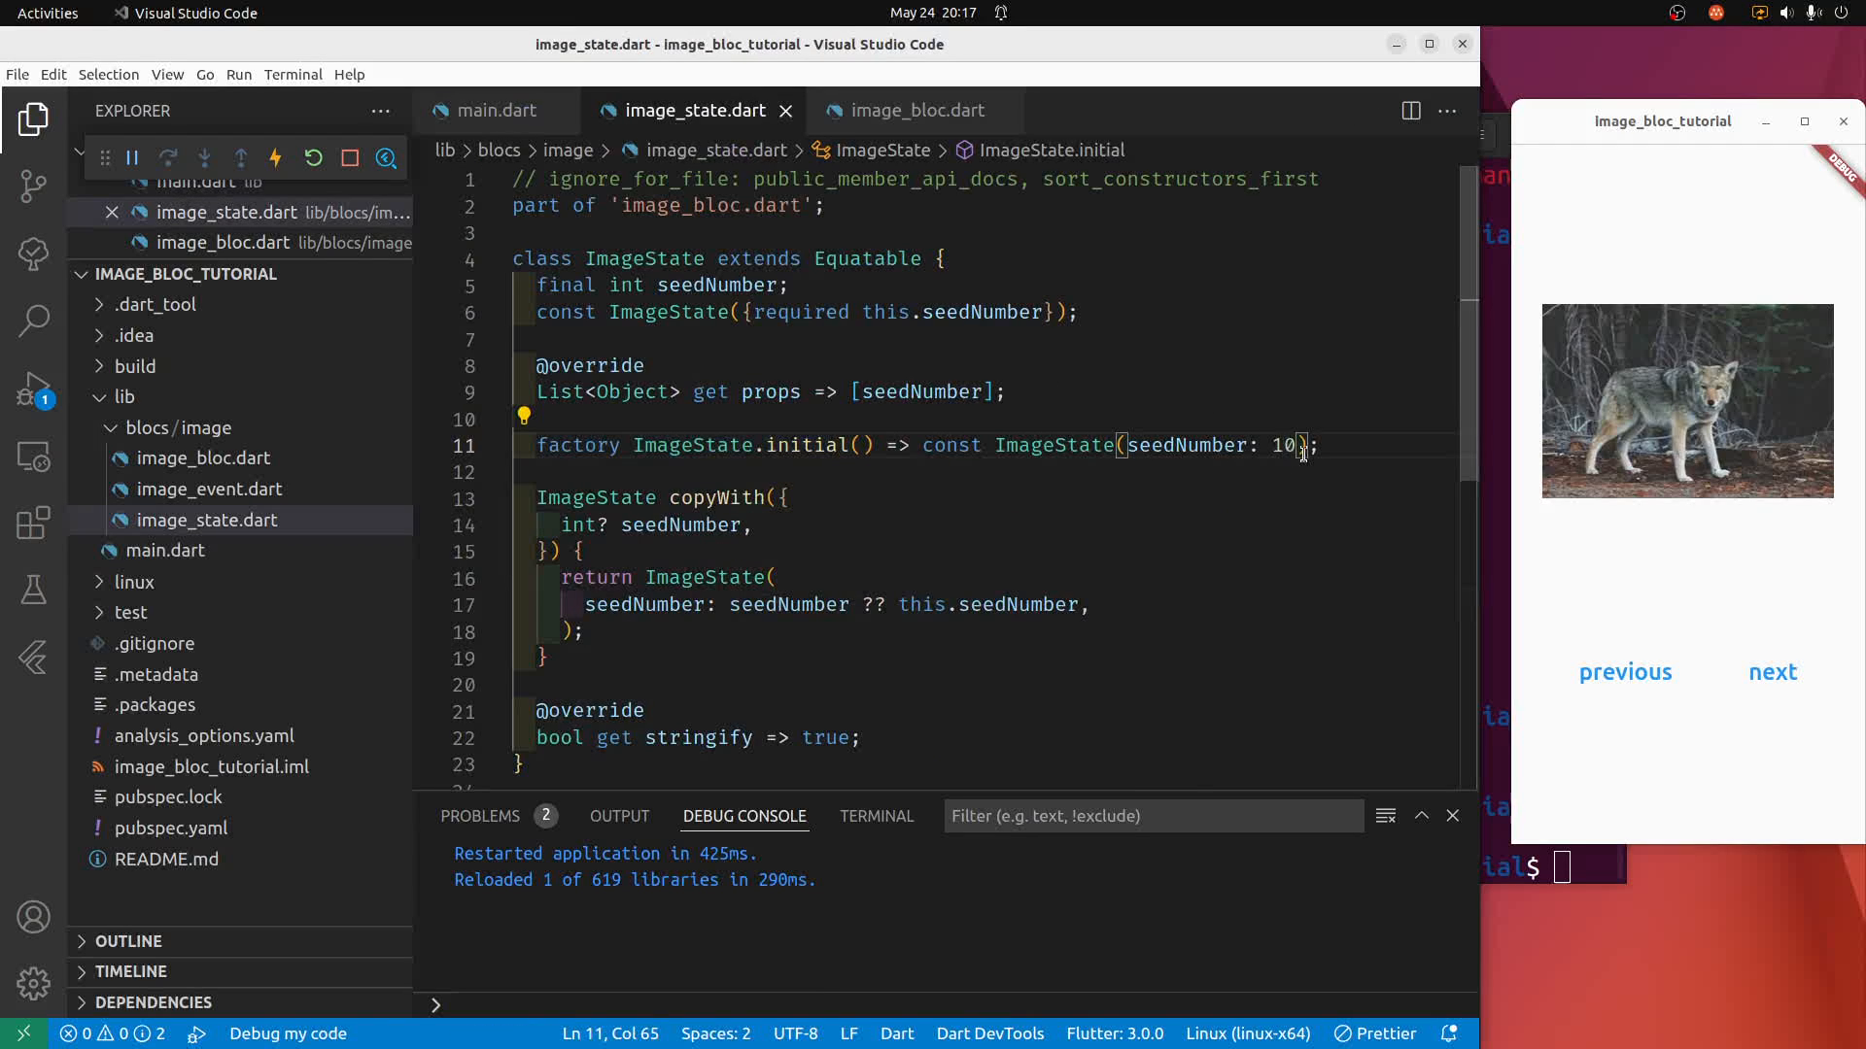
type("1")
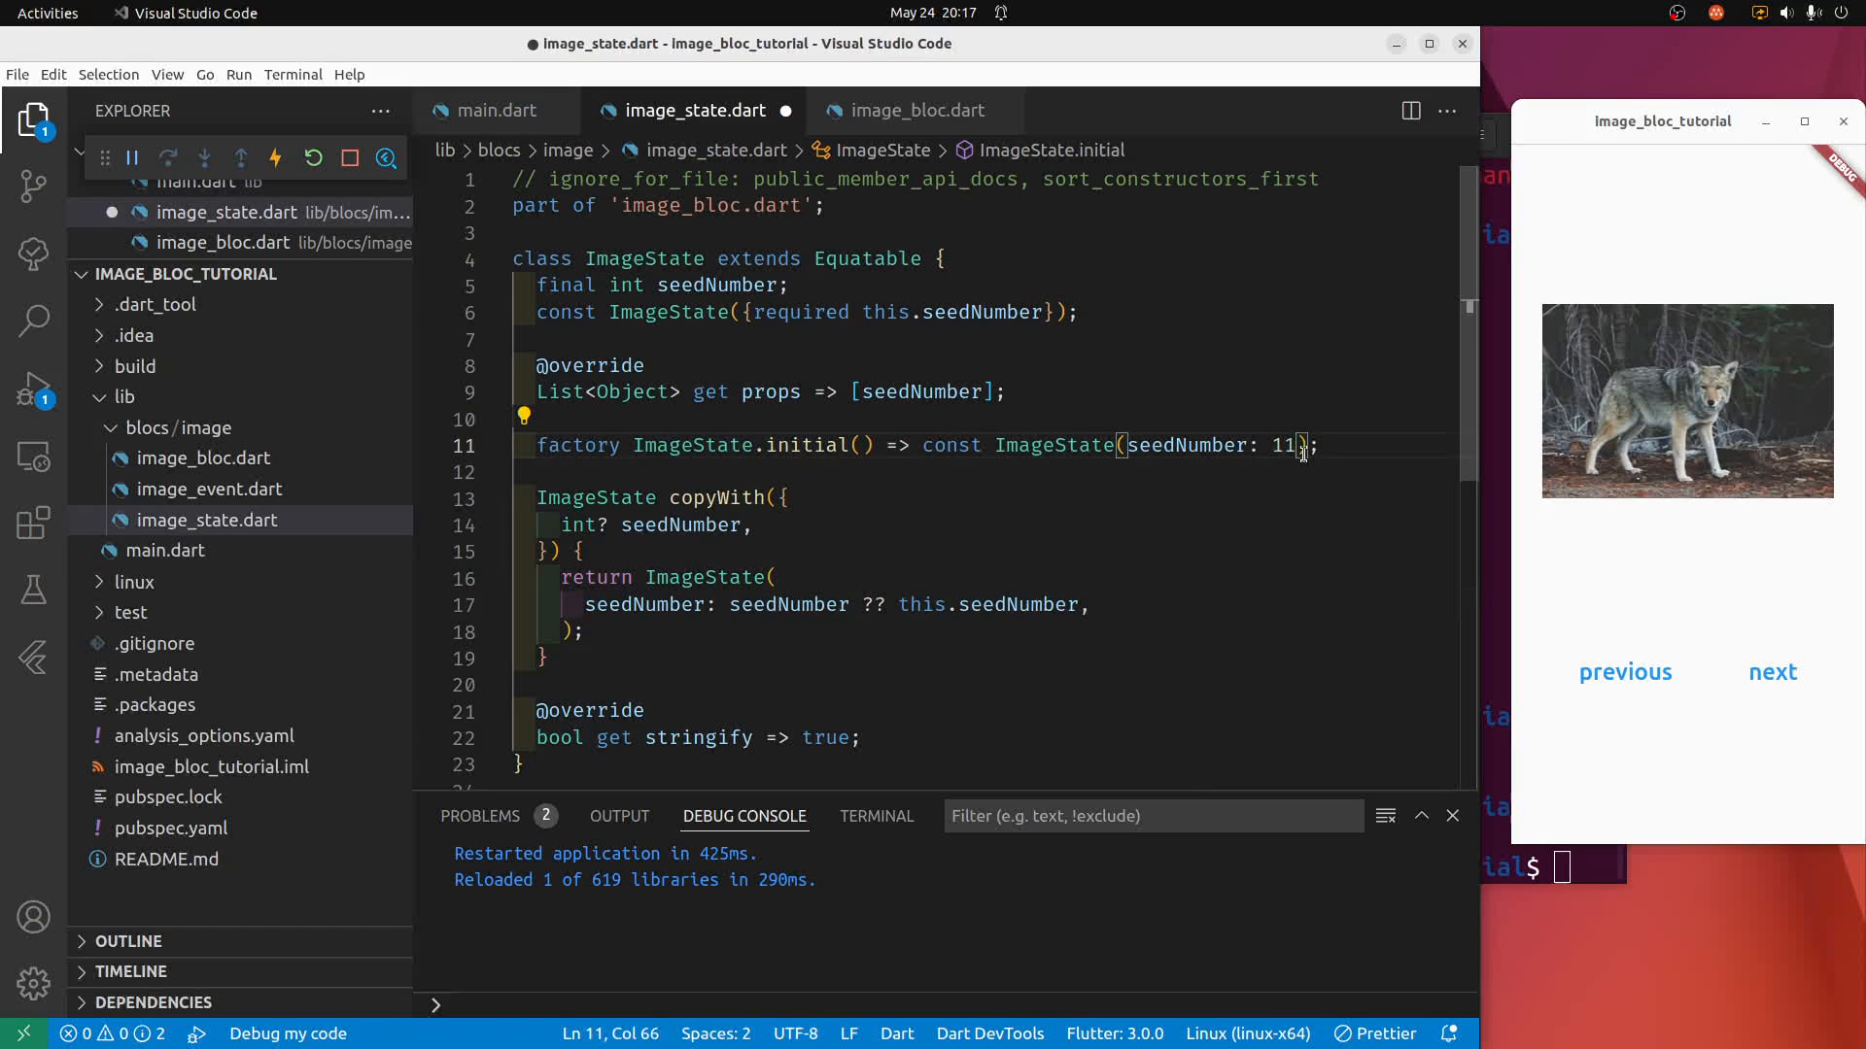
key("ctrl+s")
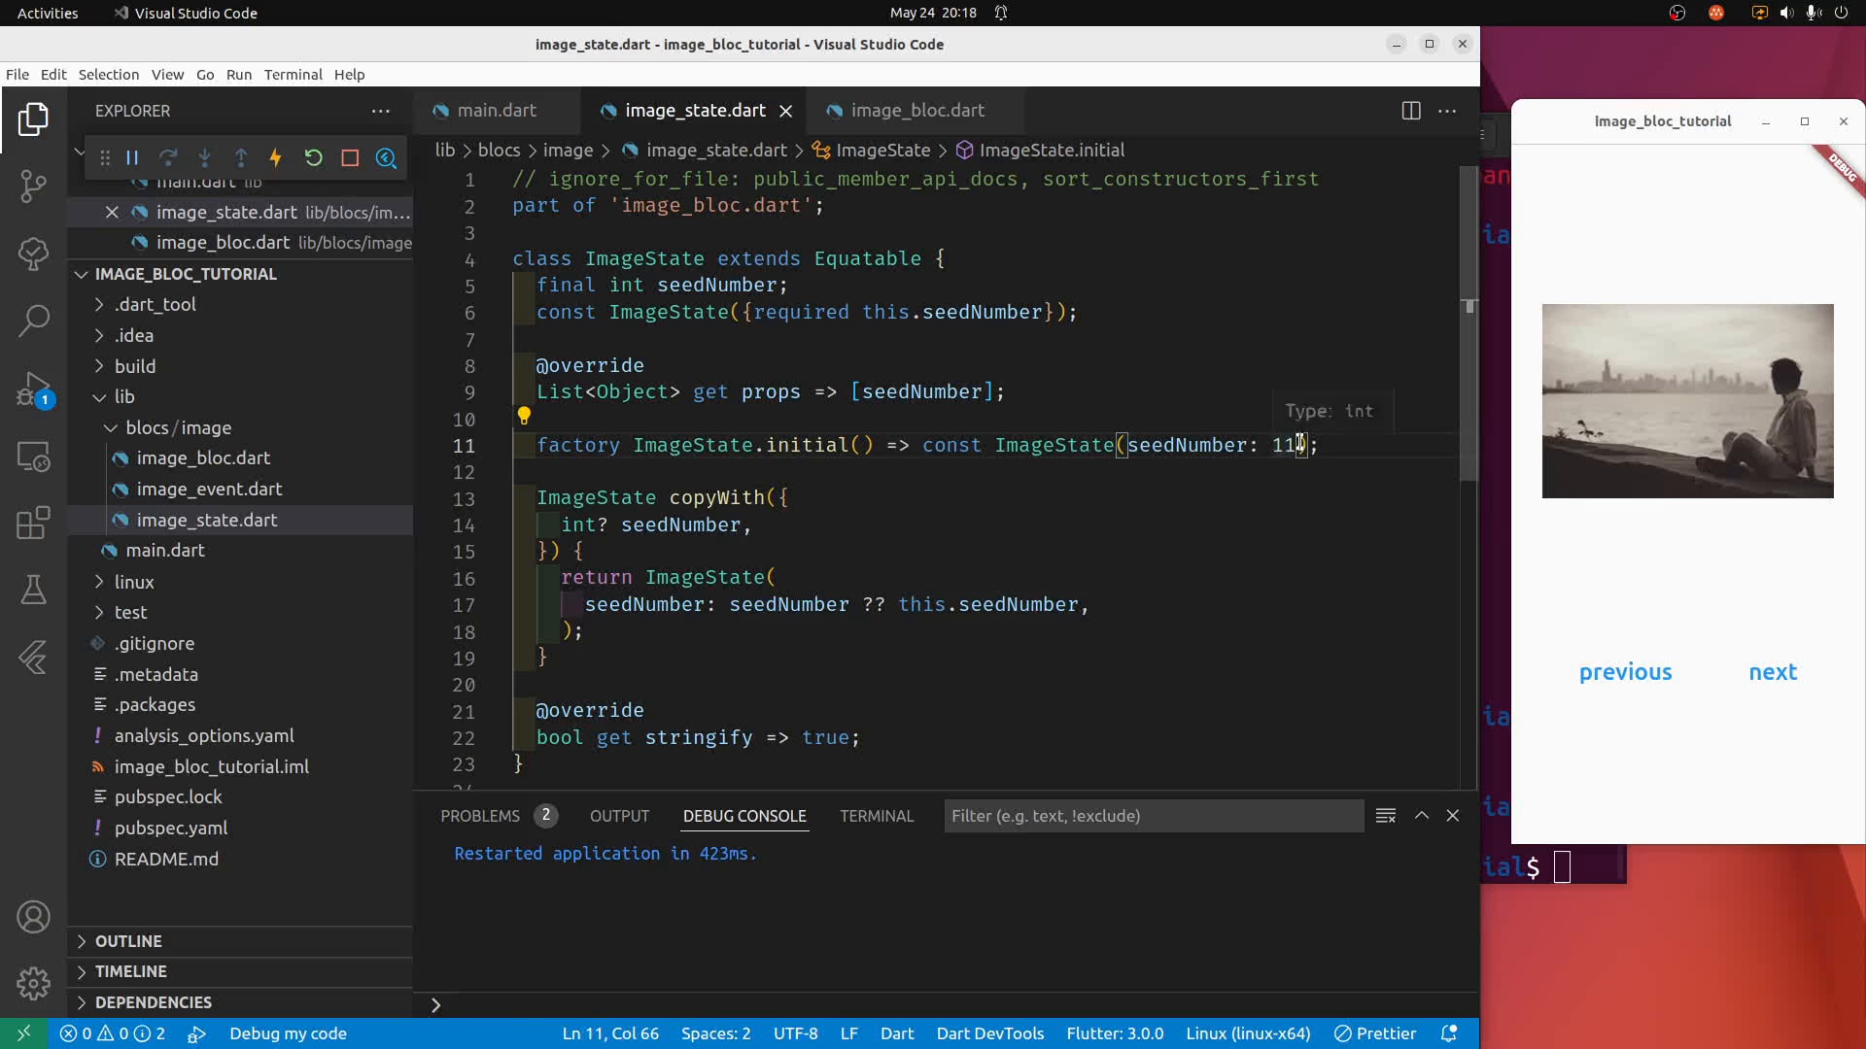
key("BackSpace")
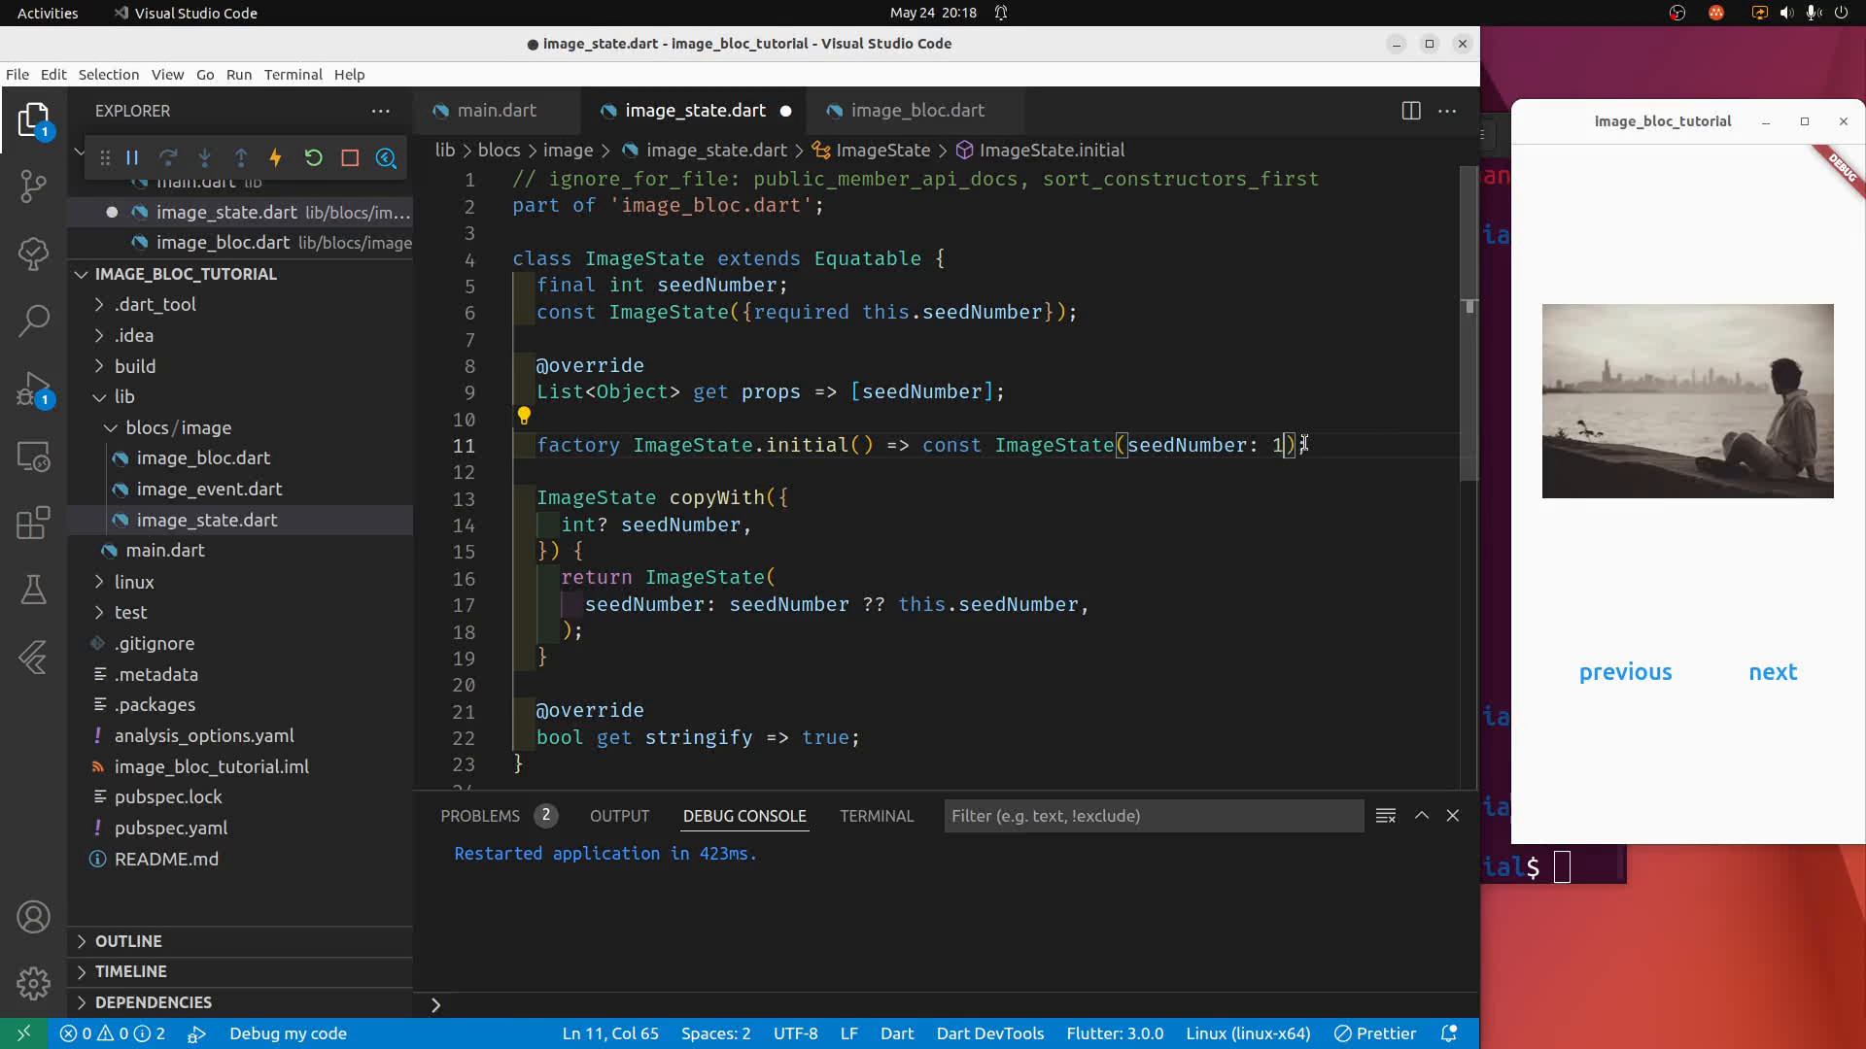
type("0")
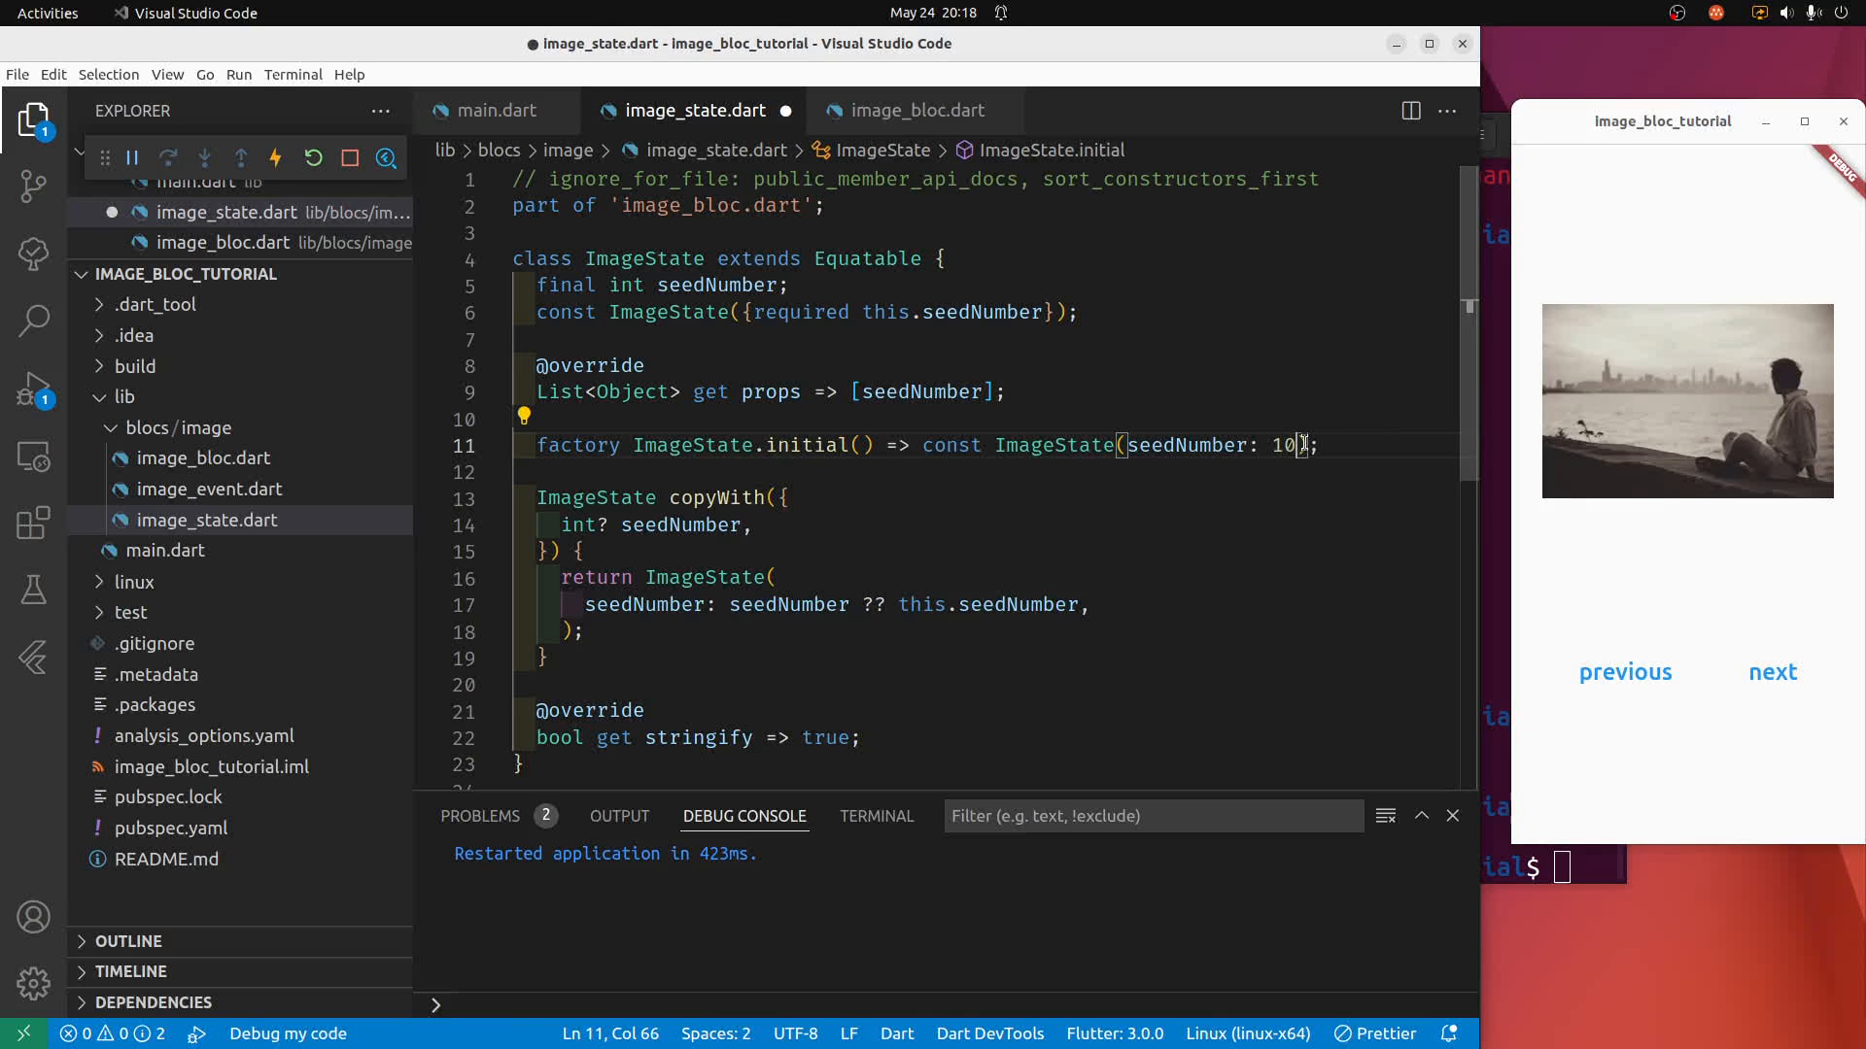
key("ctrl+s")
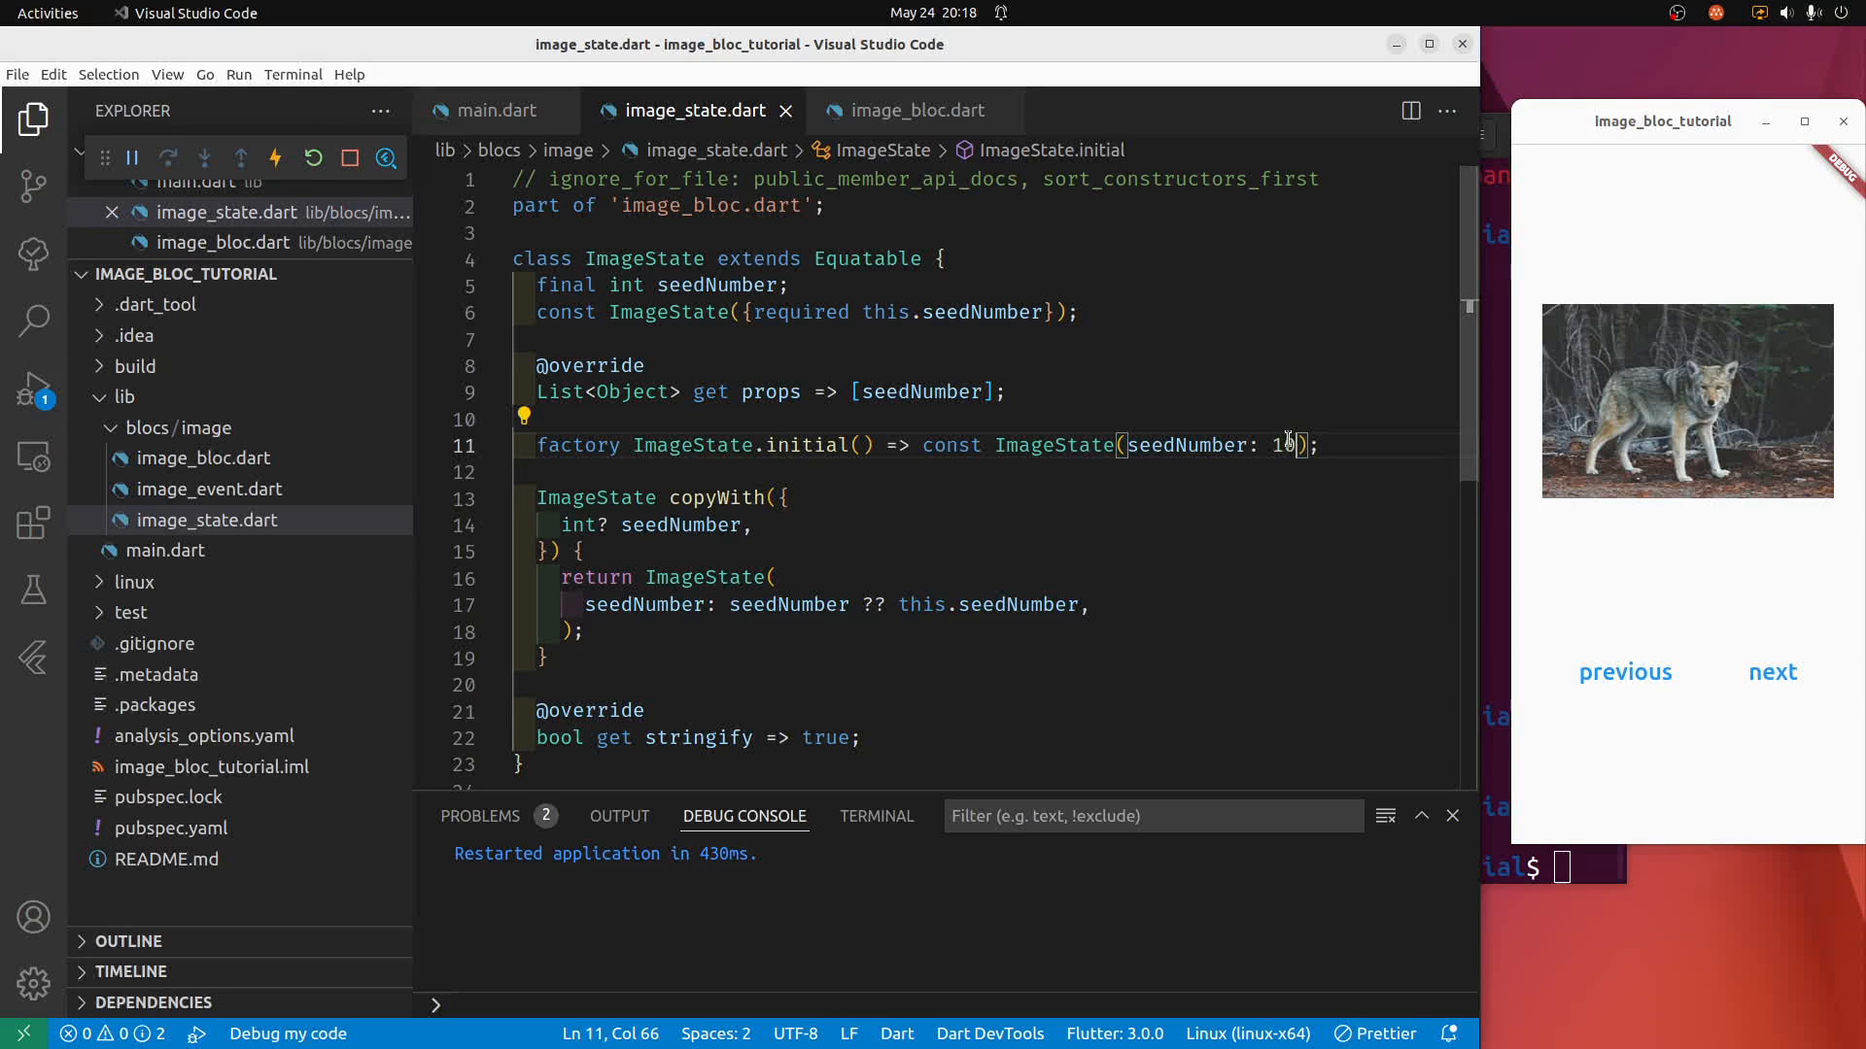
Try seed 9 in the running app, then set the initial seed back to 10.
double_click(1281, 445)
type("9")
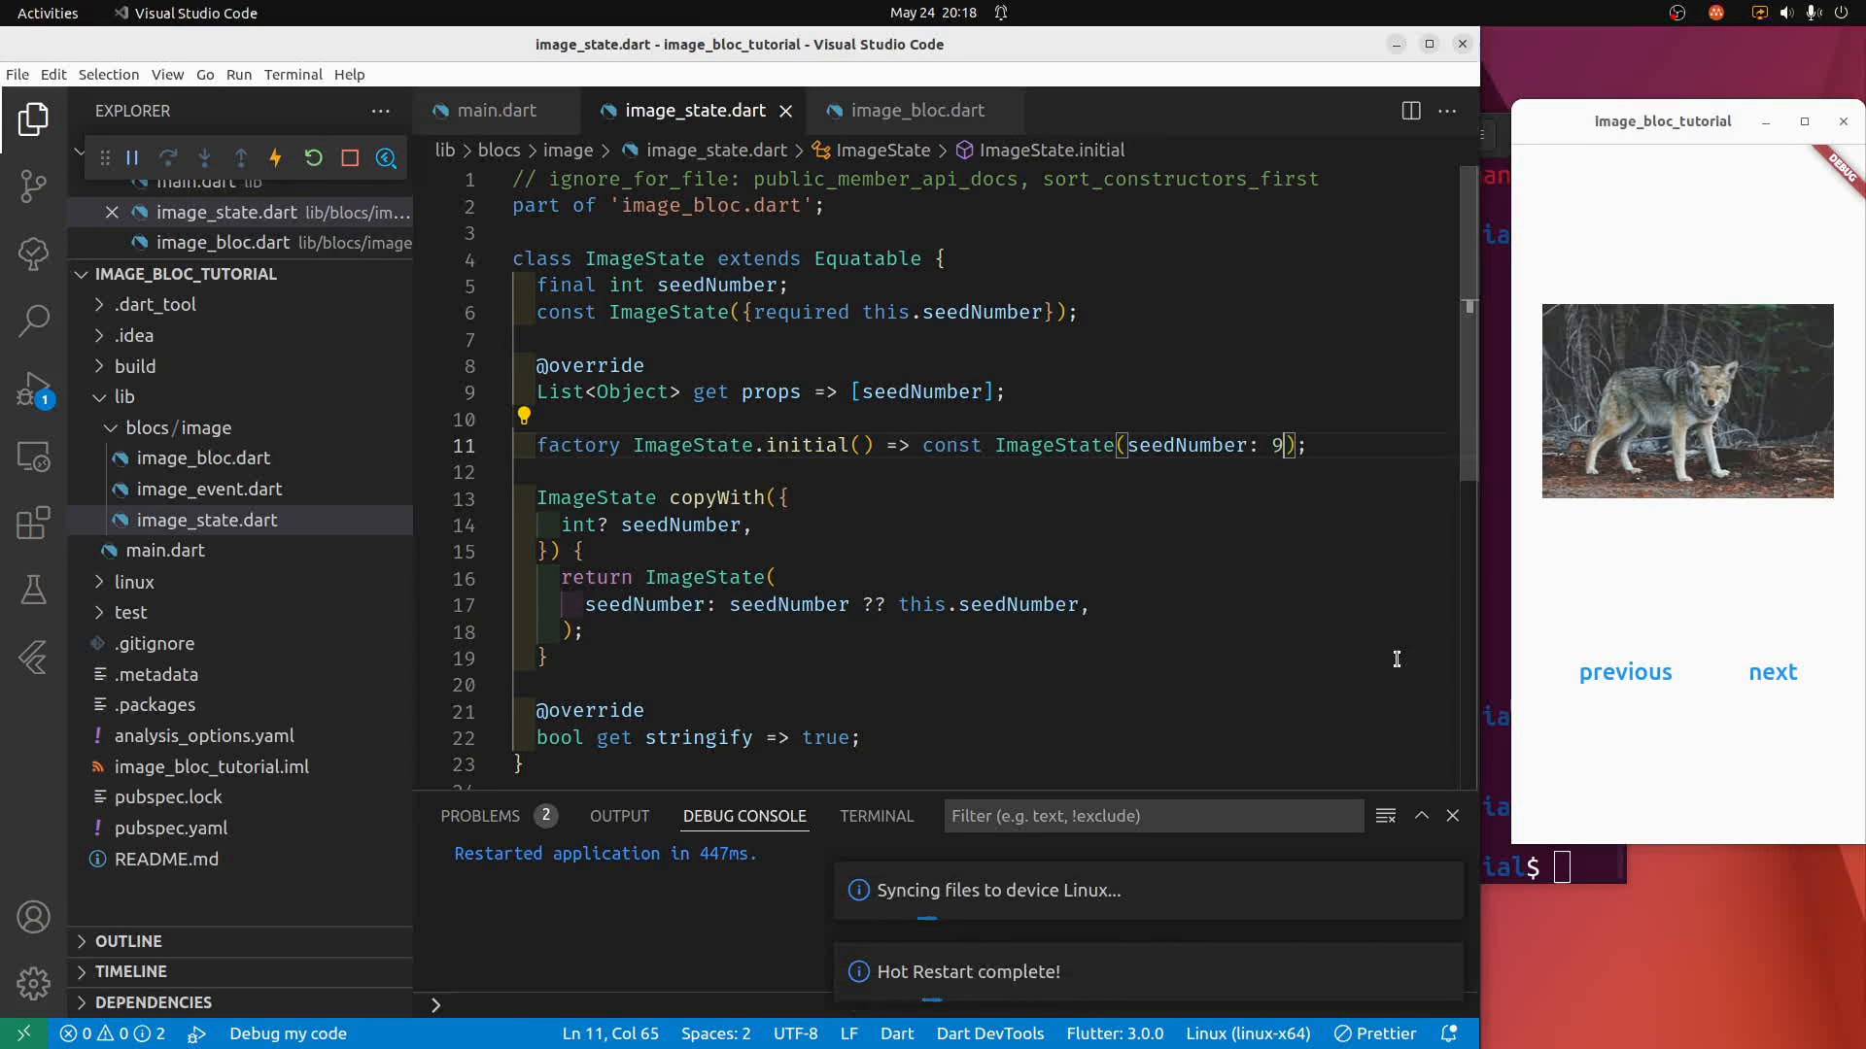
left_click(1773, 672)
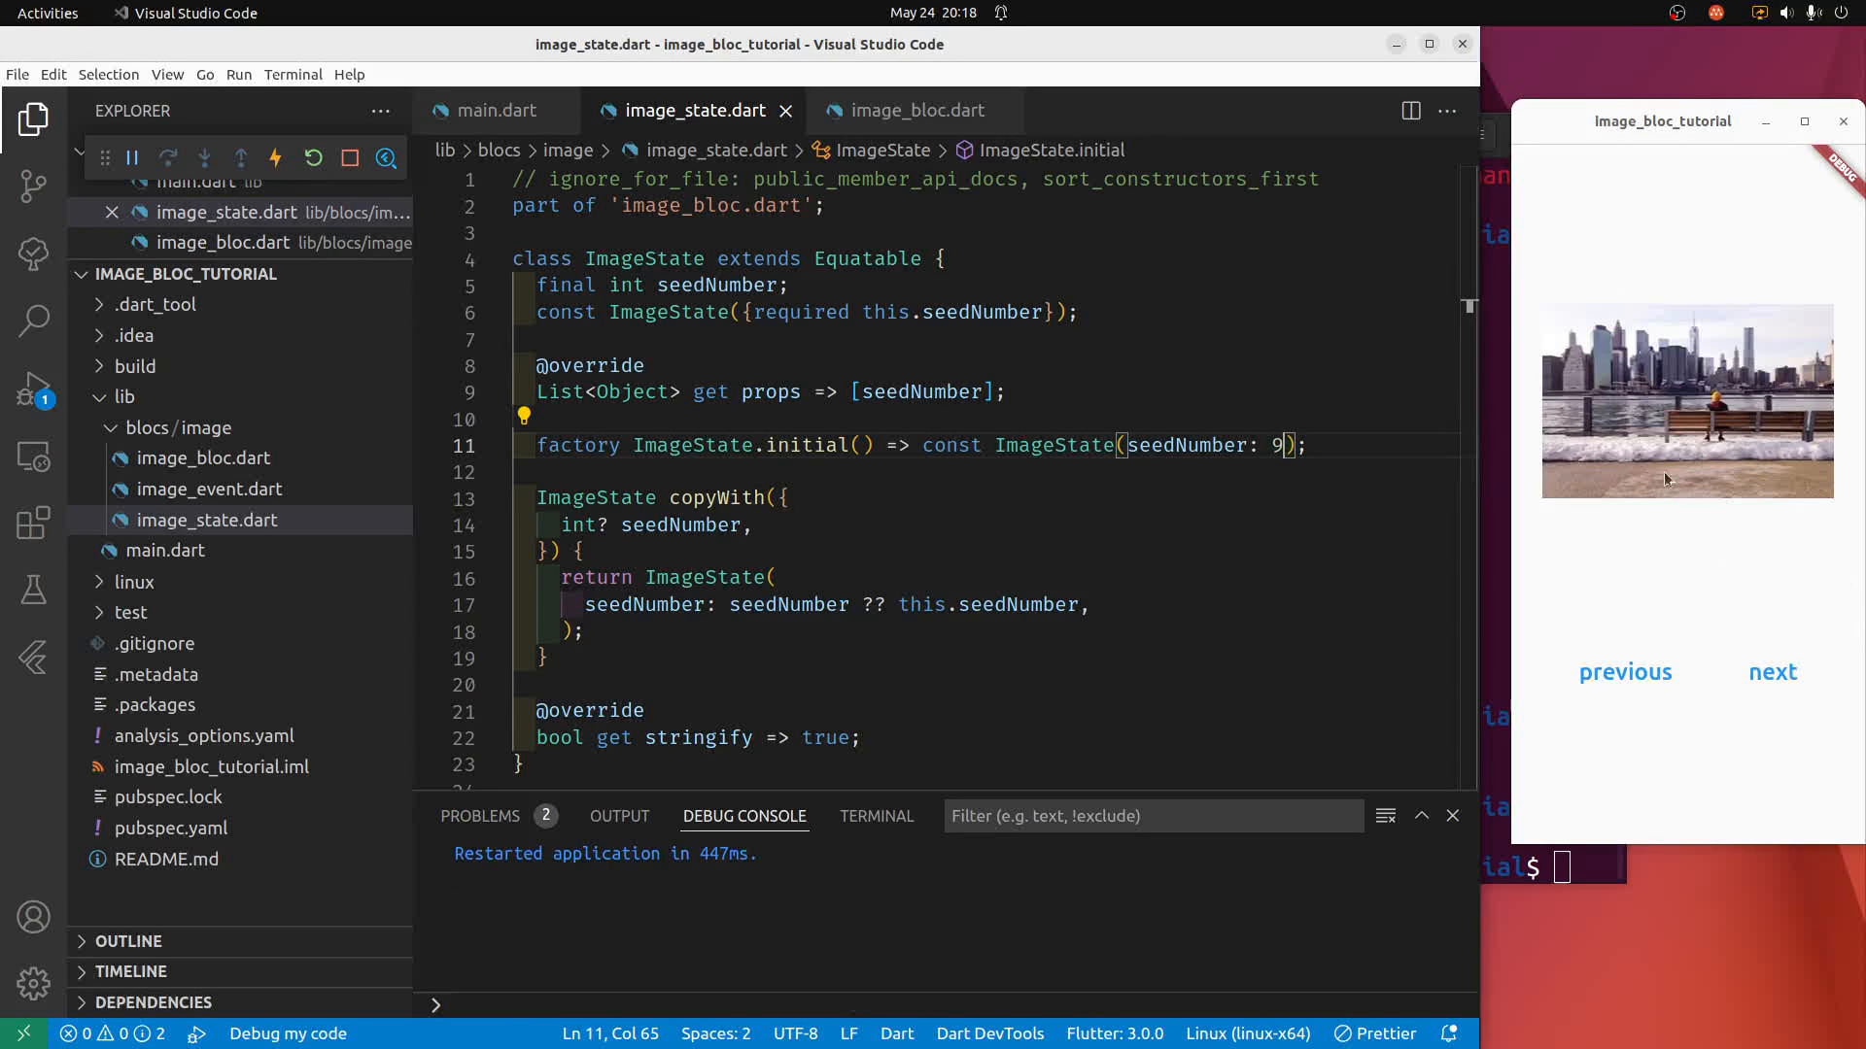
mouse_move(1277, 445)
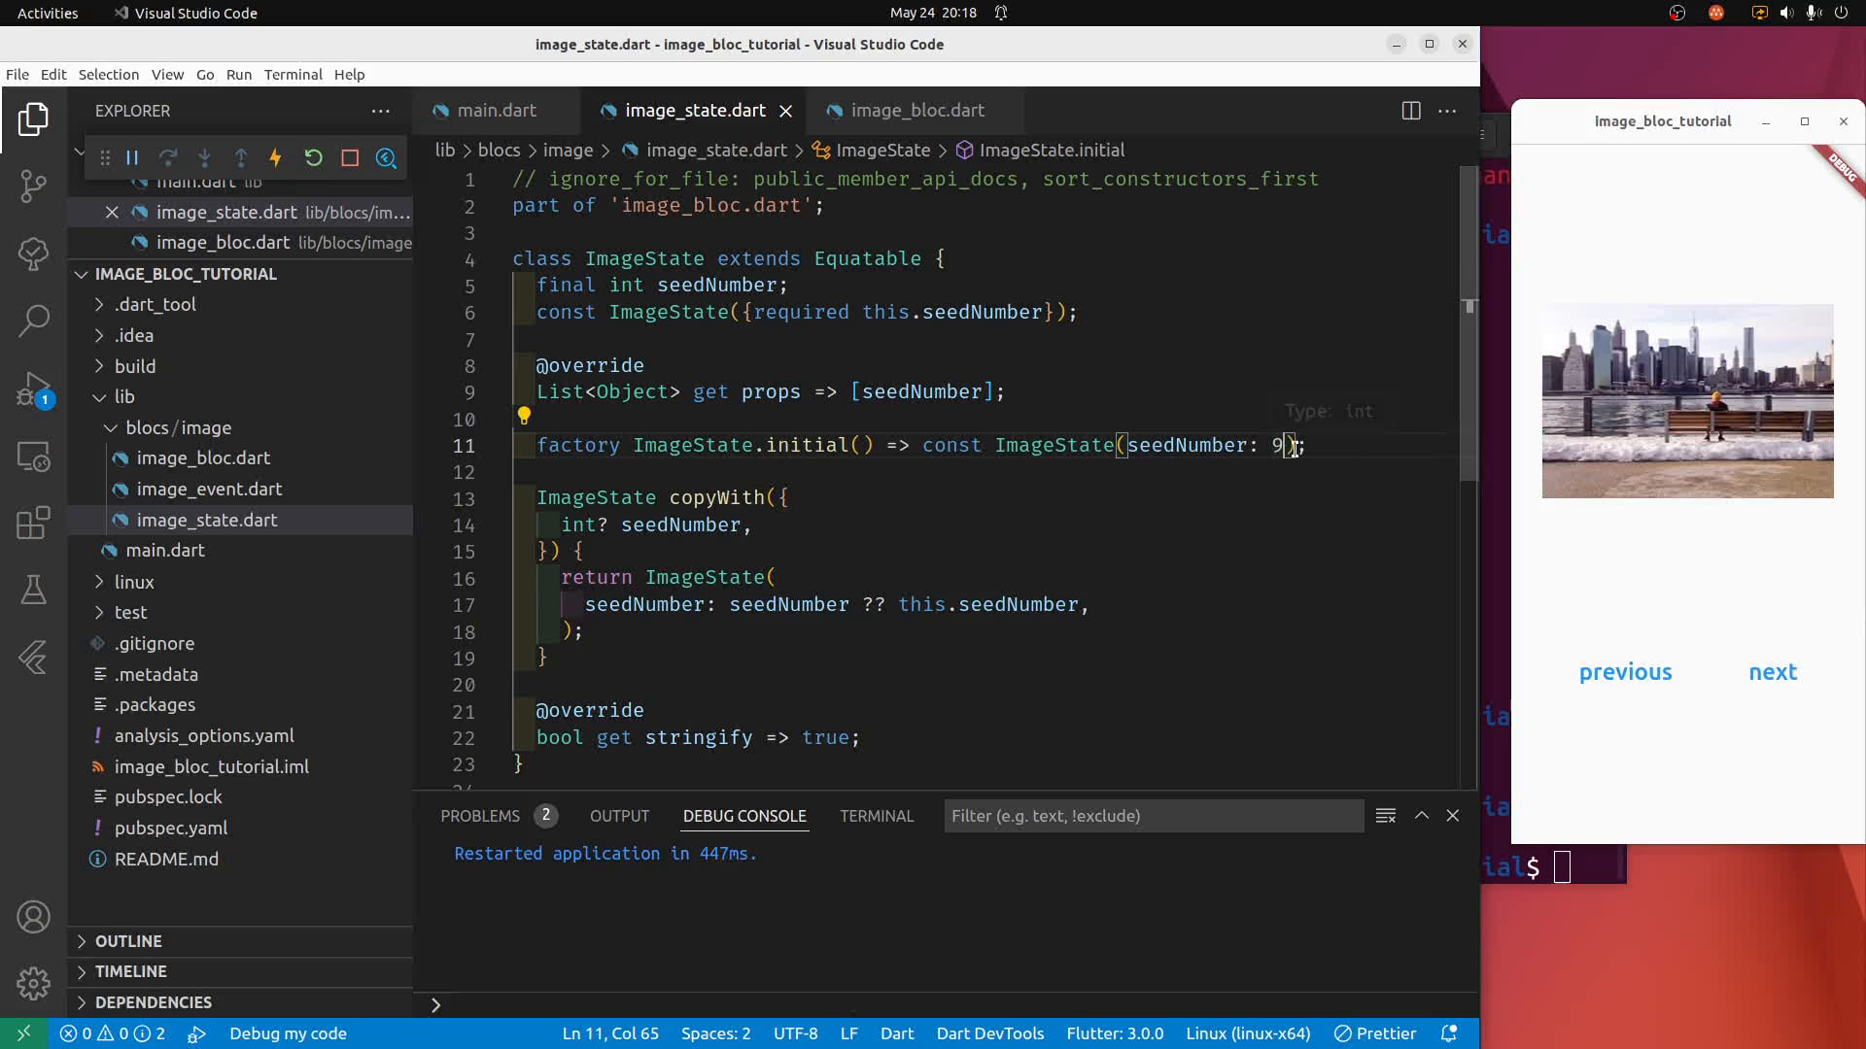
double_click(1279, 445)
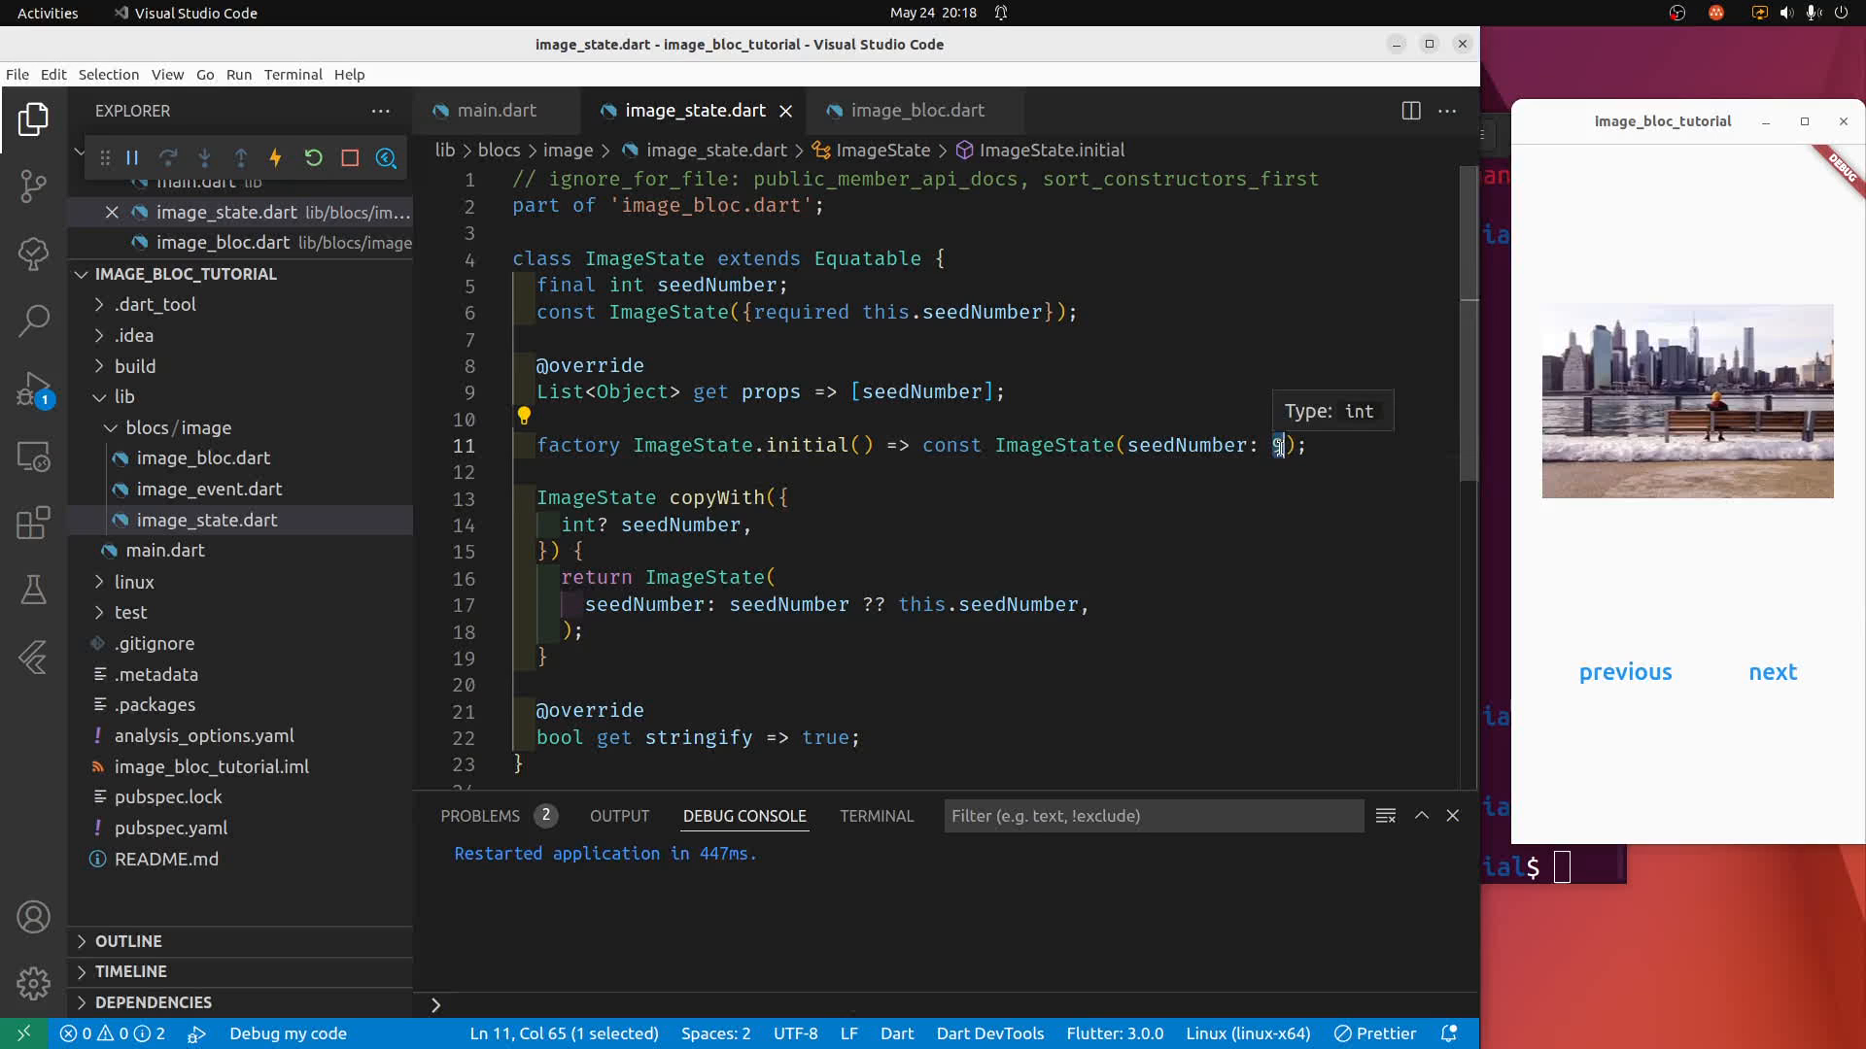
type("0")
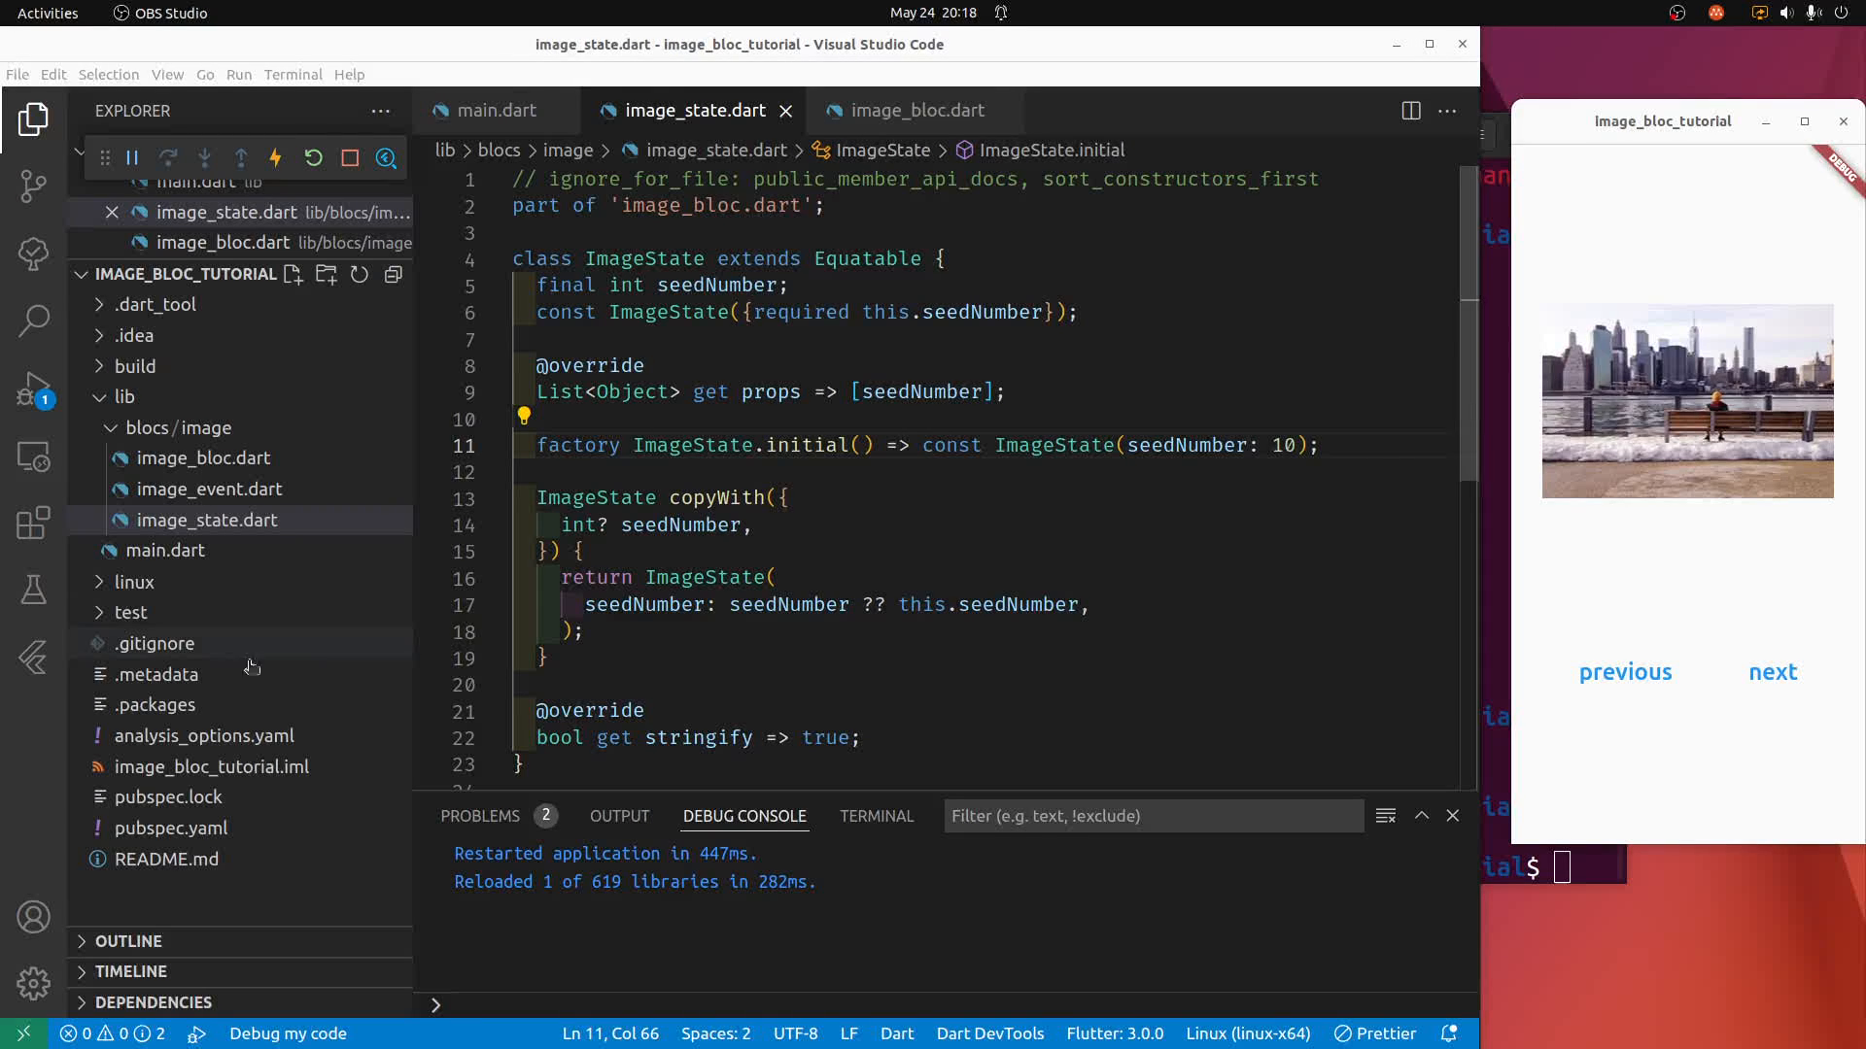
mouse_move(202, 458)
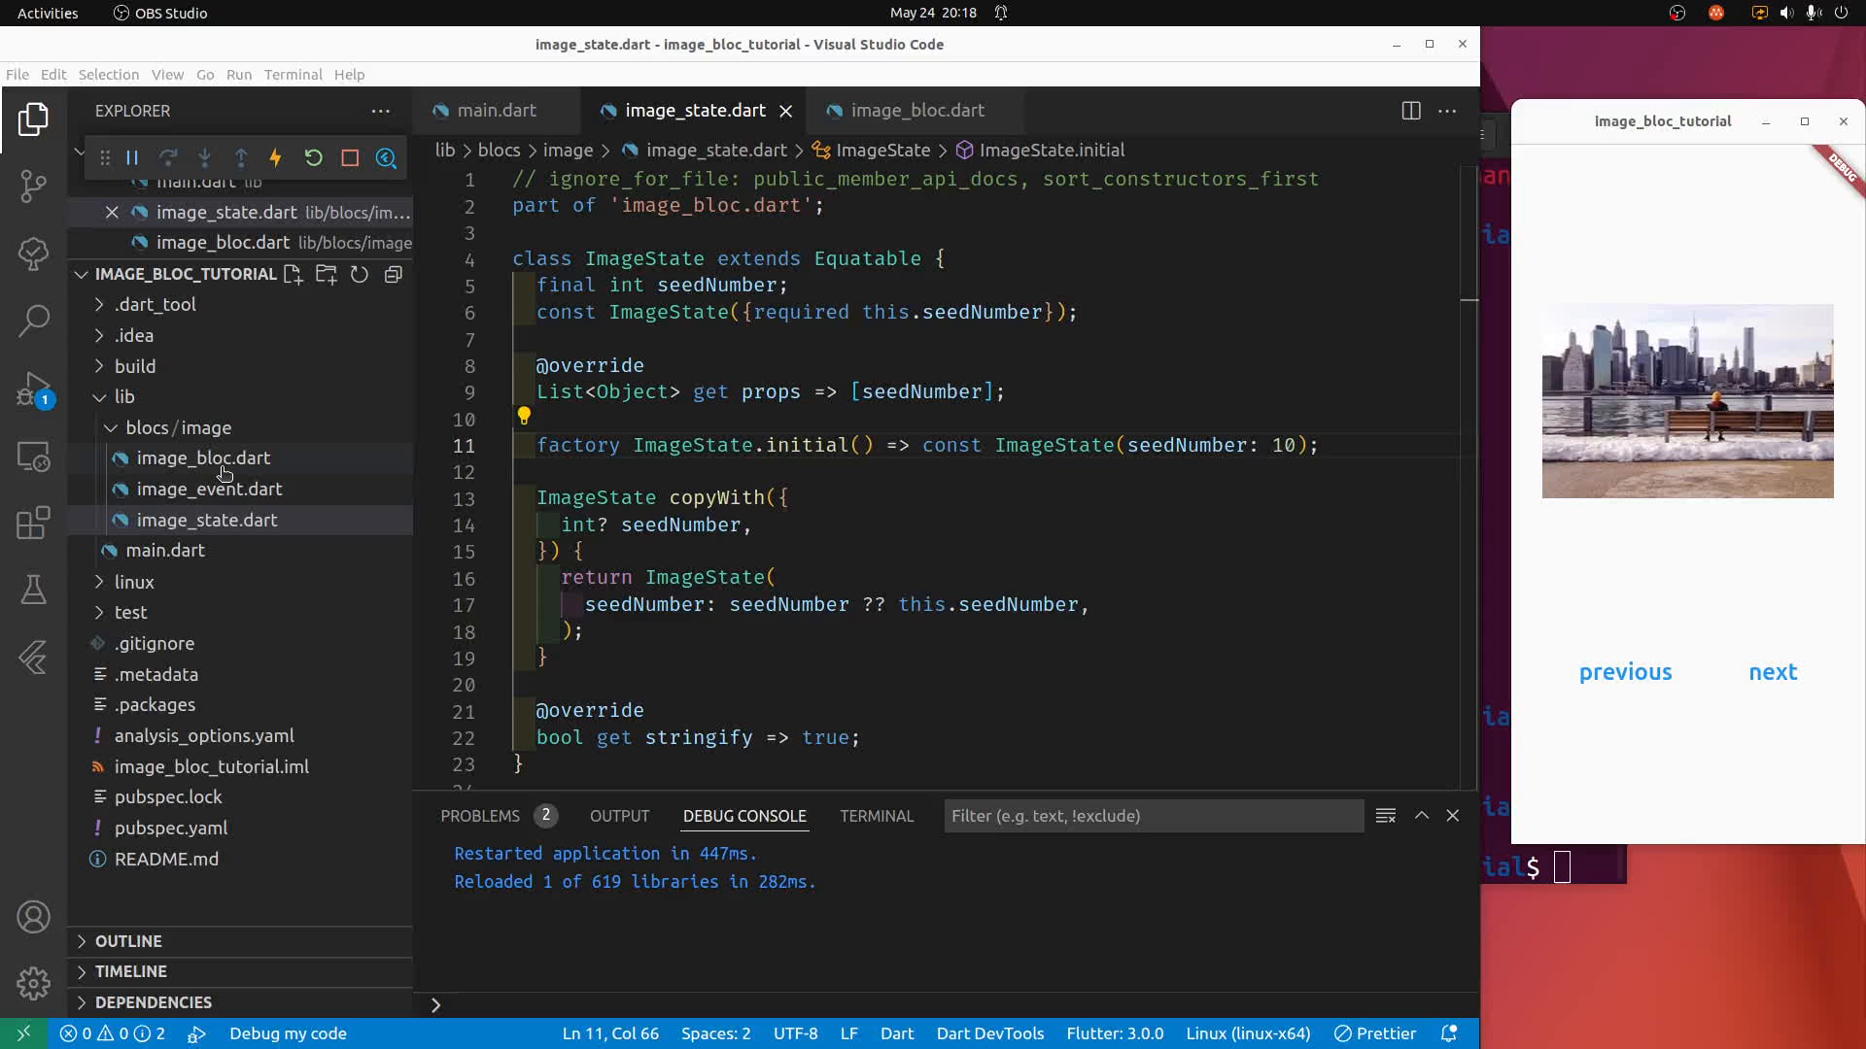
mouse_move(247, 500)
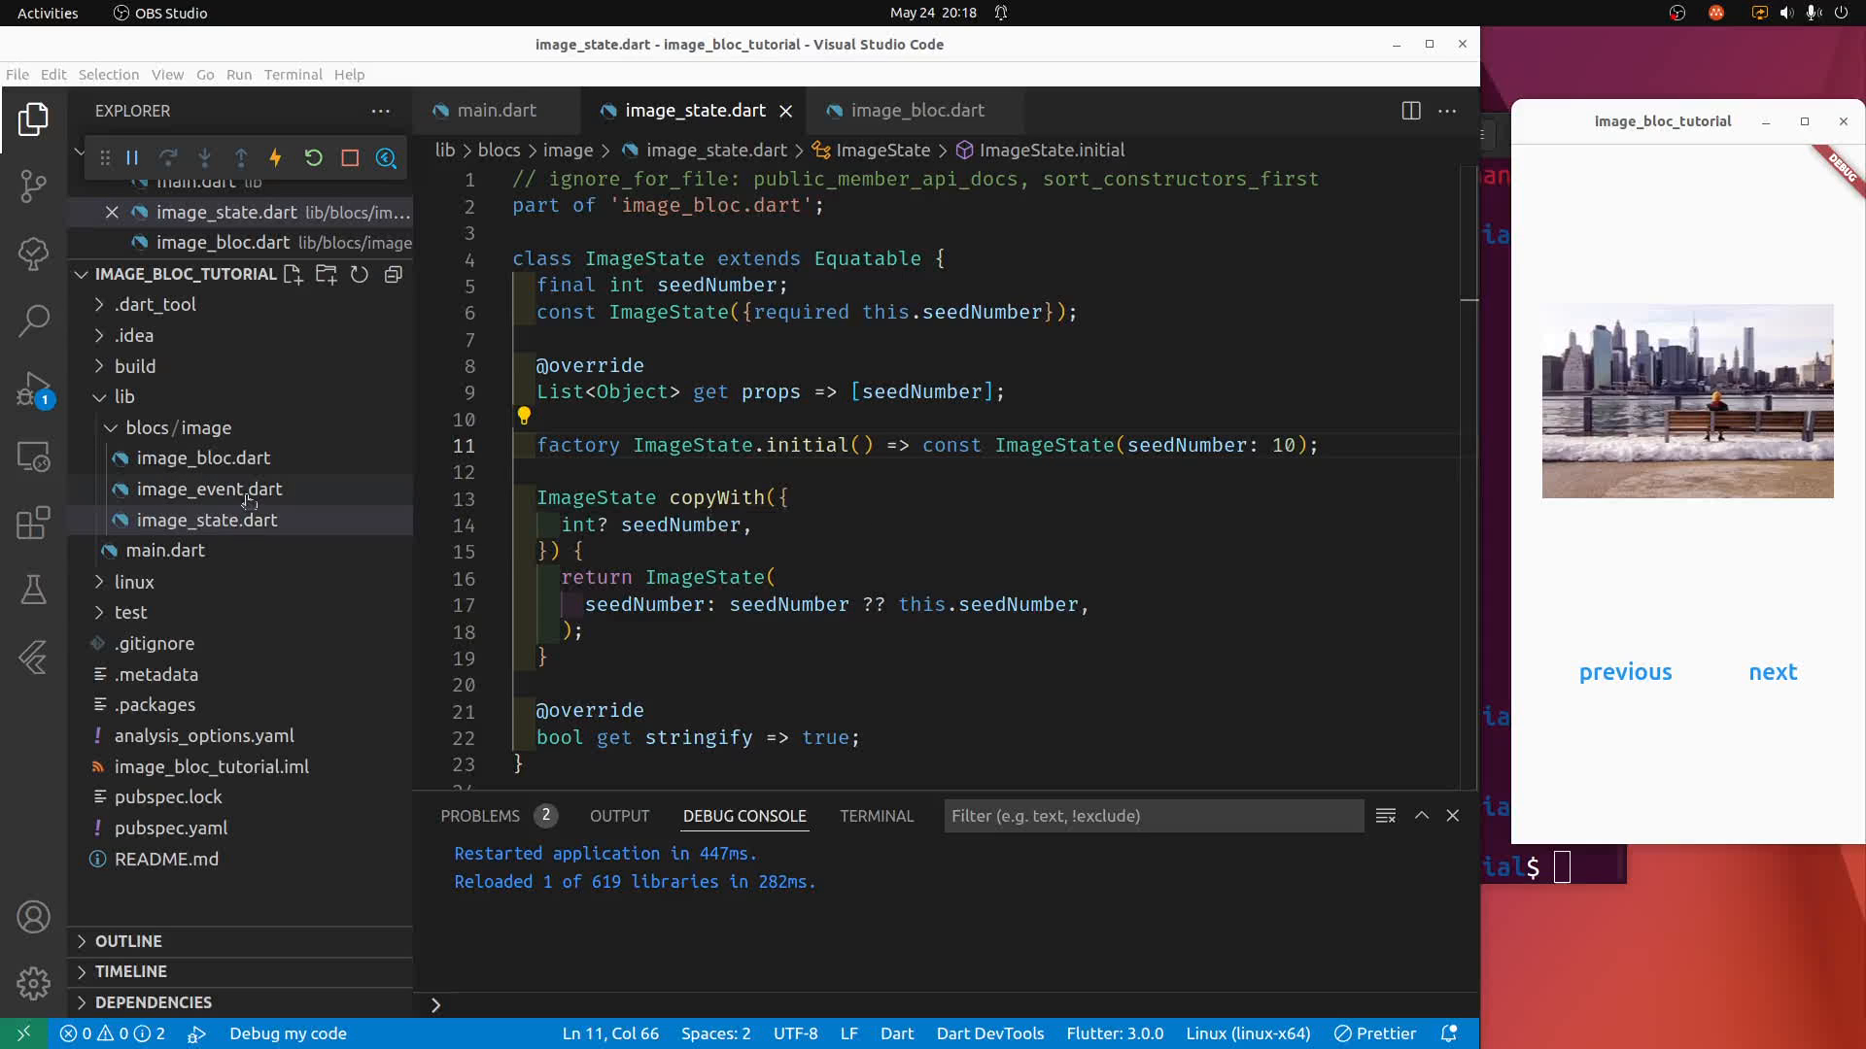
left_click(425, 445)
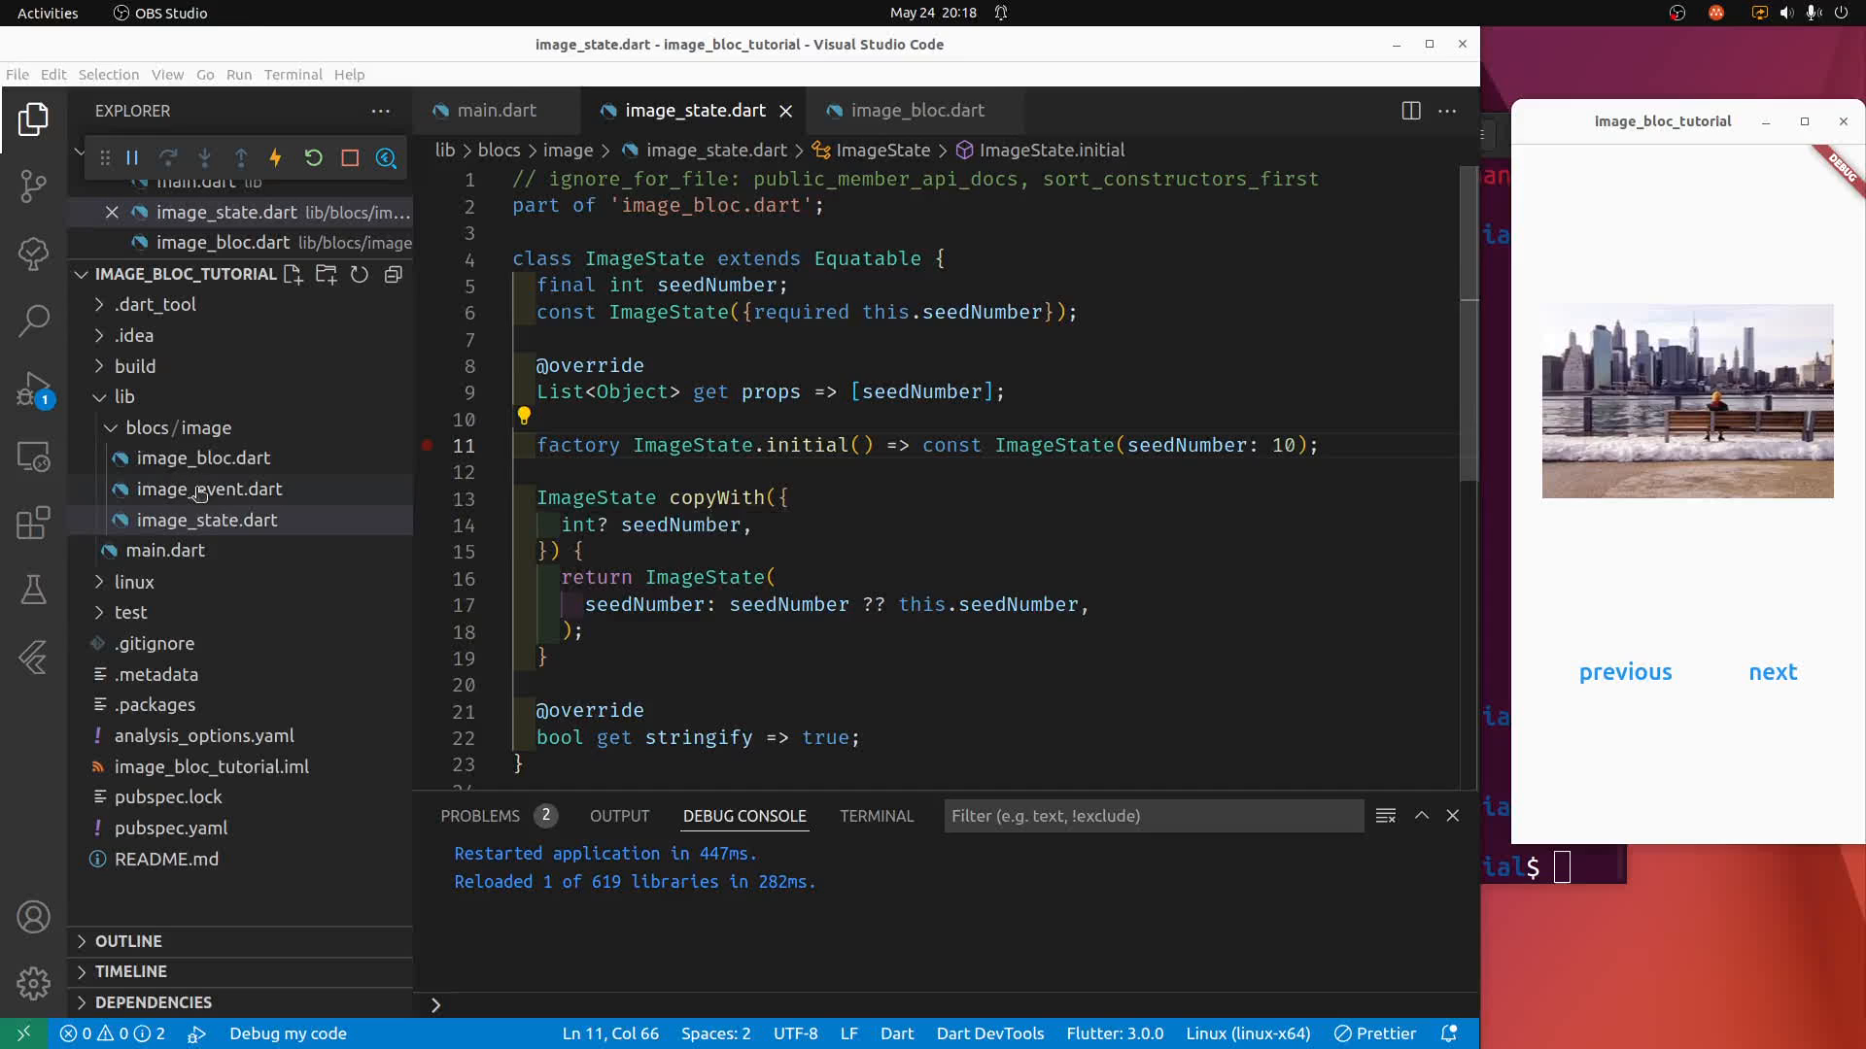
In image_event.dart add an empty class PreviousImageEvent extends ImageEvent {}.
left_click(210, 521)
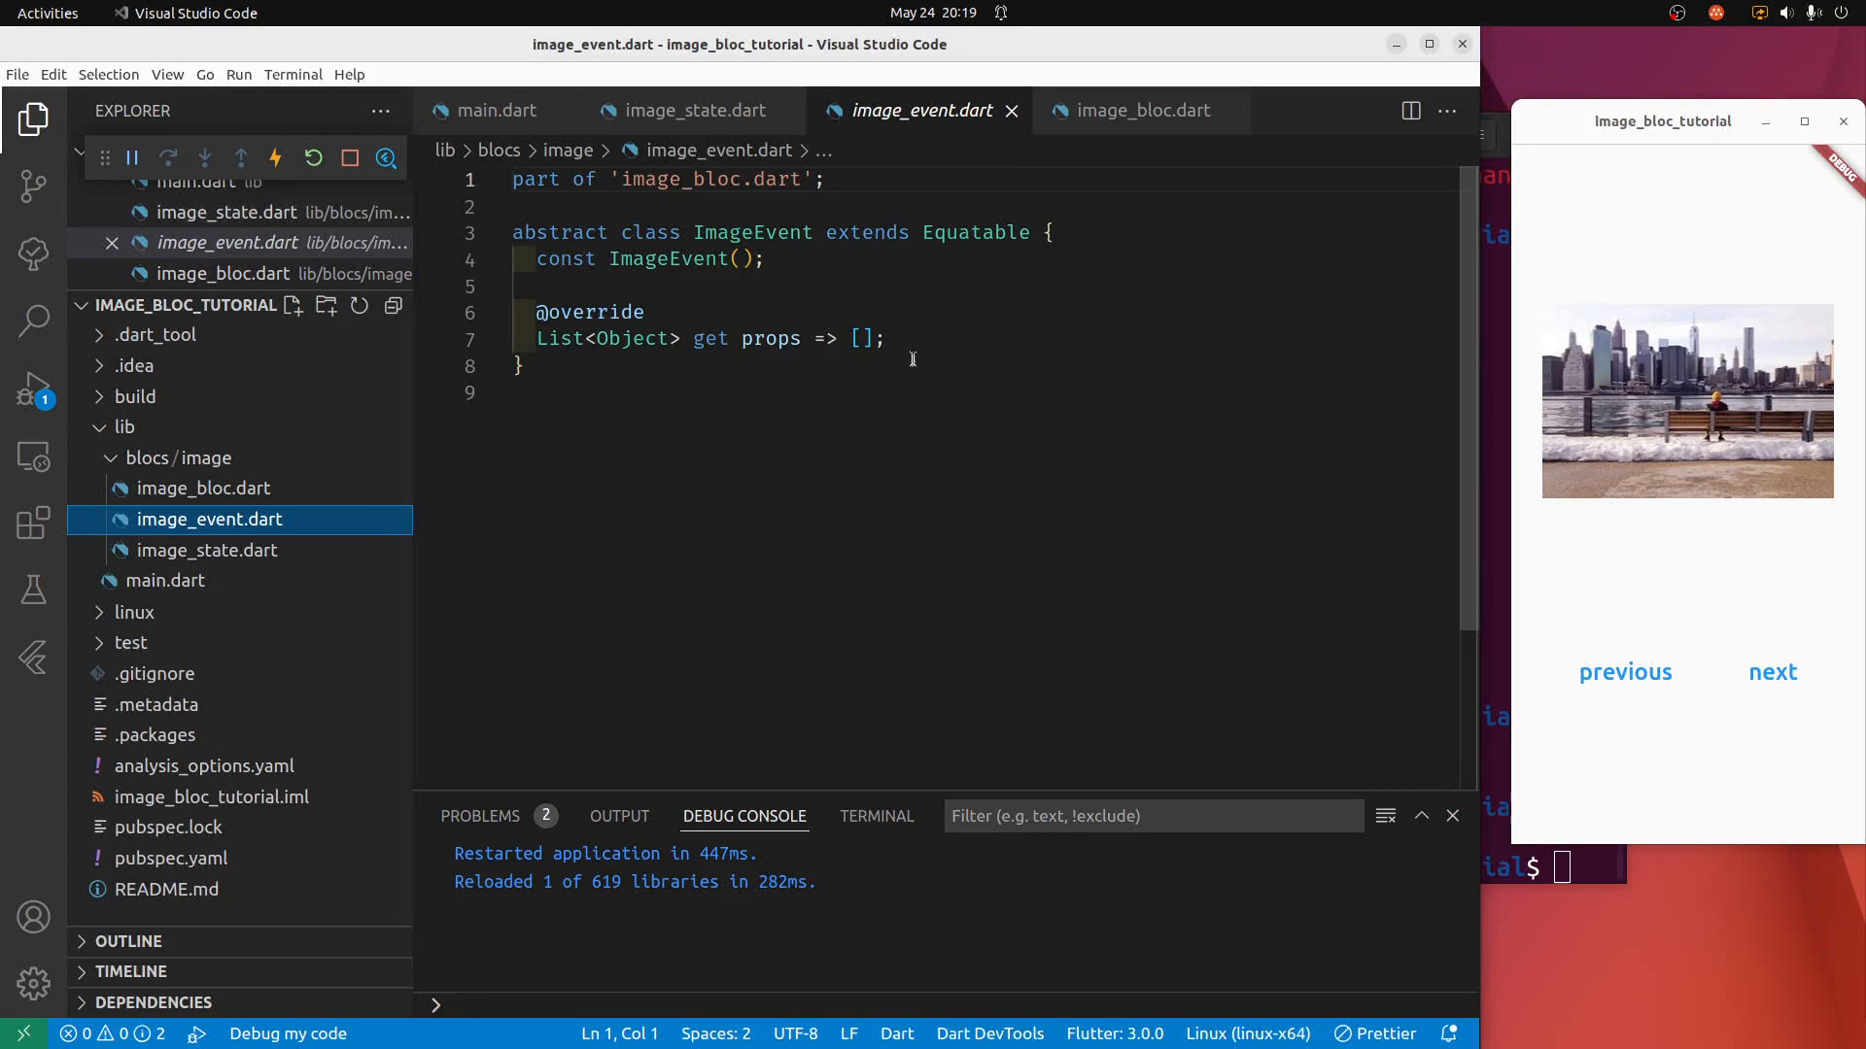
left_click(756, 393)
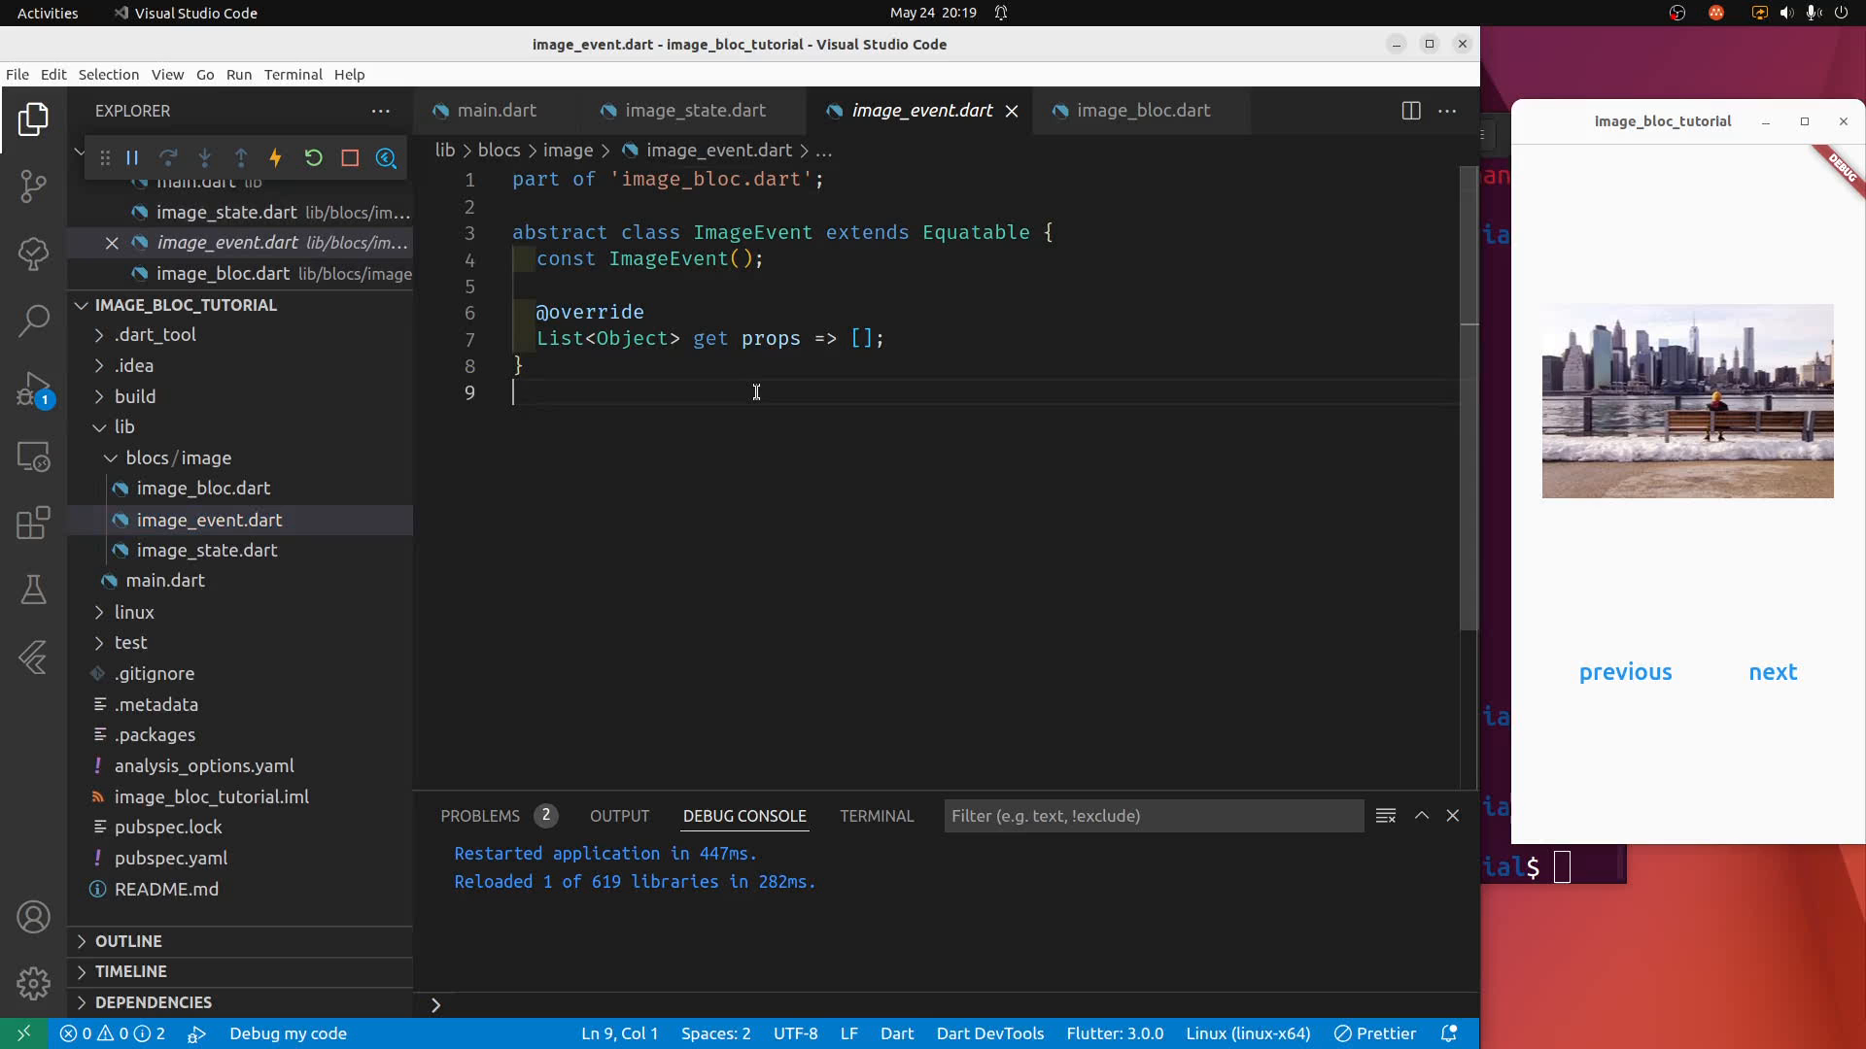
type("class")
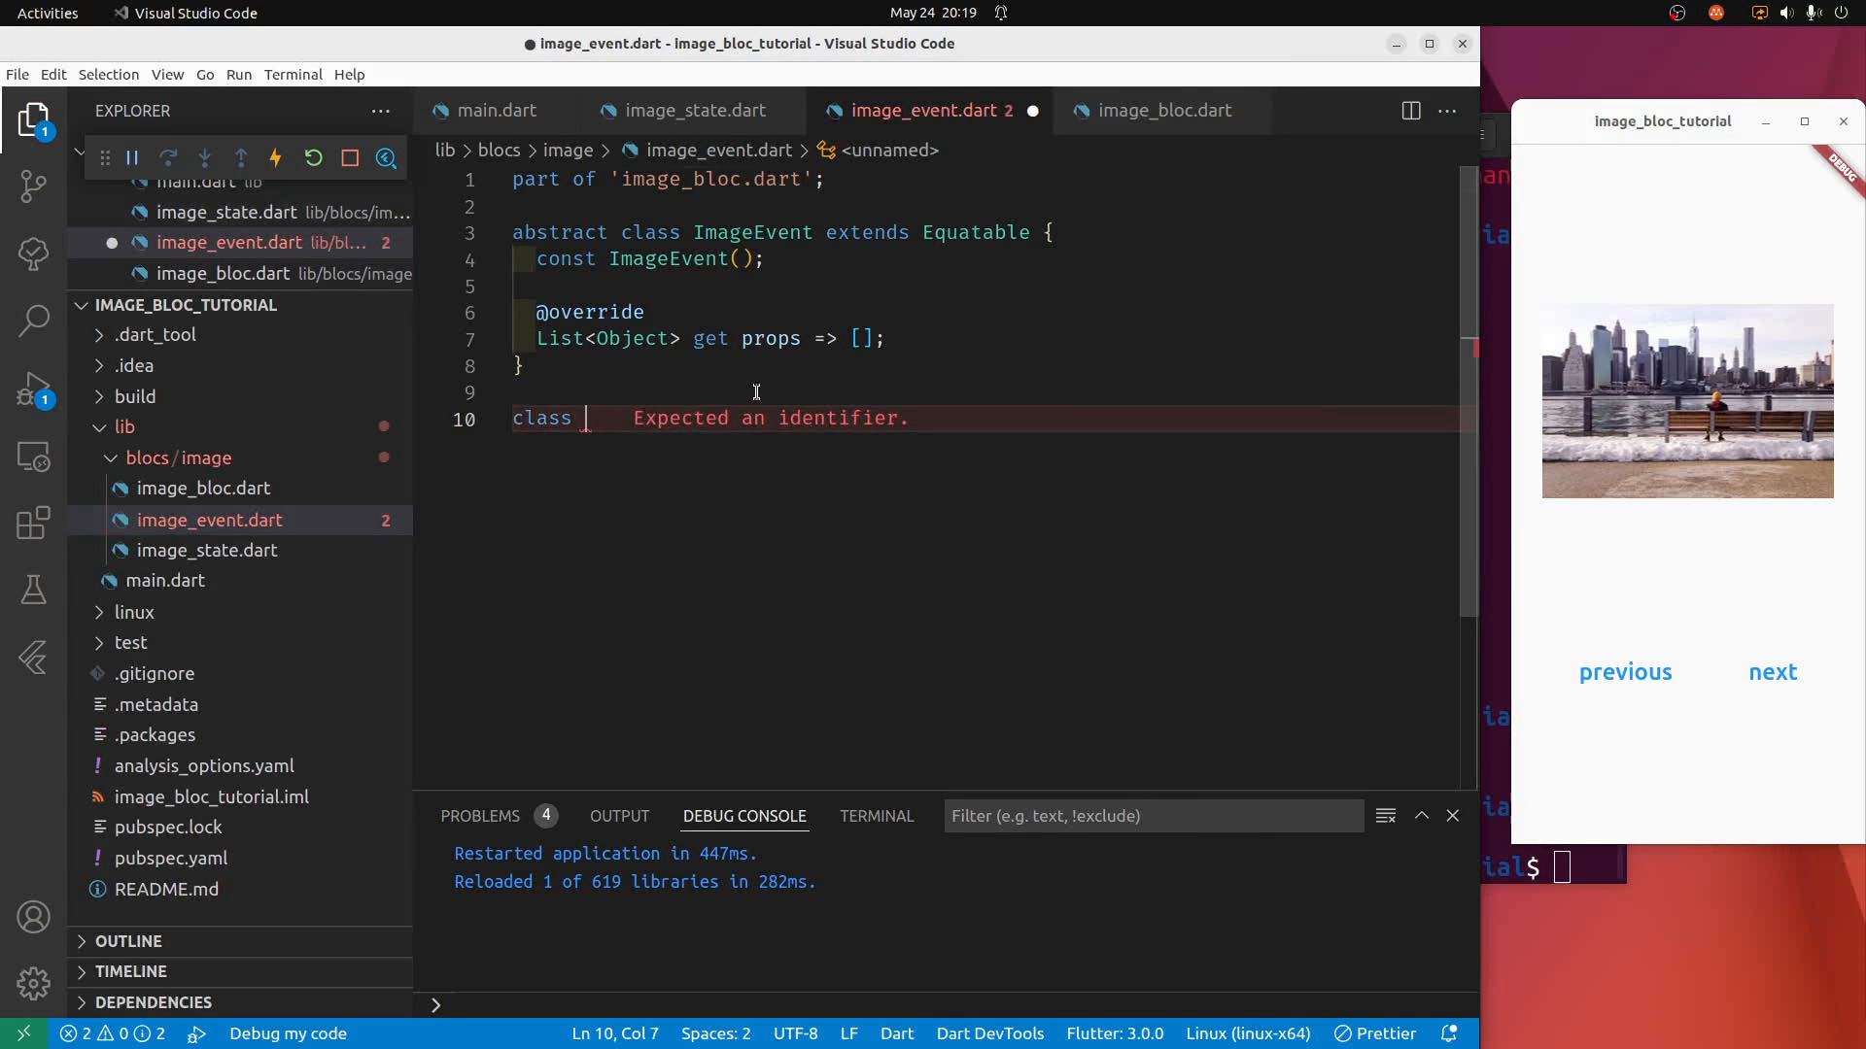
type("P")
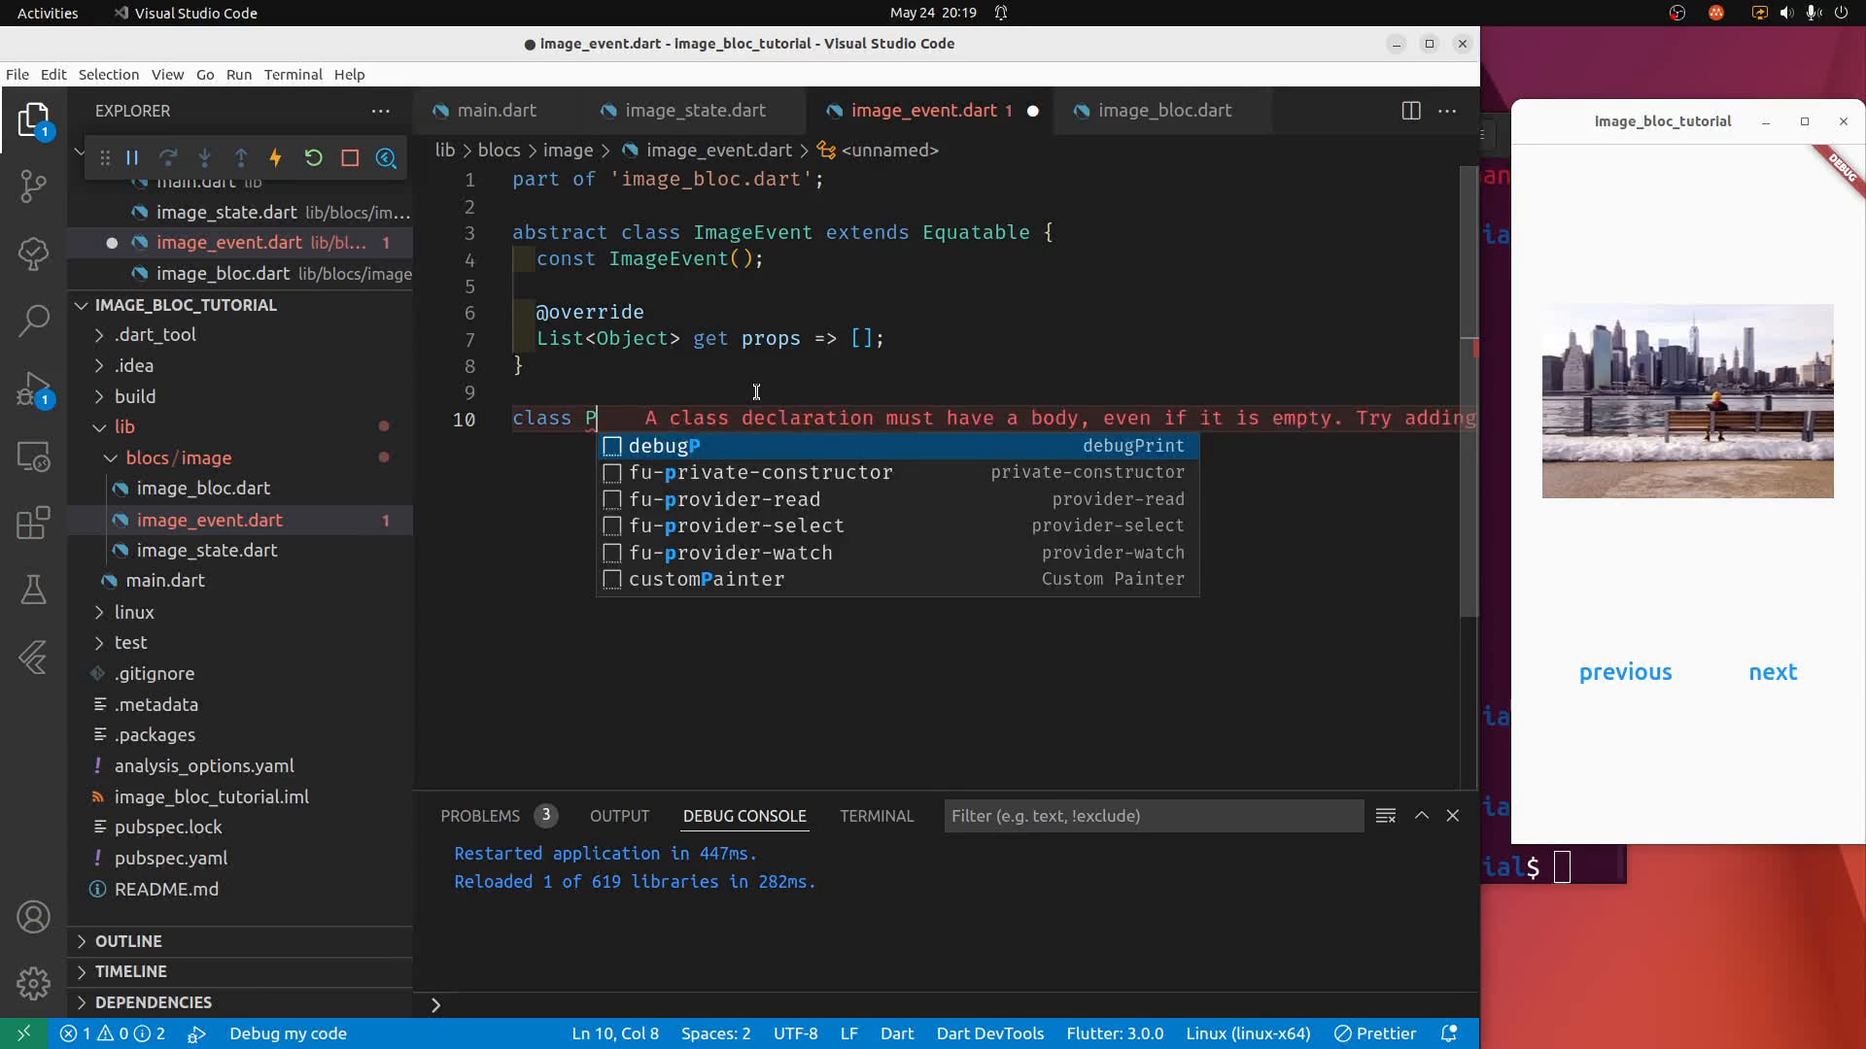
type("reviousImageEve")
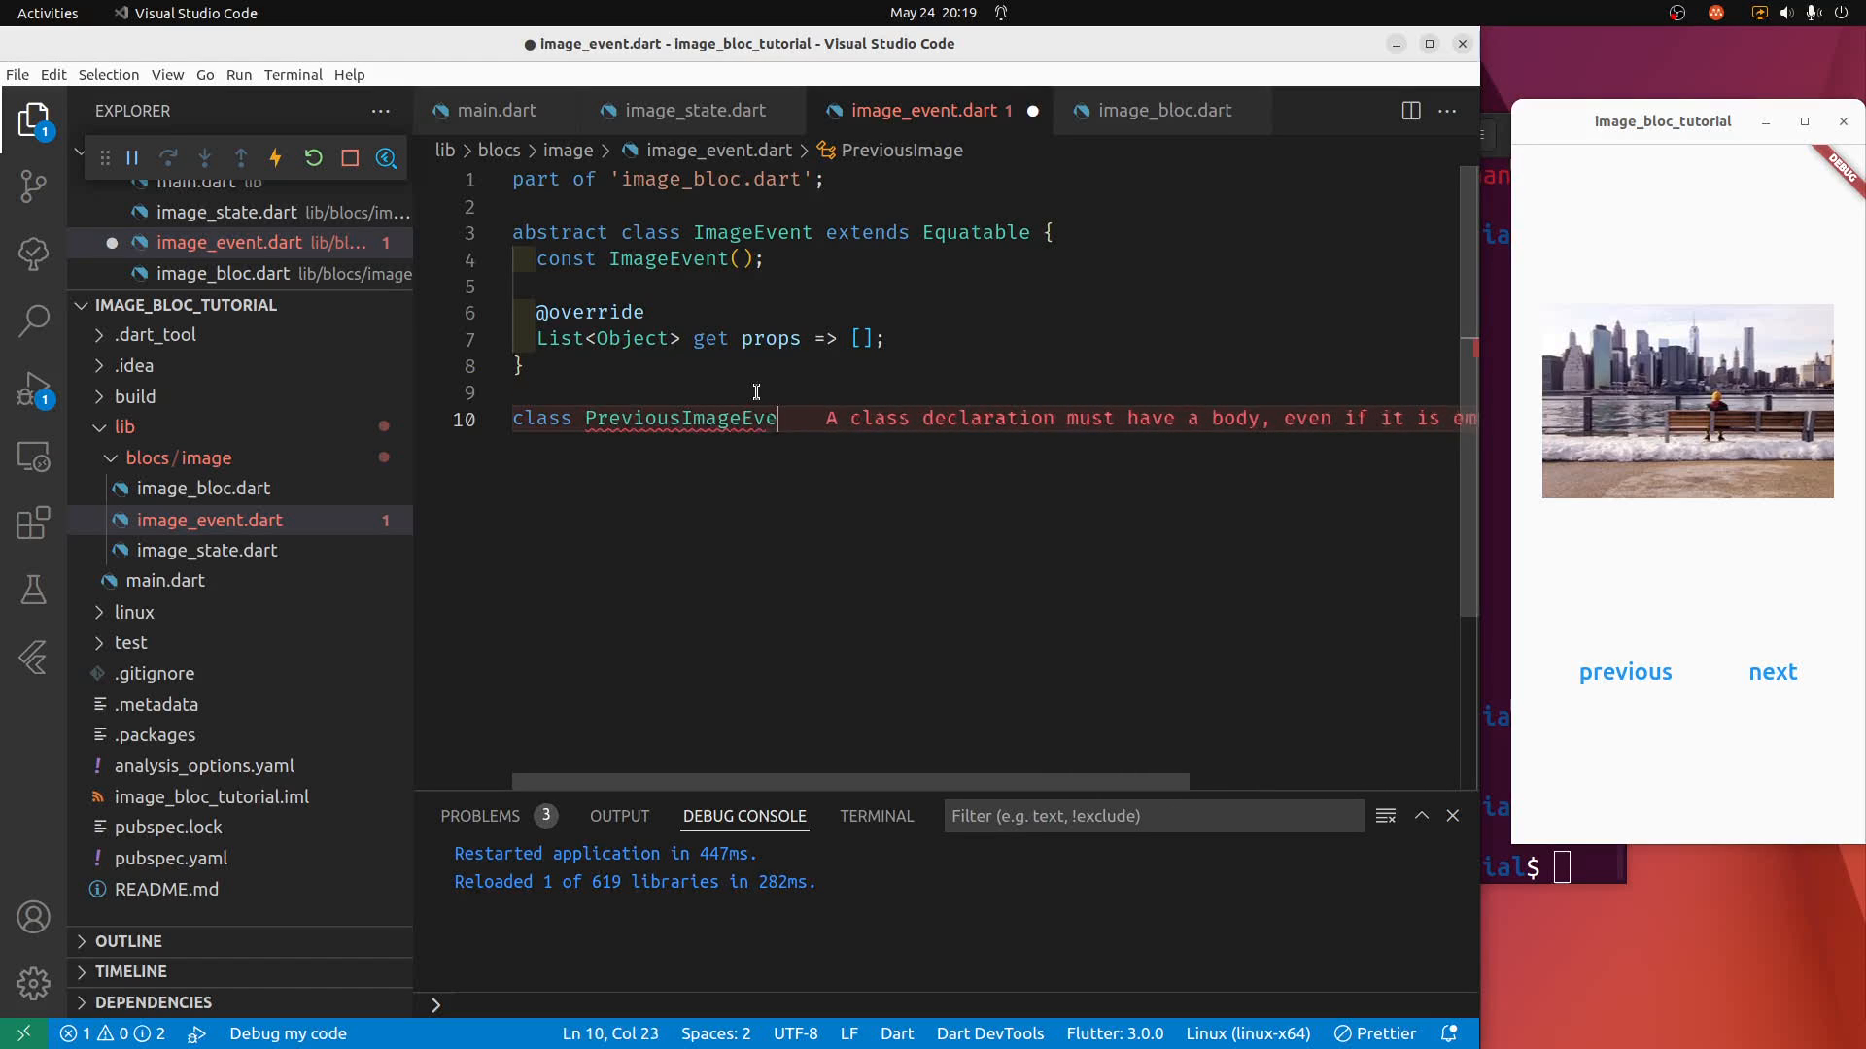
type("nt")
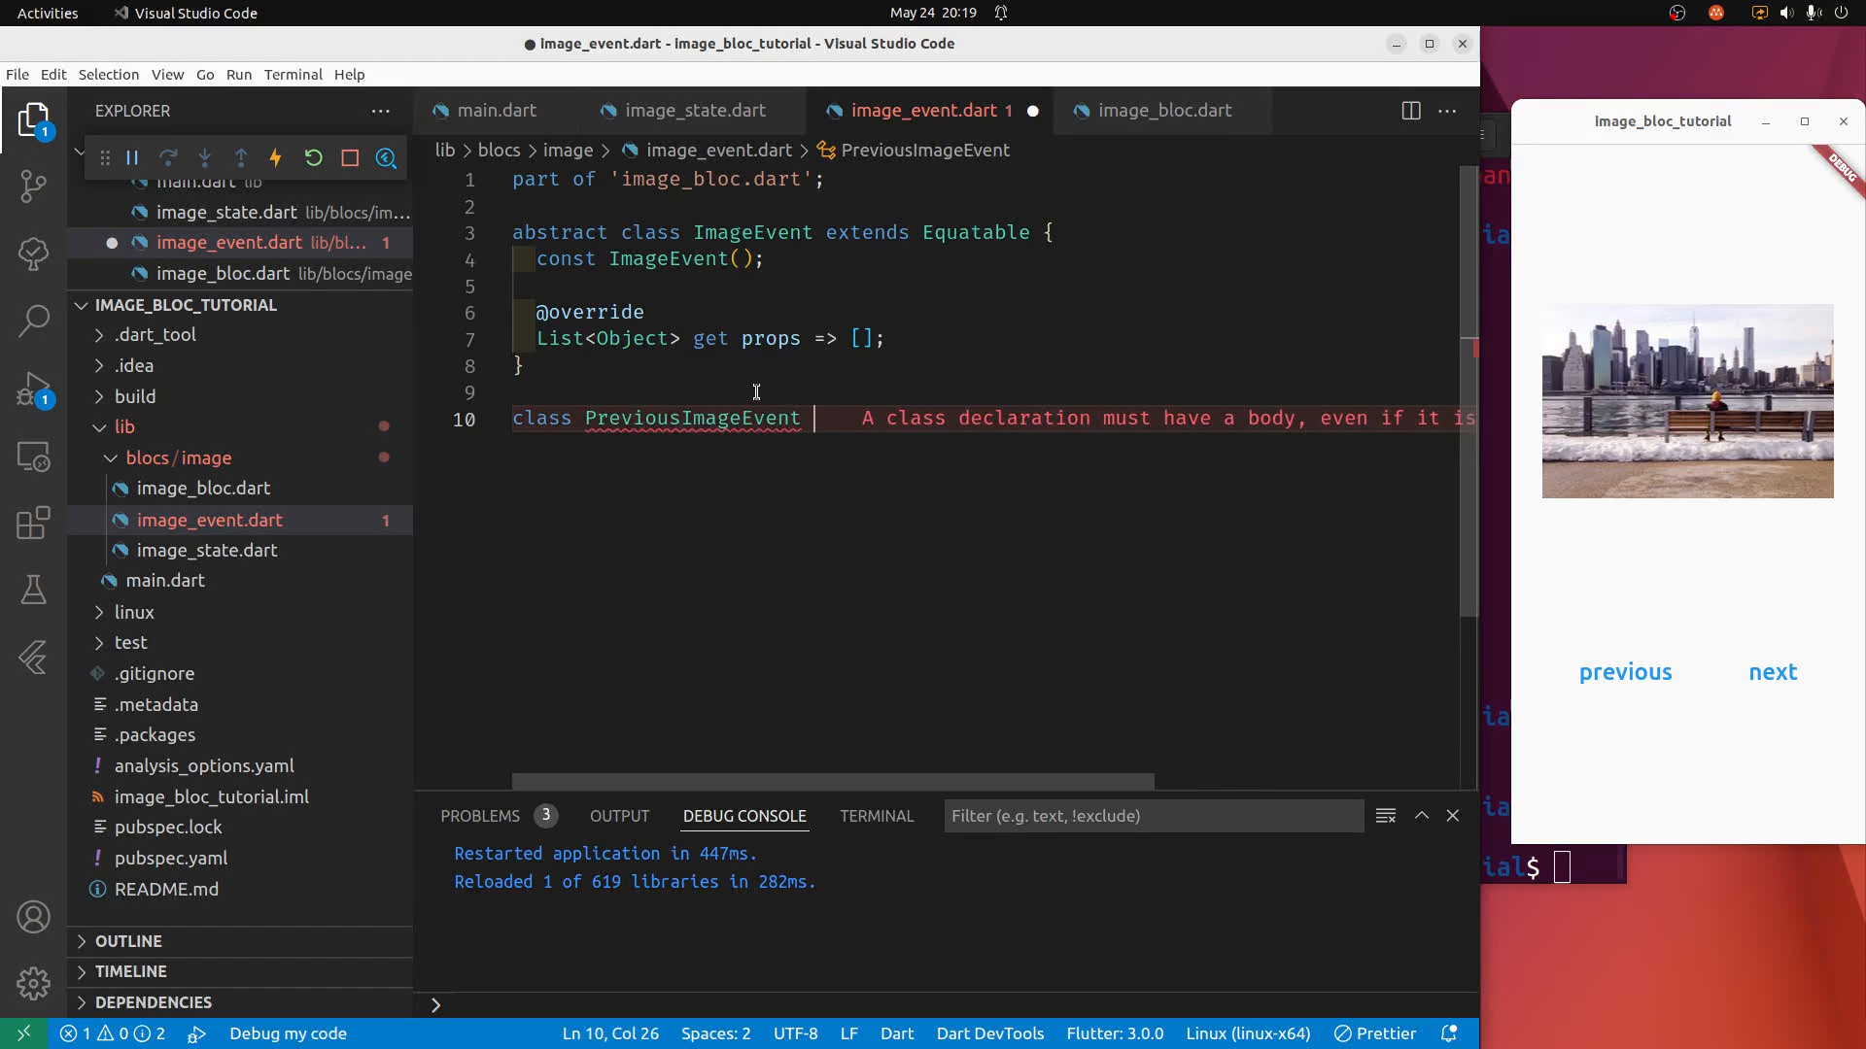
type("extends")
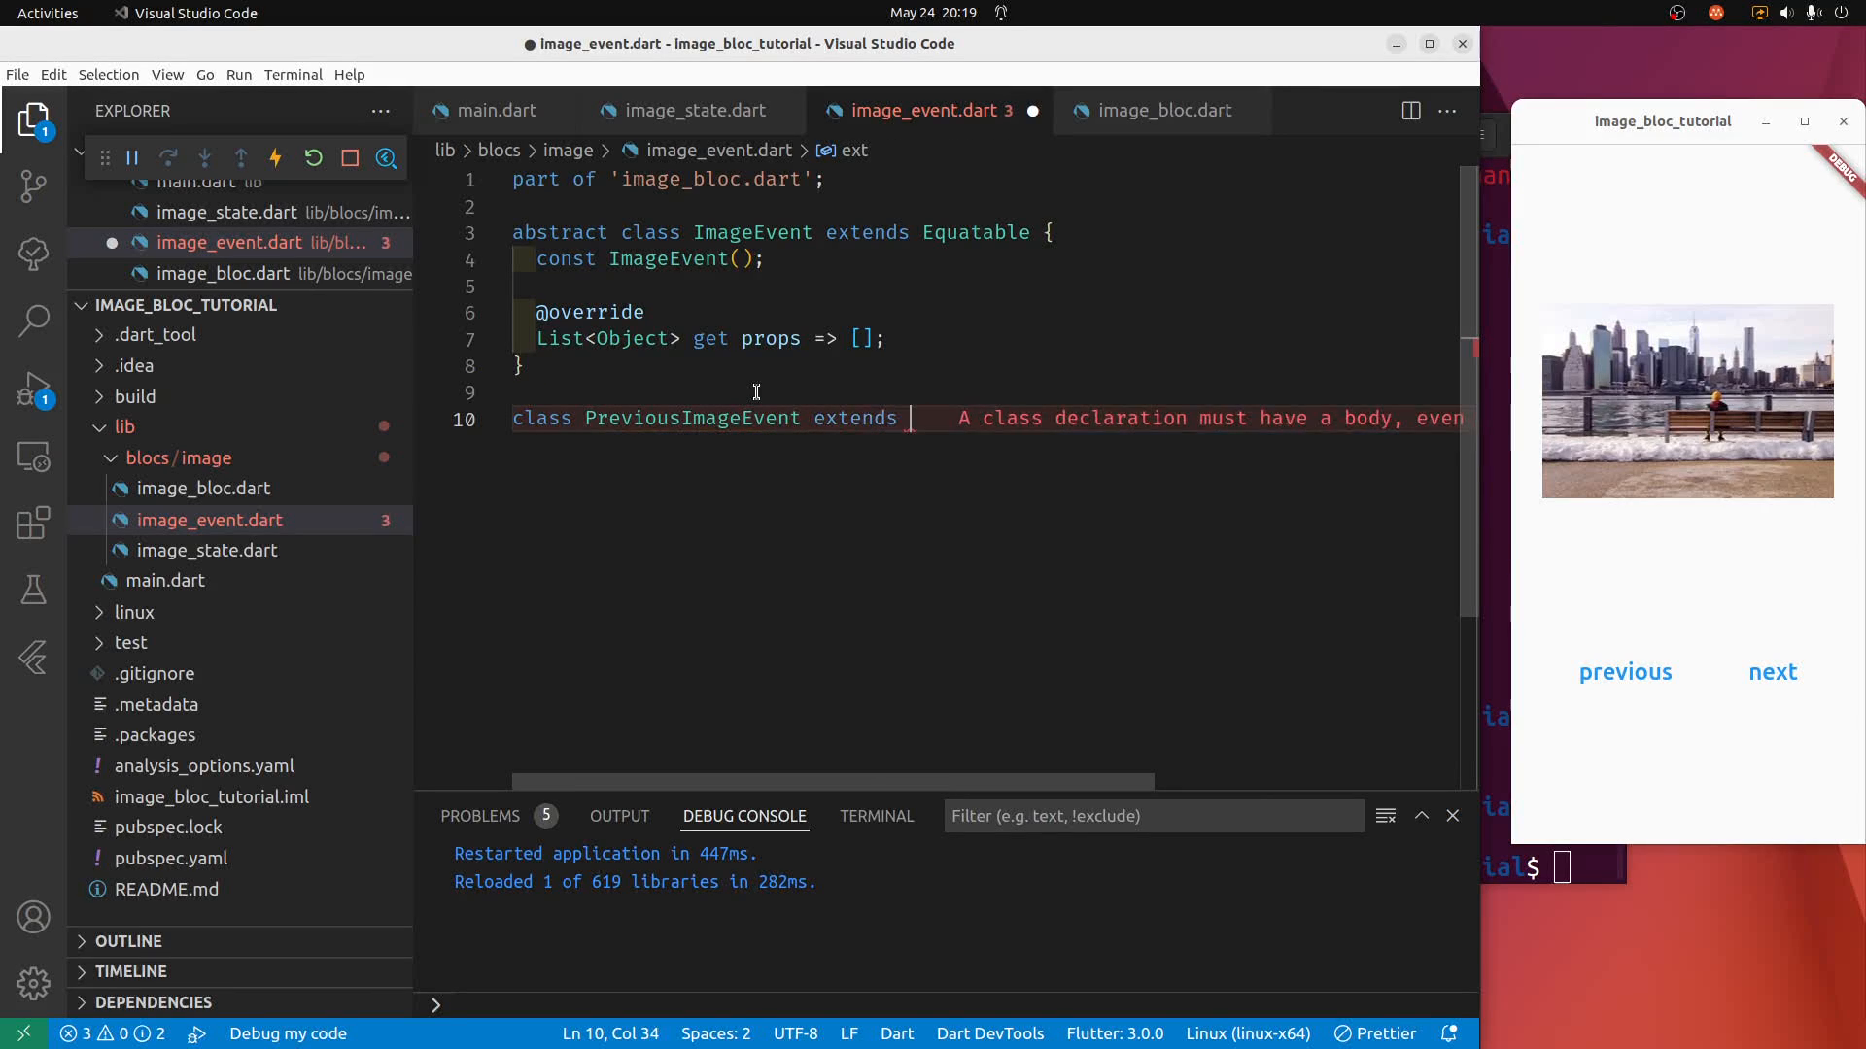
type("Image")
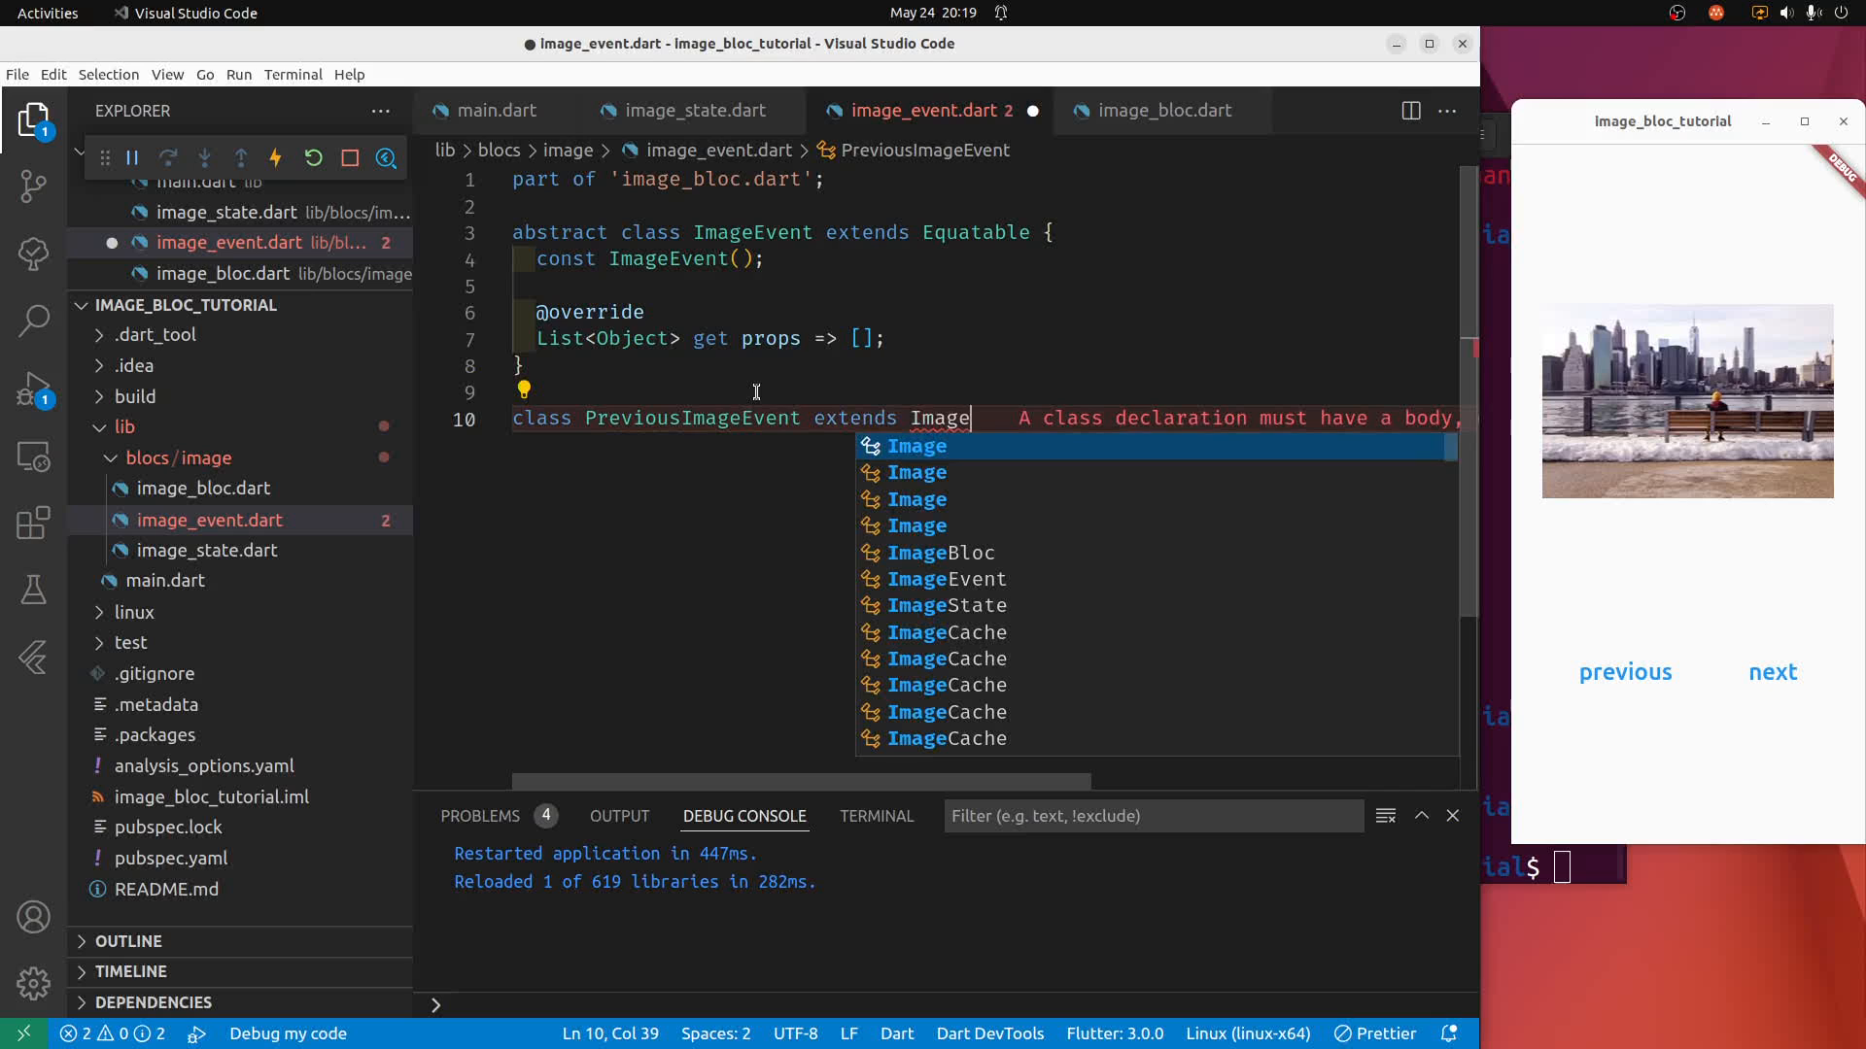
left_click(947, 579)
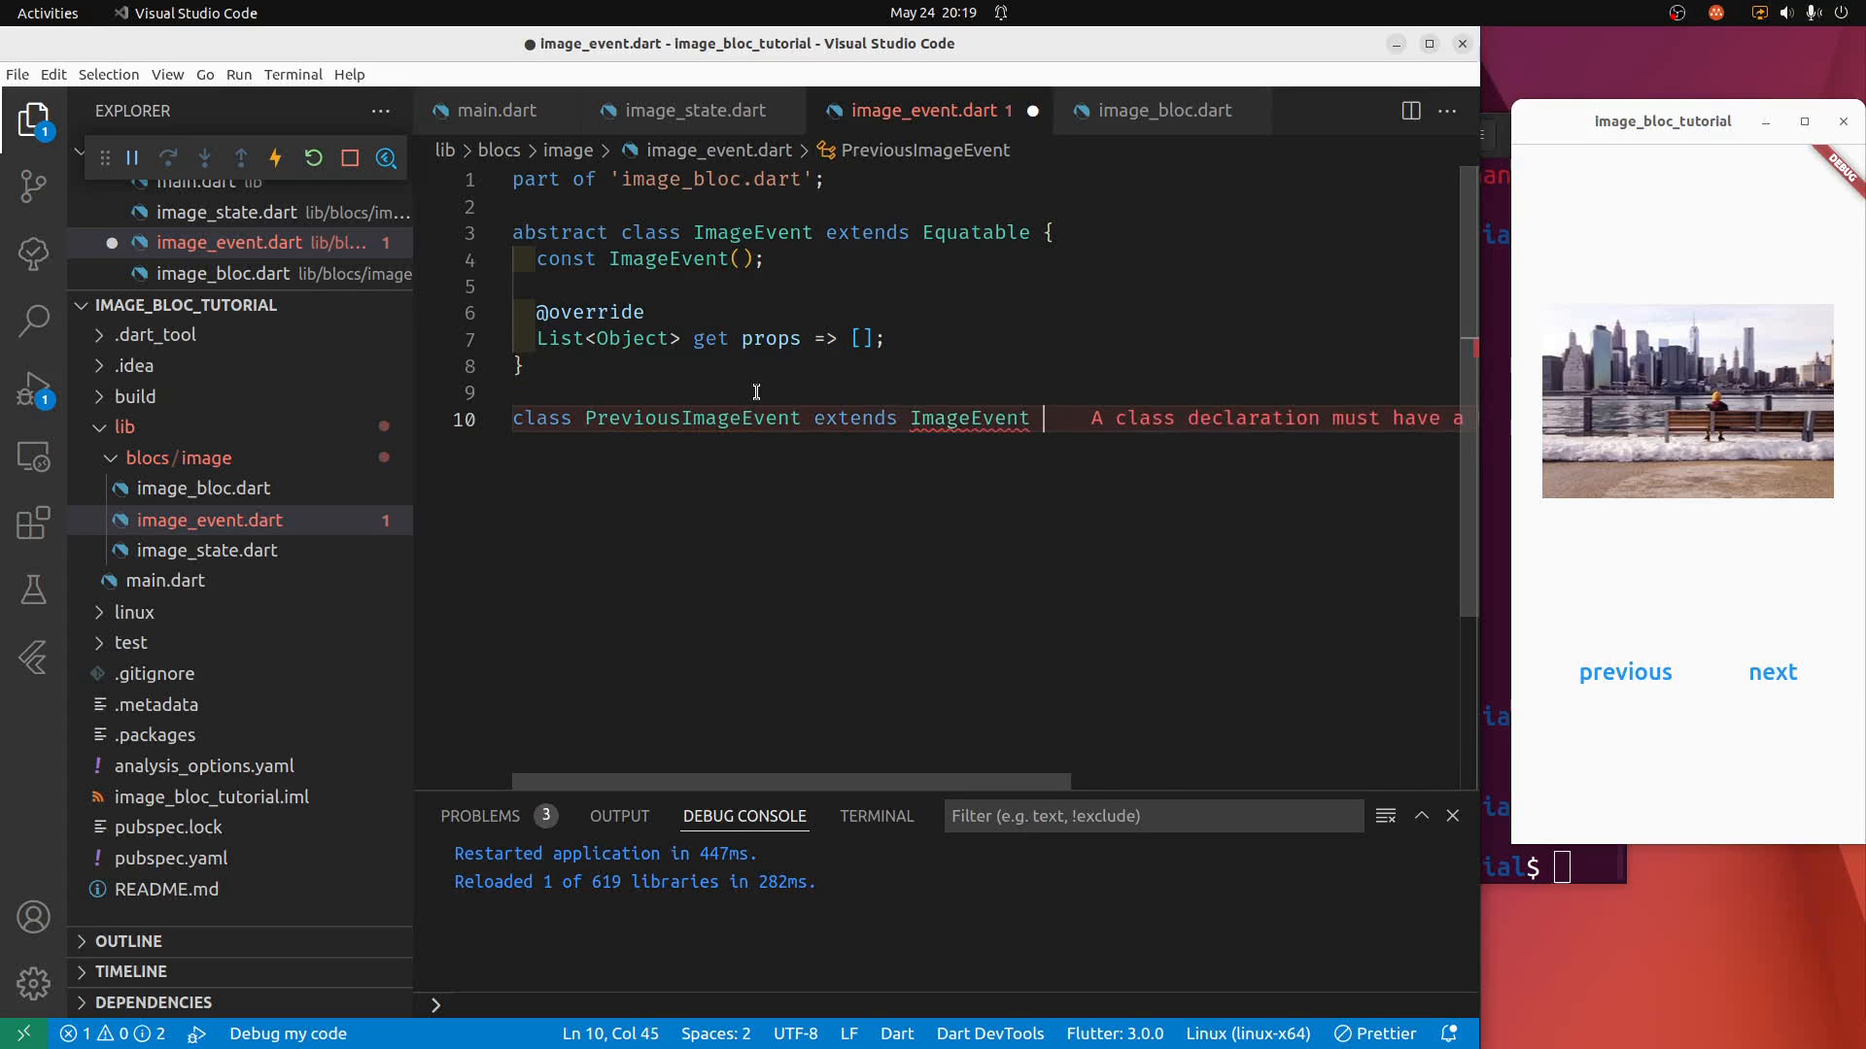
type("{}")
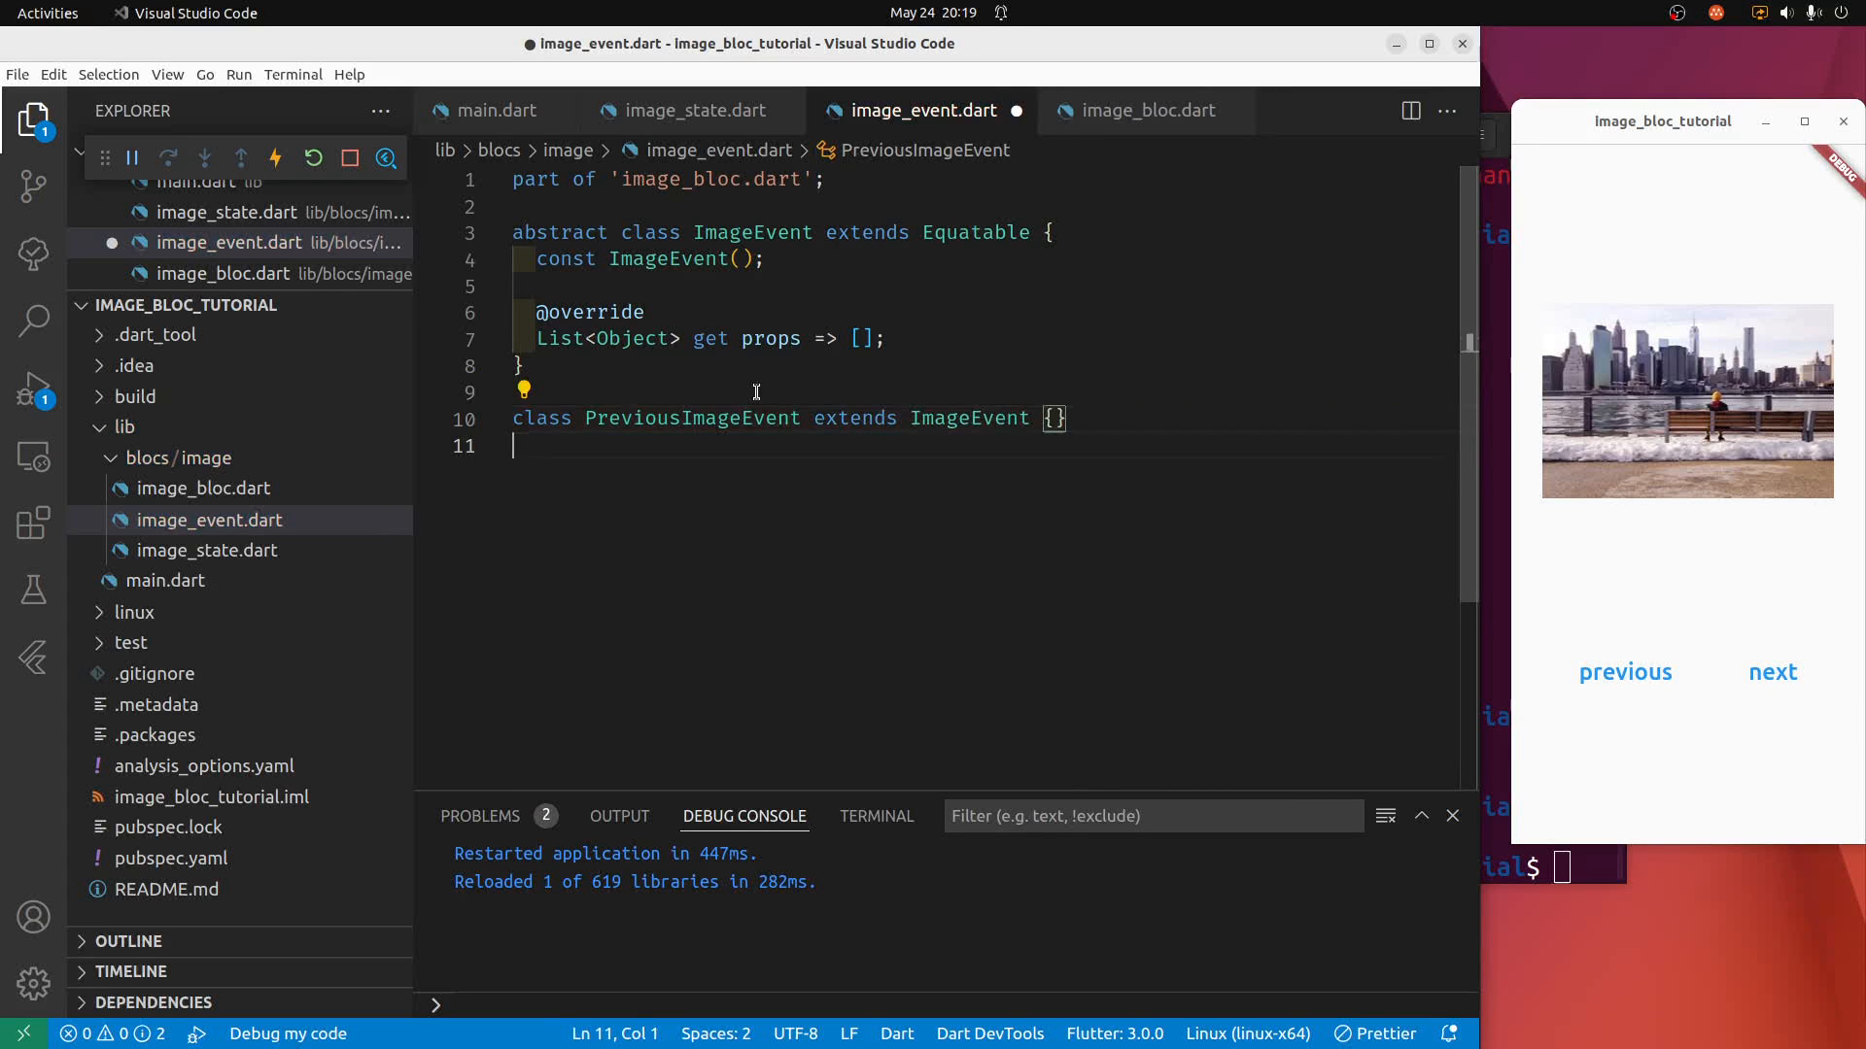
Add an empty class NextImageEvent extends ImageEvent {} below it.
type("class")
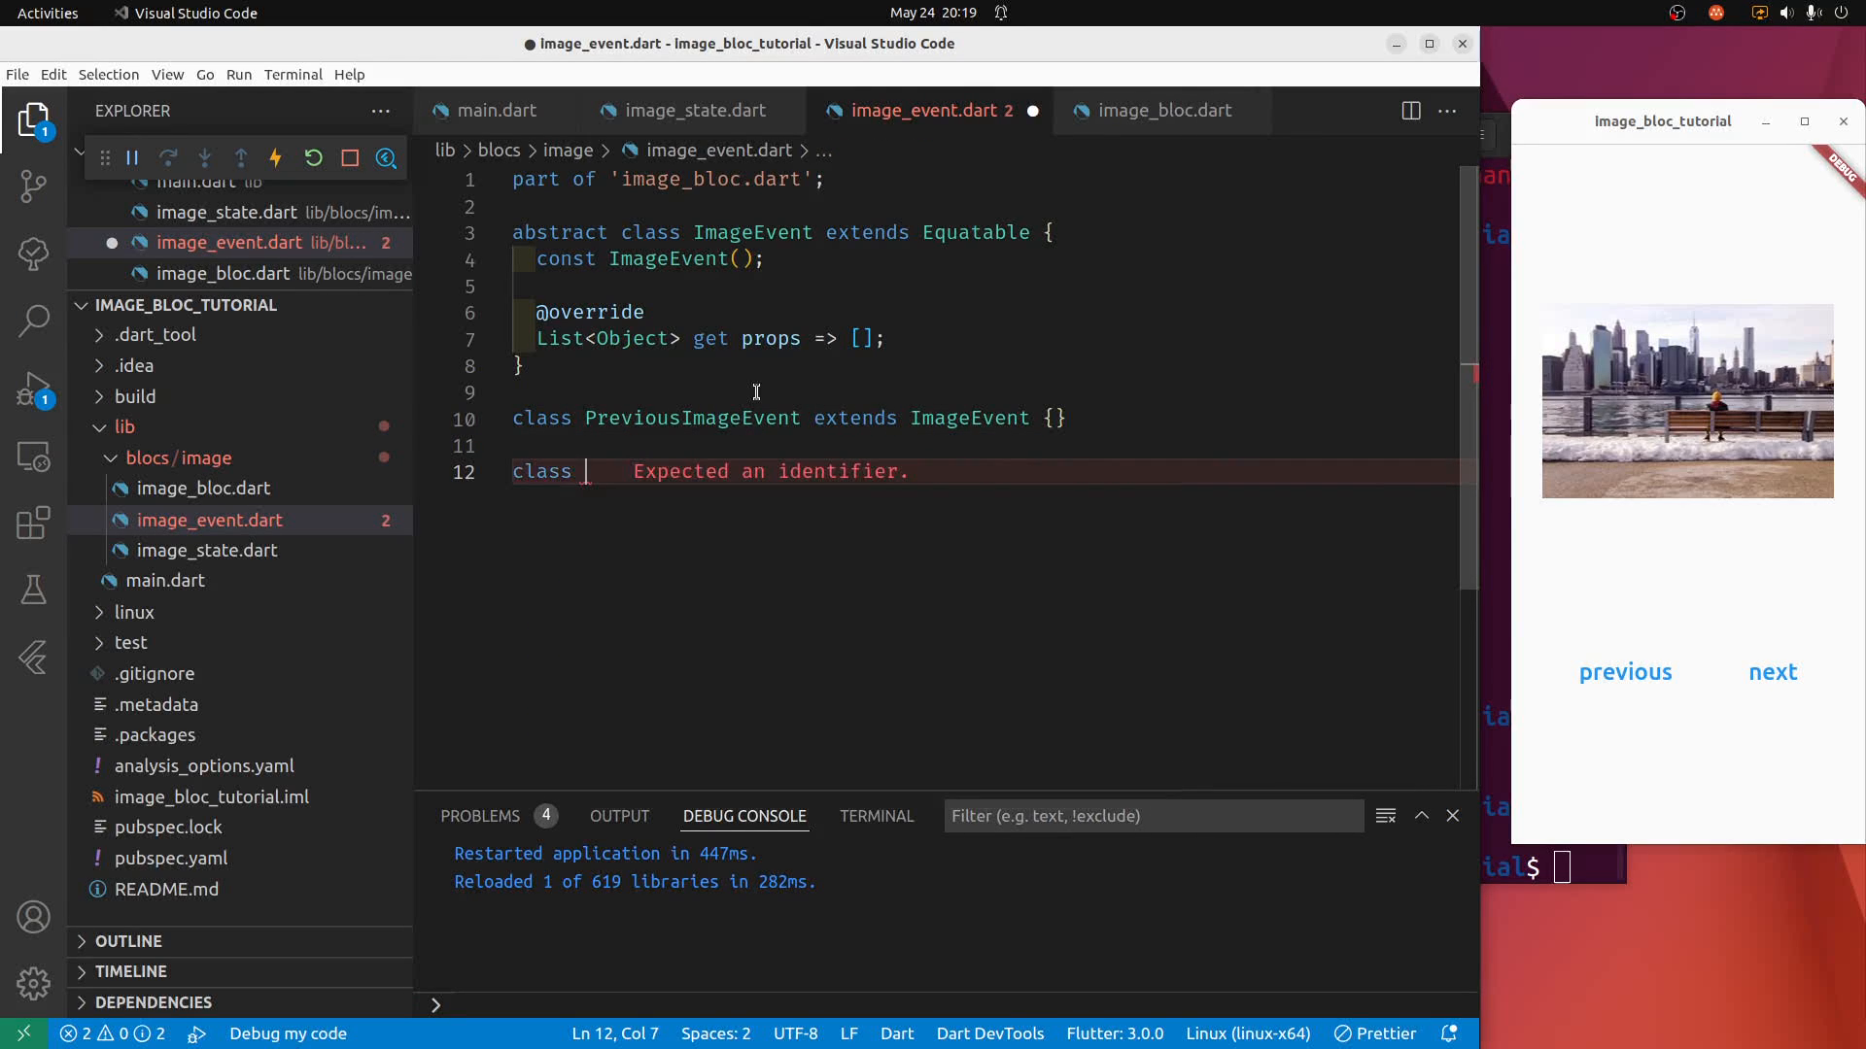
type("NextImag")
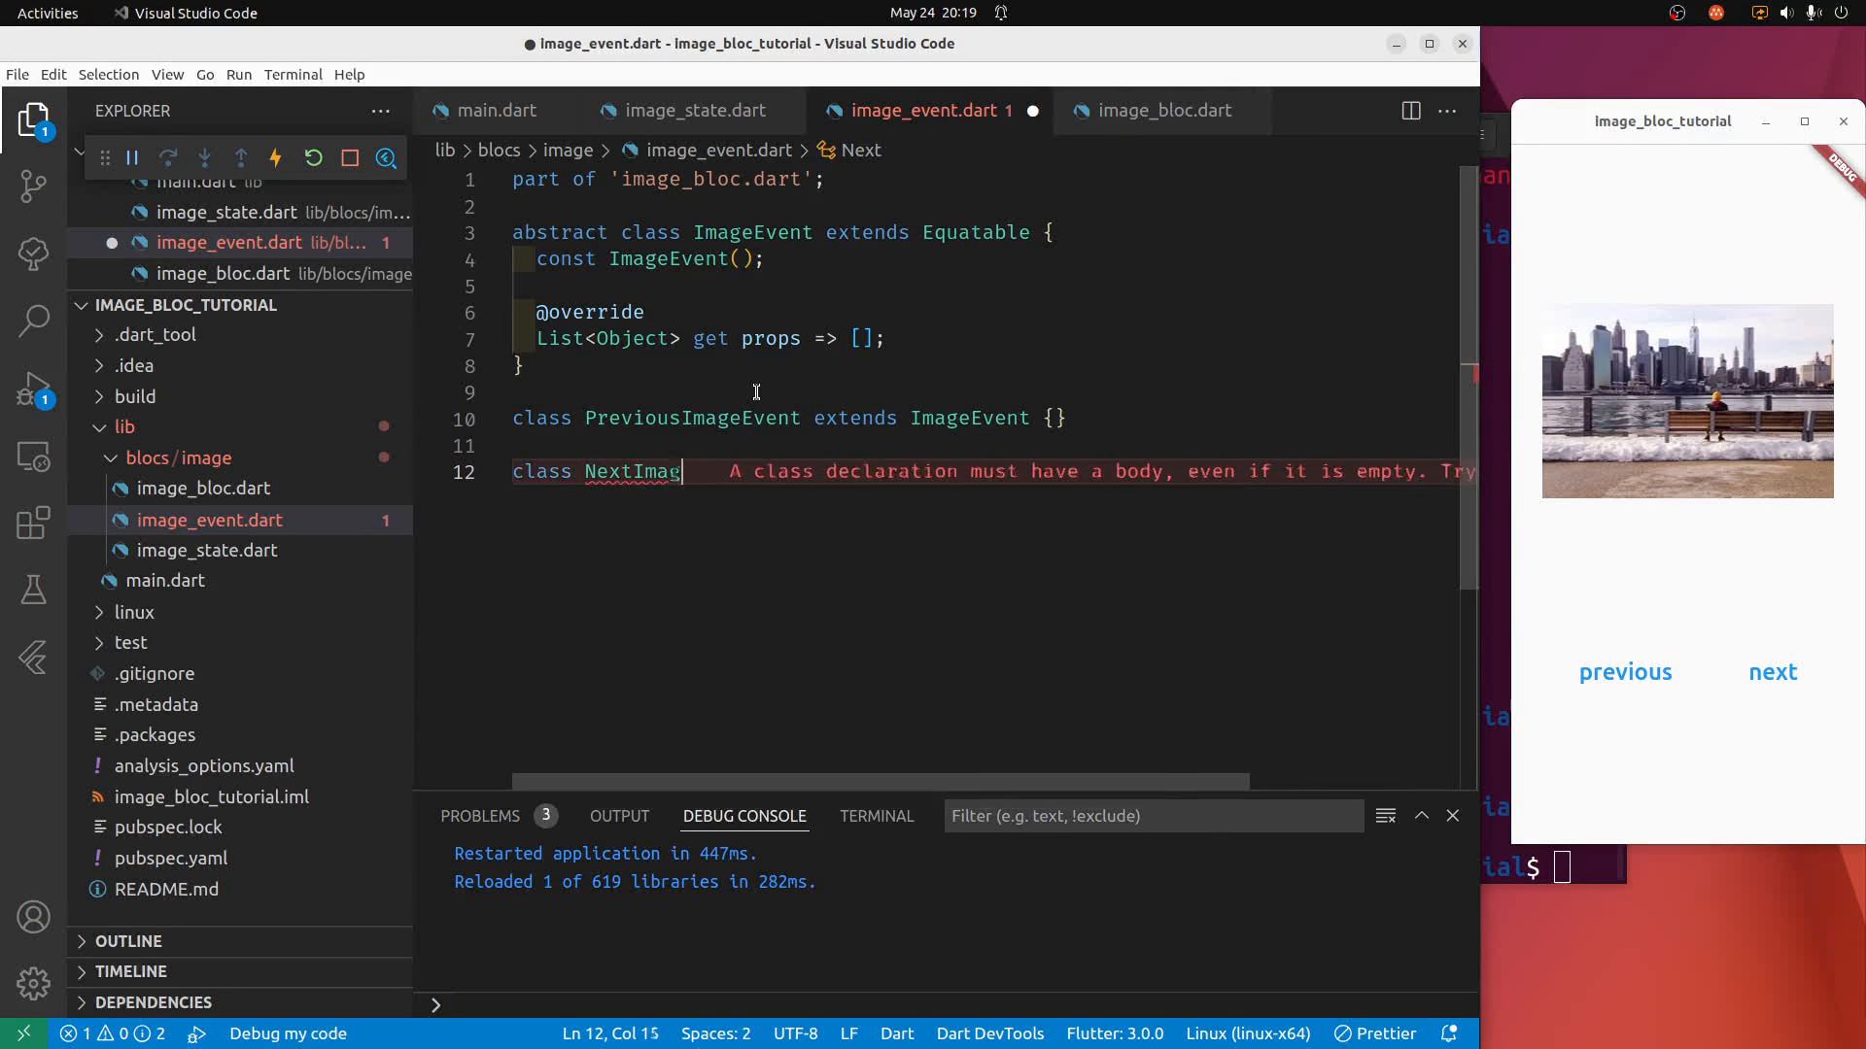
type("eEvent extends ImageEvent")
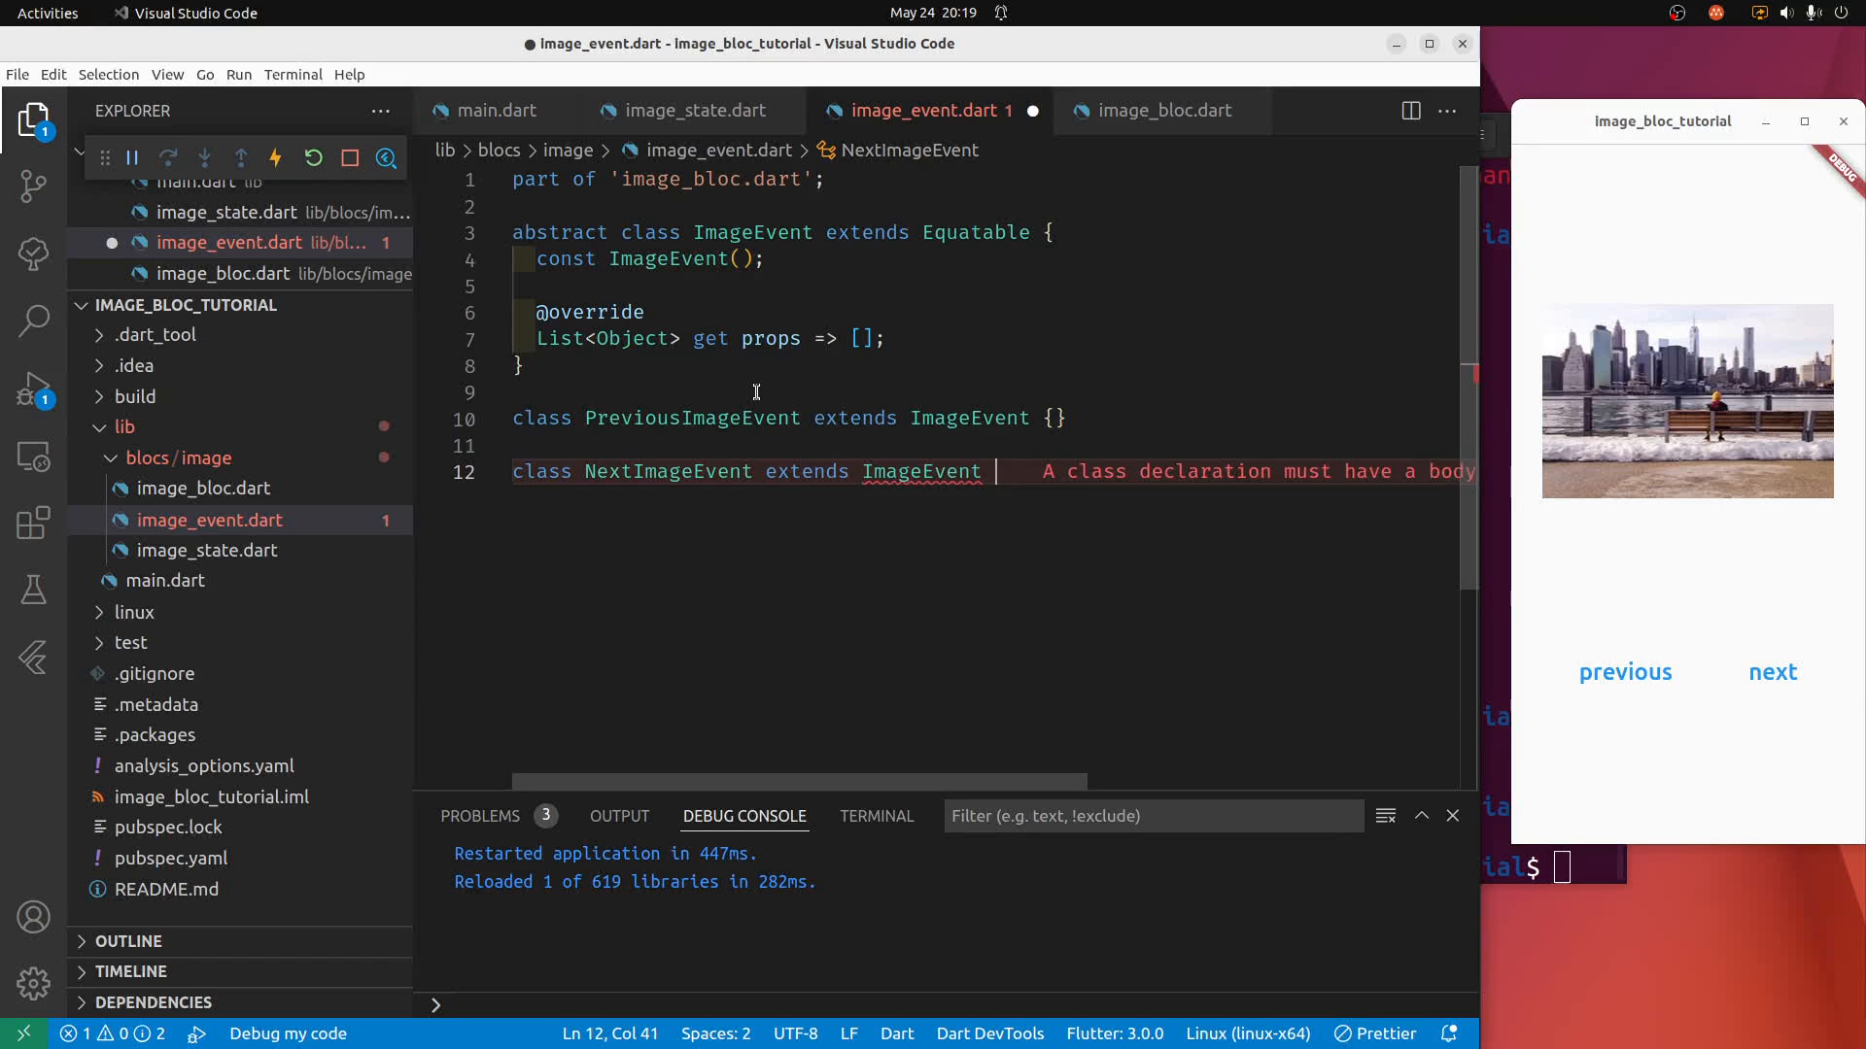
type("{}")
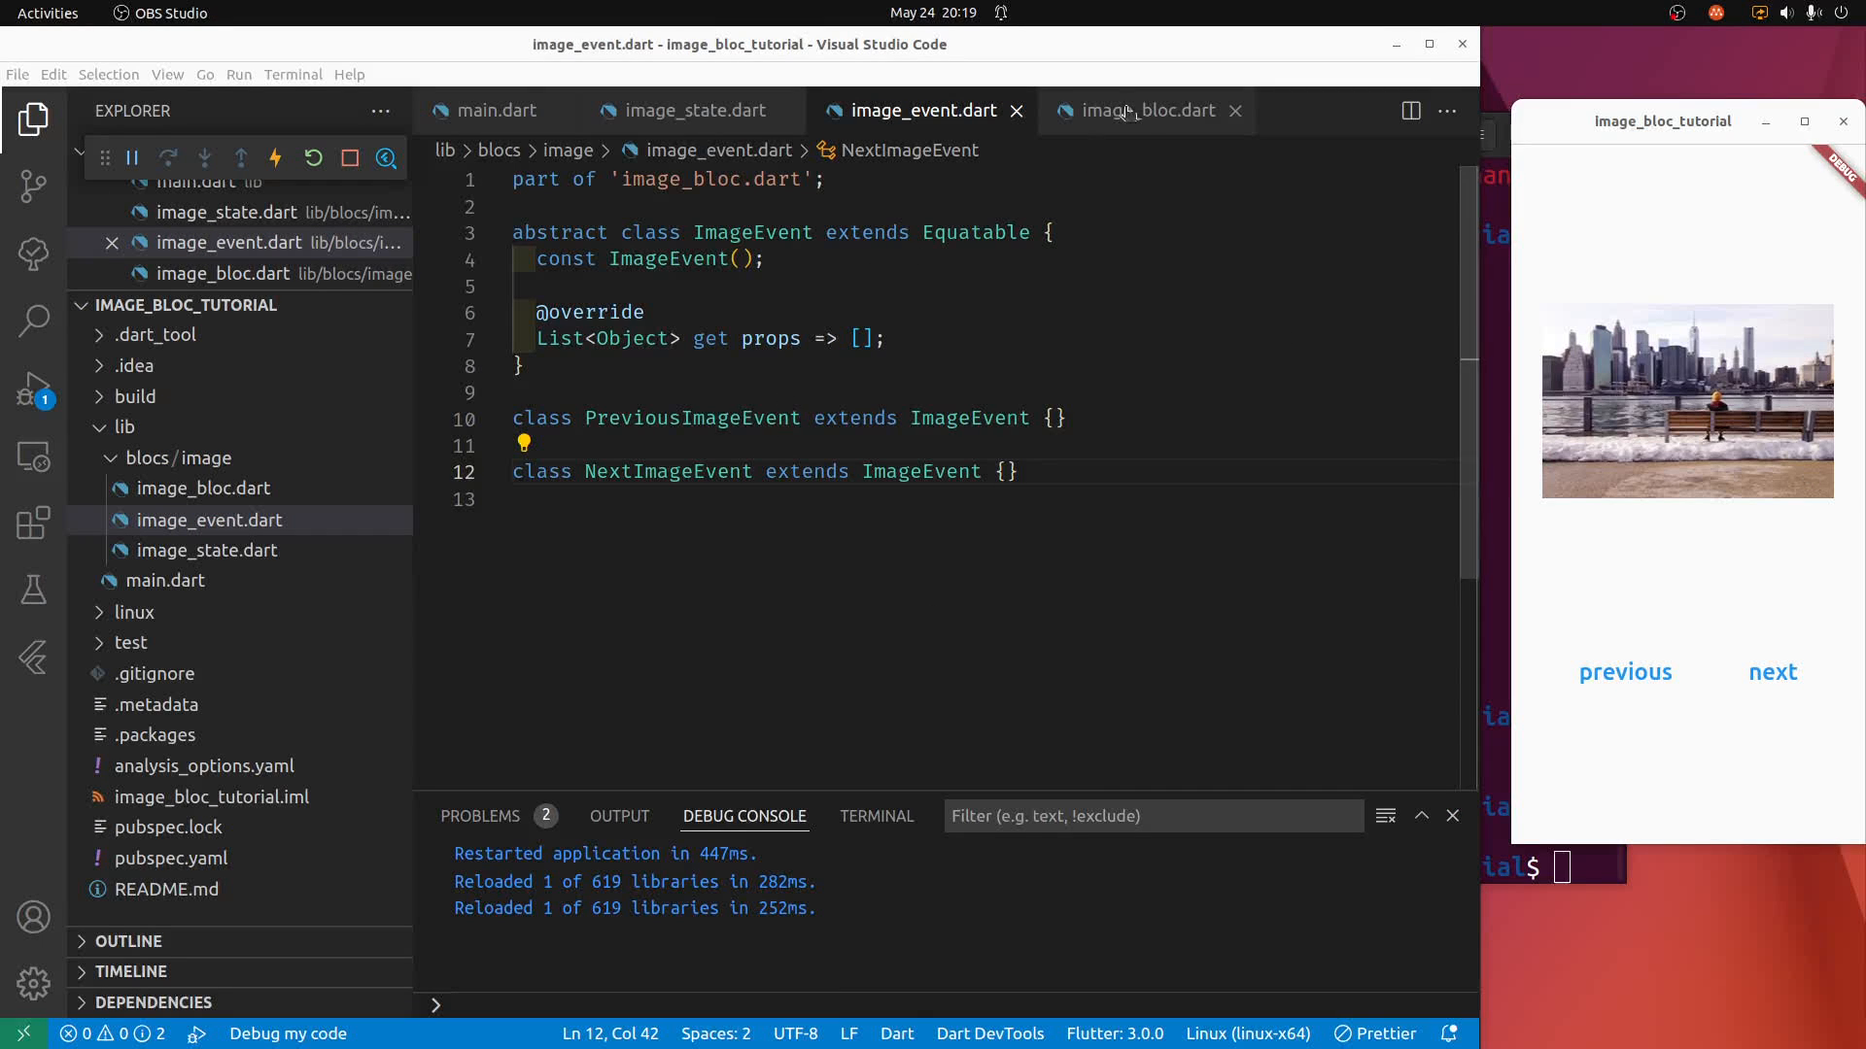
Bring the image_bloc.dart source into the editor.
left_click(1145, 109)
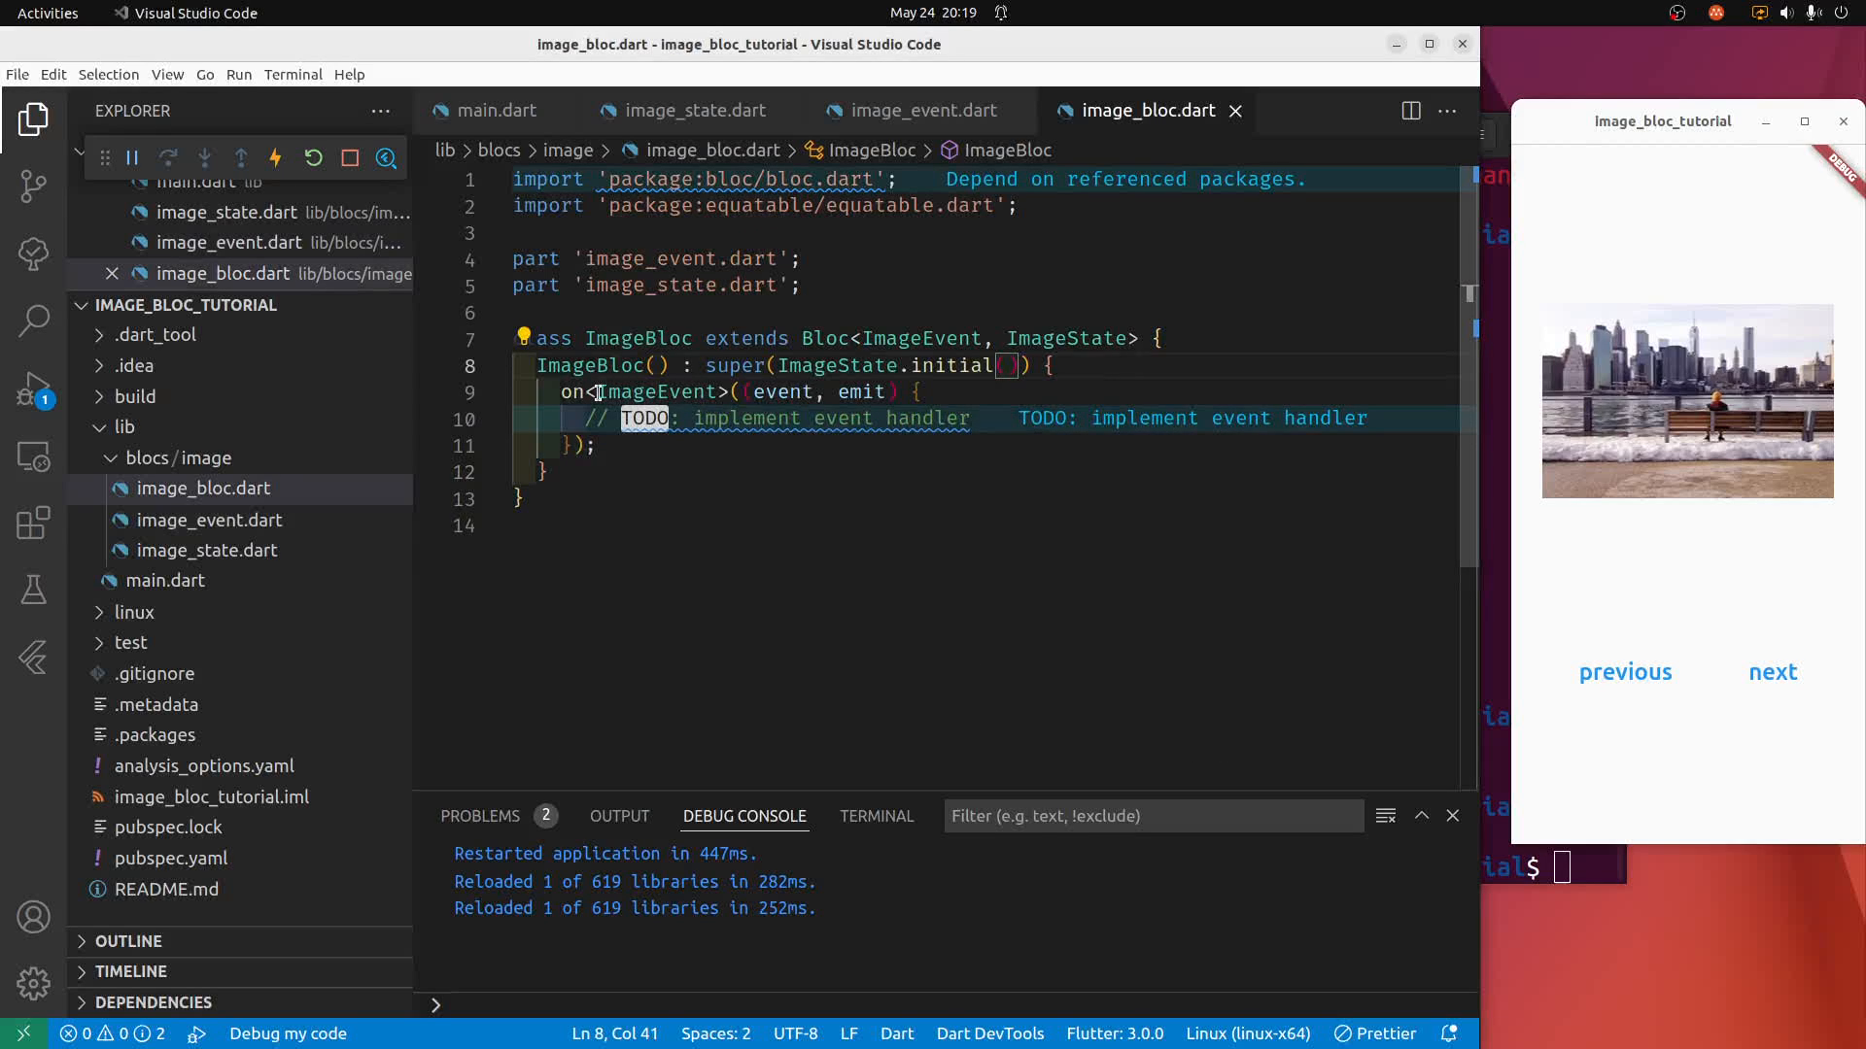
left_click(923, 109)
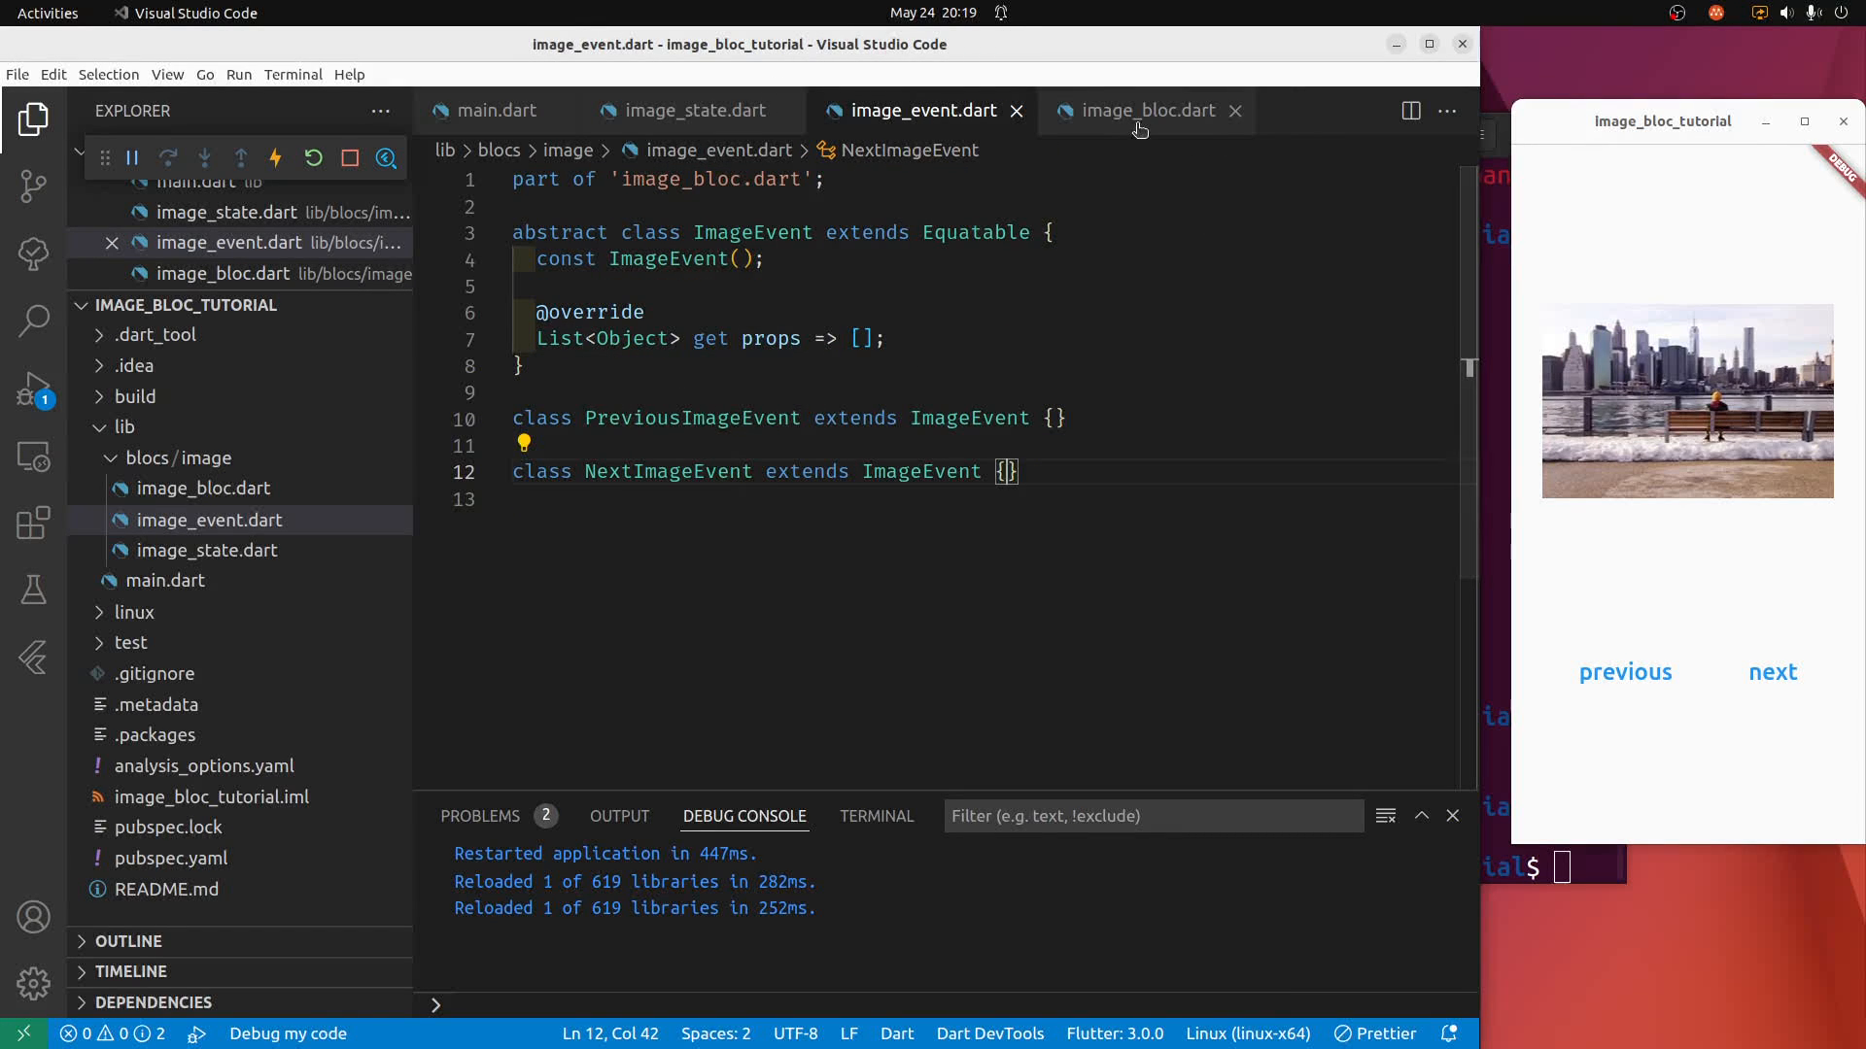
left_click(1147, 109)
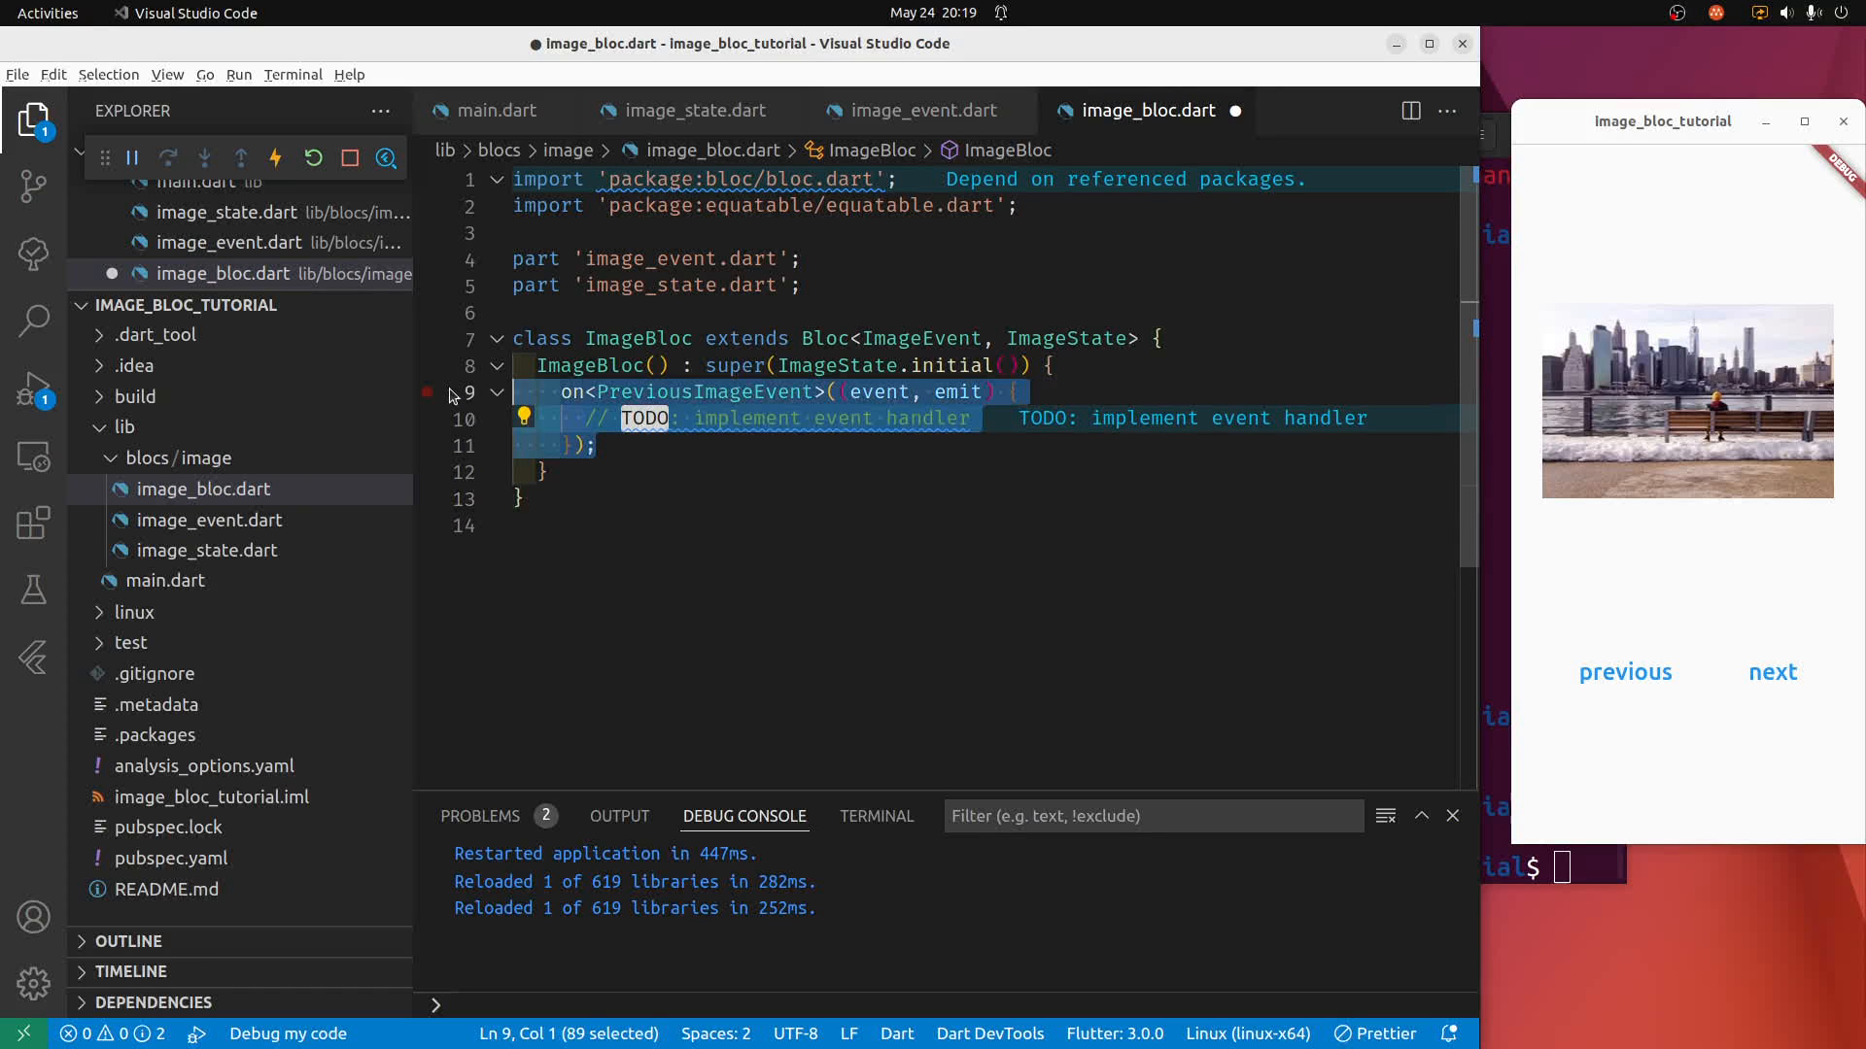
Duplicate the on<PreviousImageEvent> handler and rename the copy to NextImageEvent.
left_click(601, 447)
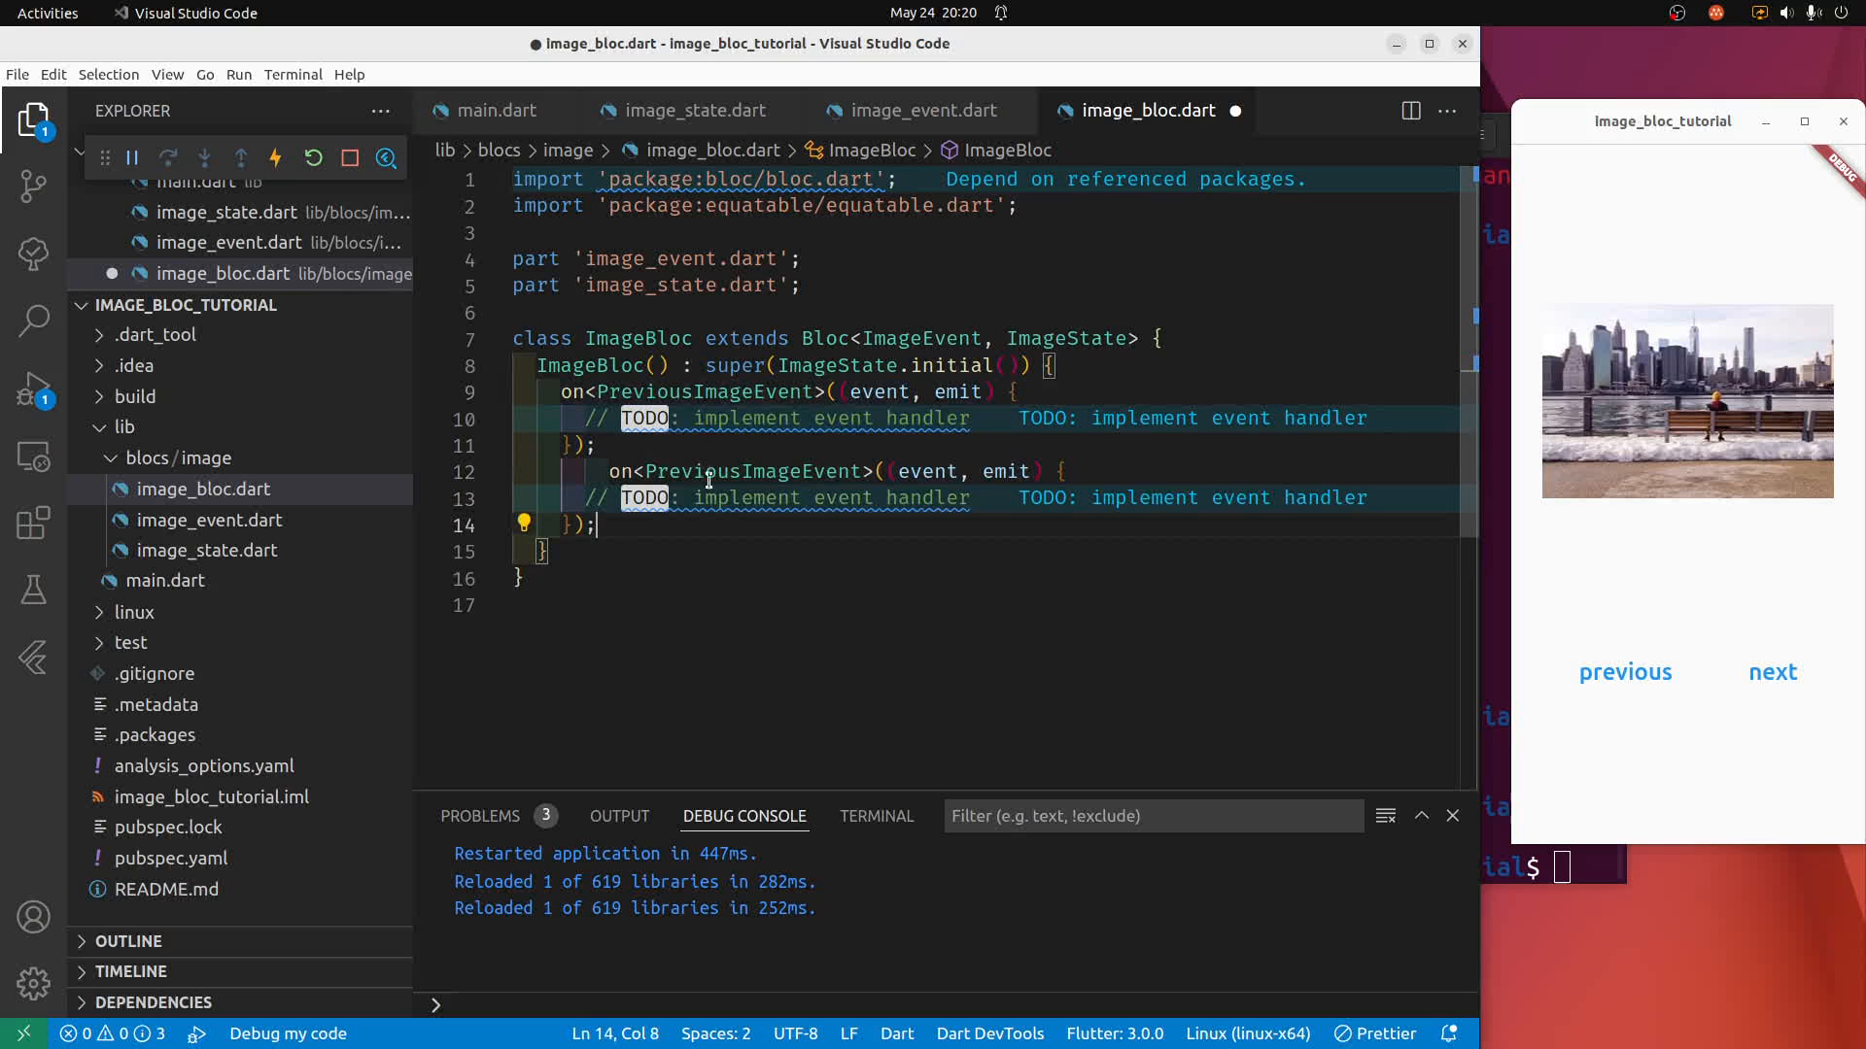
double_click(754, 470)
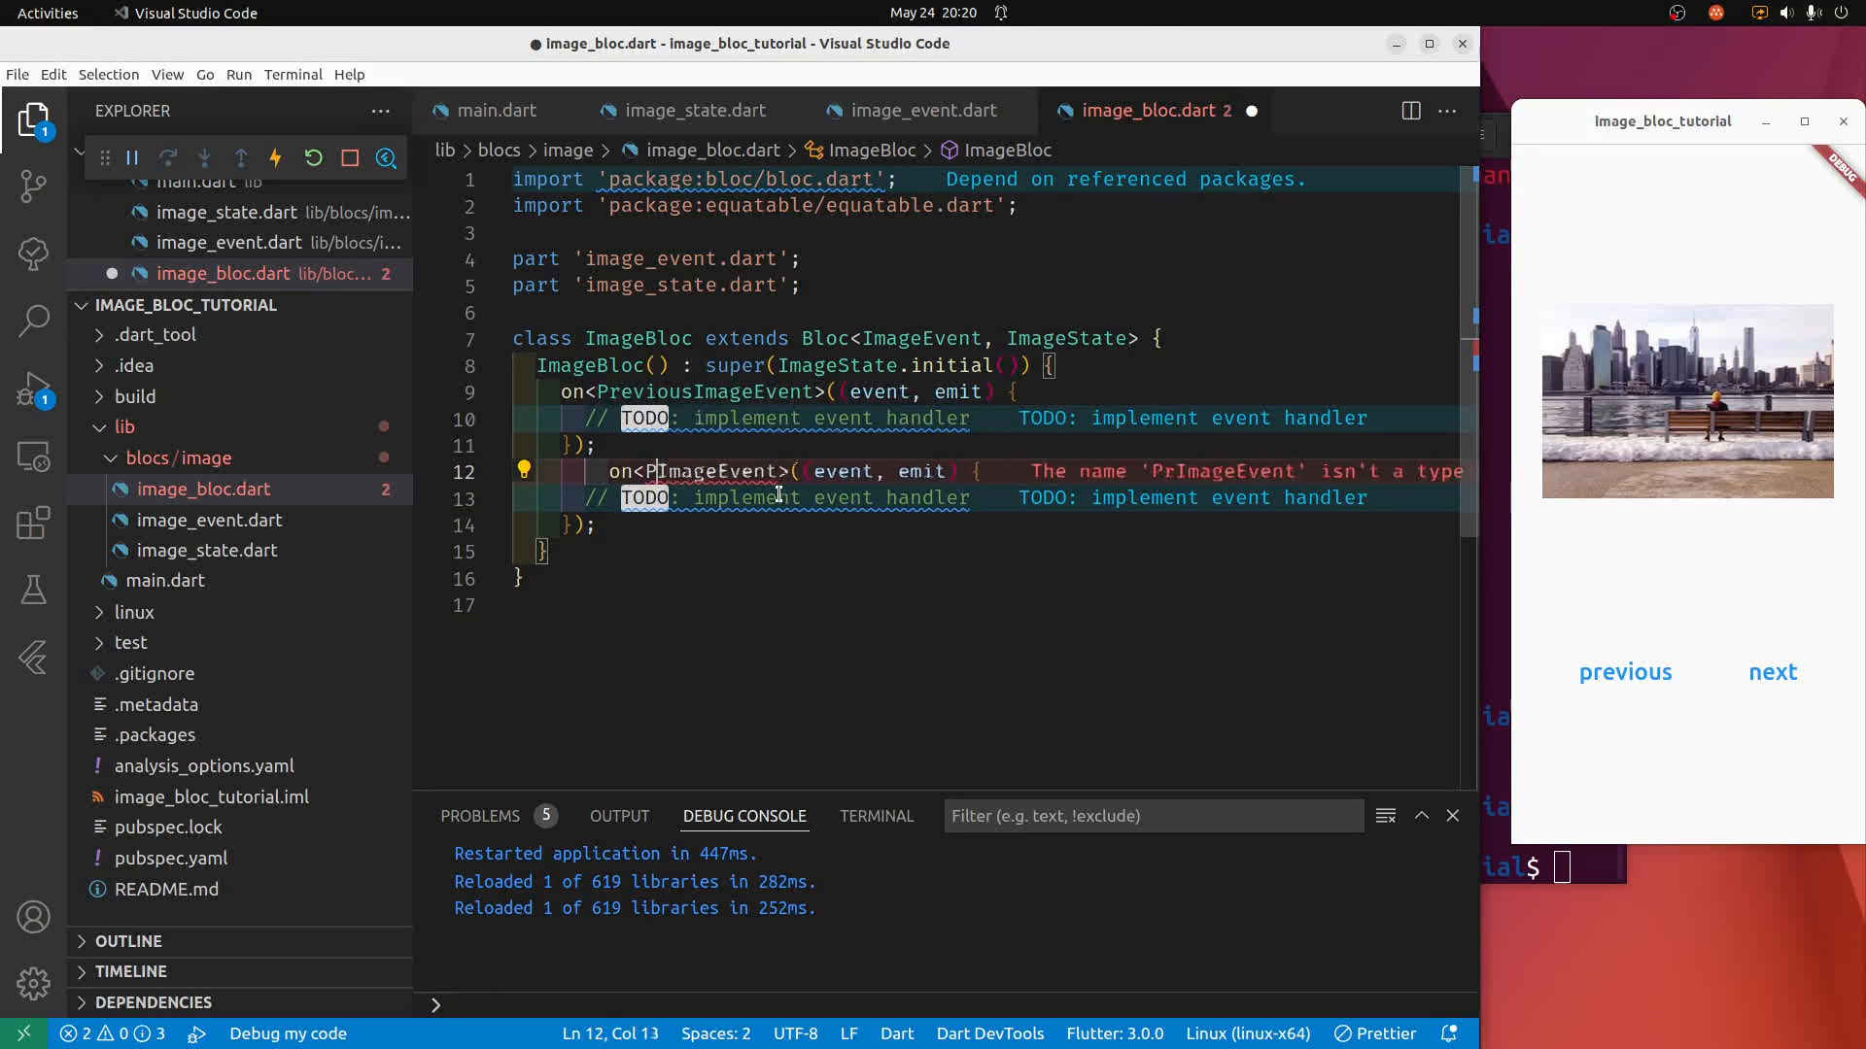
type("nex")
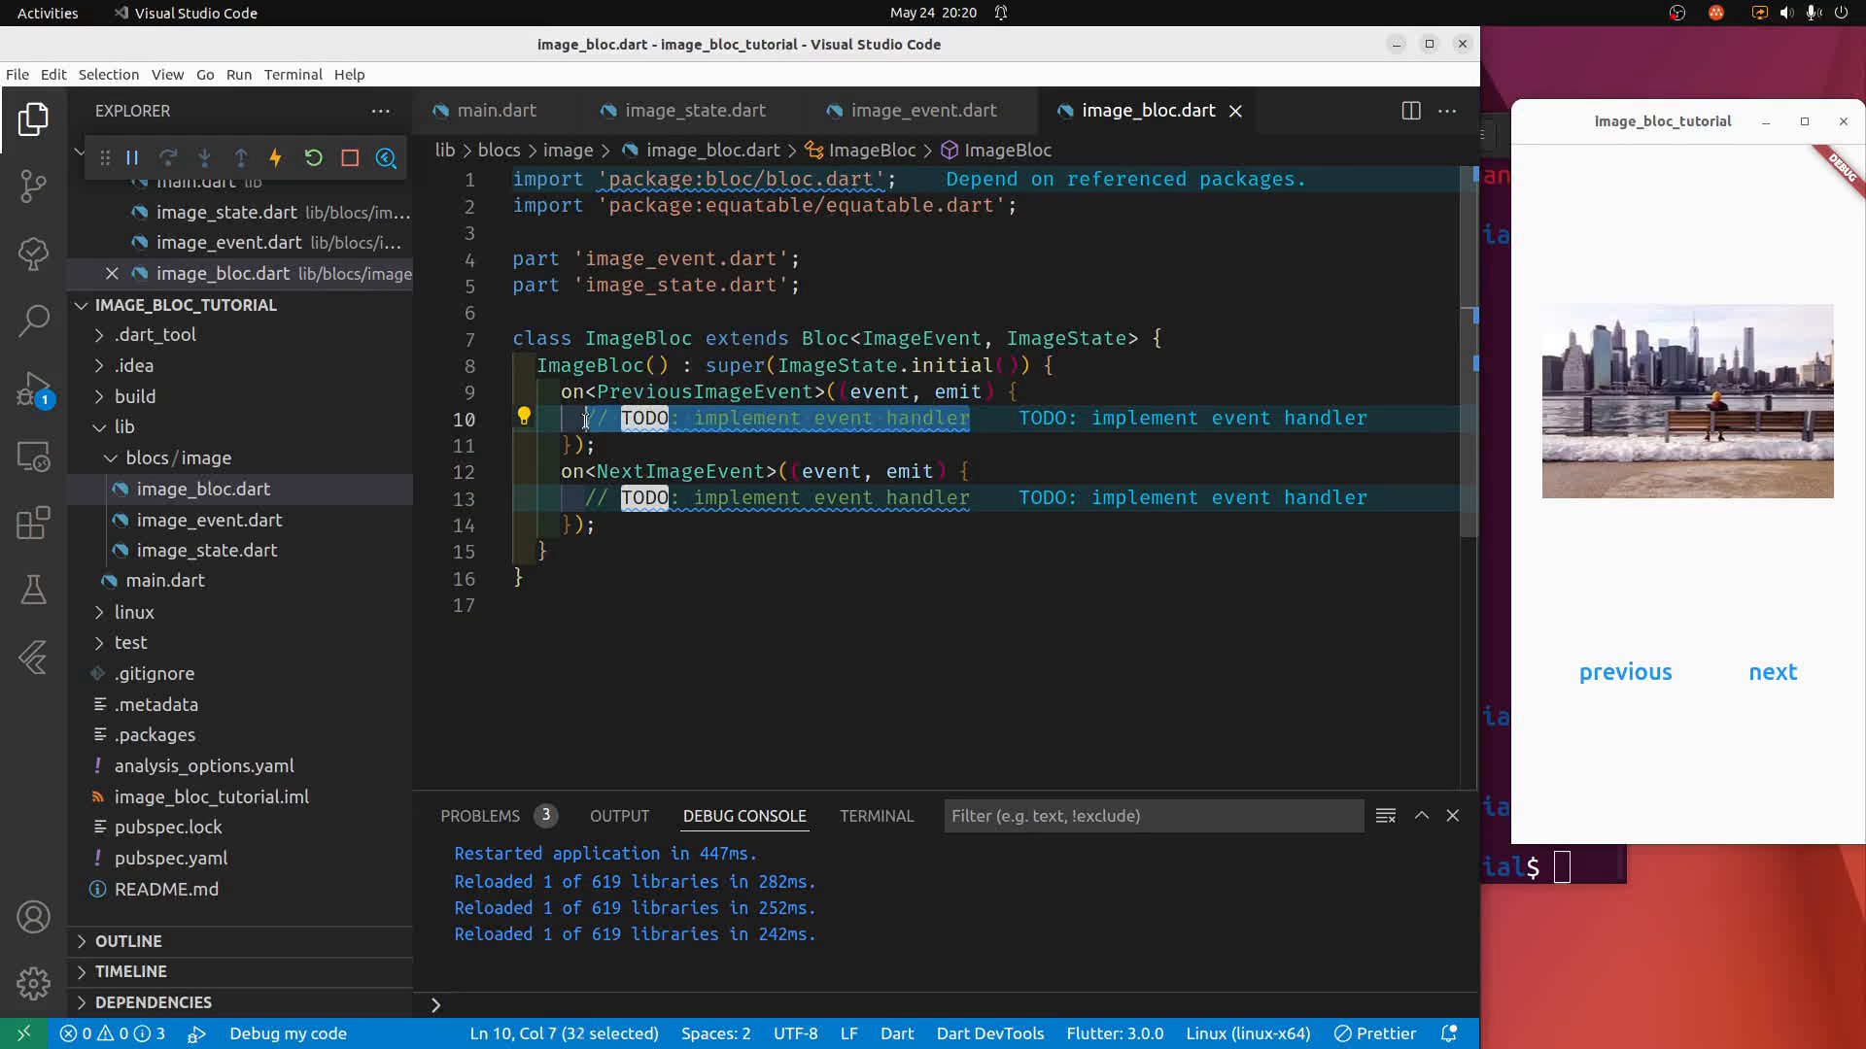
Replace the previous handler's TODO with emit(ImageState(seedNumber: state.seedNumber - 1)).
key("Delete")
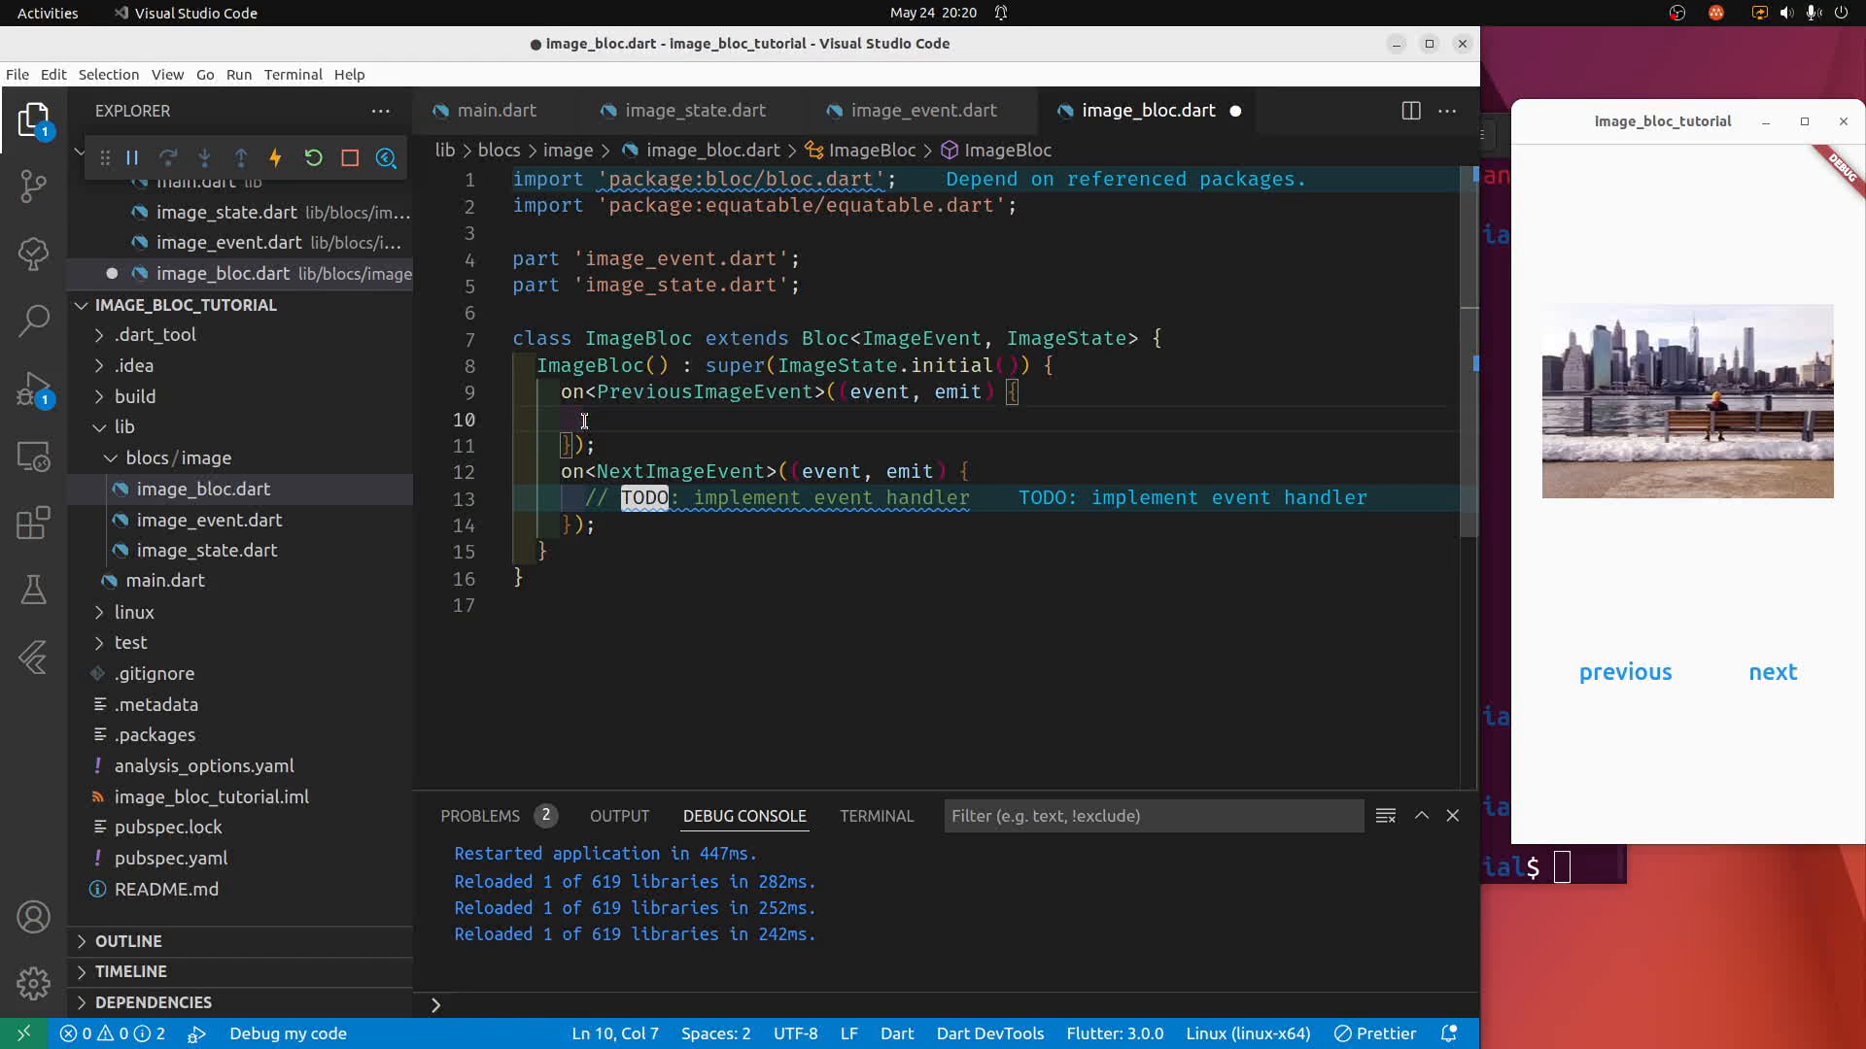
type("emit(")
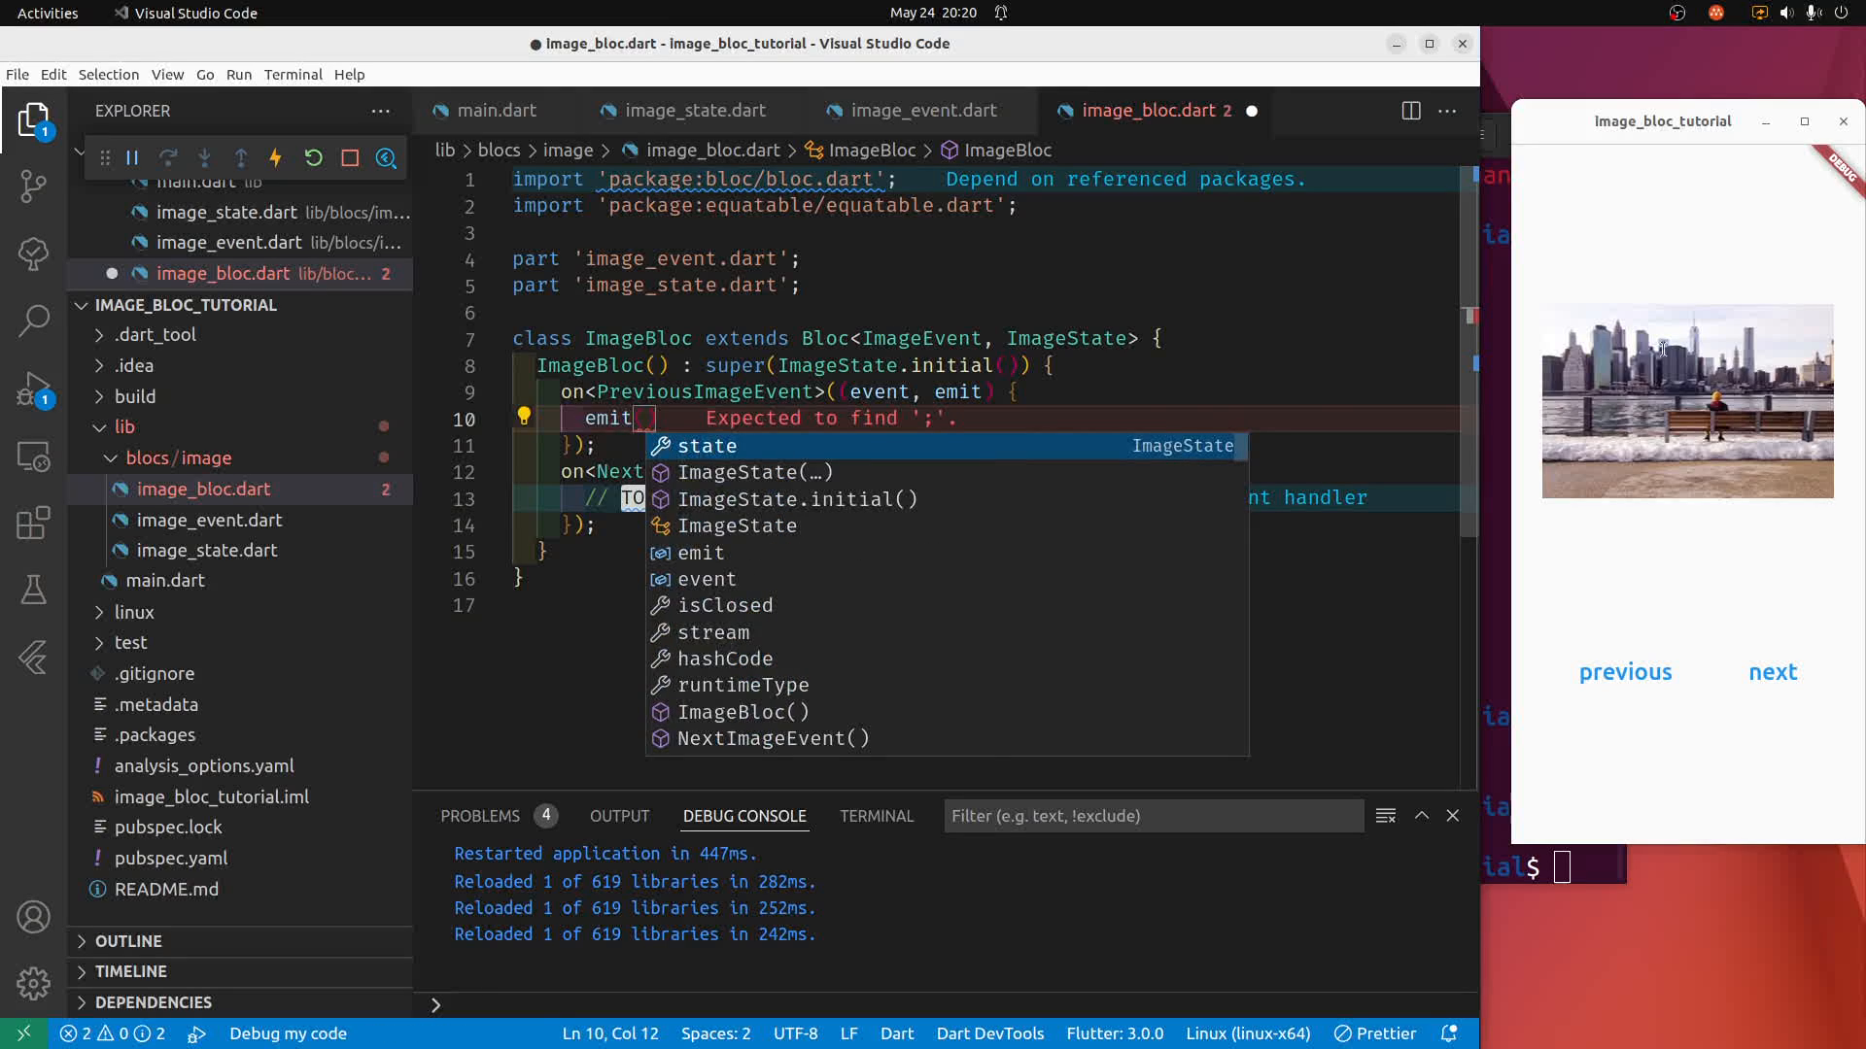
key("Escape")
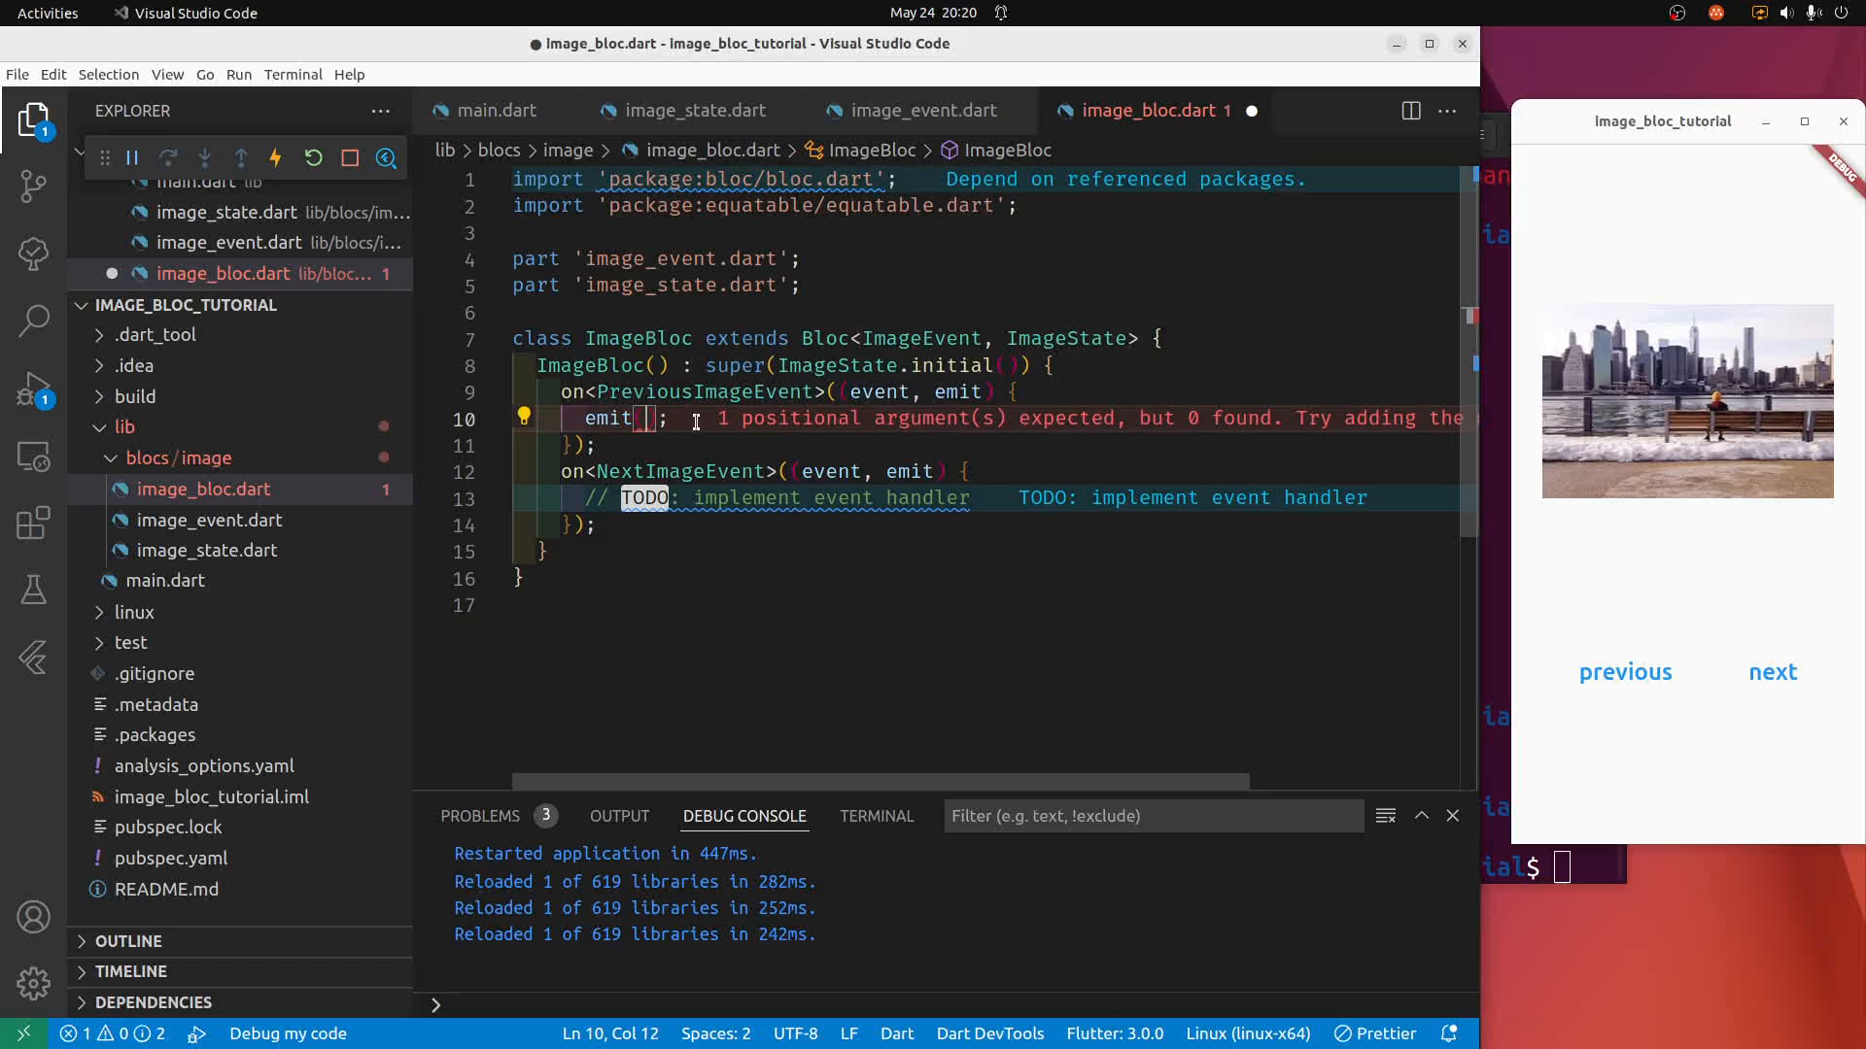
type("ImageState(")
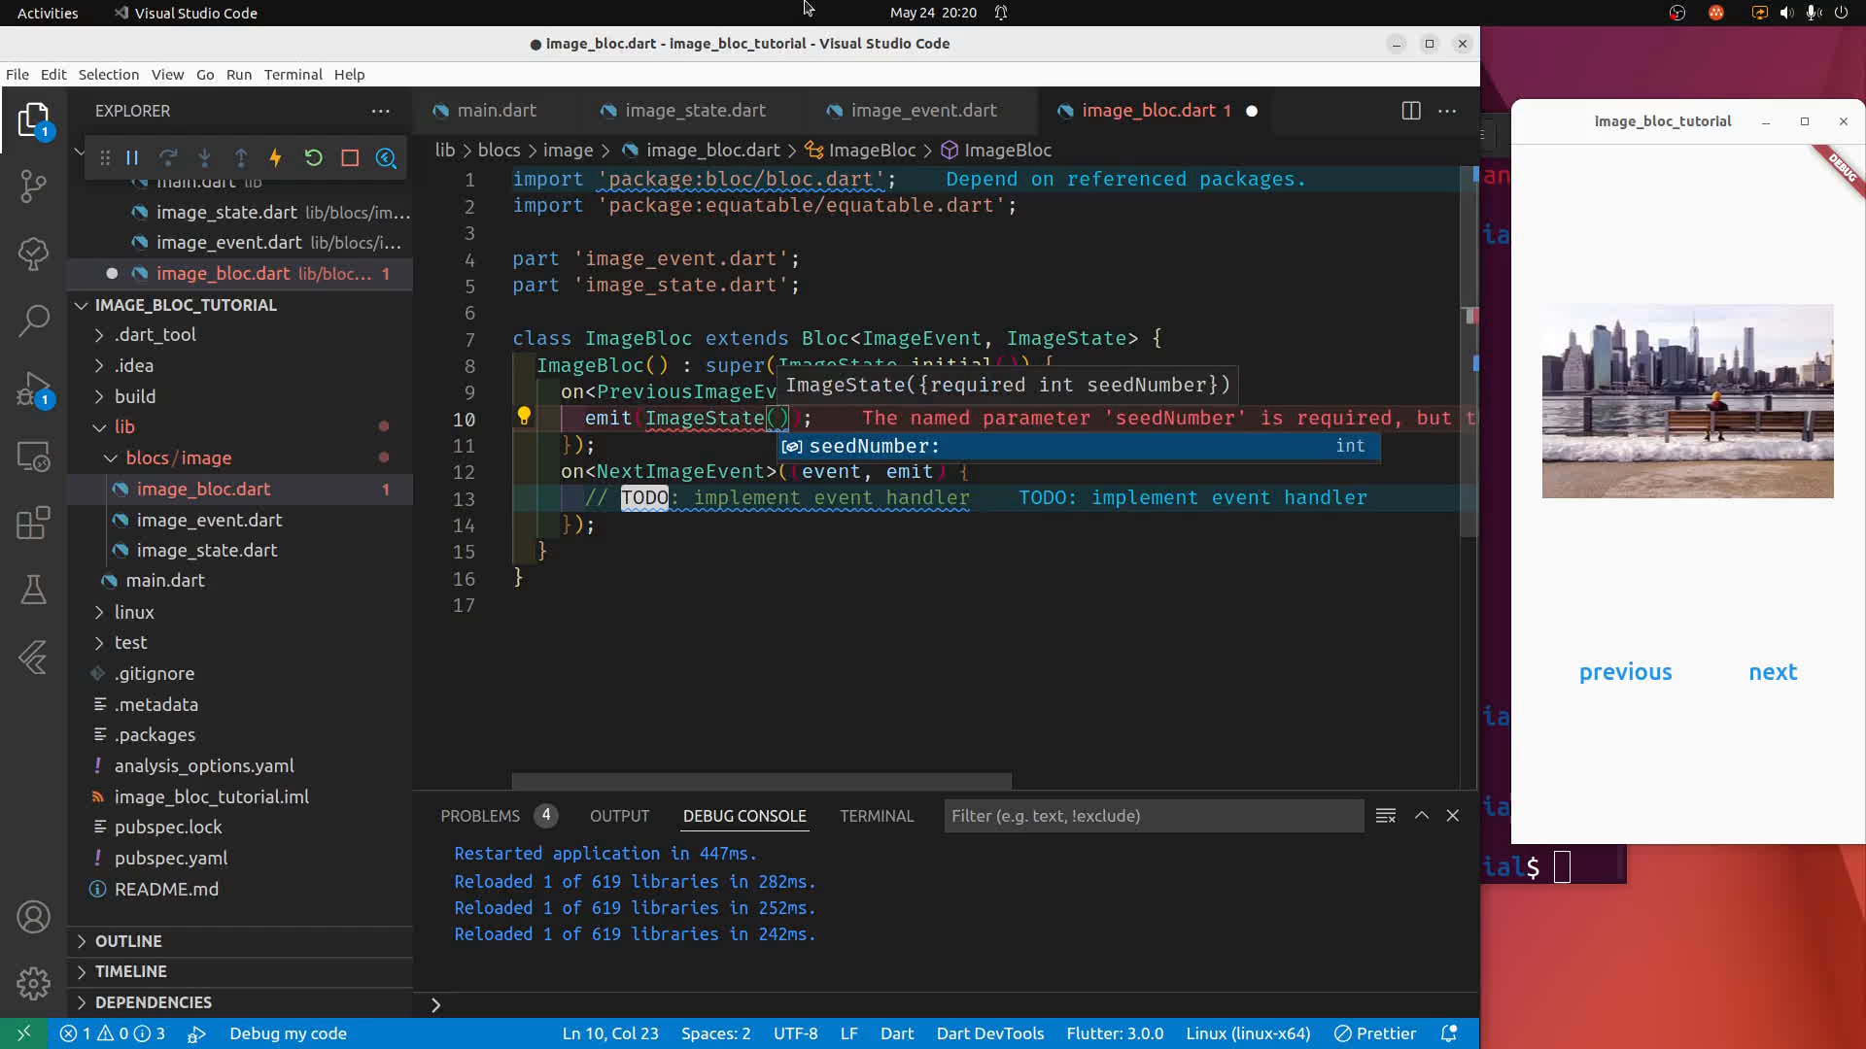
left_click(690, 111)
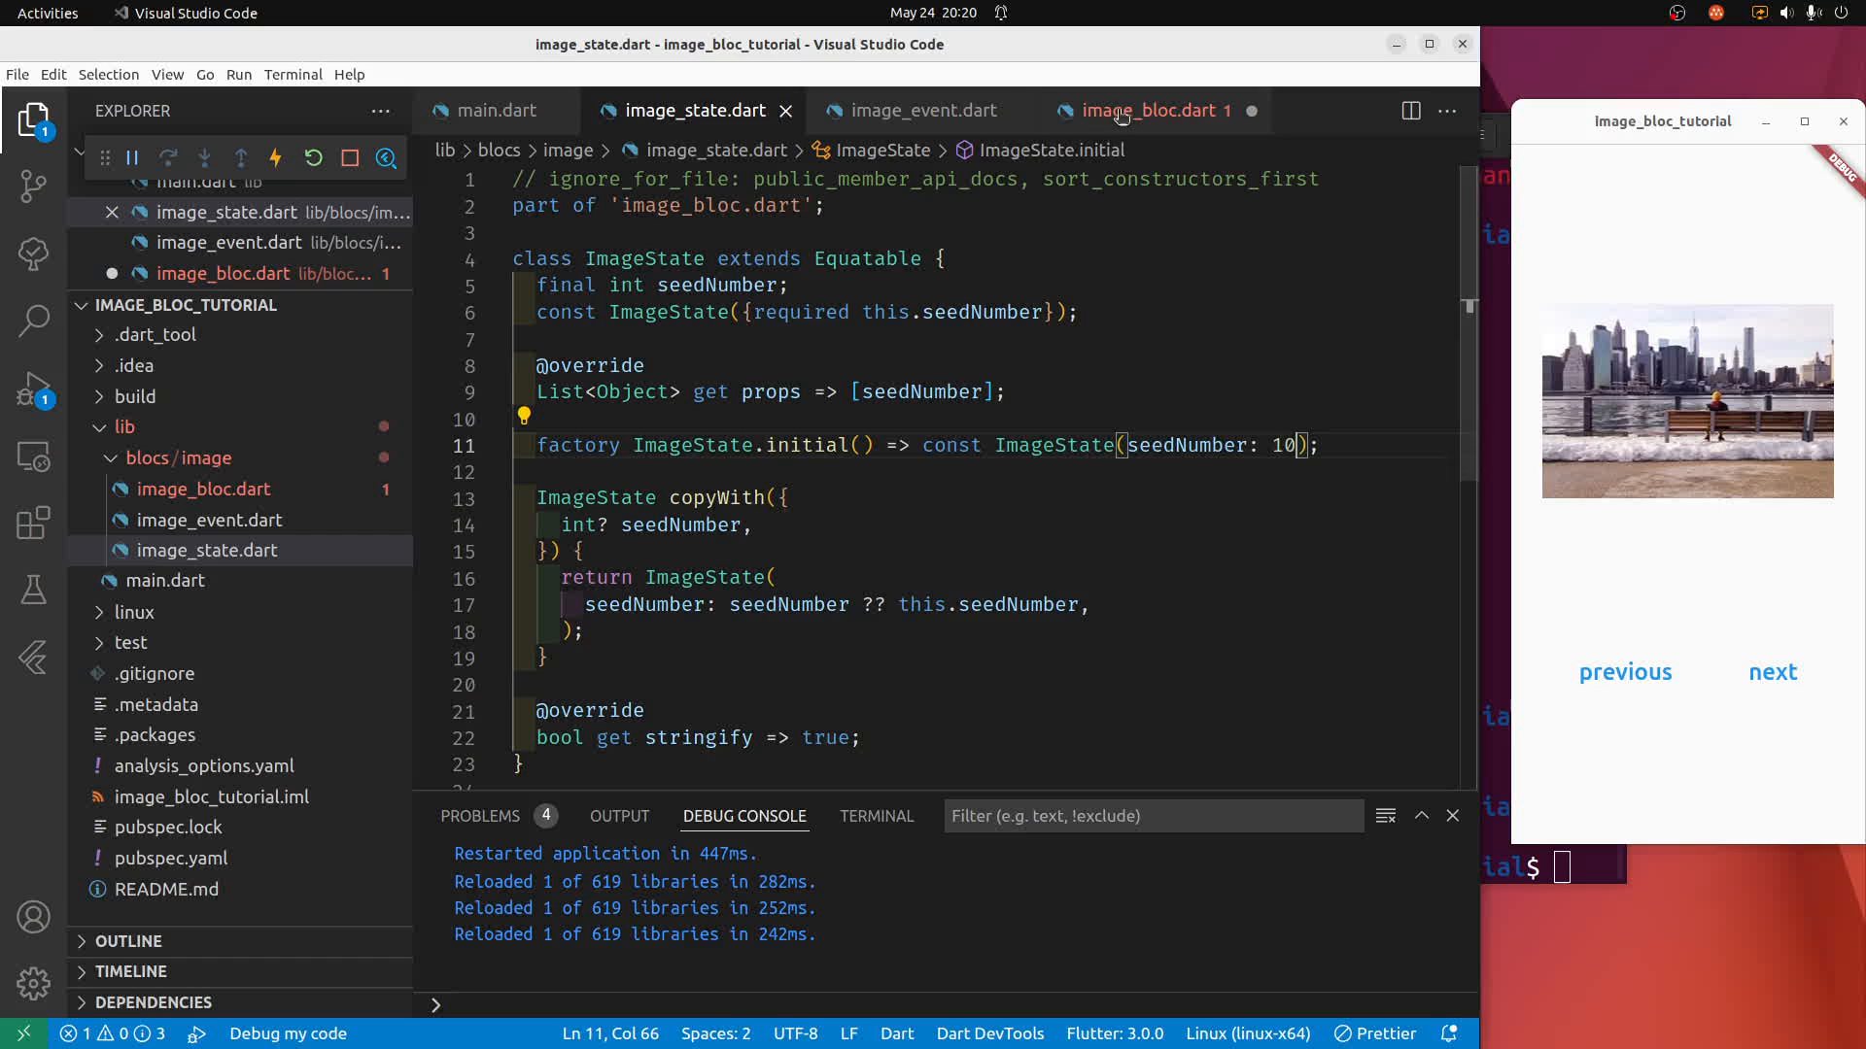
left_click(1152, 108)
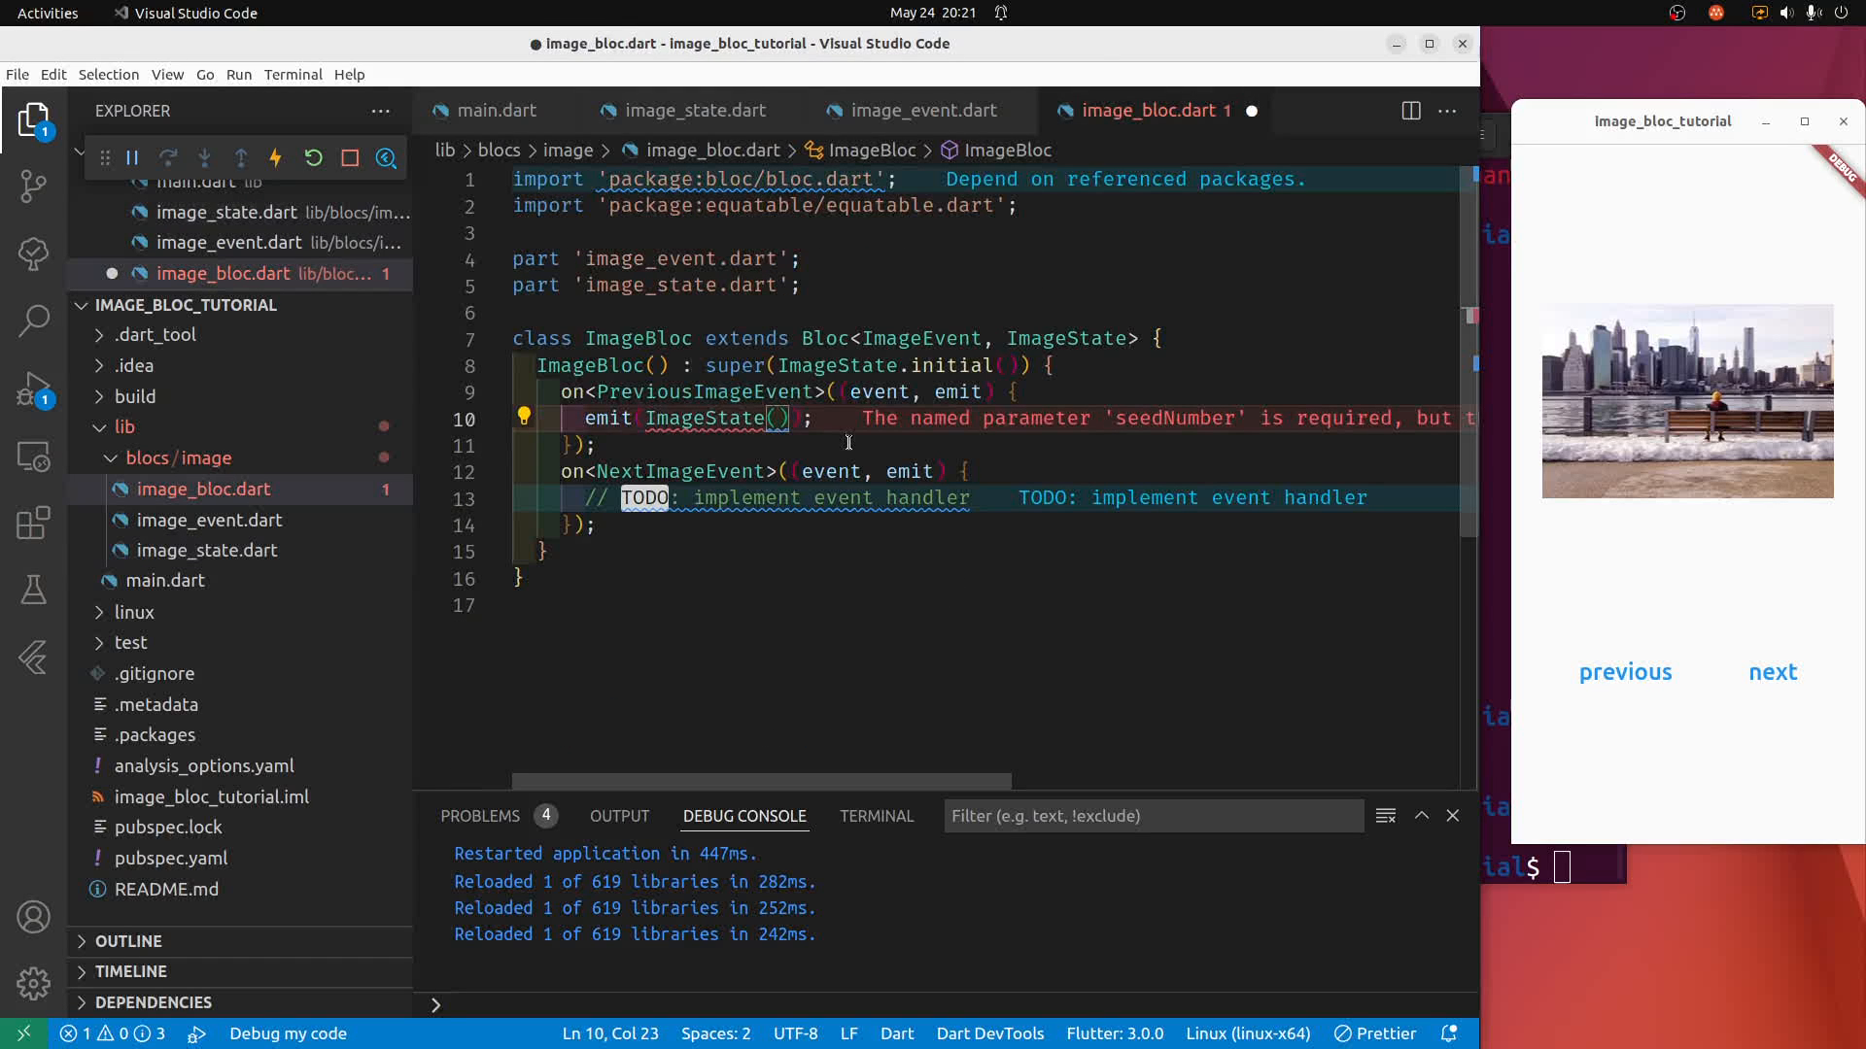
type("seedNumber:")
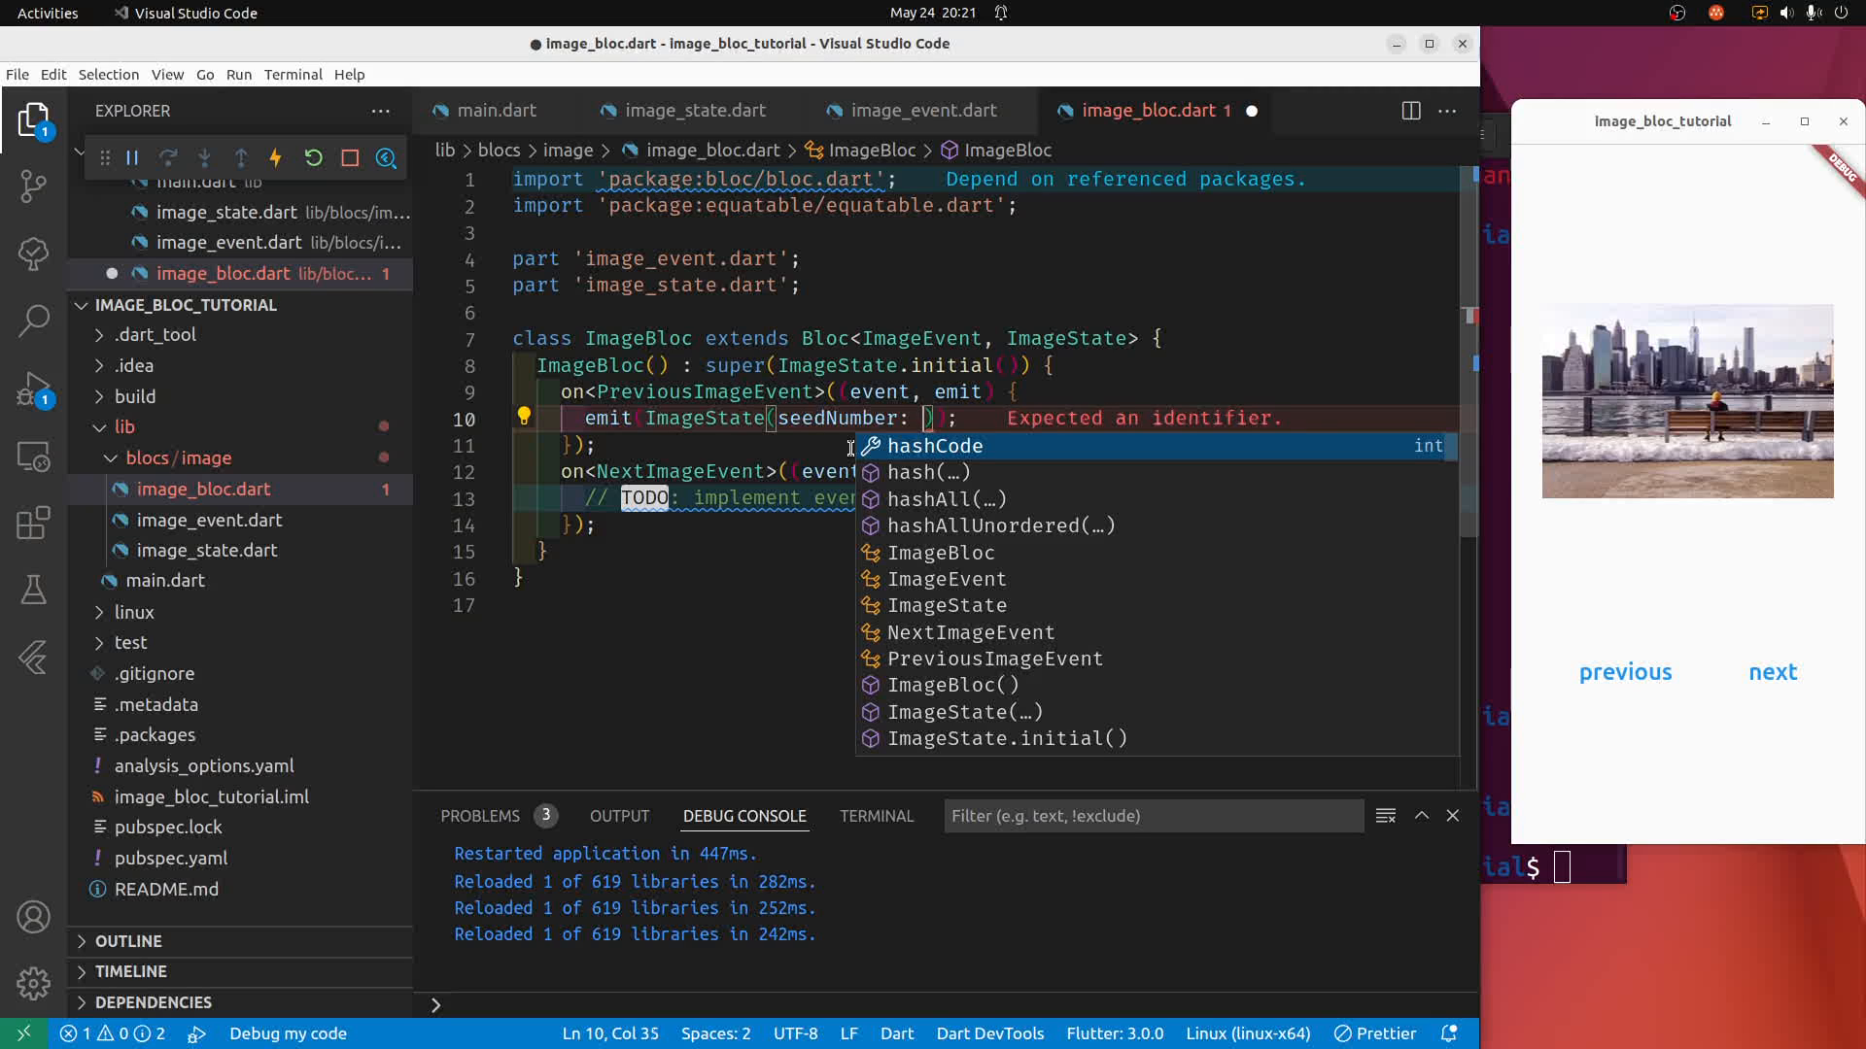
type("state")
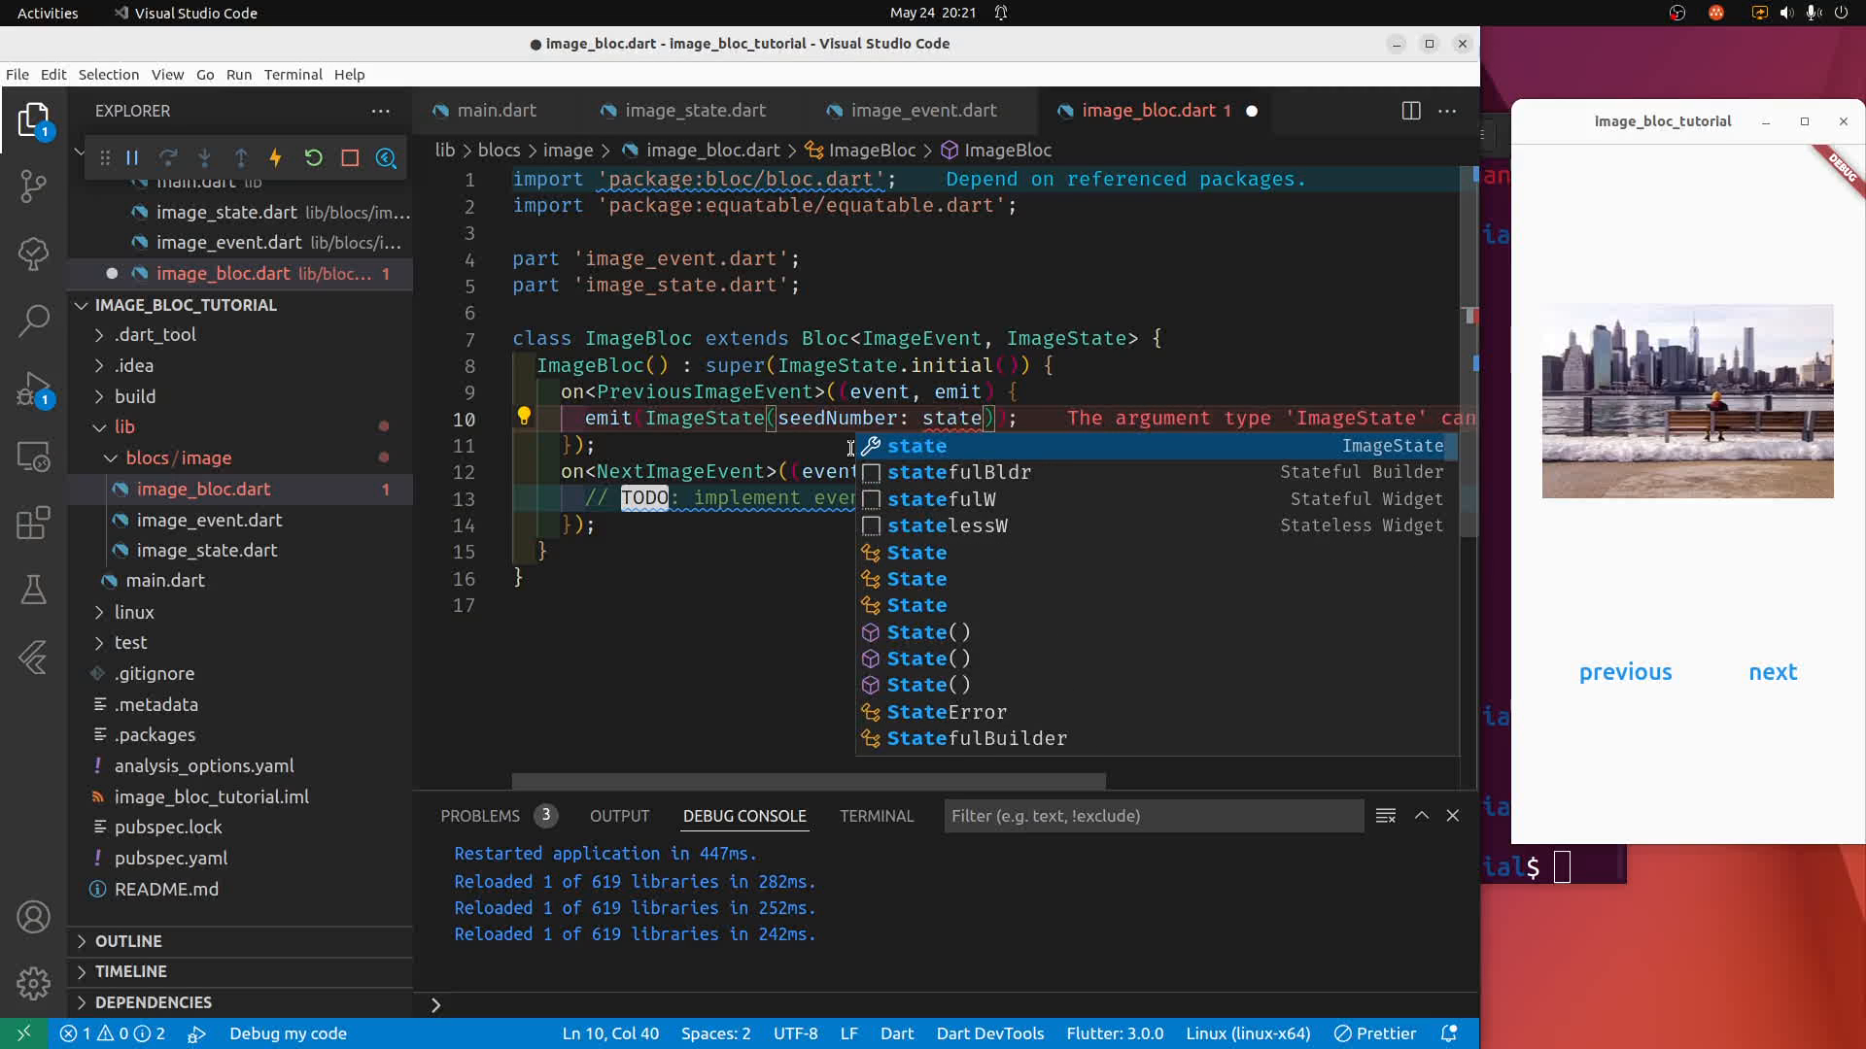
type(".seedNumber")
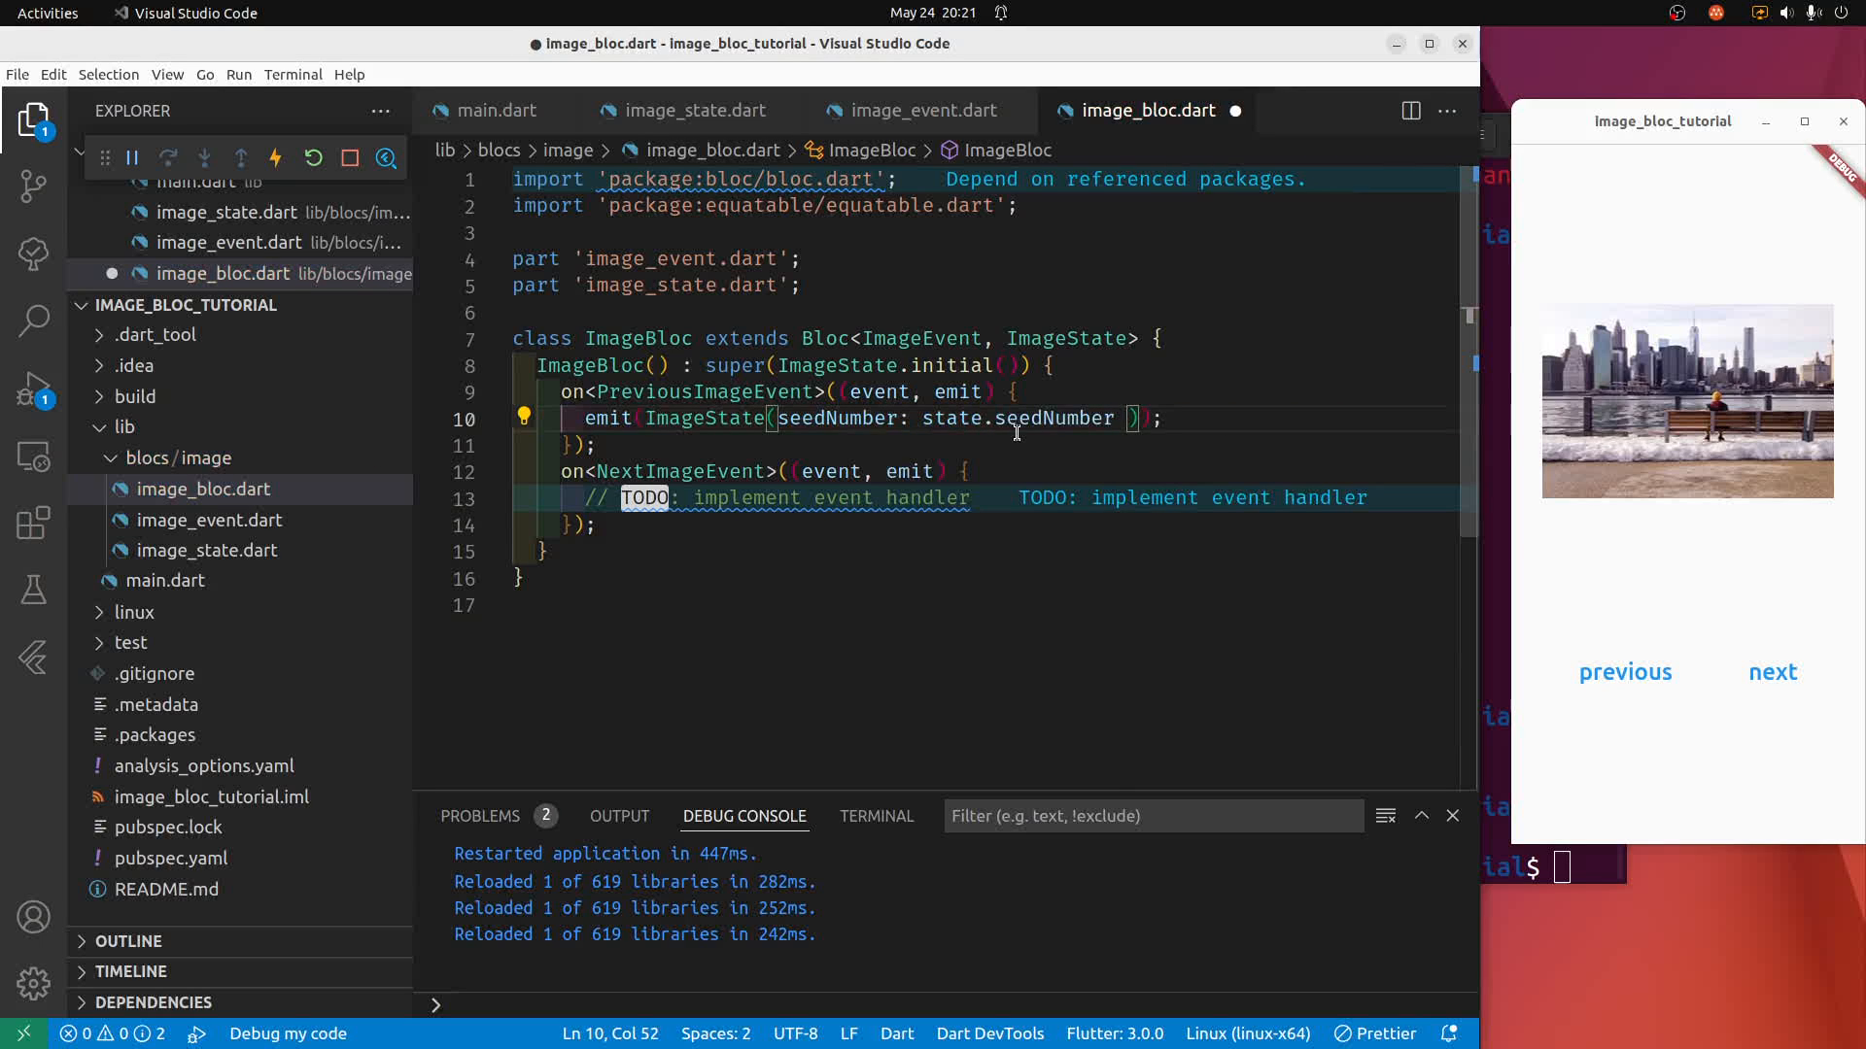
type("-1")
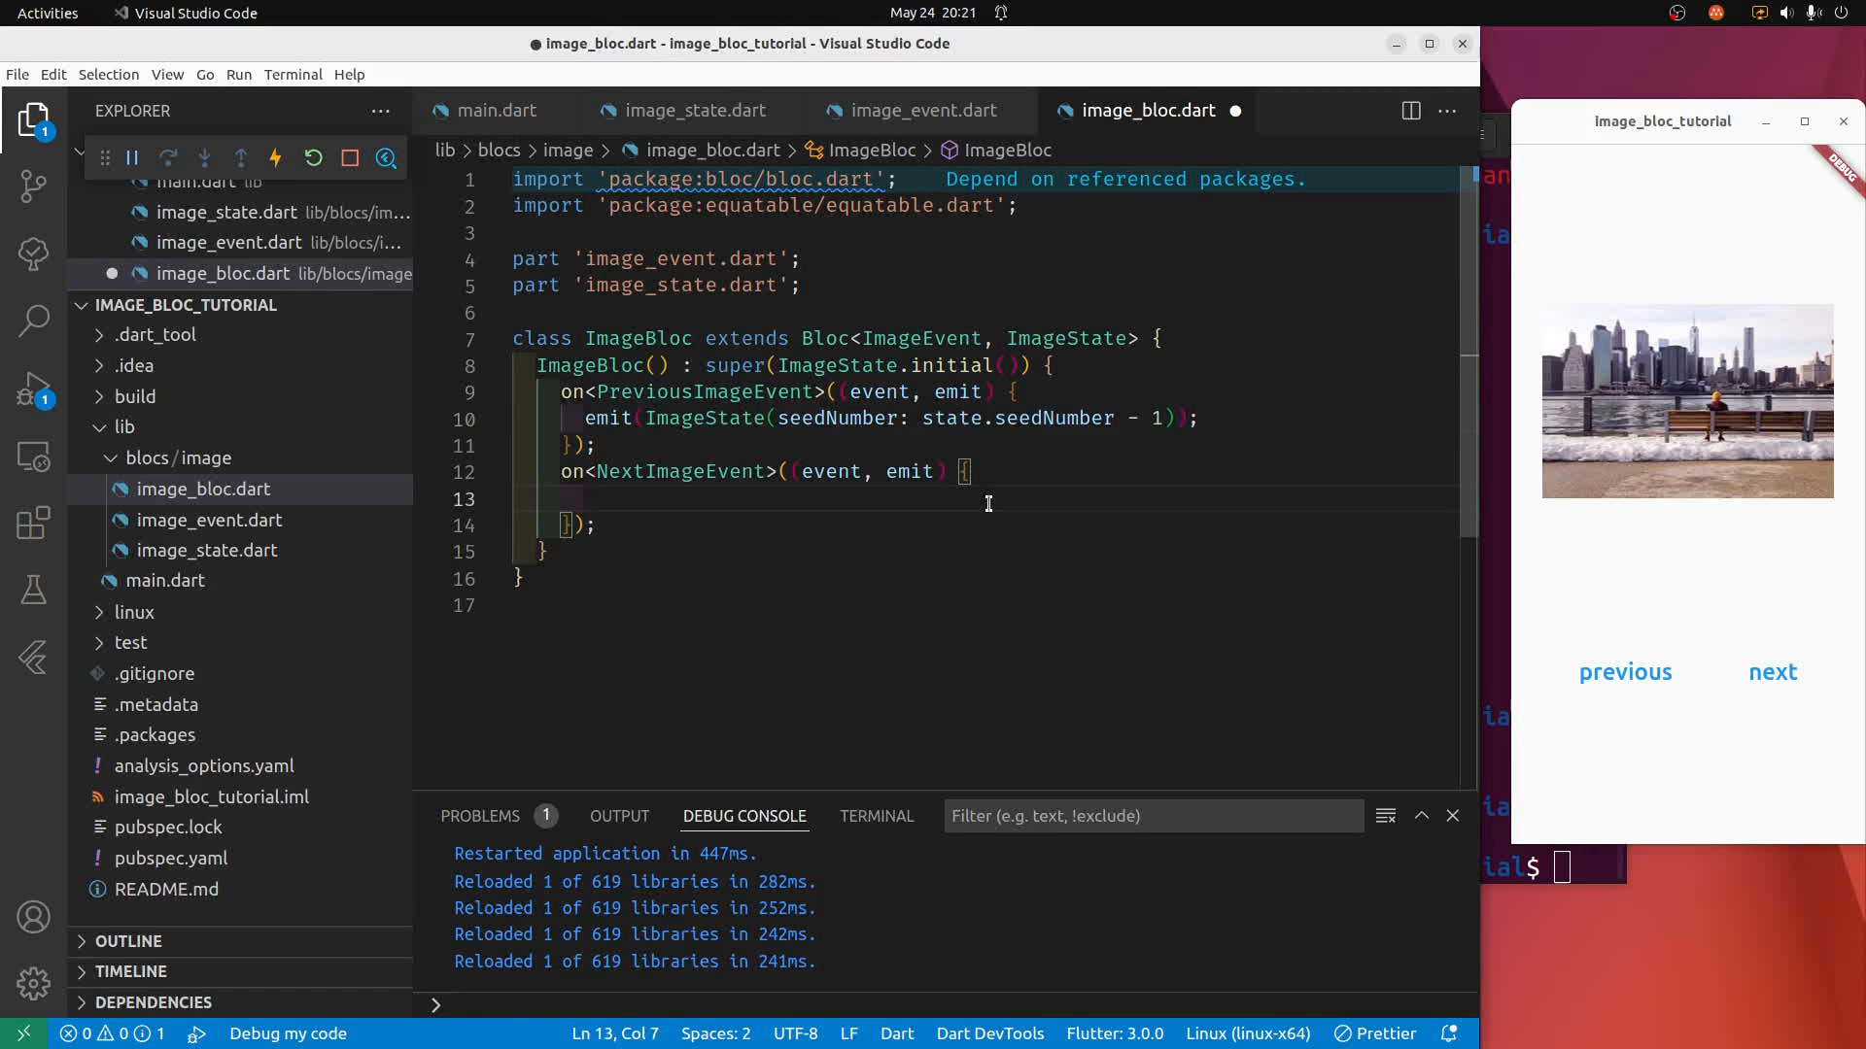
Give the next handler emit(ImageState(seedNumber: state.seedNumber + 1)) and save.
type("emit")
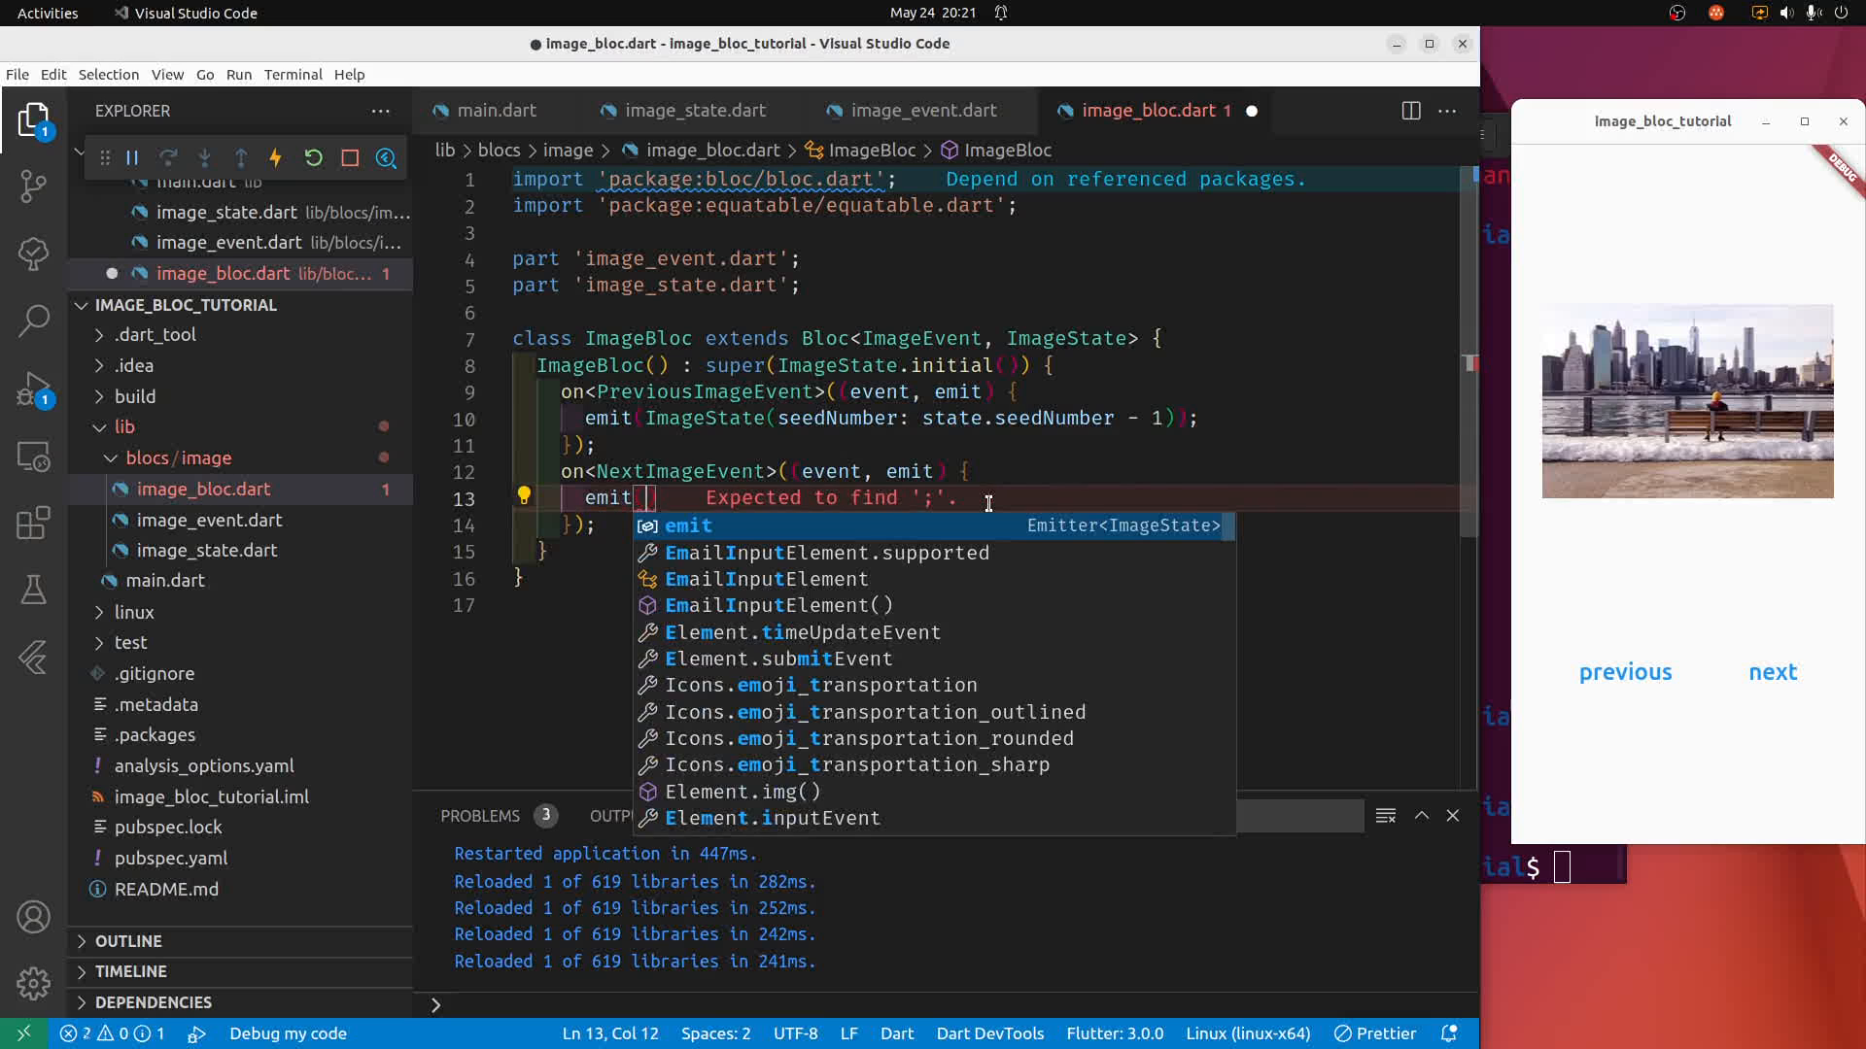
type("ImageState(seedNumber:")
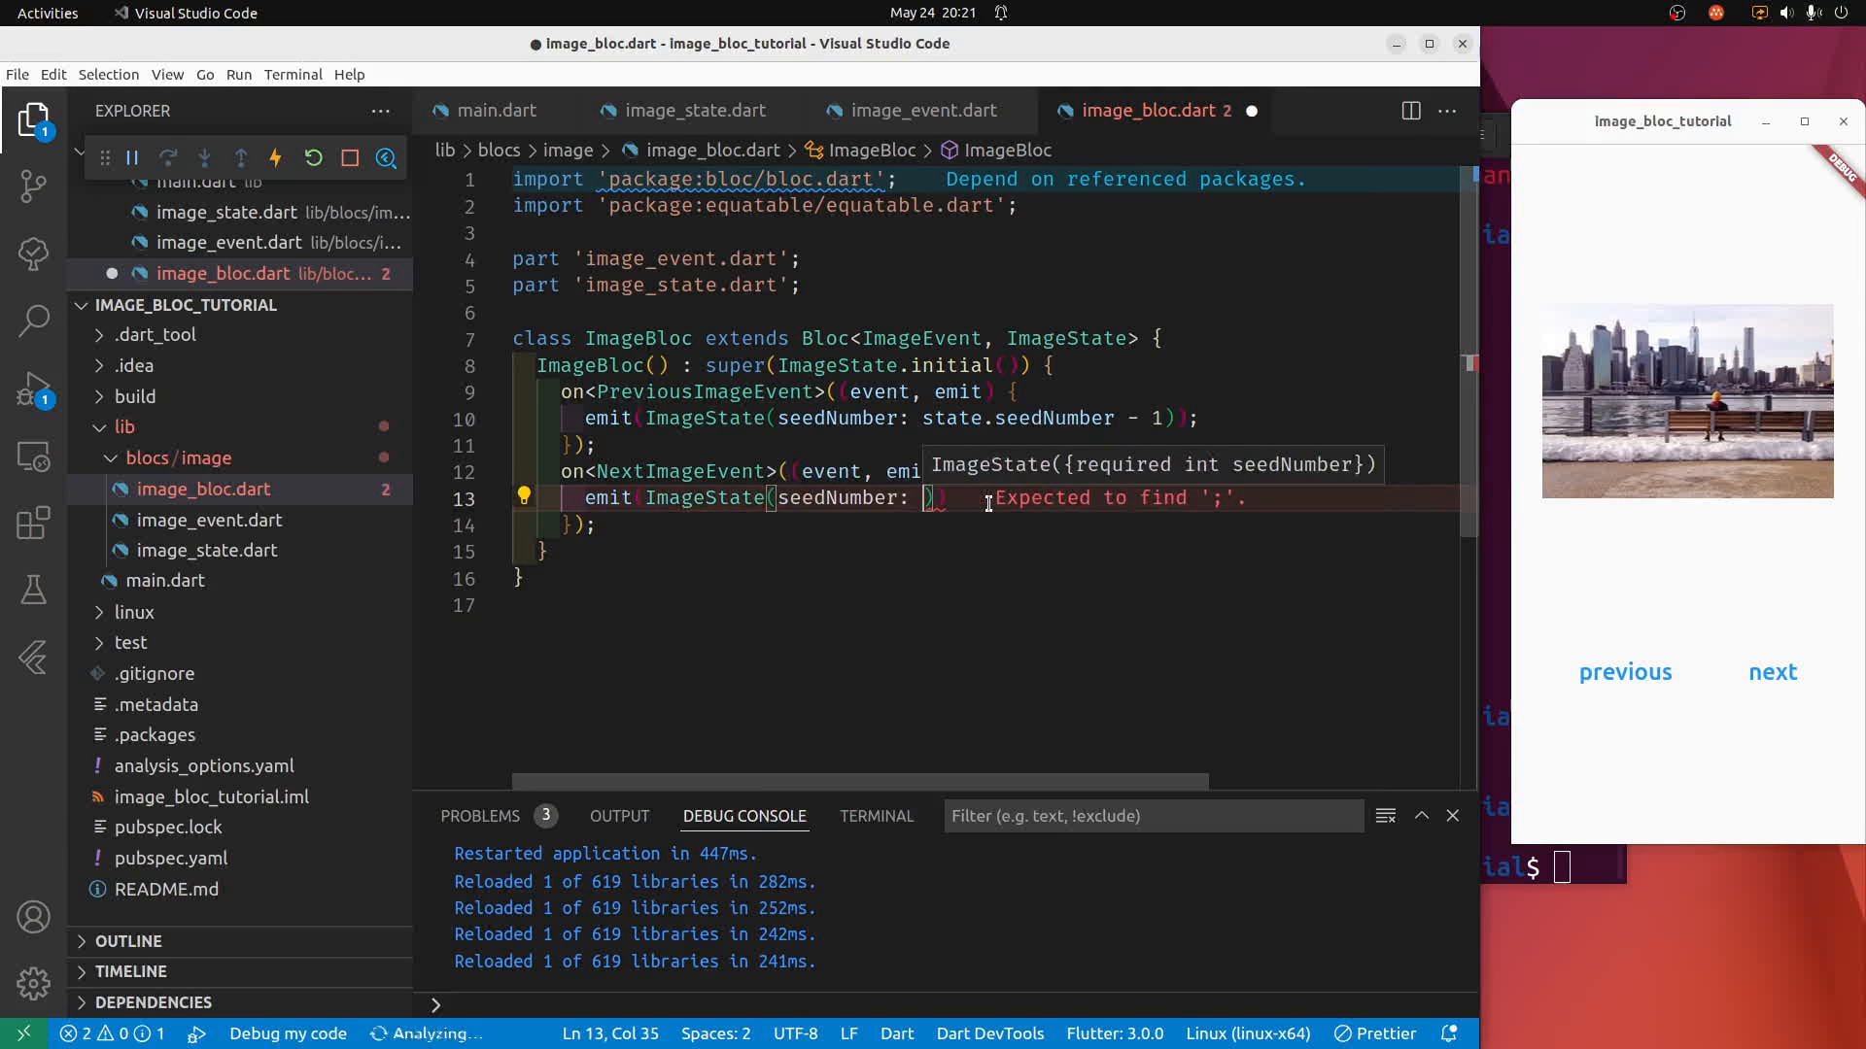
type("state.seedNumber _")
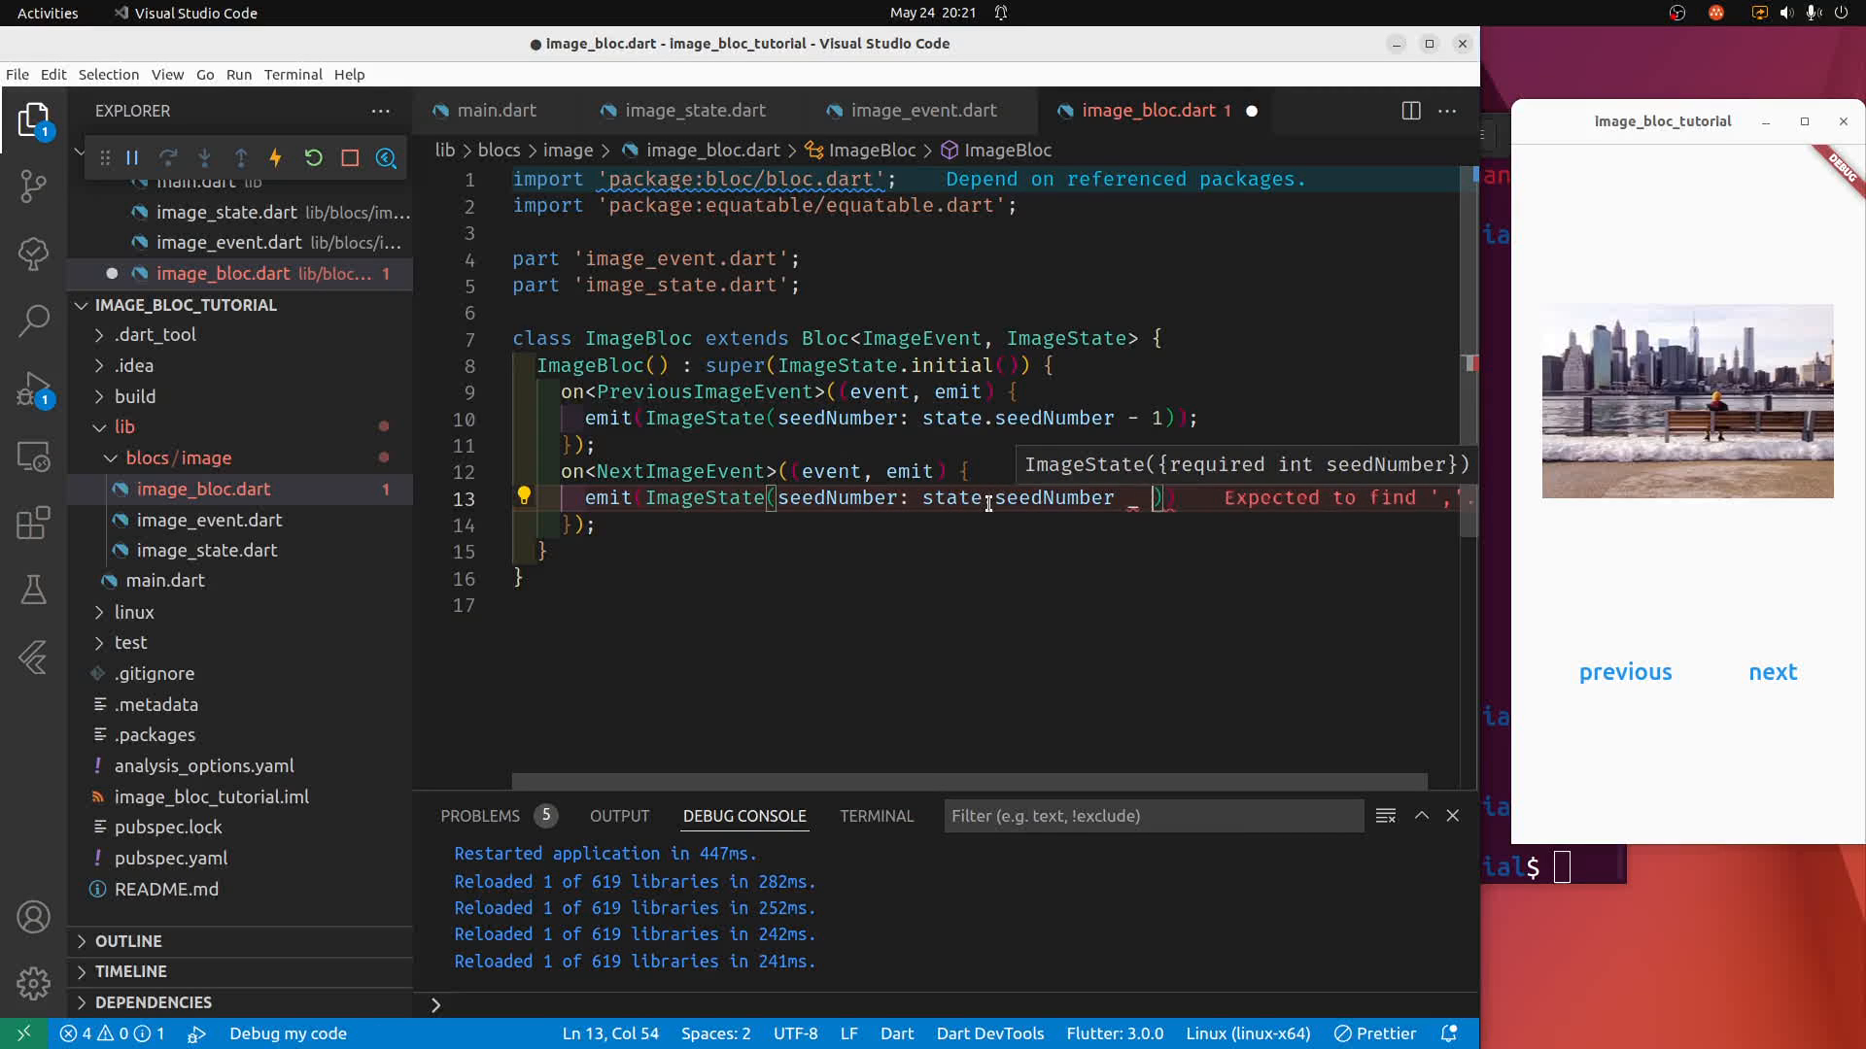
type("+1")
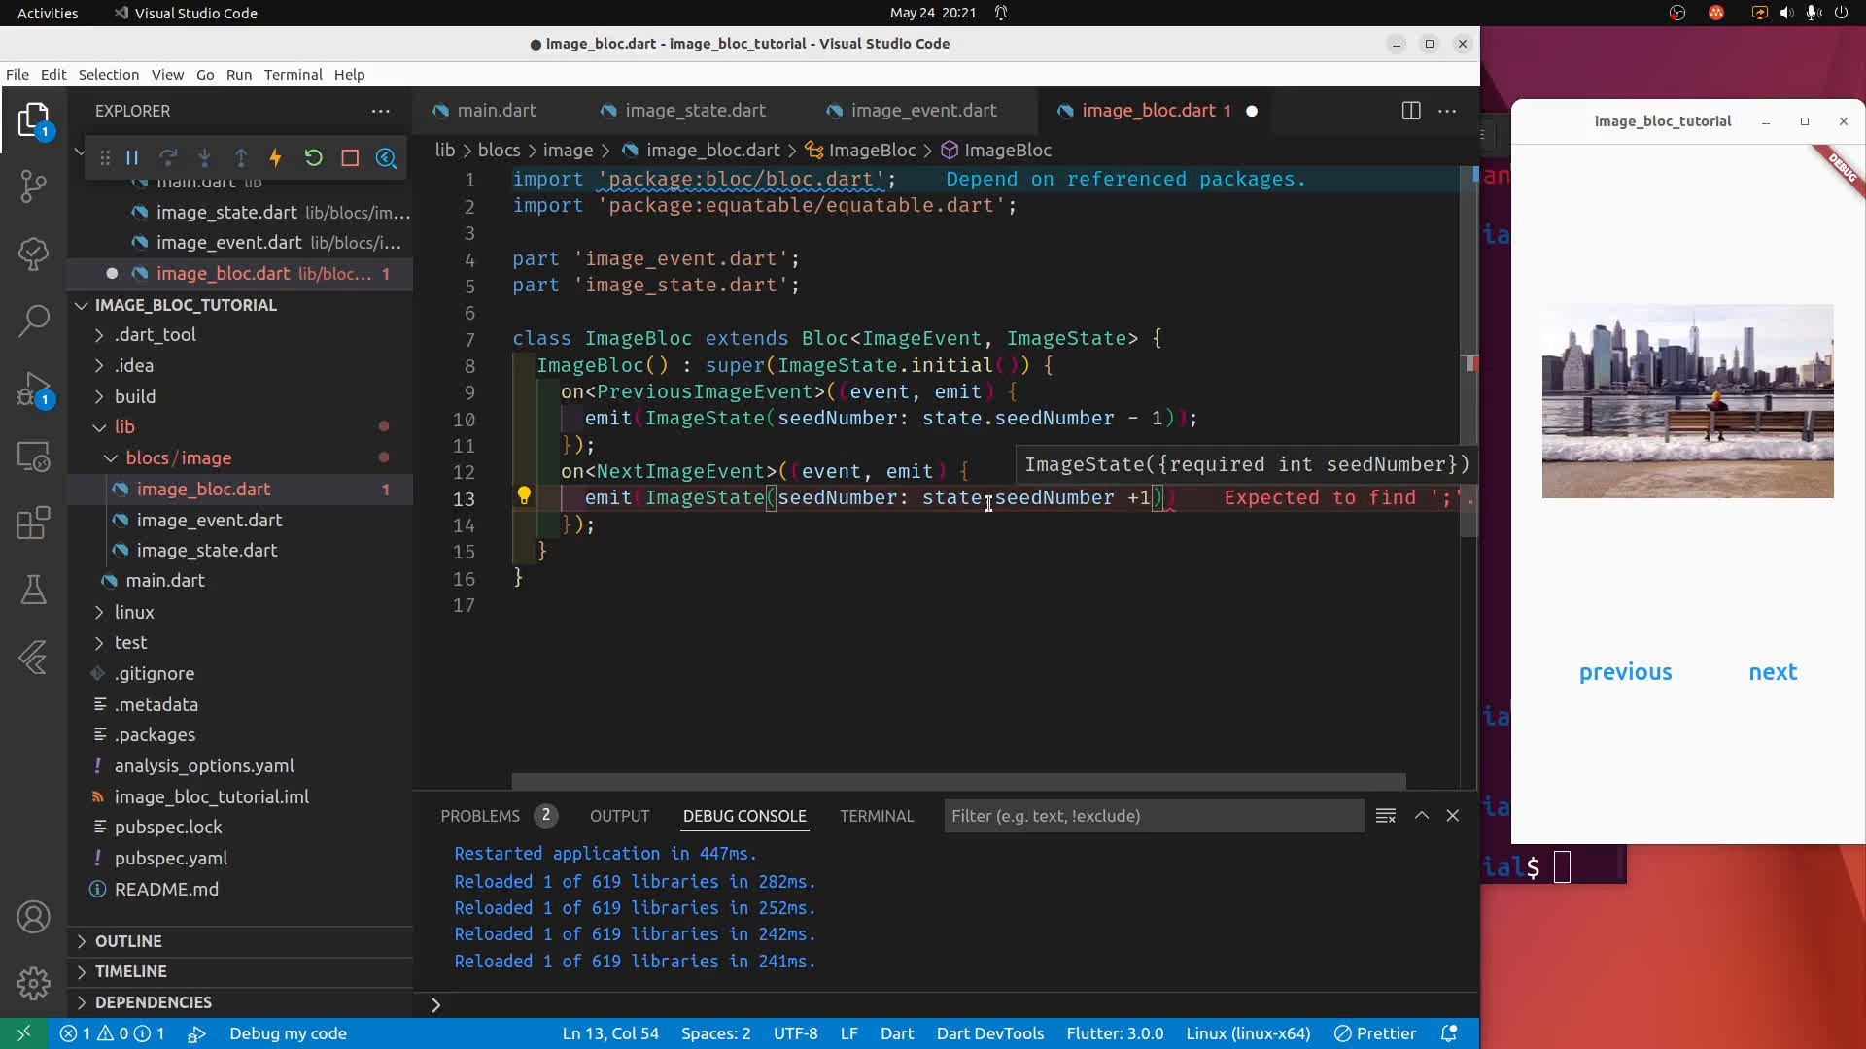
key("ctrl+s")
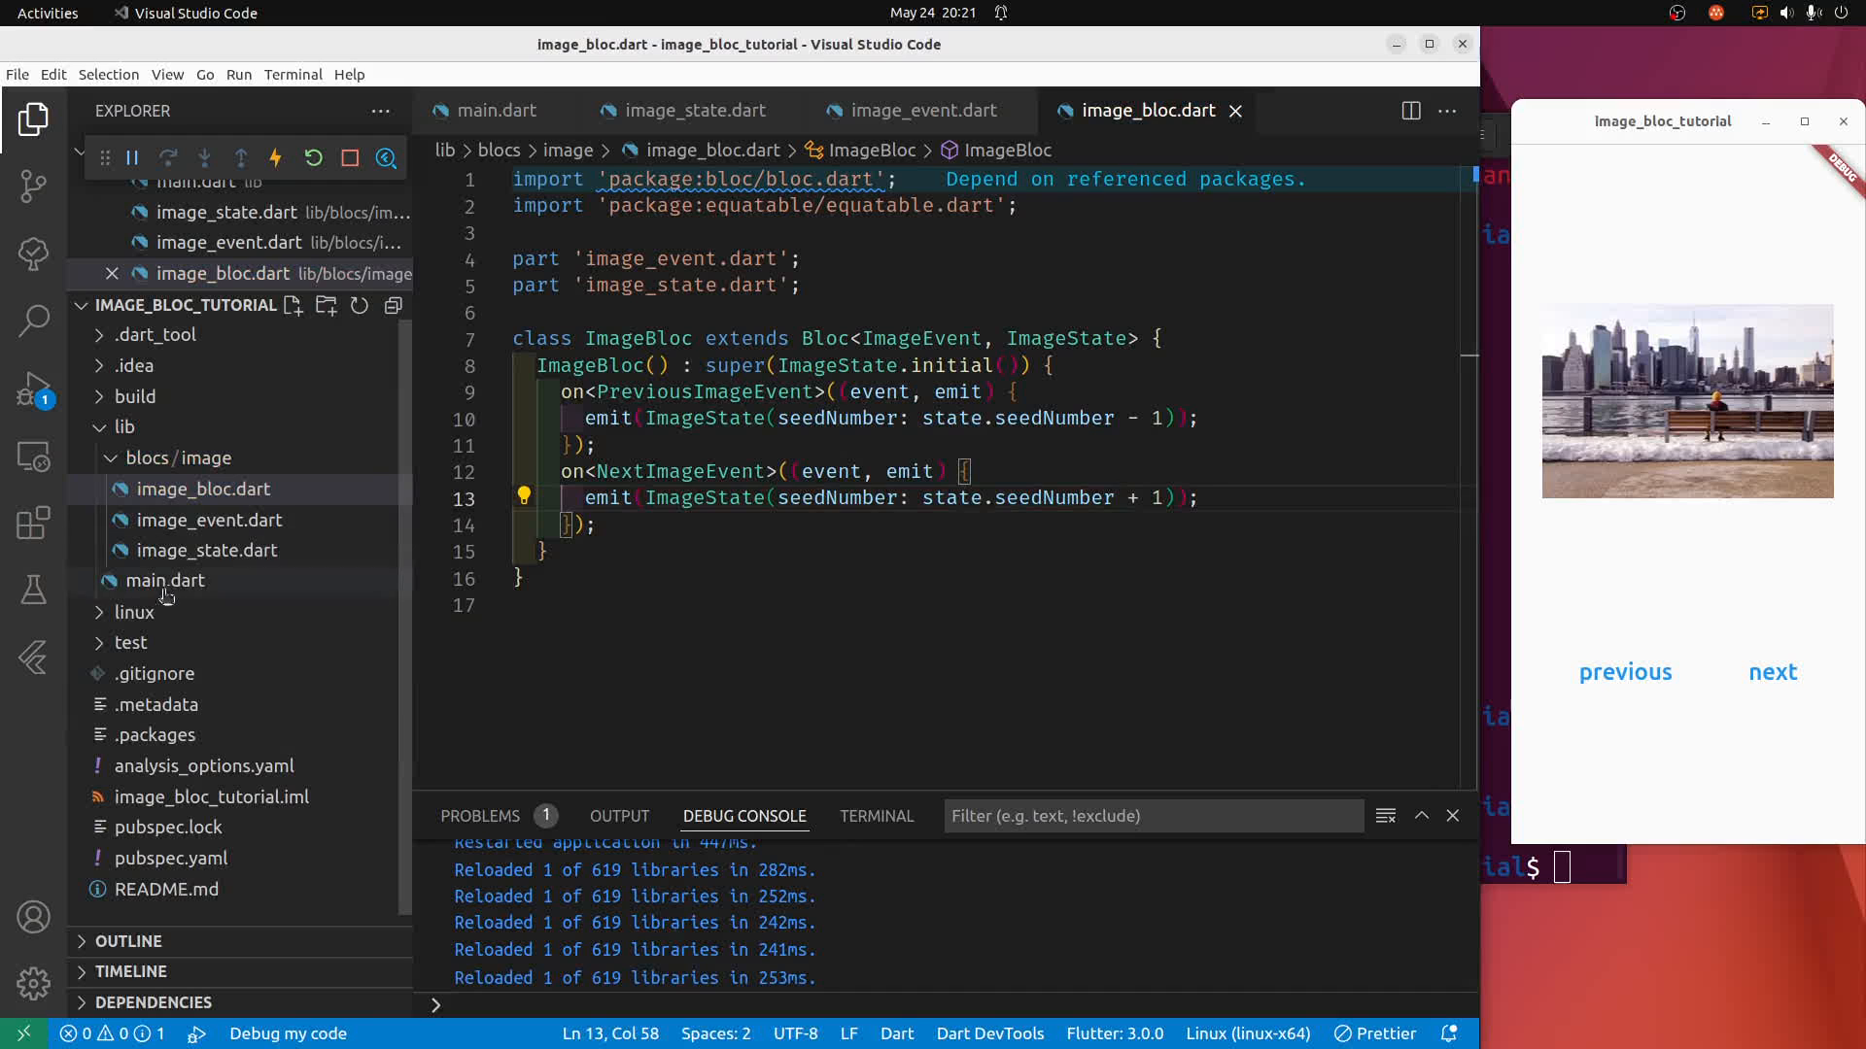
Return to main.dart and scroll to the TextButtons' onPressed callbacks.
left_click(167, 581)
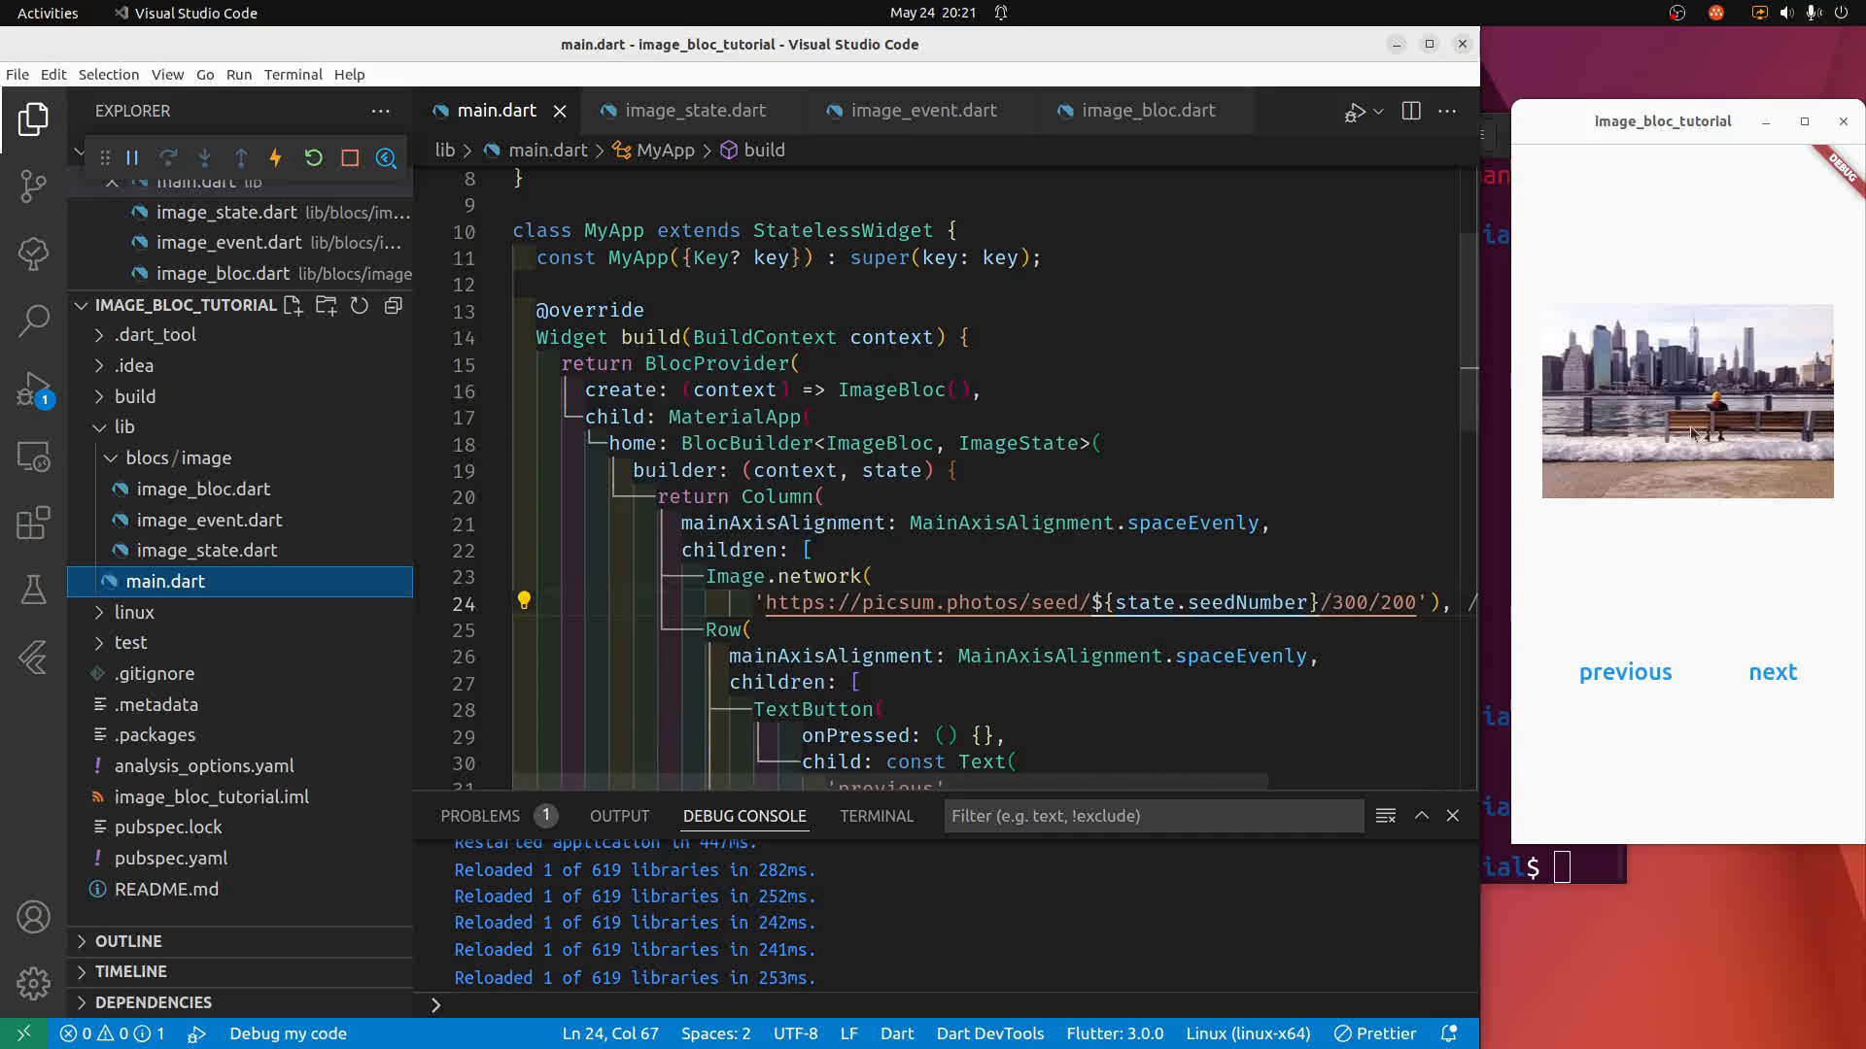
mouse_move(1316, 585)
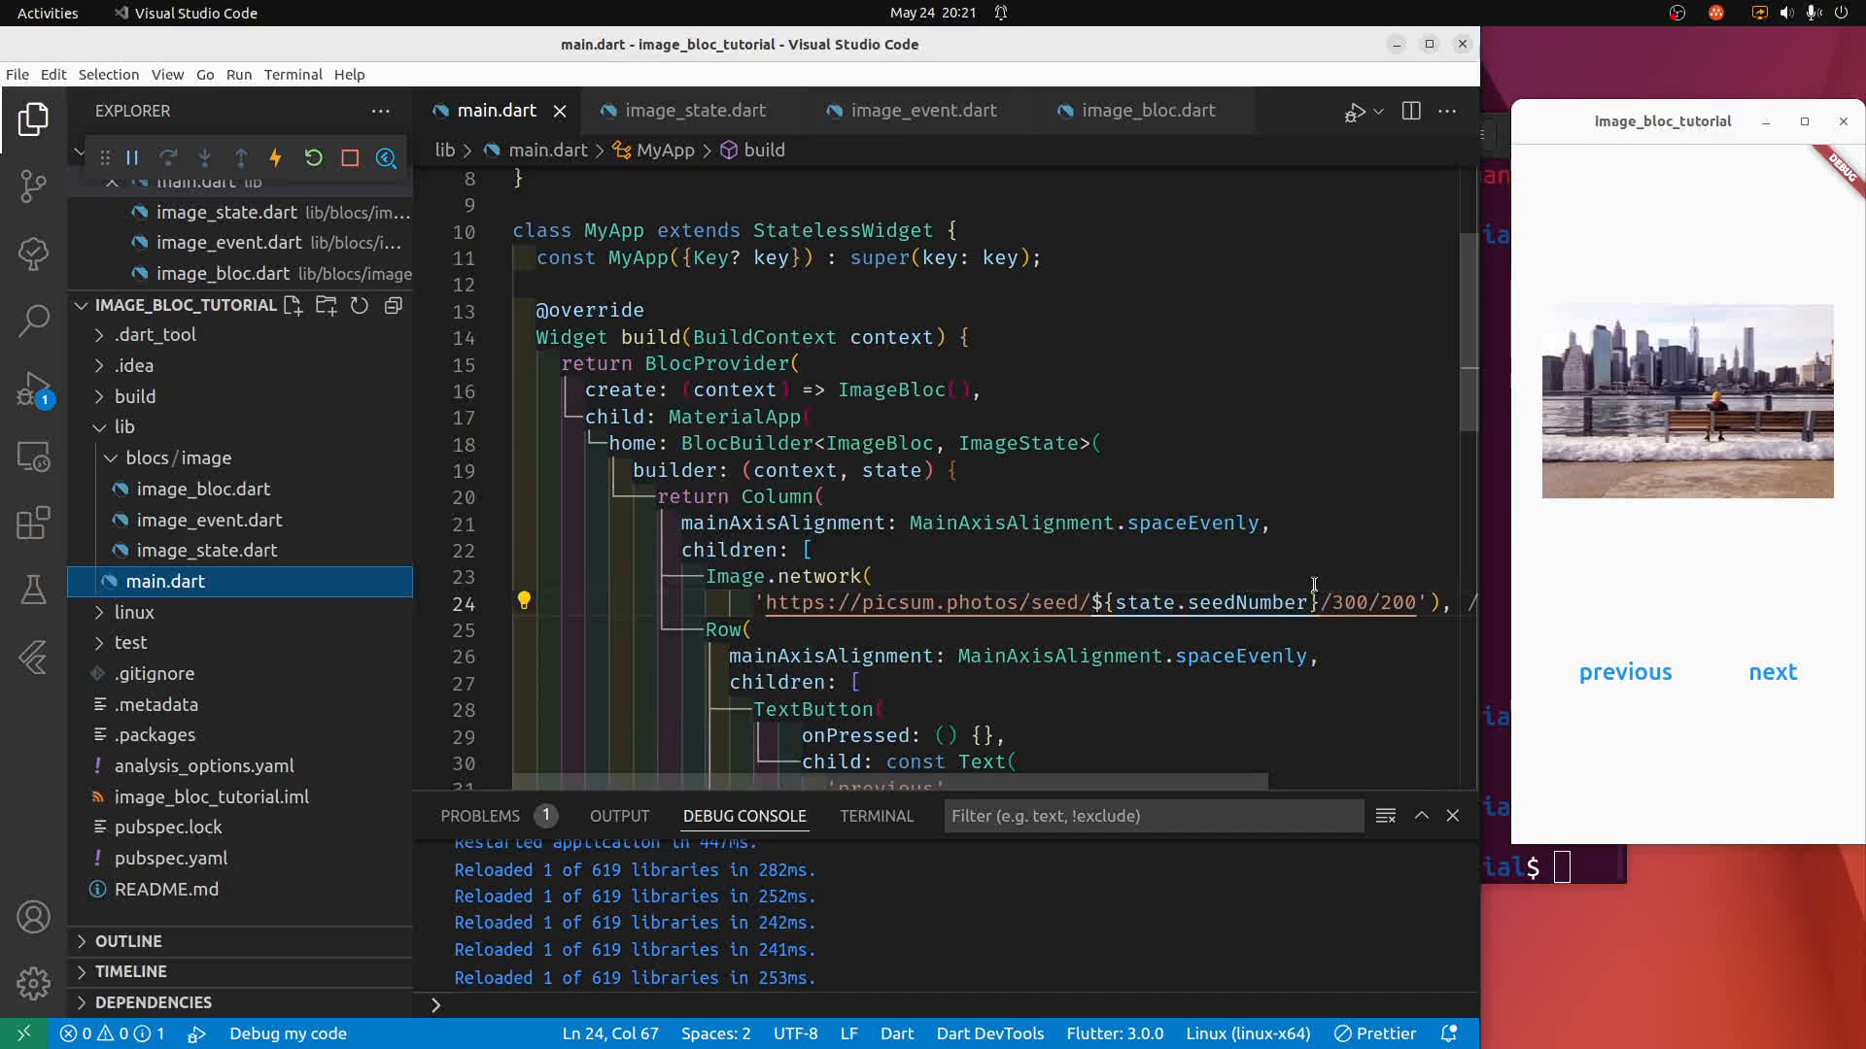
mouse_move(1702, 408)
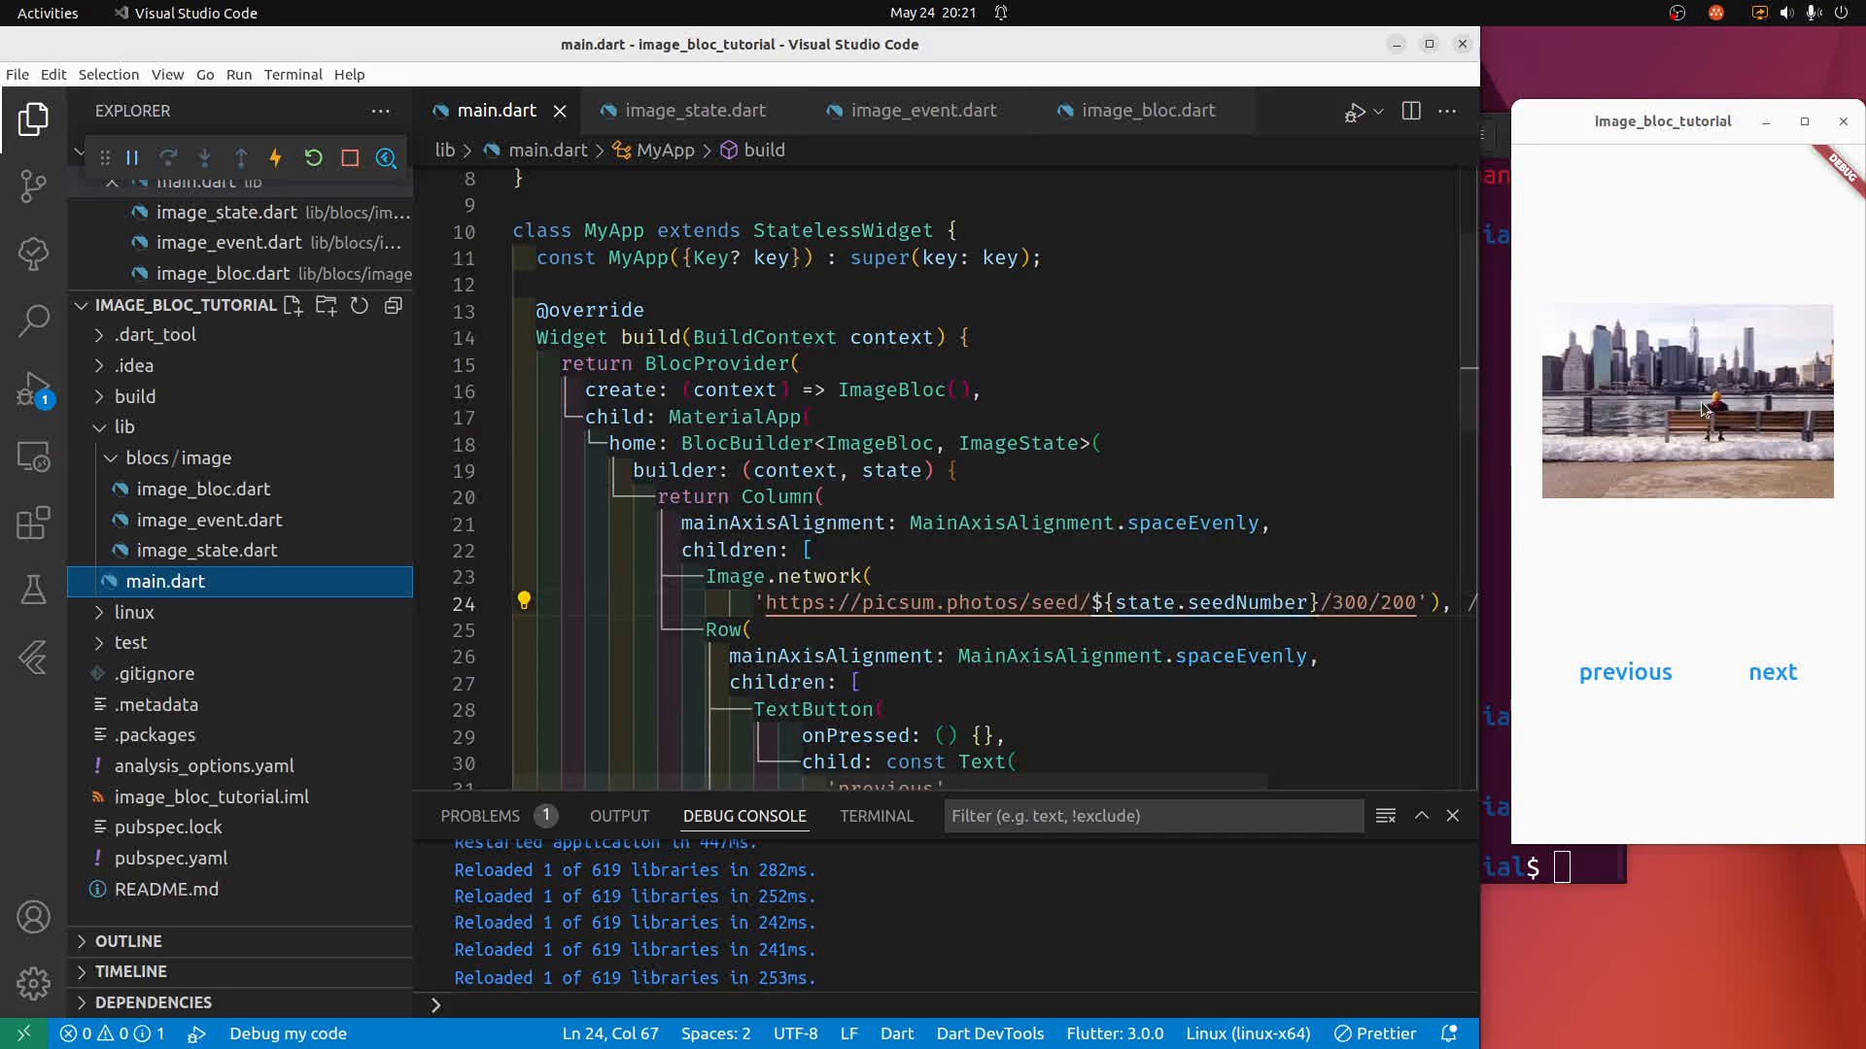
scroll("down", 3)
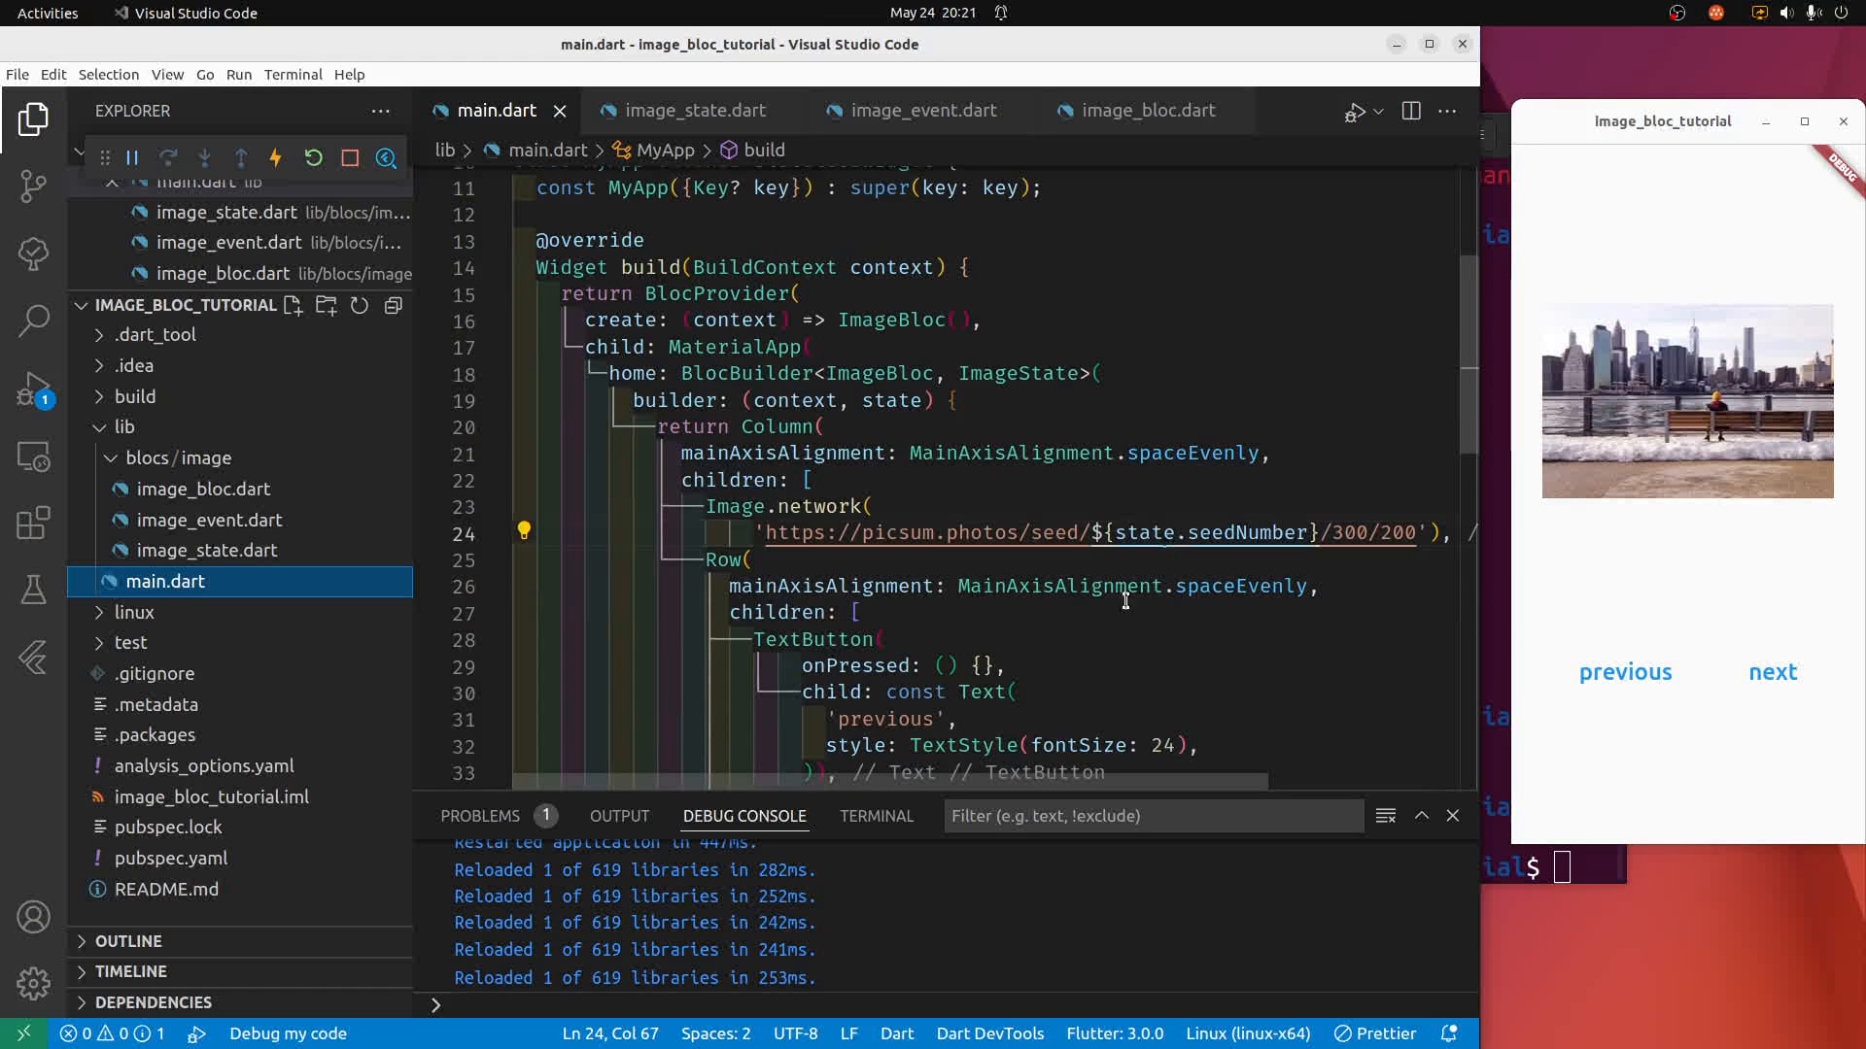
scroll("down", 3)
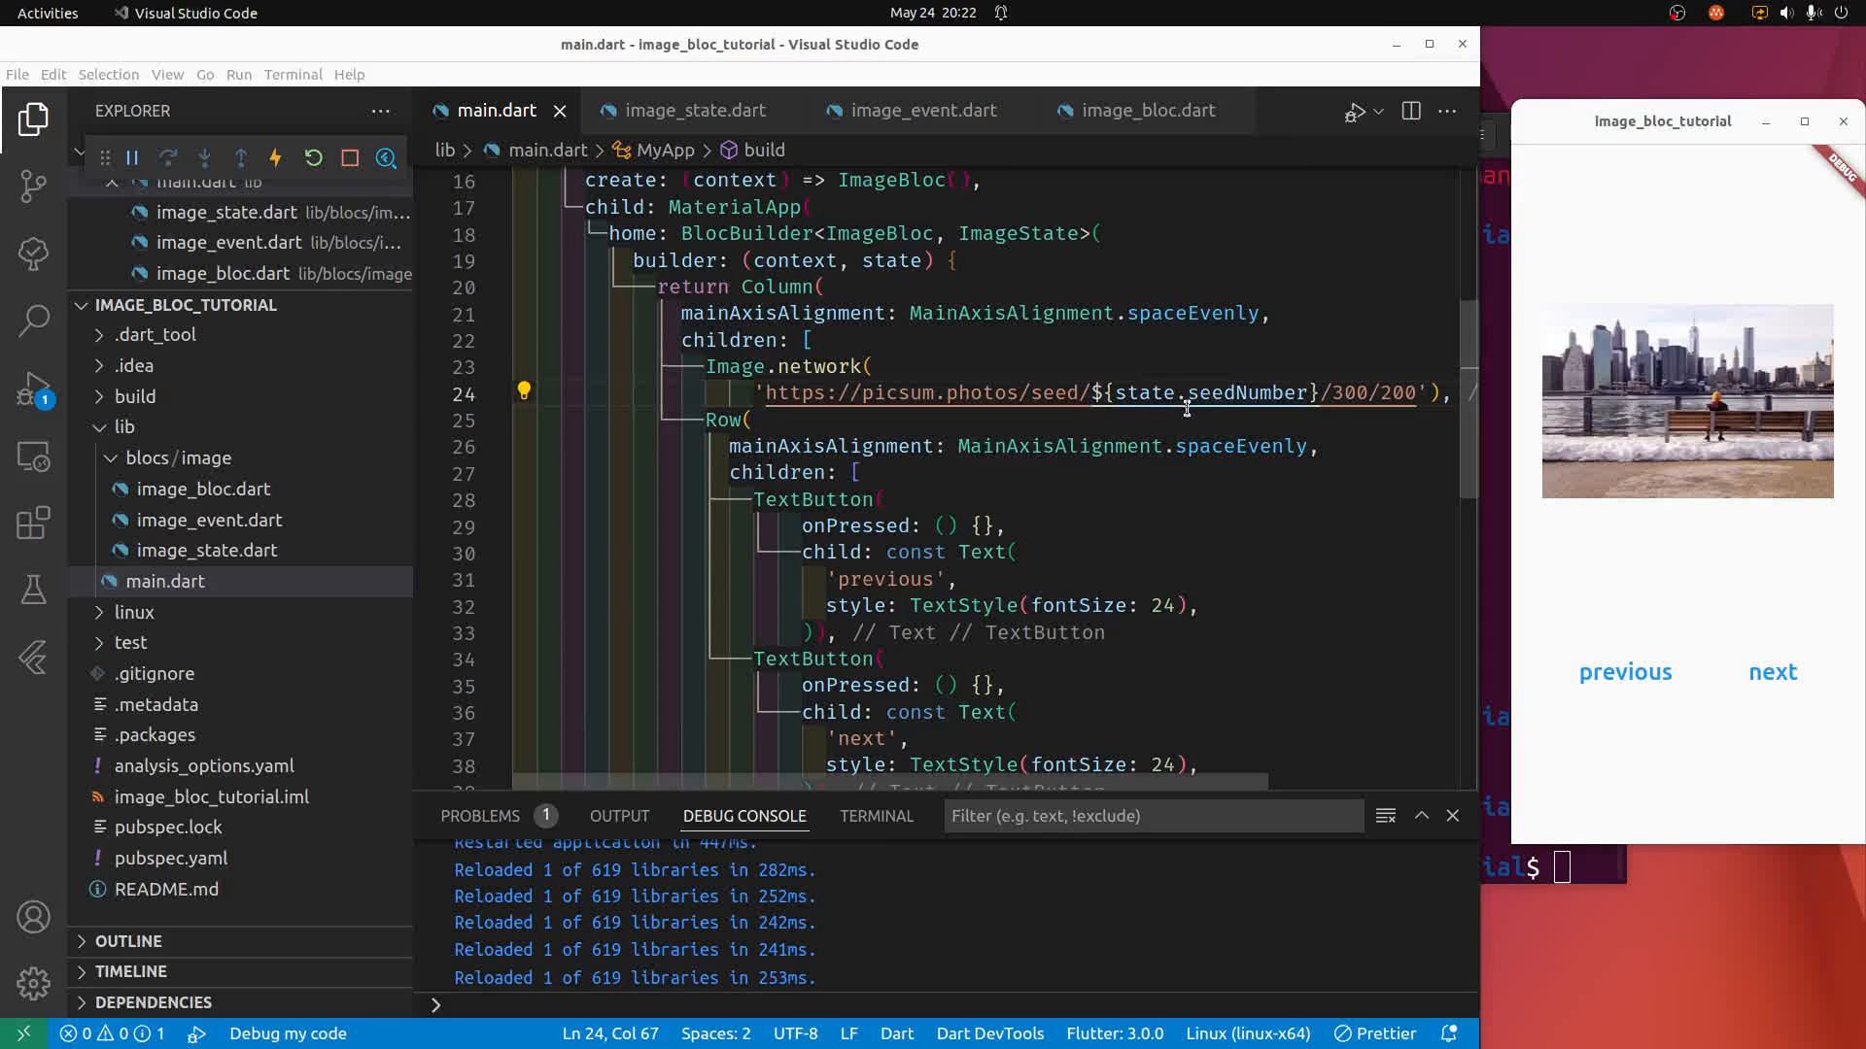
mouse_move(892, 581)
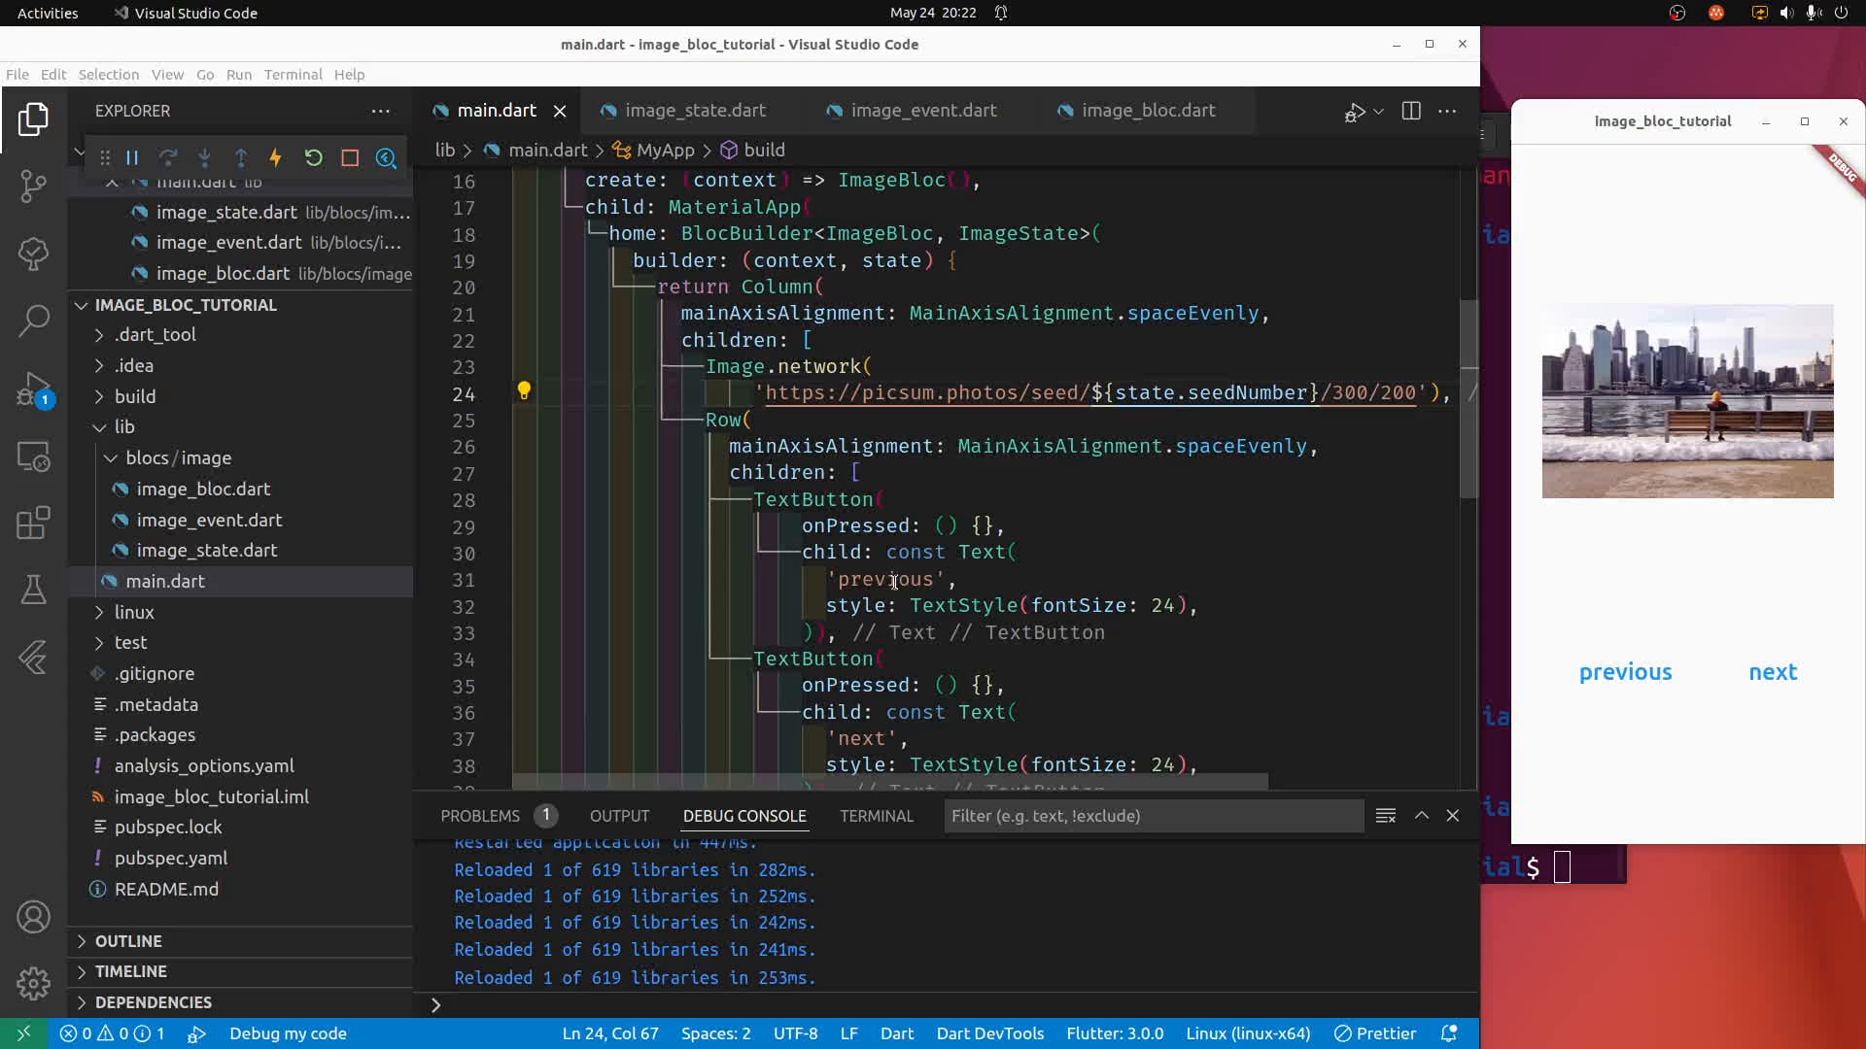
mouse_move(1069, 493)
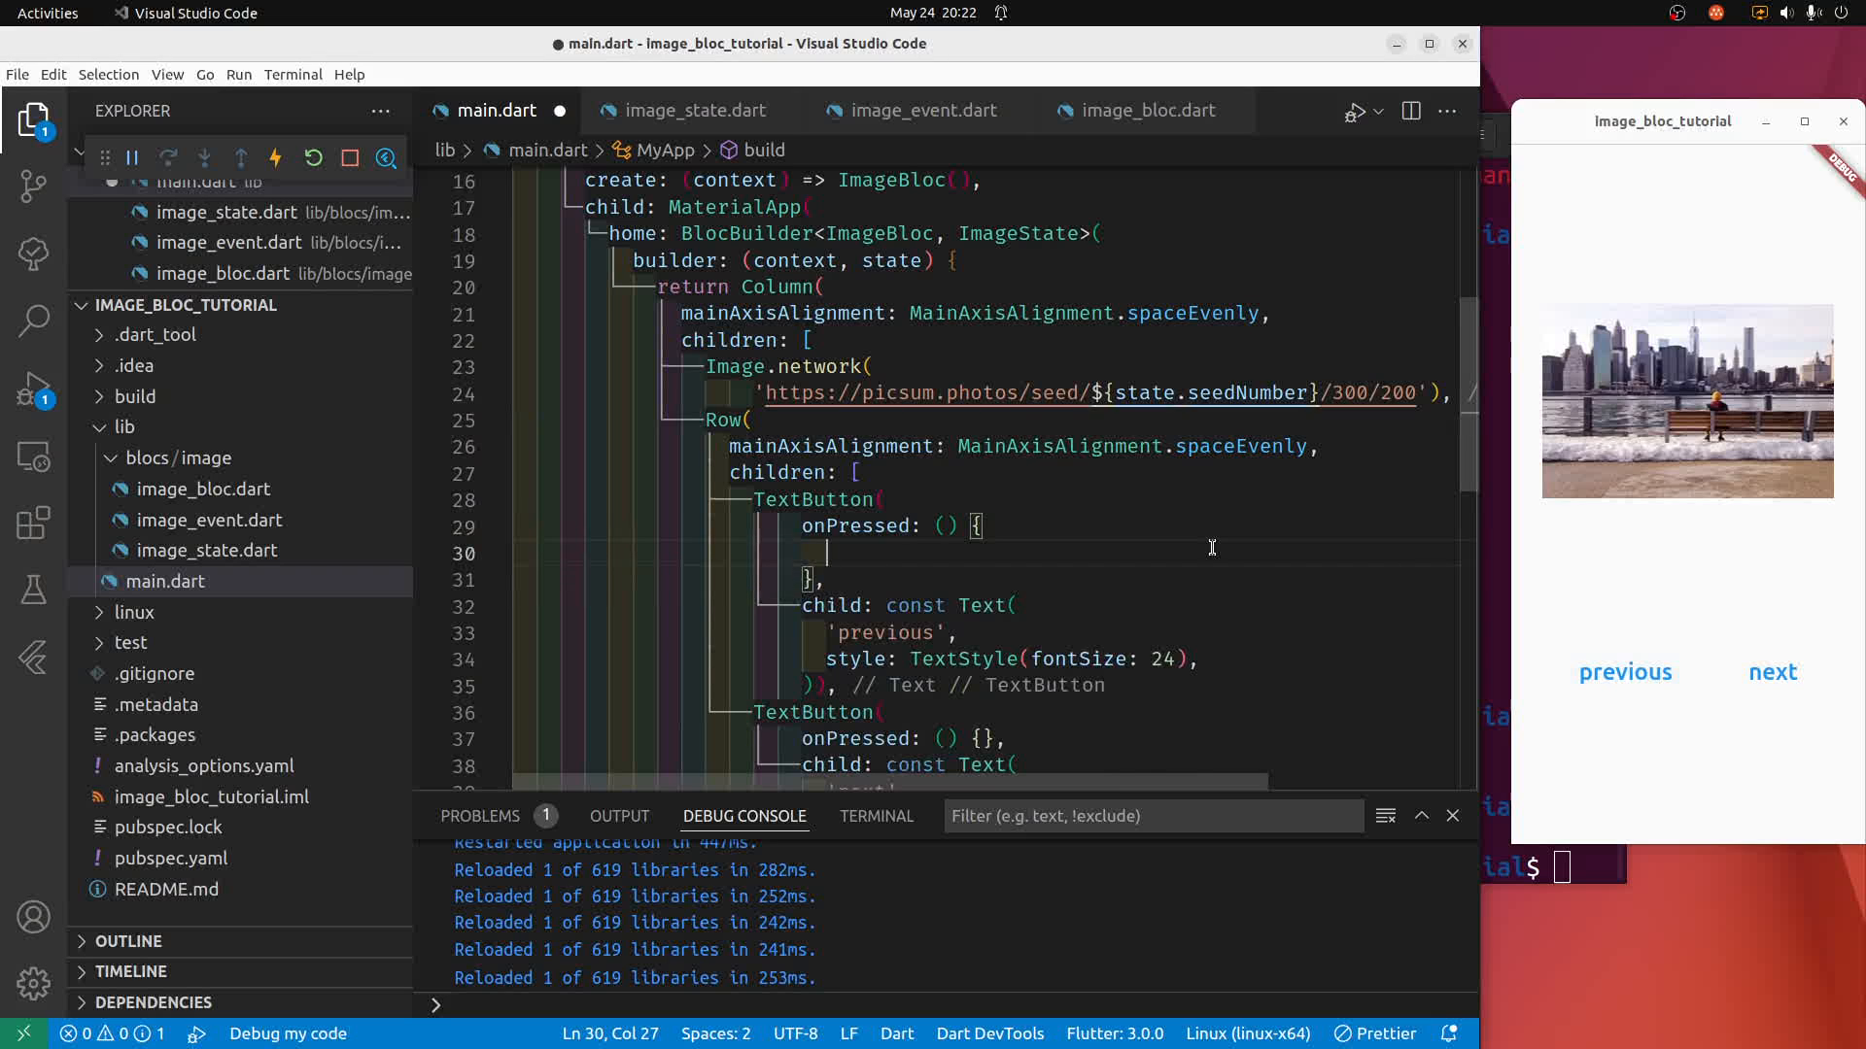
Write context.read<ImageBloc>().add(PreviousImageEvent()) in the previous button's onPressed.
type("context.")
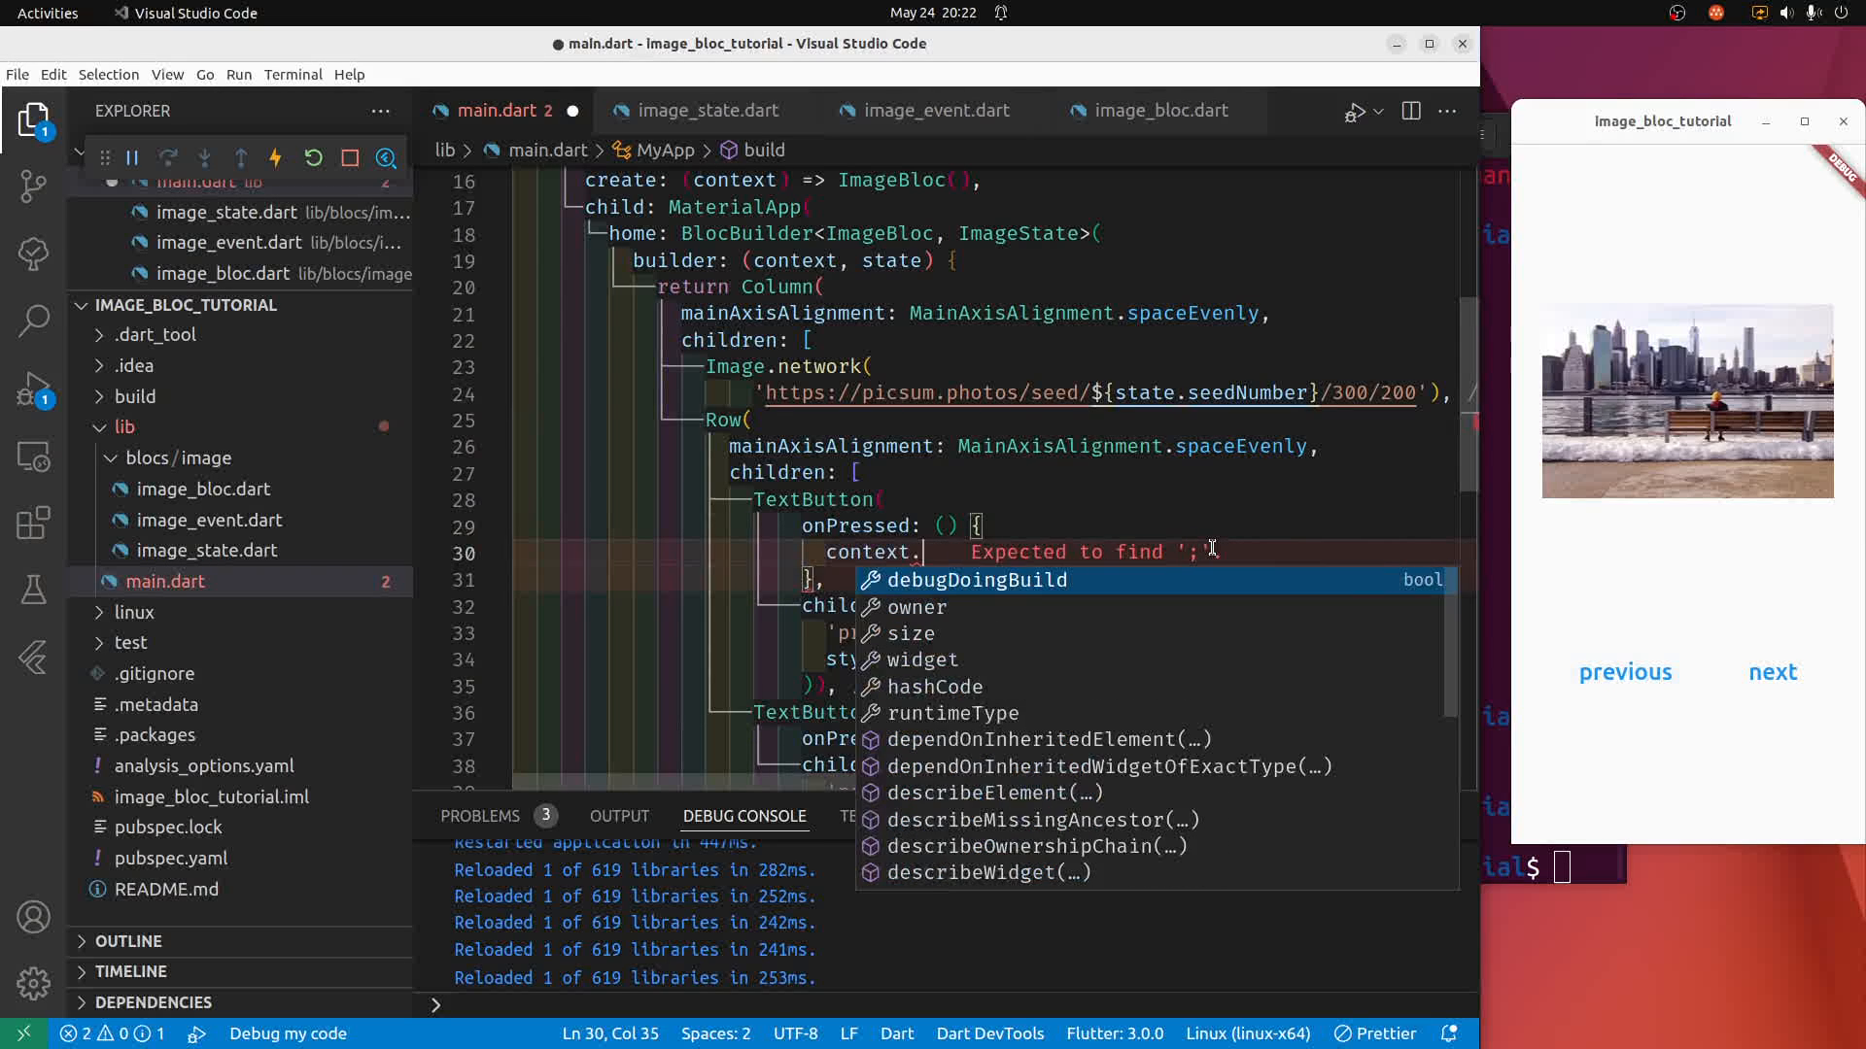
type("read")
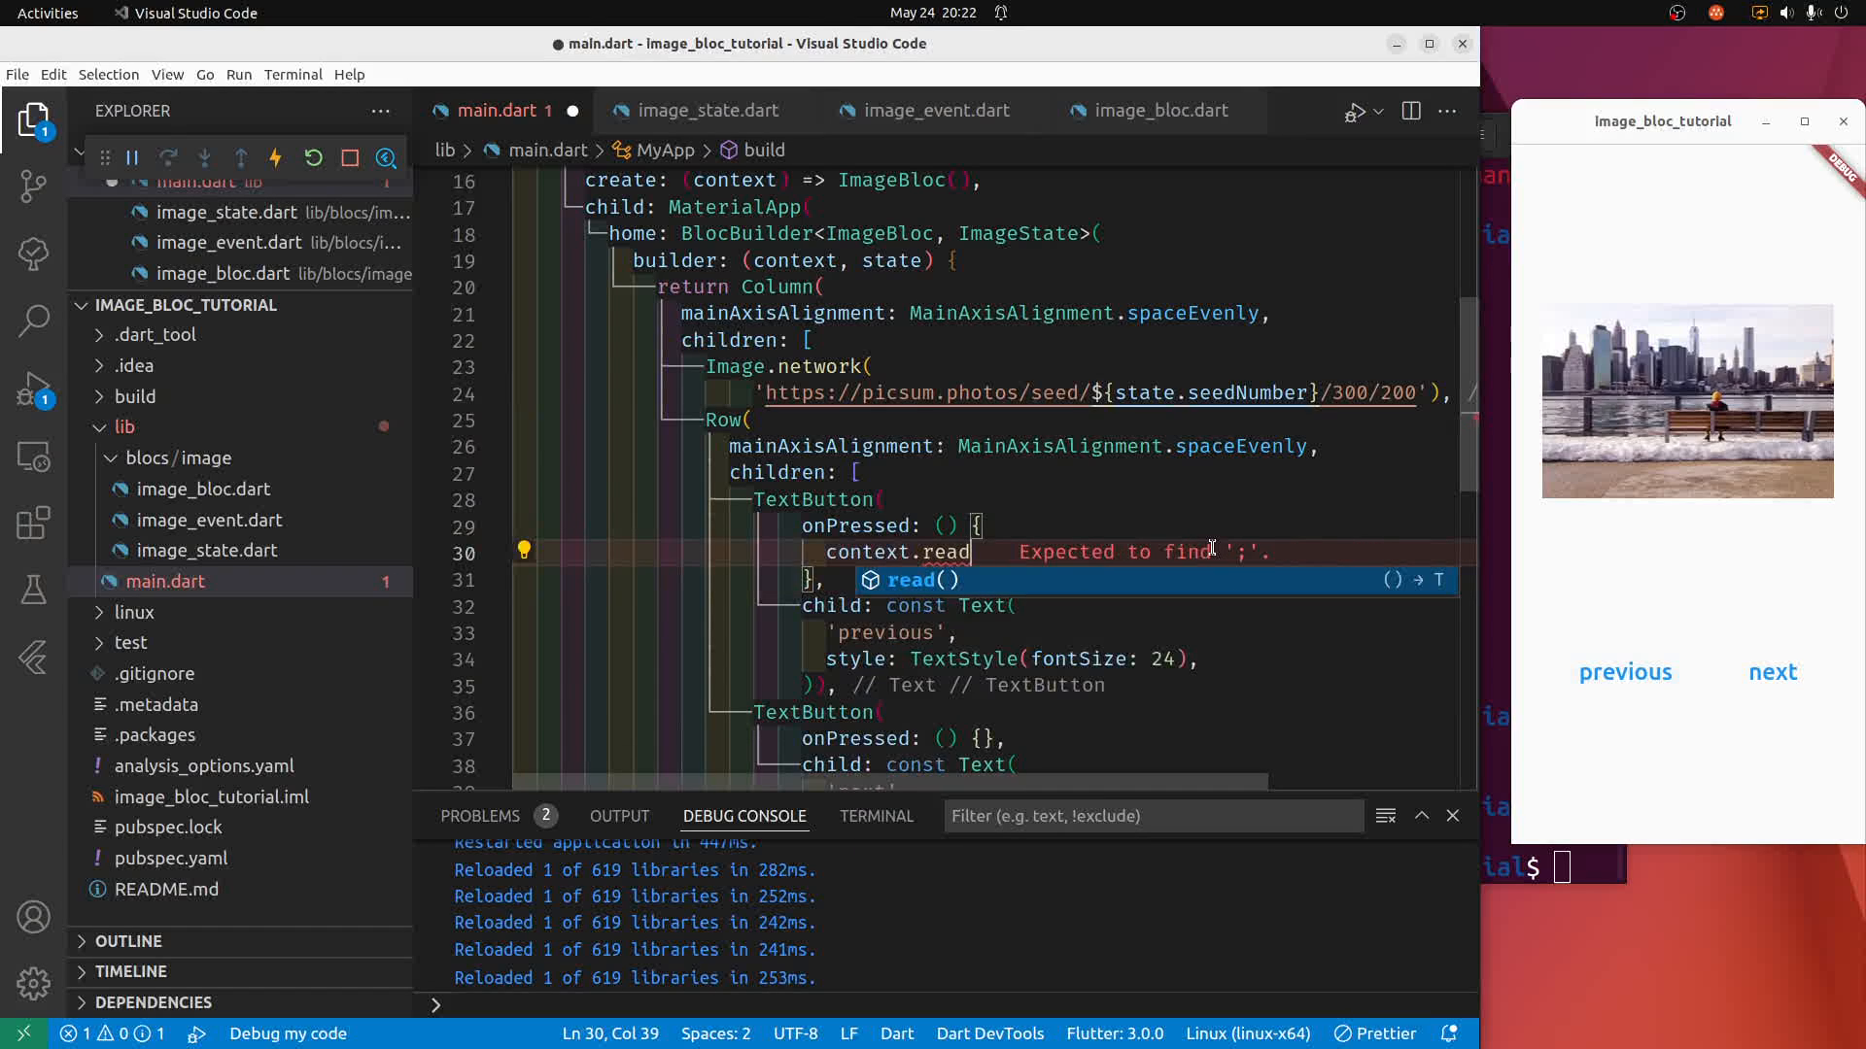
type("<")
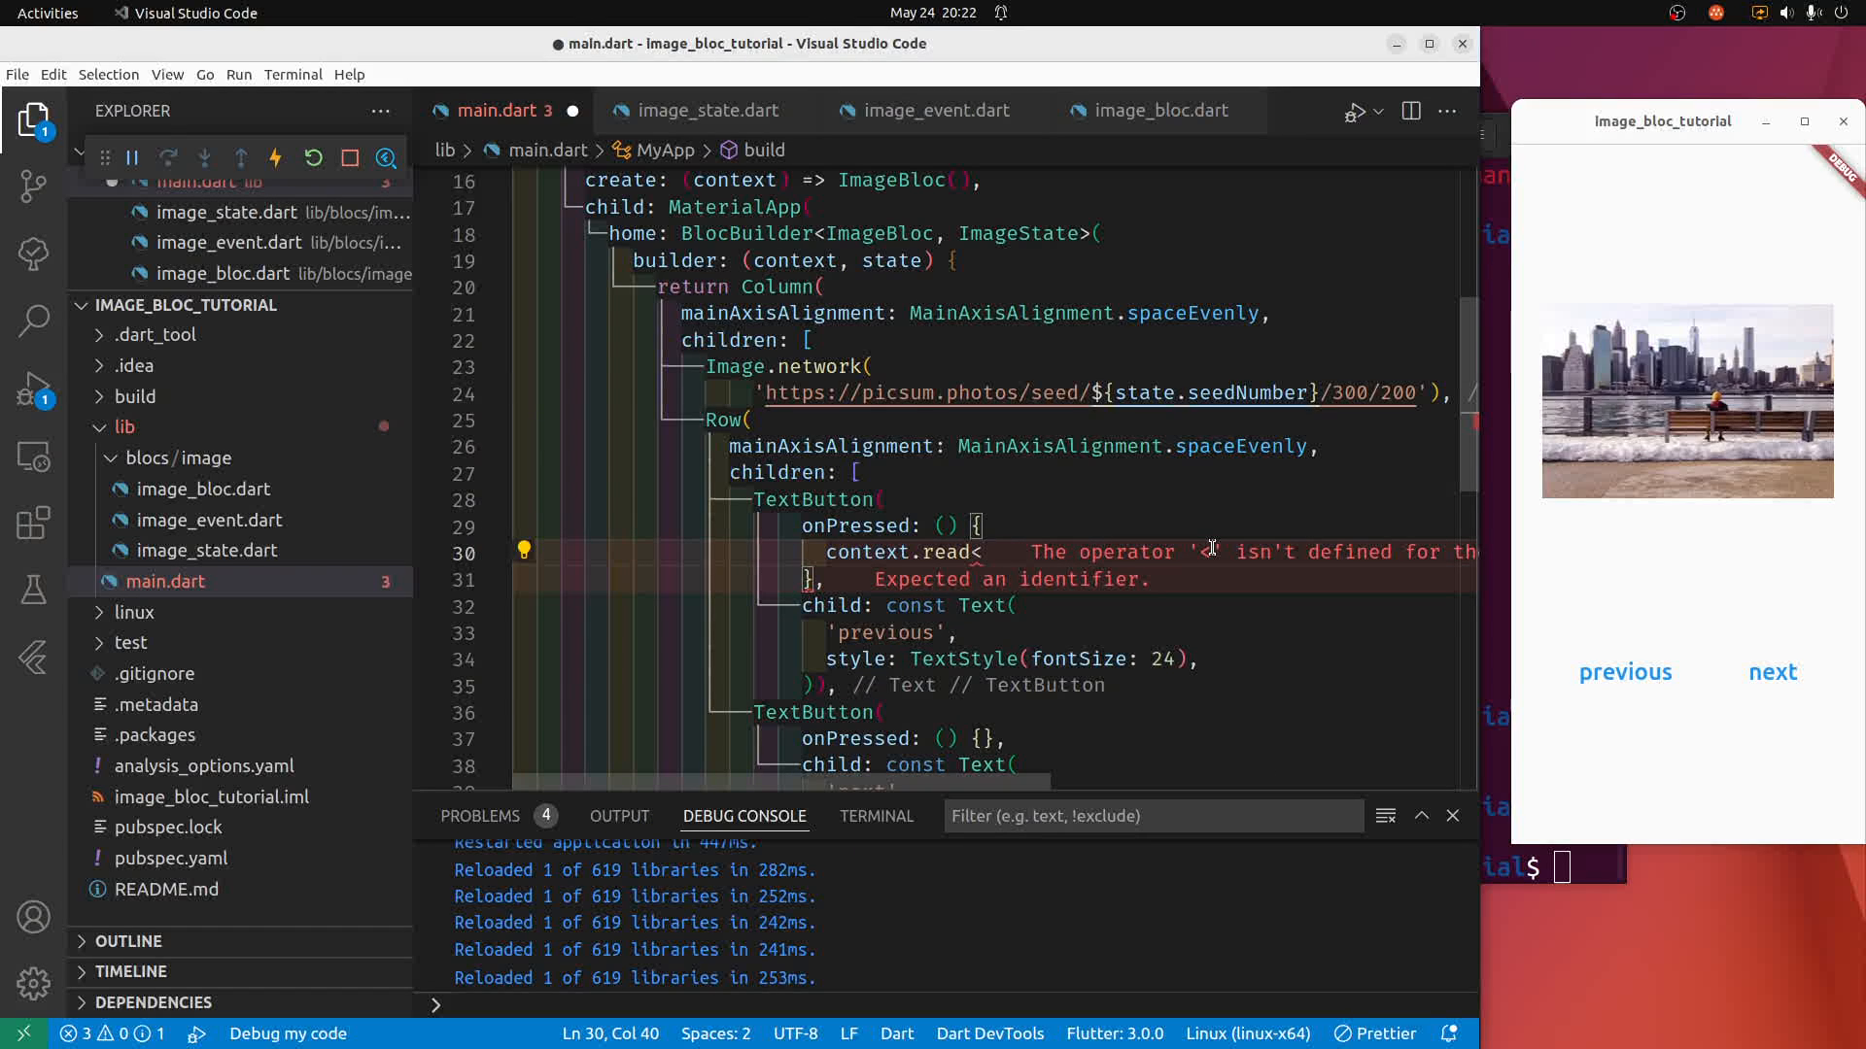
type("ima")
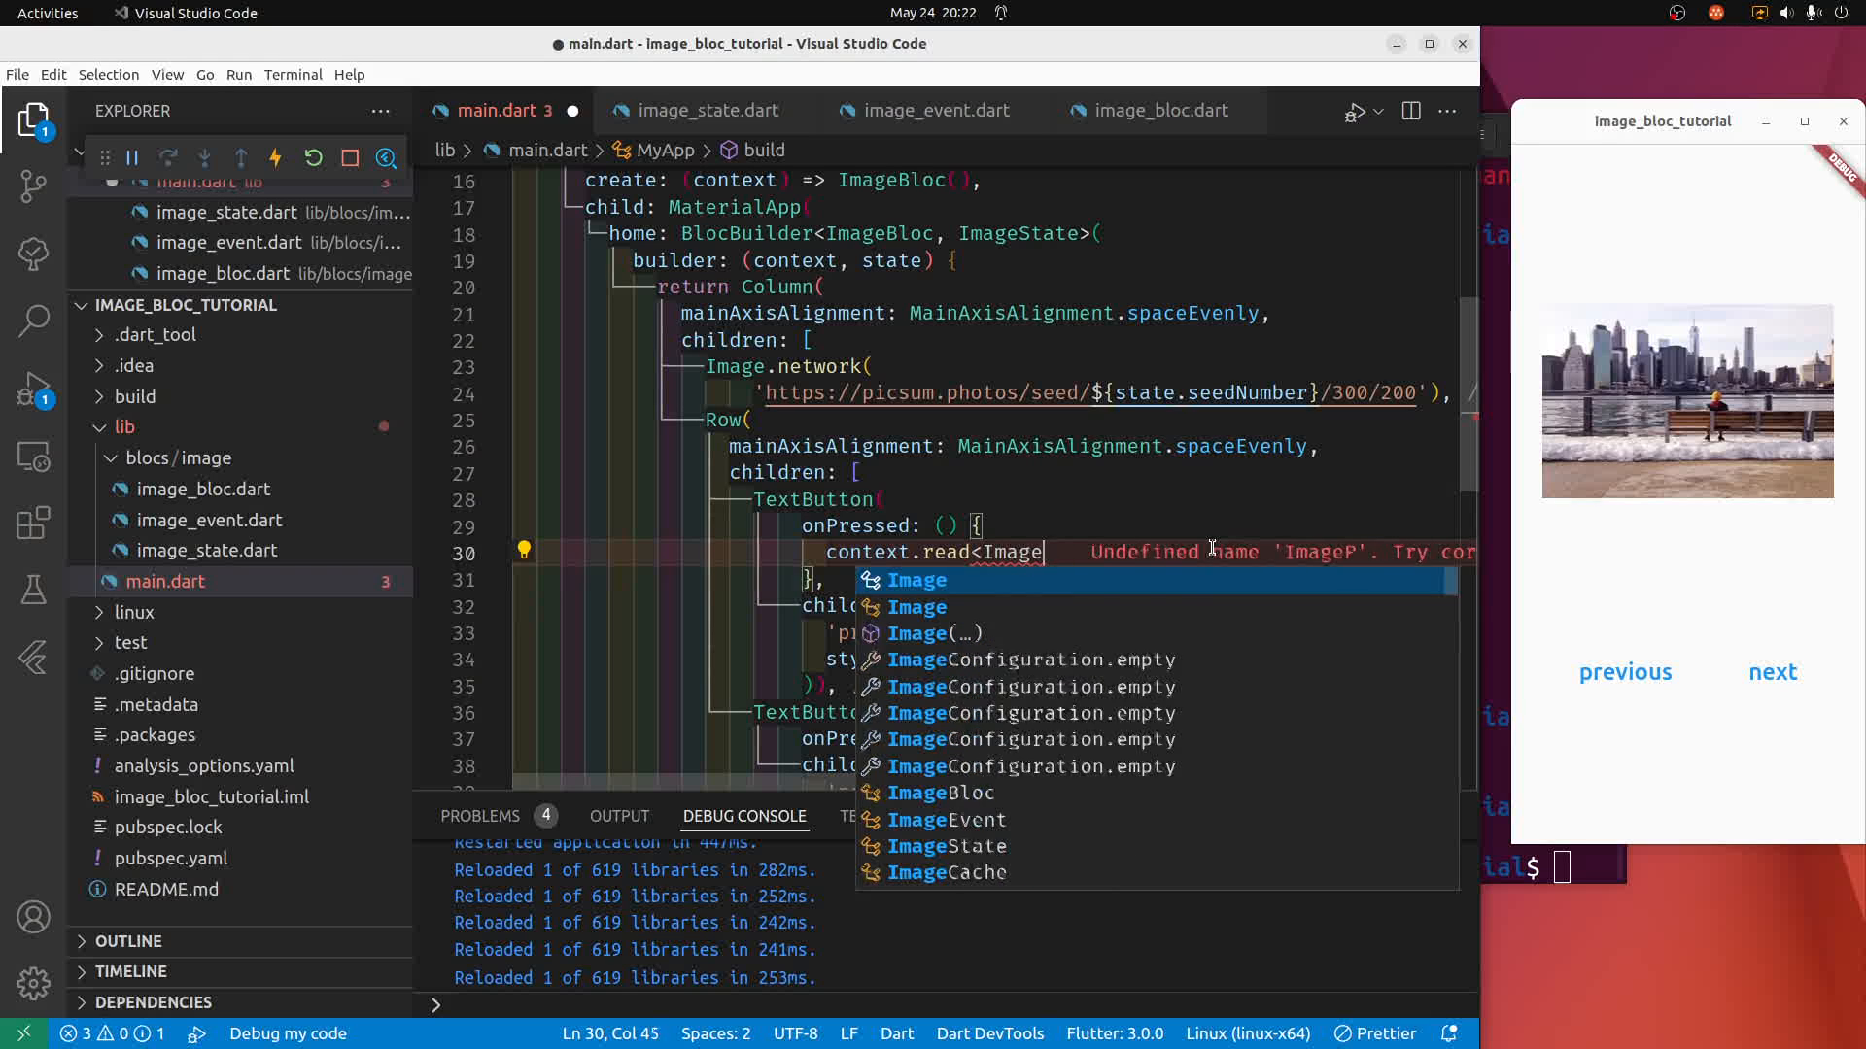
type("Bloc>().add(")
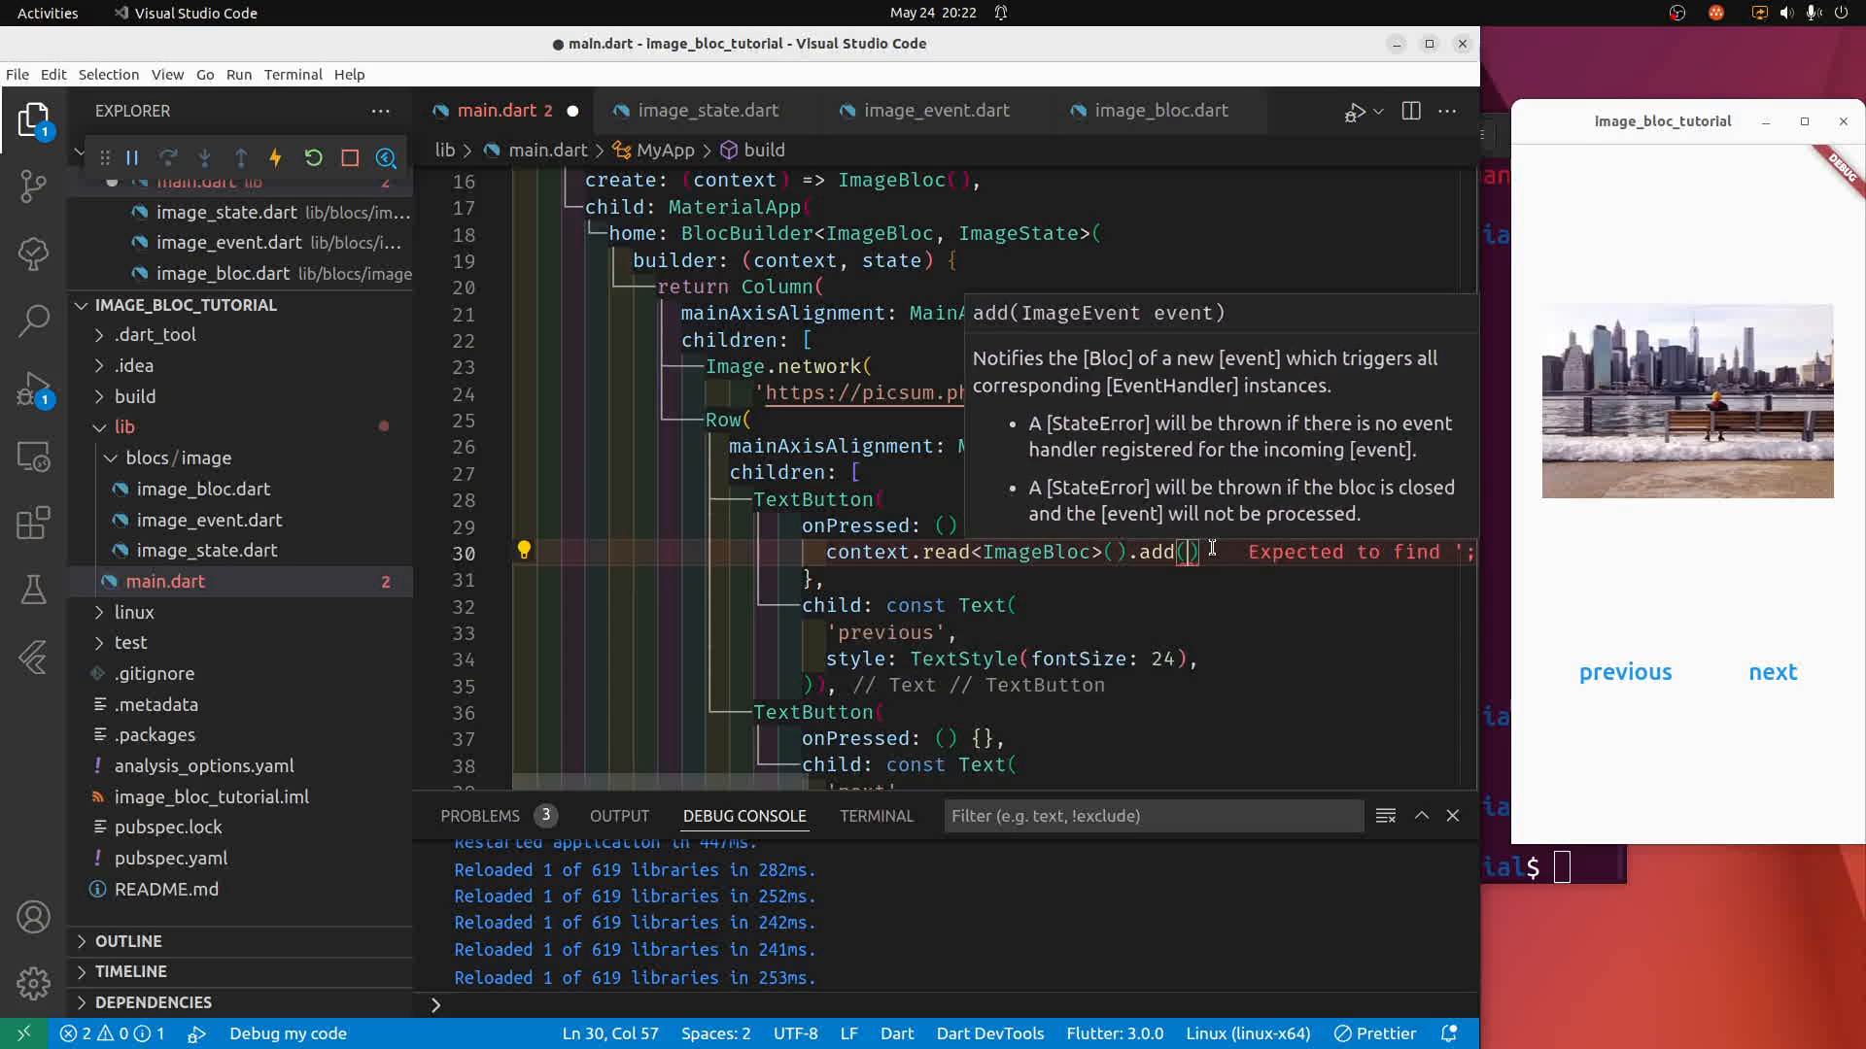
type("Next")
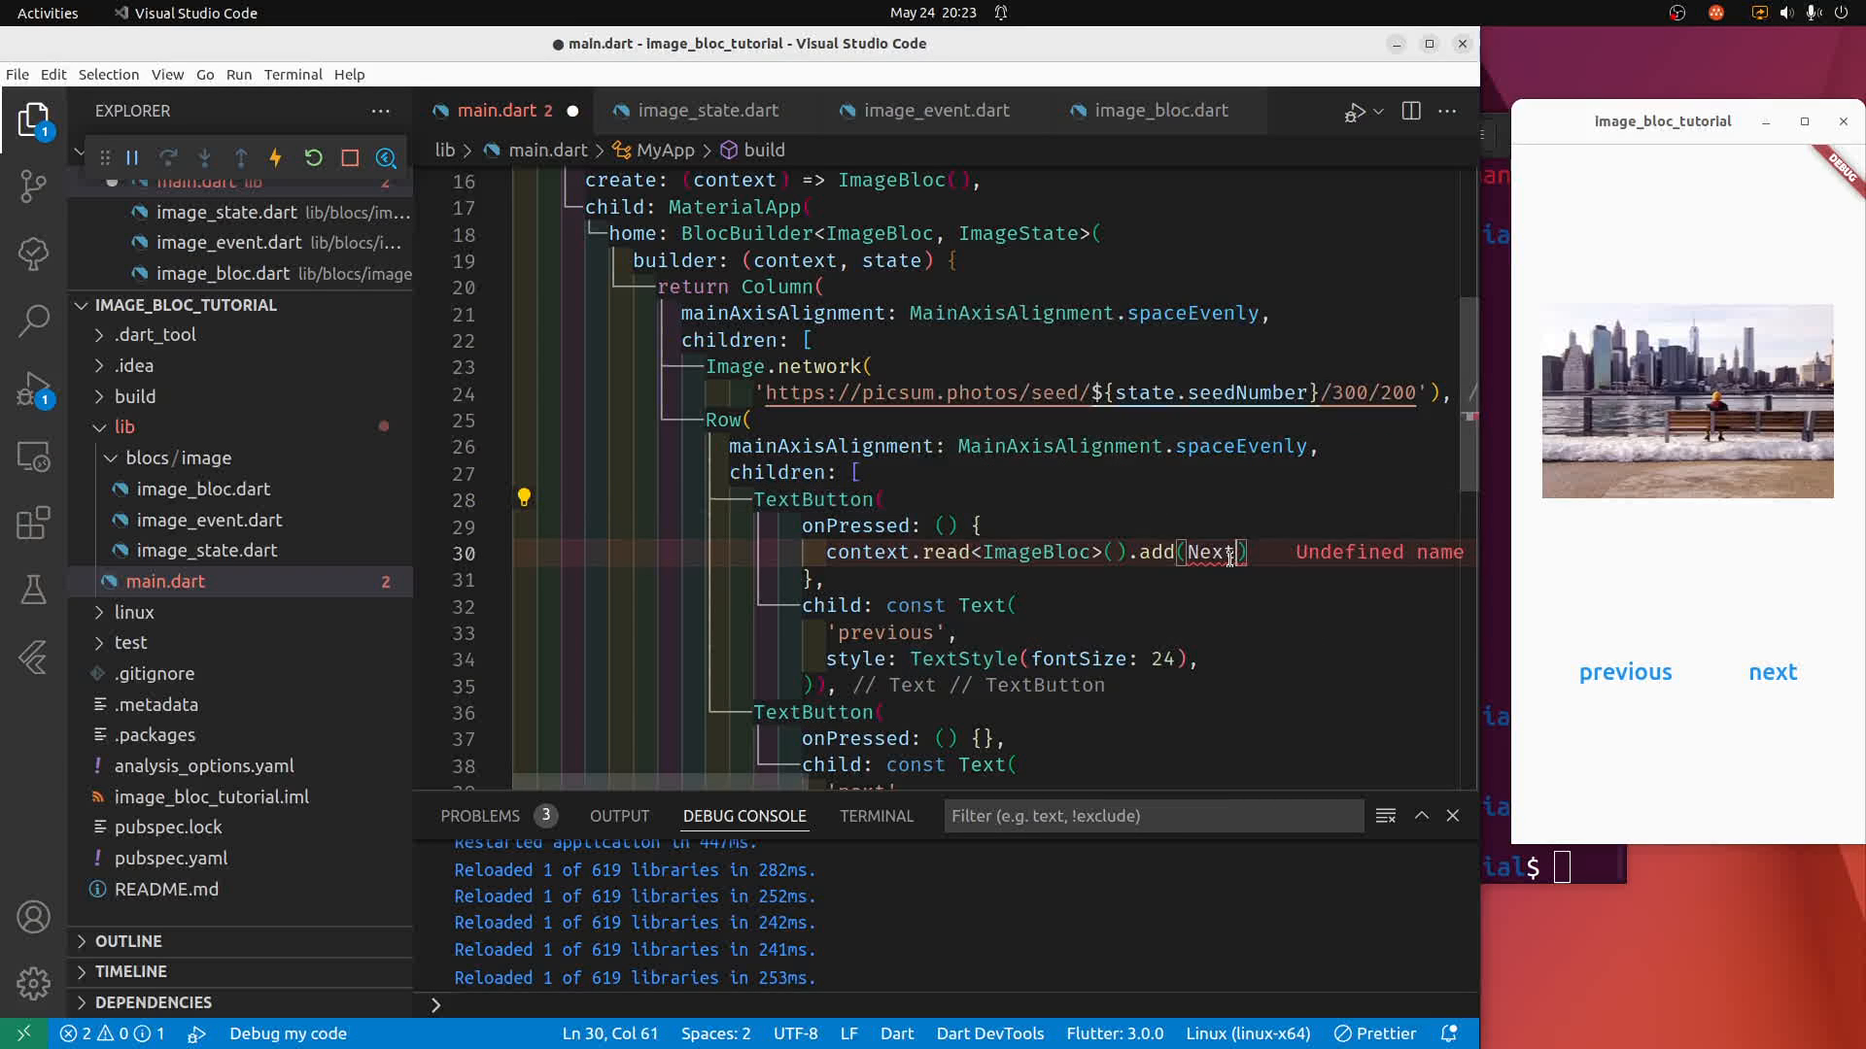
type("Pre")
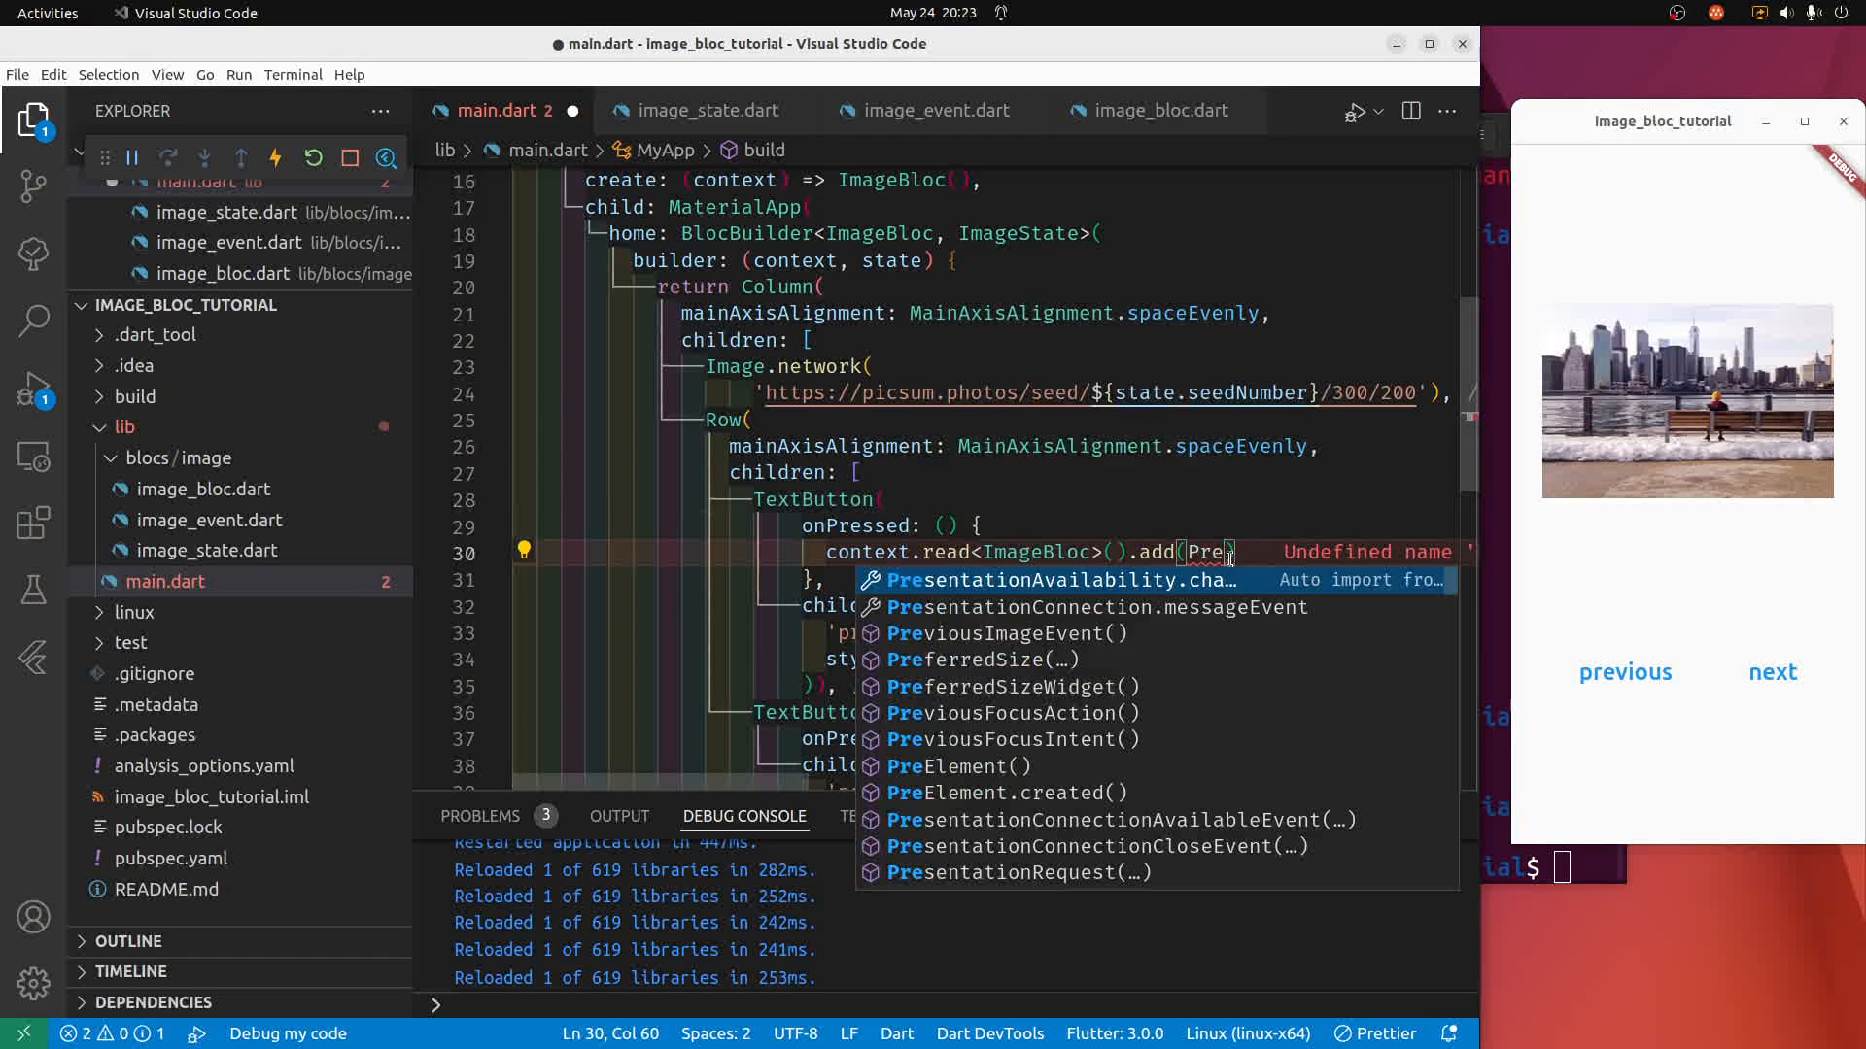
type("viousImageEvent());")
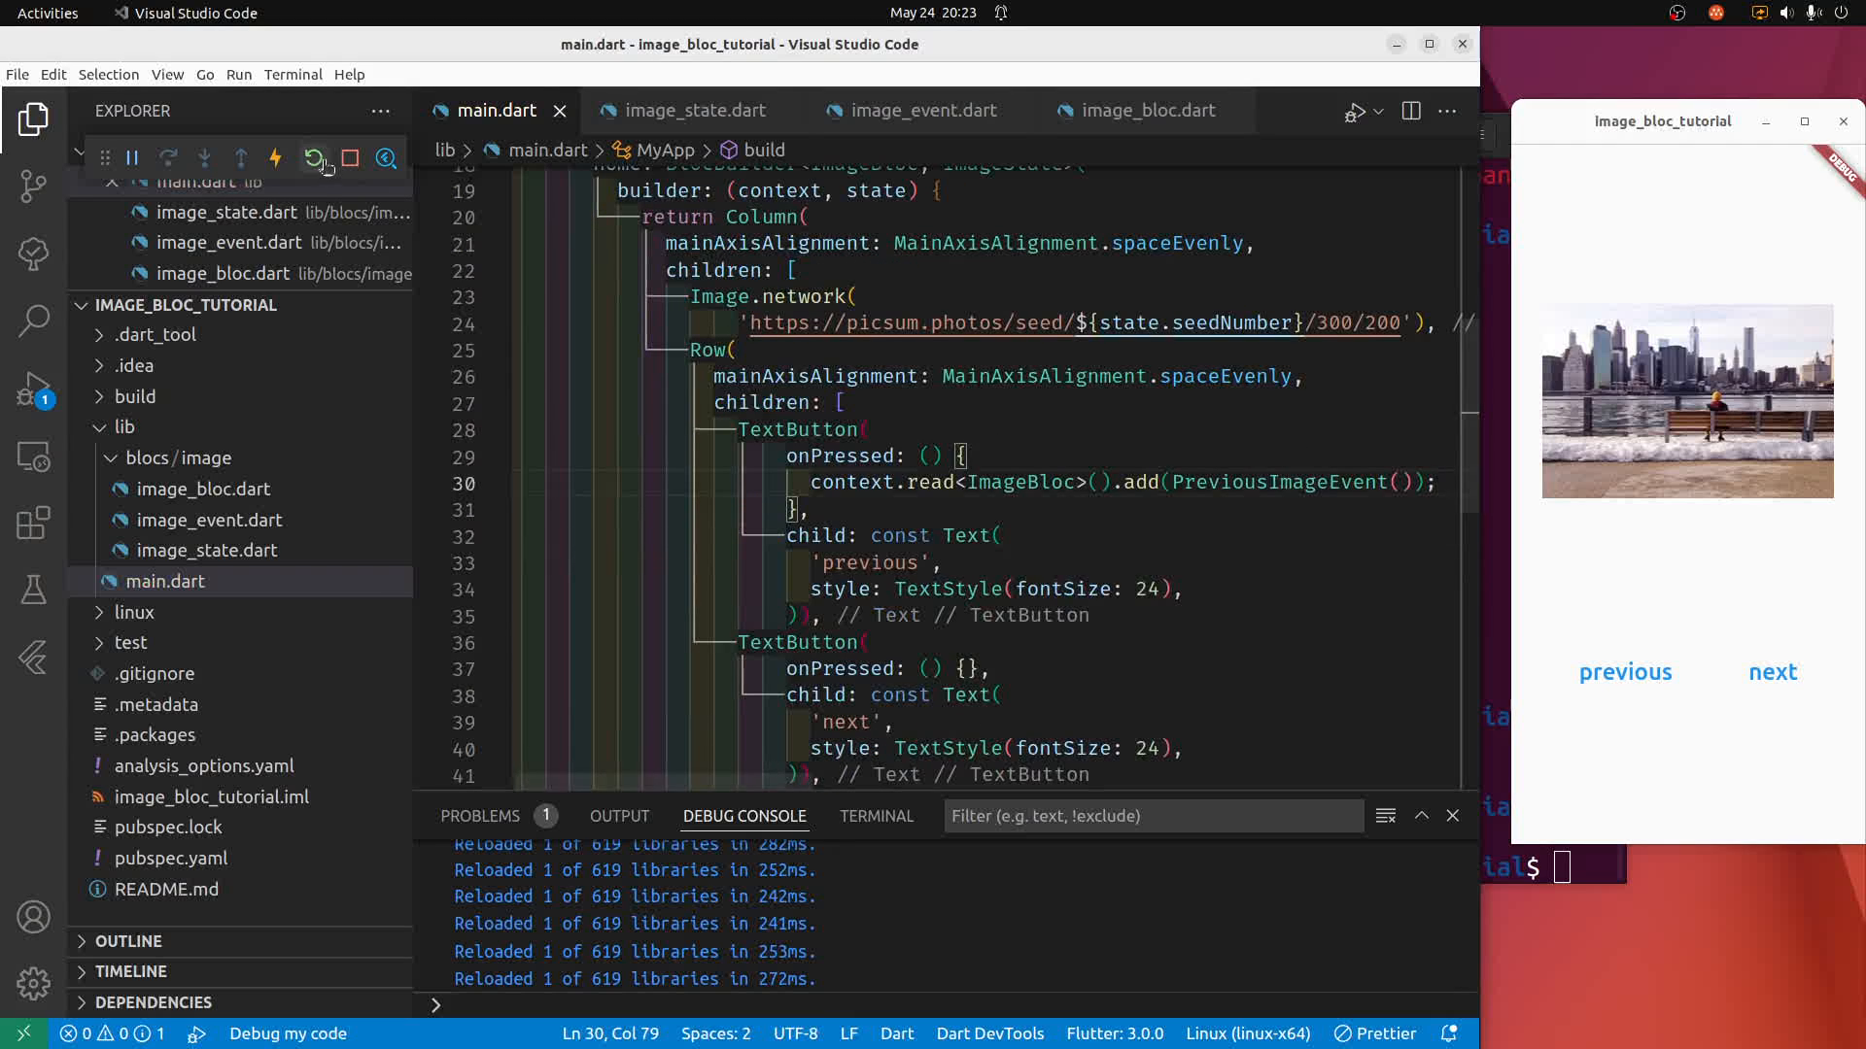
Hot restart the app and tap previous to confirm a different picsum image loads.
left_click(313, 157)
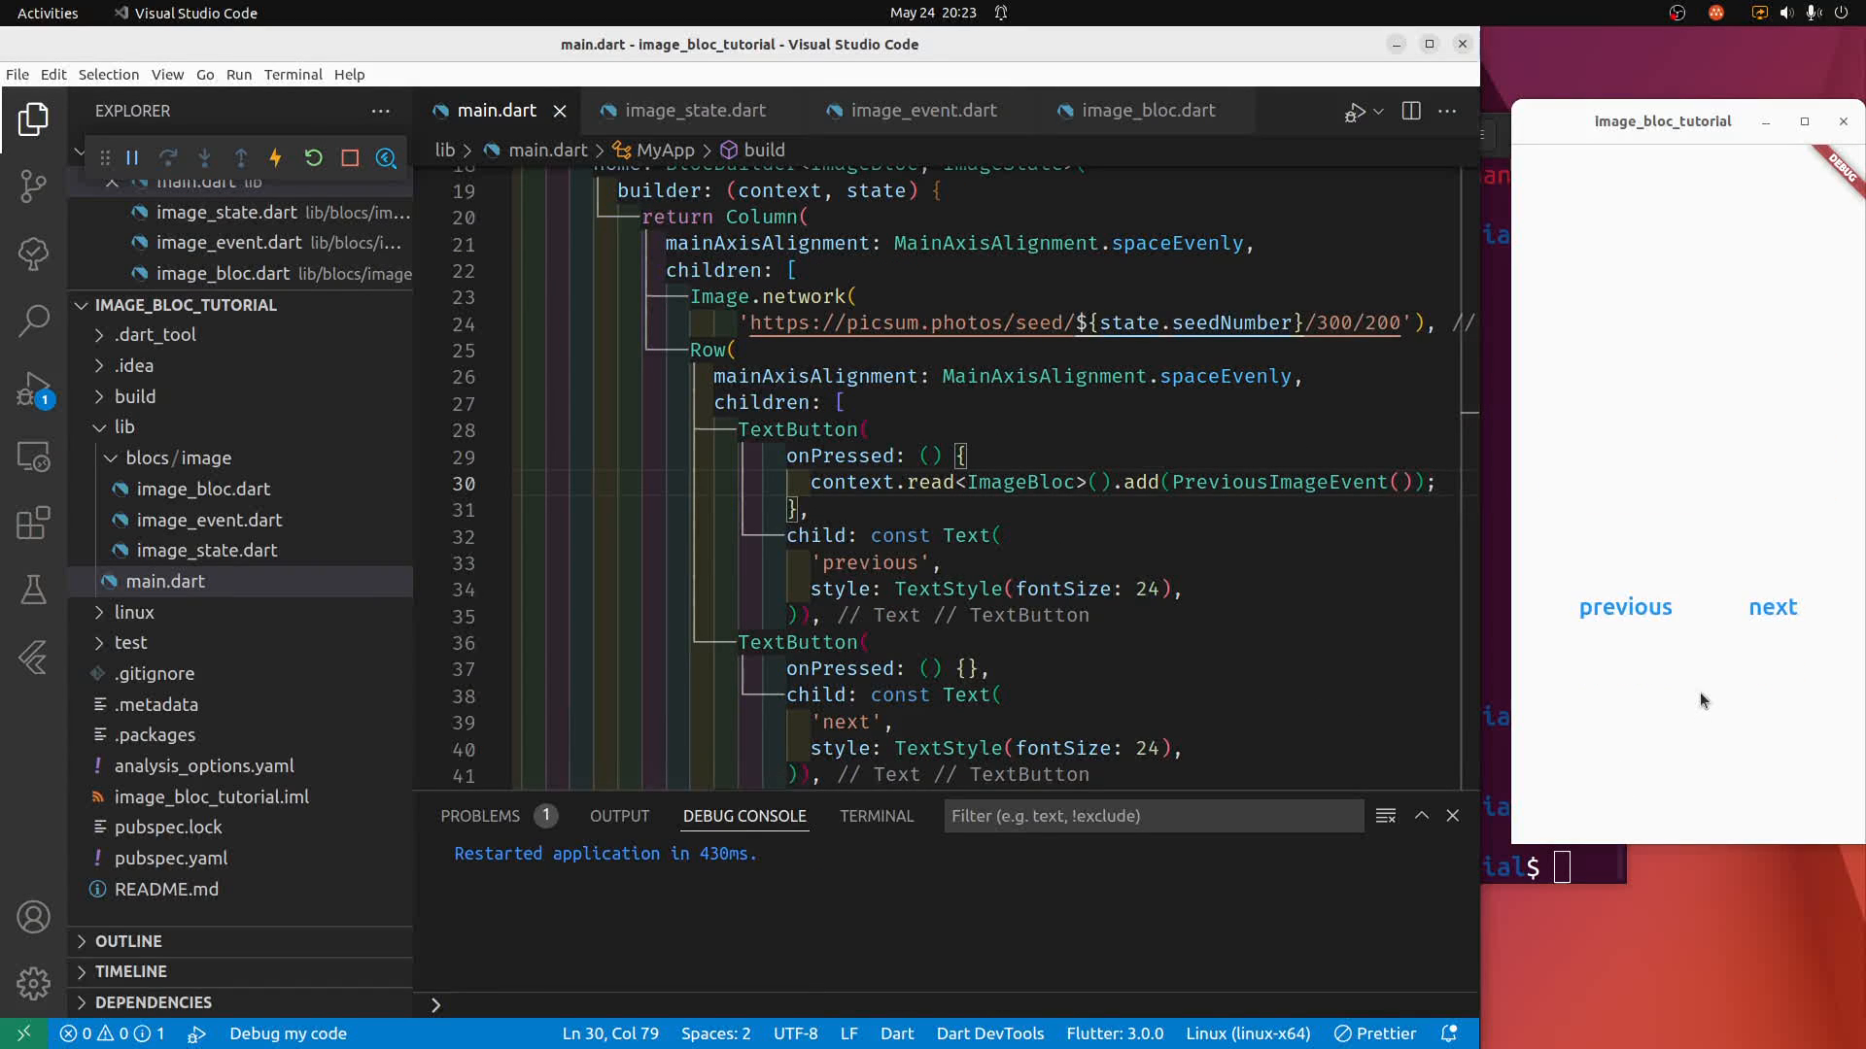
left_click(1625, 607)
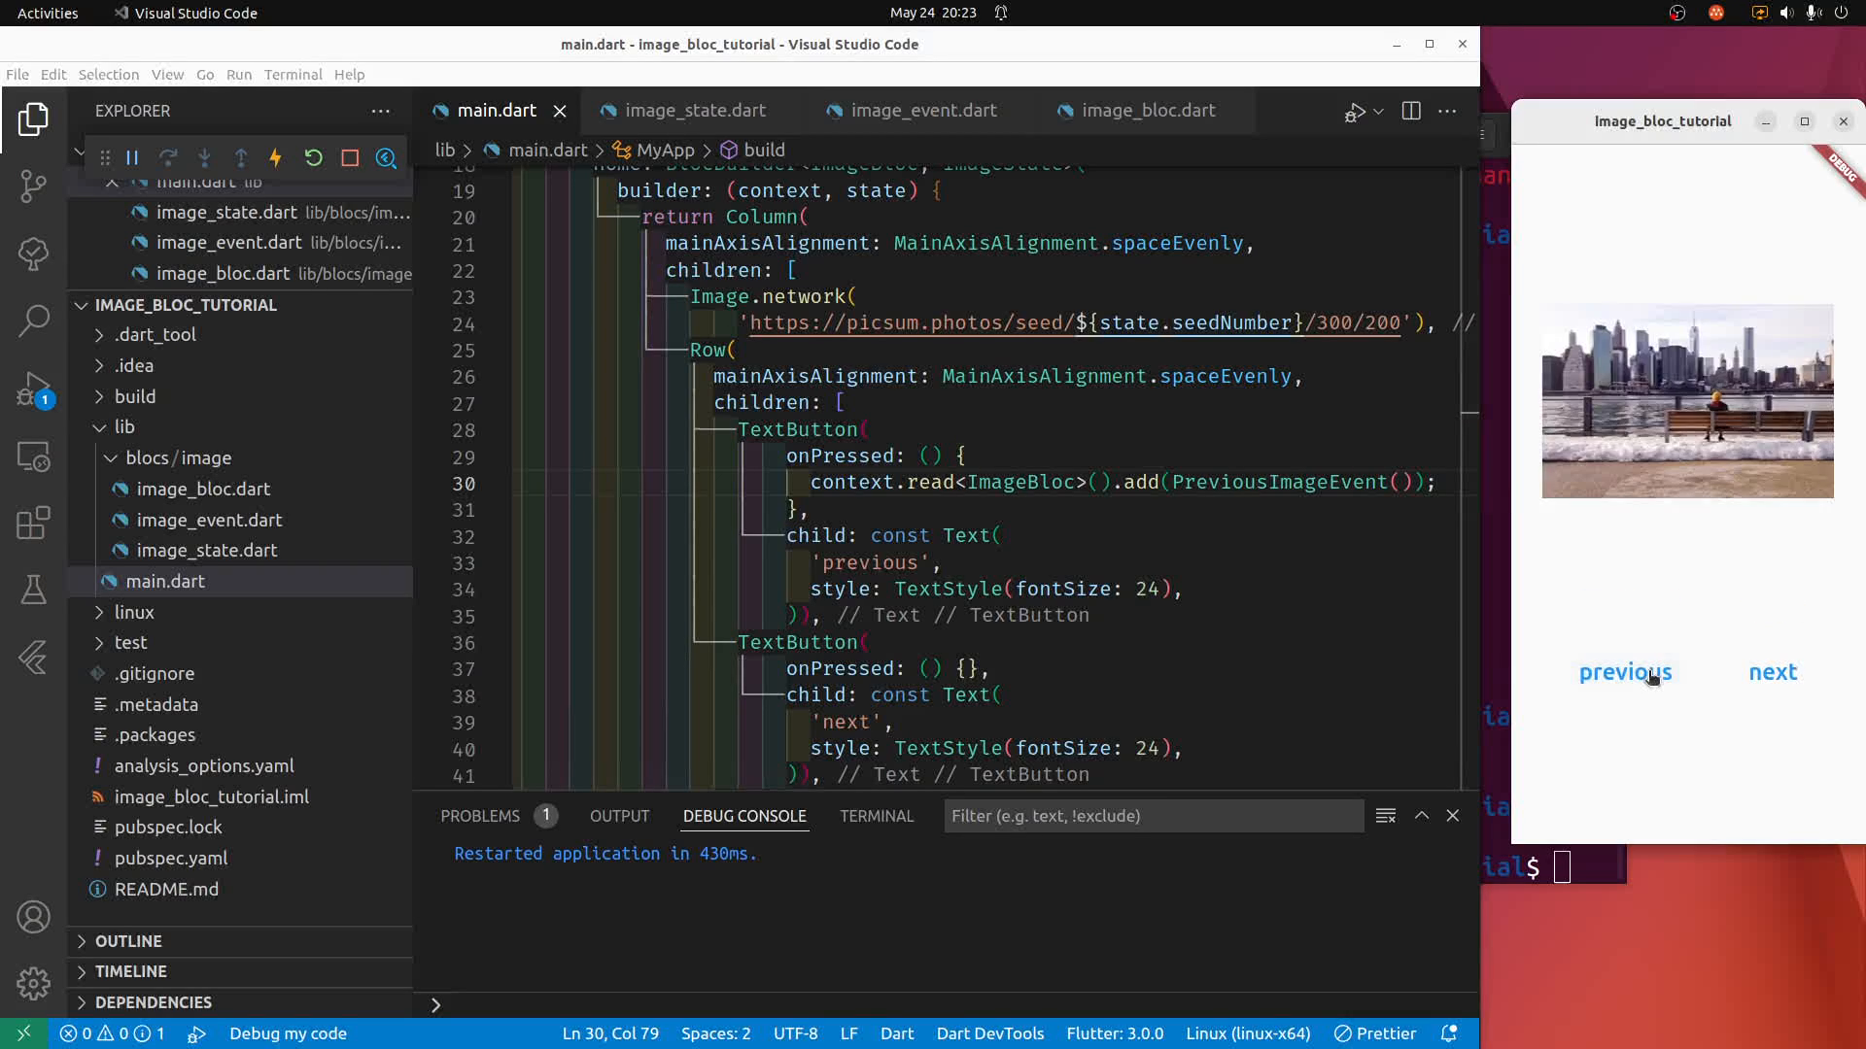
left_click(1625, 673)
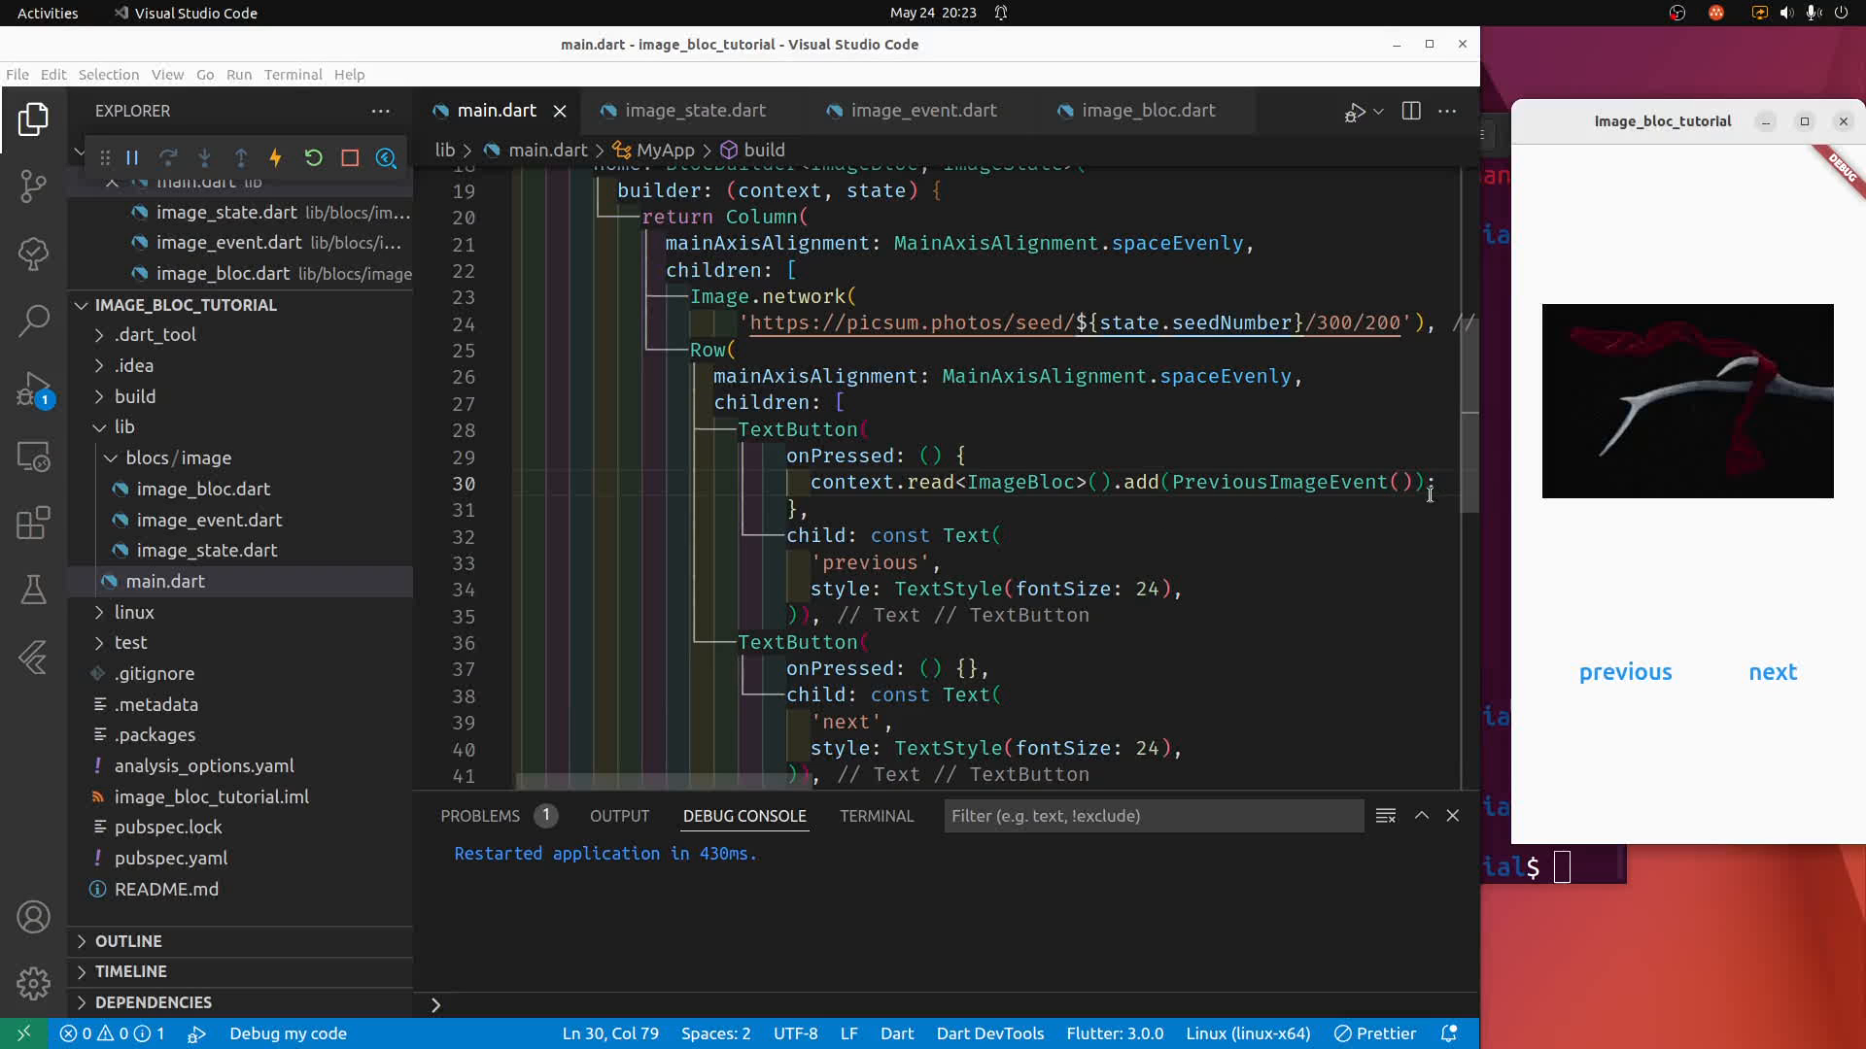
scroll("down", 3)
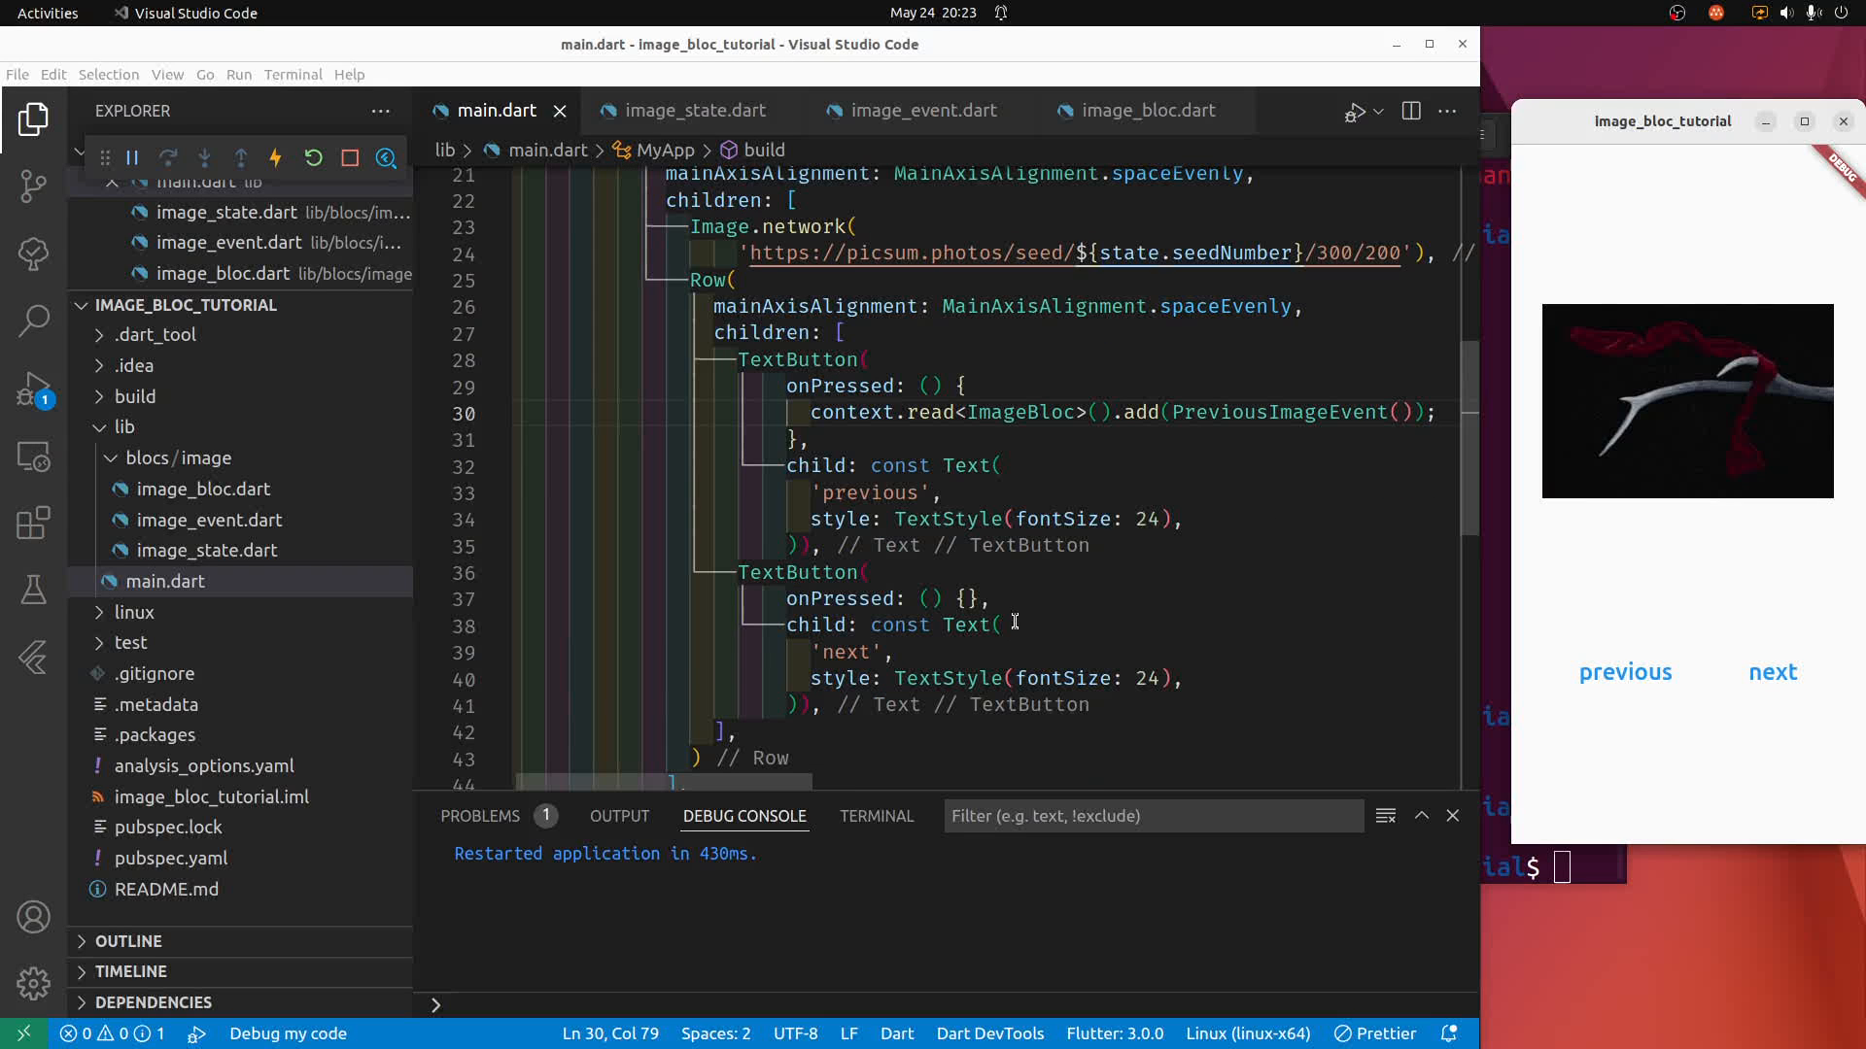
left_click(1005, 624)
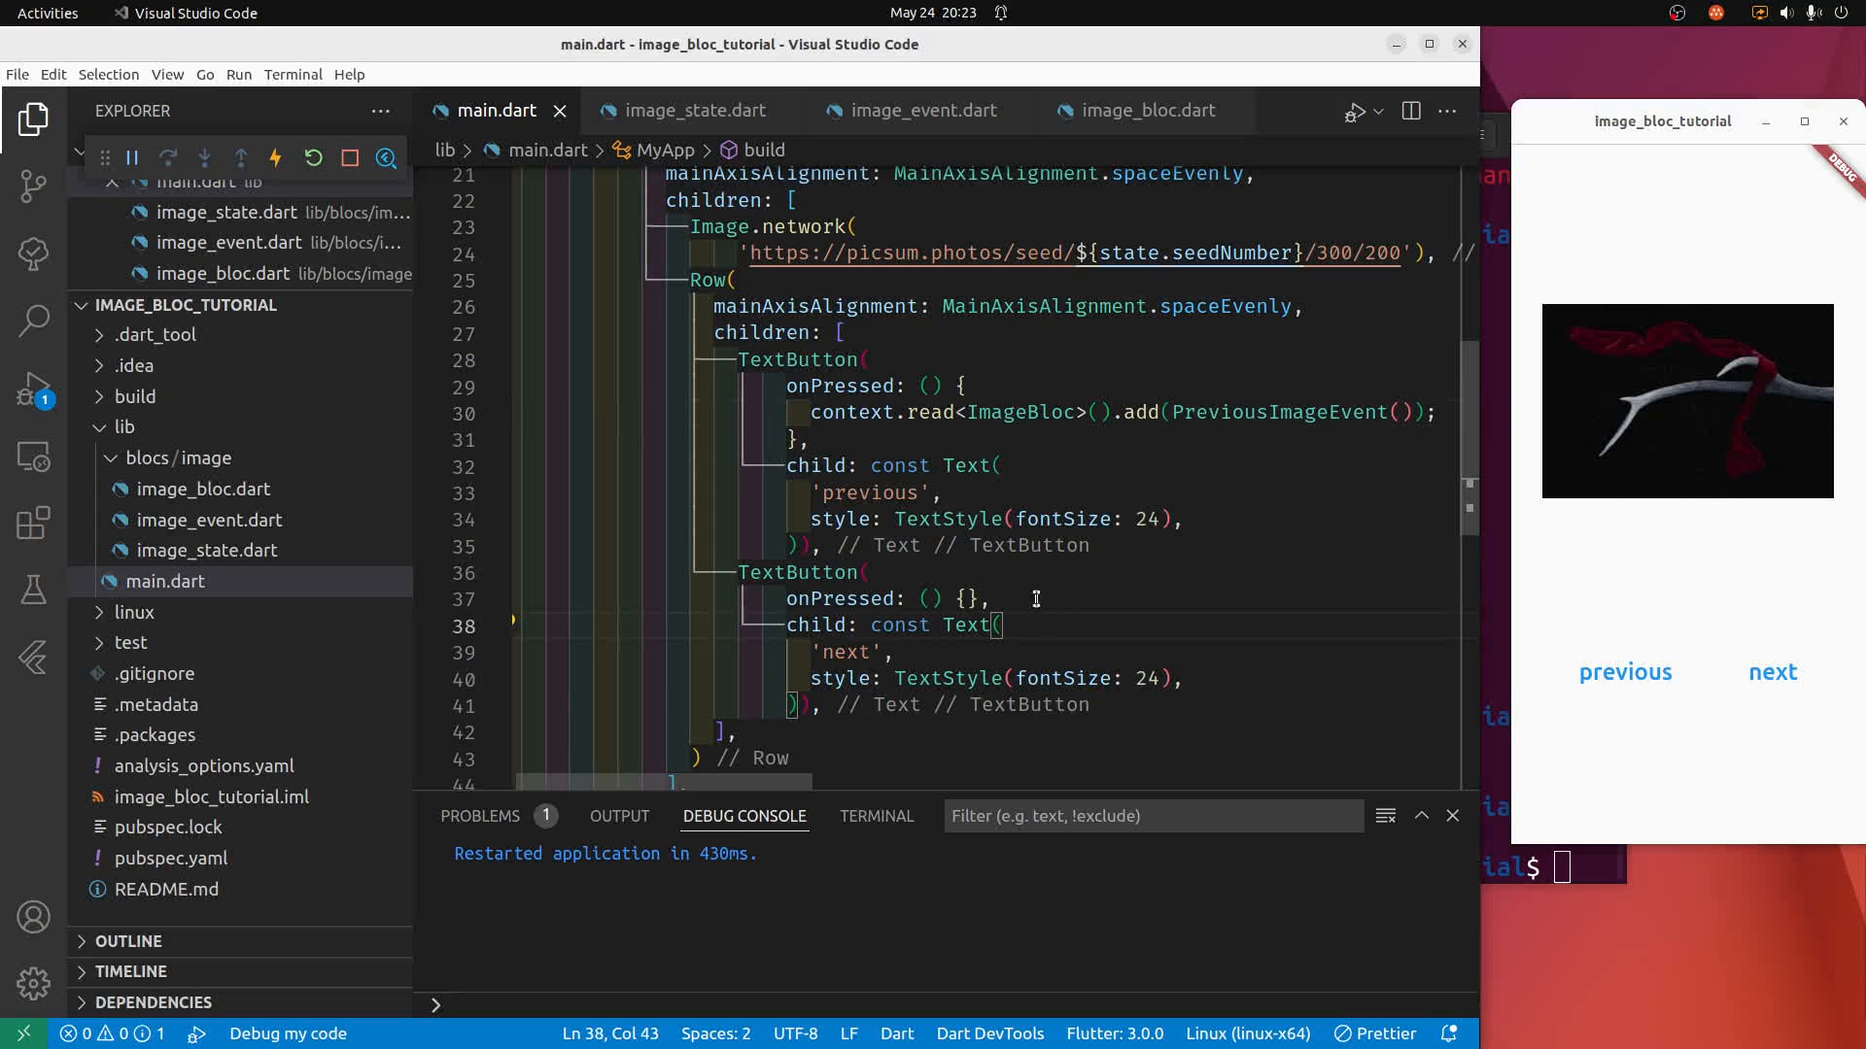
Write context.read<ImageBloc>().add(NextImageEvent()) in the next button's onPressed and save.
left_click(966, 598)
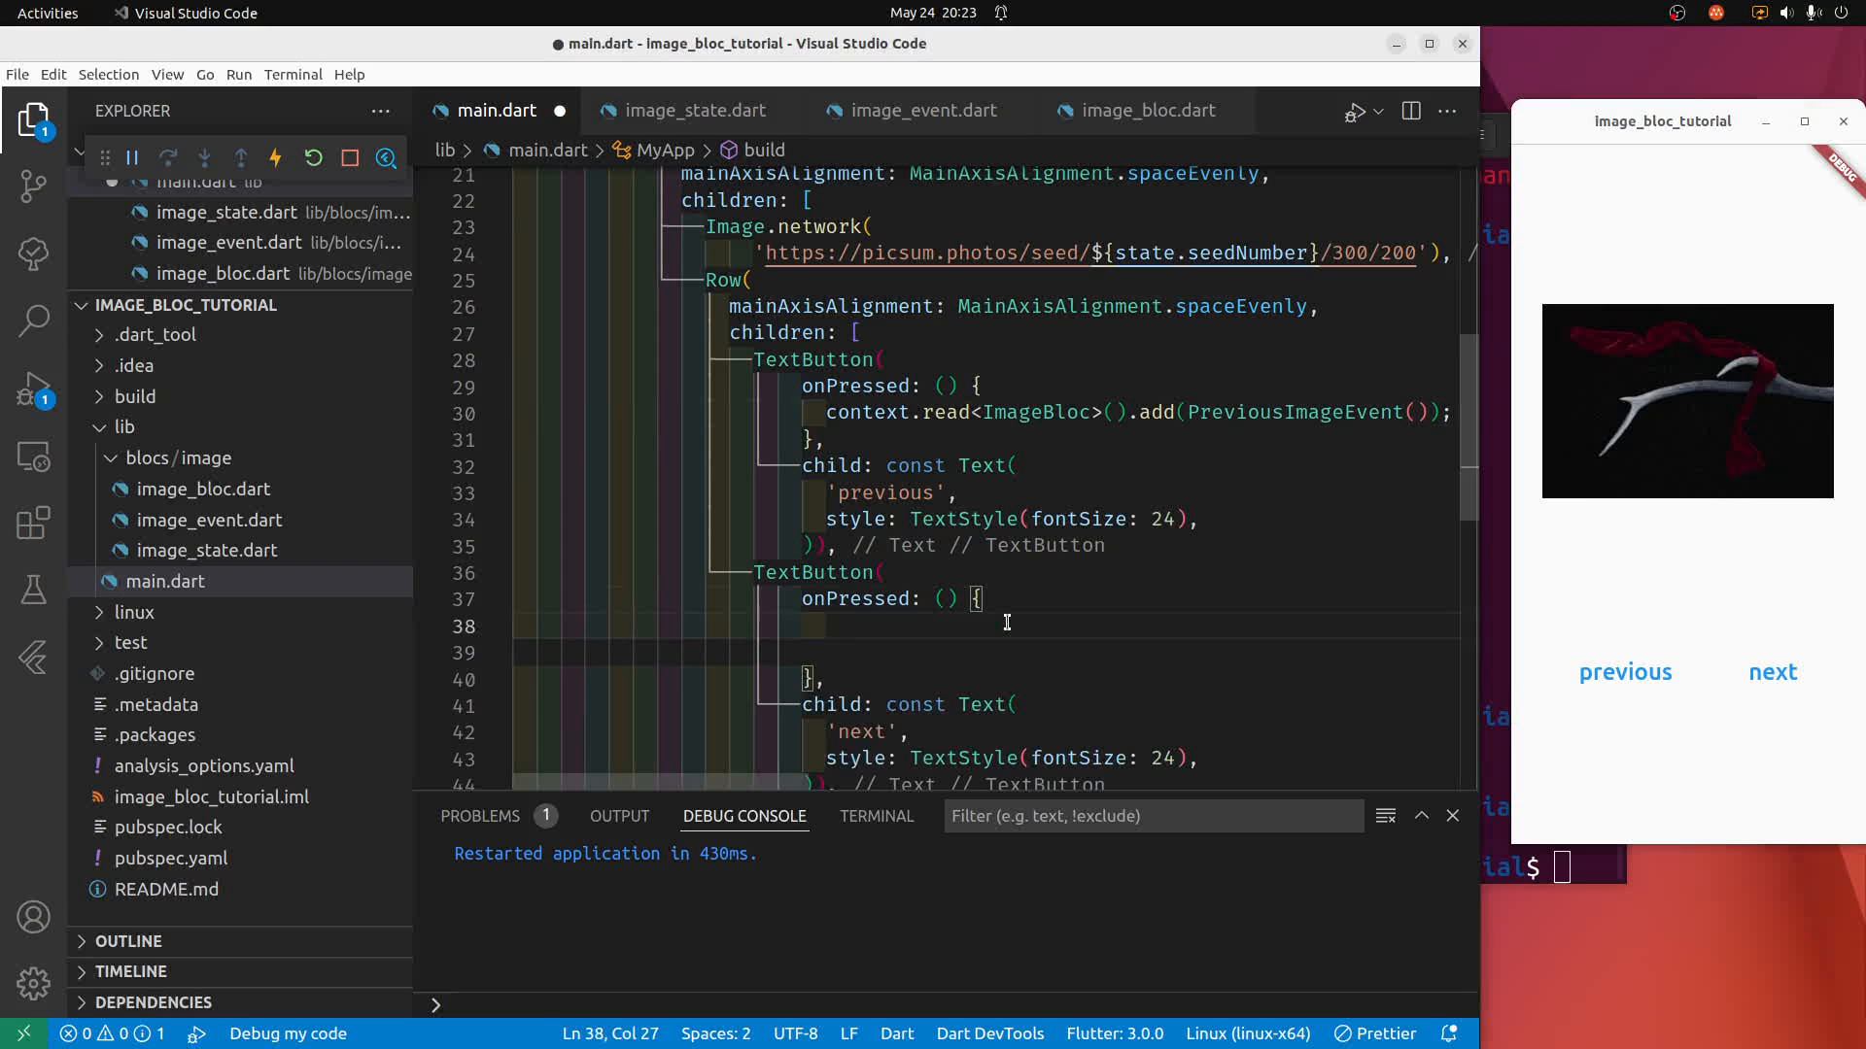
type("context.")
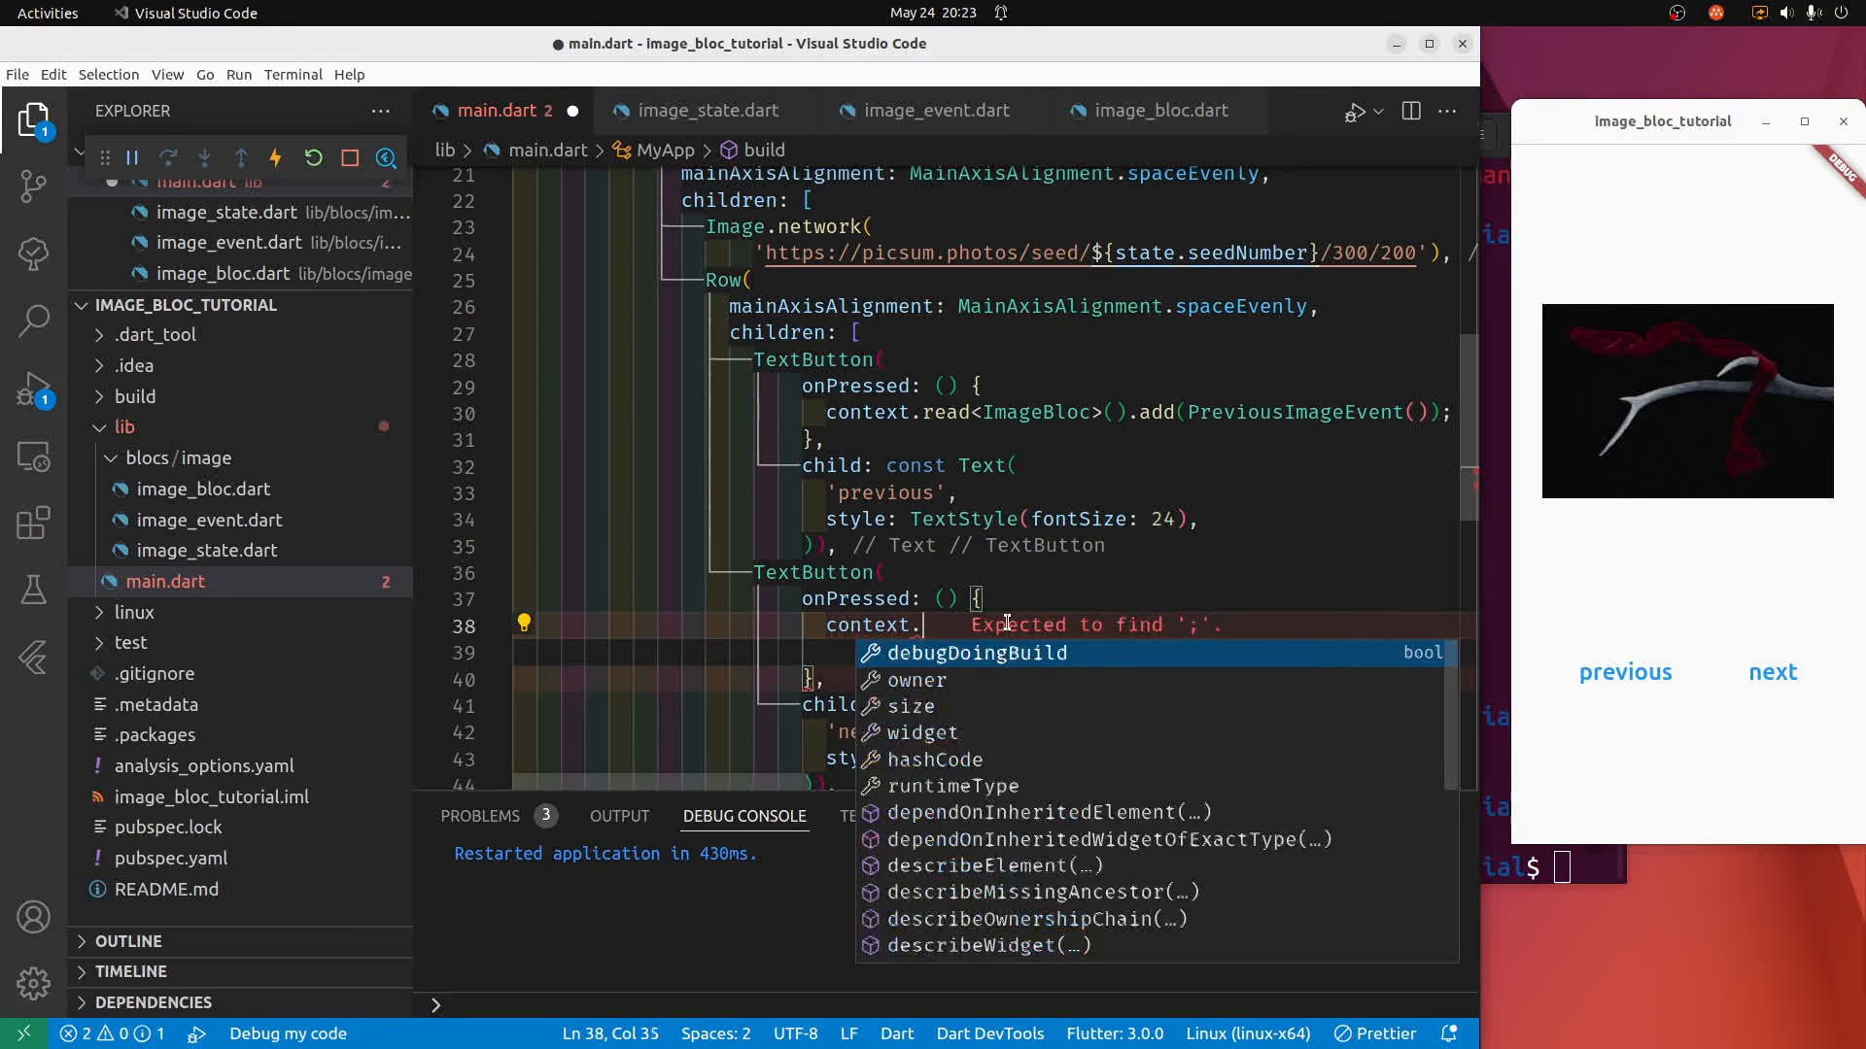
type("read<Ima")
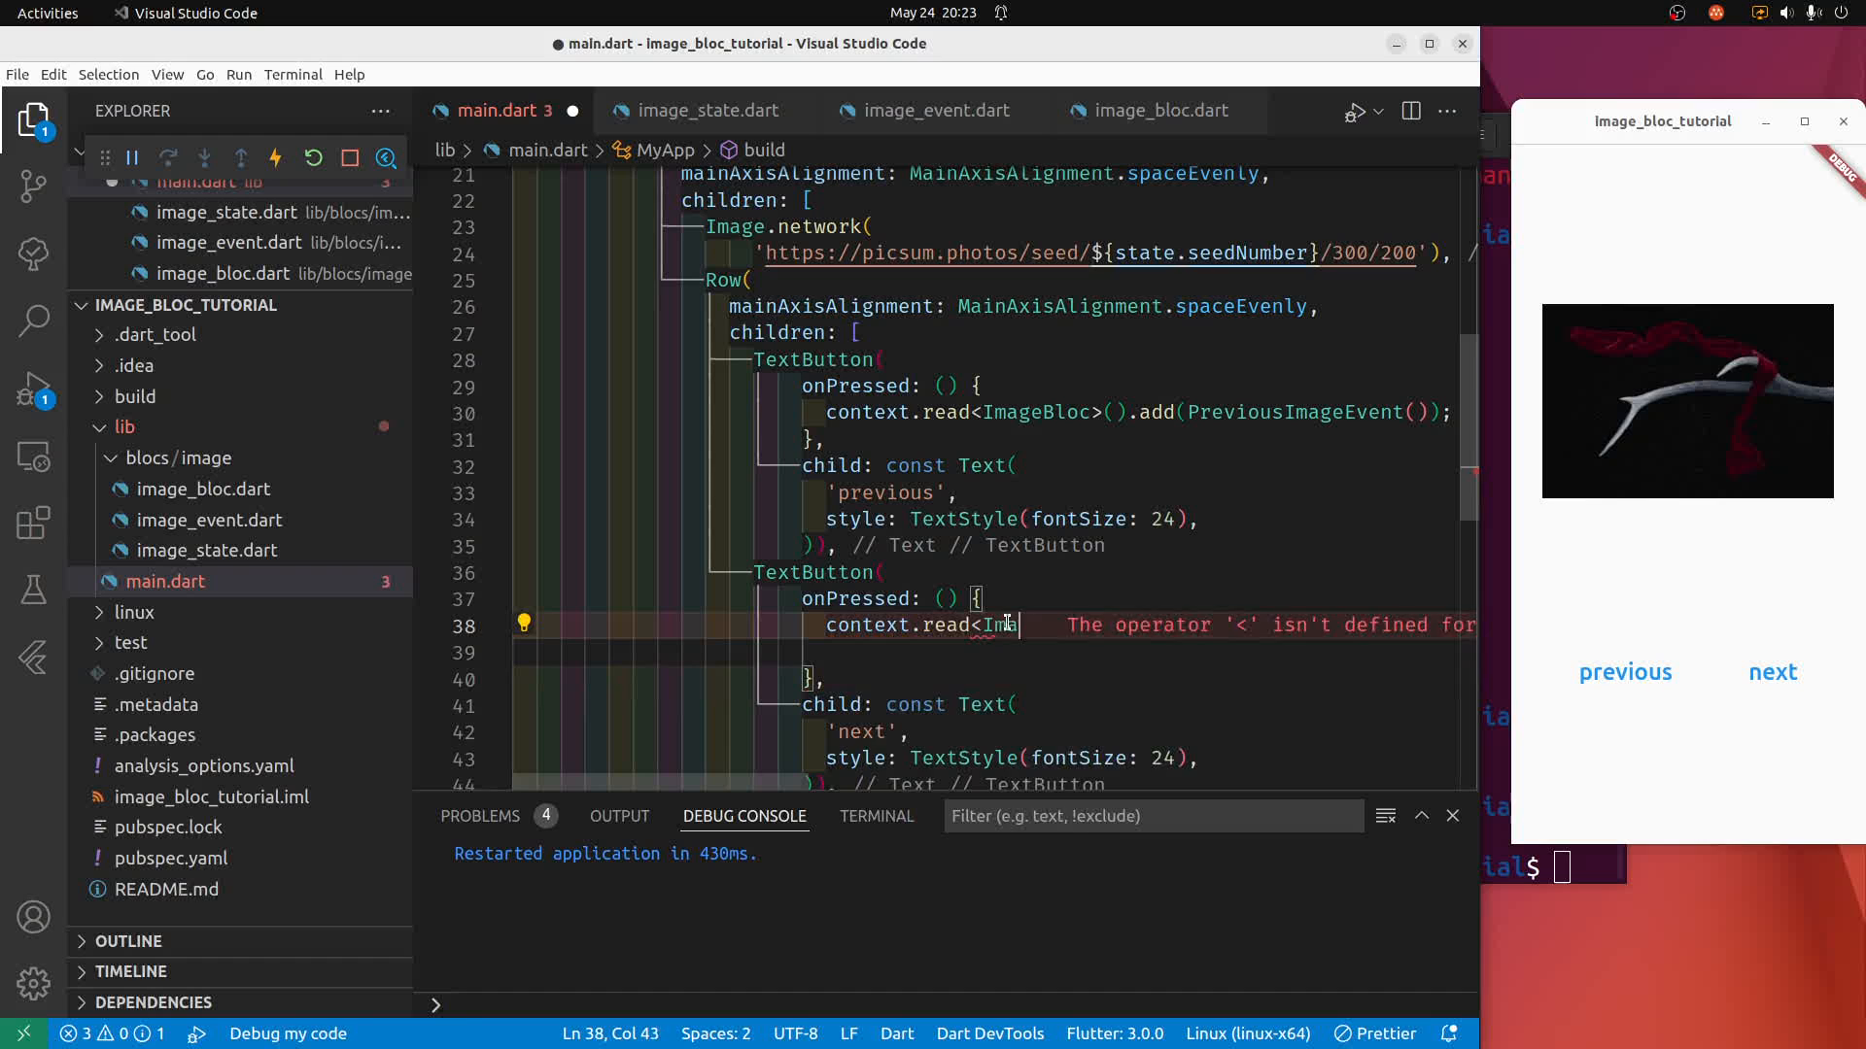
type("ImageBloc>")
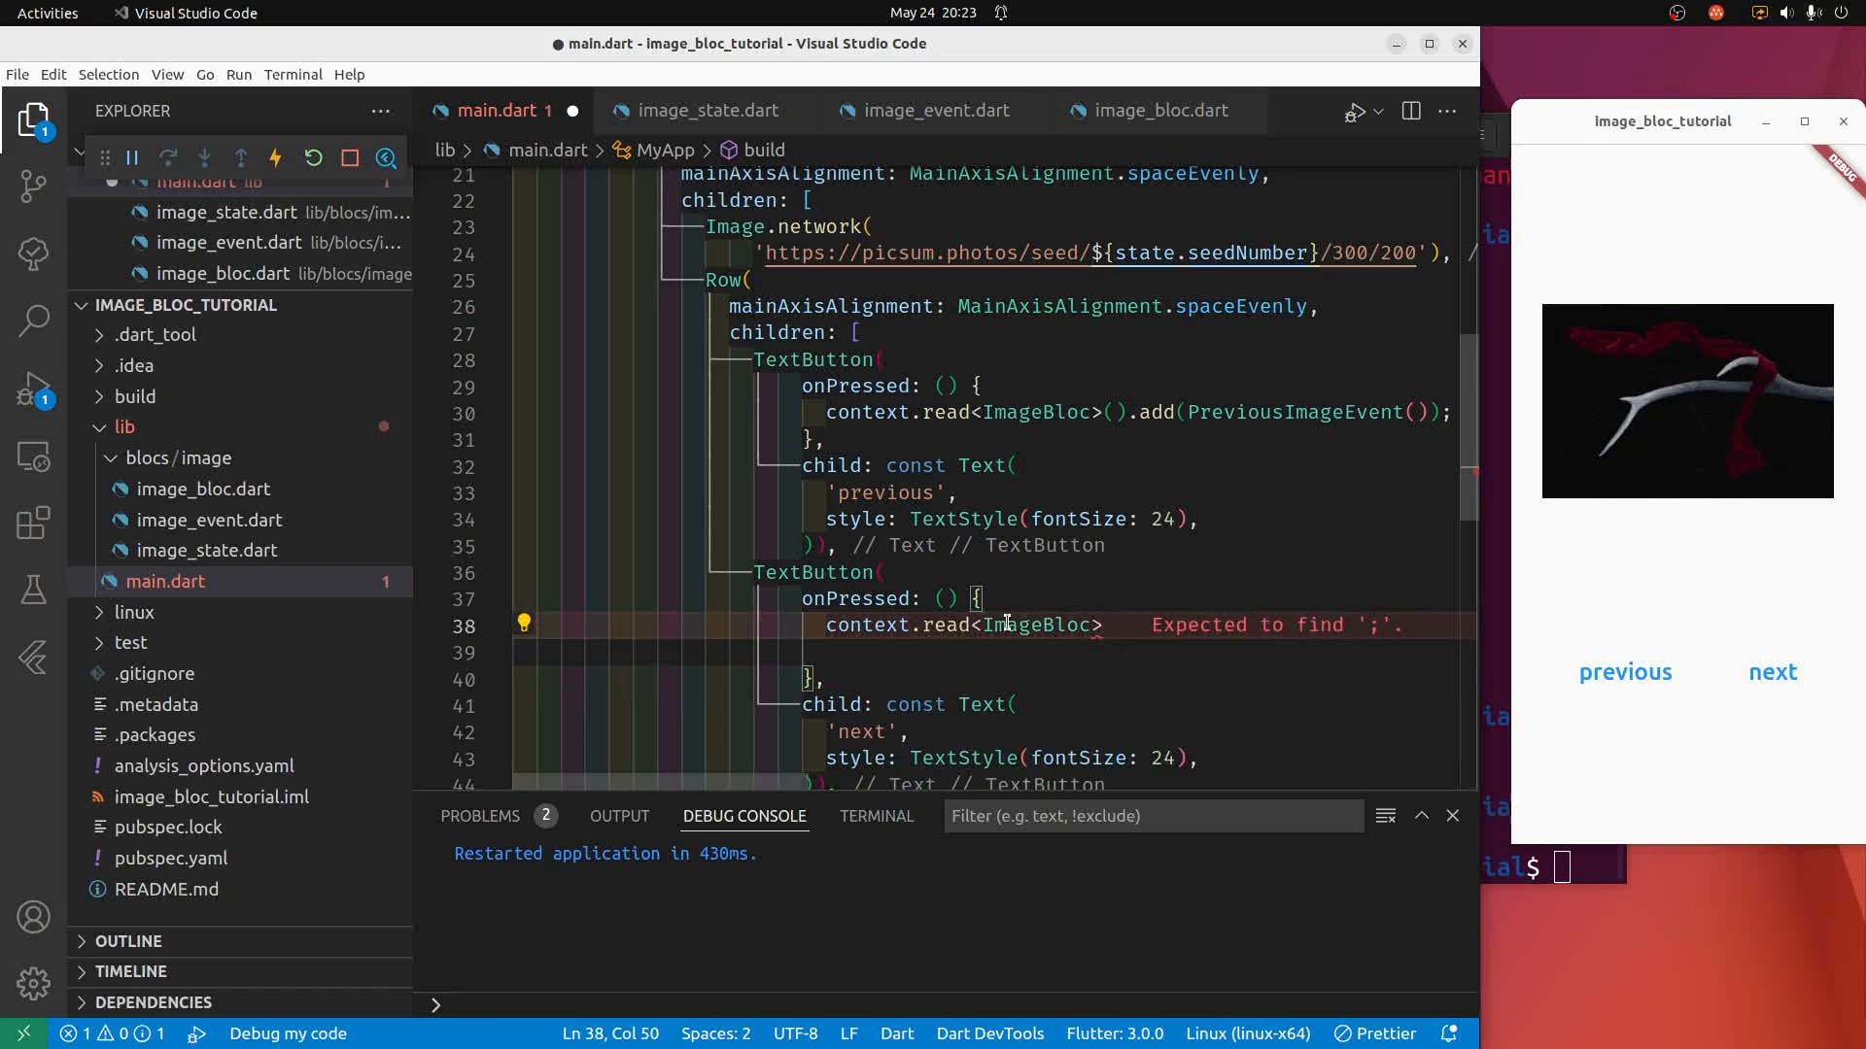
type(".add")
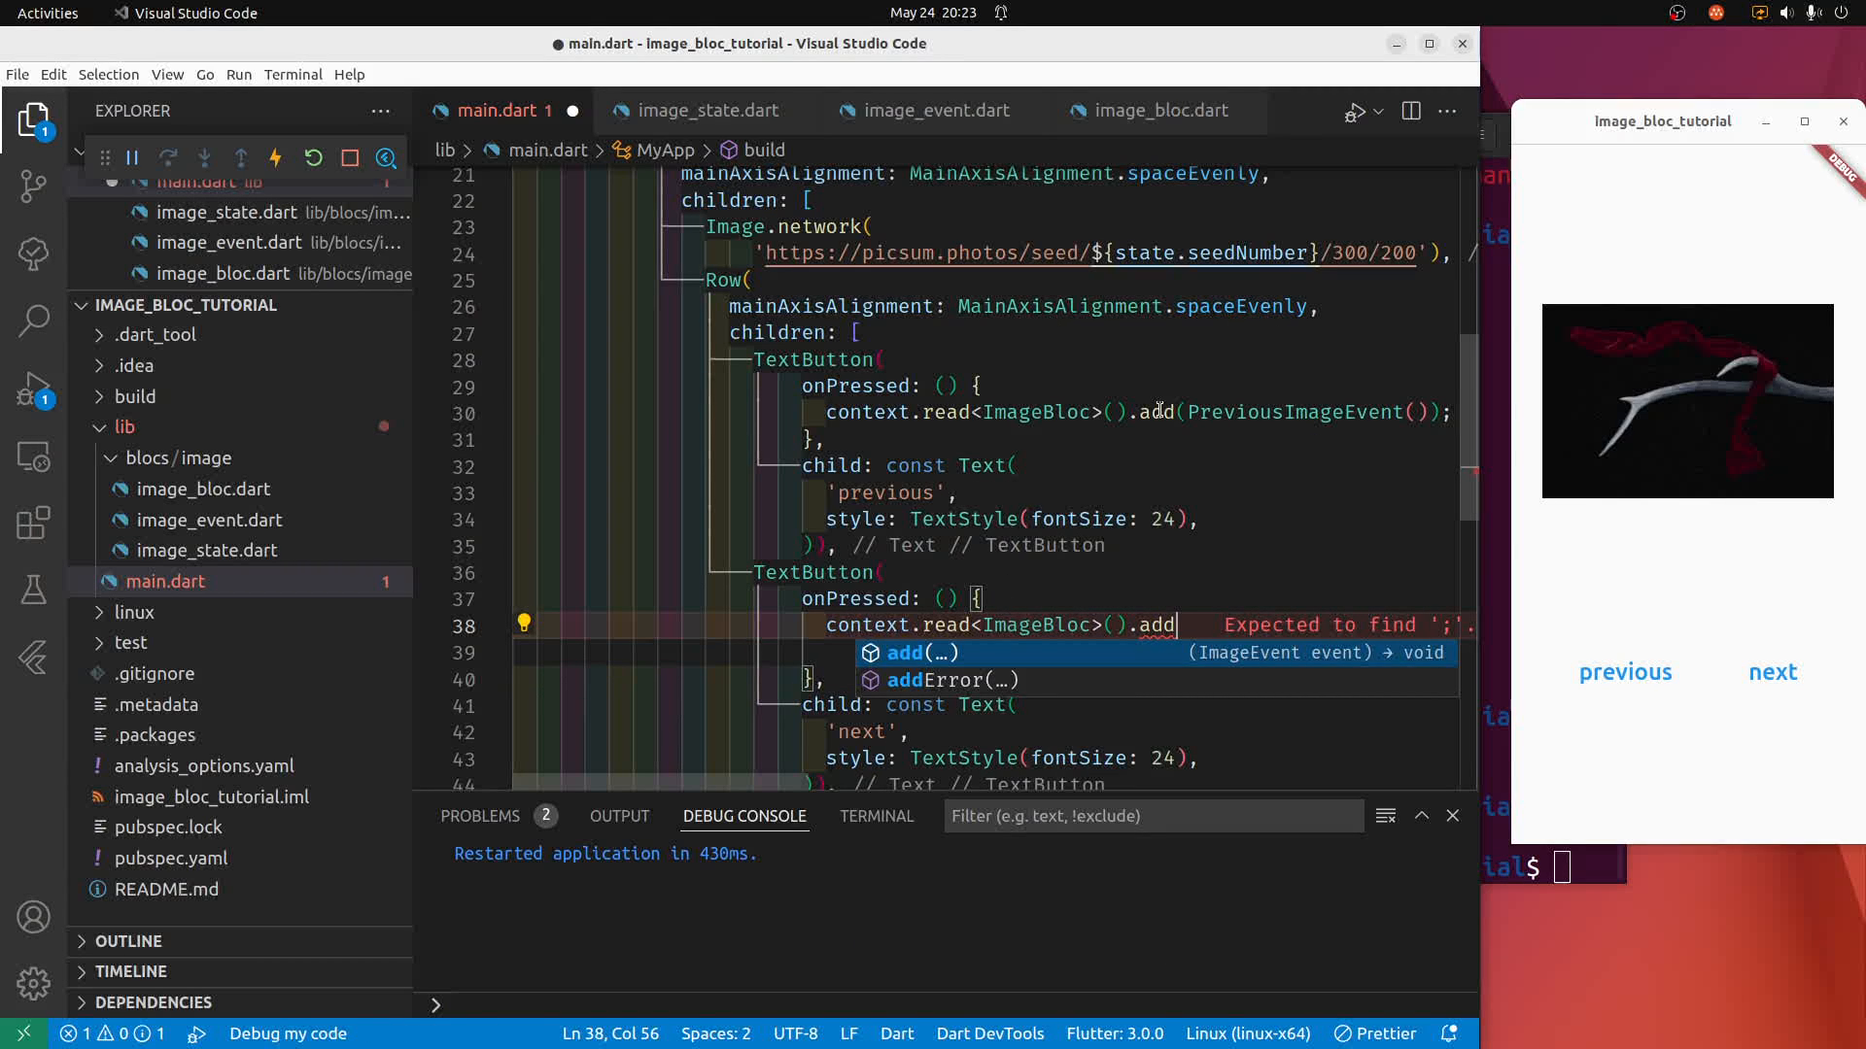
mouse_move(903, 653)
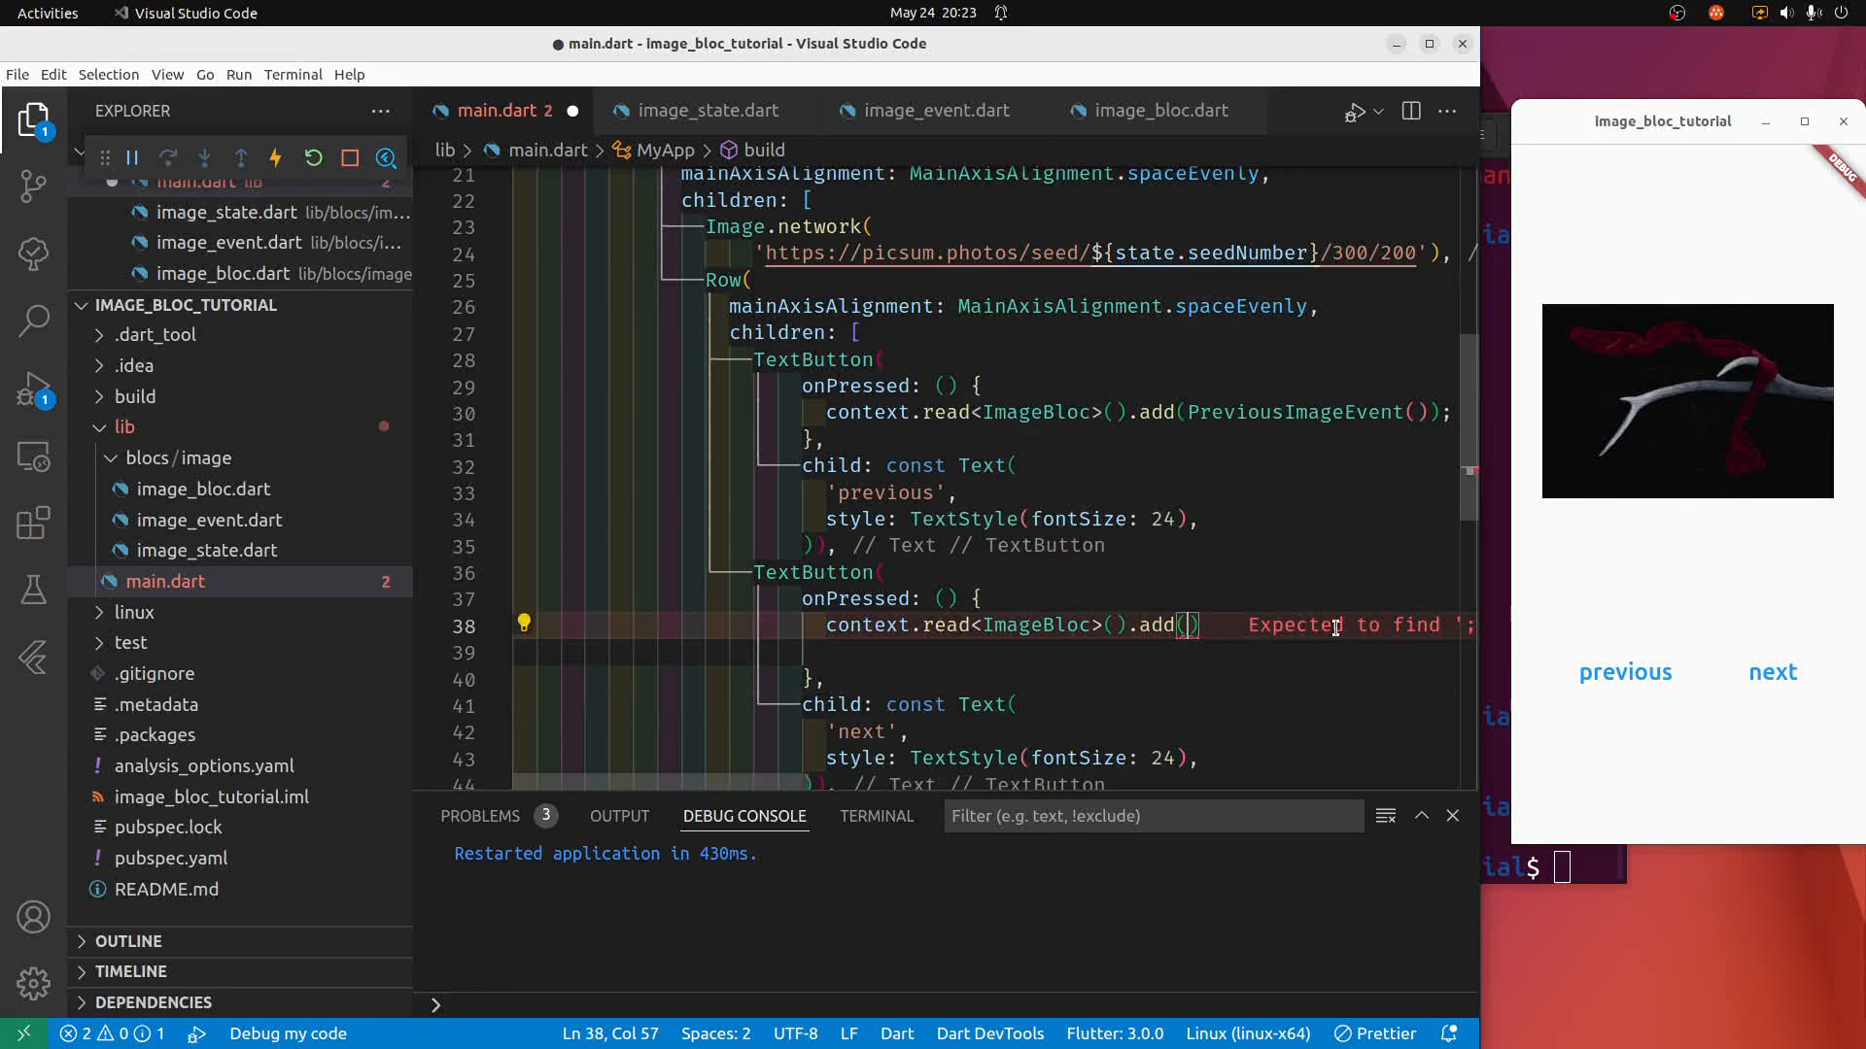
type("NextImageEvent(")
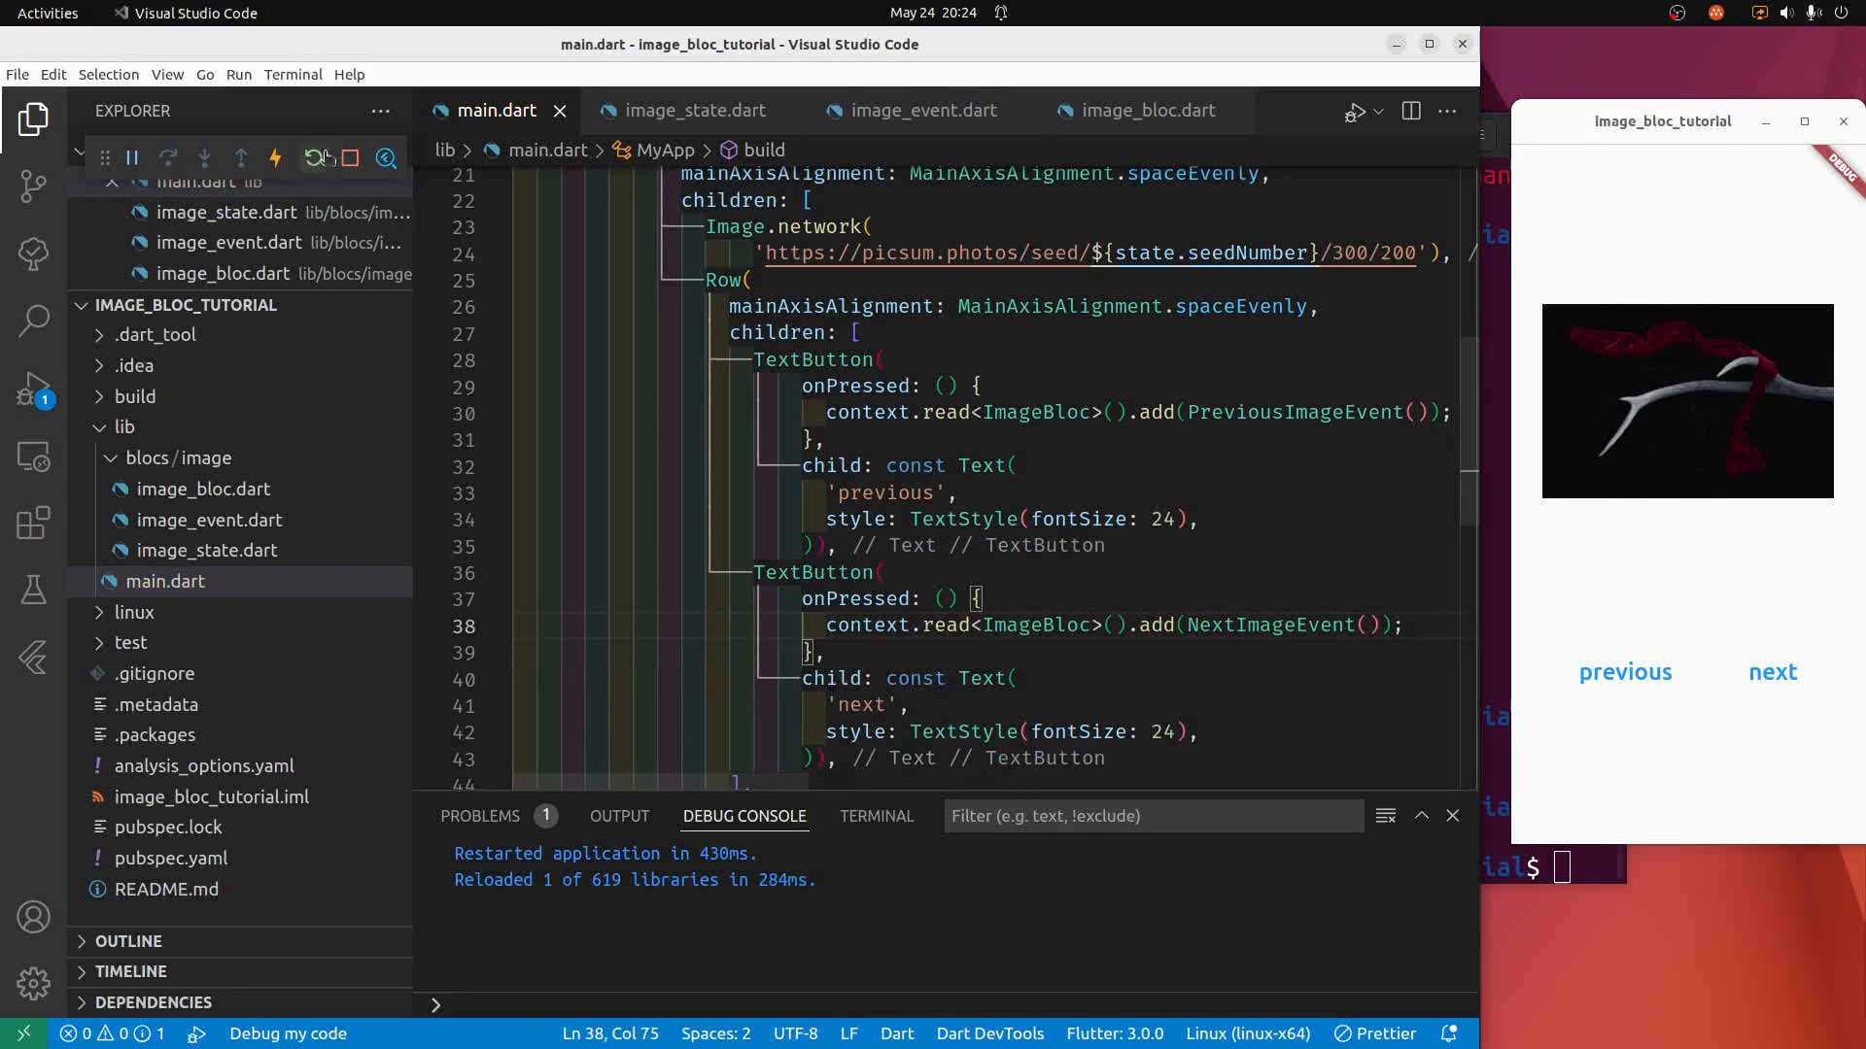
Hot restart the app and tap next and previous to cycle through picsum images.
left_click(311, 158)
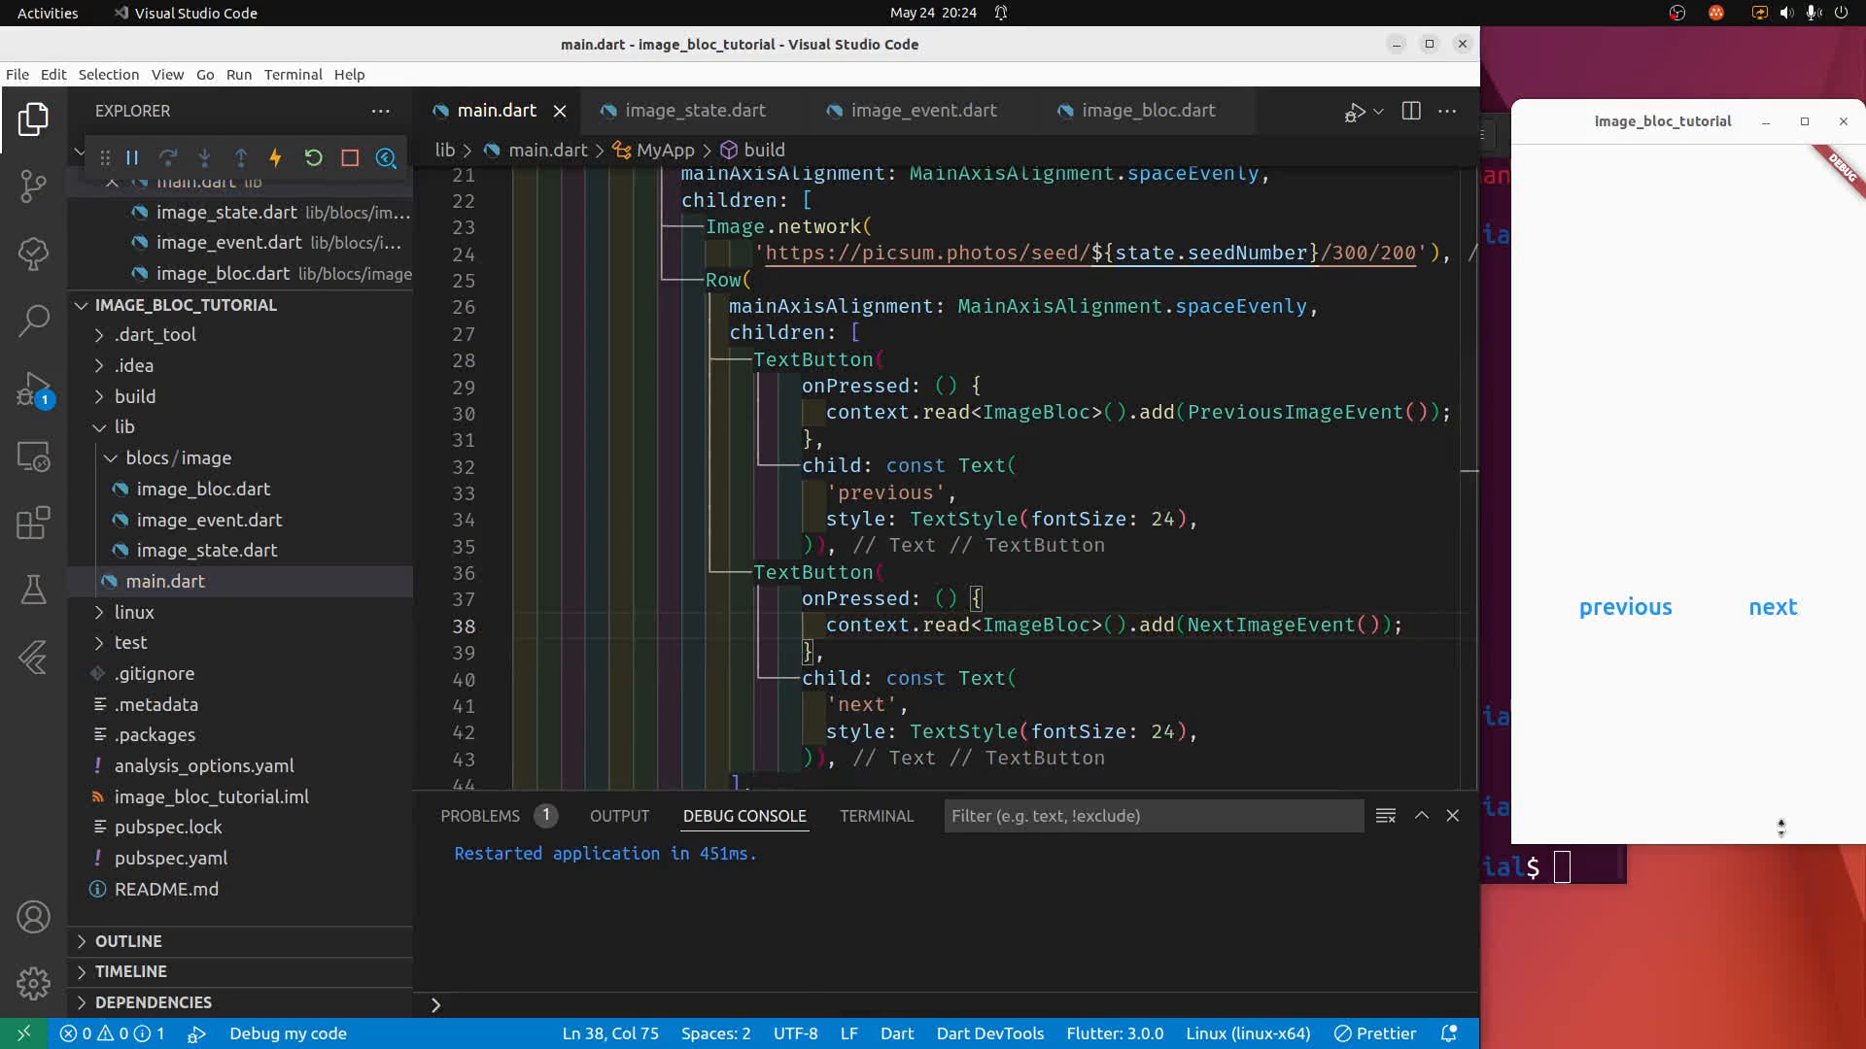
left_click(1772, 606)
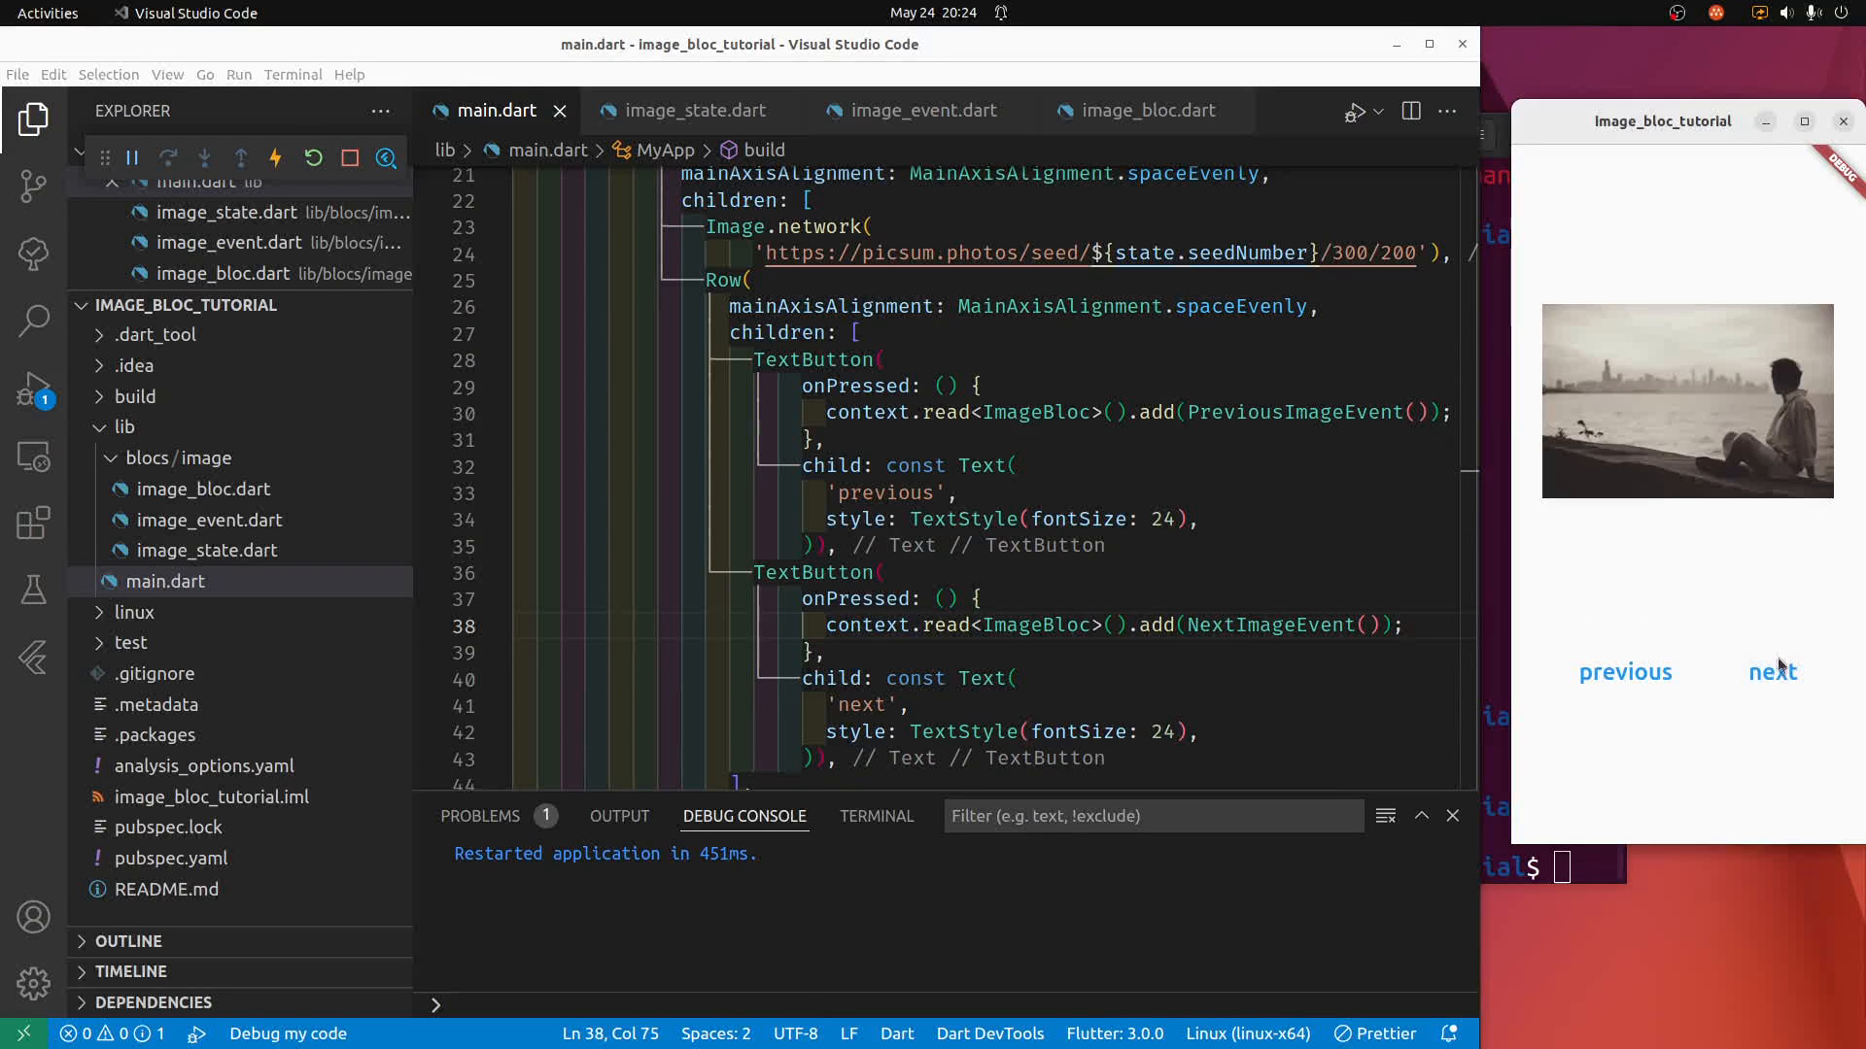
left_click(1772, 671)
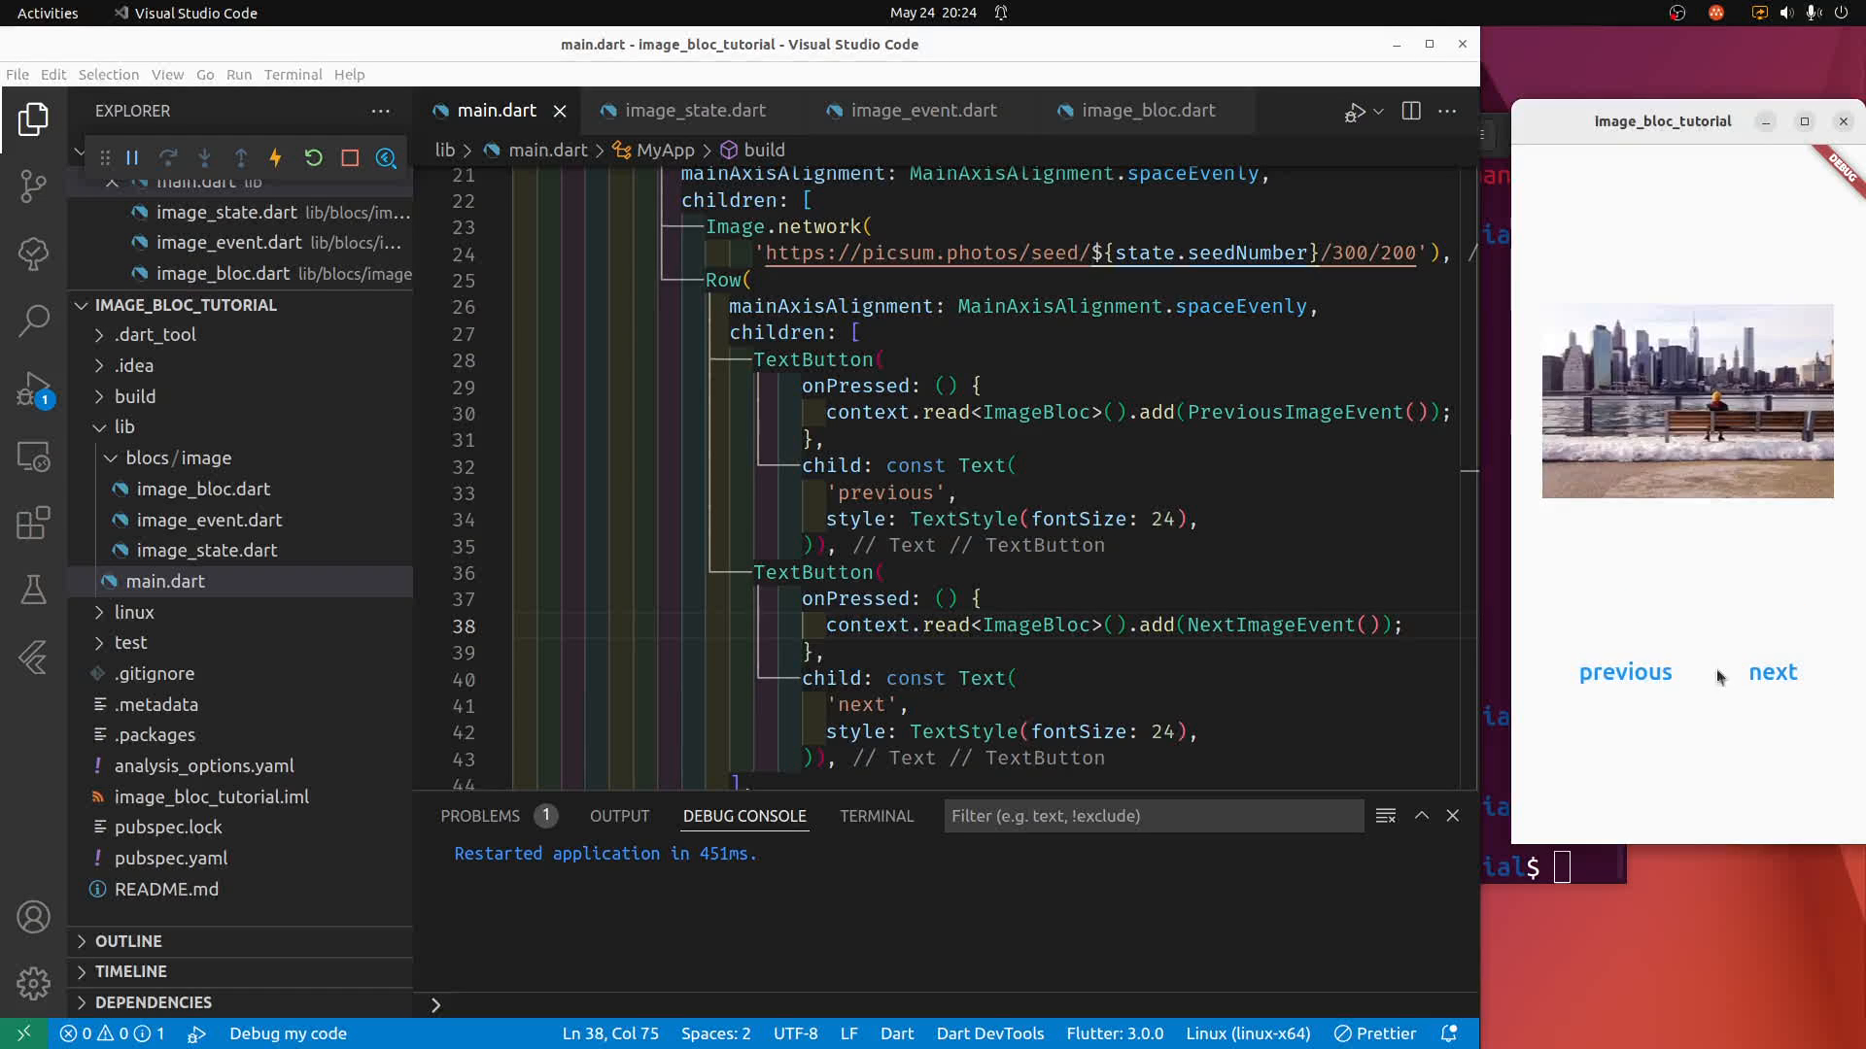
left_click(1773, 673)
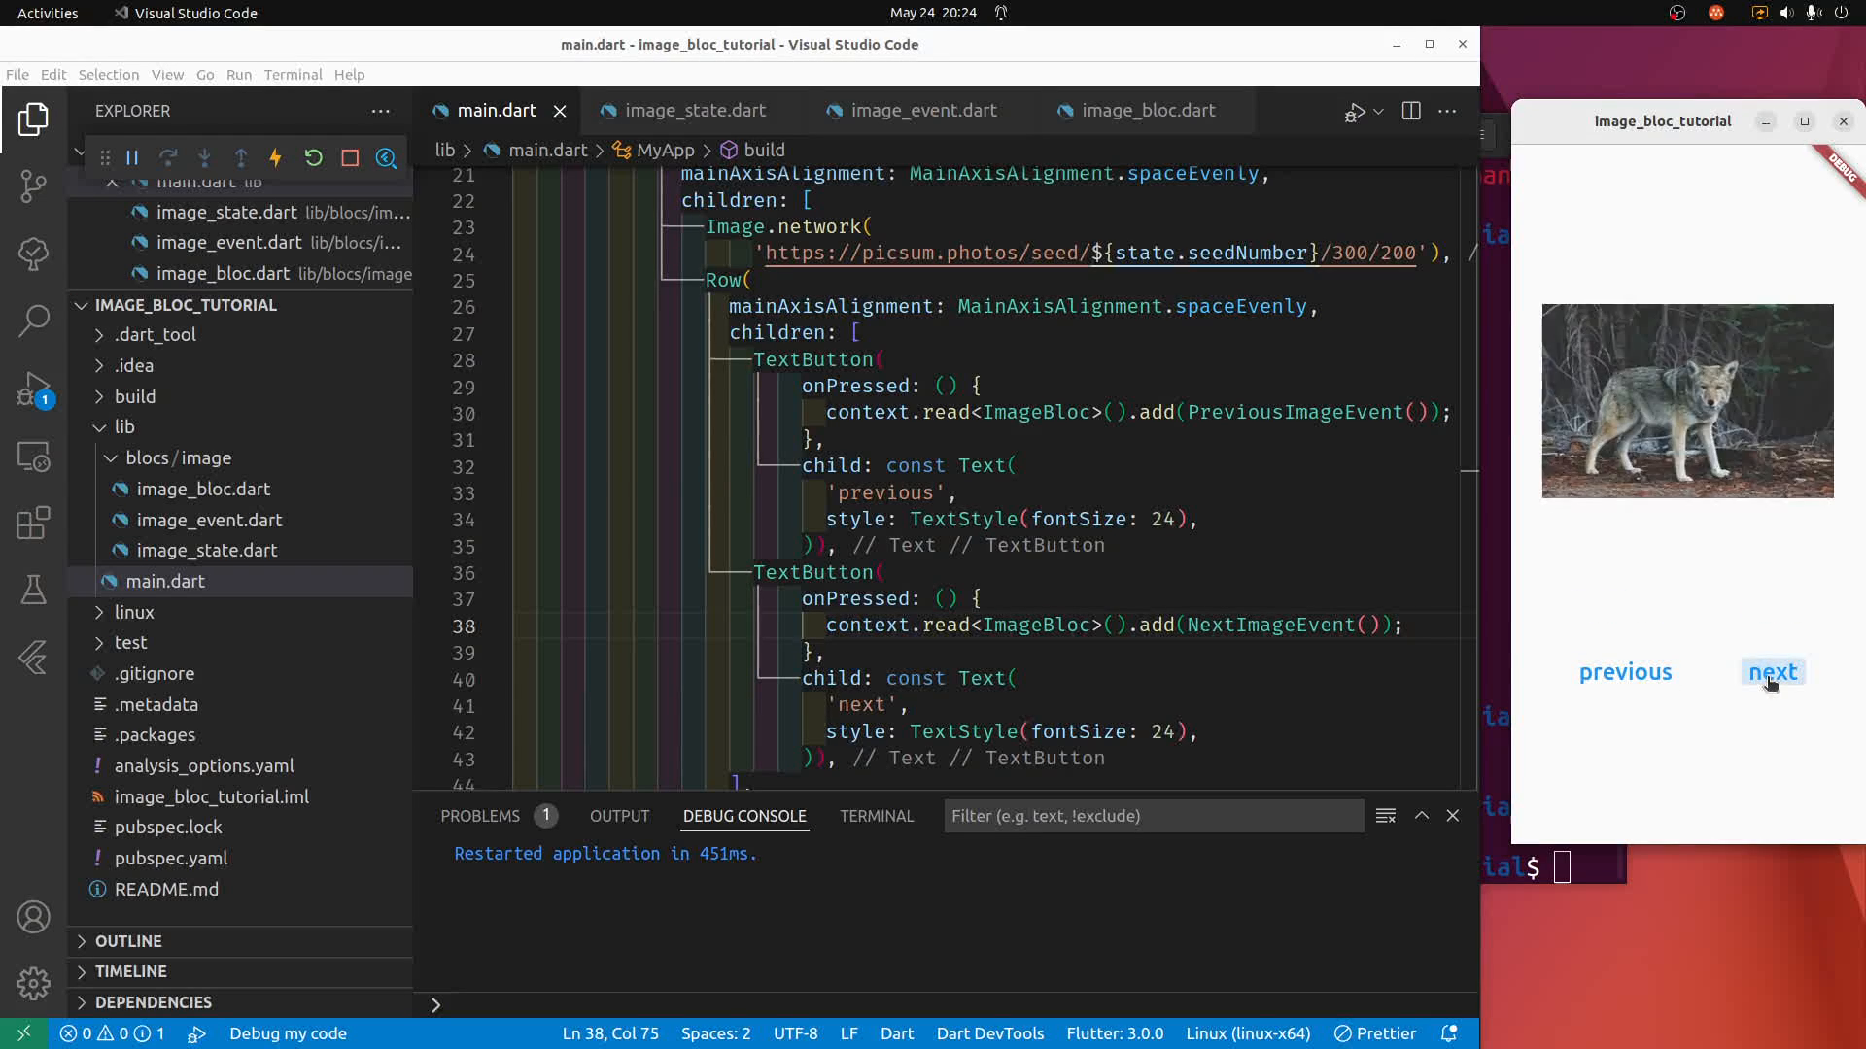
left_click(1772, 672)
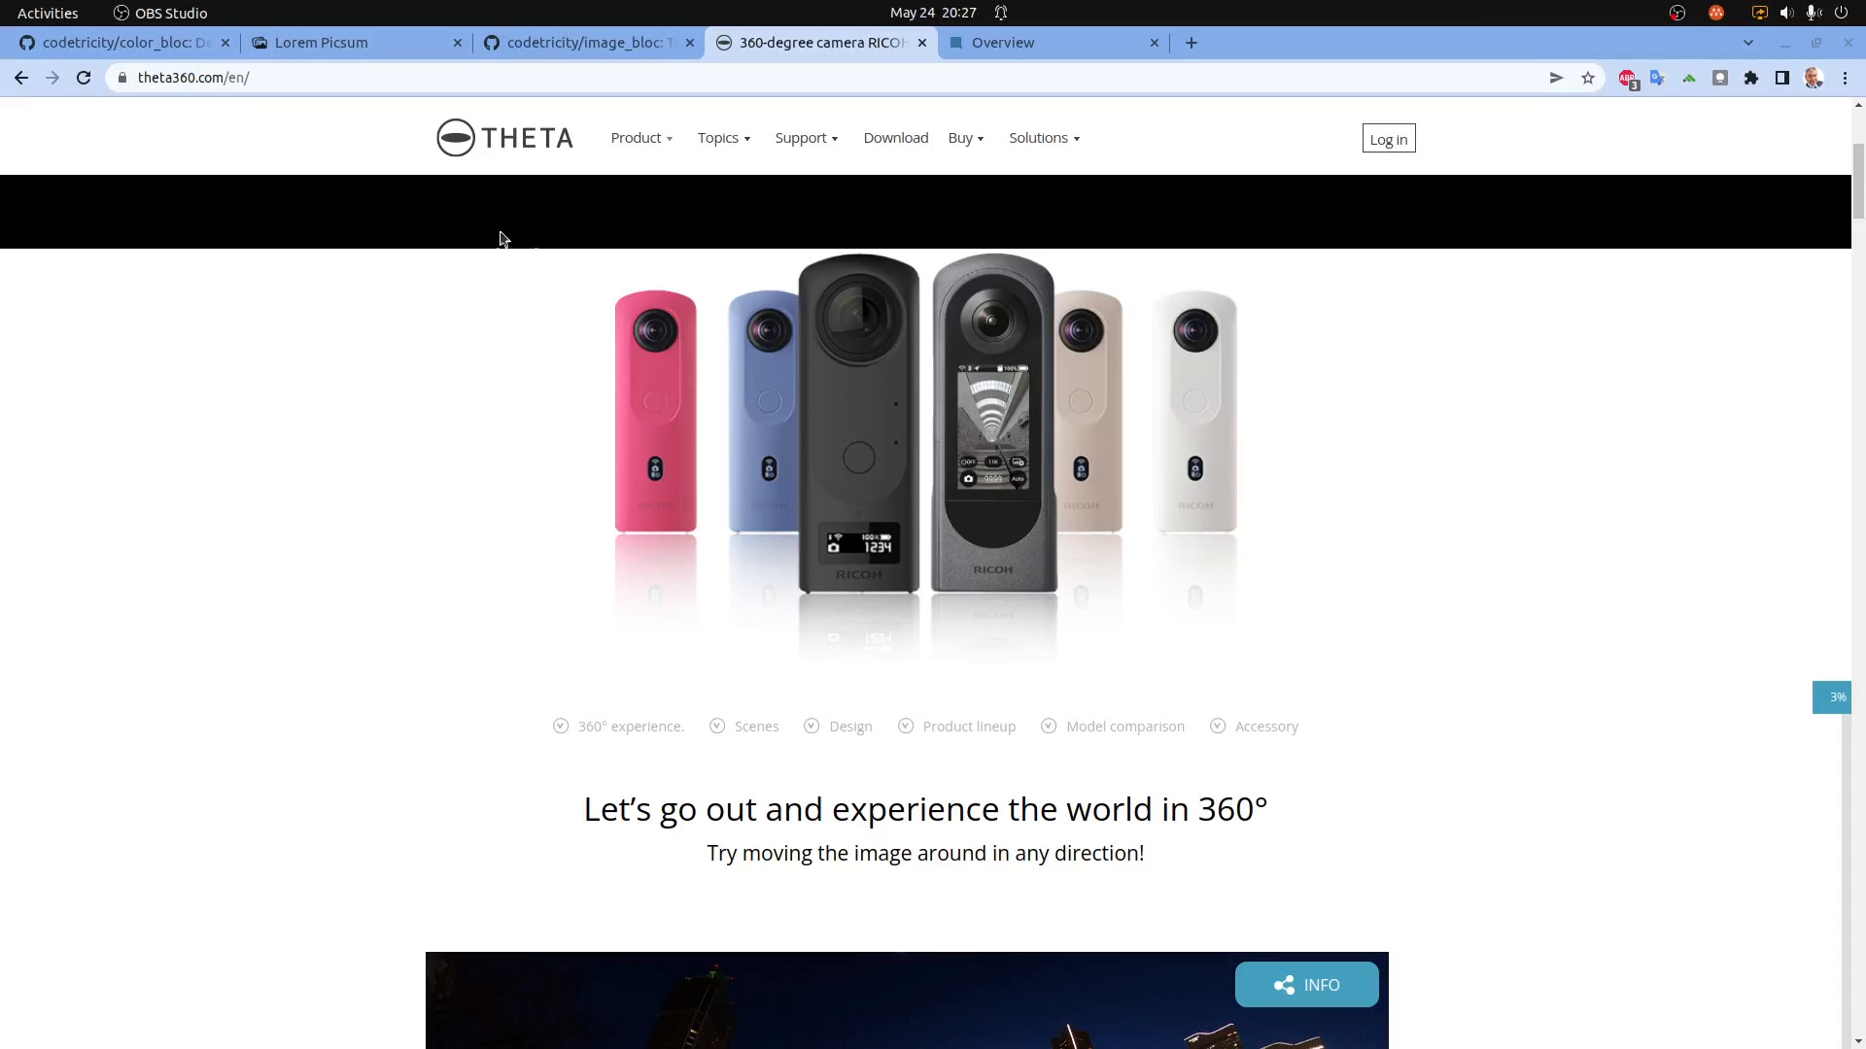
Browse the THETA Web API reference Overview, then return to the theta360 home page.
scroll("down", 3)
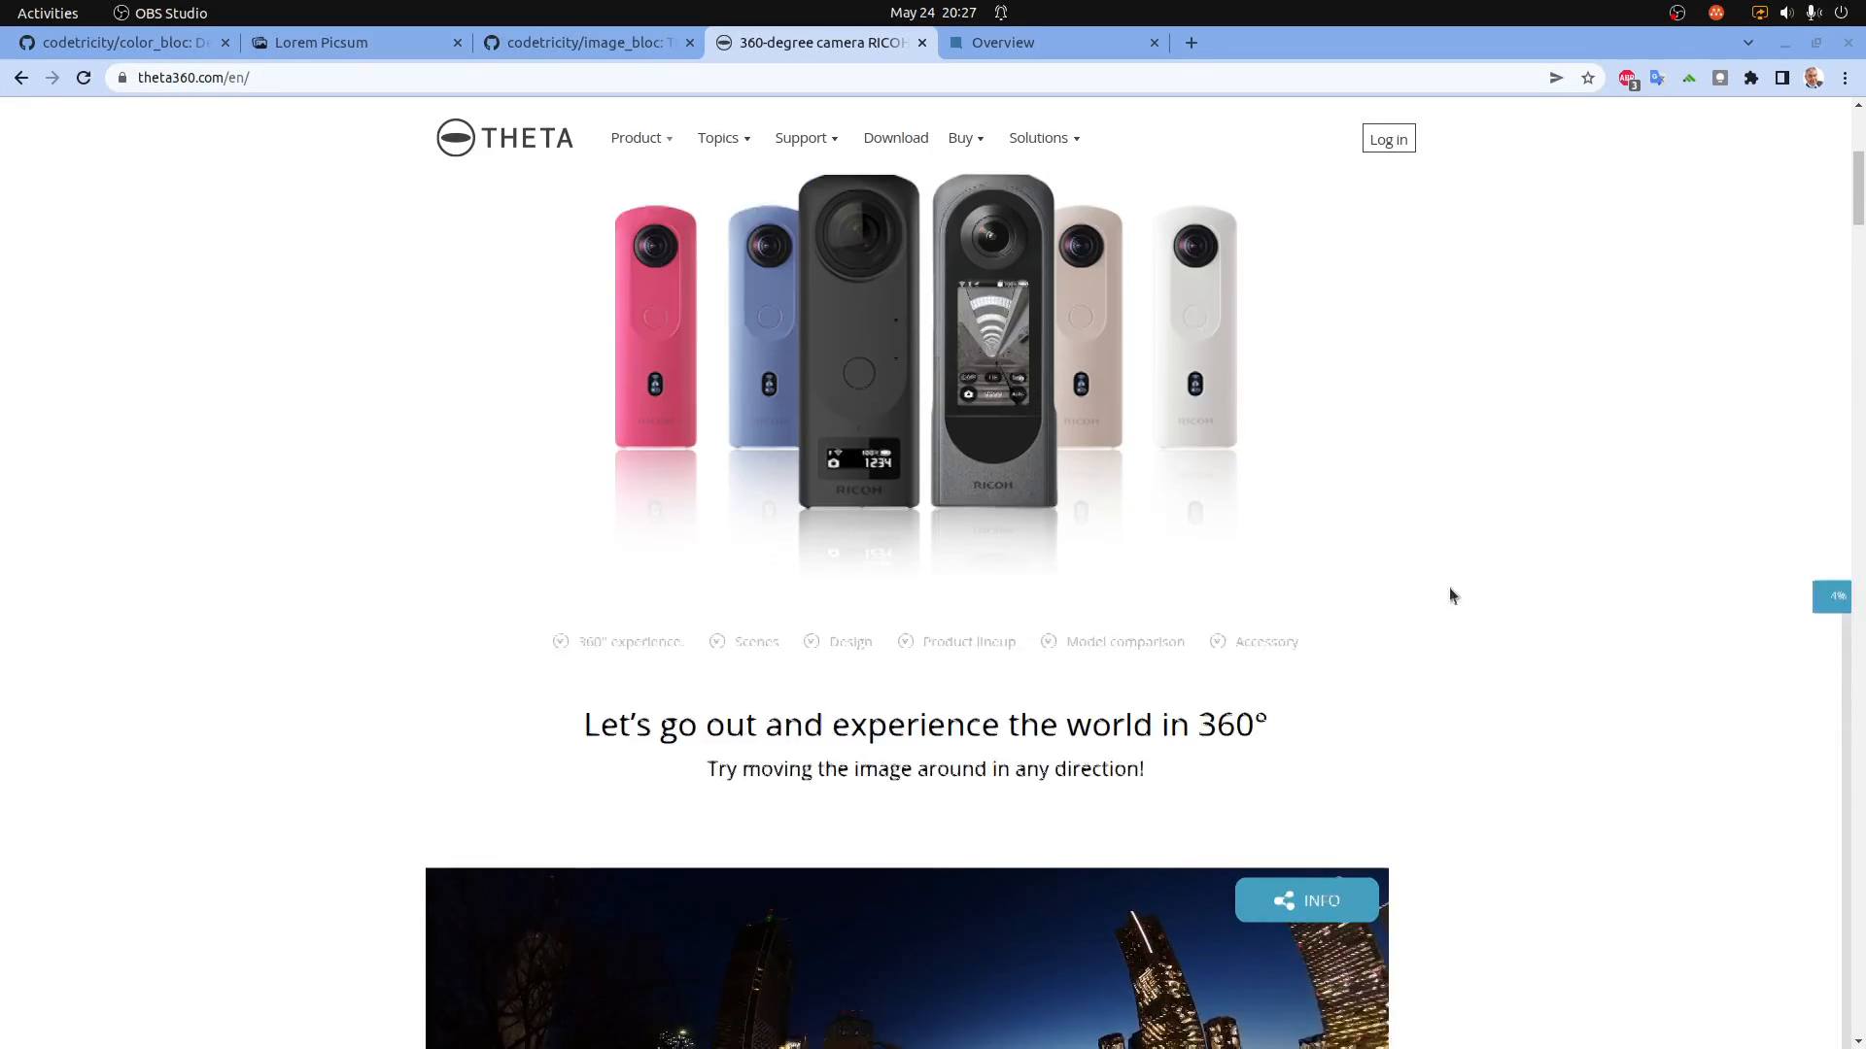
scroll("up", 3)
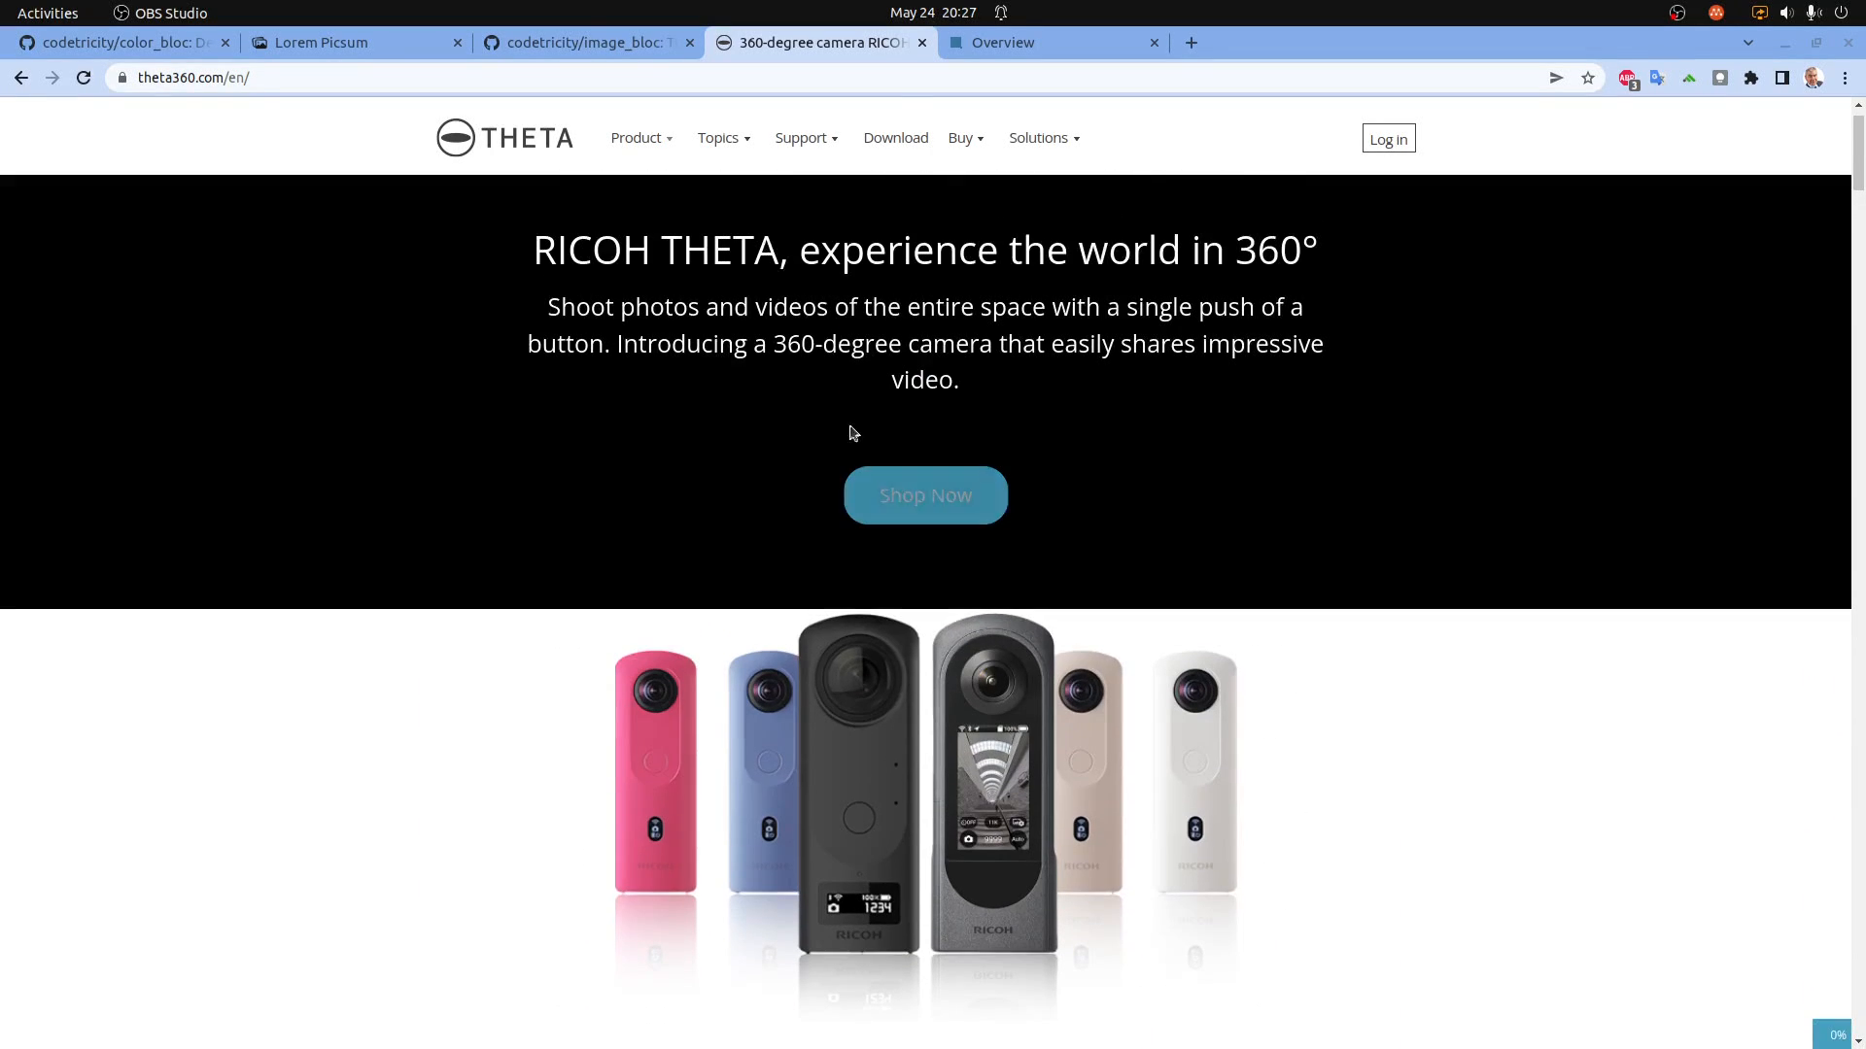
left_click(1052, 41)
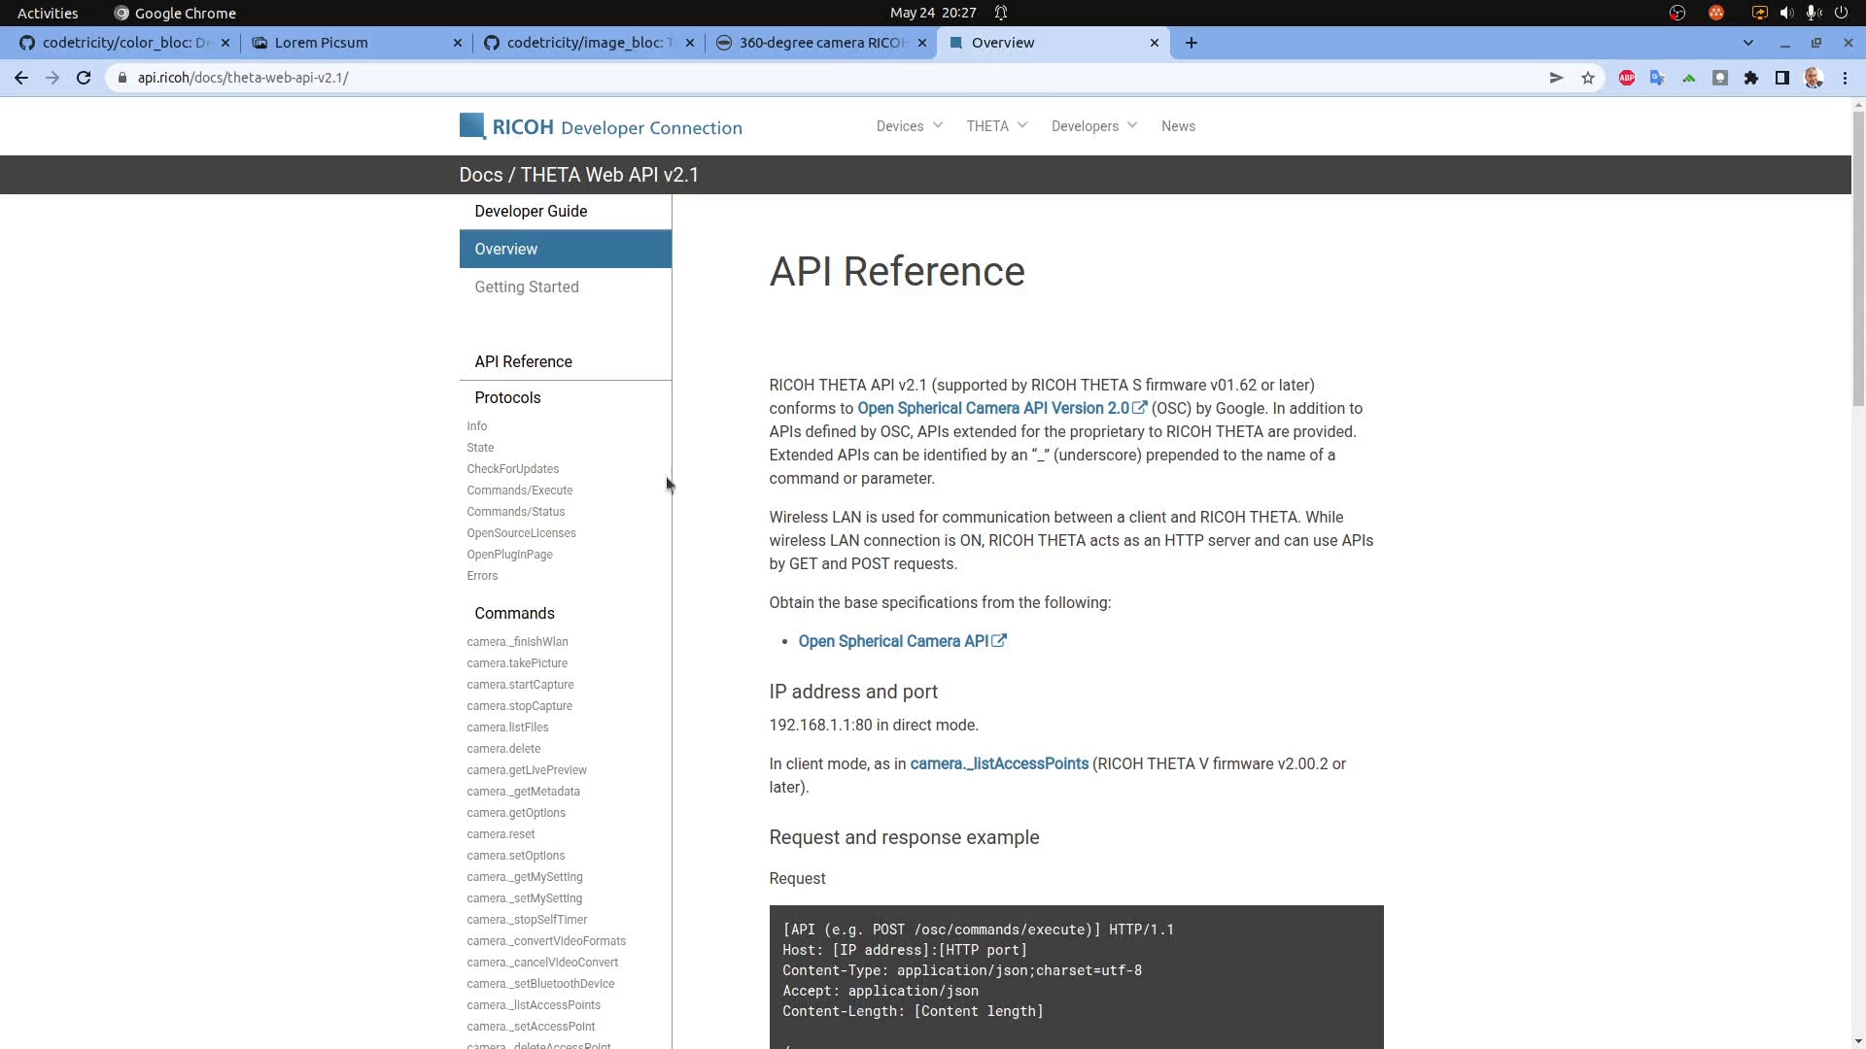
mouse_move(824, 404)
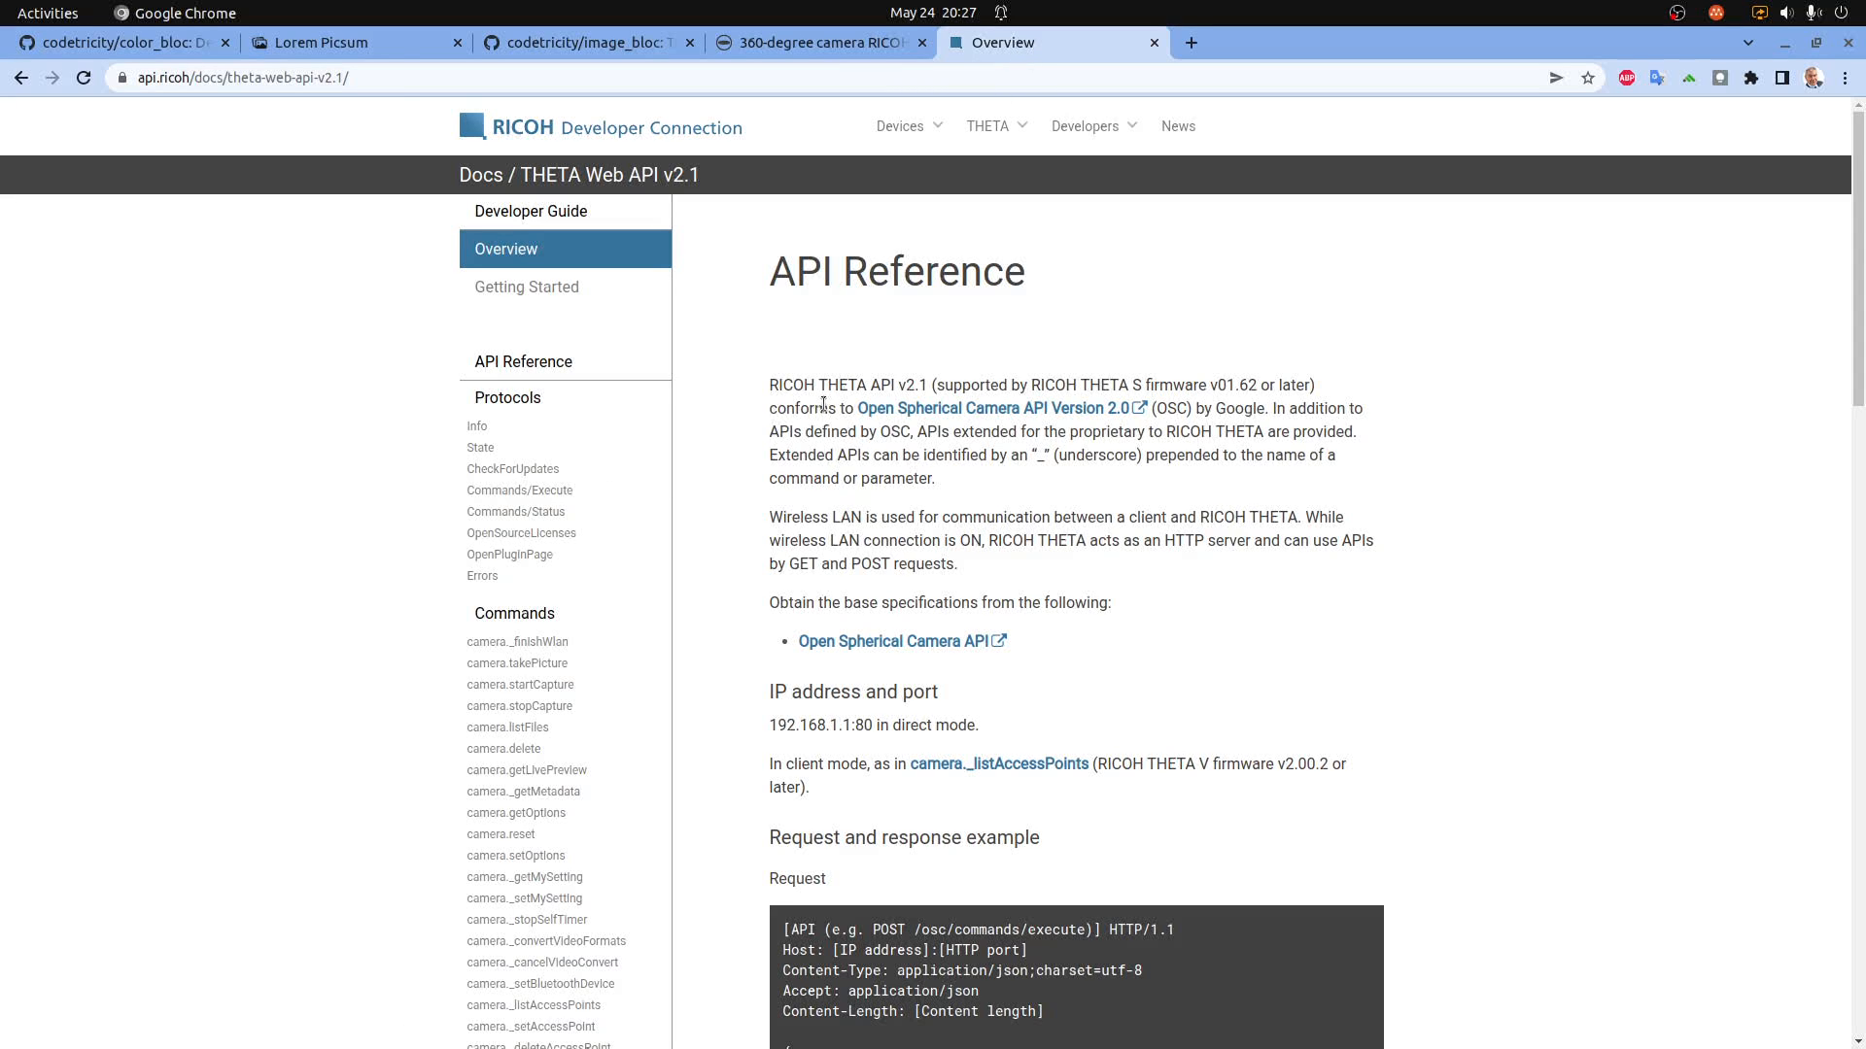
scroll("down", 3)
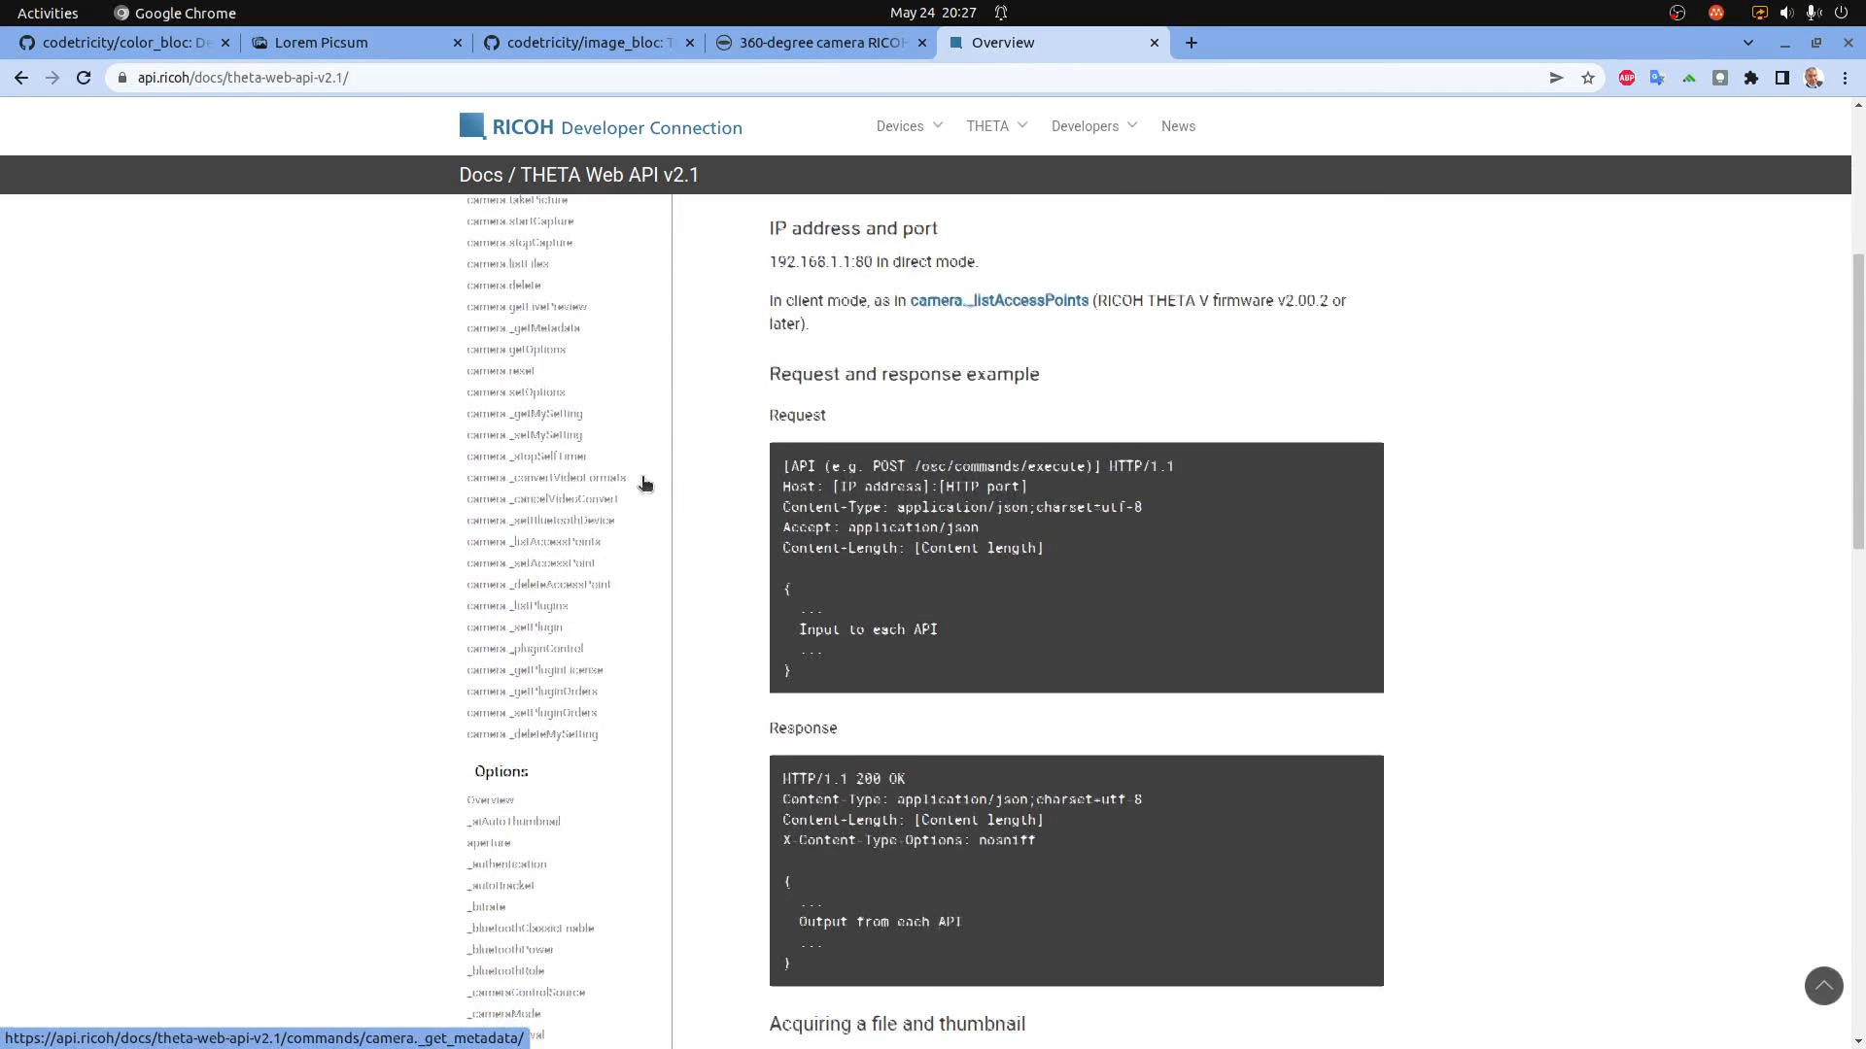
mouse_move(818, 41)
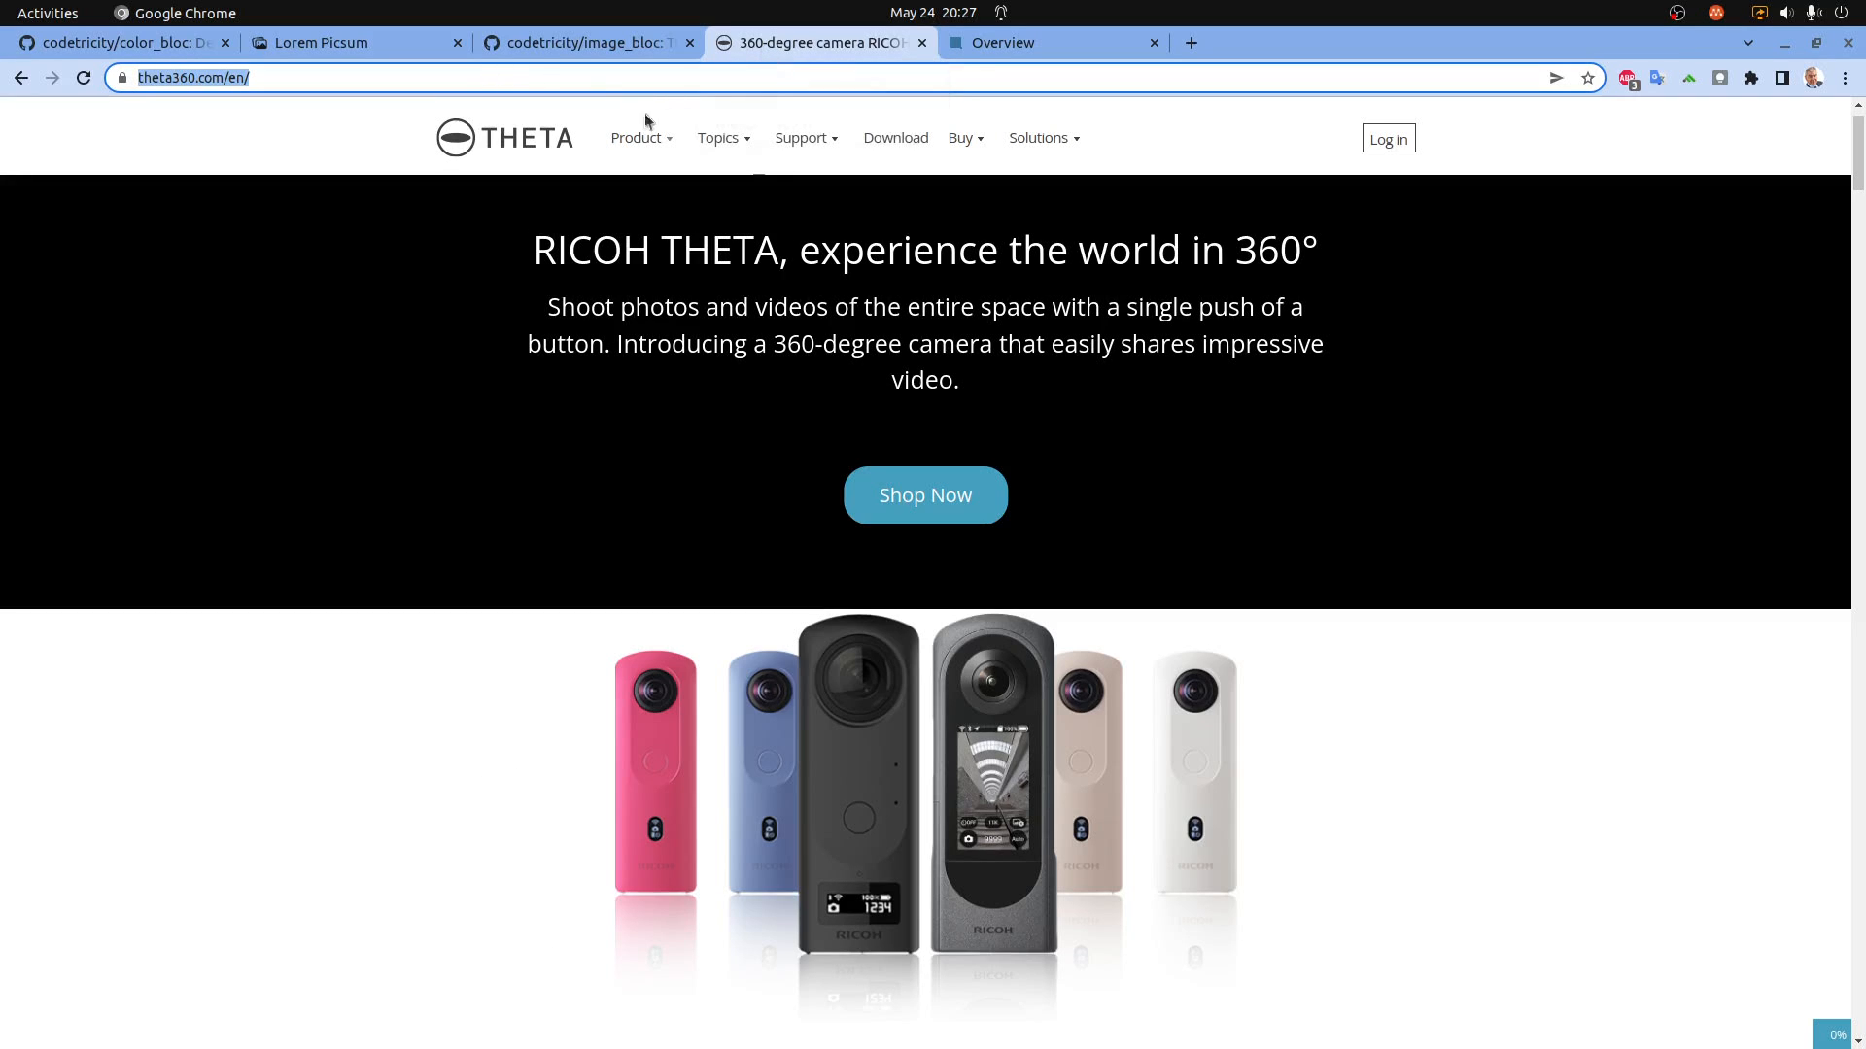
scroll("down", 3)
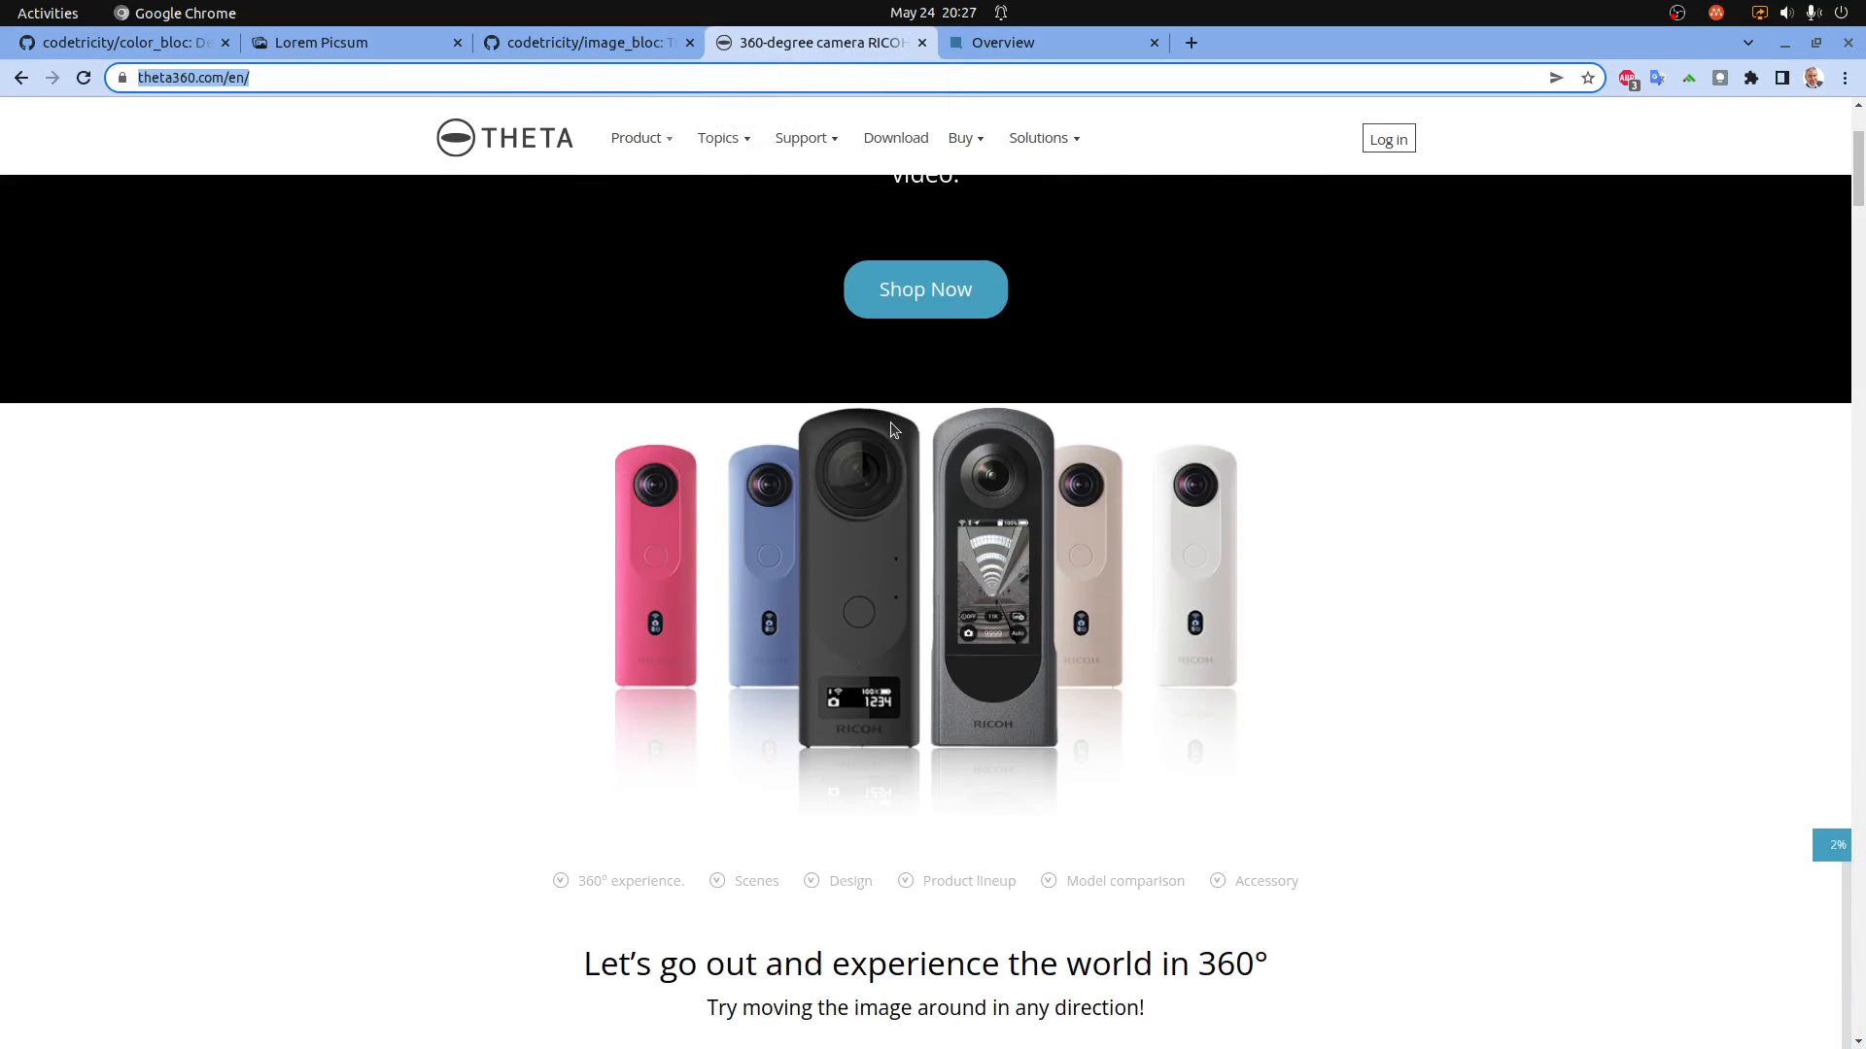